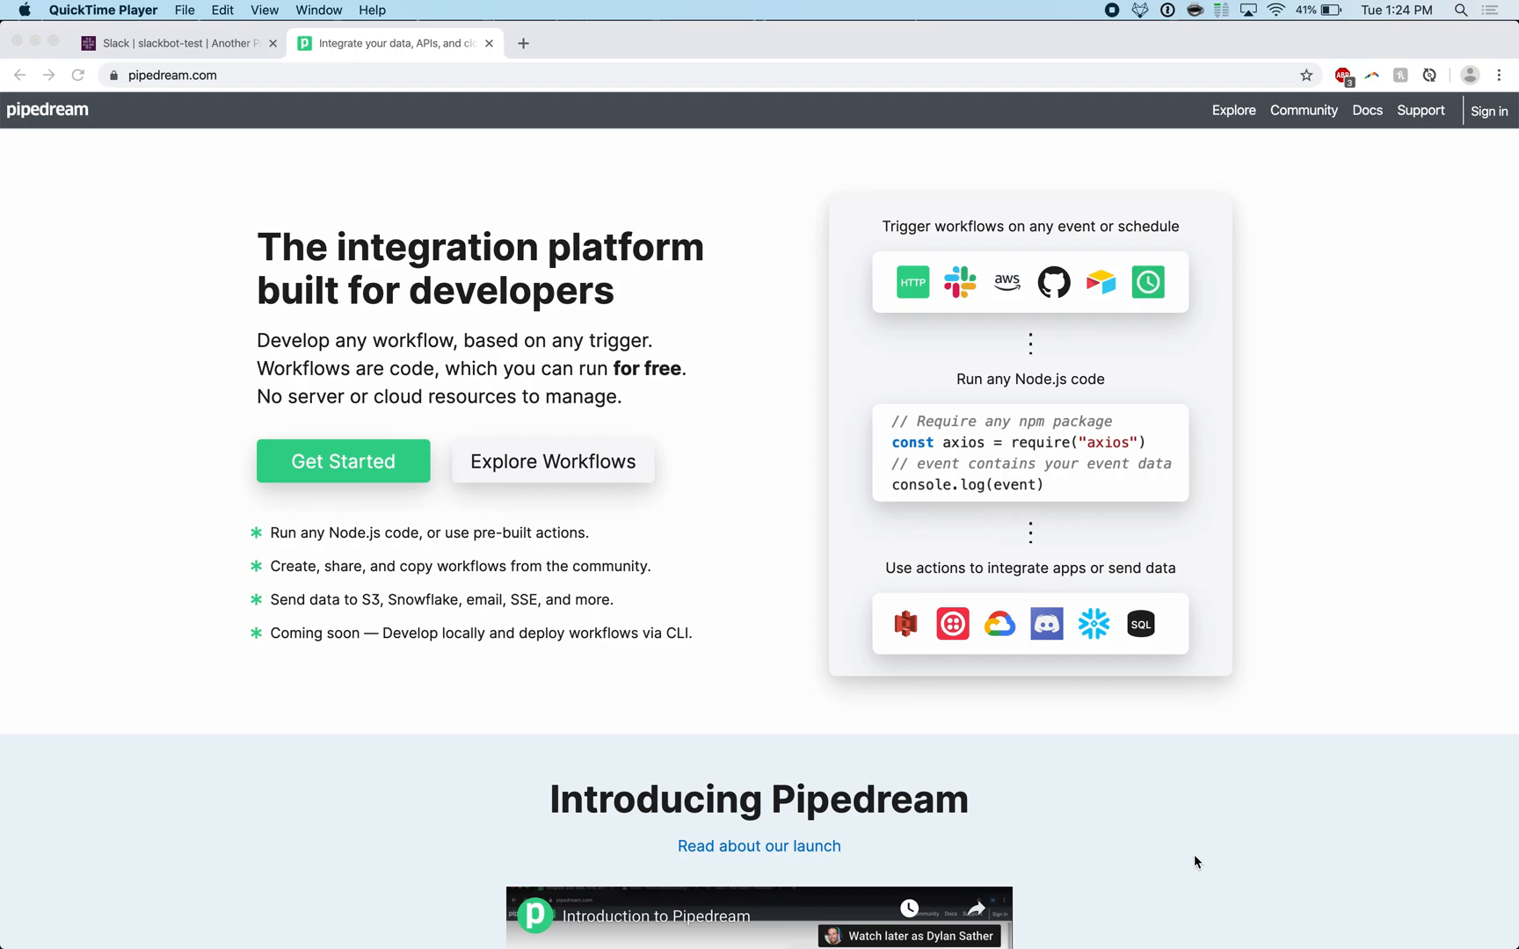
# Switch to Slack's #slackbot-test channel, where Dylan and test_slack_bot have joined.
pyautogui.click(175, 44)
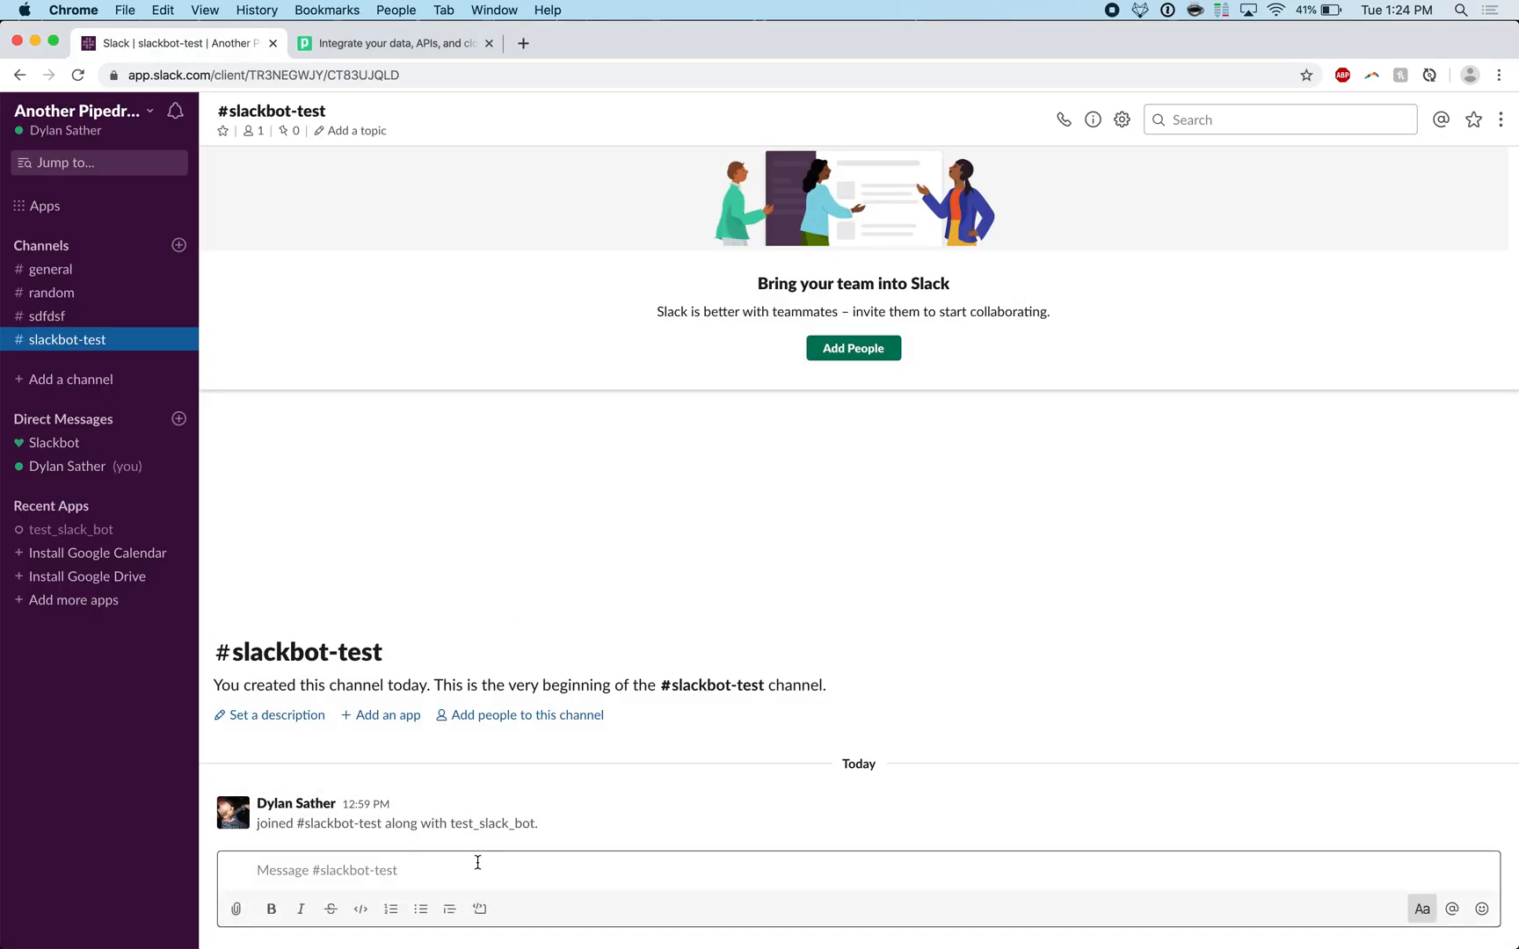
pyautogui.moveTo(473, 860)
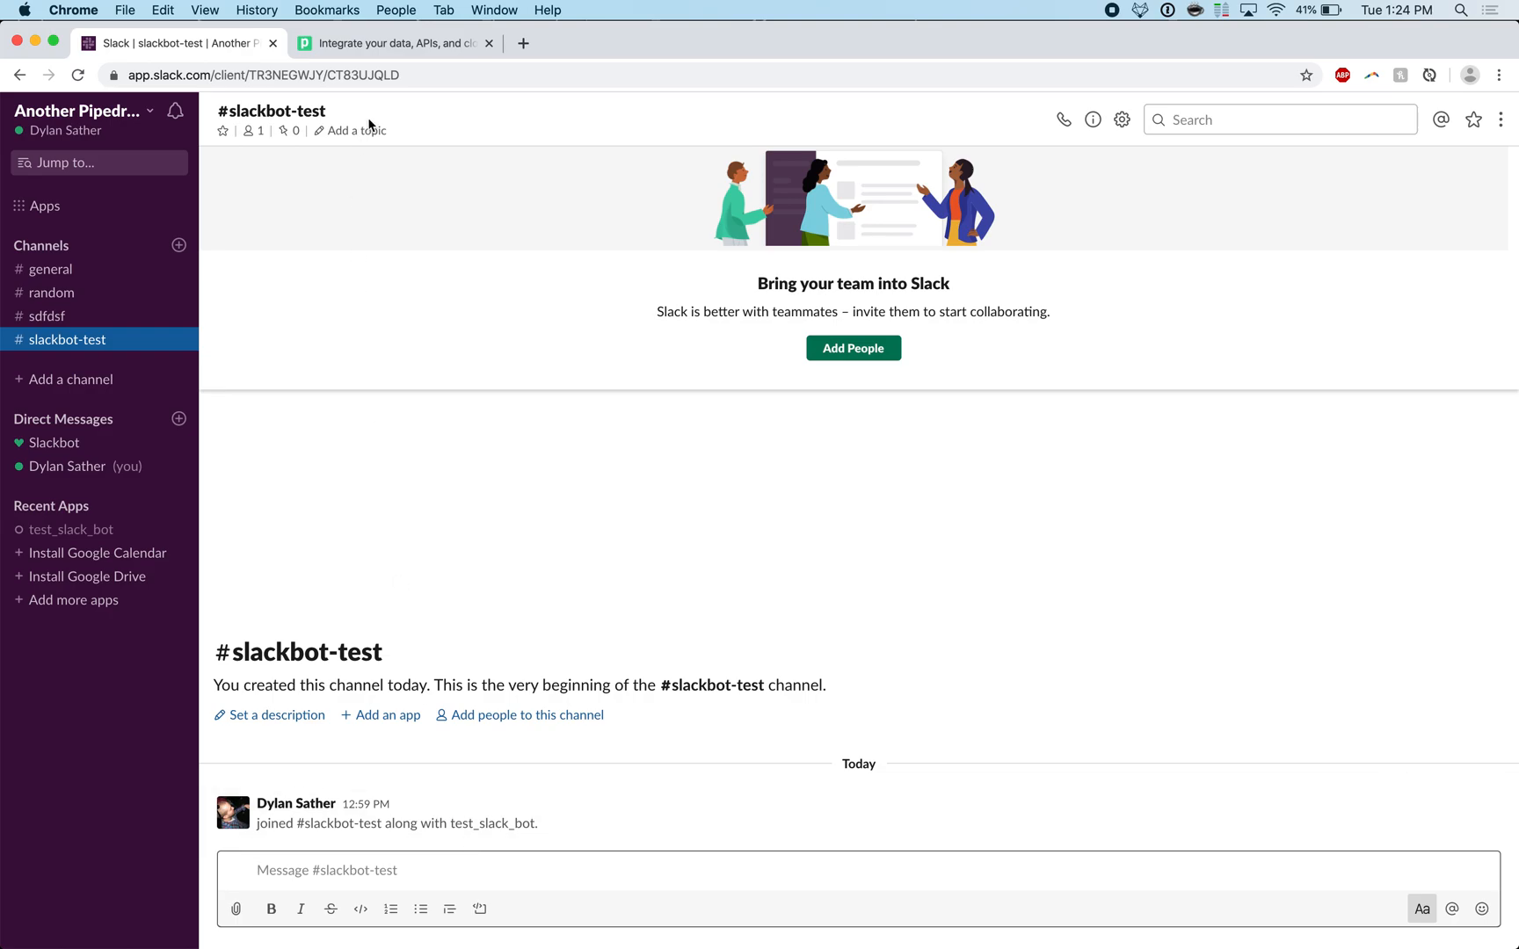
# Return to the Pipedream homepage to begin signing in with Google.
pyautogui.click(392, 42)
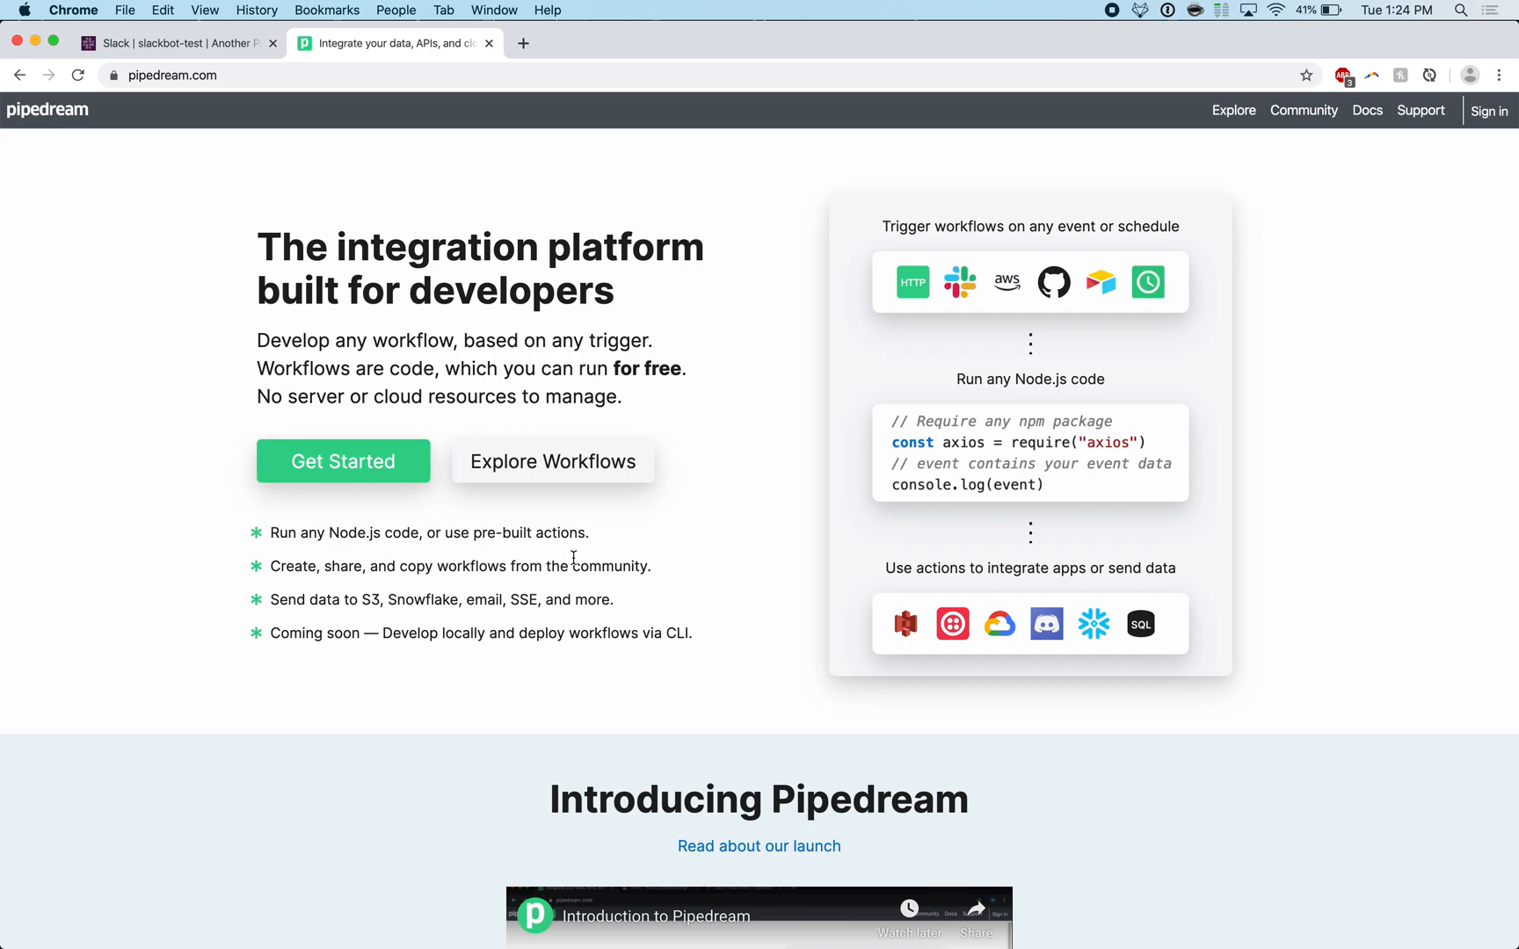
pyautogui.moveTo(1062, 438)
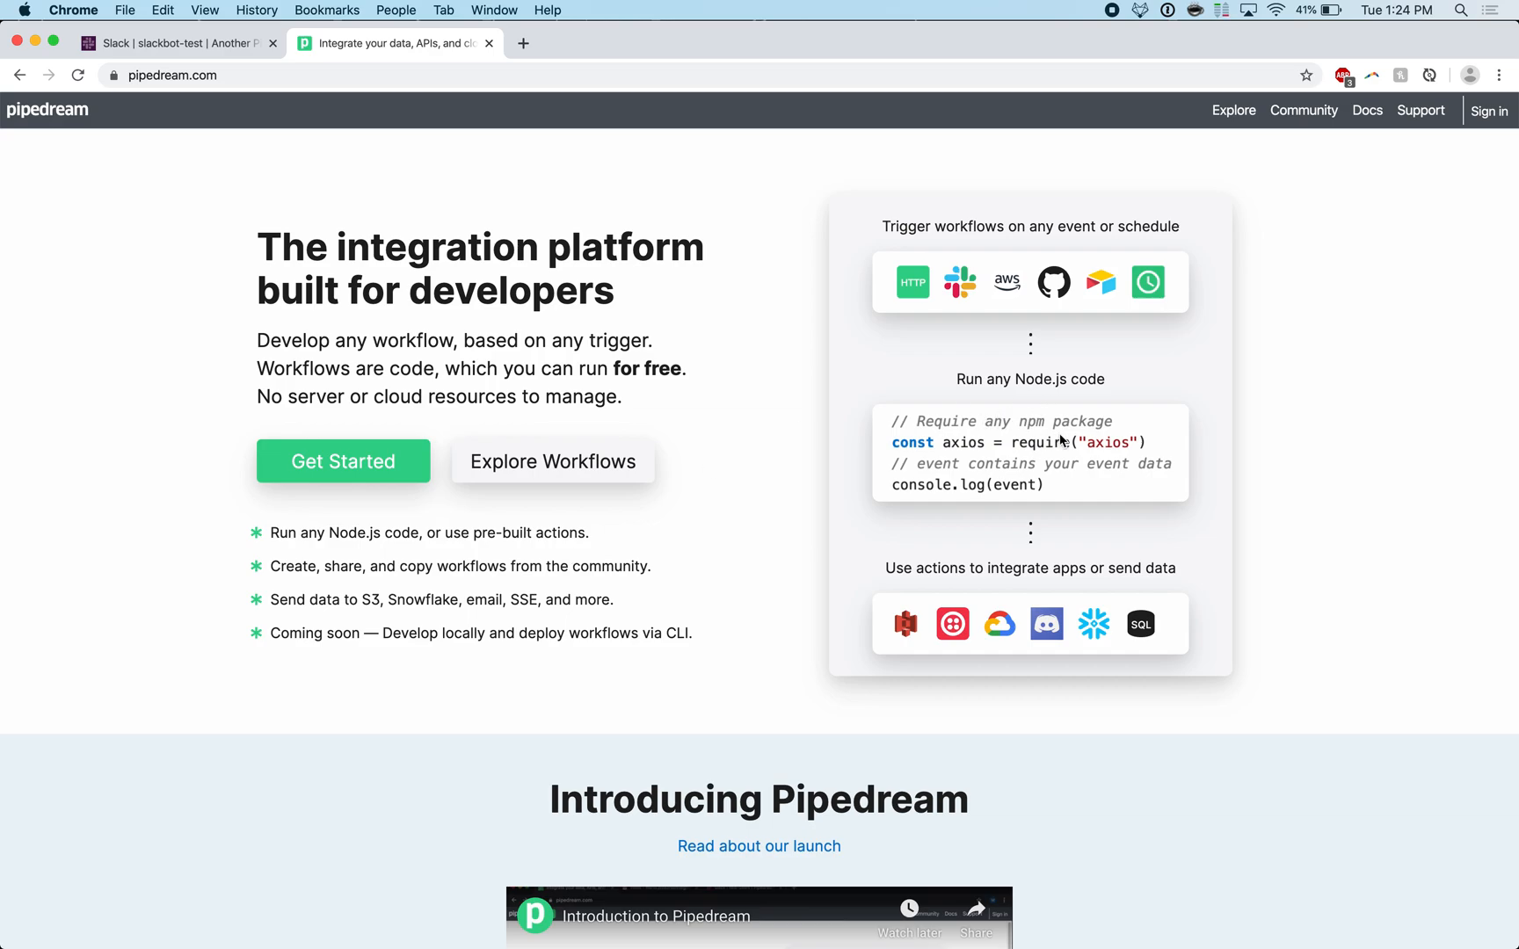
pyautogui.moveTo(1058, 595)
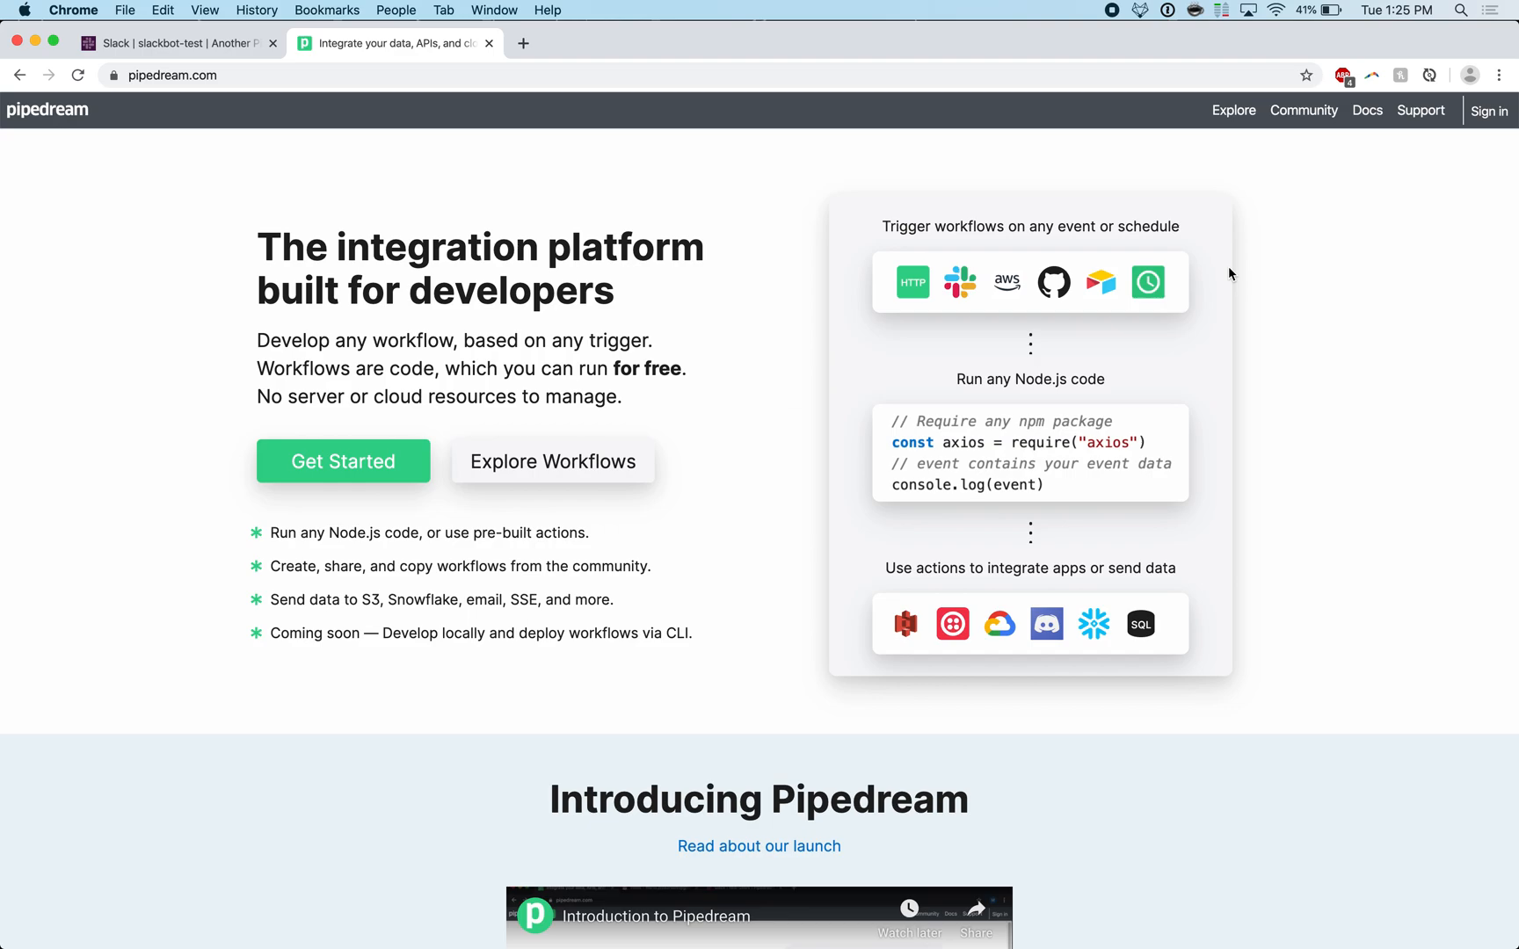
pyautogui.moveTo(1052, 442)
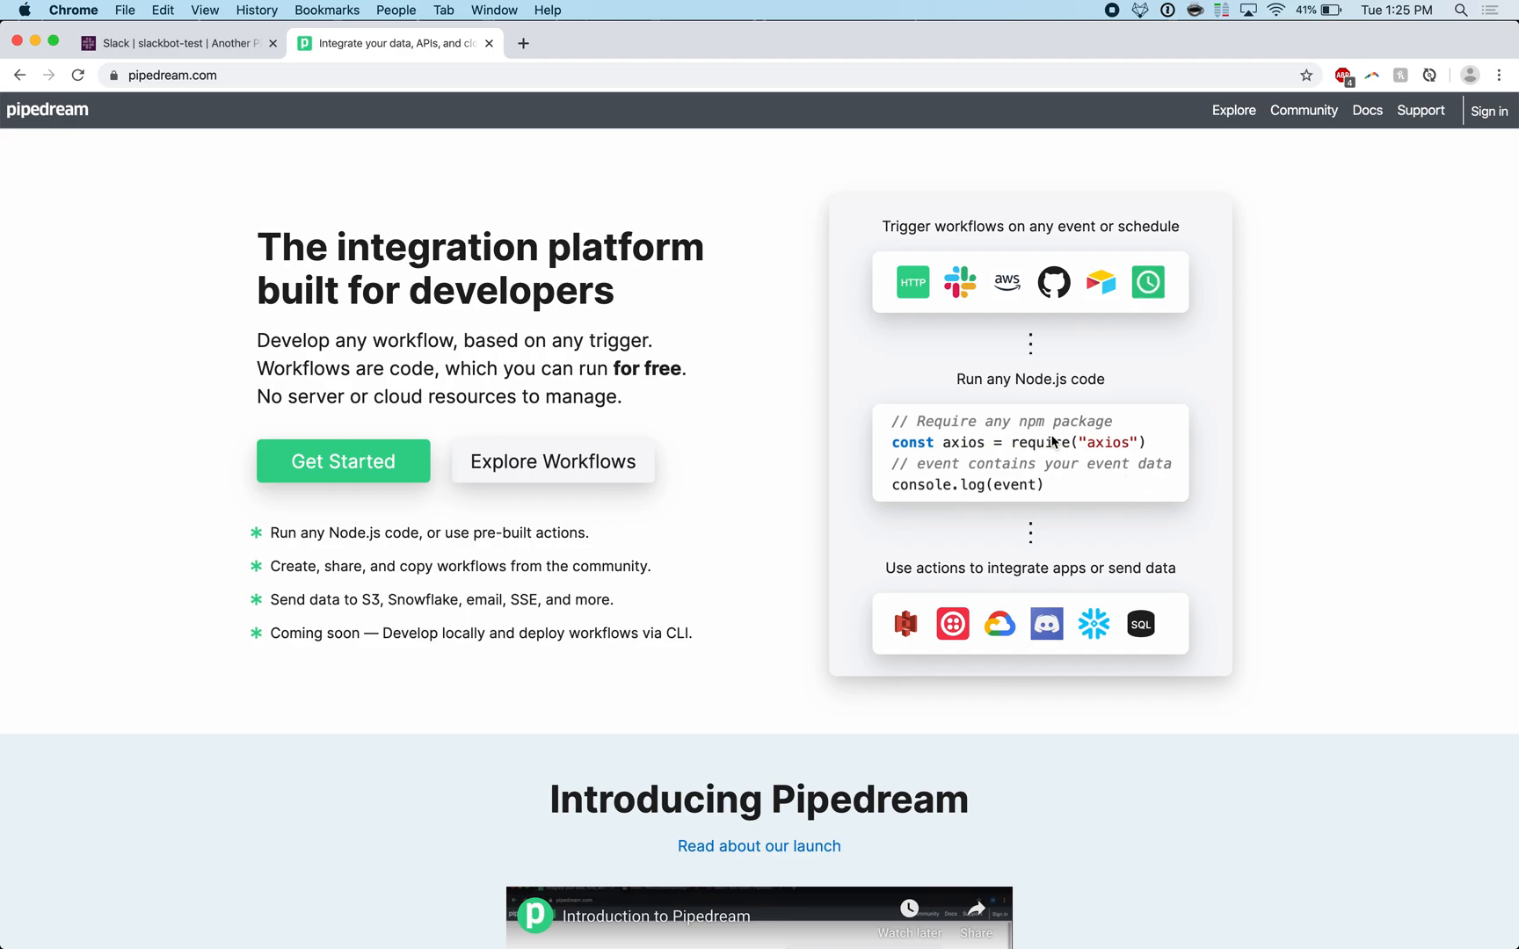
pyautogui.moveTo(1095, 536)
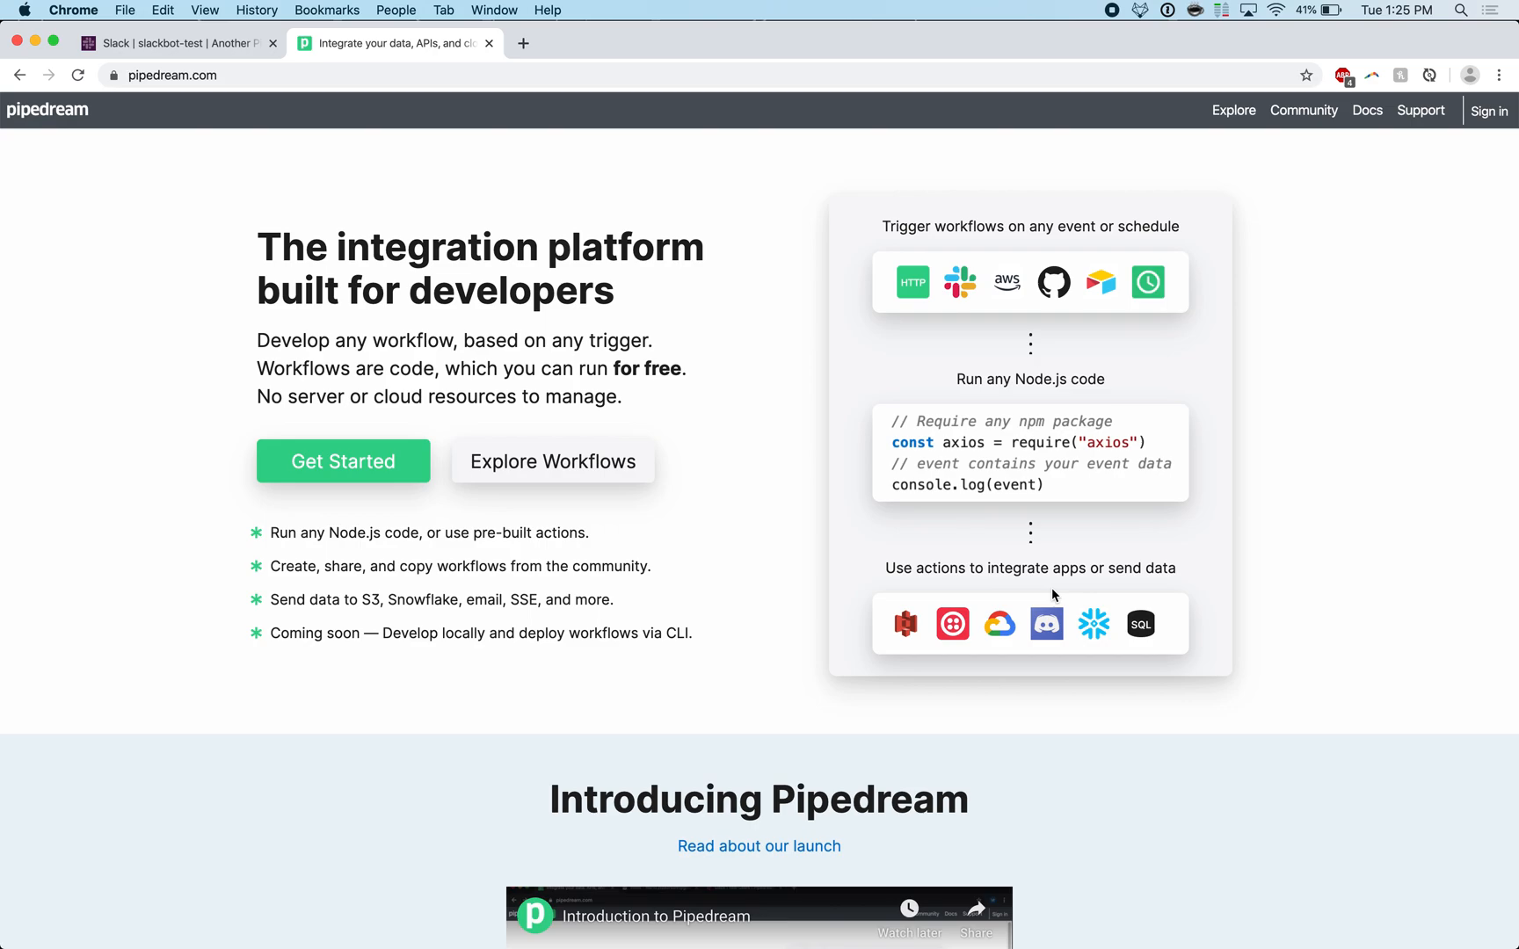
pyautogui.moveTo(1026, 465)
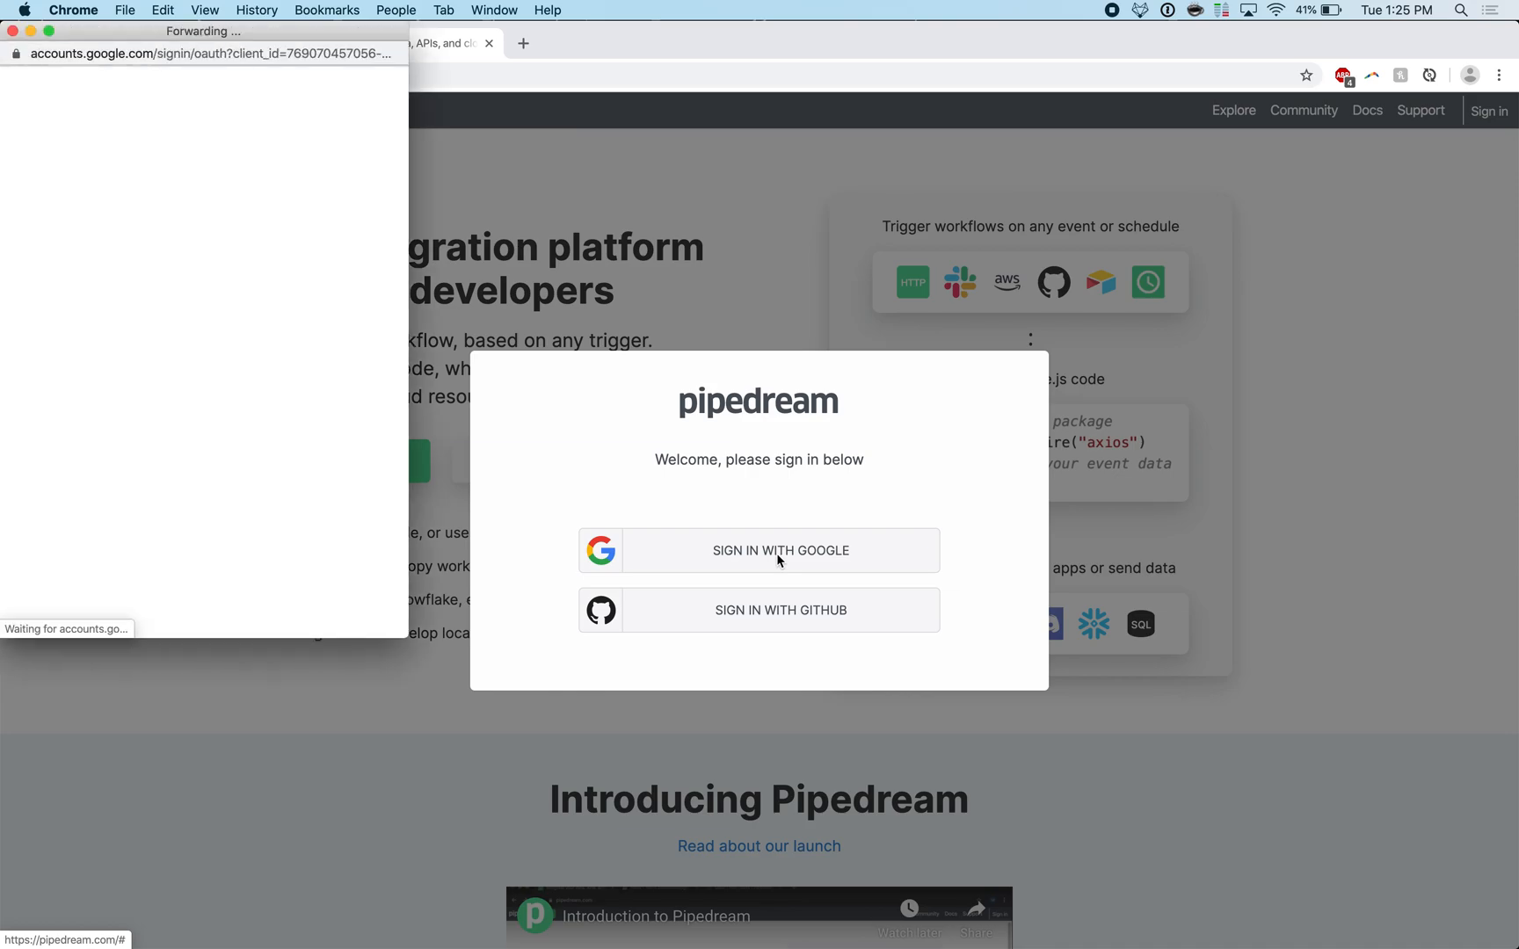
# Complete the Google sign-in to Pipedream.
pyautogui.click(779, 550)
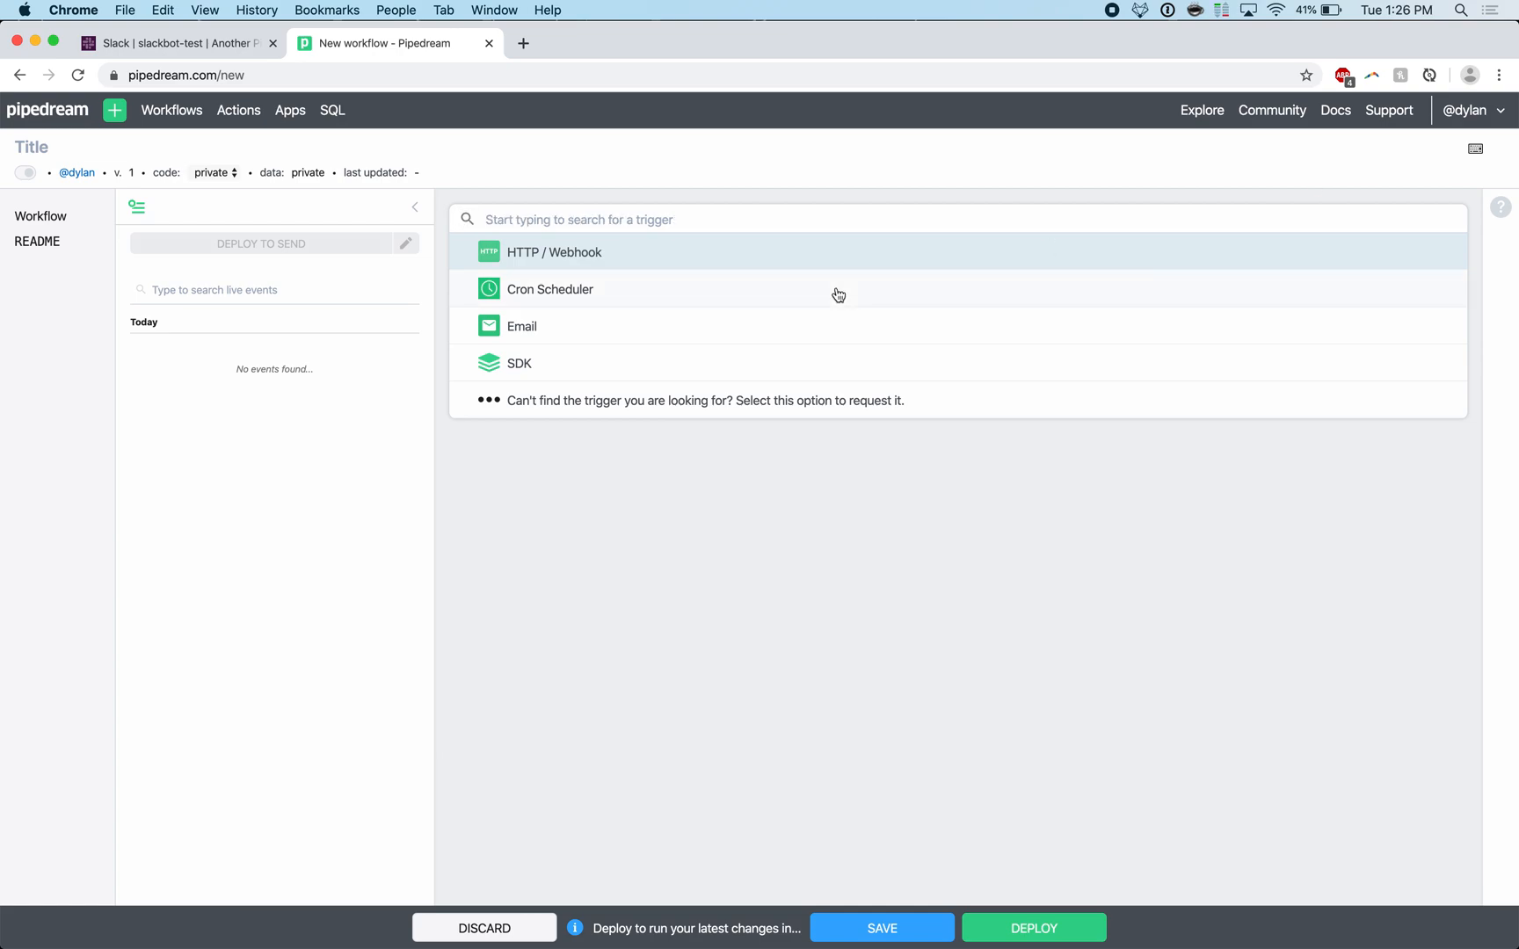
pyautogui.moveTo(658, 250)
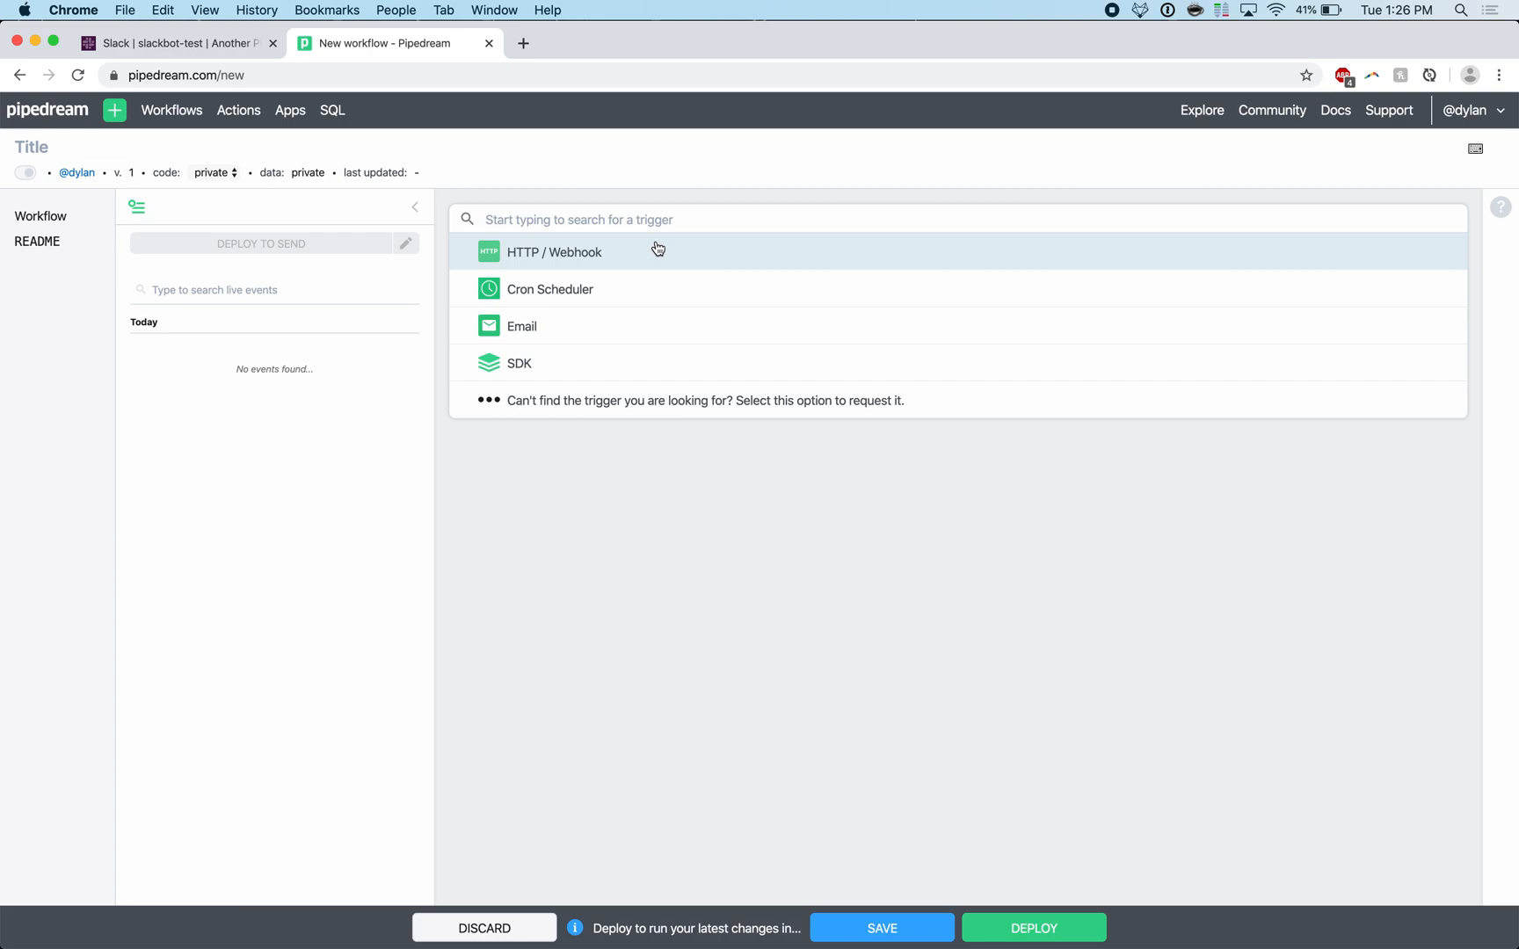
pyautogui.moveTo(665, 302)
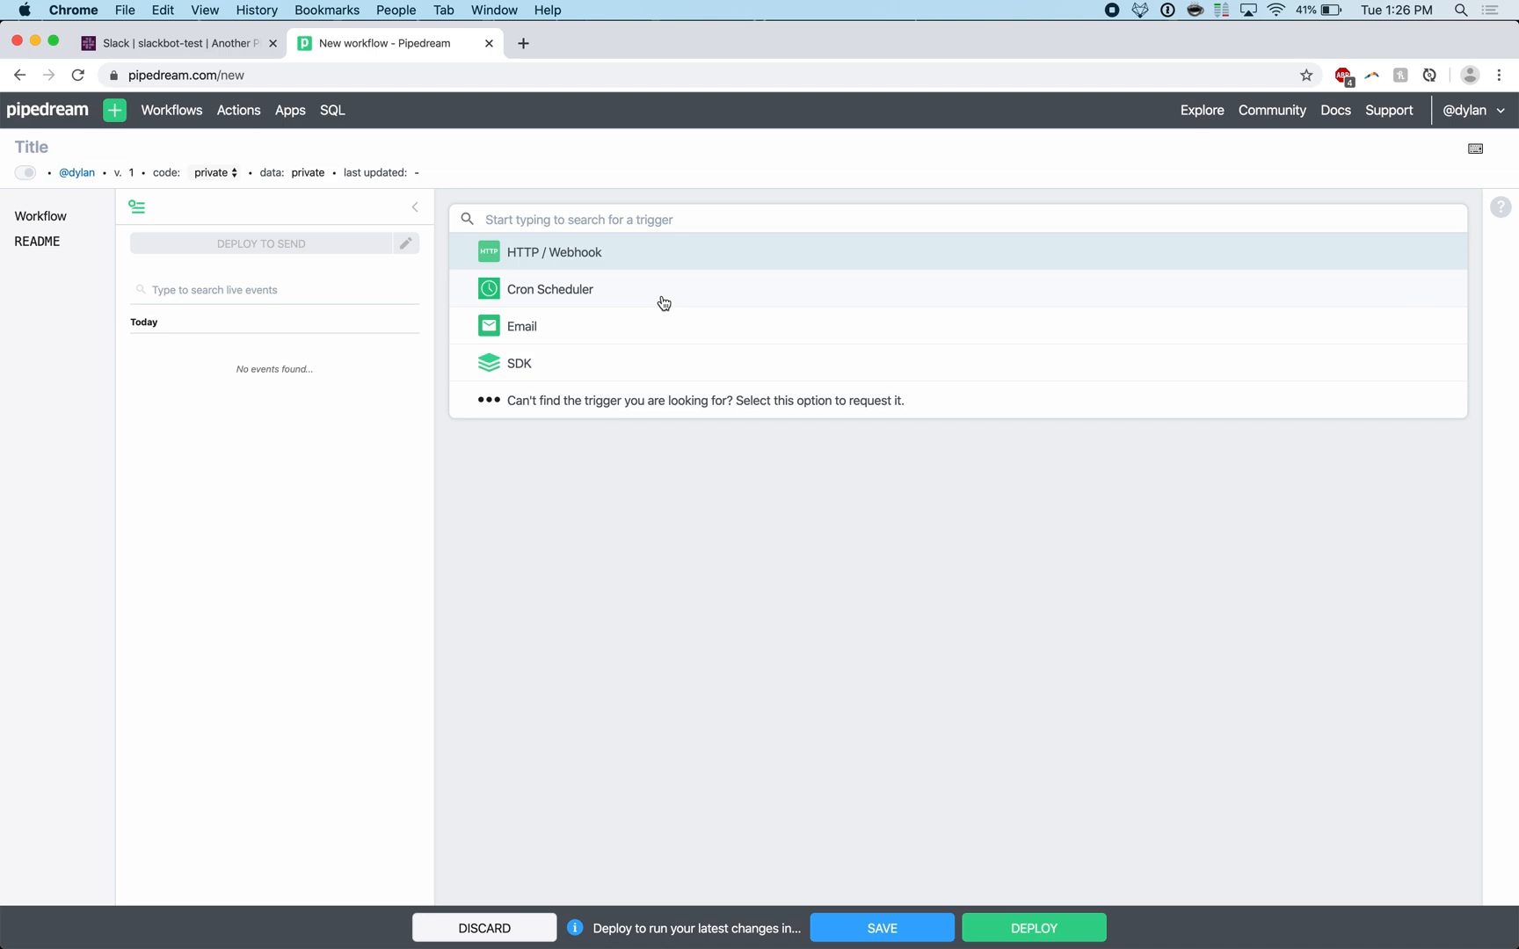
pyautogui.moveTo(687, 340)
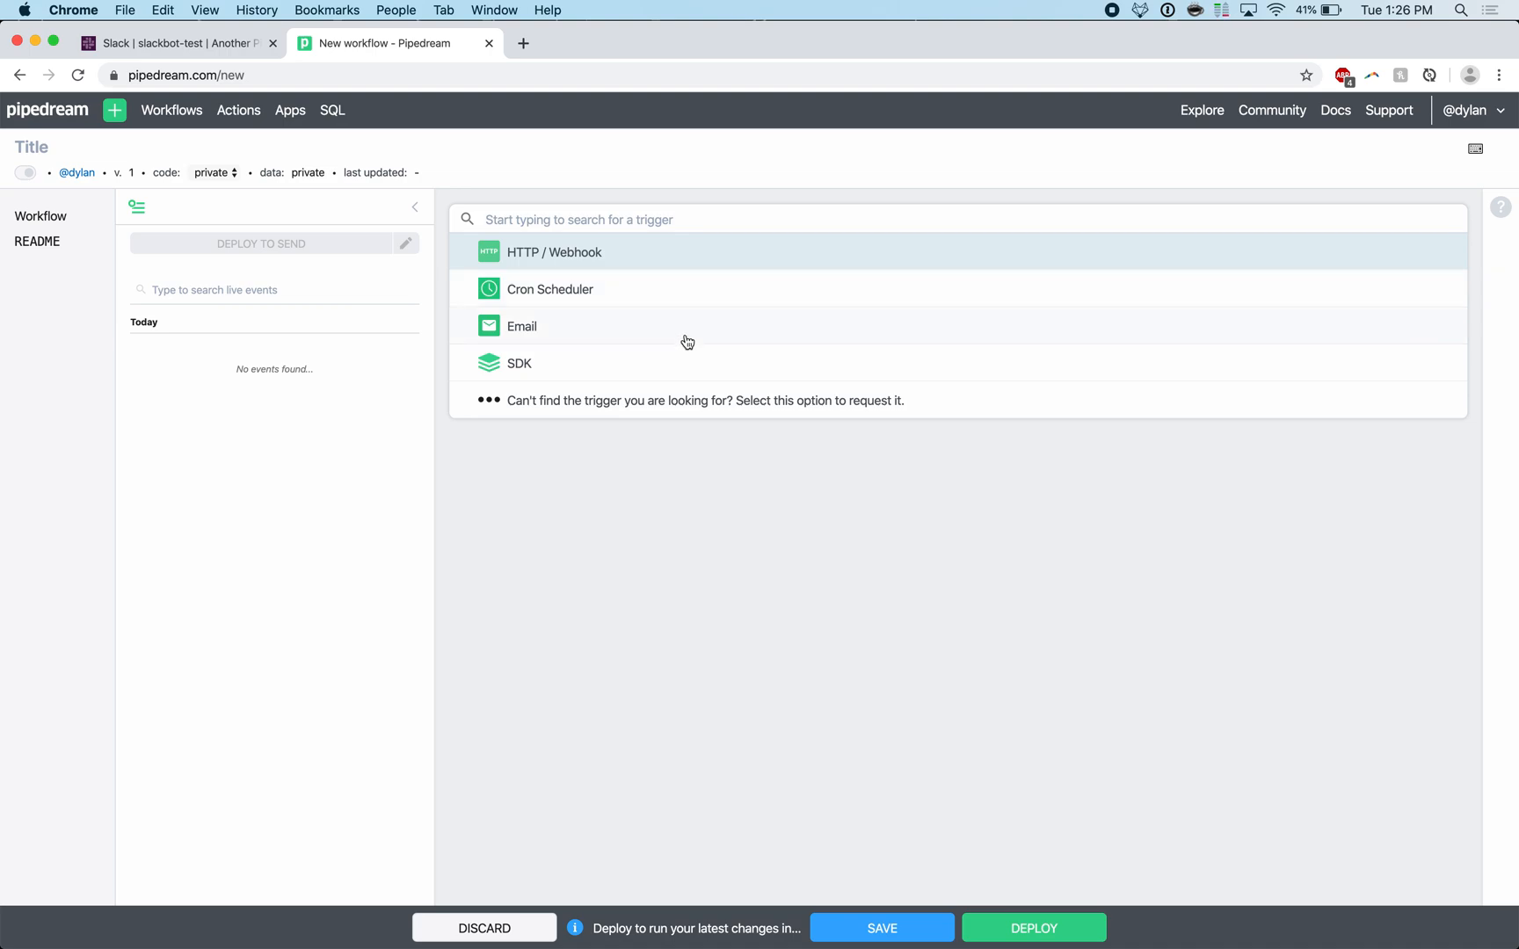
pyautogui.moveTo(691, 370)
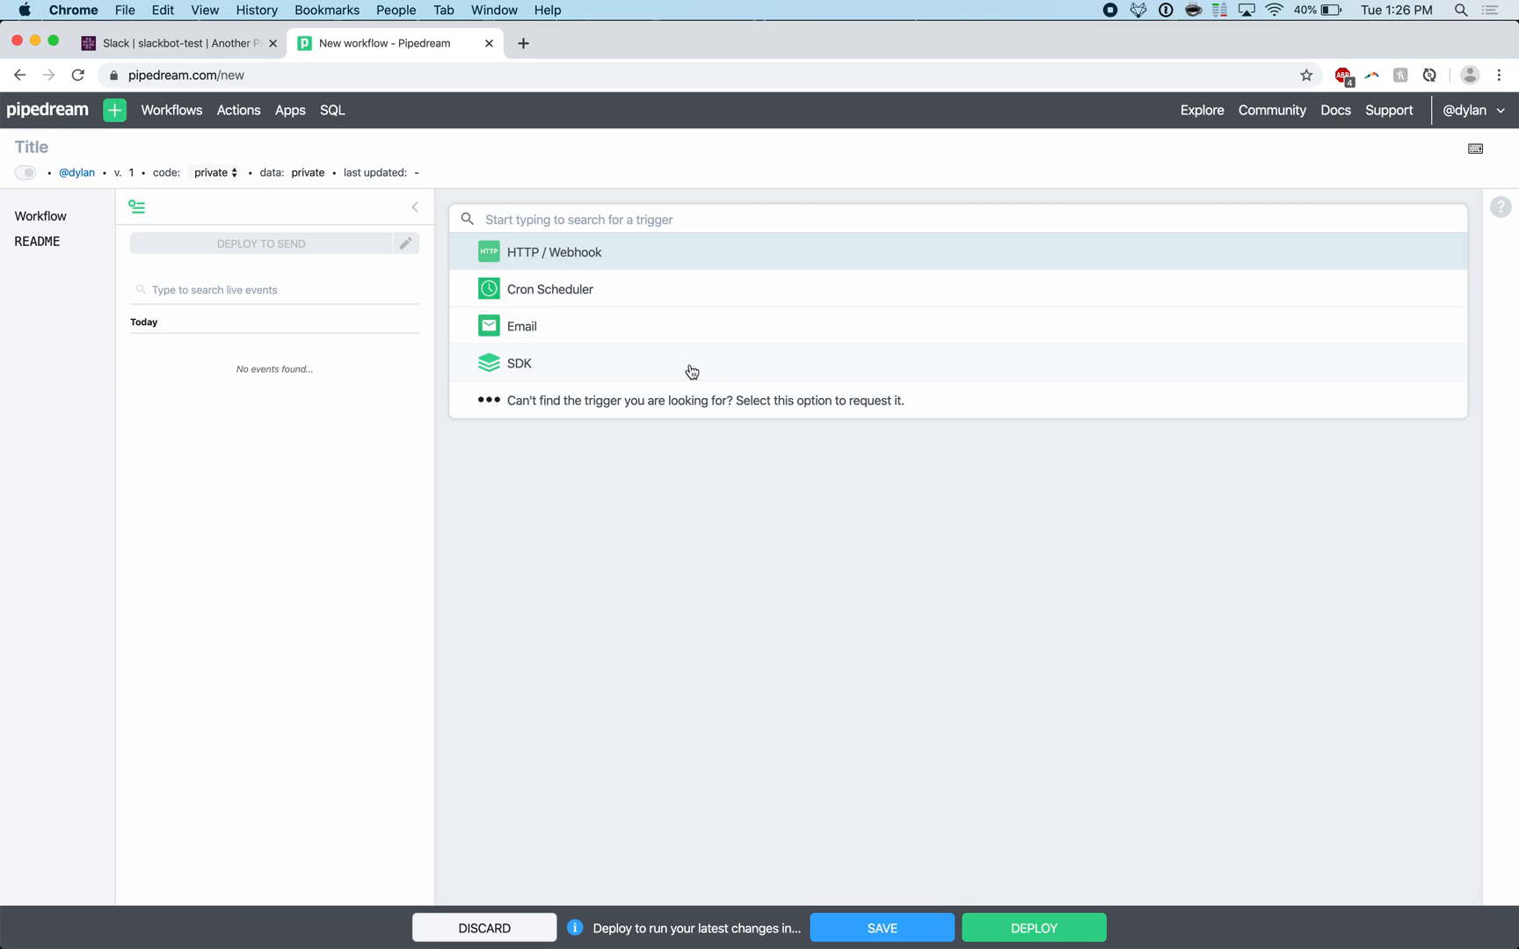
pyautogui.moveTo(644, 253)
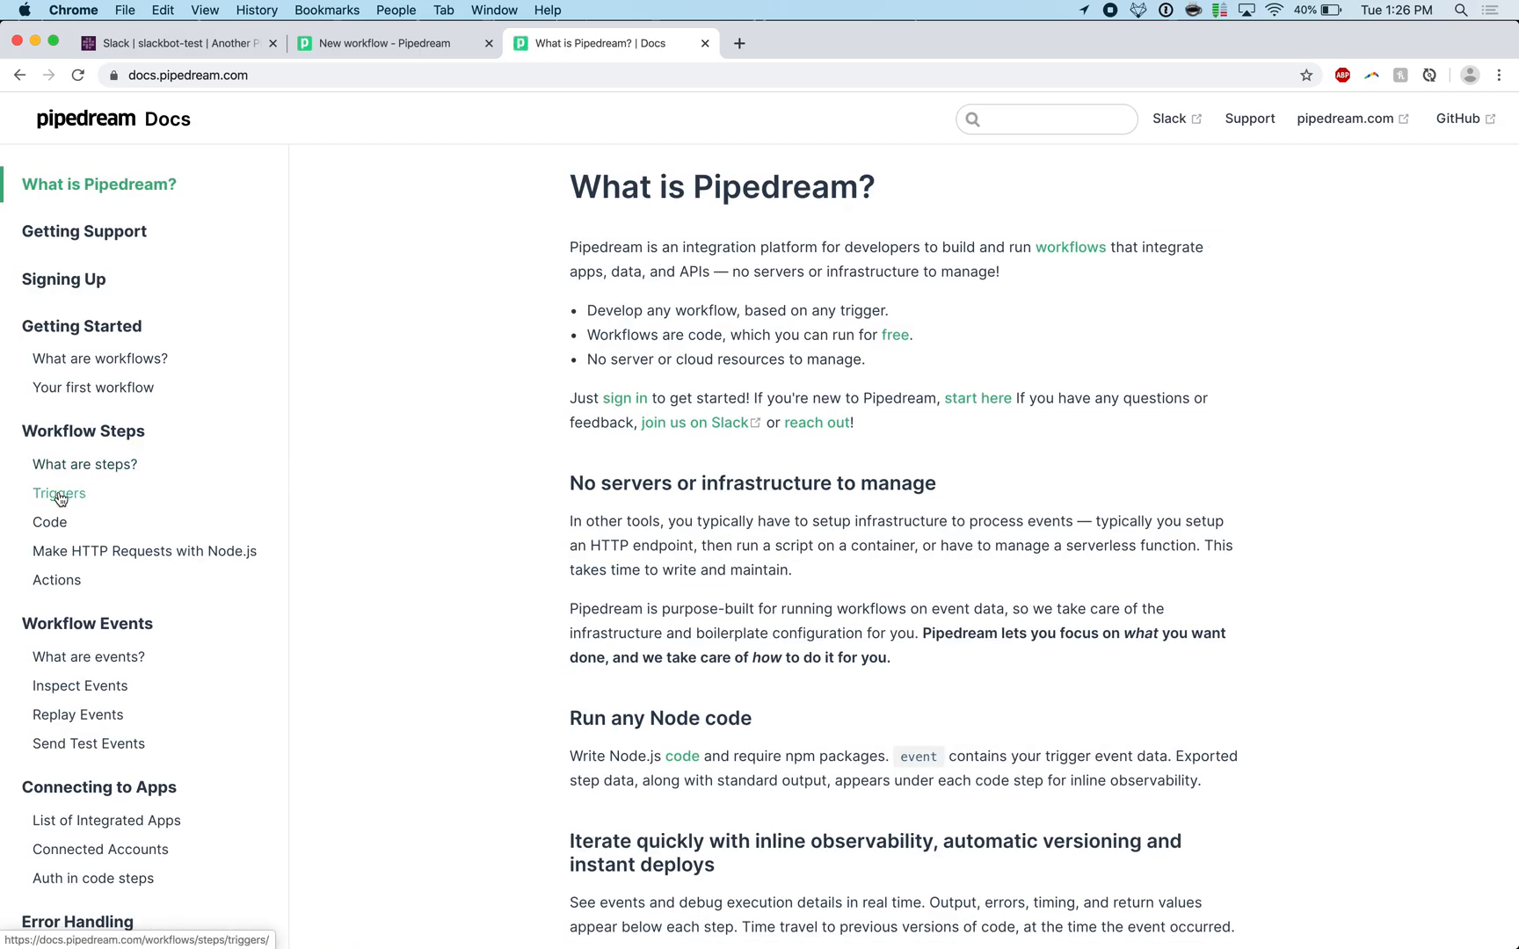
# Read the Triggers documentation page, then go back to the New workflow tab.
pyautogui.click(59, 493)
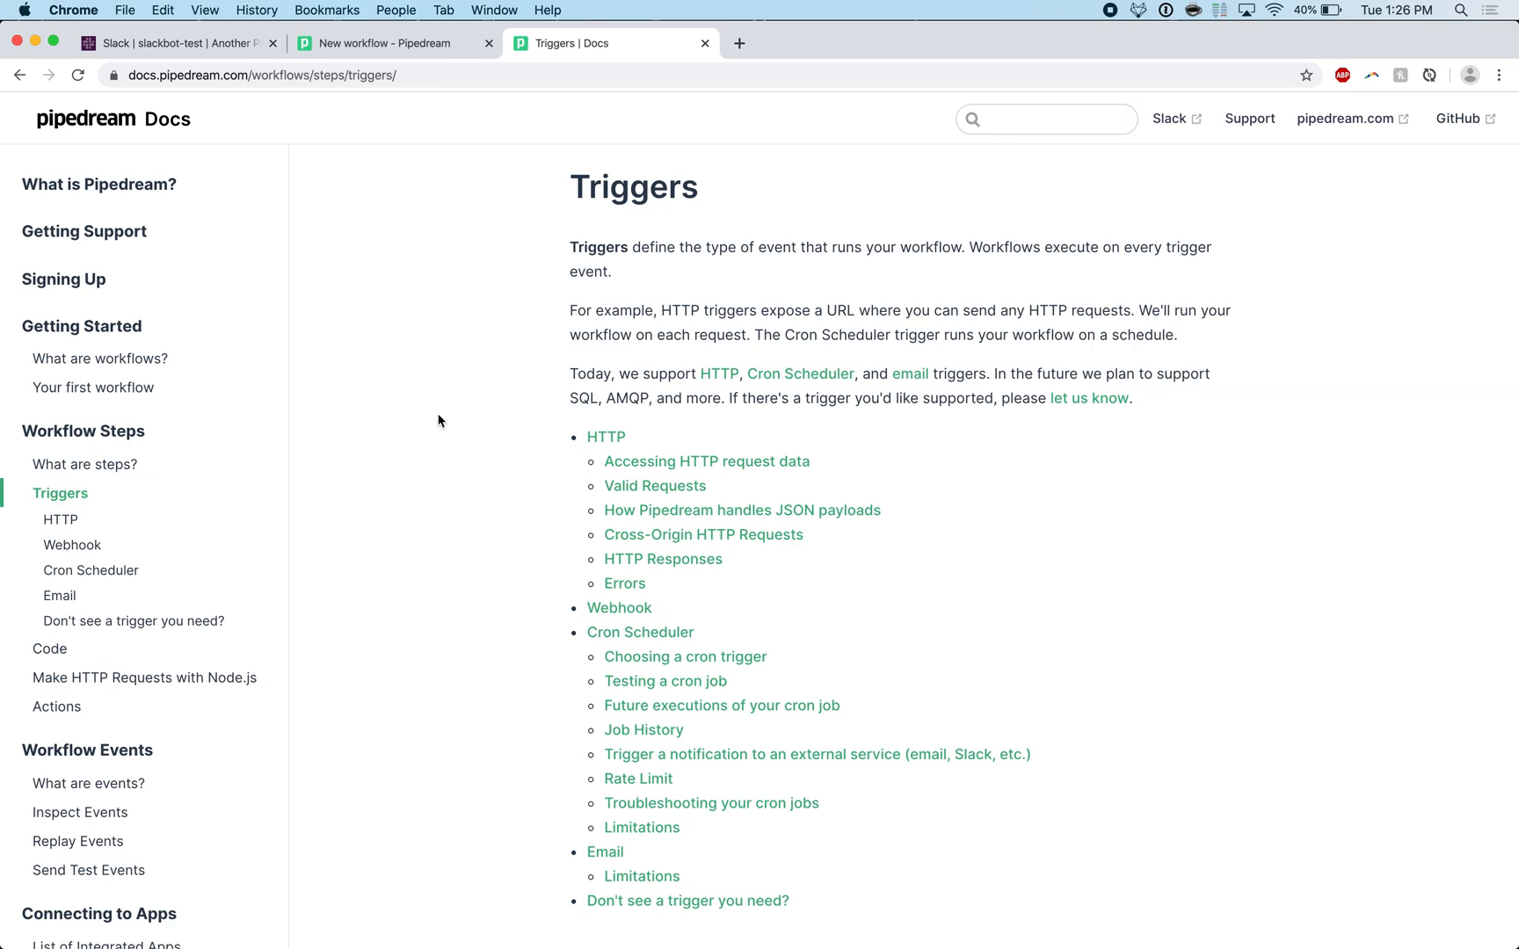
pyautogui.click(392, 44)
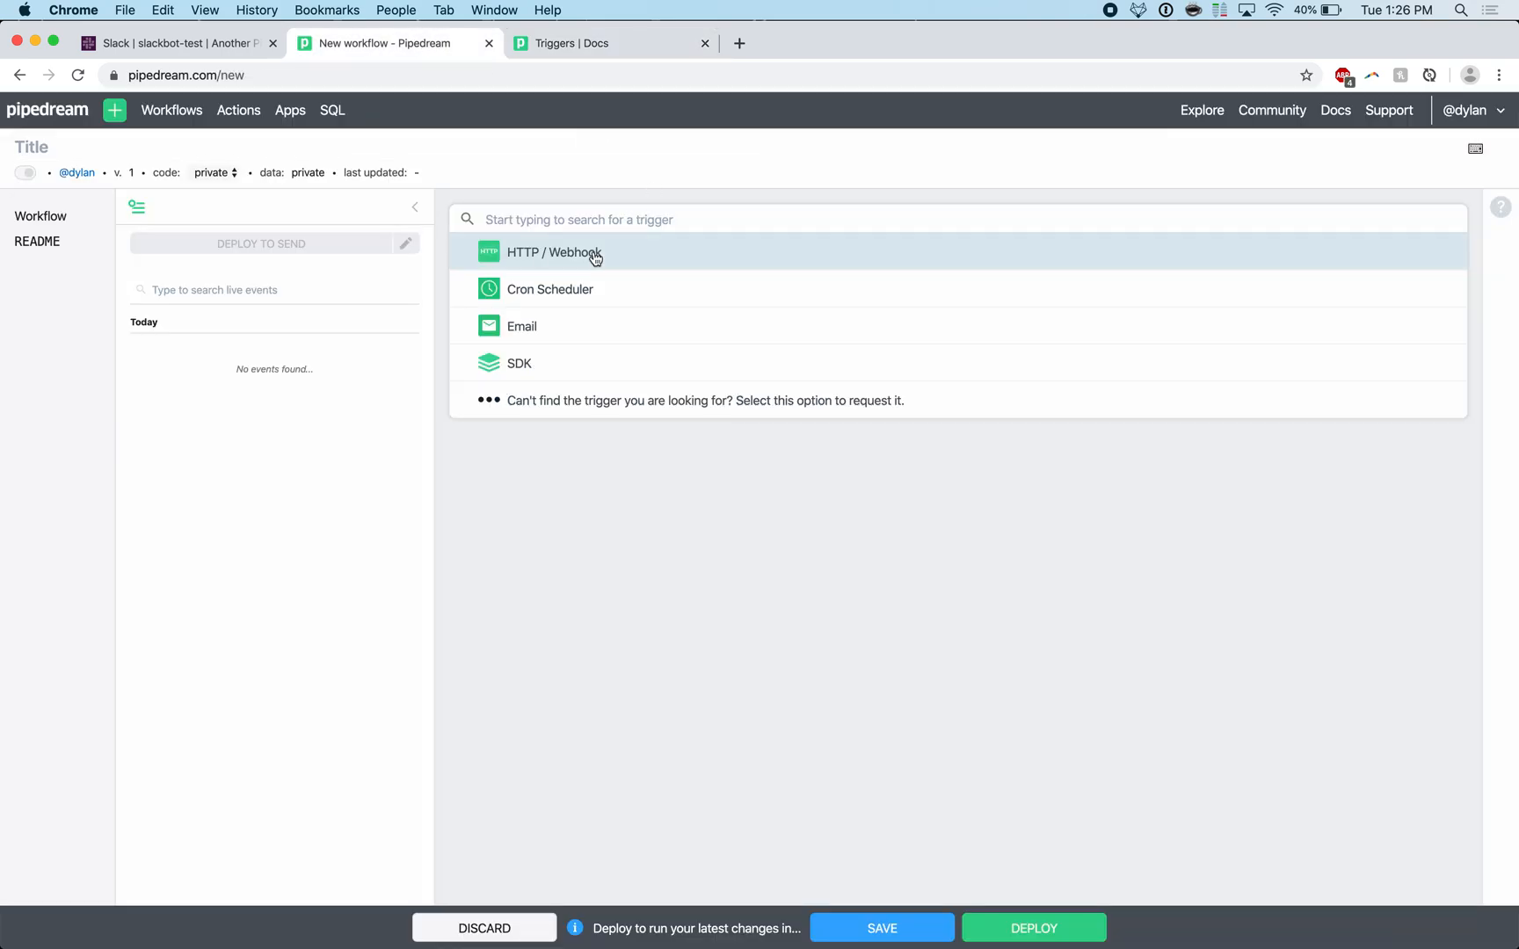
# Choose HTTP / Webhook as the new workflow's trigger.
pyautogui.click(553, 253)
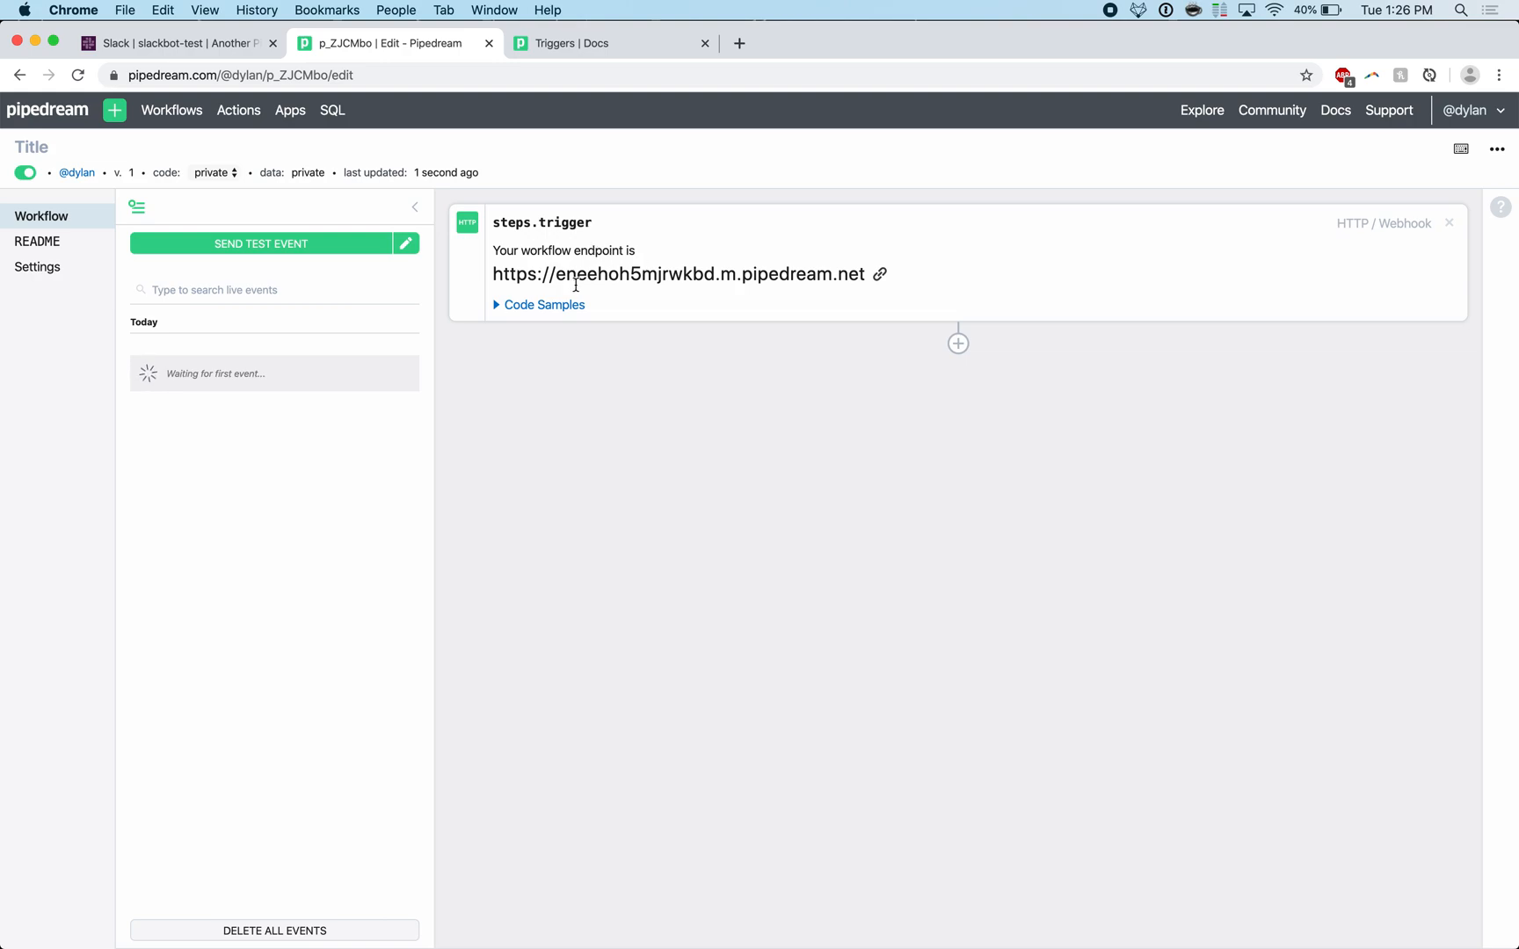
pyautogui.moveTo(734, 281)
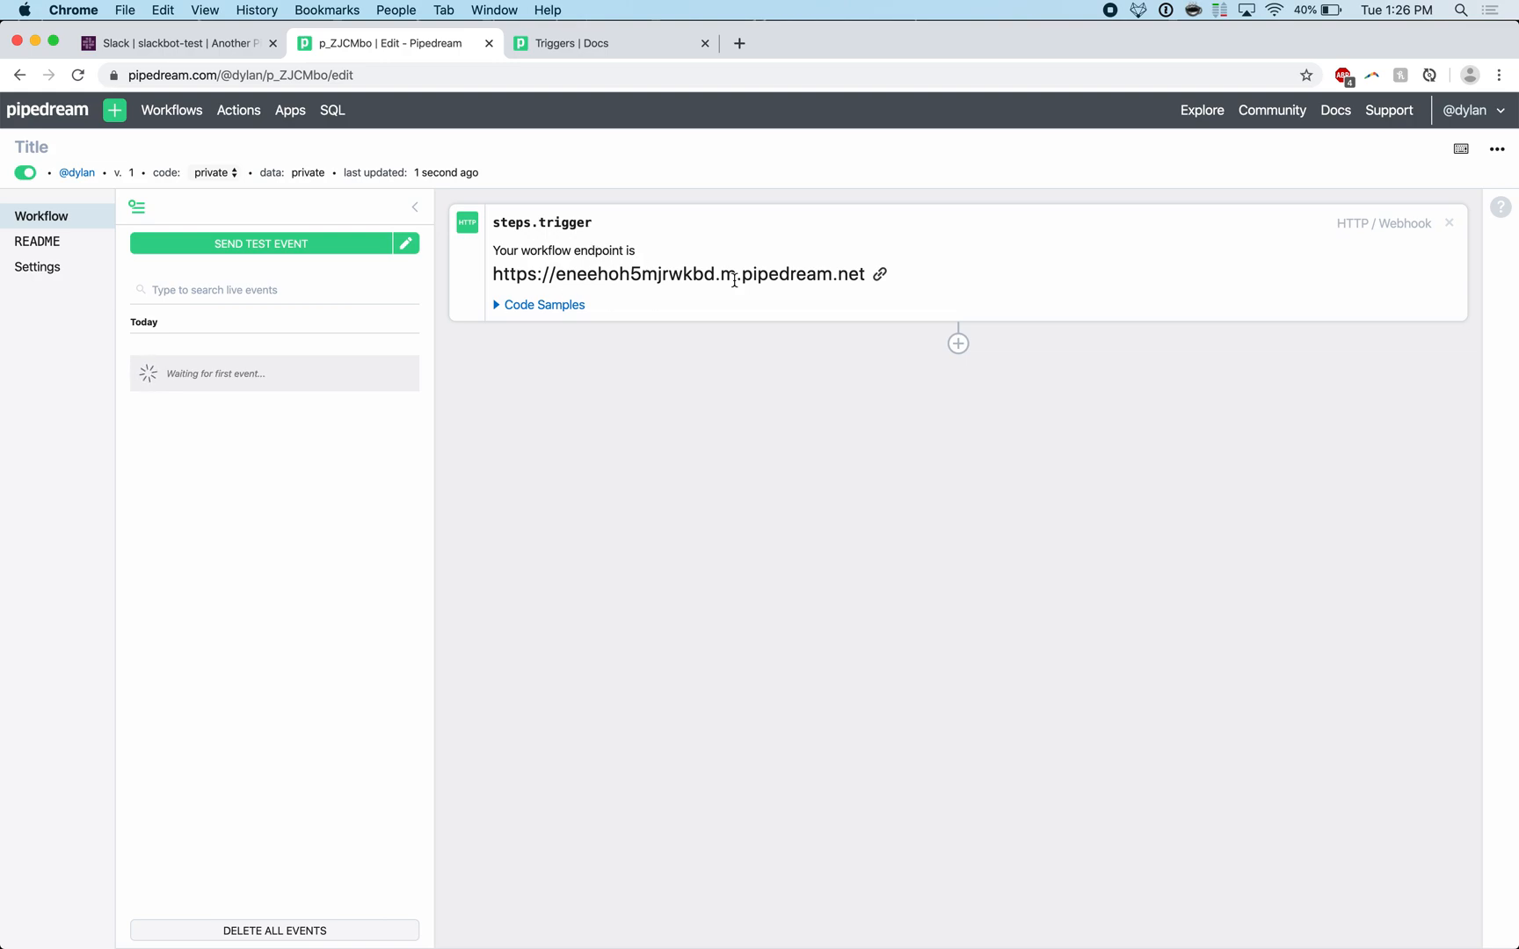
# Send a test event, then expand the steps.trigger.event body and headers.
pyautogui.click(260, 243)
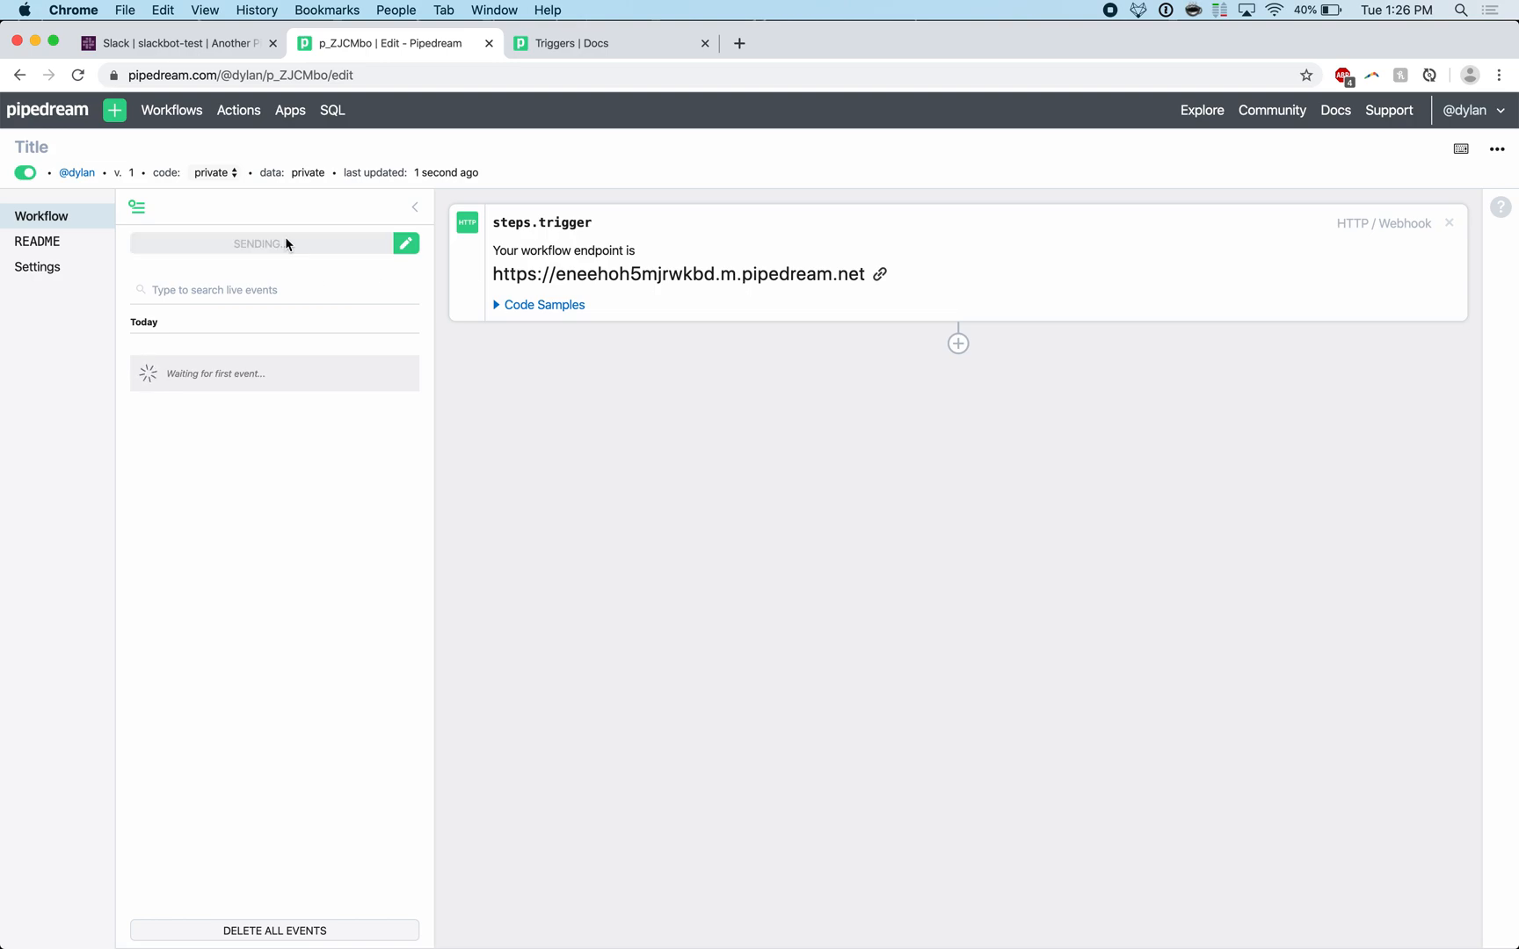
pyautogui.click(258, 243)
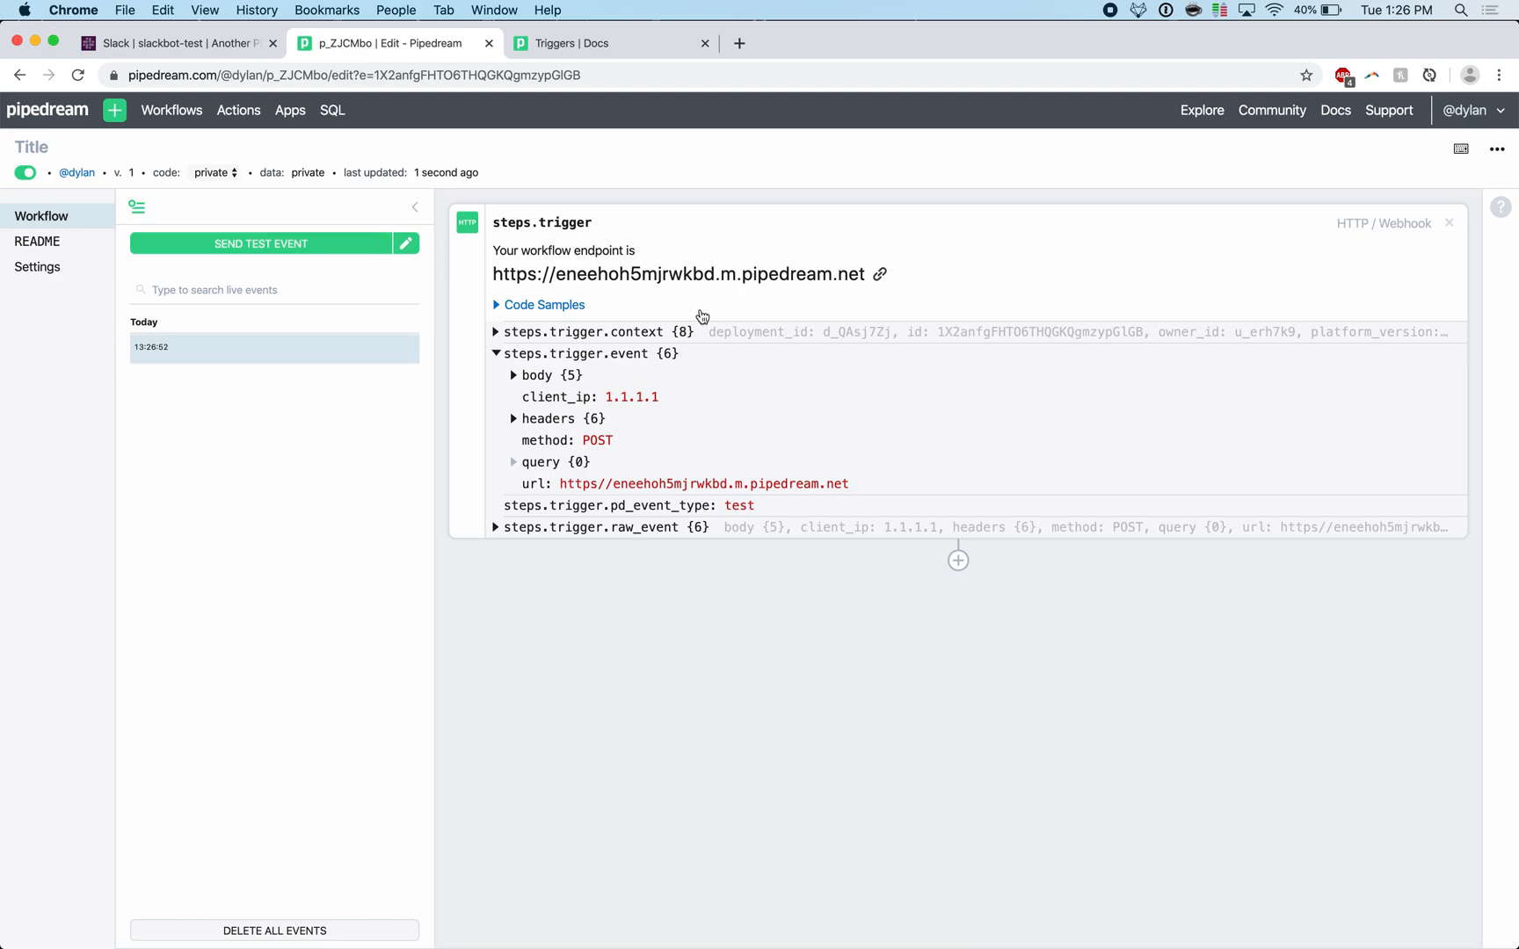
pyautogui.moveTo(415, 263)
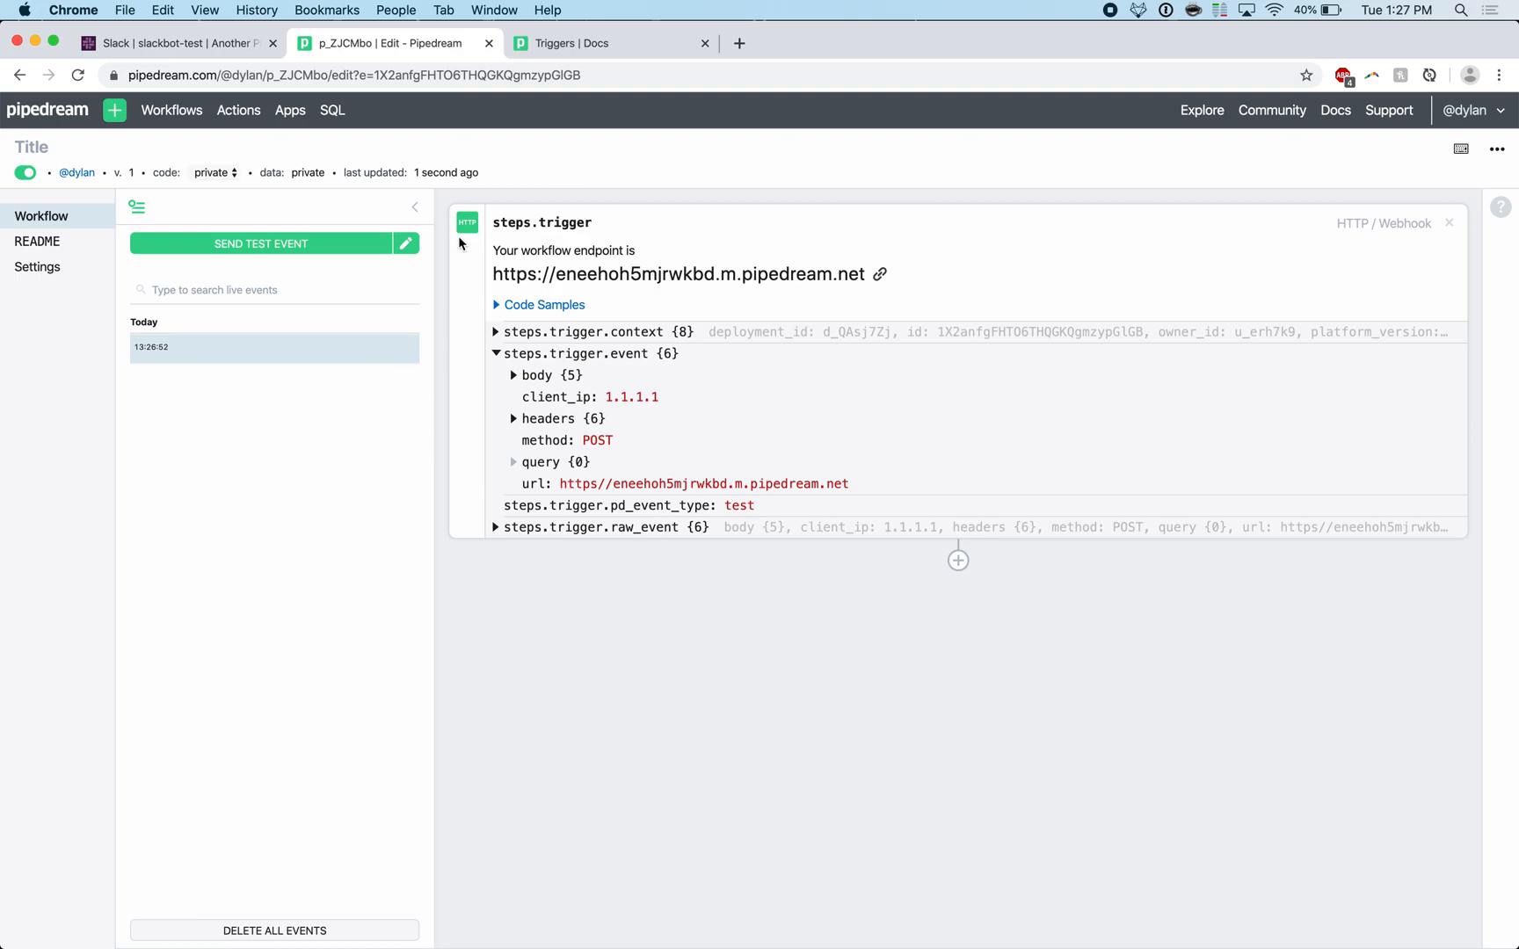
pyautogui.moveTo(630, 389)
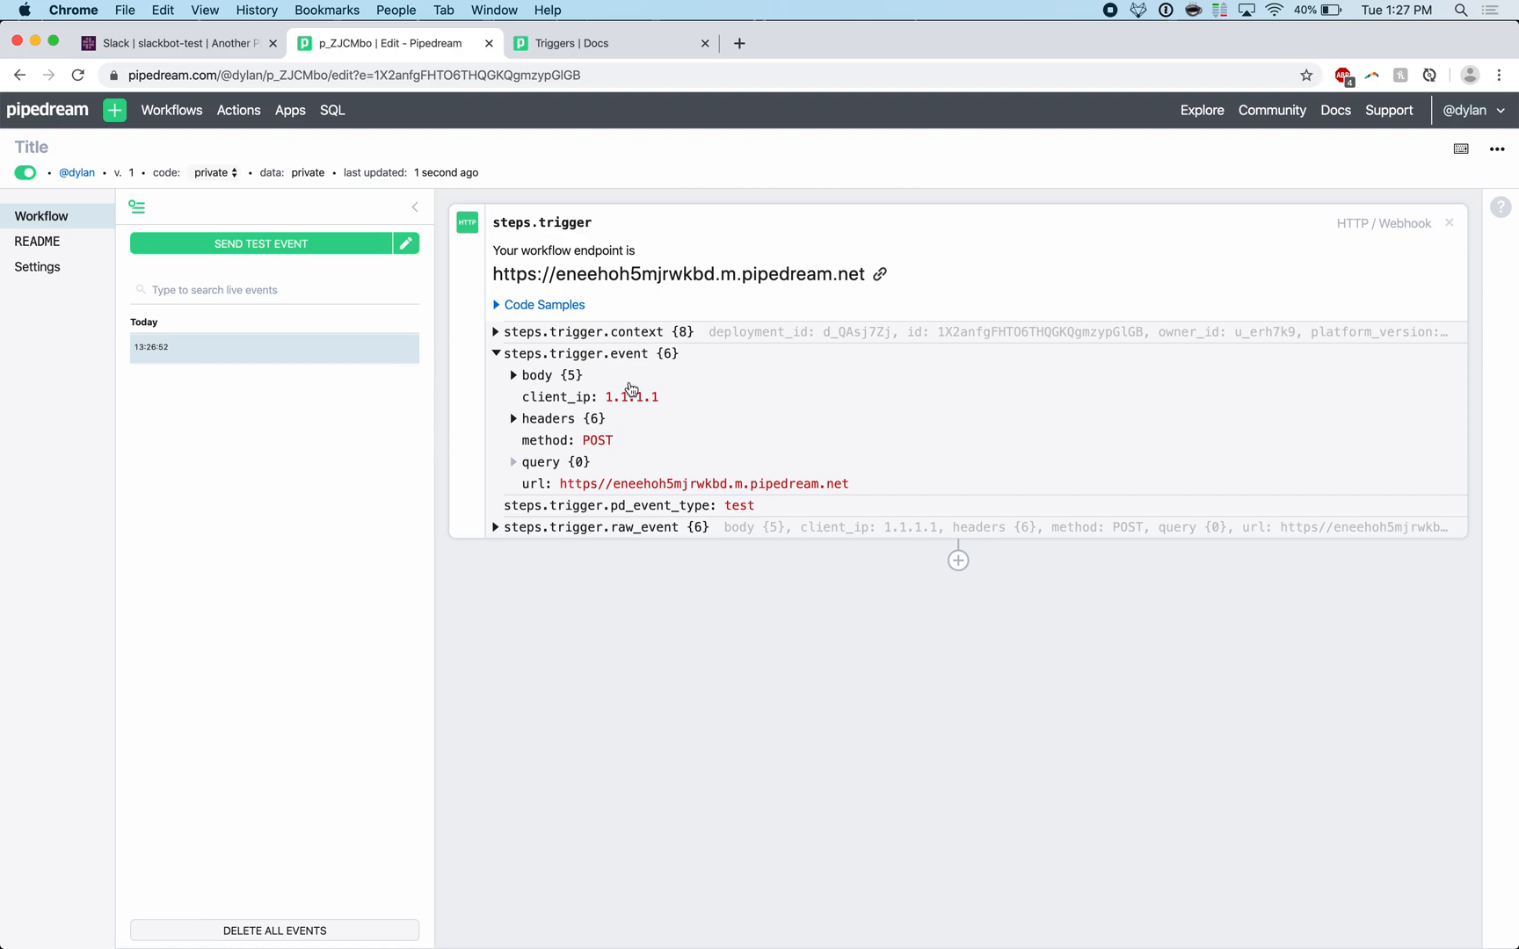
pyautogui.moveTo(621, 384)
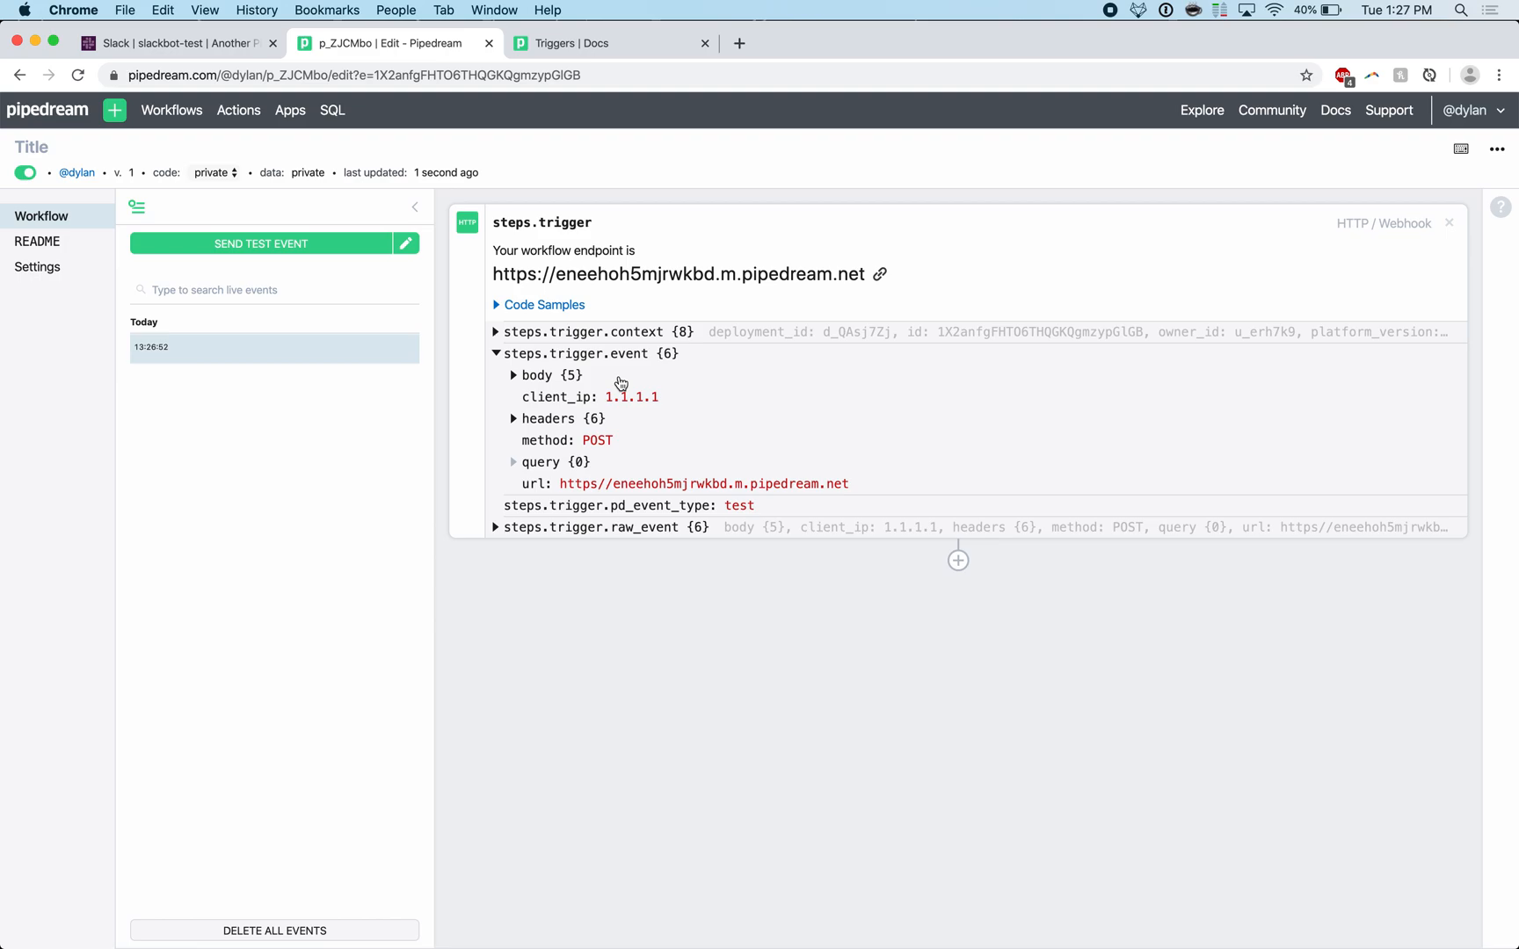
pyautogui.moveTo(589, 397)
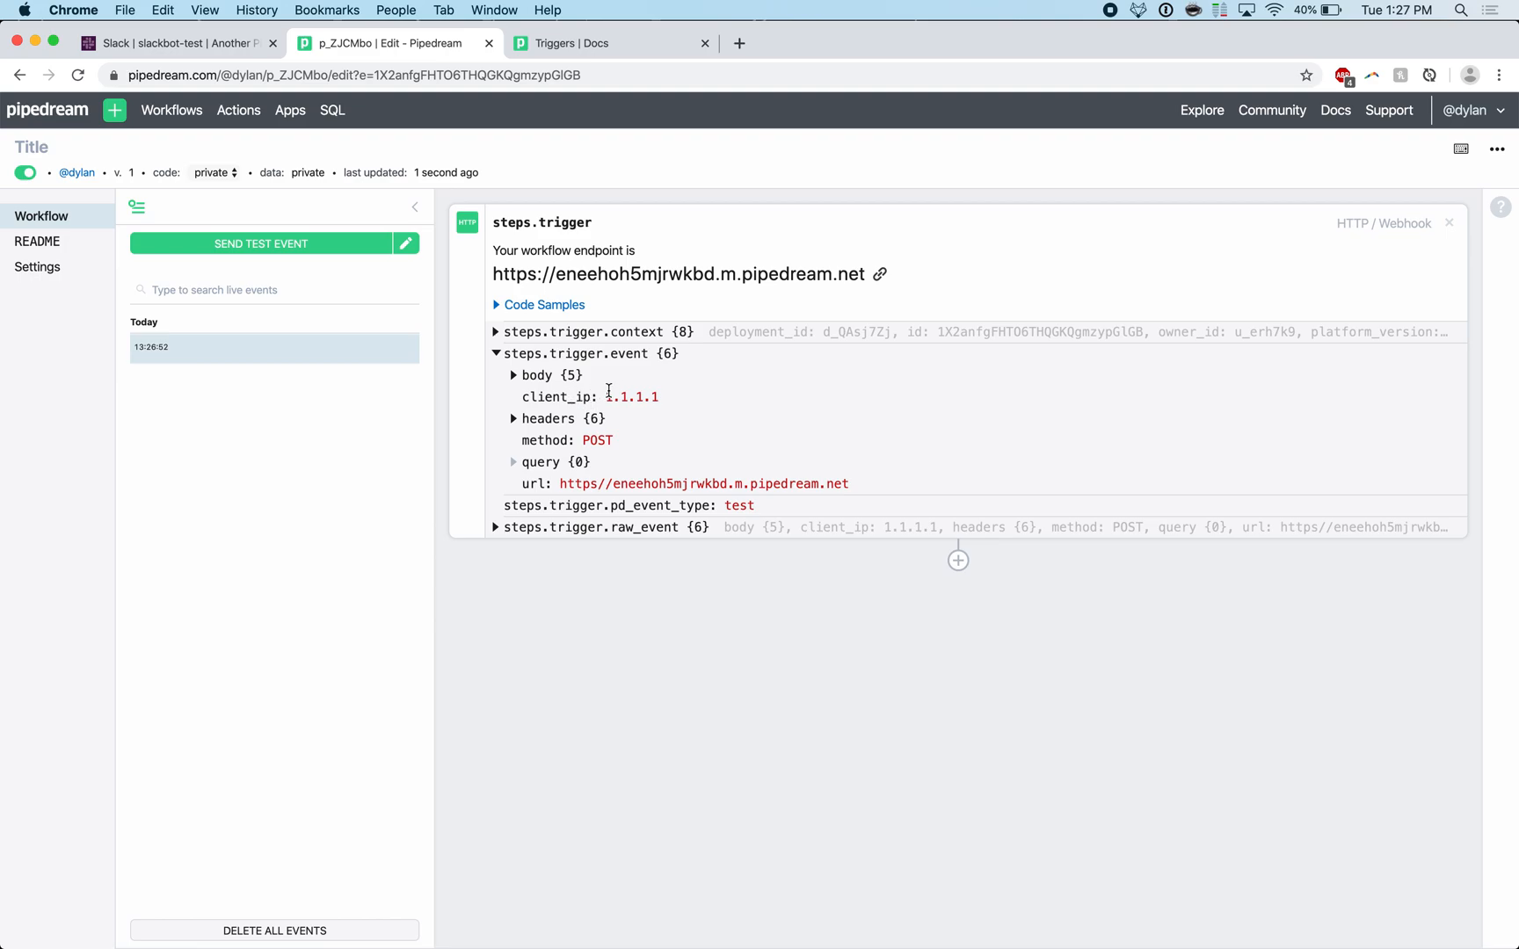
pyautogui.click(512, 375)
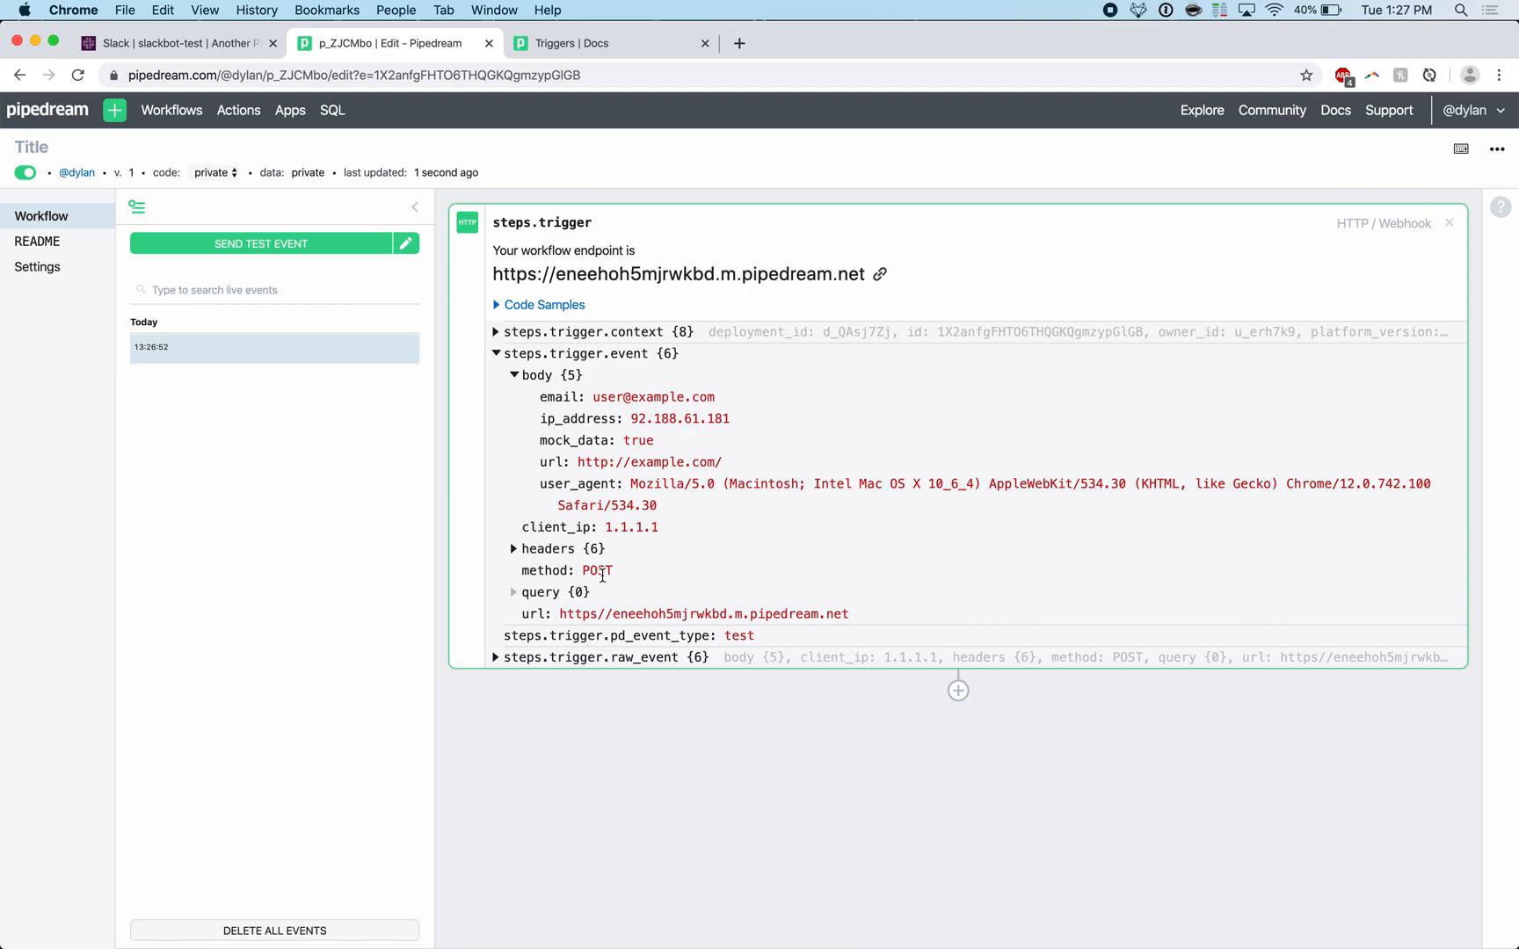
pyautogui.moveTo(557, 555)
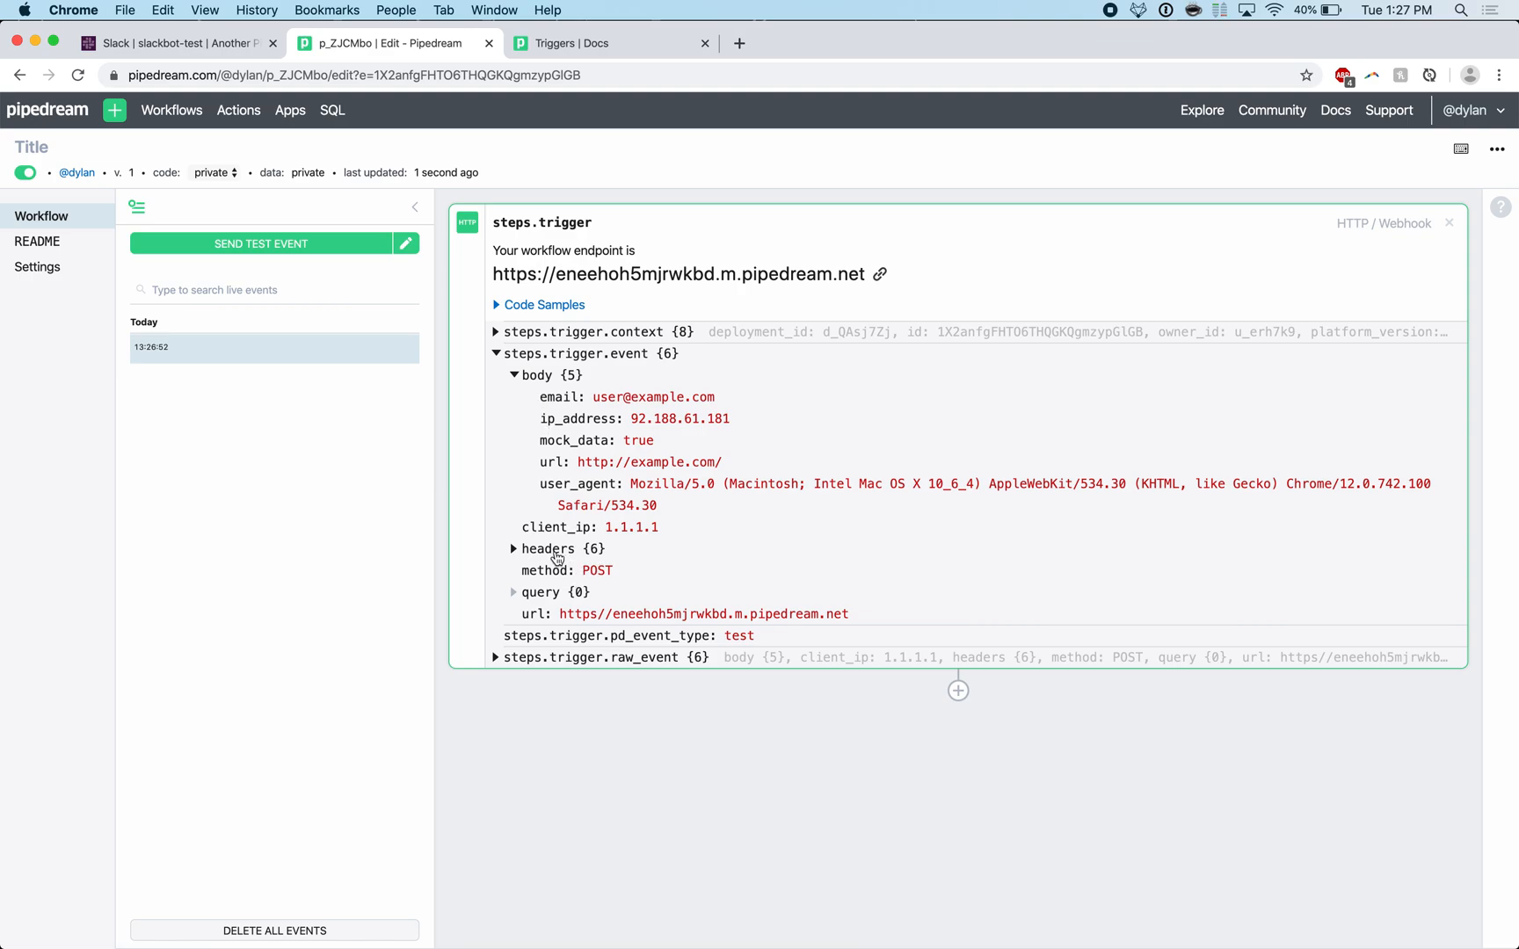
pyautogui.click(513, 549)
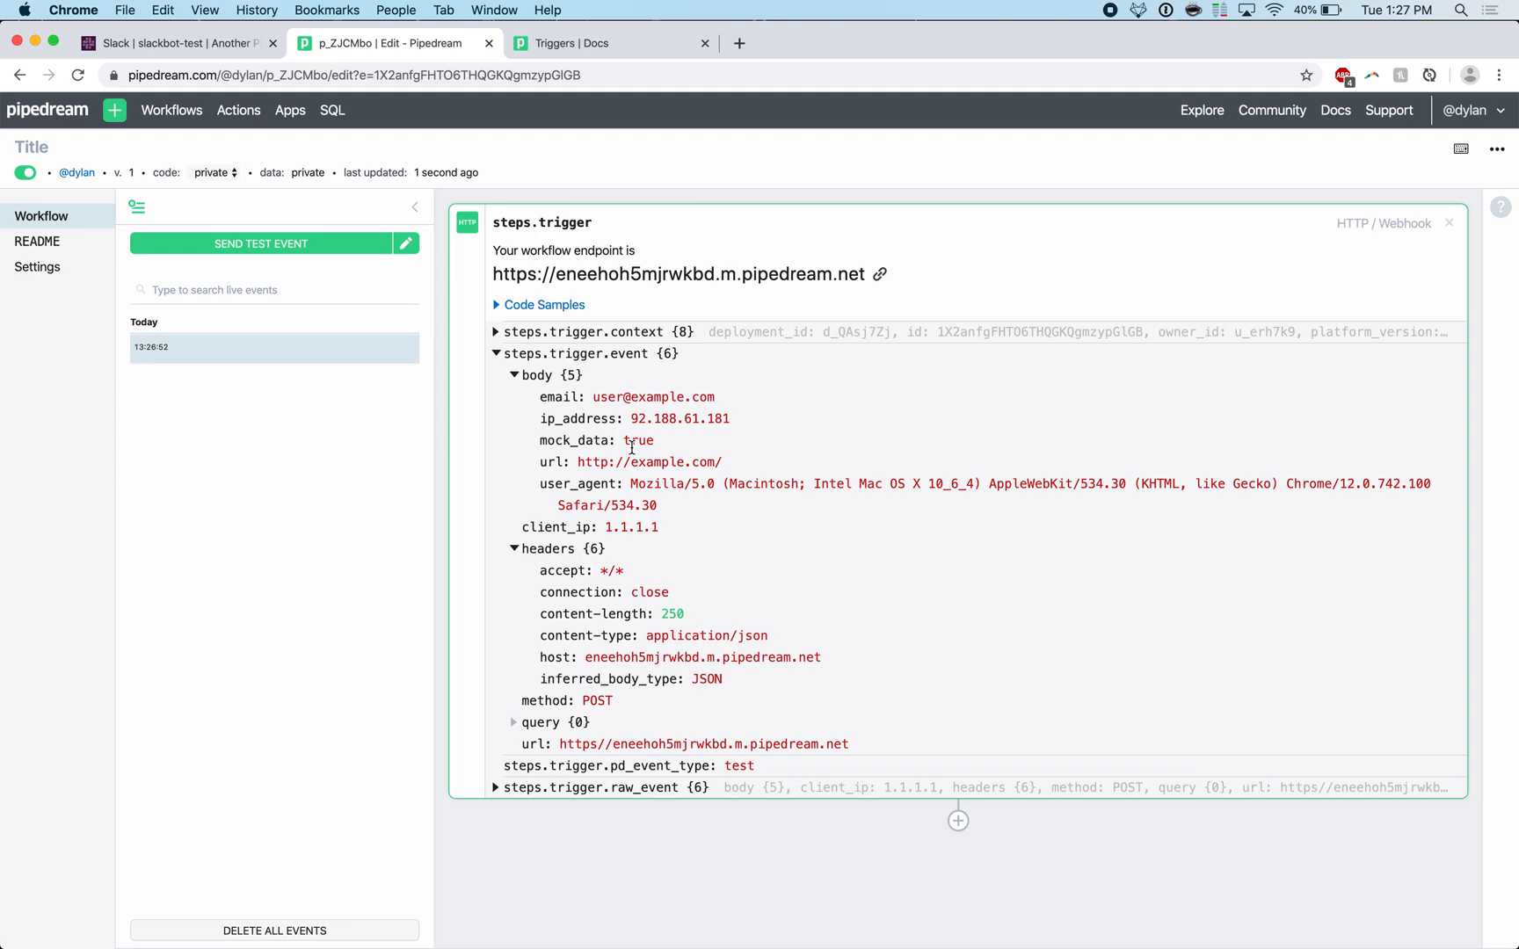
pyautogui.moveTo(904, 478)
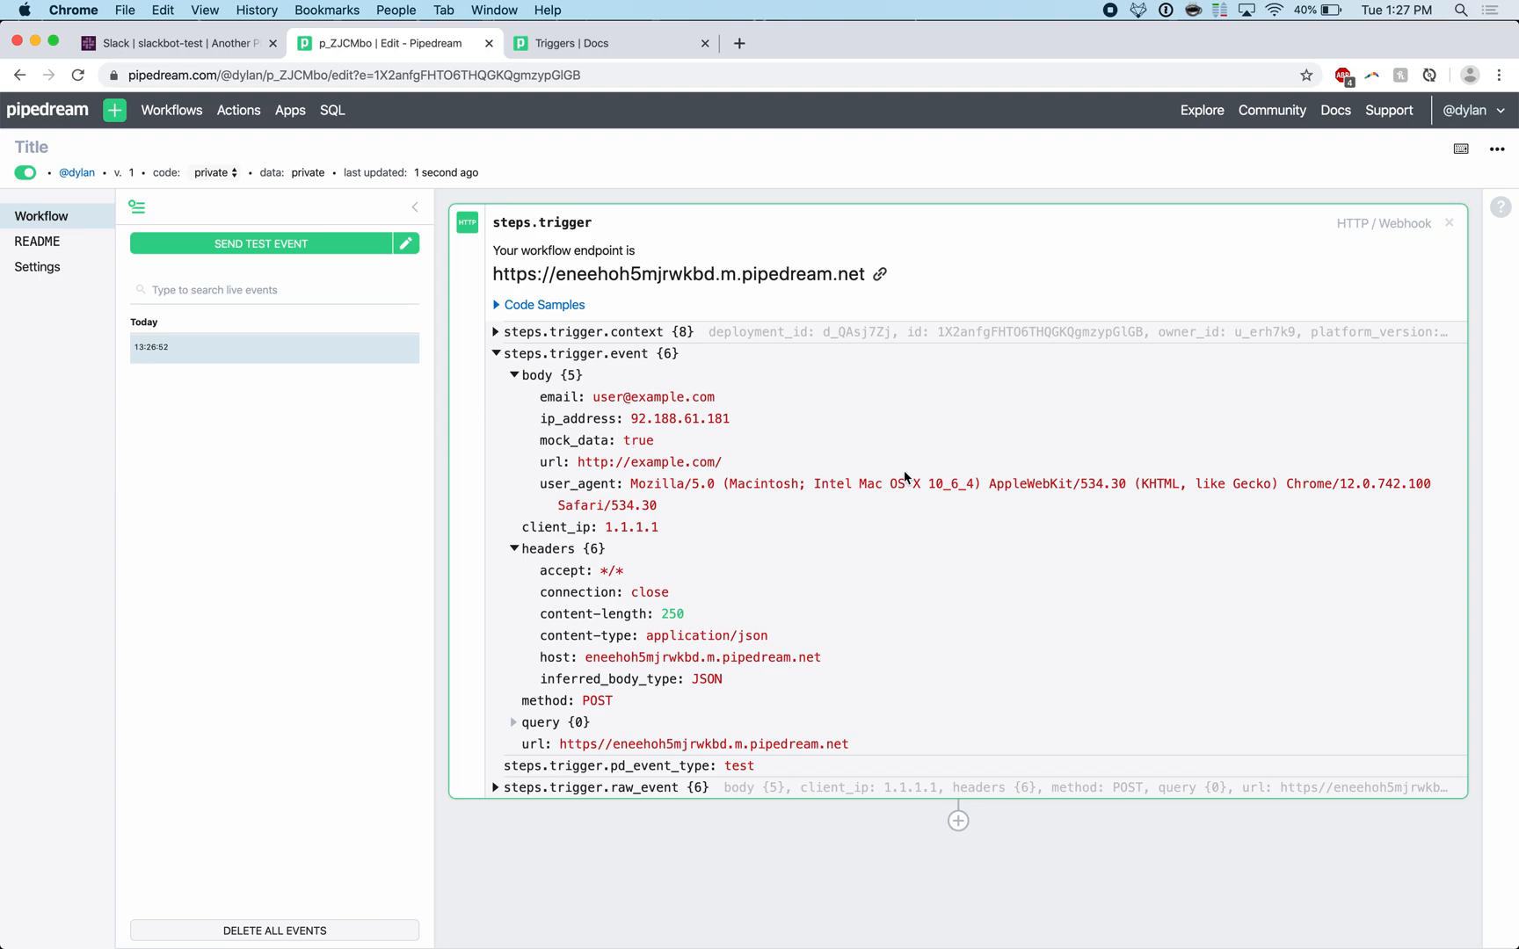
pyautogui.moveTo(804, 407)
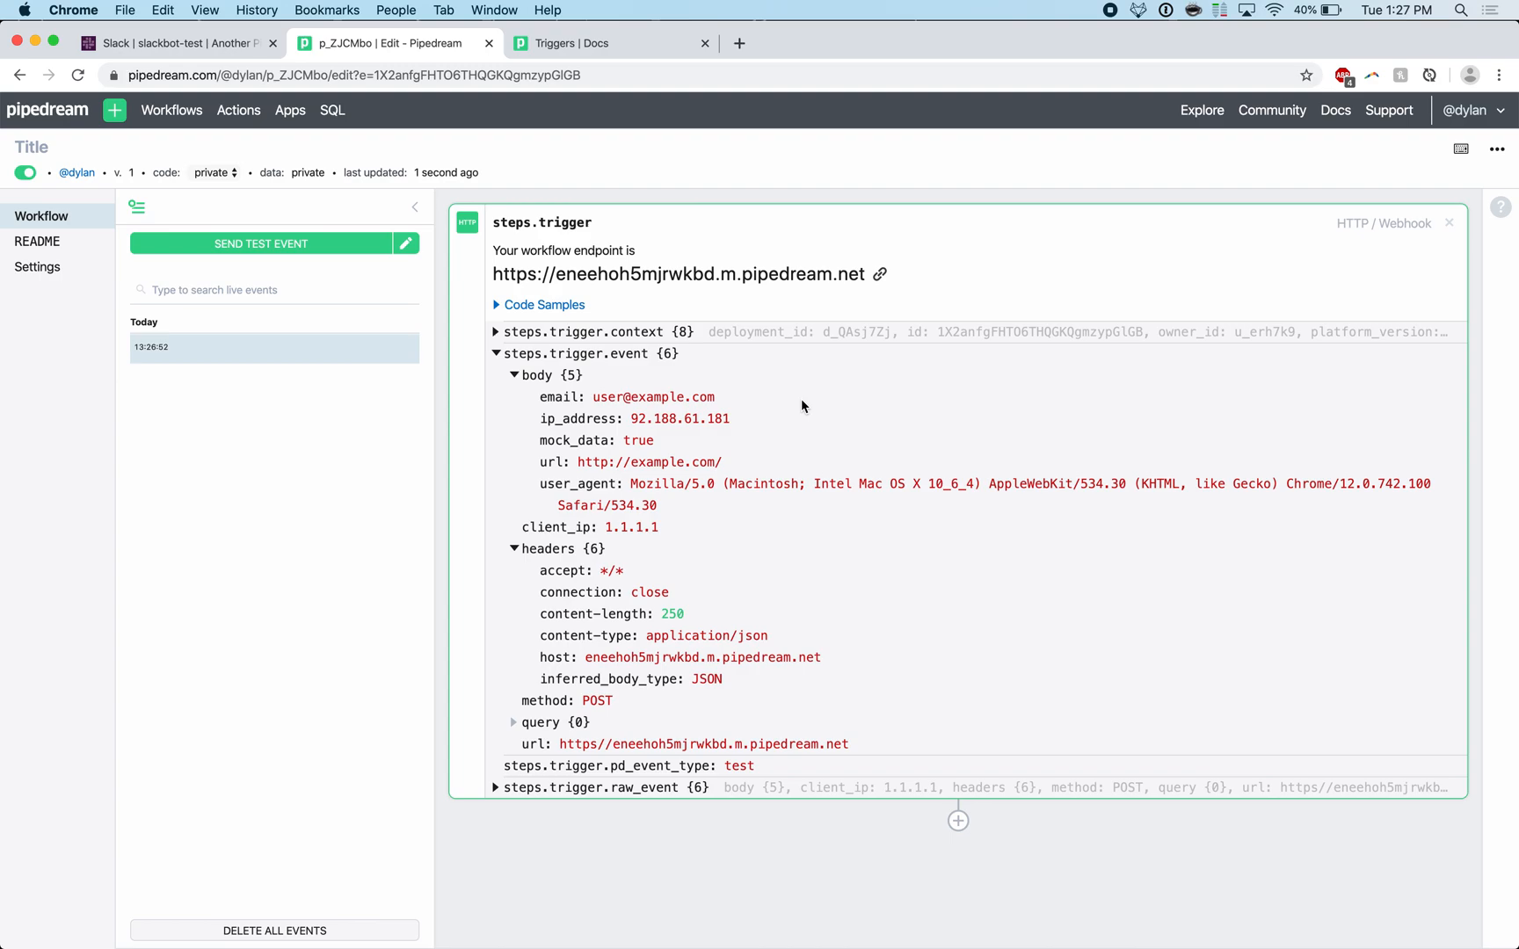
pyautogui.moveTo(288, 349)
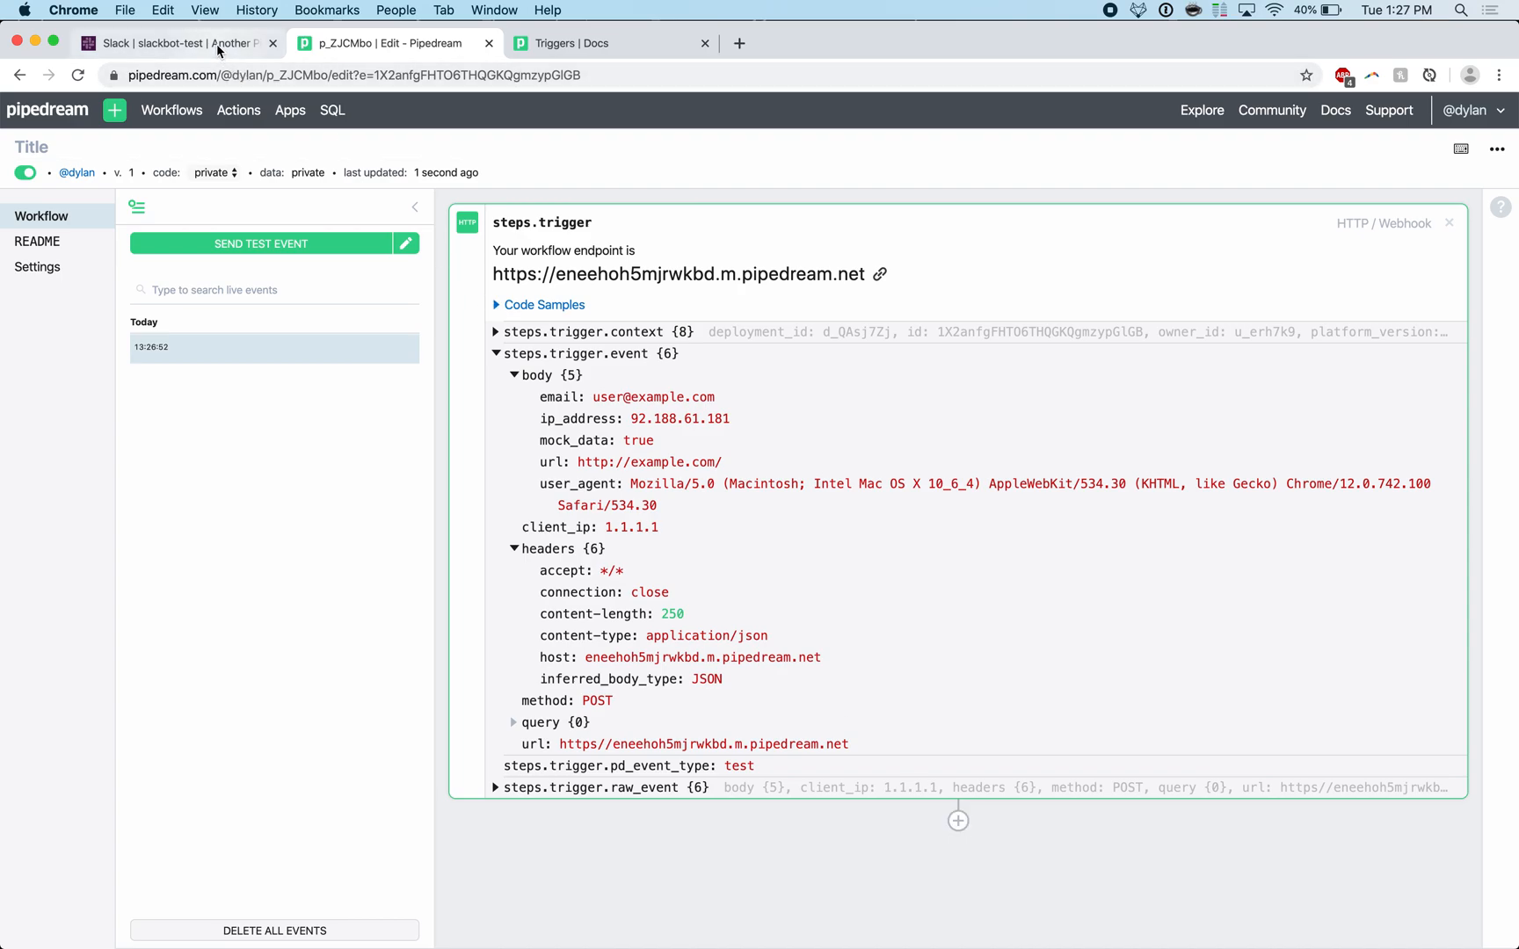
# Switch to Slack and open Manage apps, listing Pipedream and Test Slack bot.
pyautogui.click(176, 44)
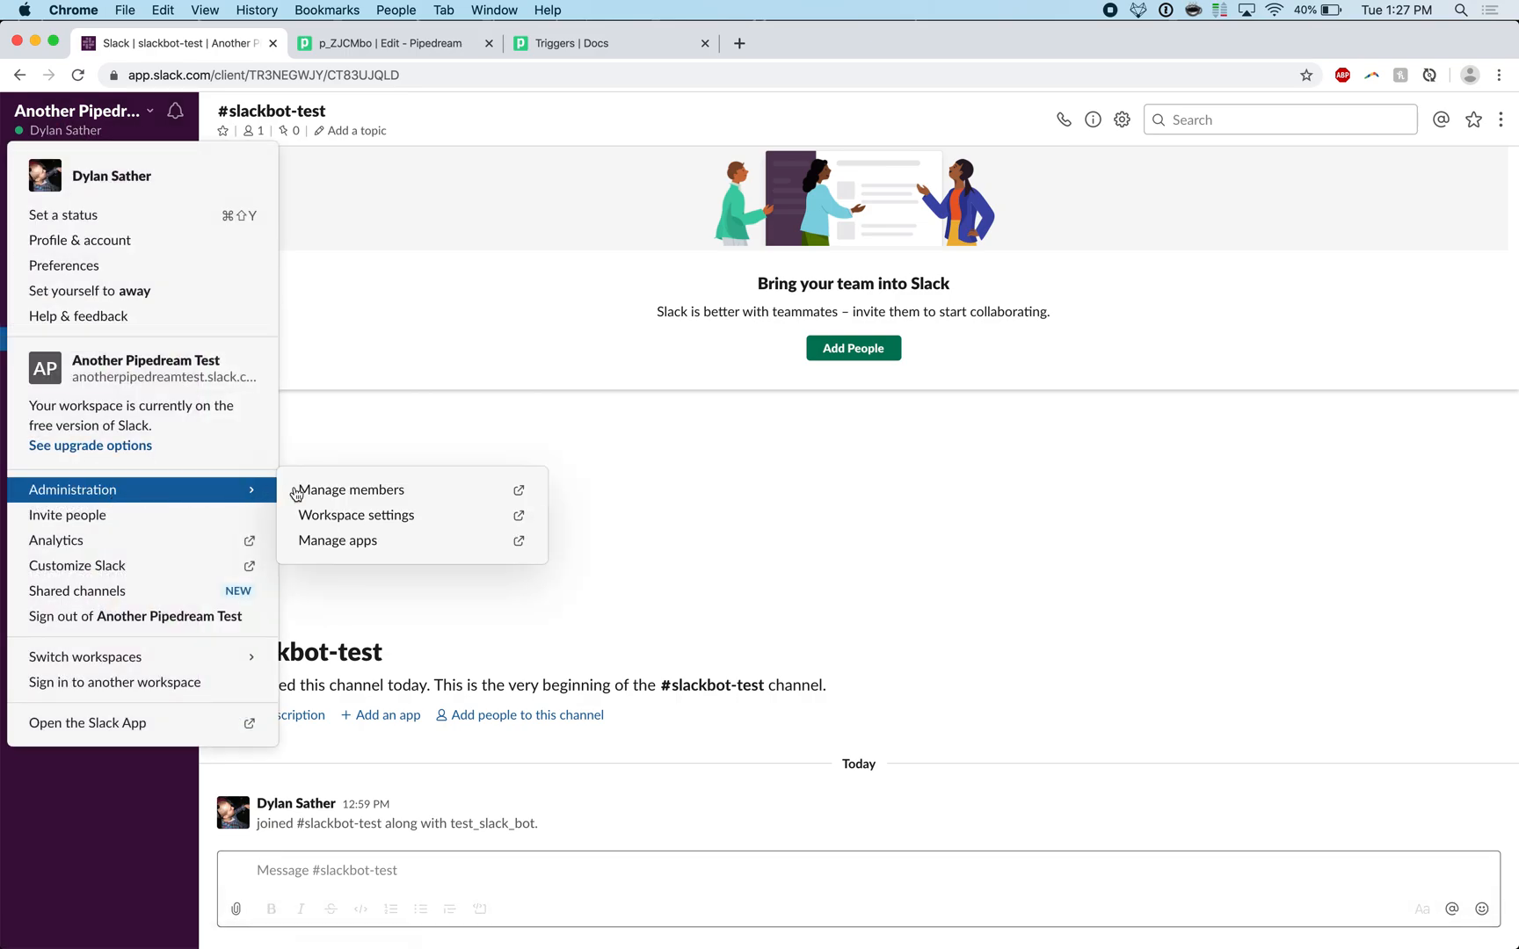
pyautogui.moveTo(341, 545)
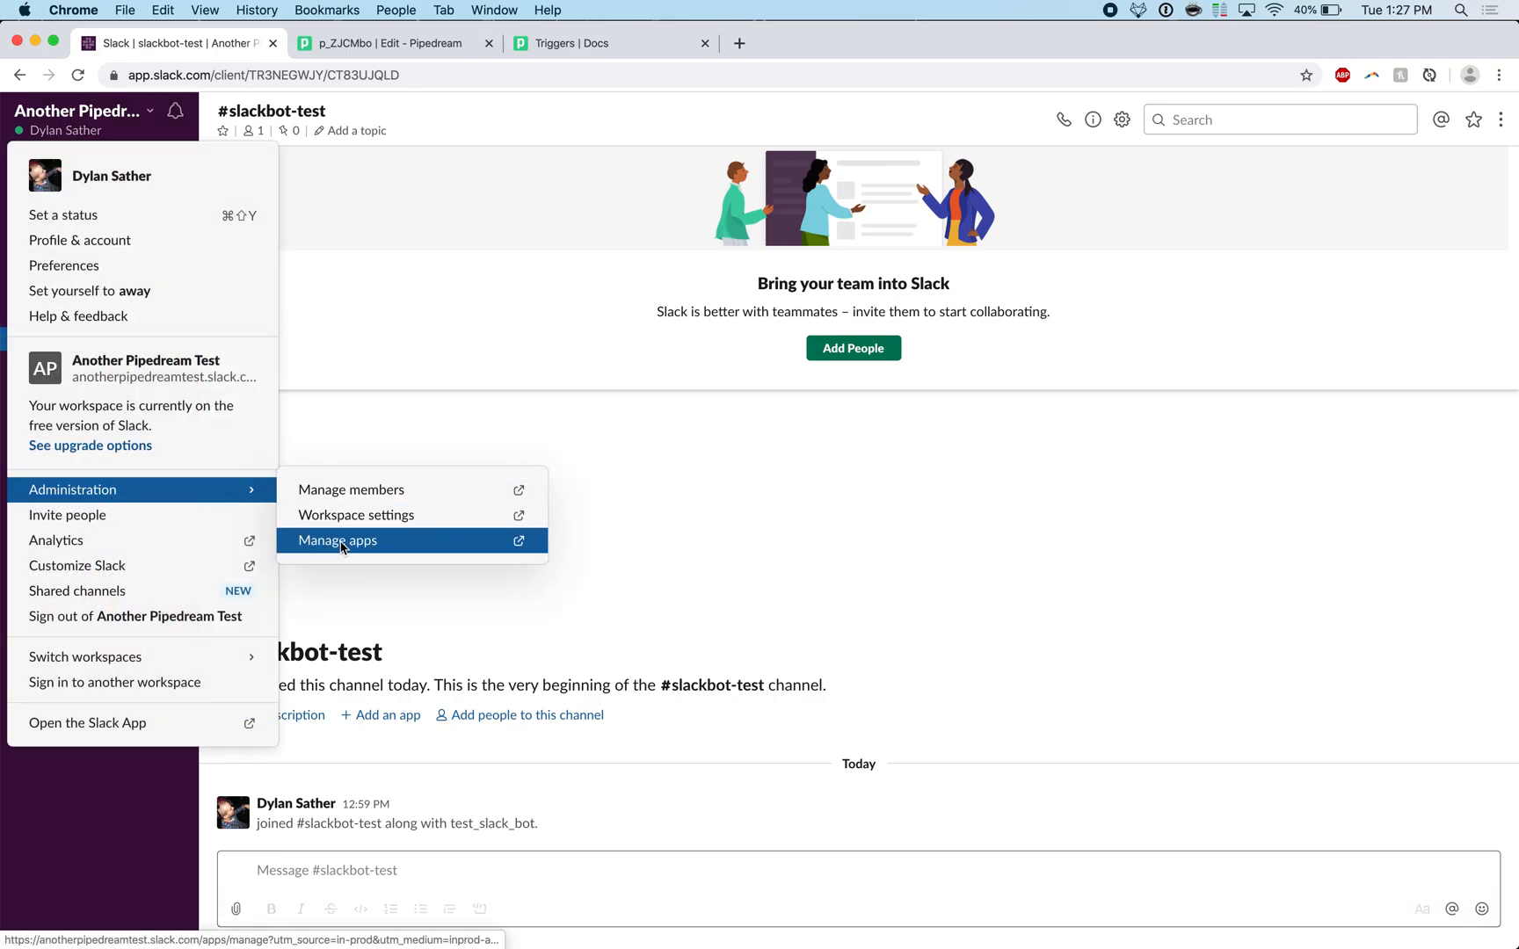
pyautogui.click(338, 540)
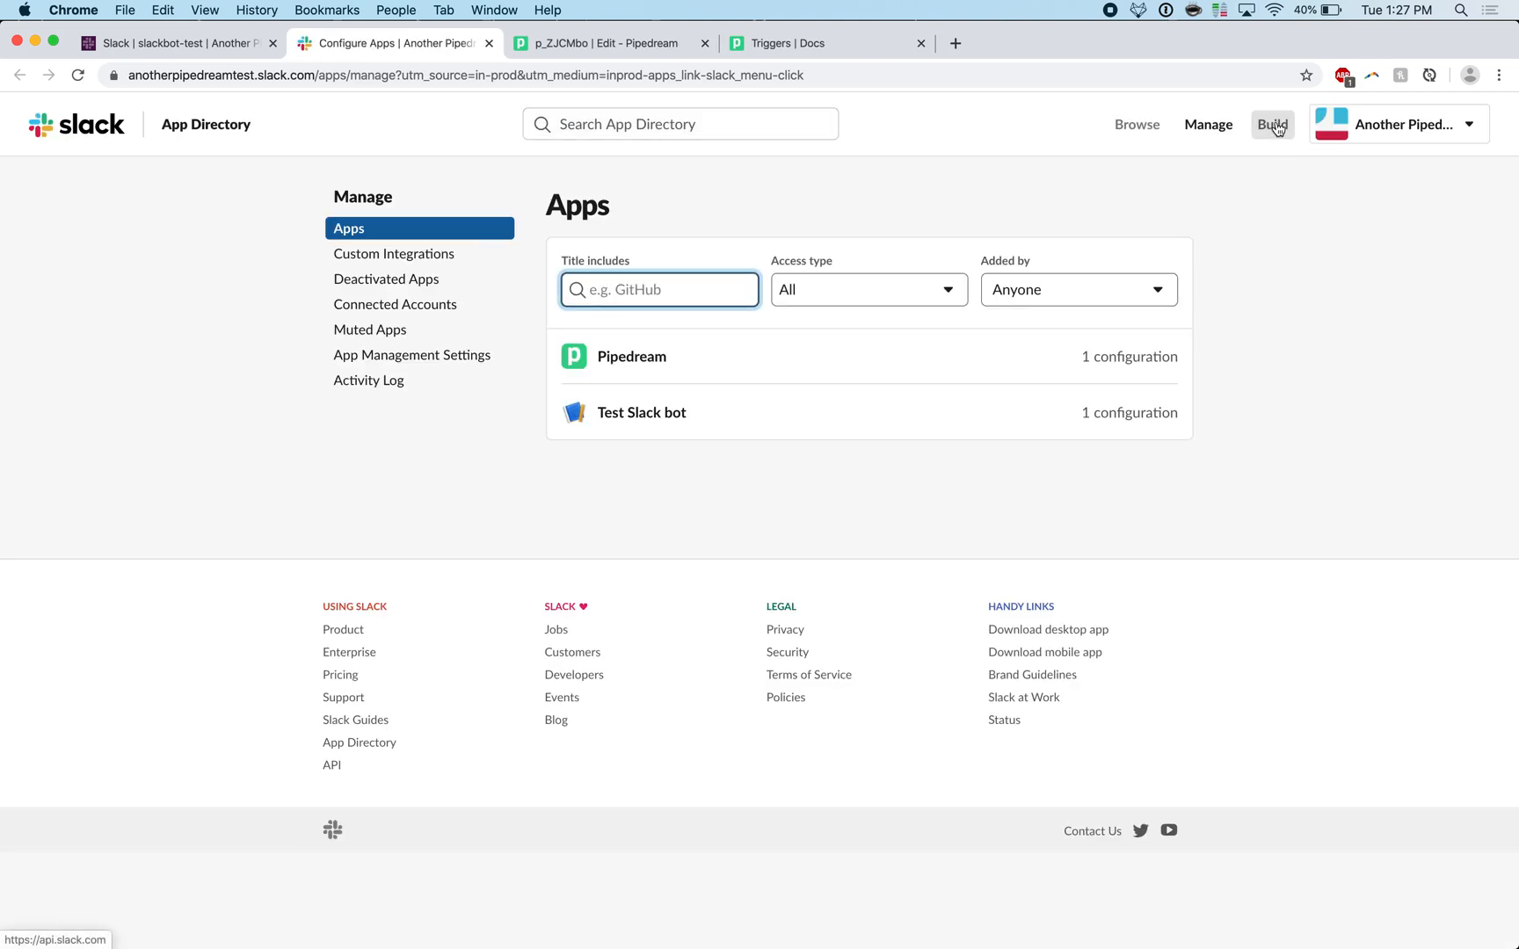
# Create a Slack app named 'My Test Slackbot' in the Another Pipedream Test workspace.
pyautogui.click(1272, 124)
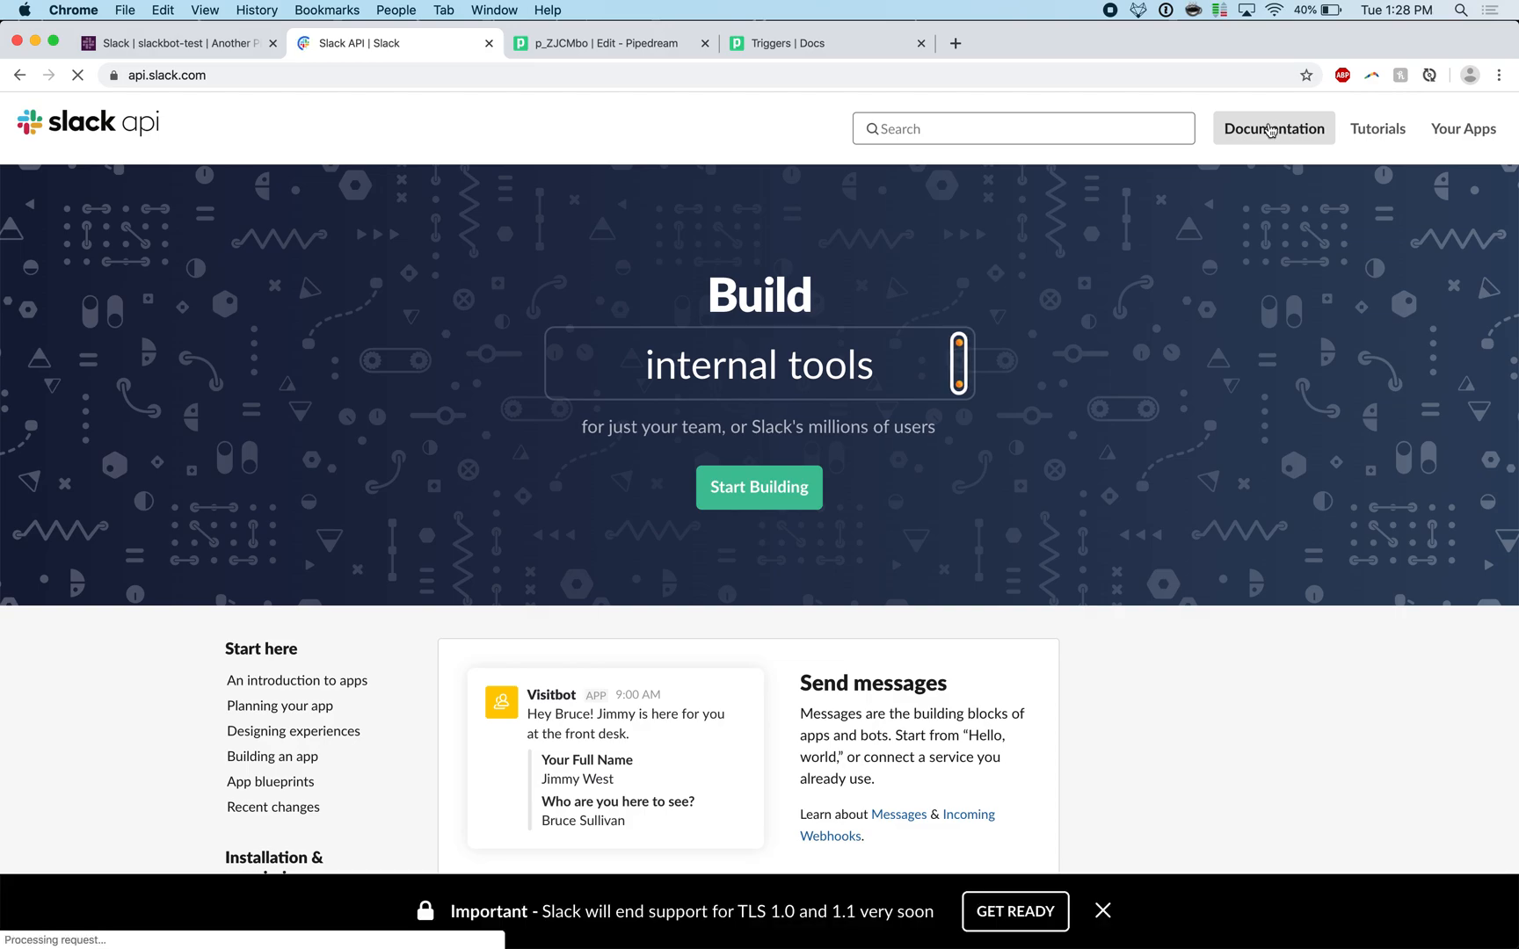
pyautogui.click(1462, 128)
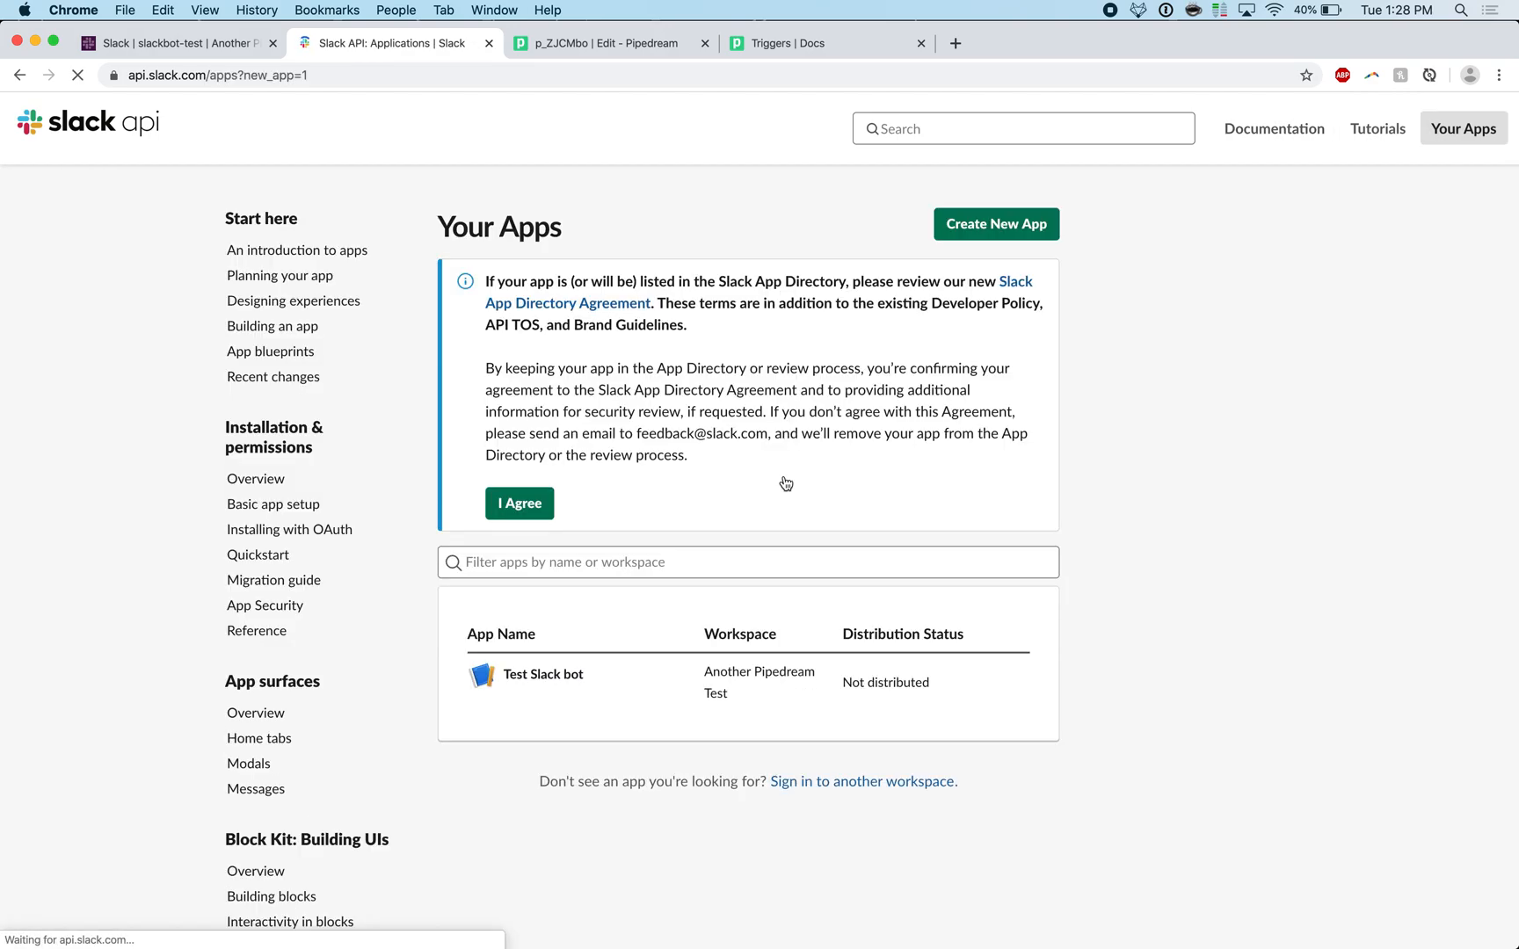
pyautogui.click(996, 225)
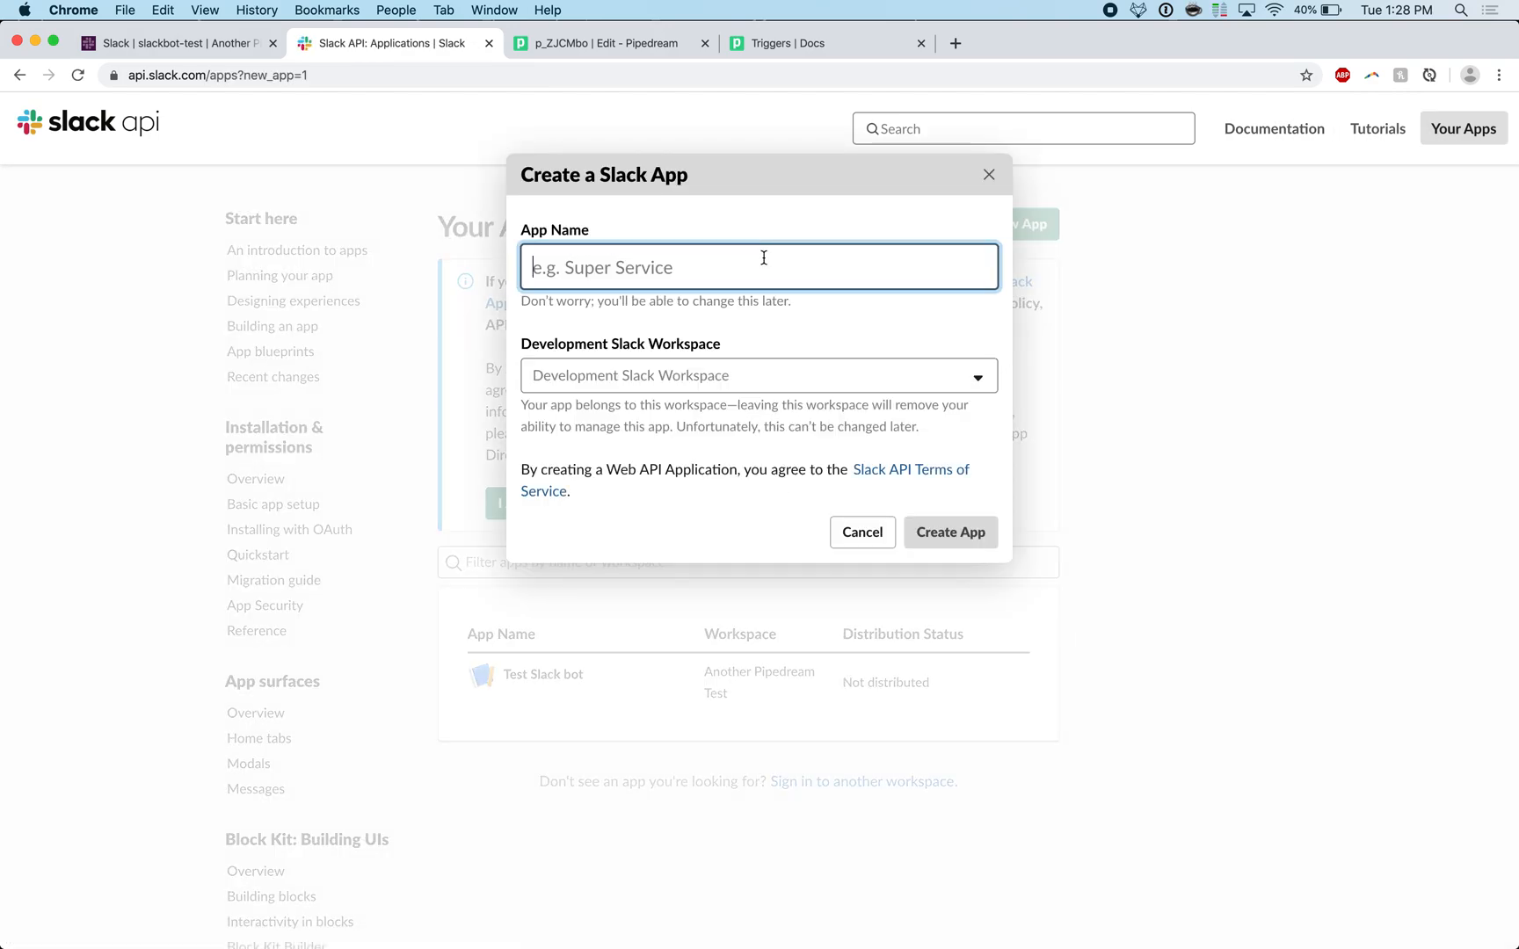
pyautogui.write('My Test')
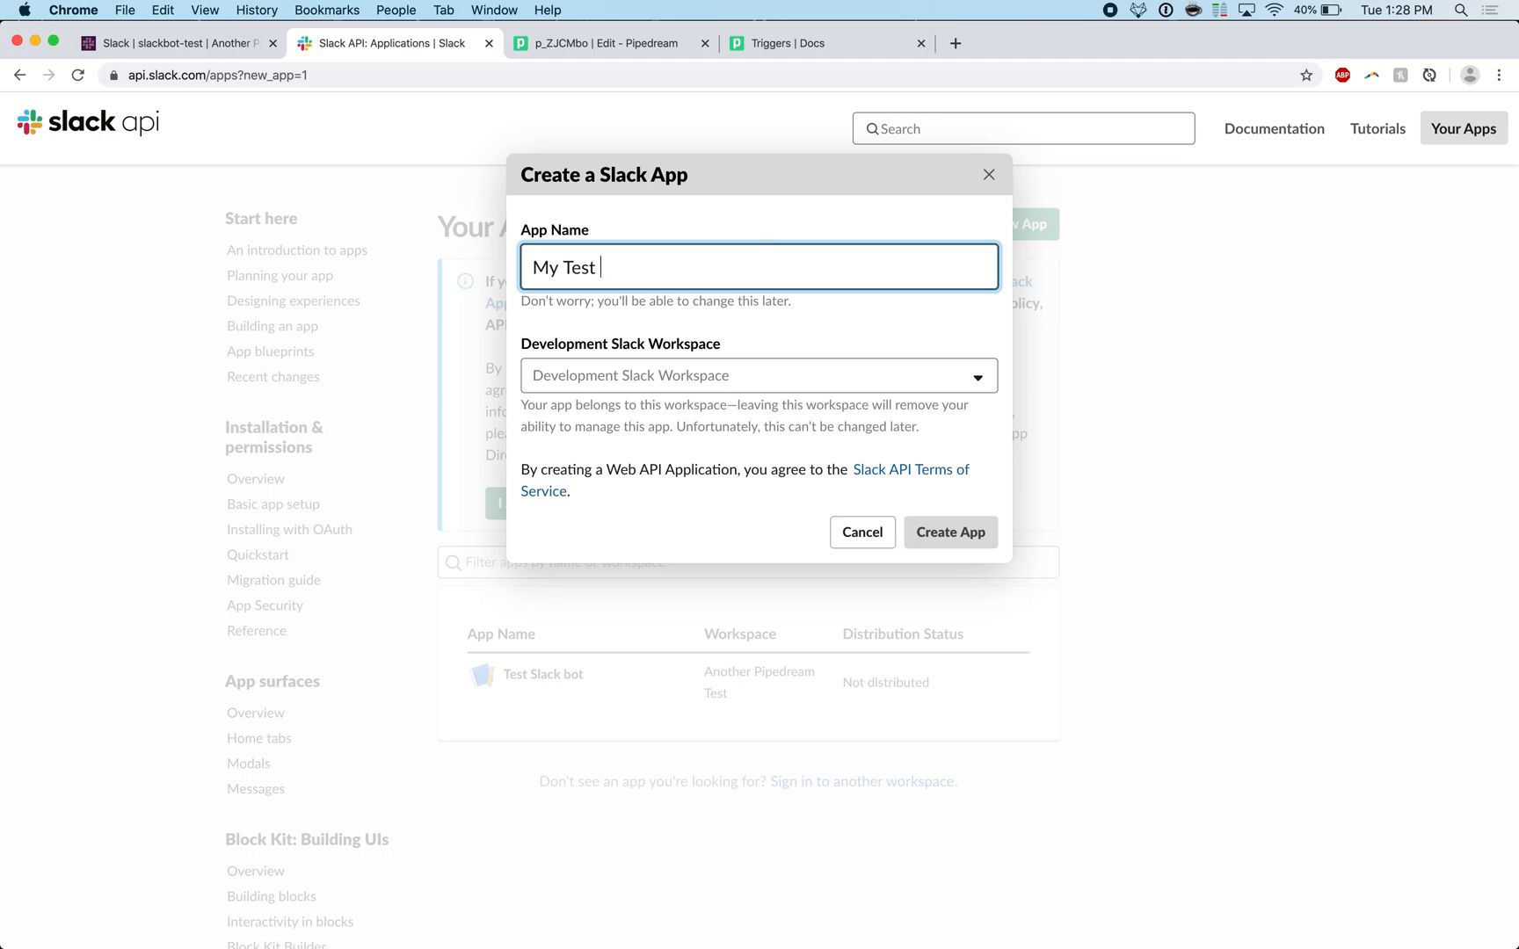
pyautogui.write('Slackbot')
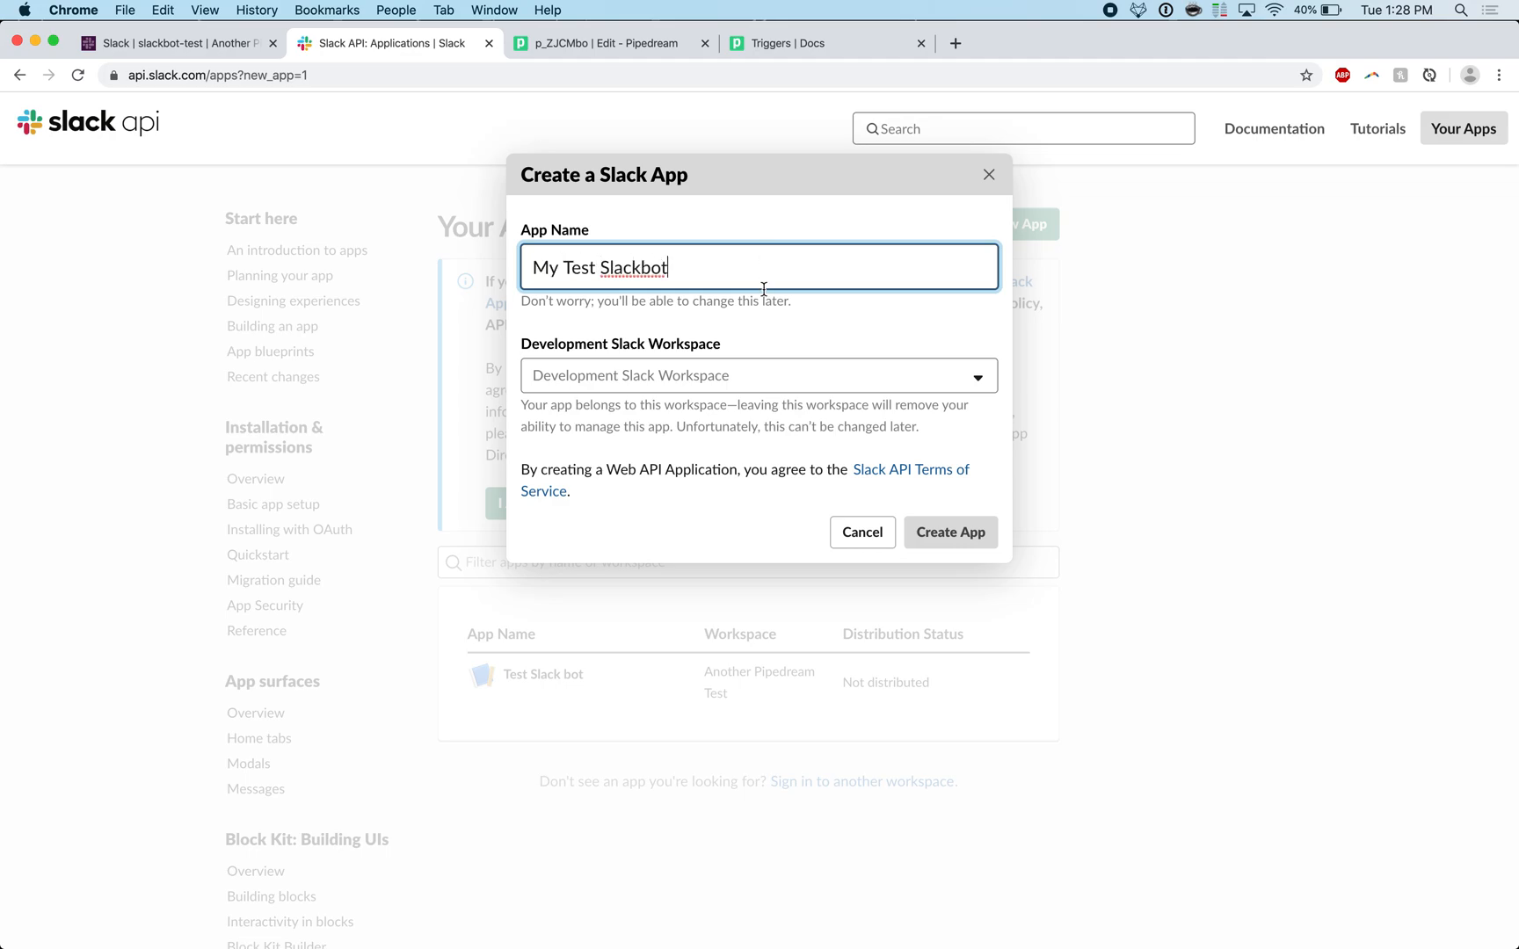
pyautogui.click(758, 376)
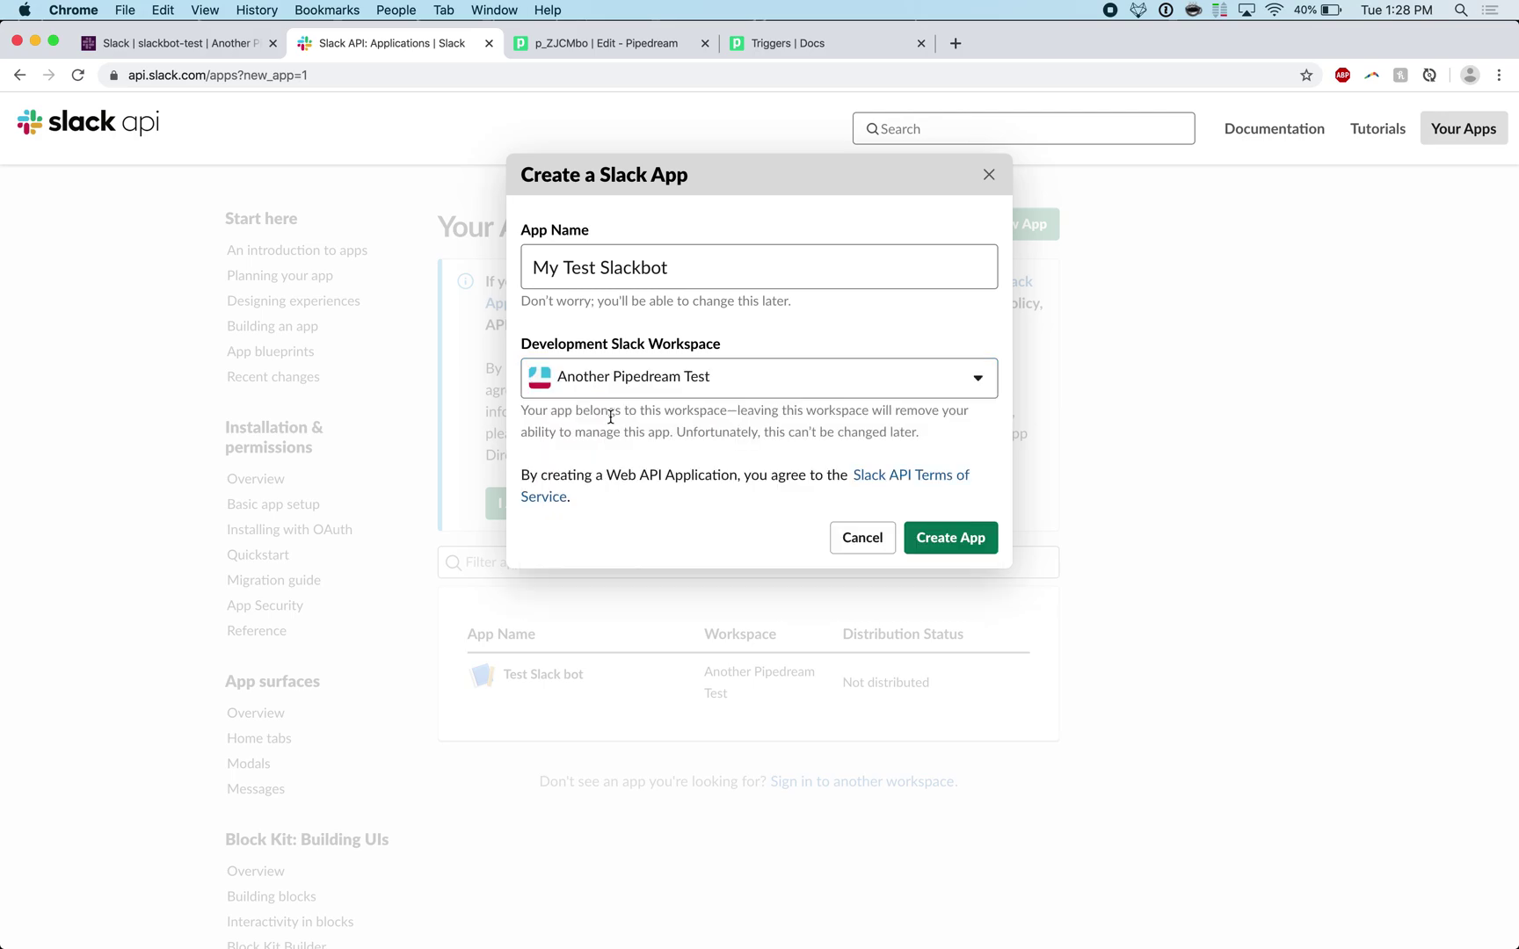
pyautogui.click(950, 538)
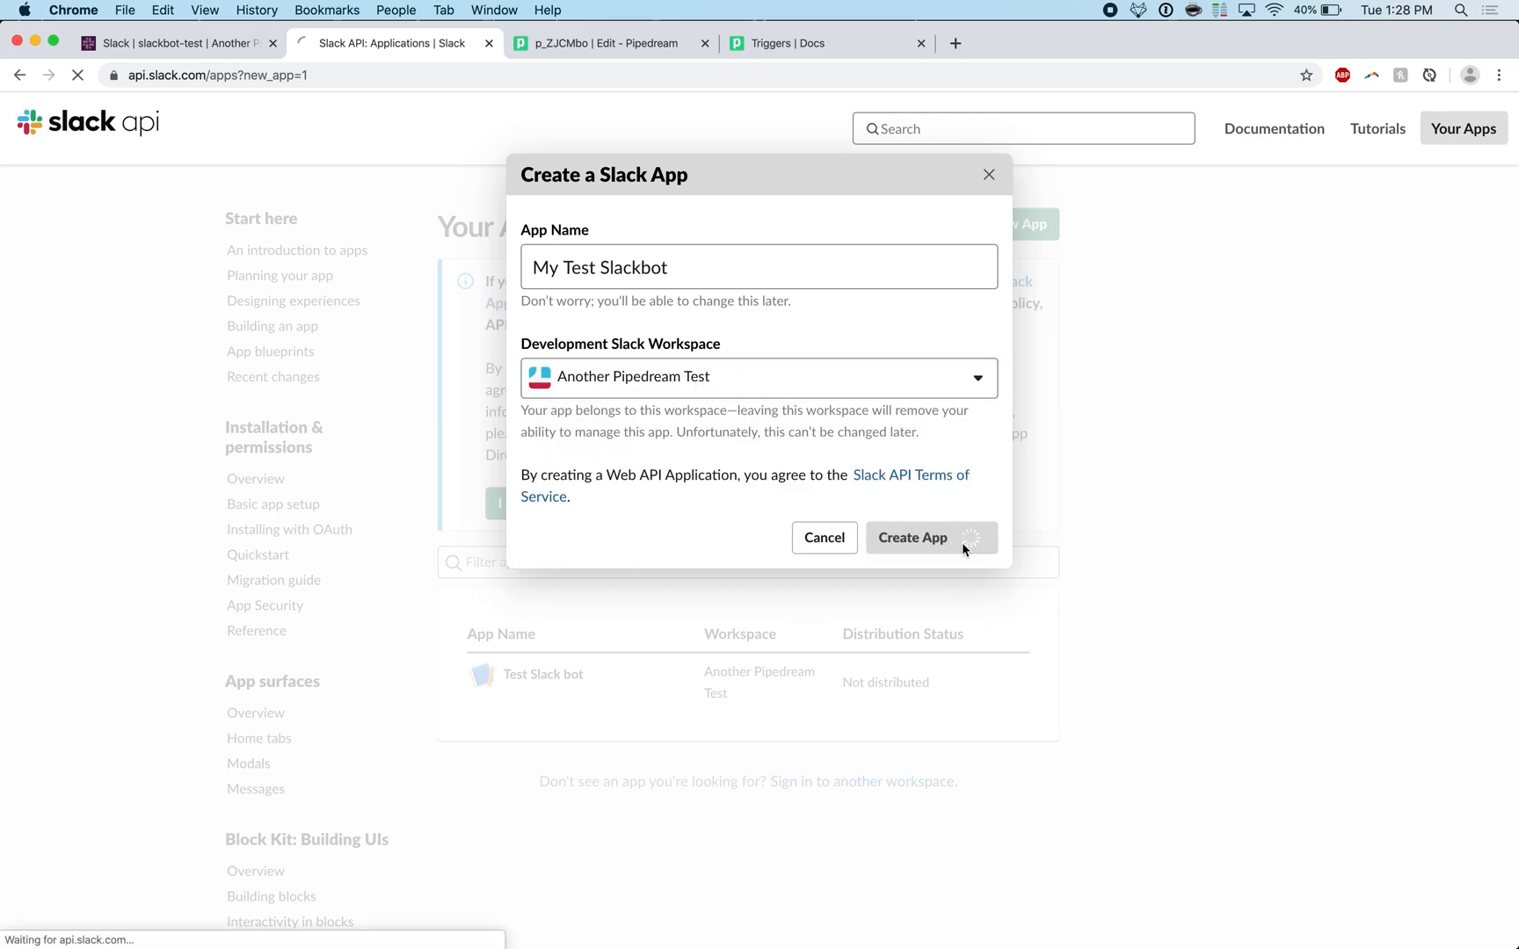
pyautogui.click(913, 537)
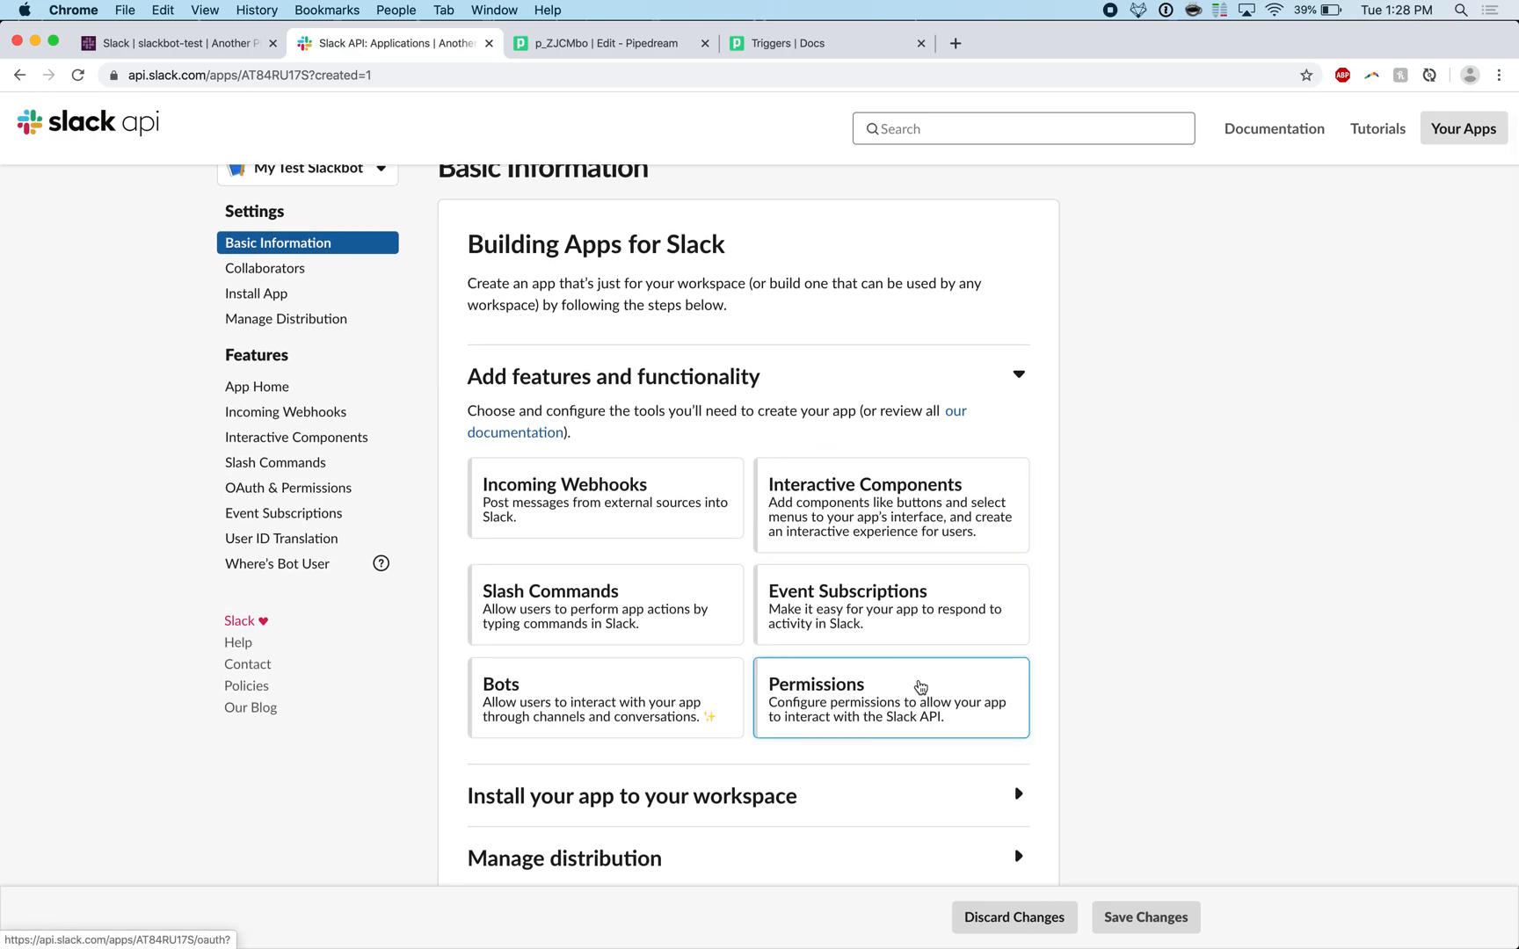
pyautogui.moveTo(892, 711)
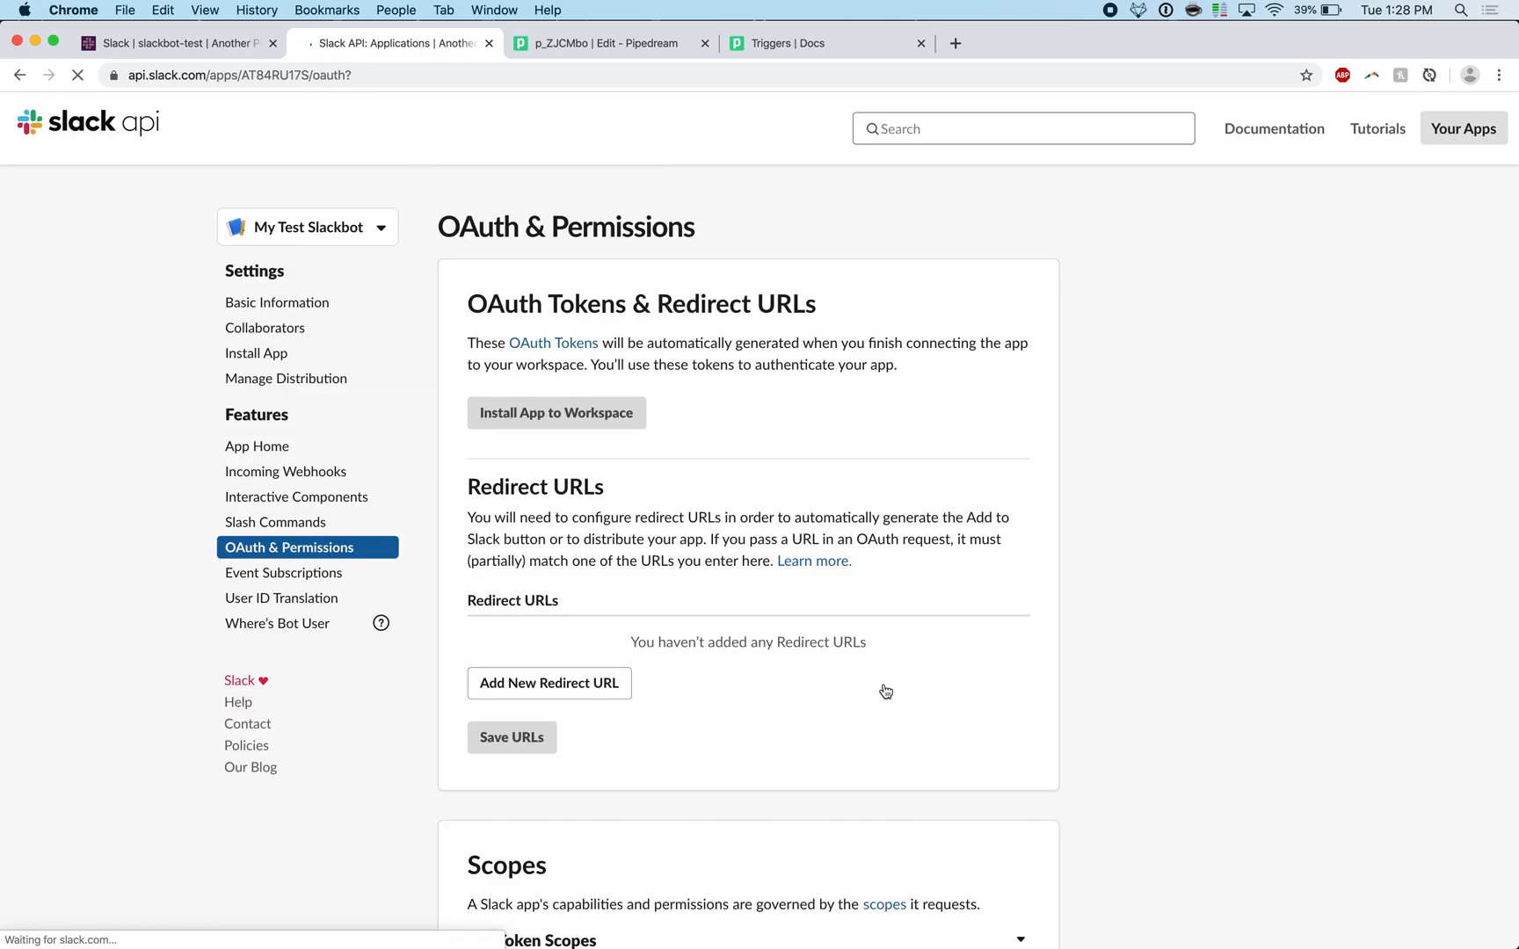
# Add the channels:history and chat:write bot token scopes under OAuth & Permissions.
pyautogui.scroll(-3)
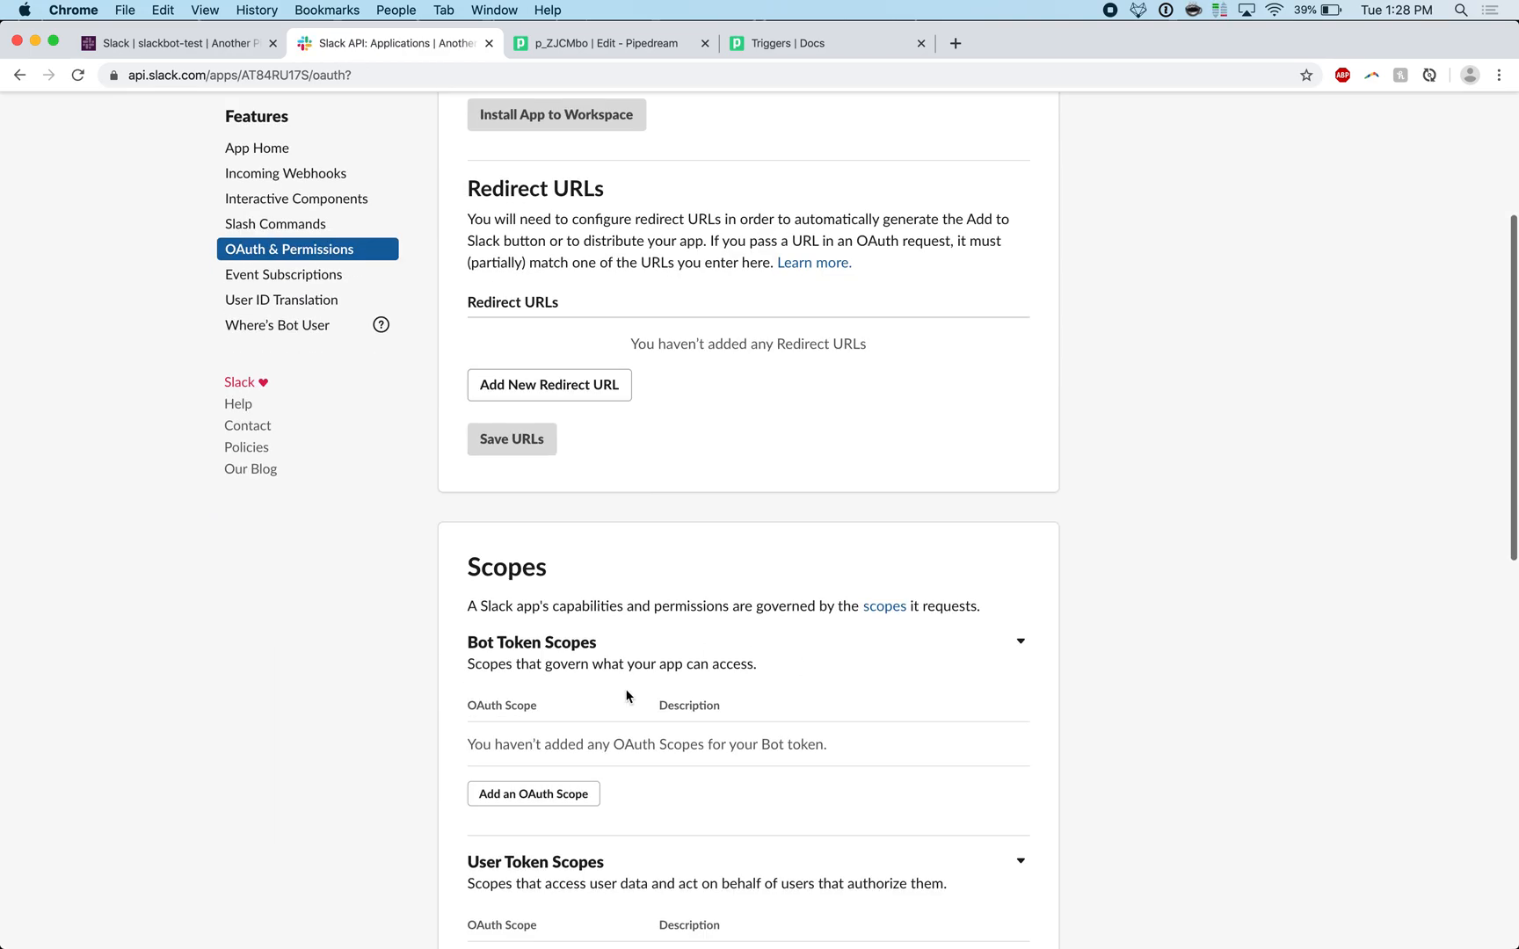
pyautogui.moveTo(561, 693)
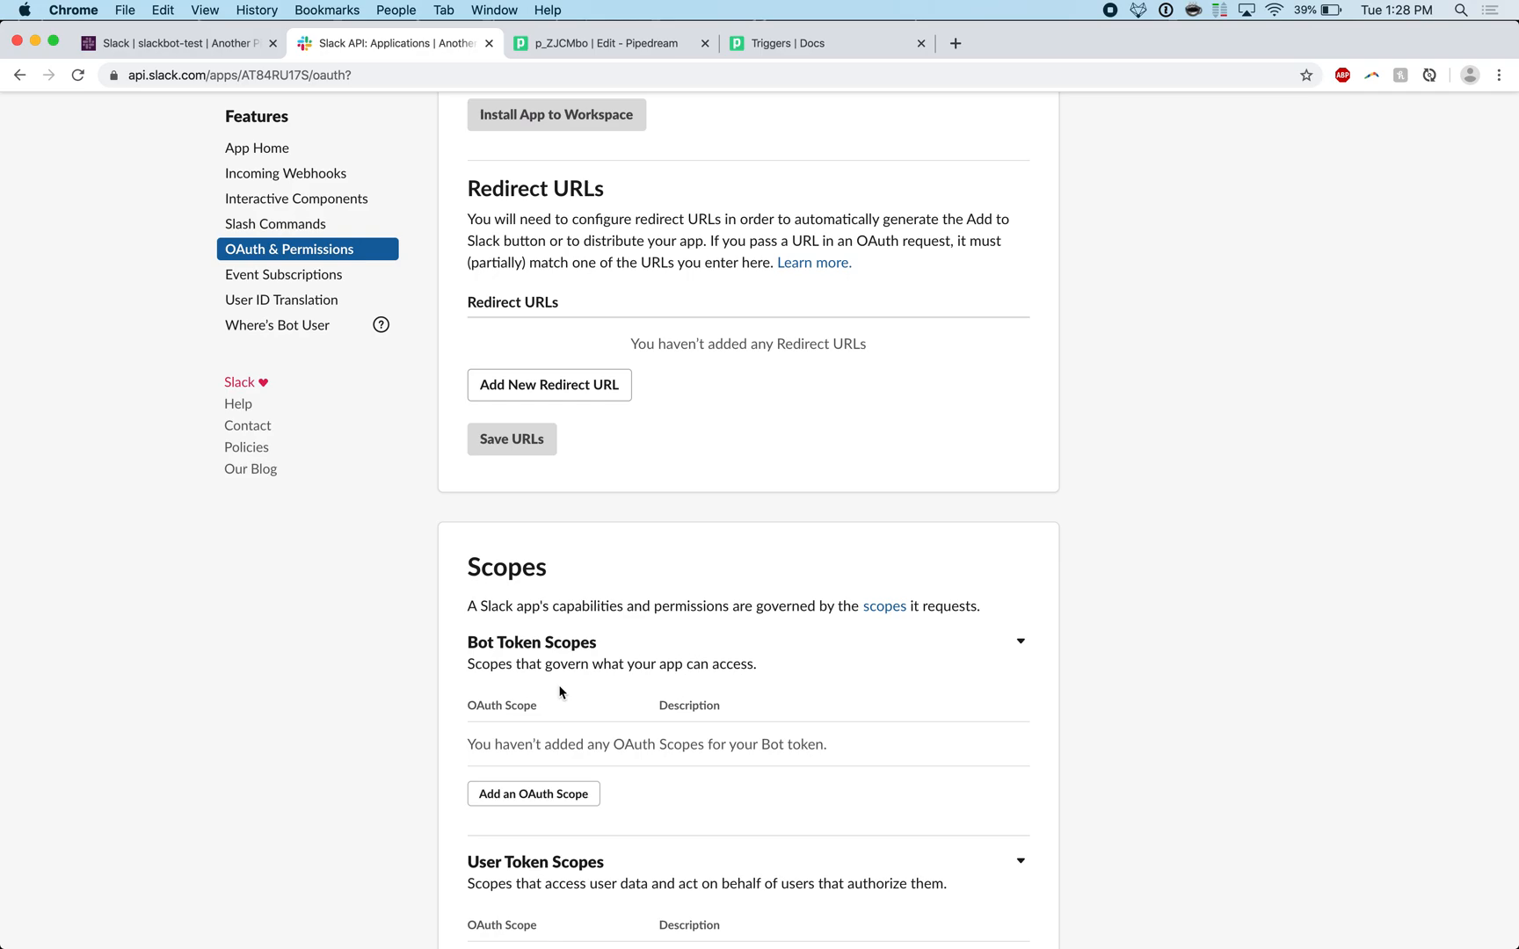
pyautogui.click(533, 794)
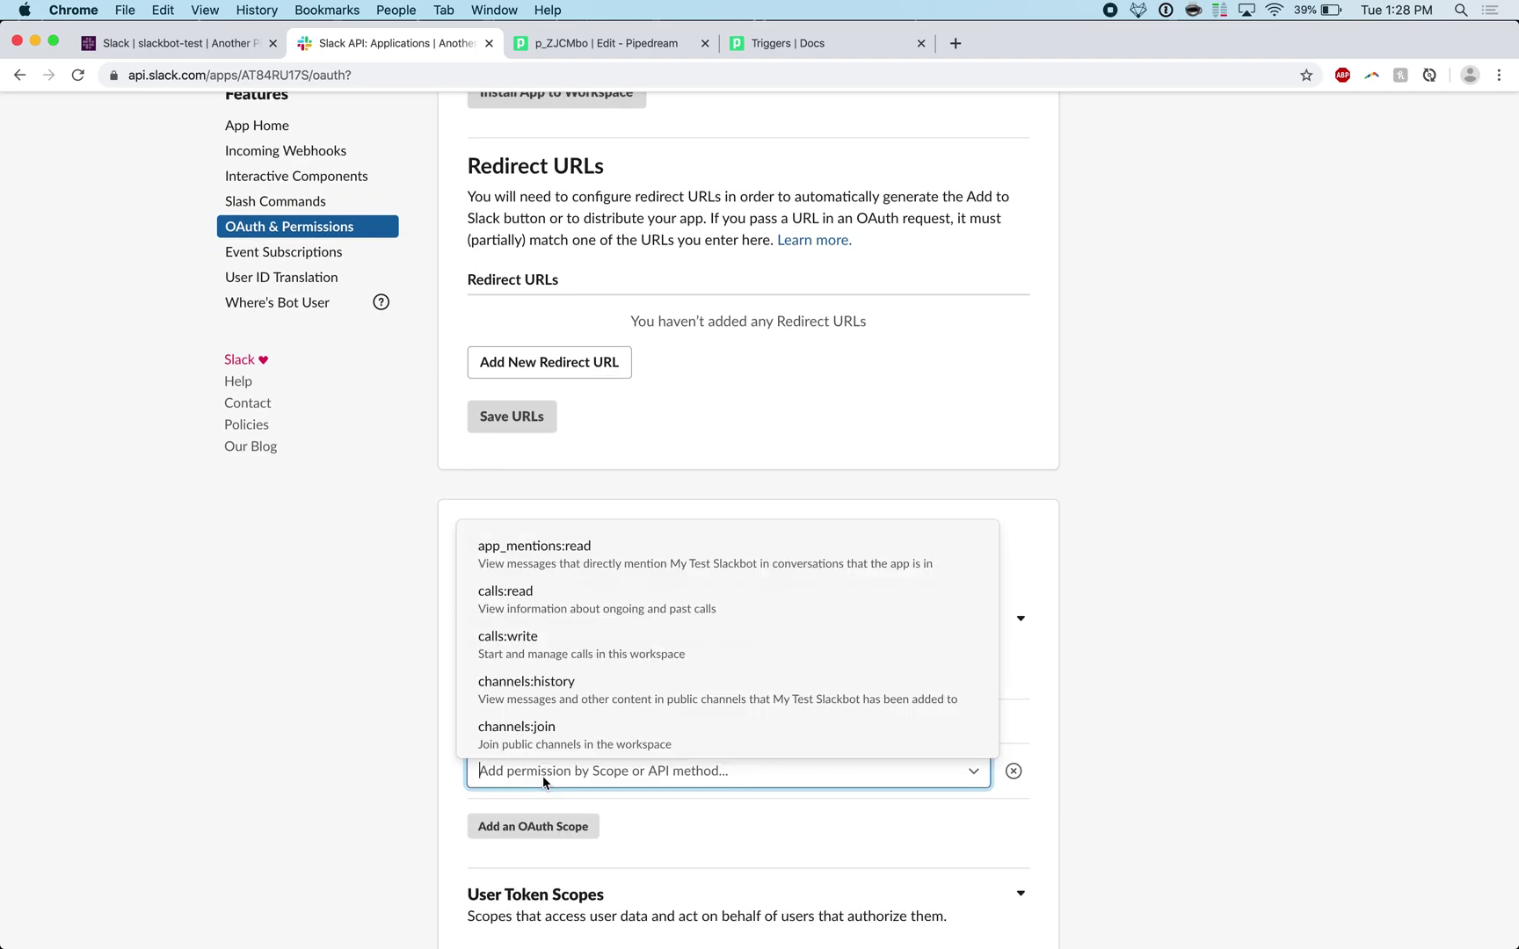
pyautogui.write('history')
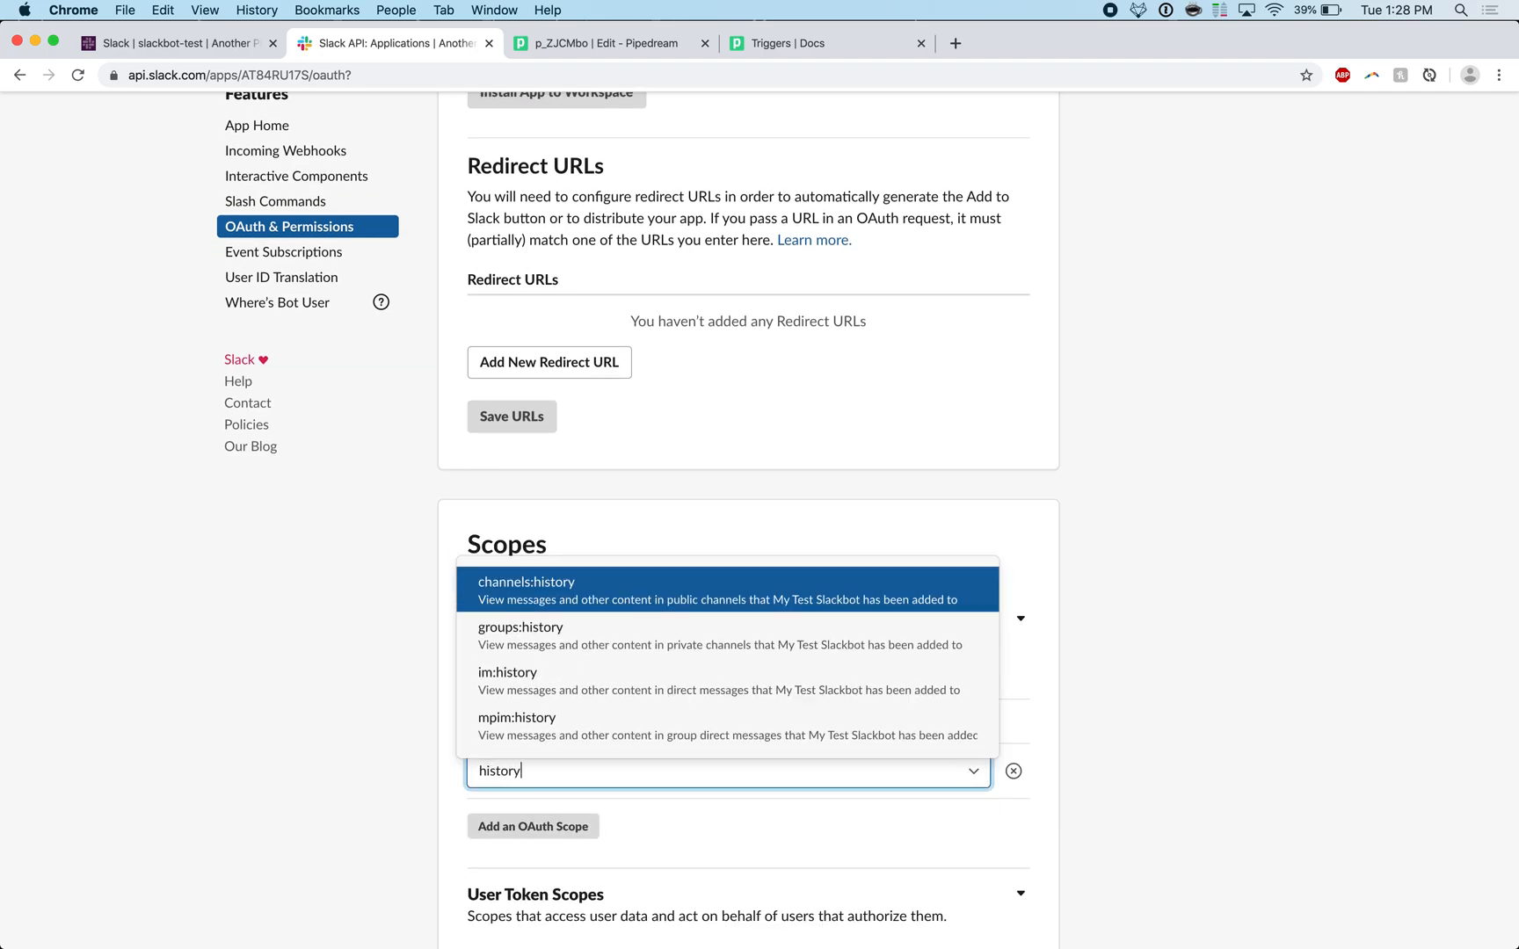
pyautogui.moveTo(580, 595)
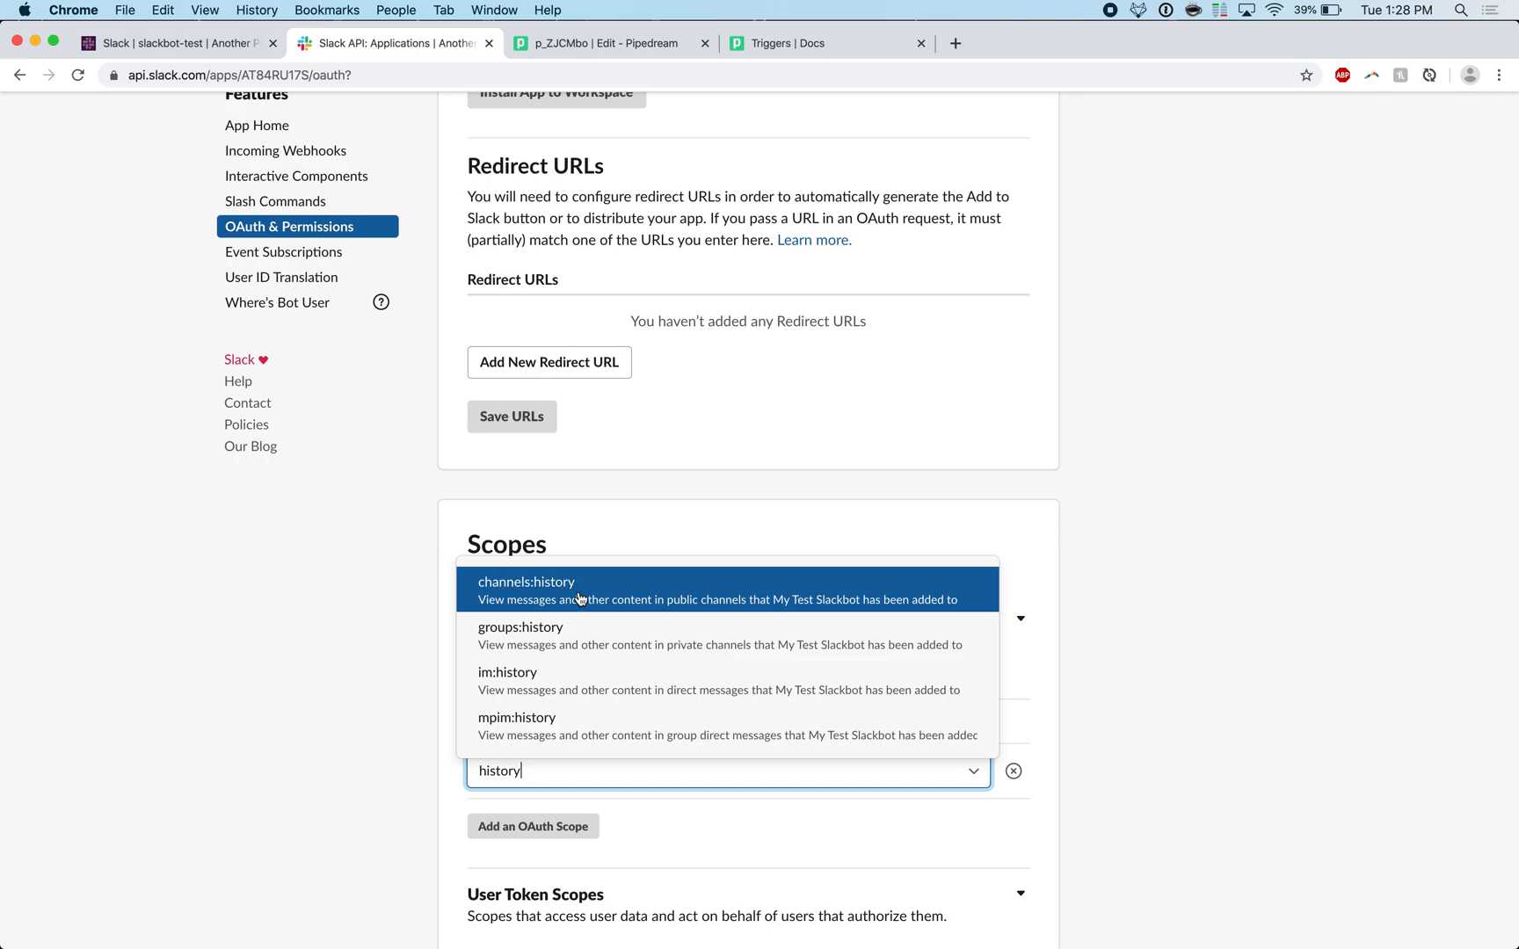
pyautogui.moveTo(799, 604)
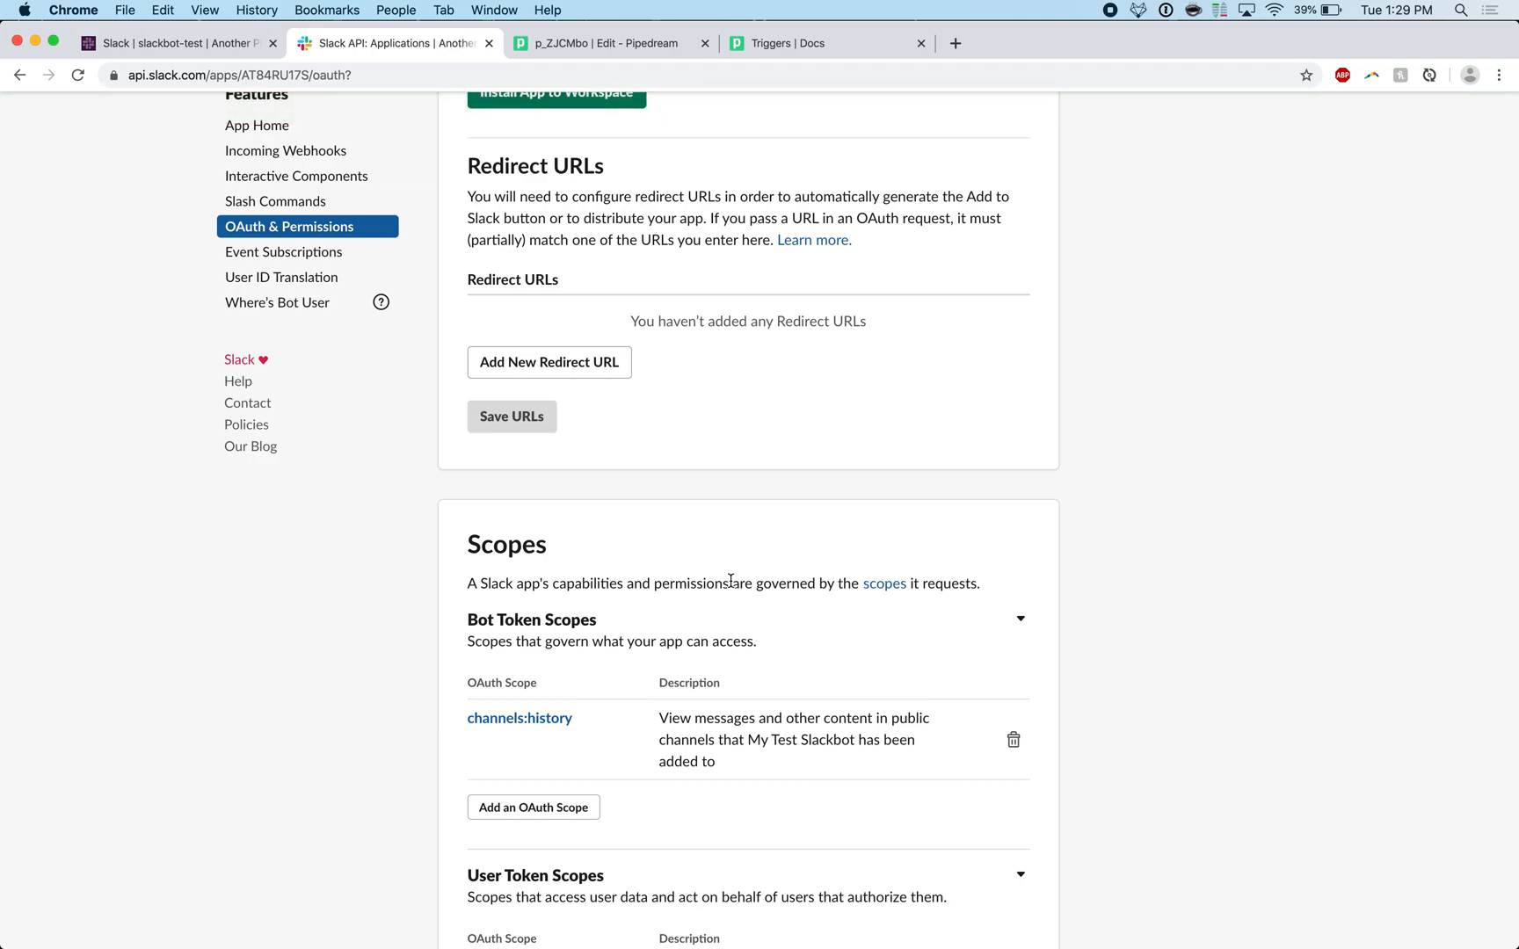
pyautogui.scroll(-3)
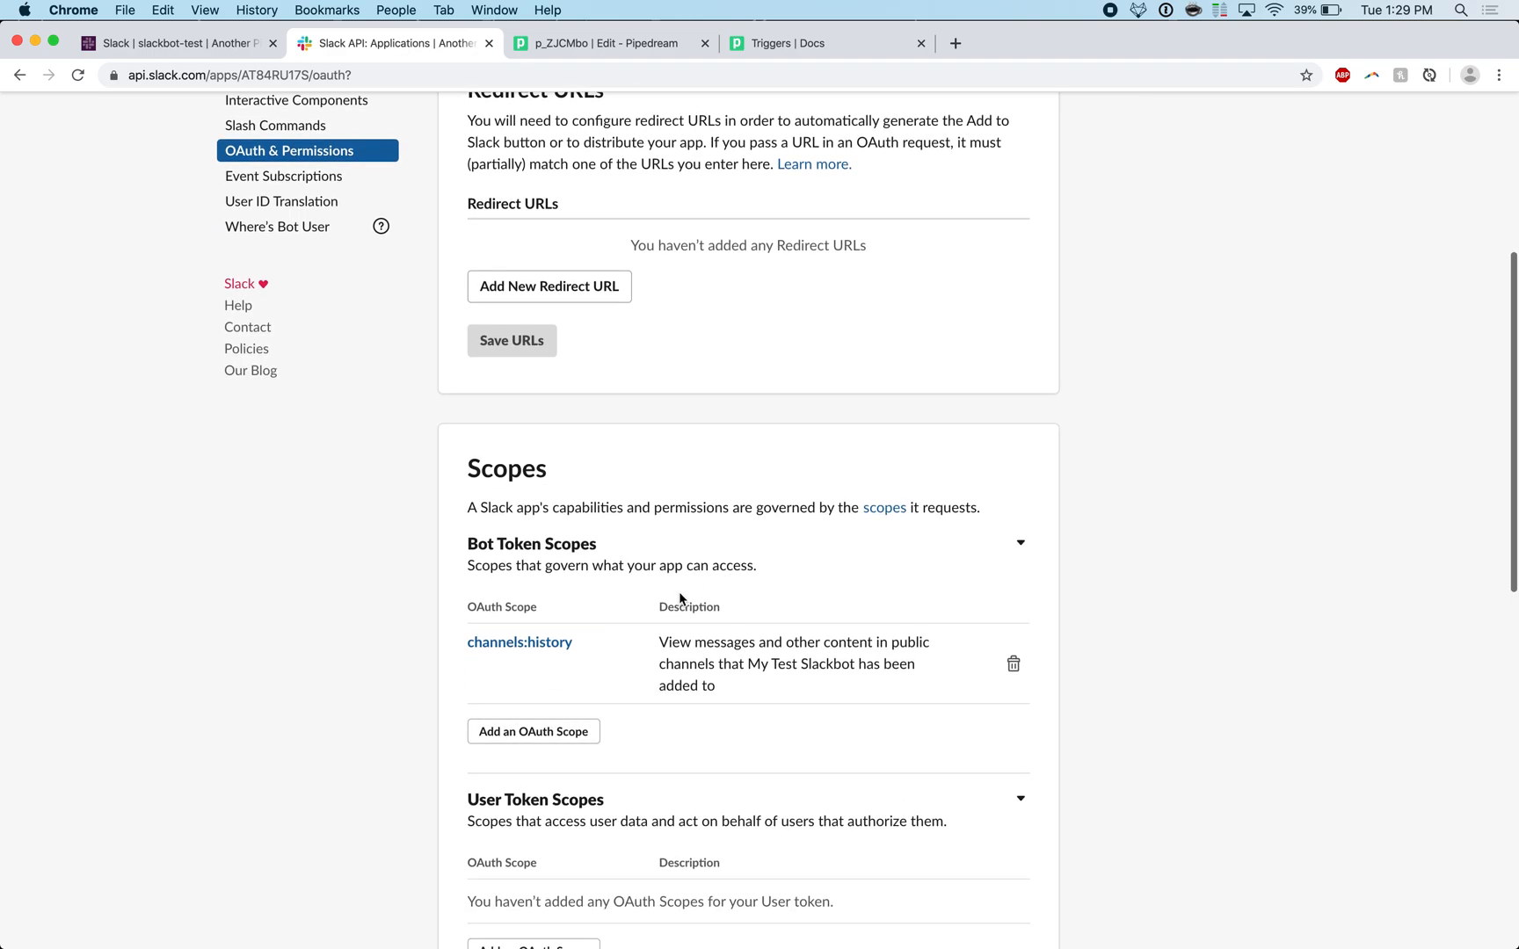
pyautogui.write('chat')
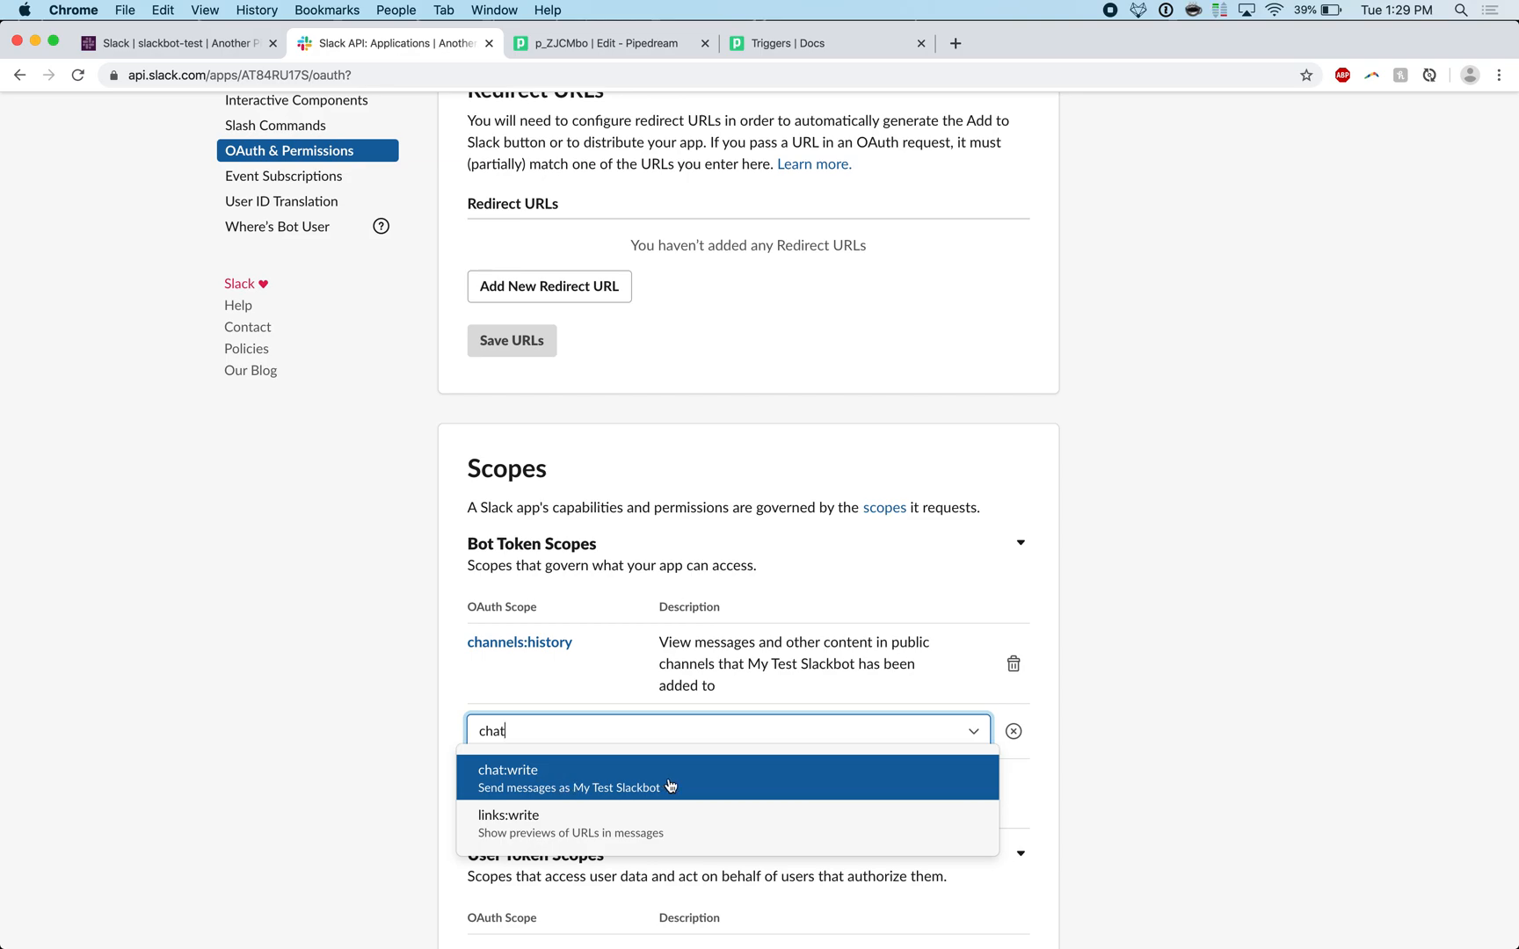
pyautogui.click(507, 777)
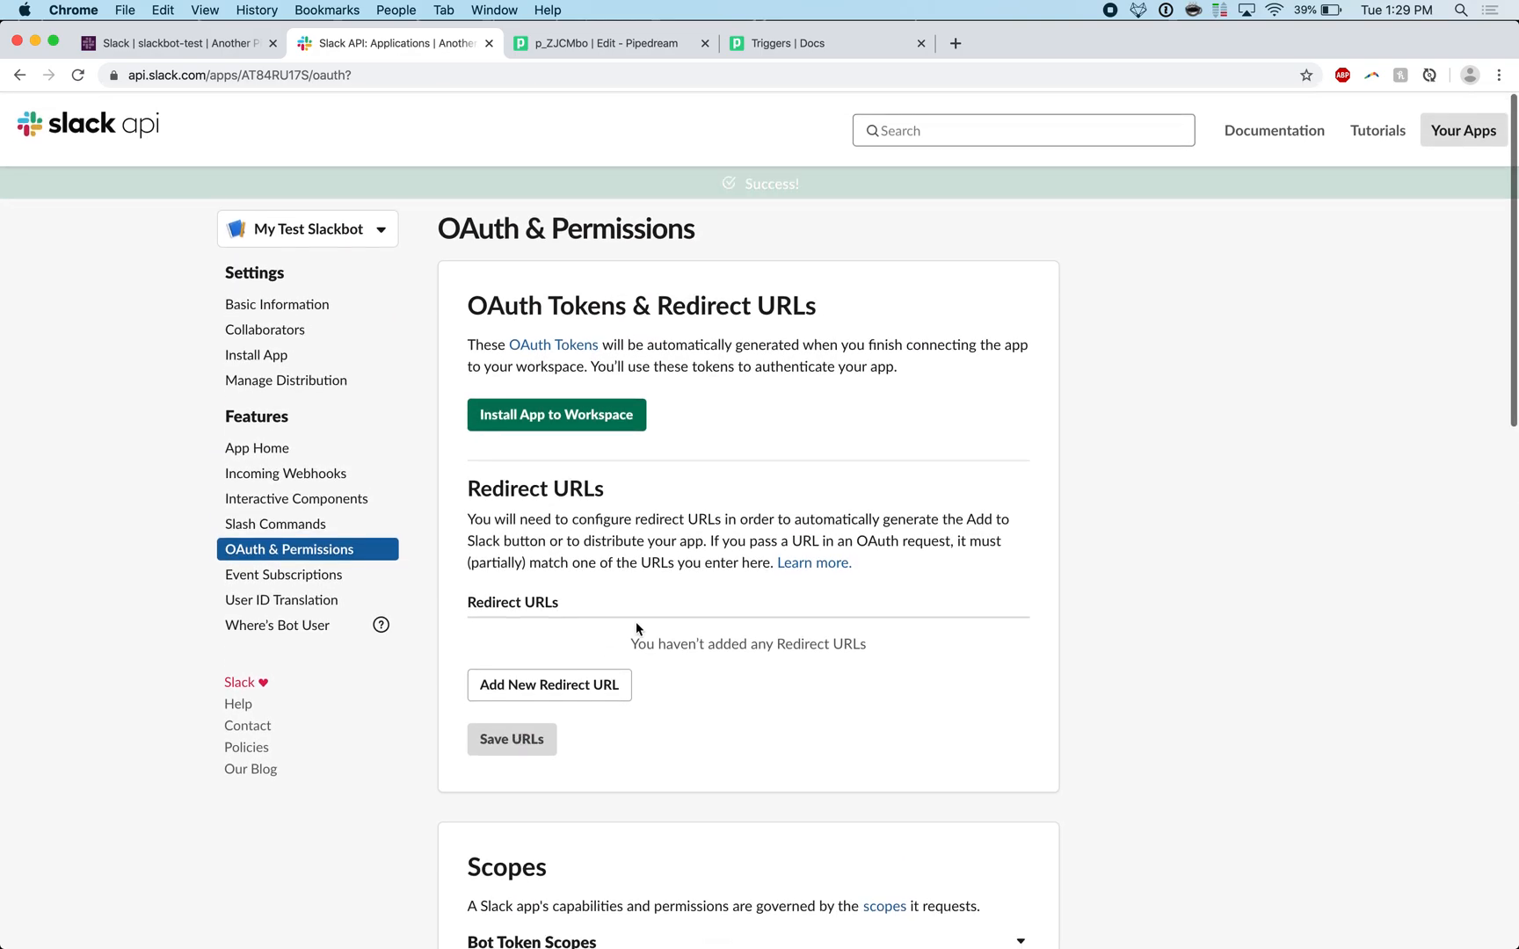
# Install My Test Slackbot to the workspace and allow its requested permissions.
pyautogui.click(555, 414)
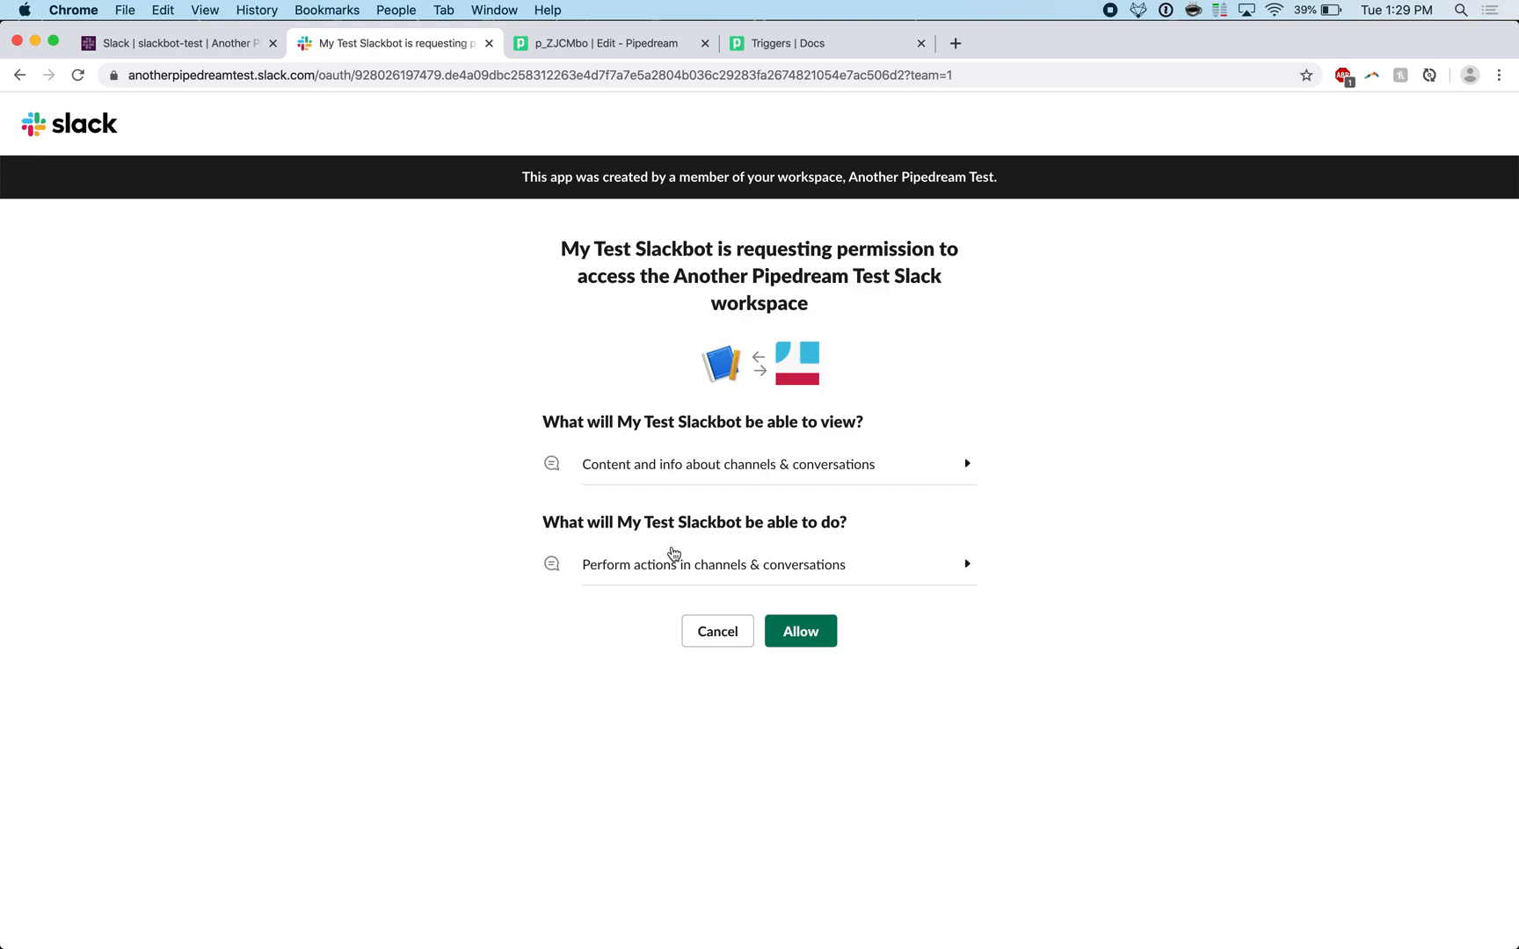
pyautogui.click(800, 631)
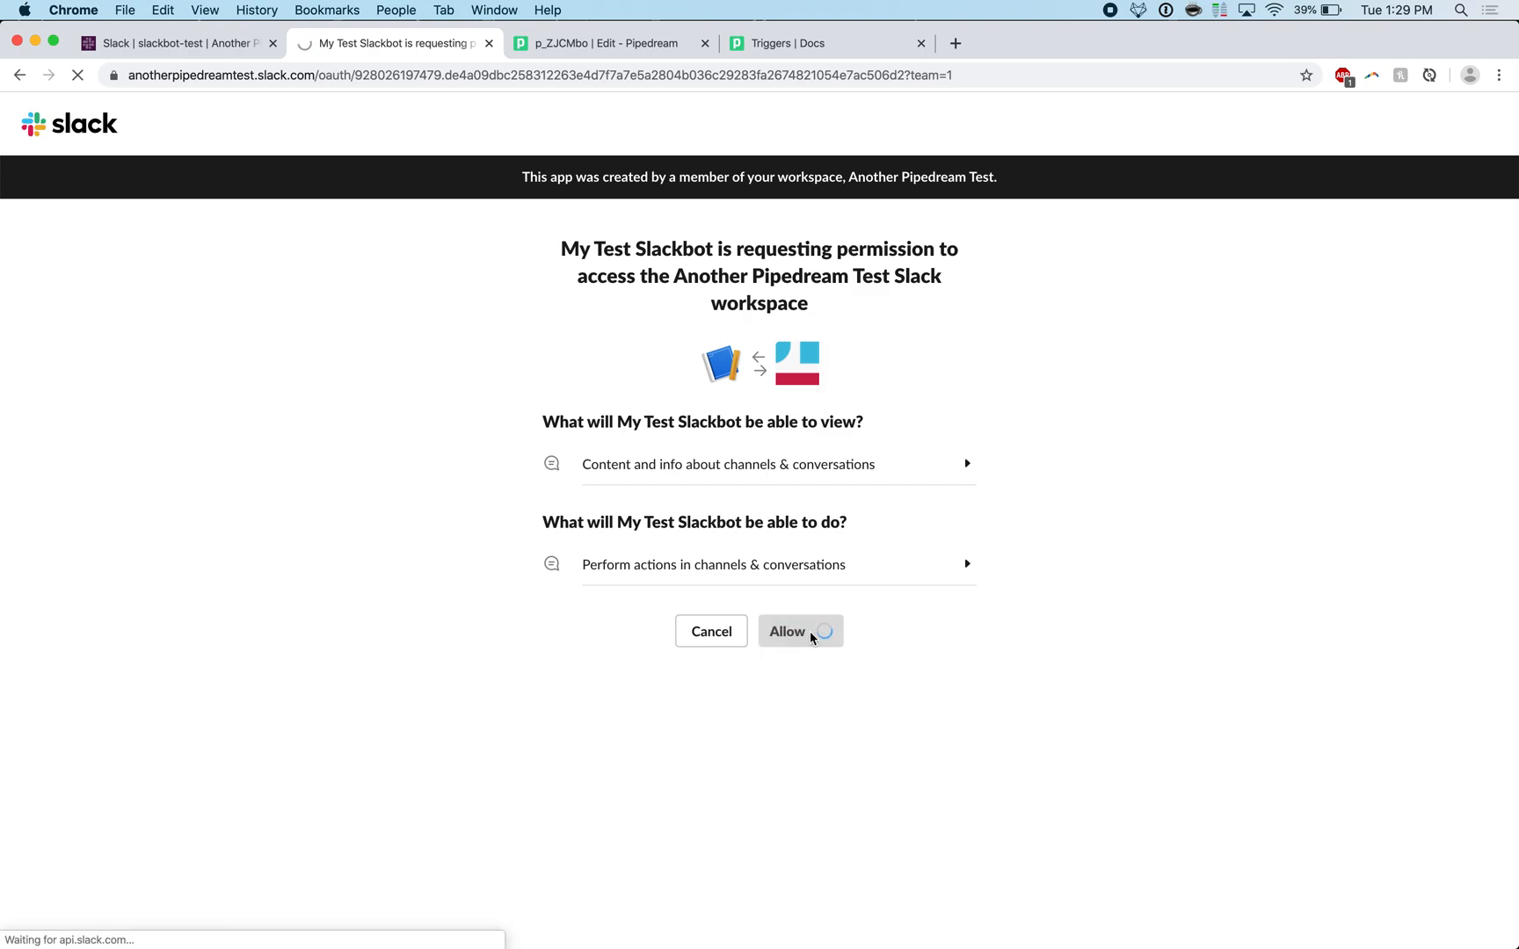
pyautogui.click(801, 631)
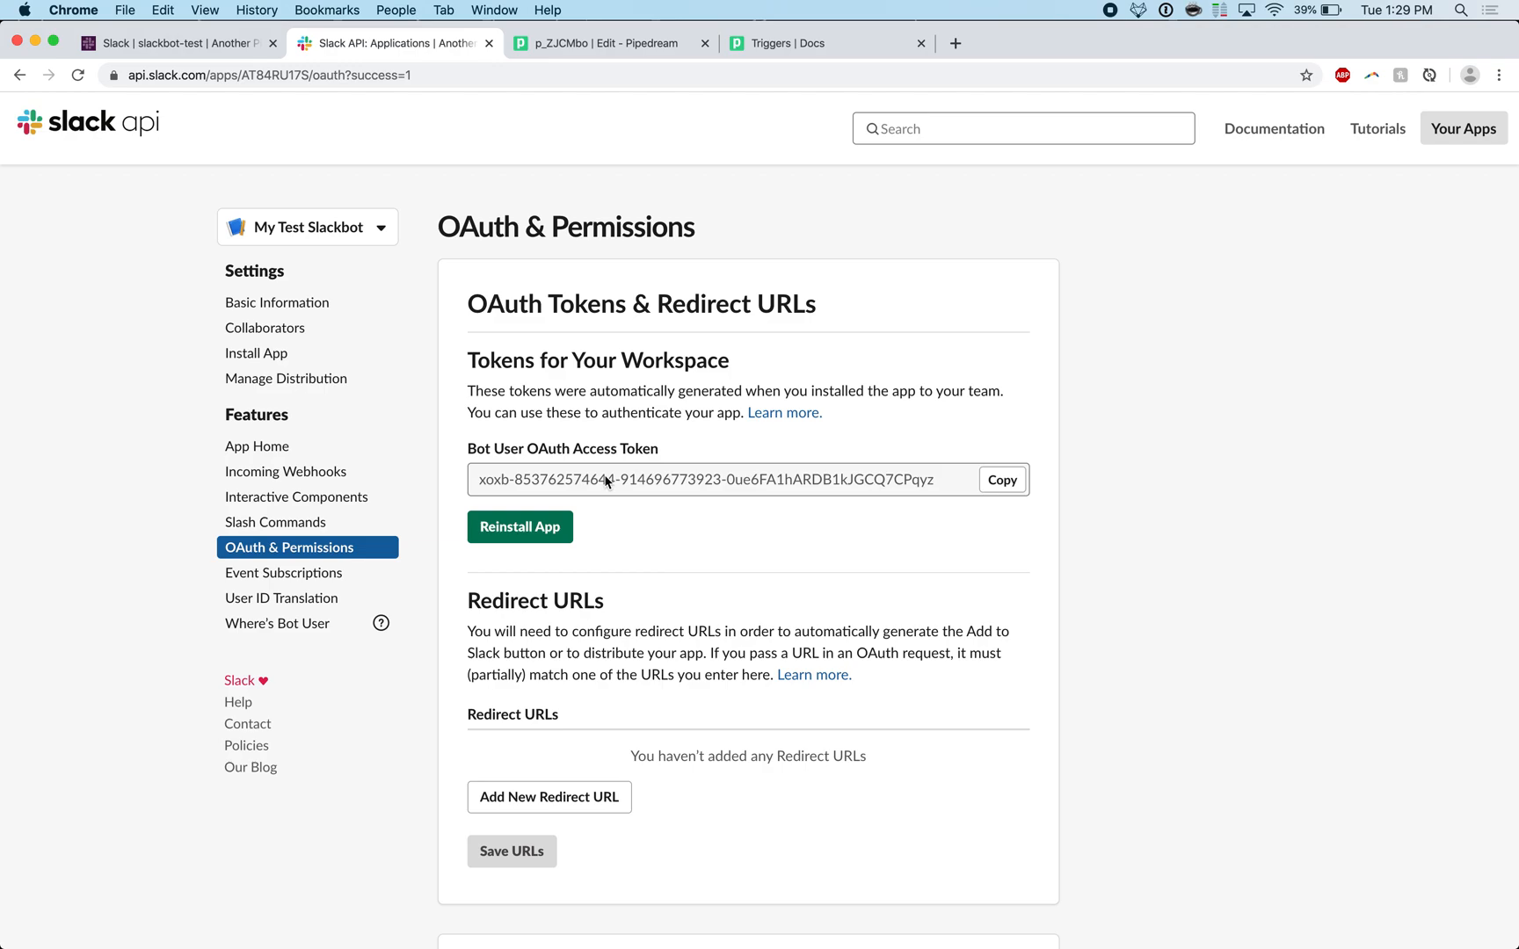
pyautogui.moveTo(291, 578)
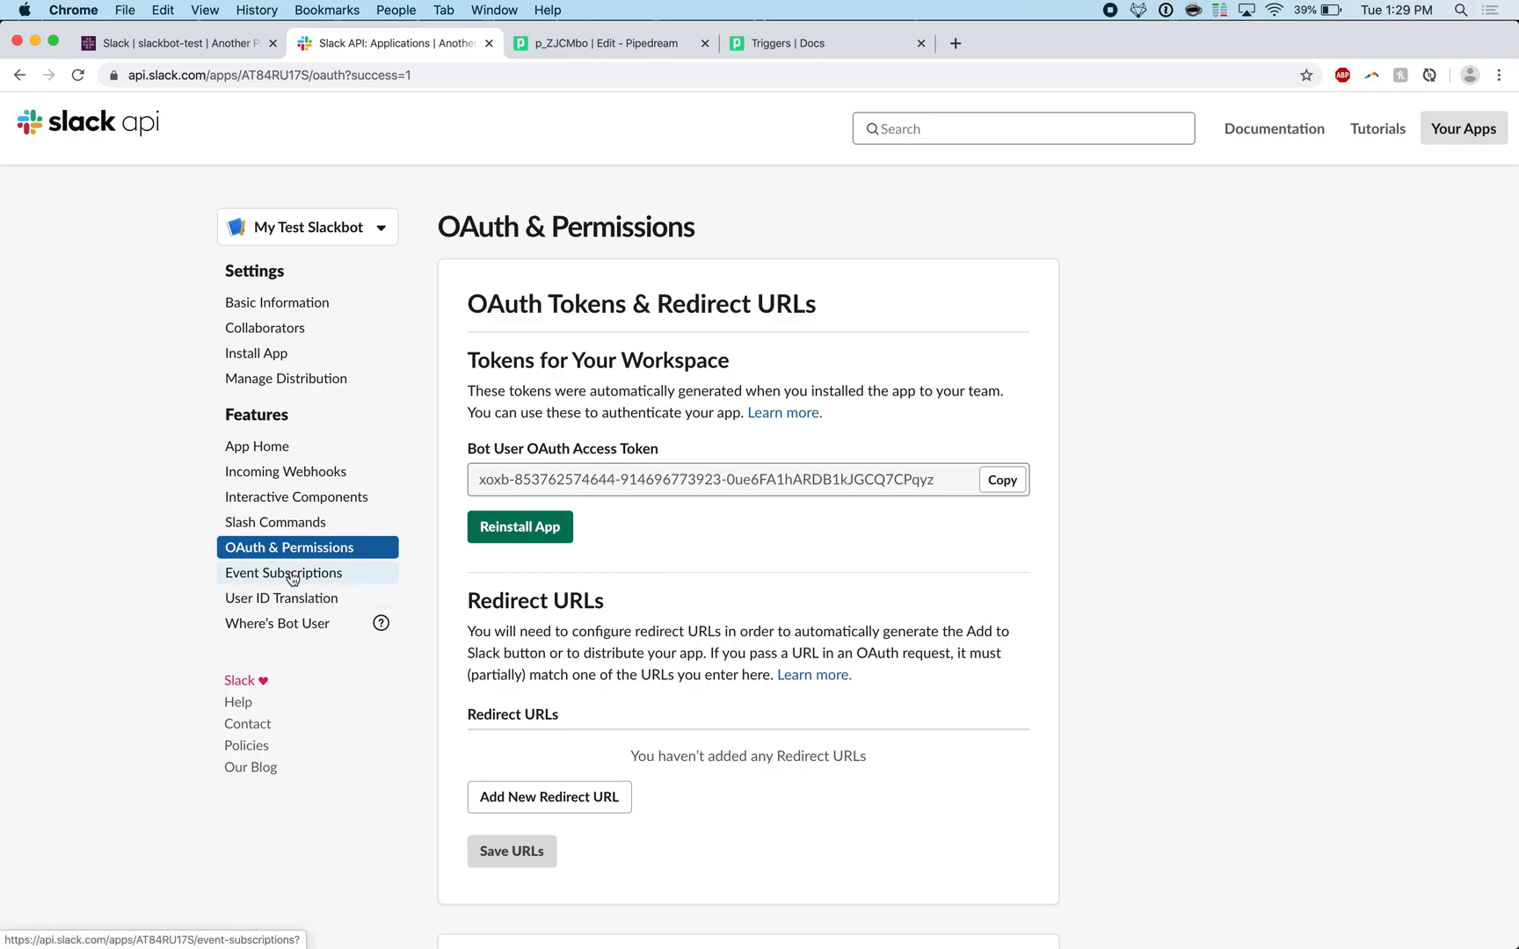
# Turn on Event Subscriptions and enter the Pipedream endpoint as the Request URL.
pyautogui.click(283, 574)
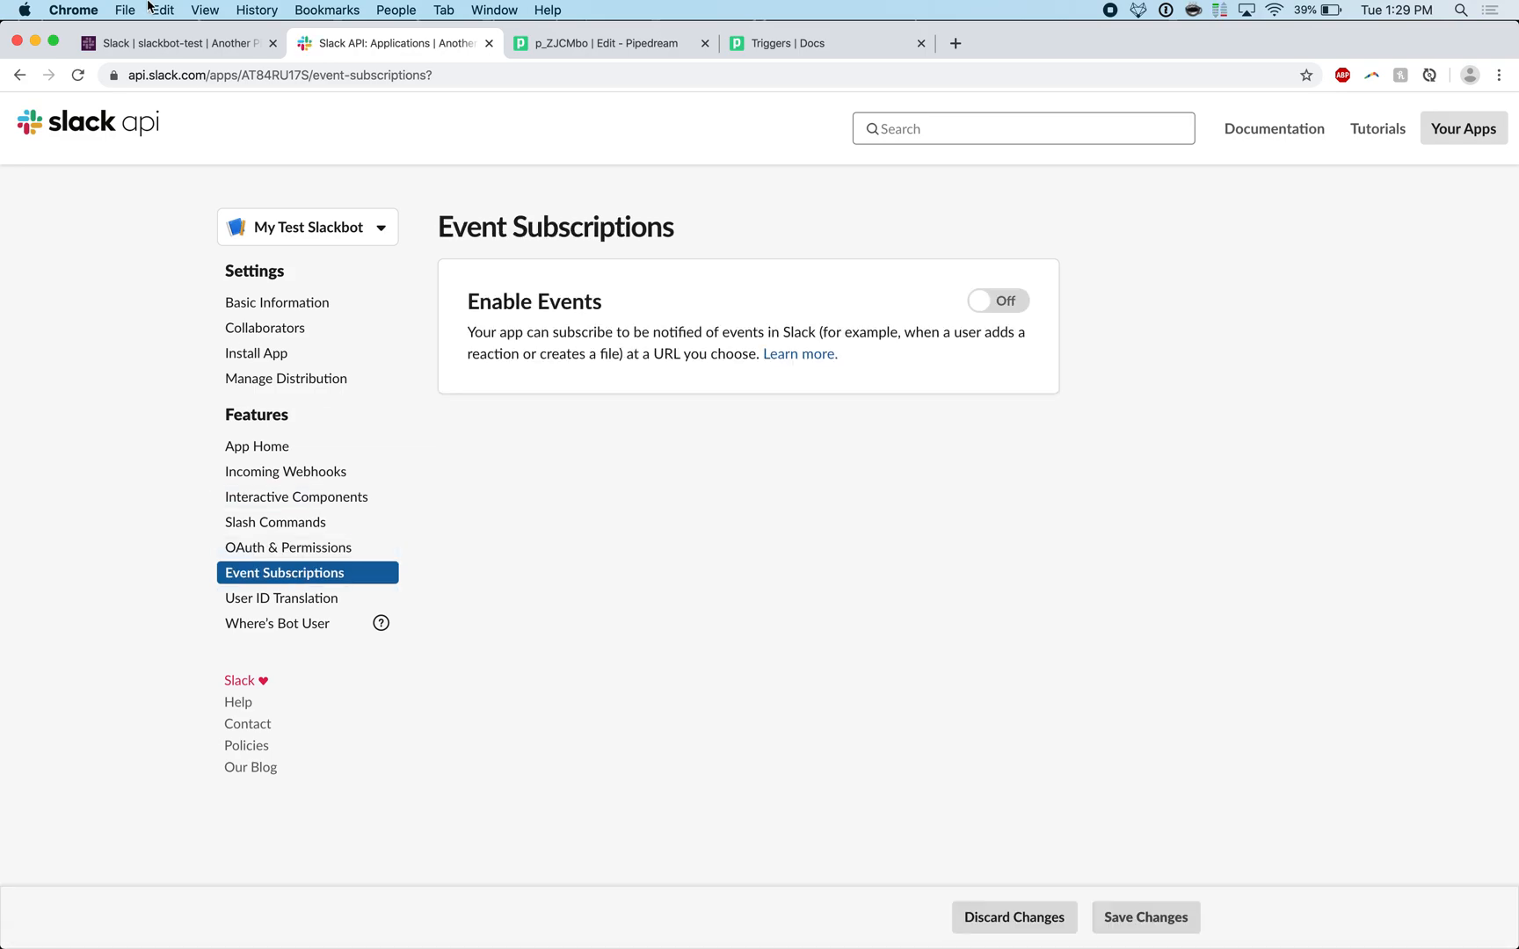
pyautogui.click(167, 42)
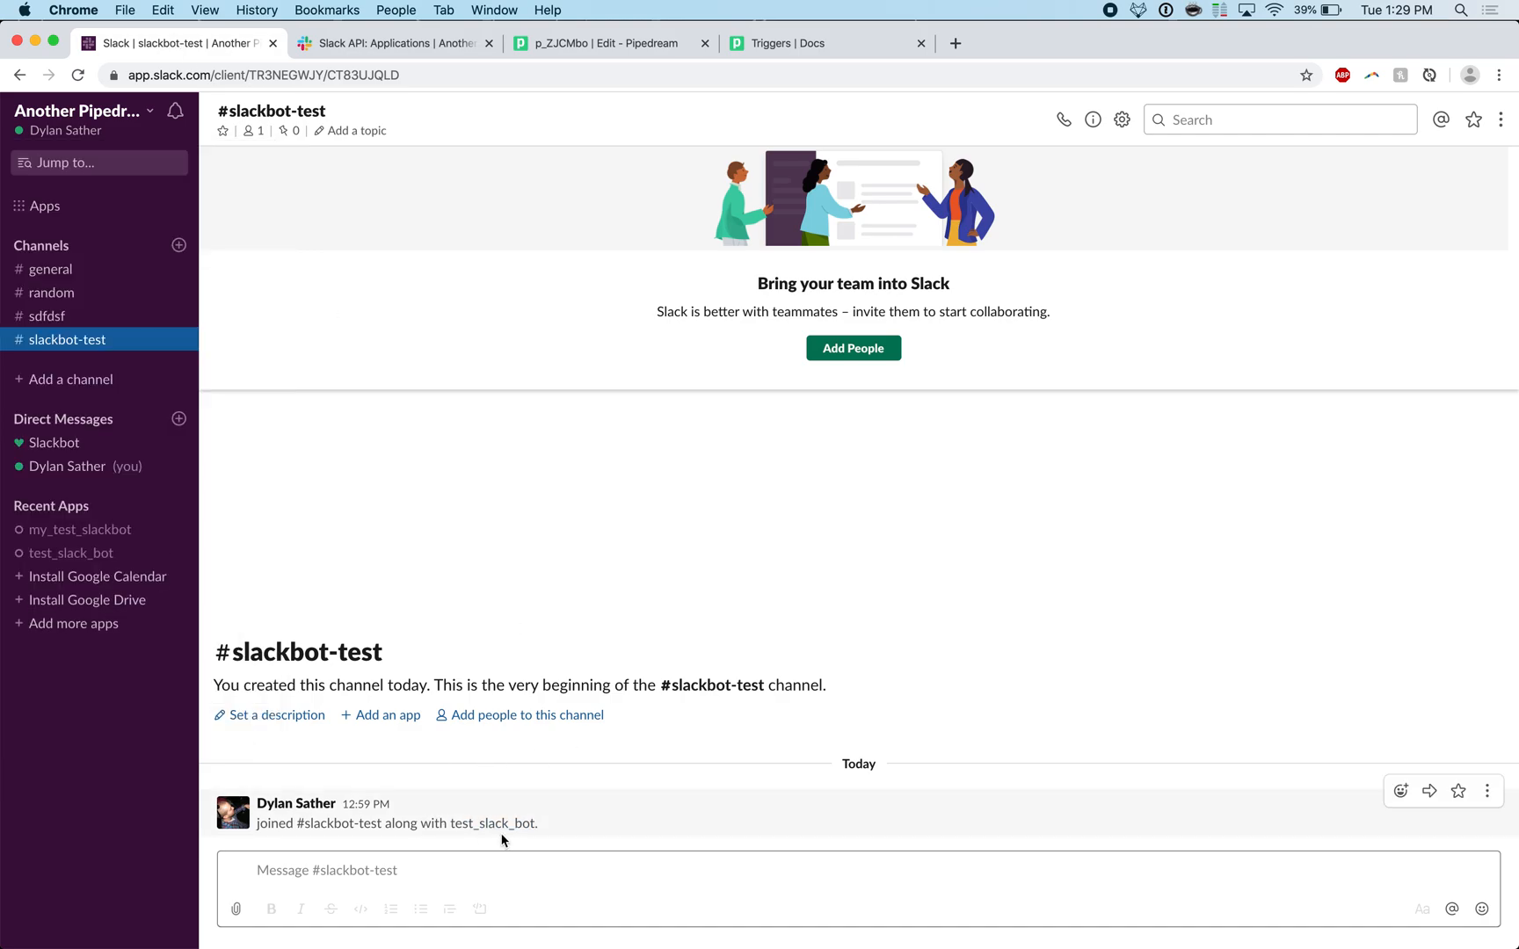
pyautogui.click(392, 44)
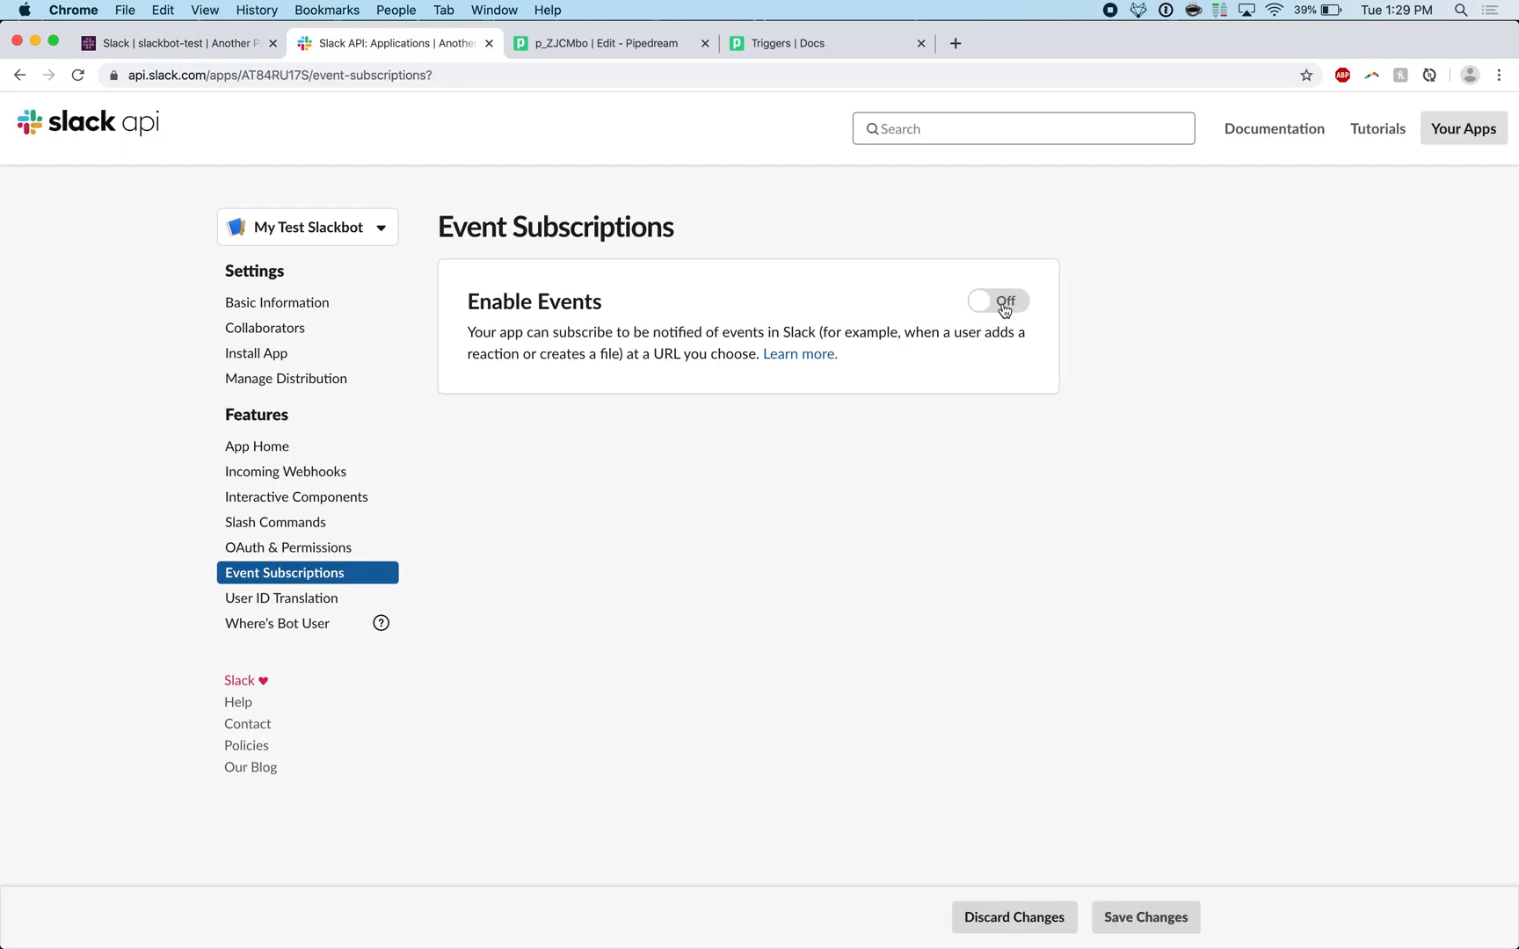
pyautogui.click(998, 301)
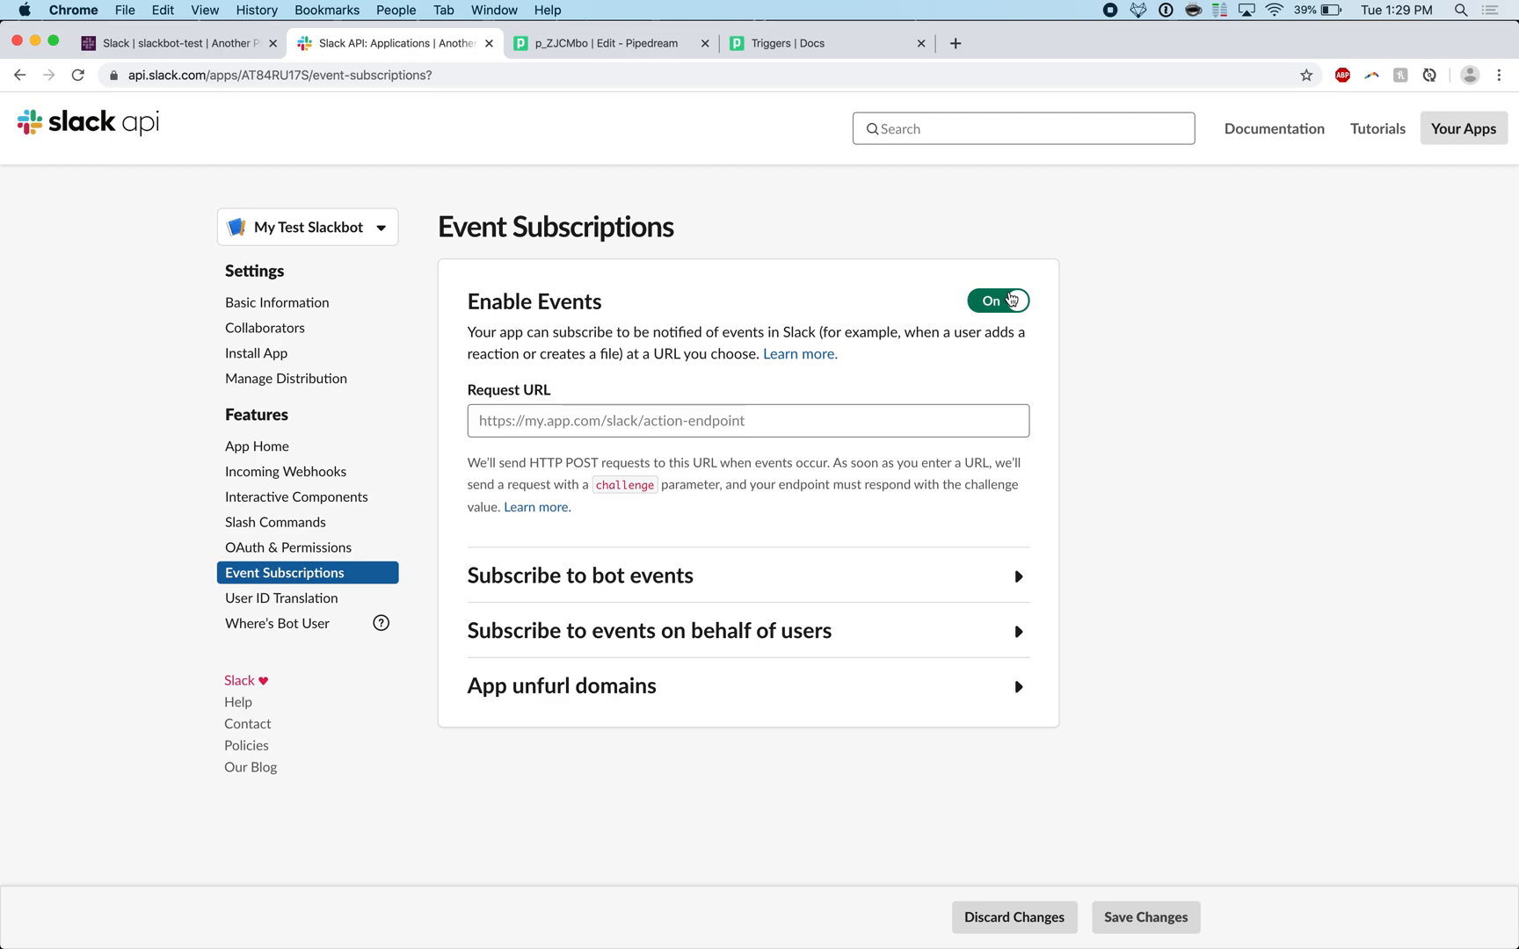
pyautogui.click(610, 43)
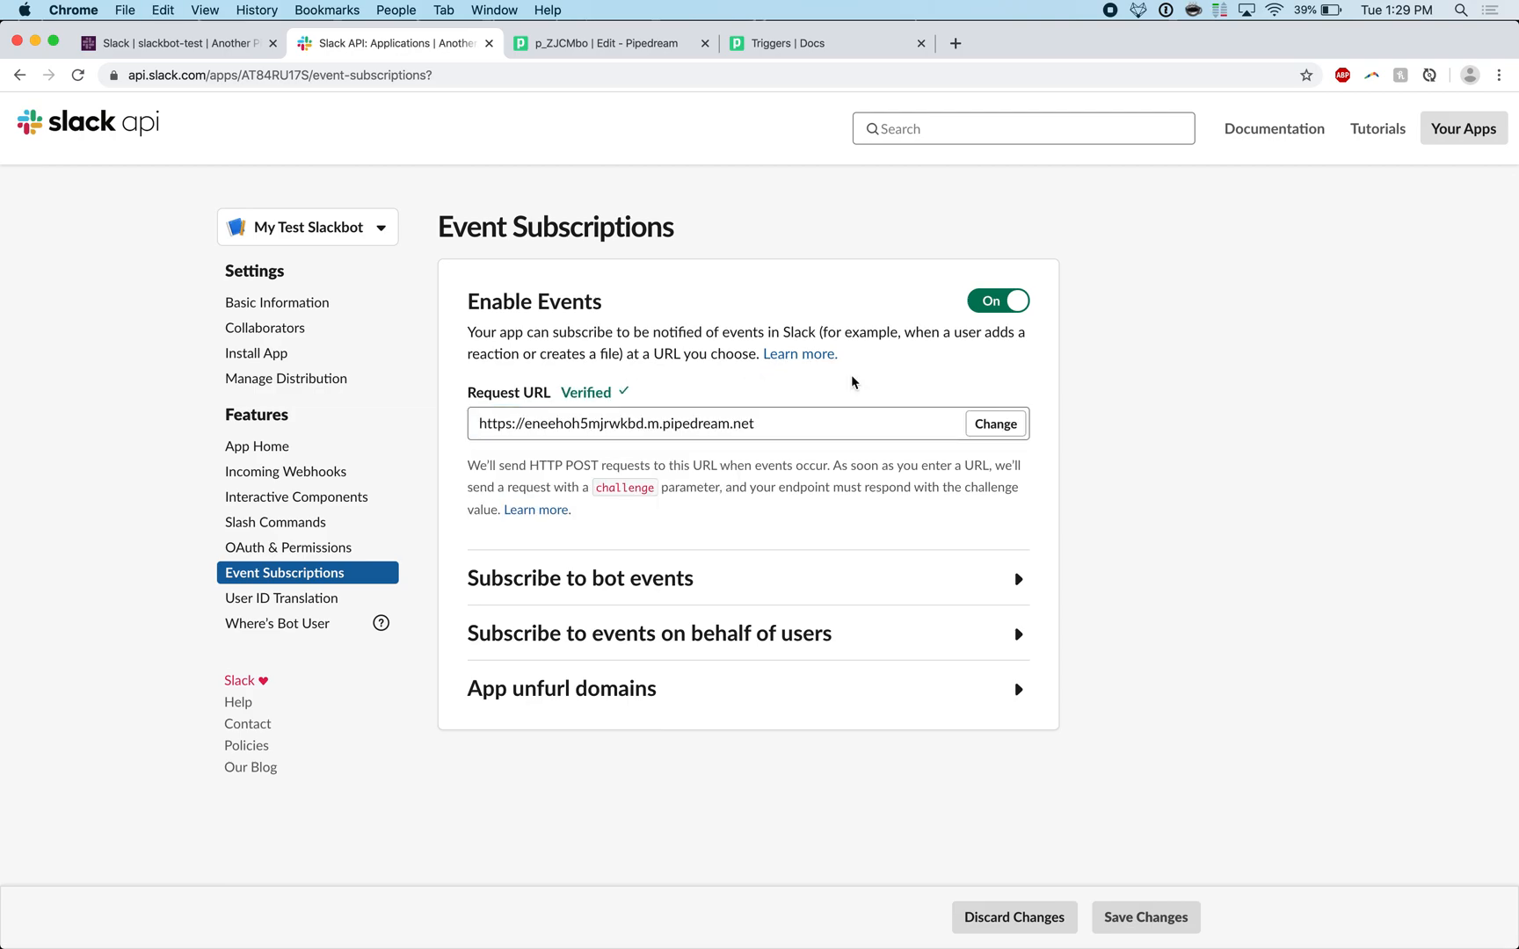
pyautogui.moveTo(579, 399)
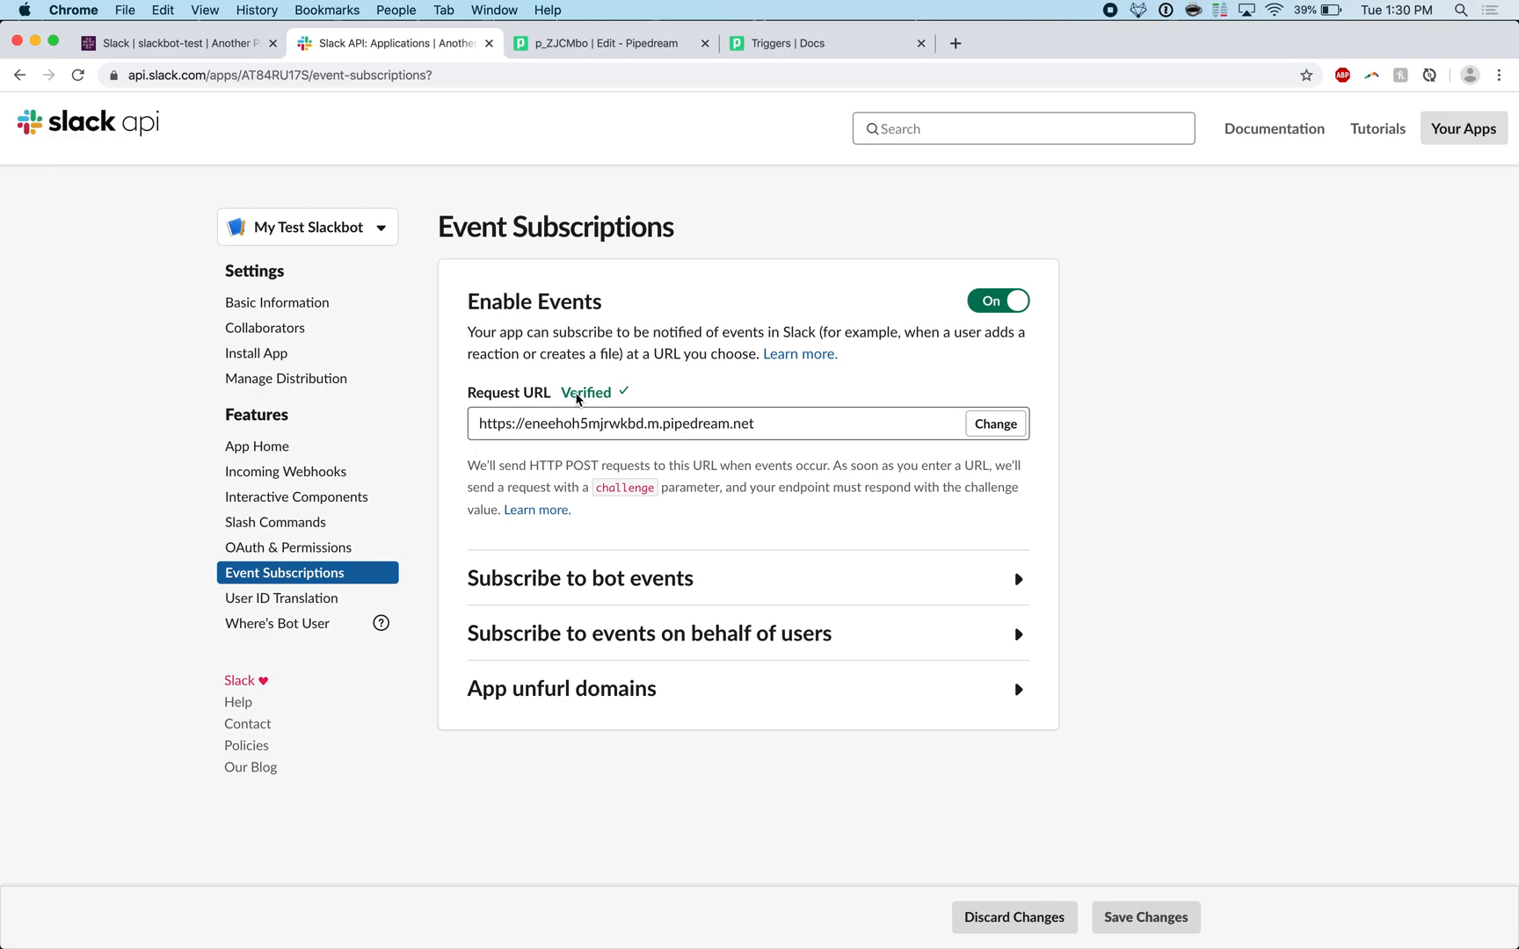
# Select the 13:29:56 url_verification event, expand its challenge and token body, and glance at Slack API.
pyautogui.click(608, 43)
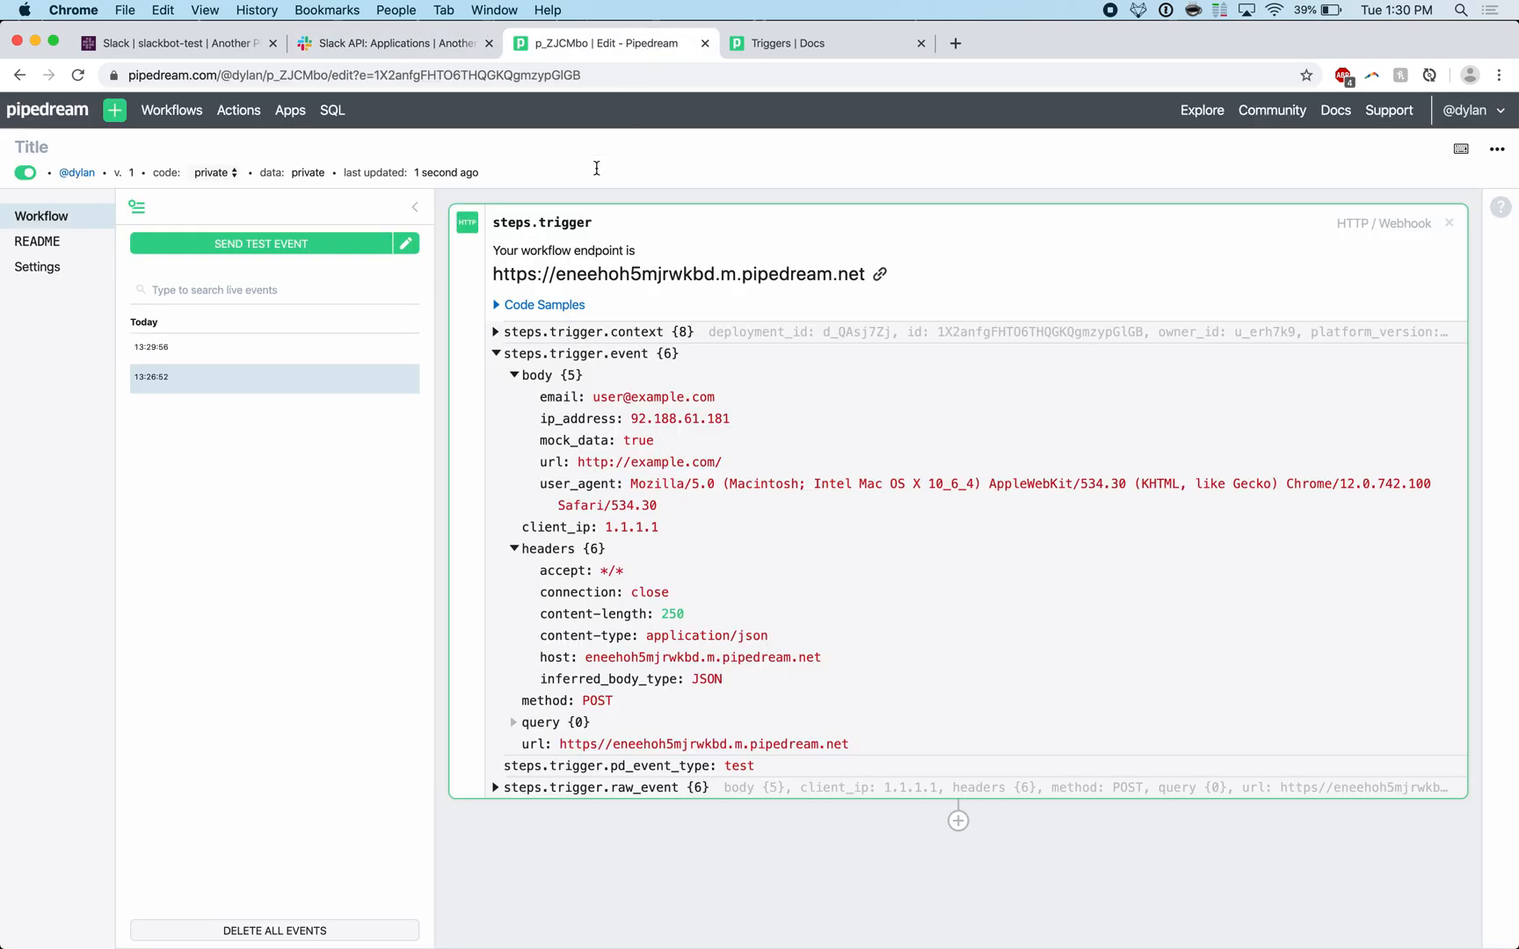
pyautogui.click(152, 347)
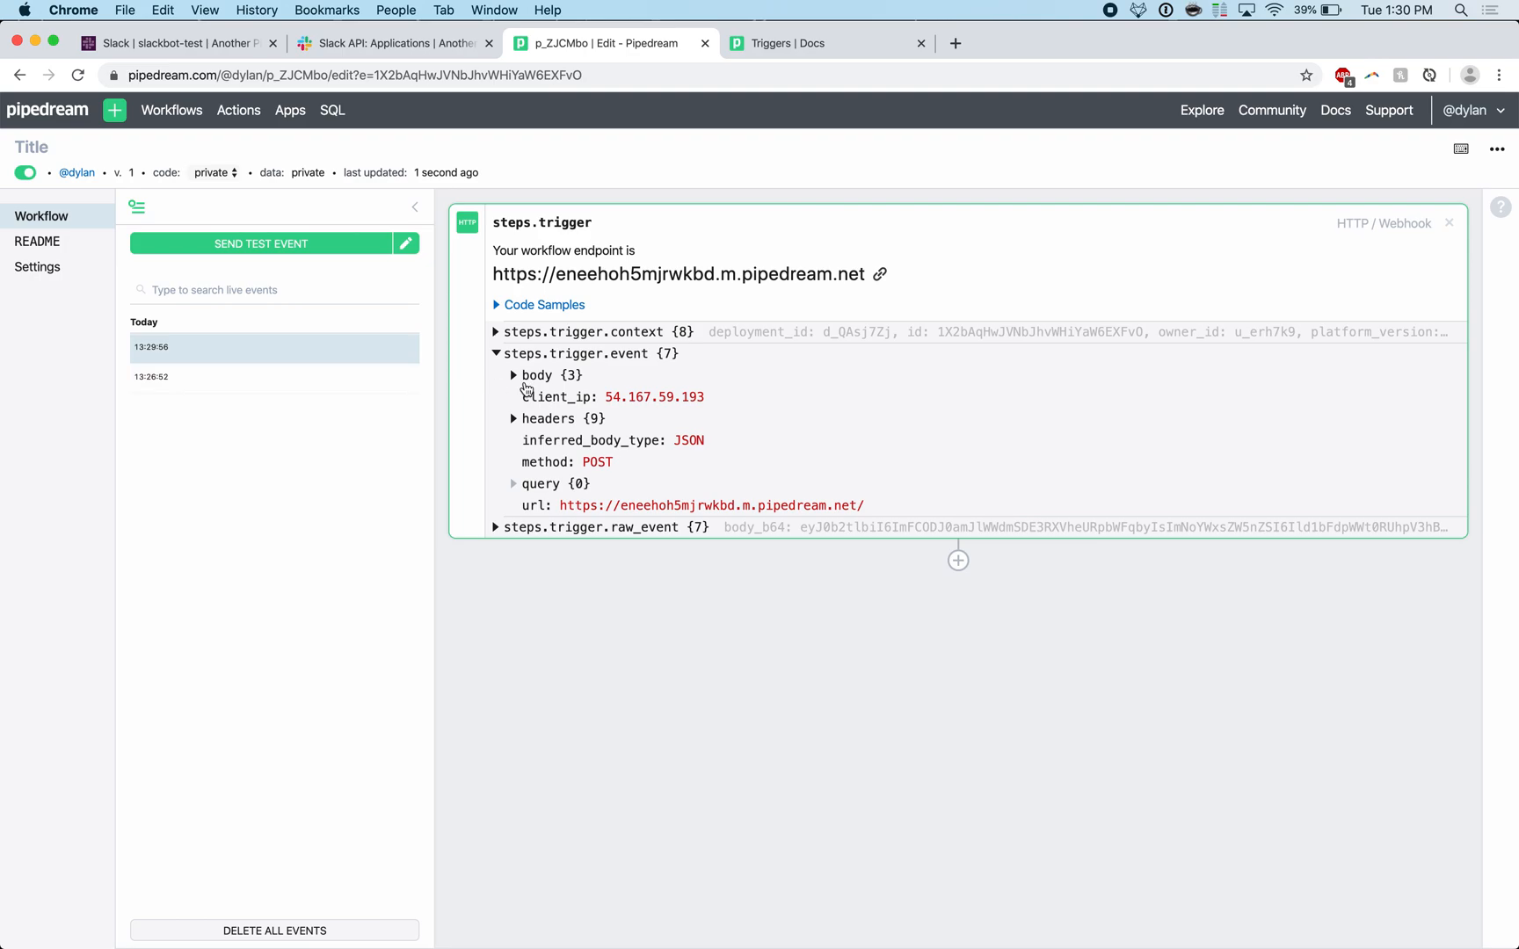
pyautogui.click(514, 376)
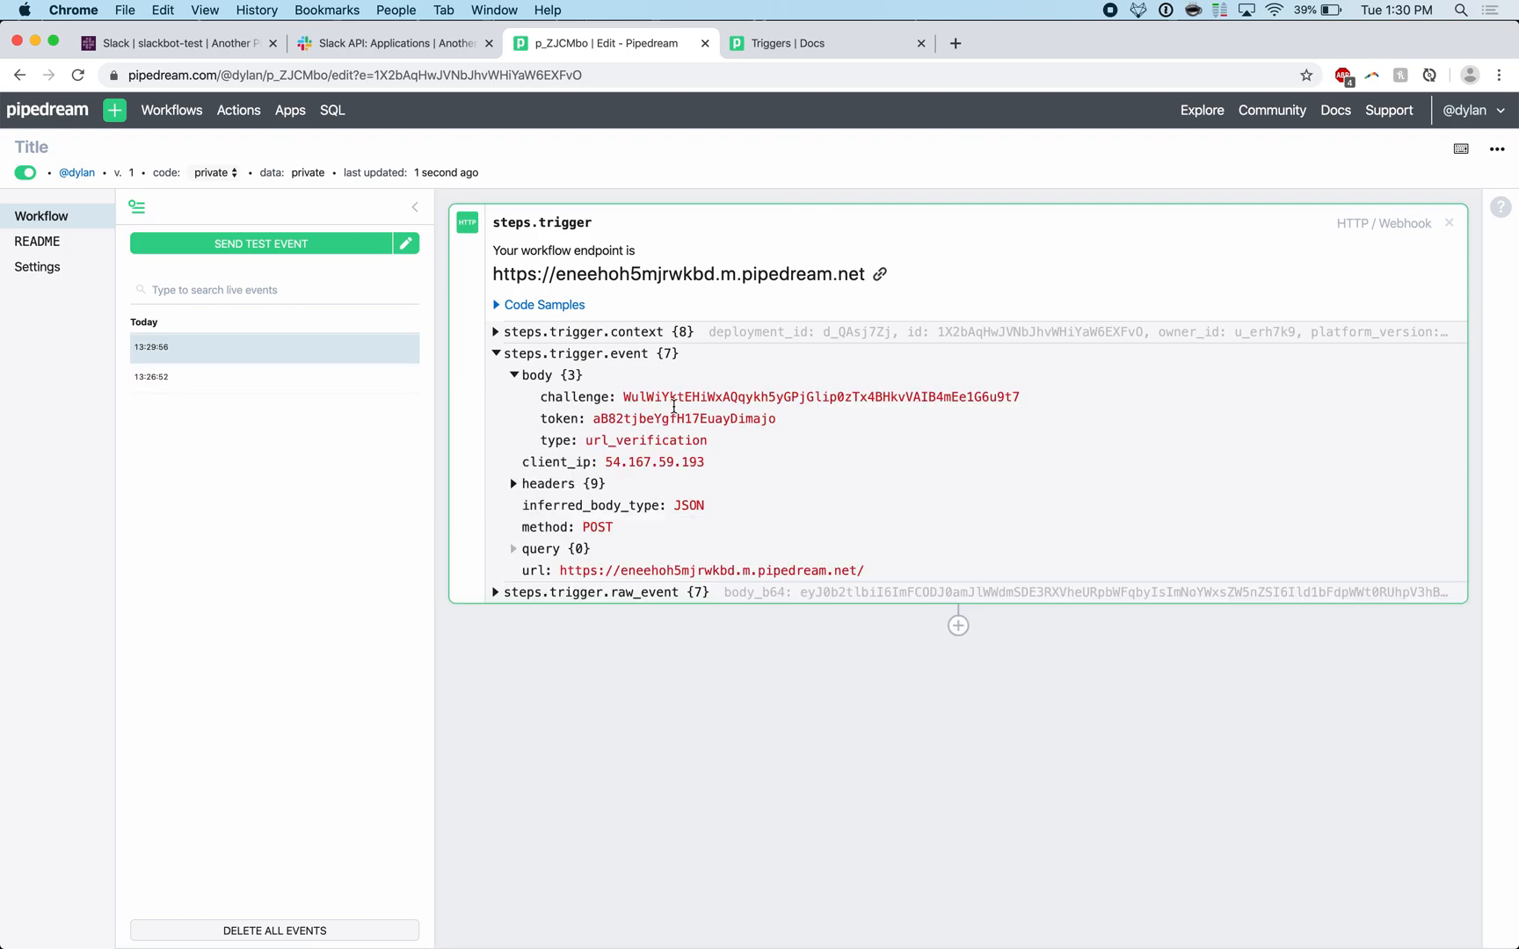
pyautogui.moveTo(698, 401)
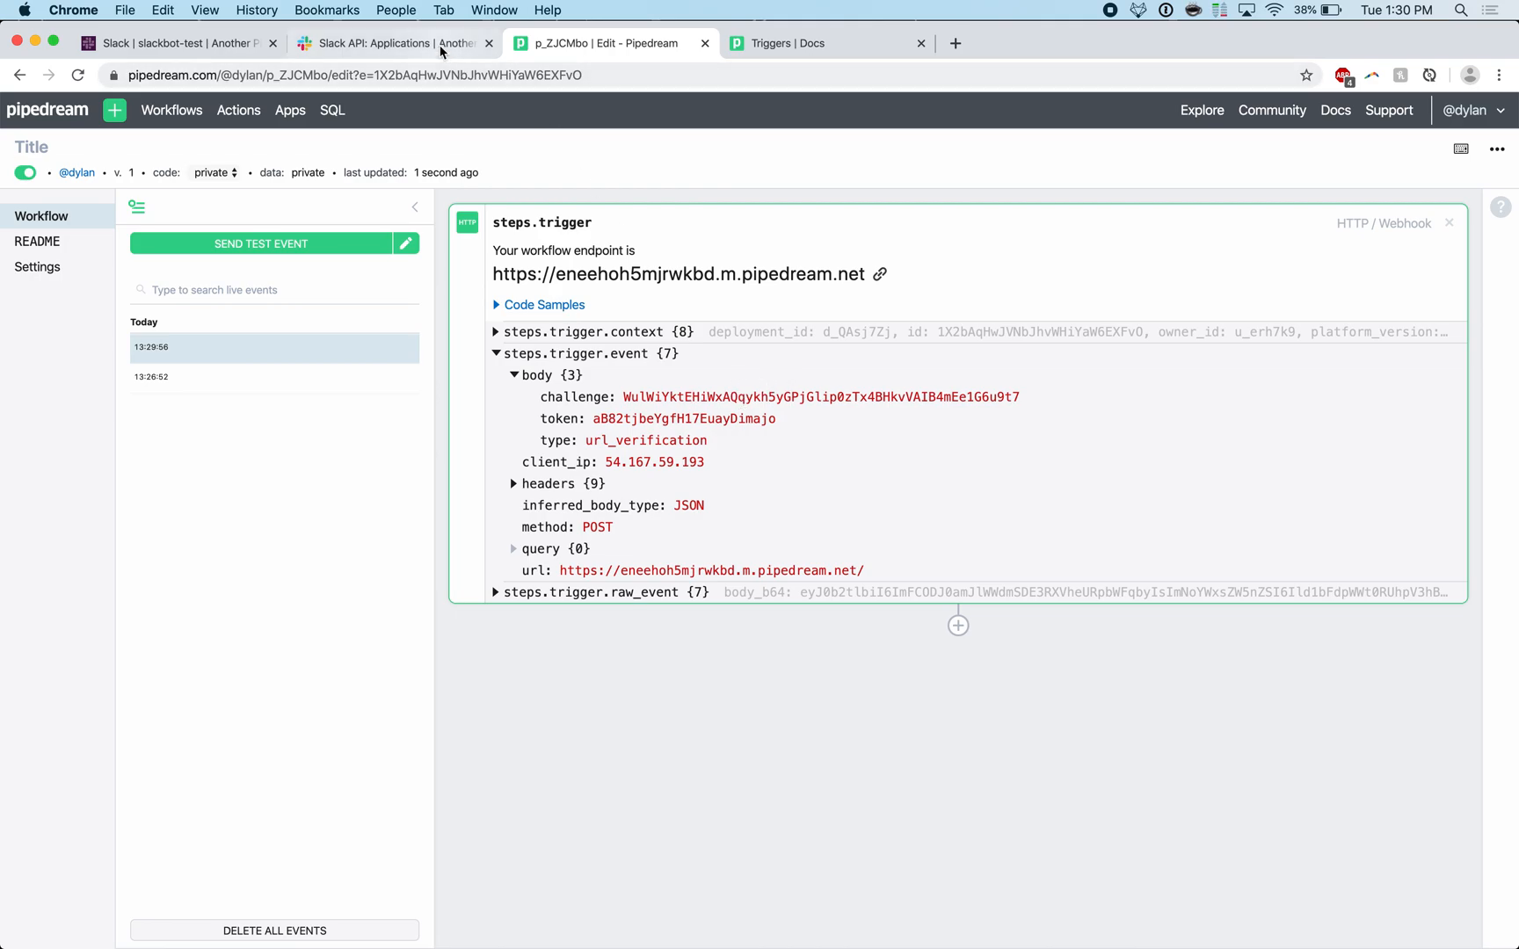
pyautogui.click(392, 43)
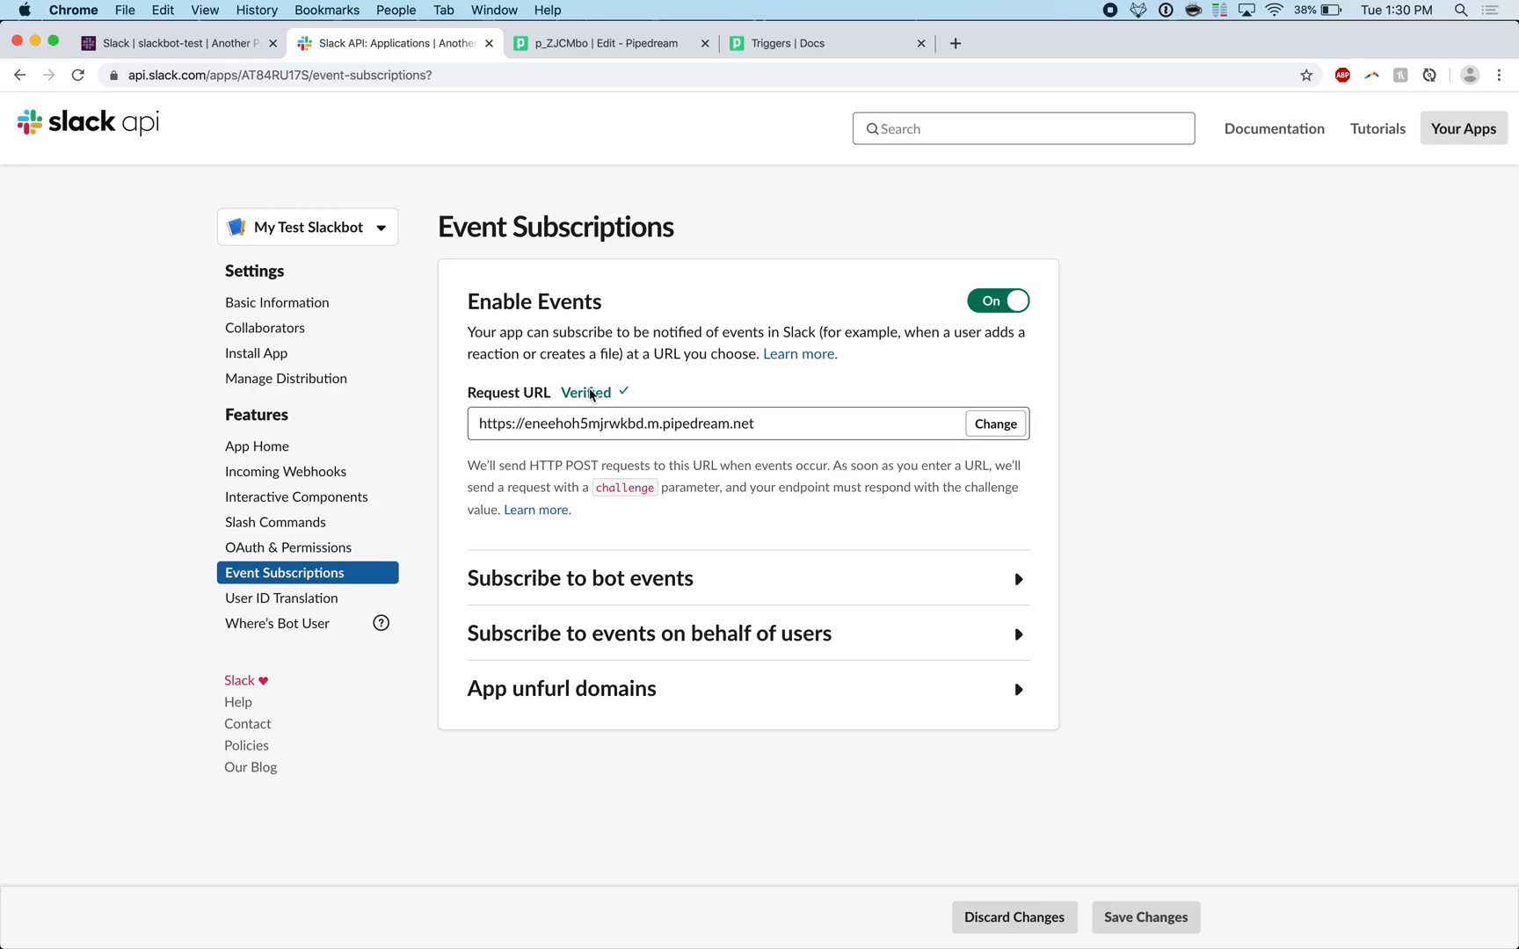
pyautogui.moveTo(620, 392)
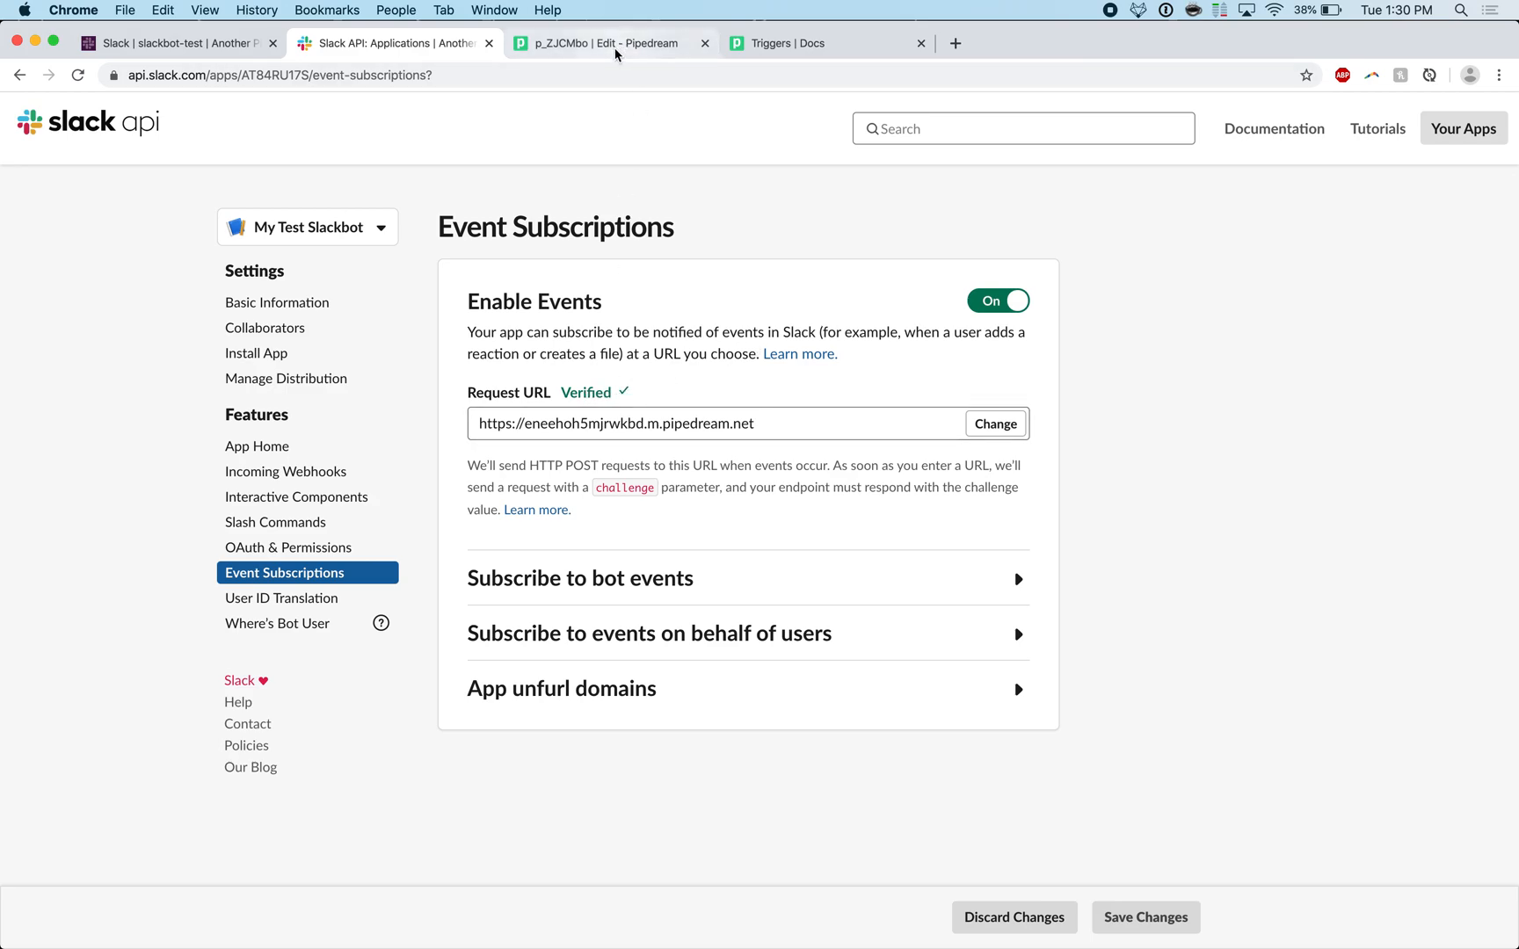
pyautogui.click(608, 43)
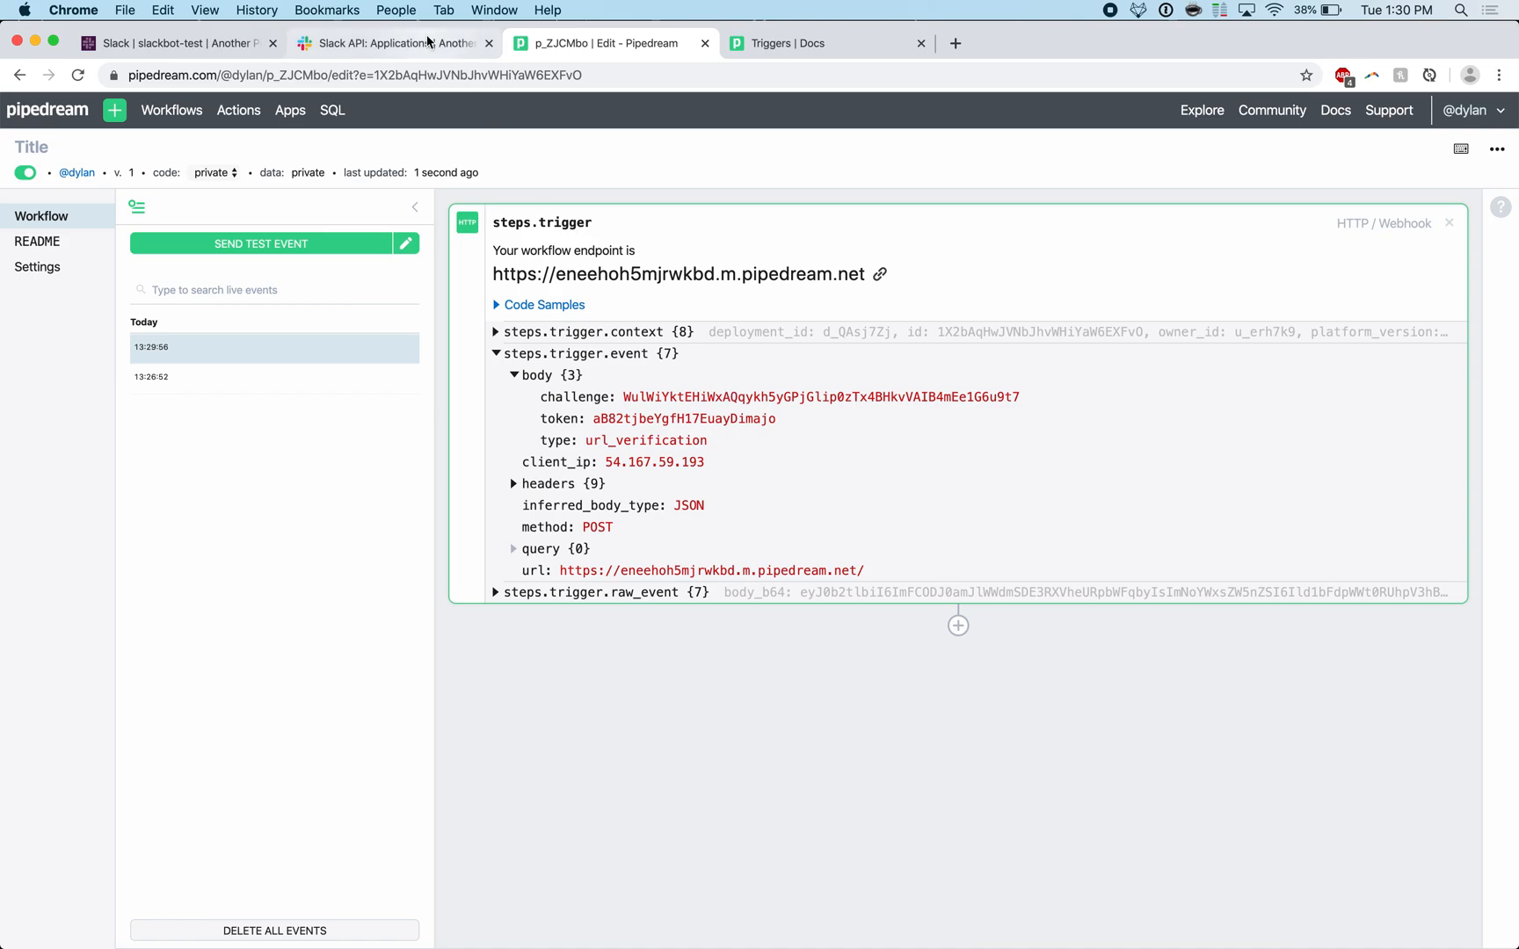
# Search bot events for 'message', add message.channels, and save the changes.
pyautogui.click(392, 43)
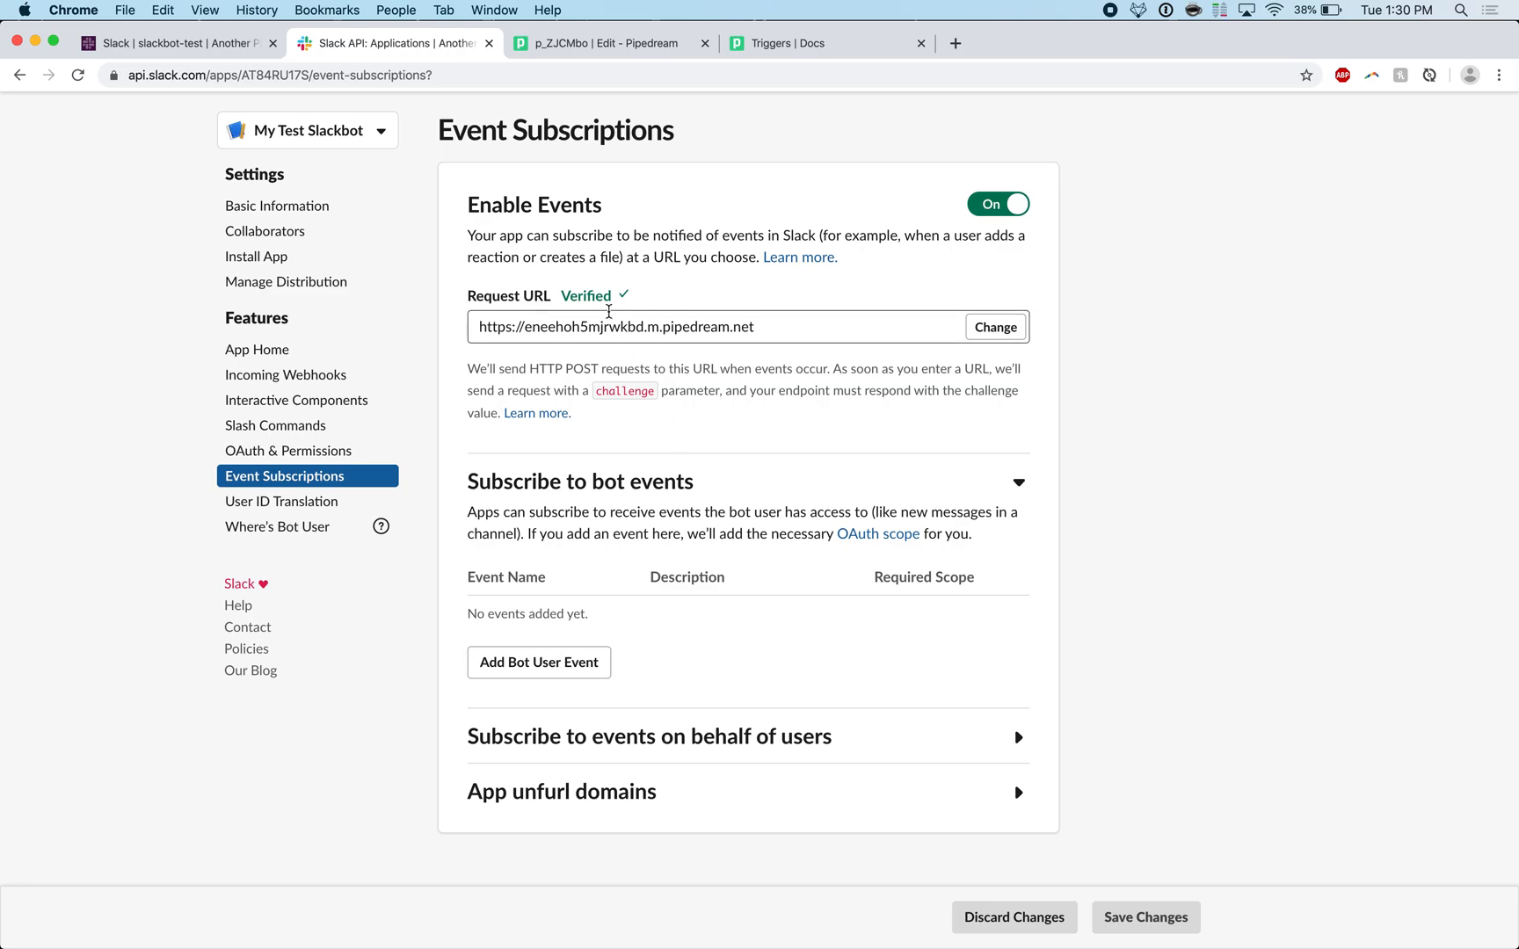
pyautogui.moveTo(548, 677)
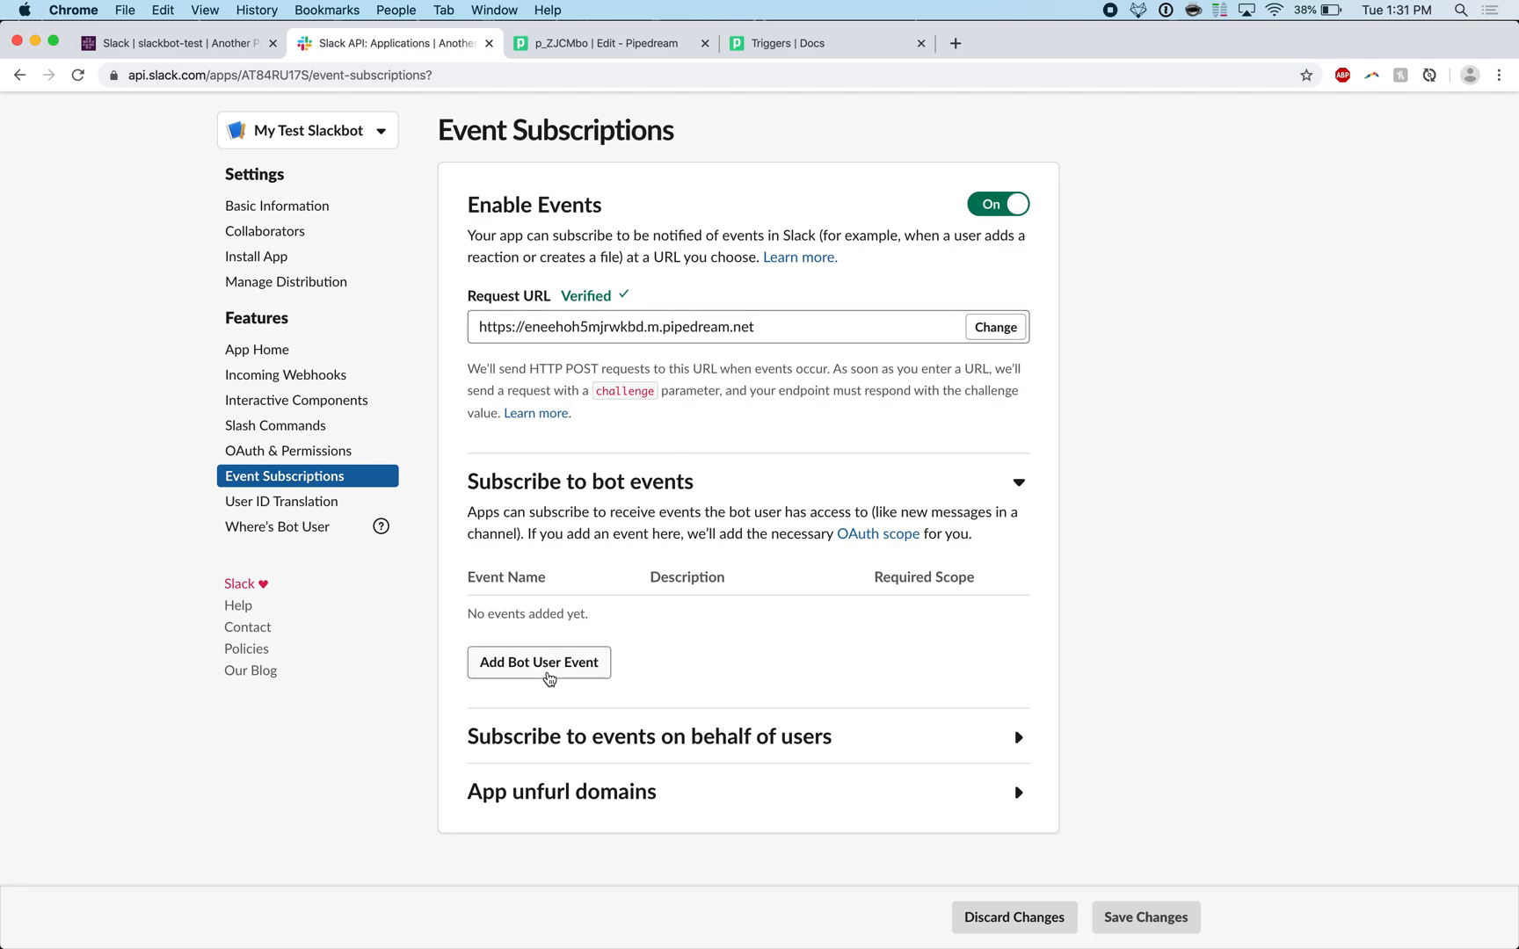
pyautogui.write('channel')
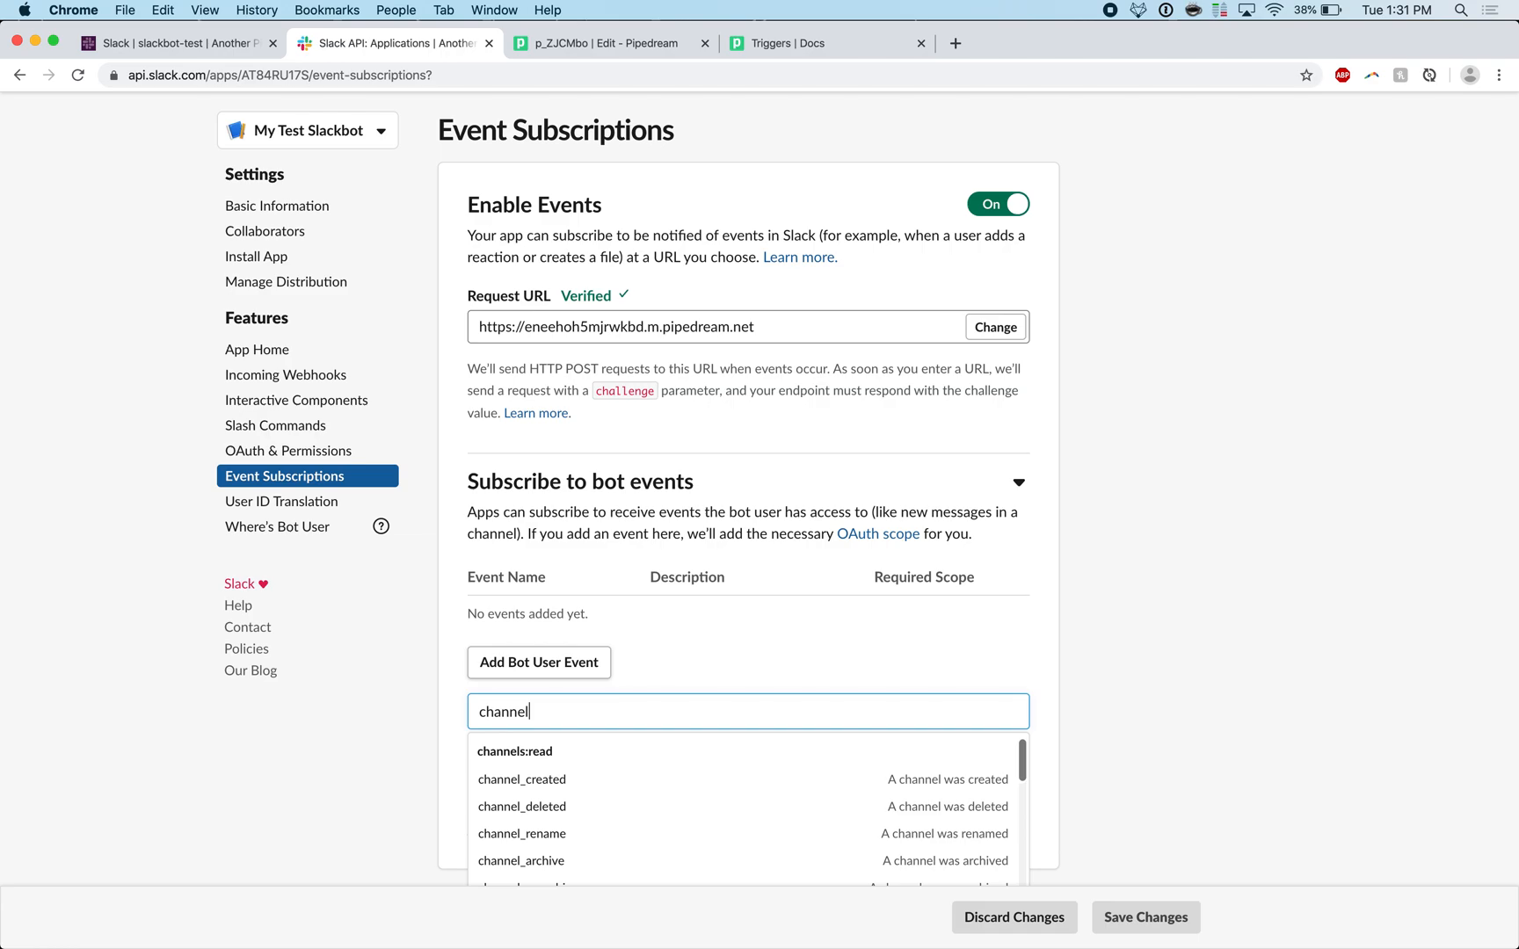
pyautogui.write('message')
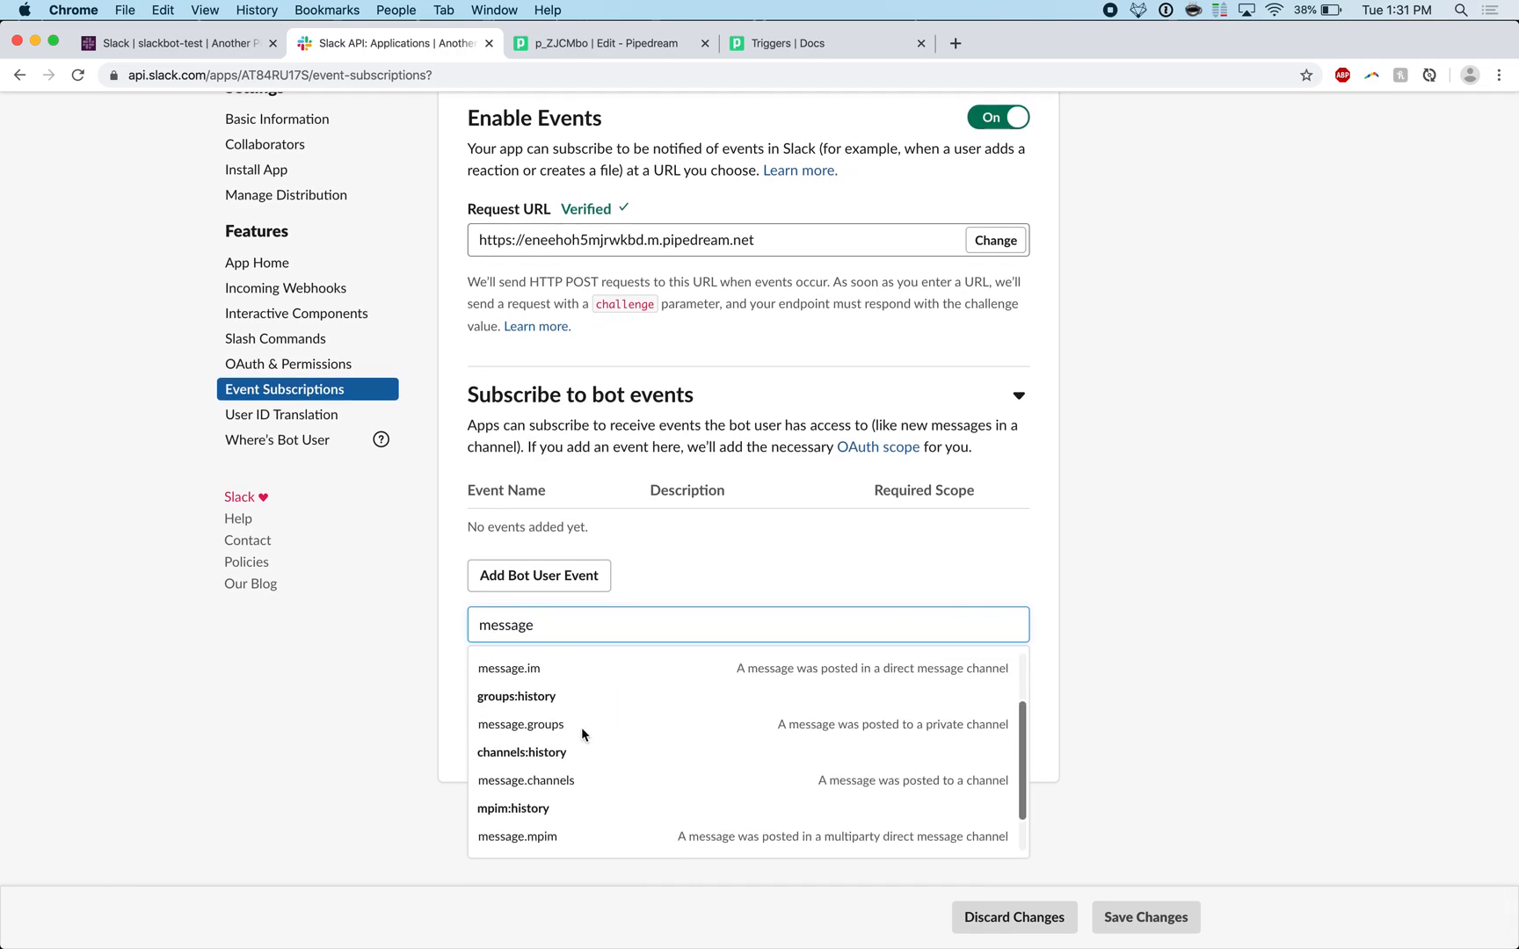
pyautogui.moveTo(540, 789)
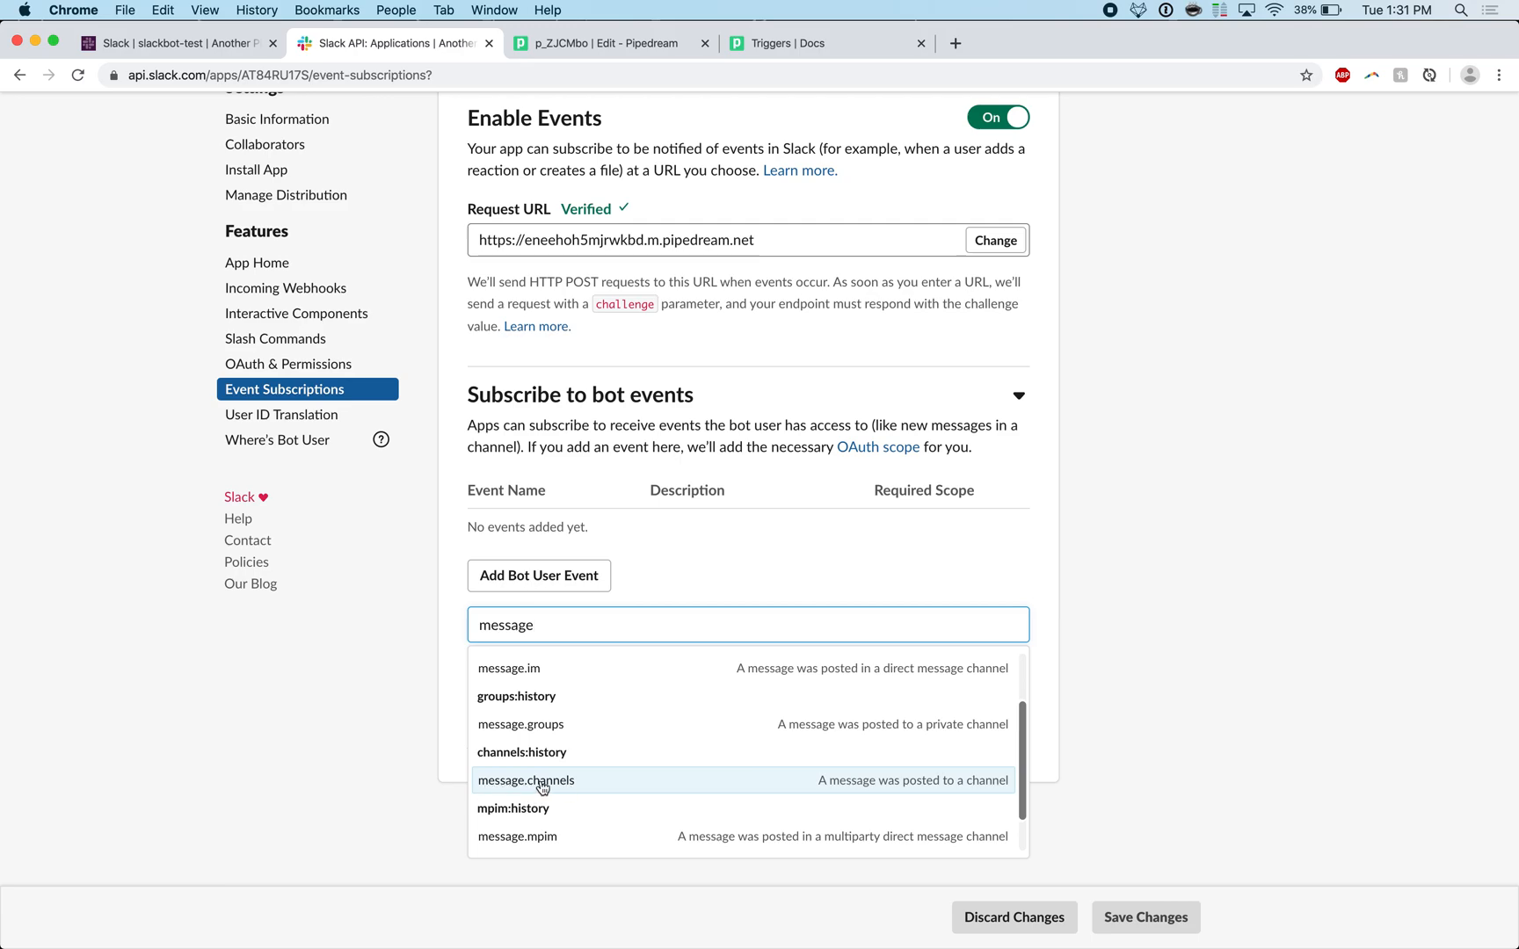
pyautogui.moveTo(724, 800)
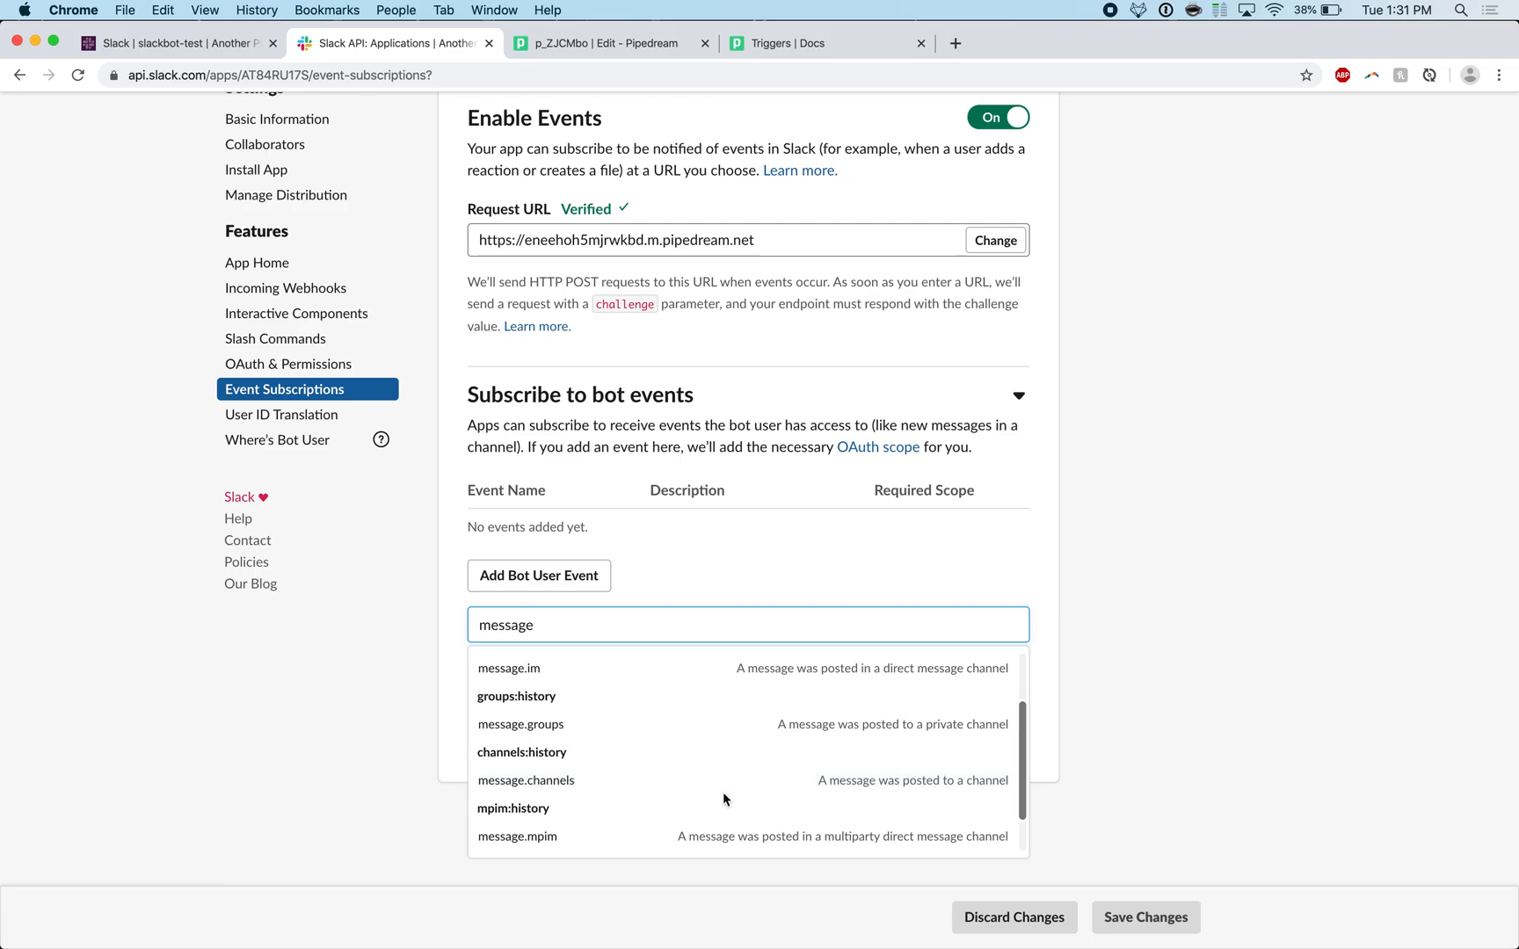
pyautogui.click(526, 780)
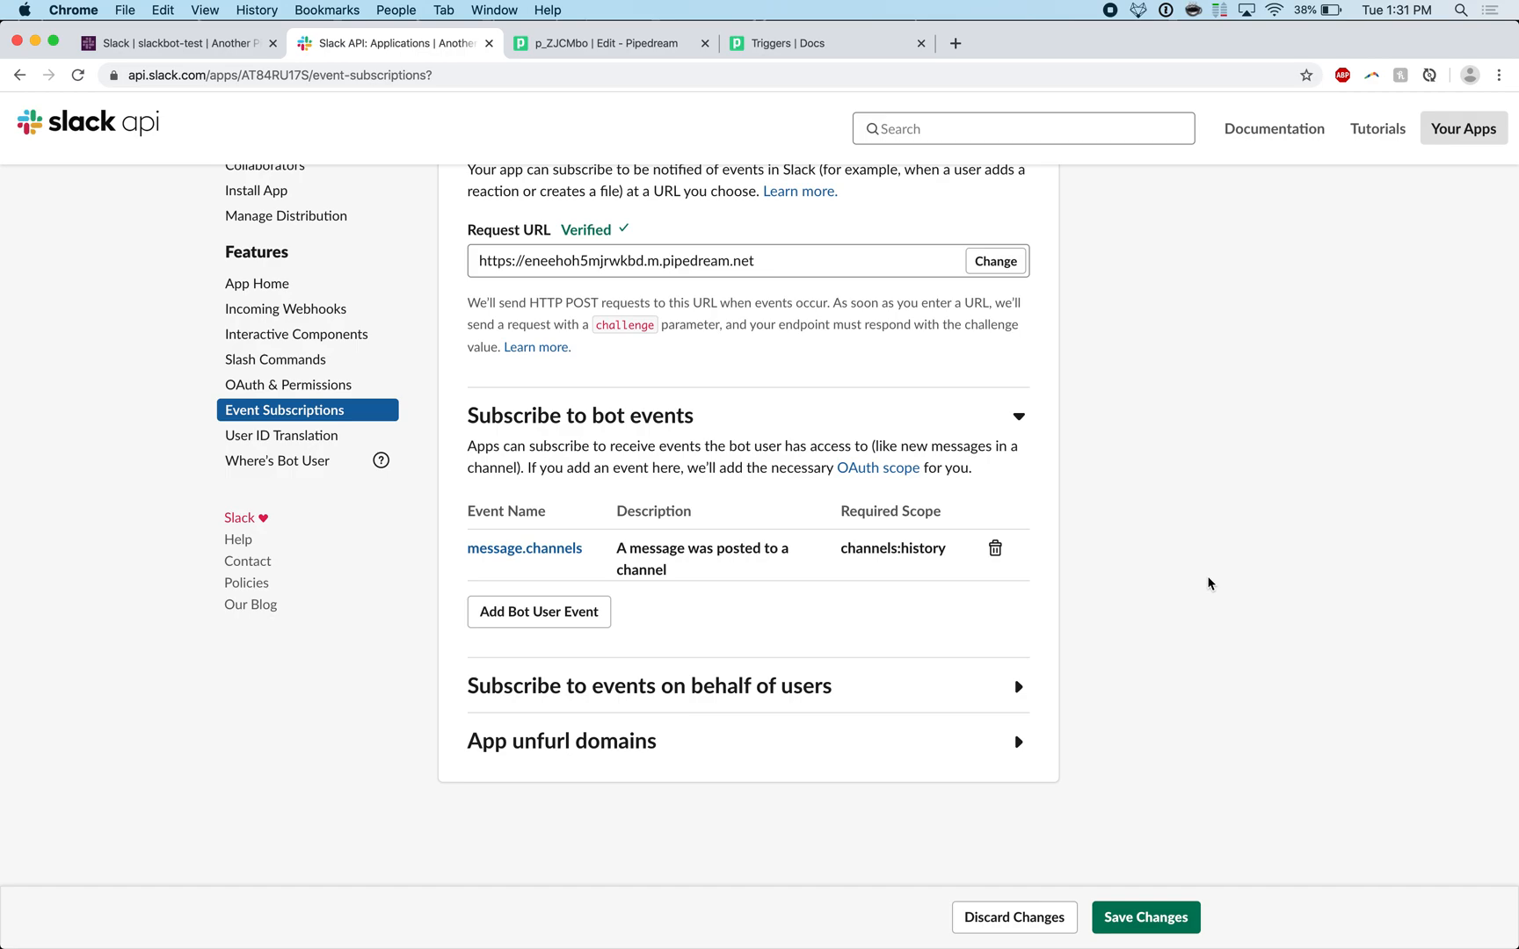
pyautogui.click(1144, 917)
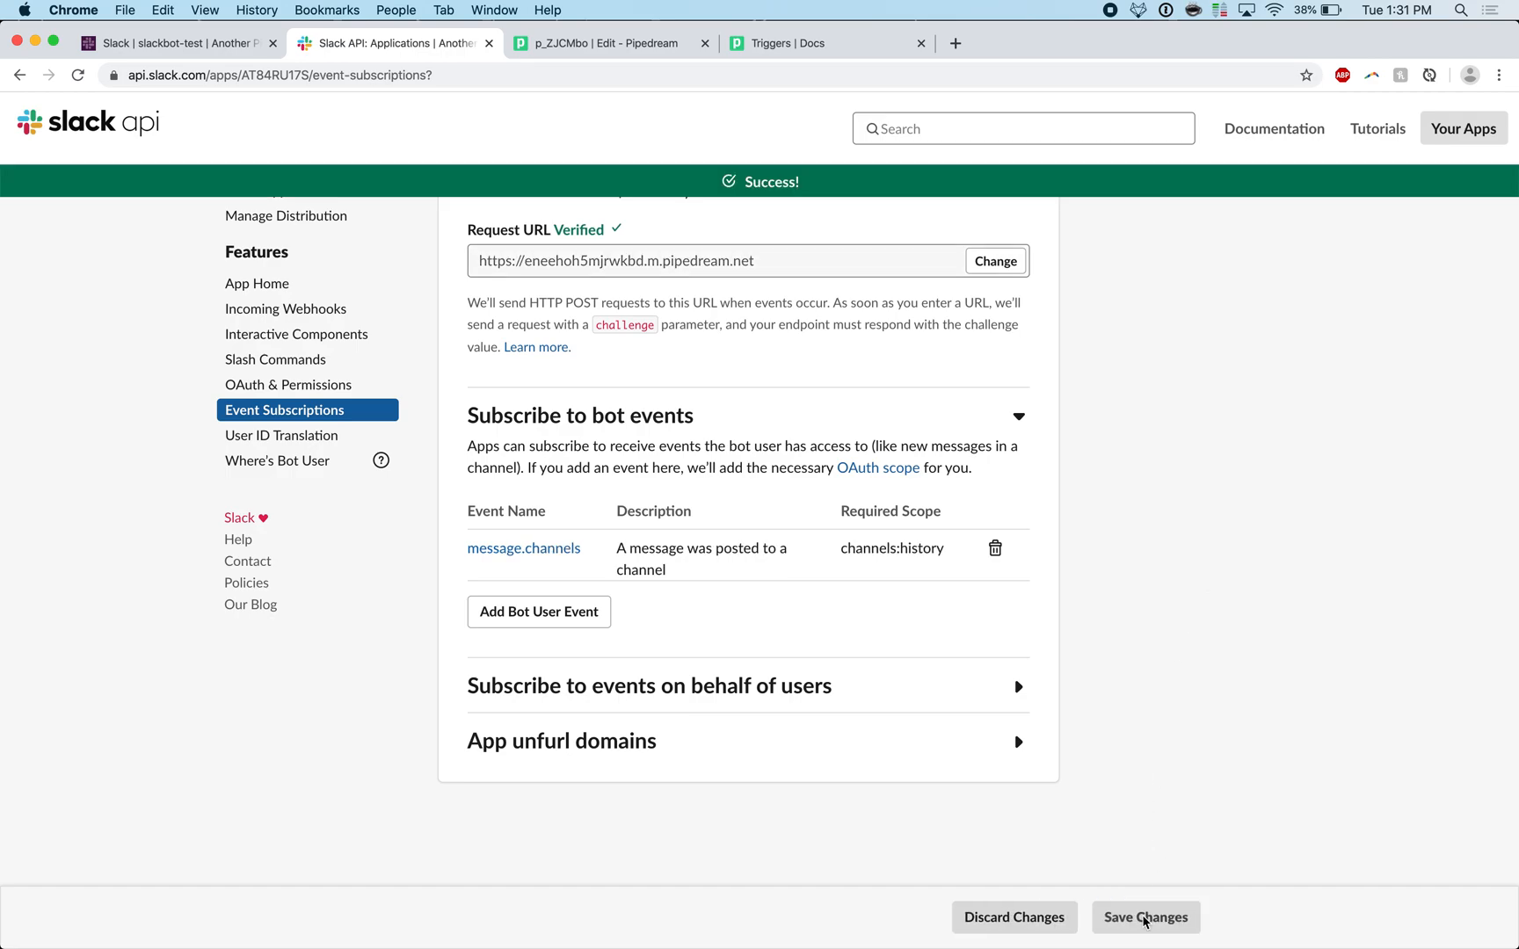
pyautogui.click(176, 43)
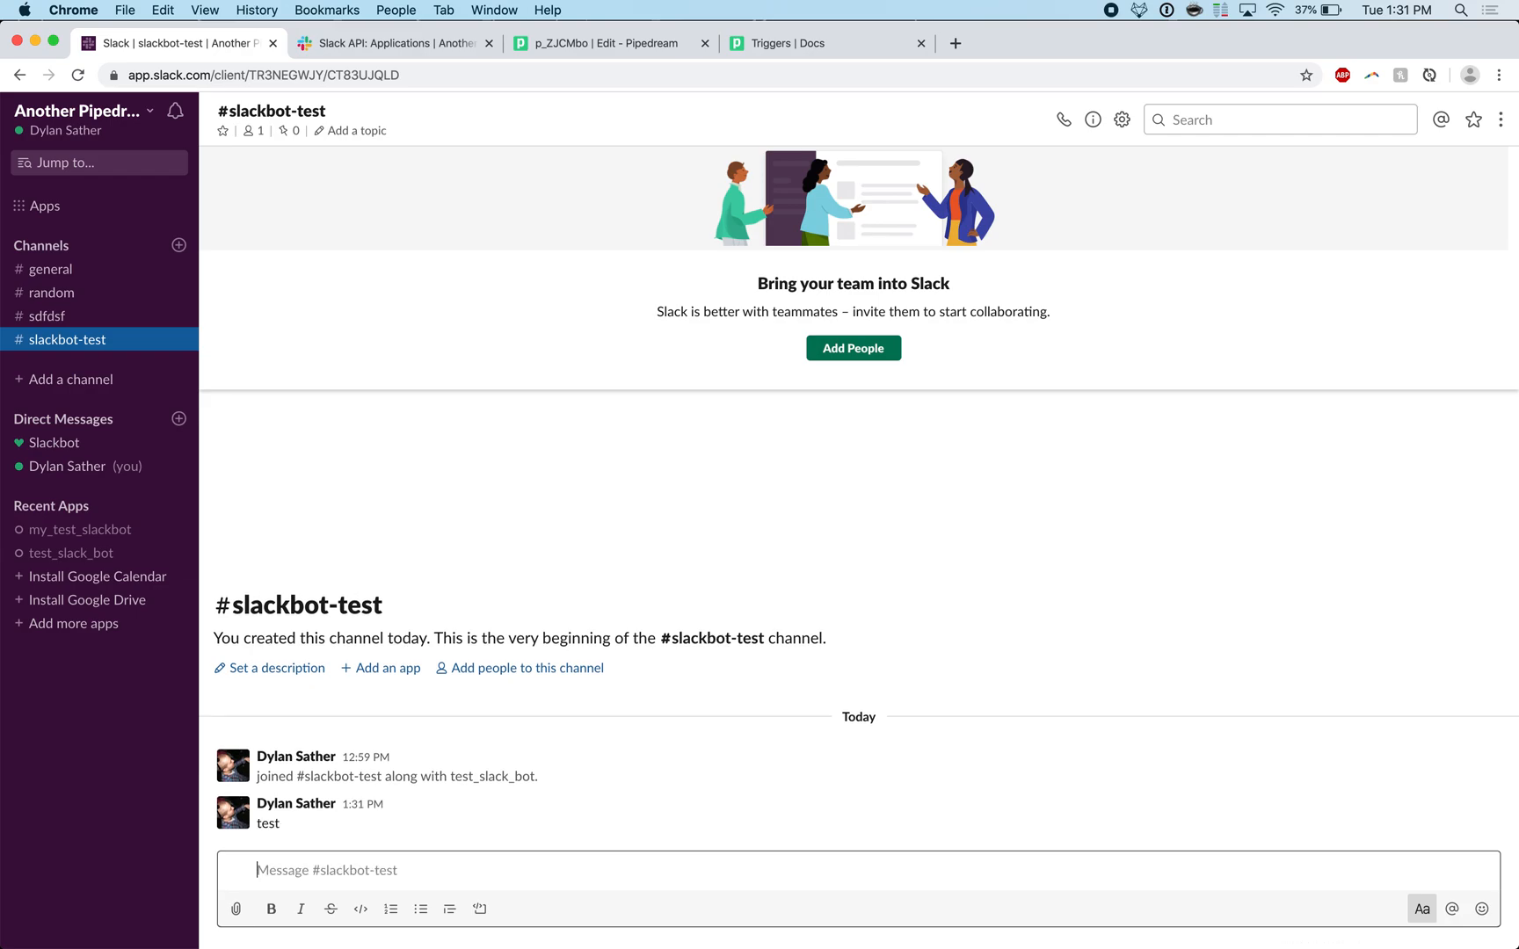
pyautogui.click(616, 43)
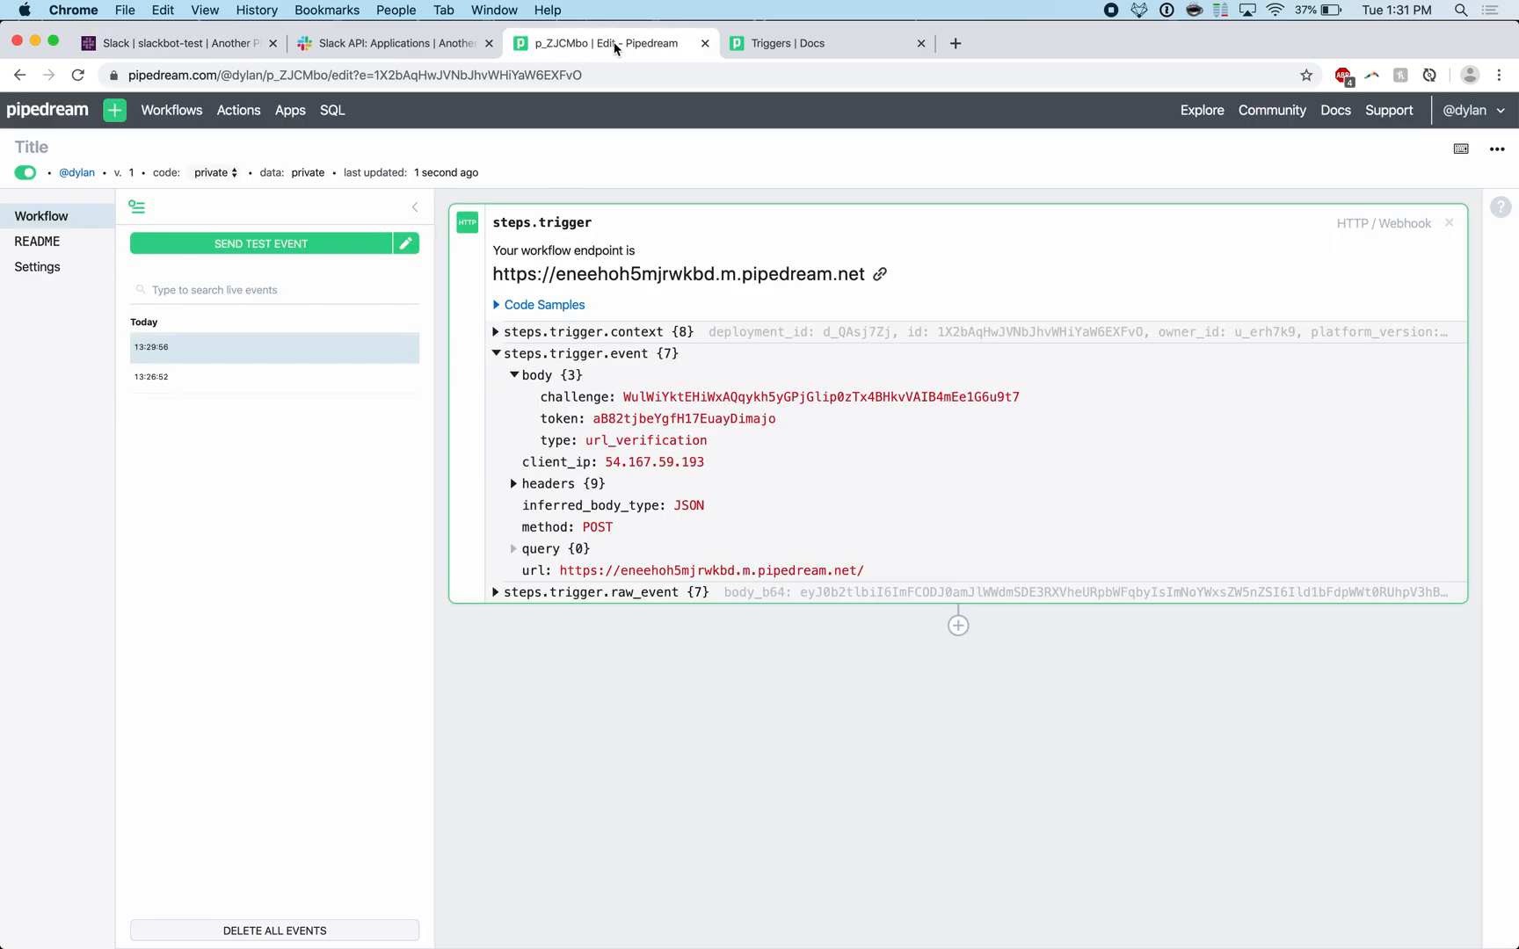
pyautogui.moveTo(436, 421)
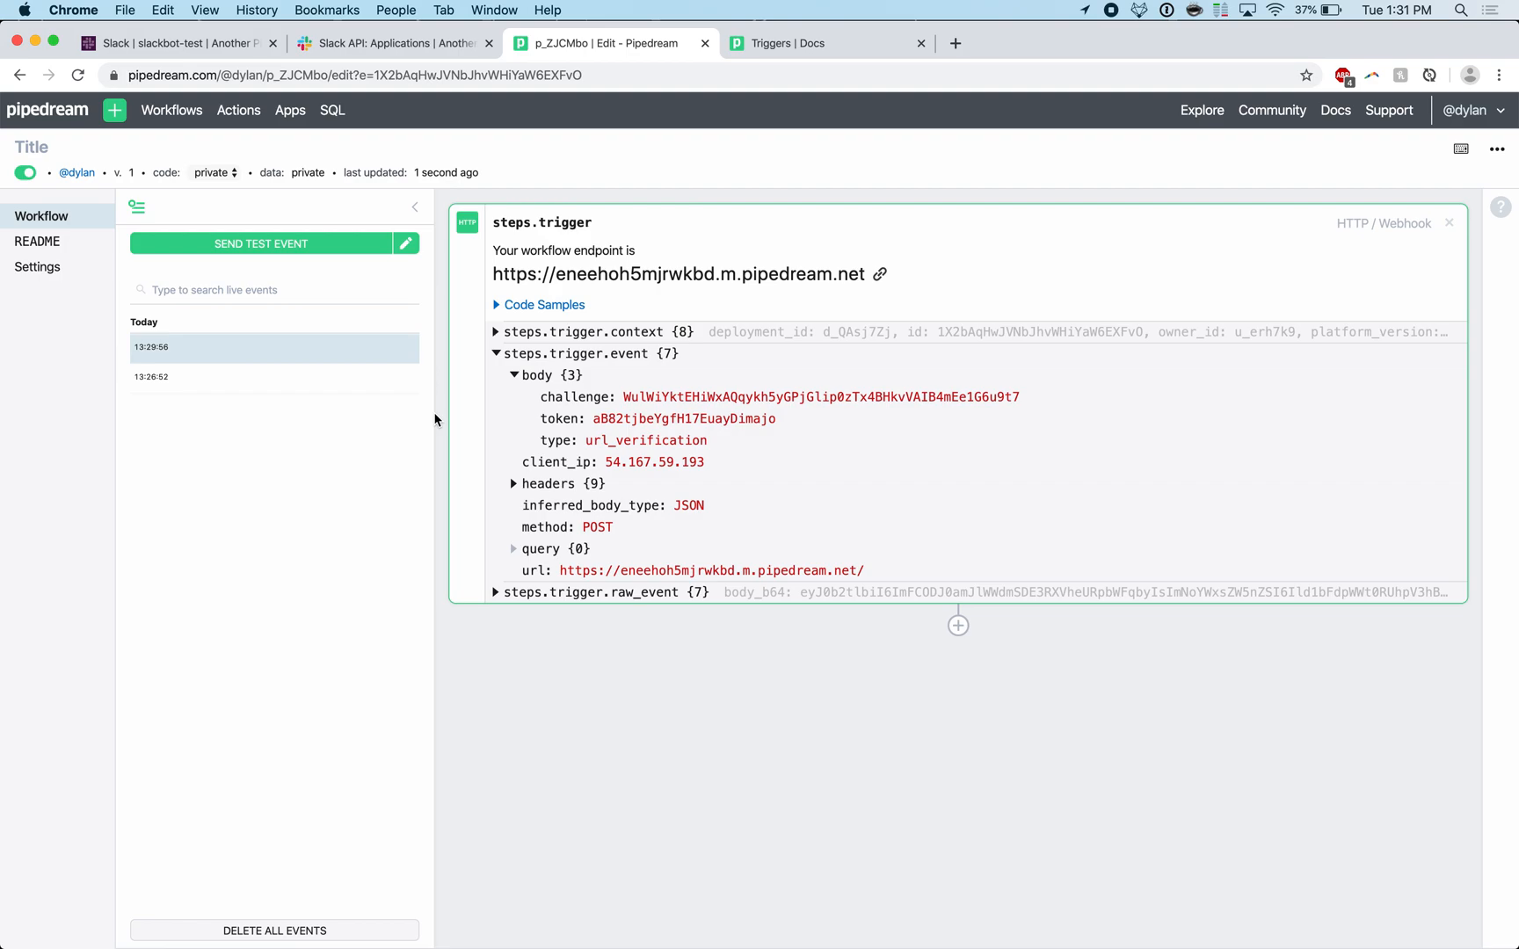
pyautogui.moveTo(460, 350)
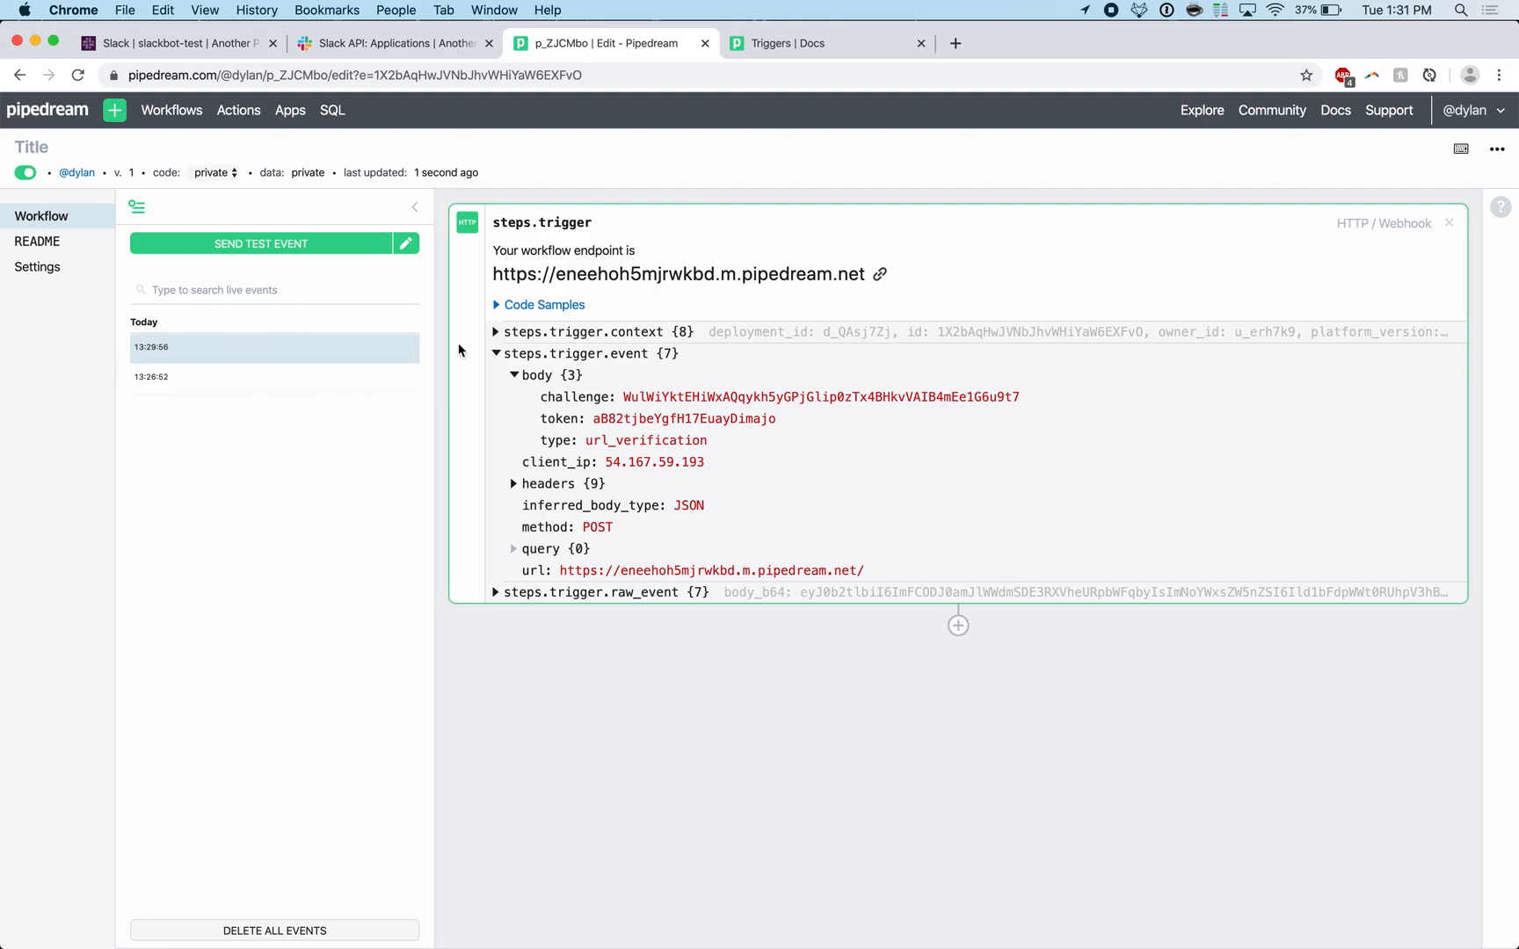
pyautogui.click(402, 43)
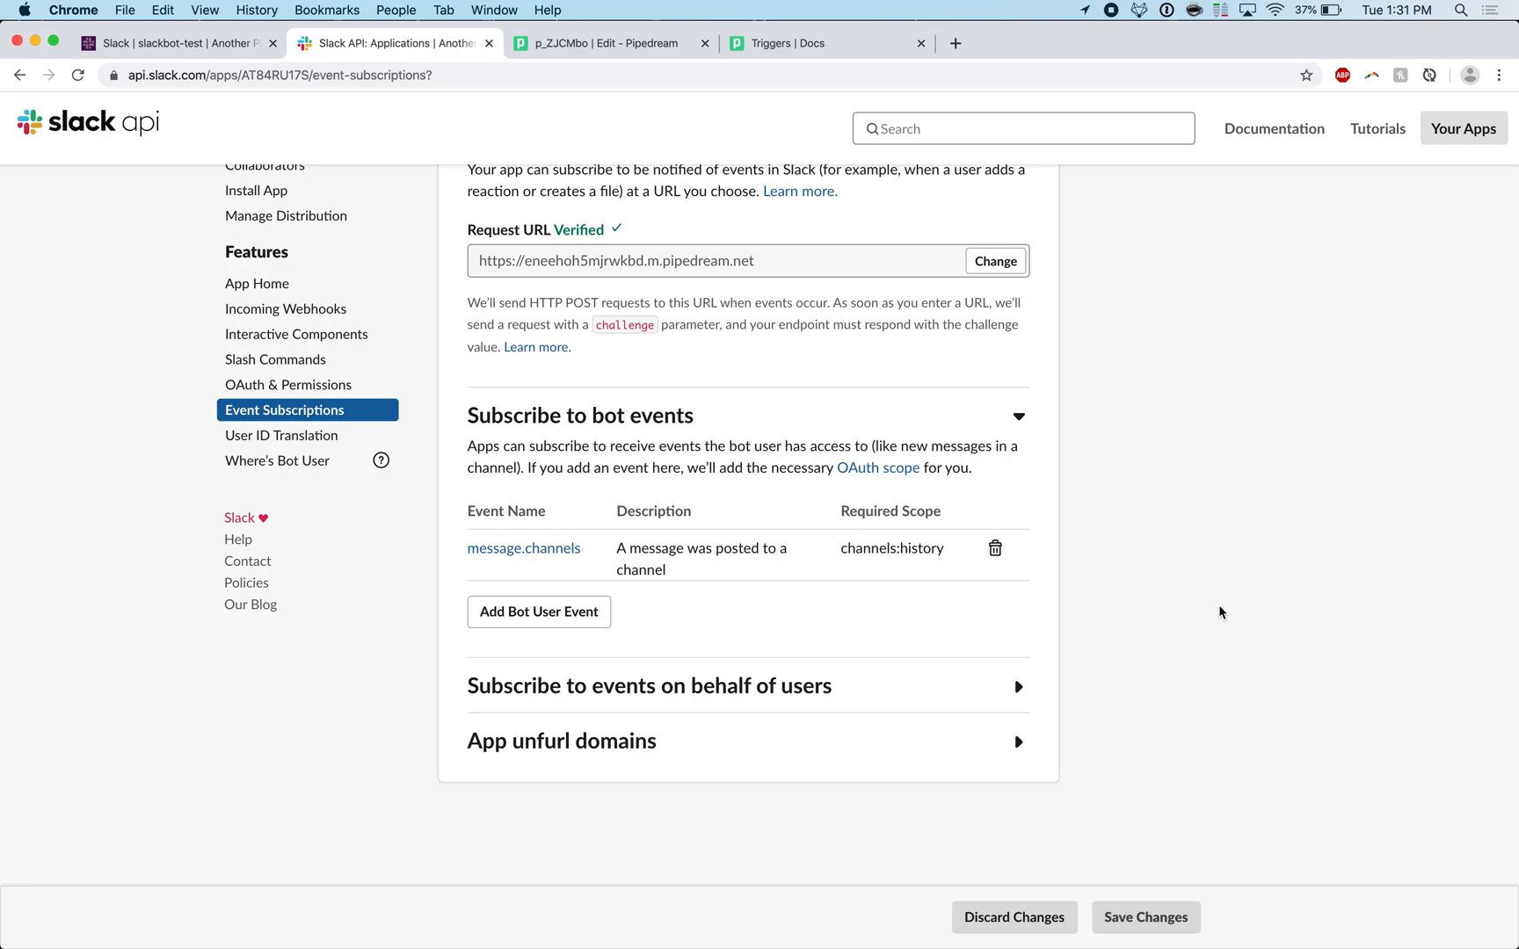
pyautogui.scroll(3)
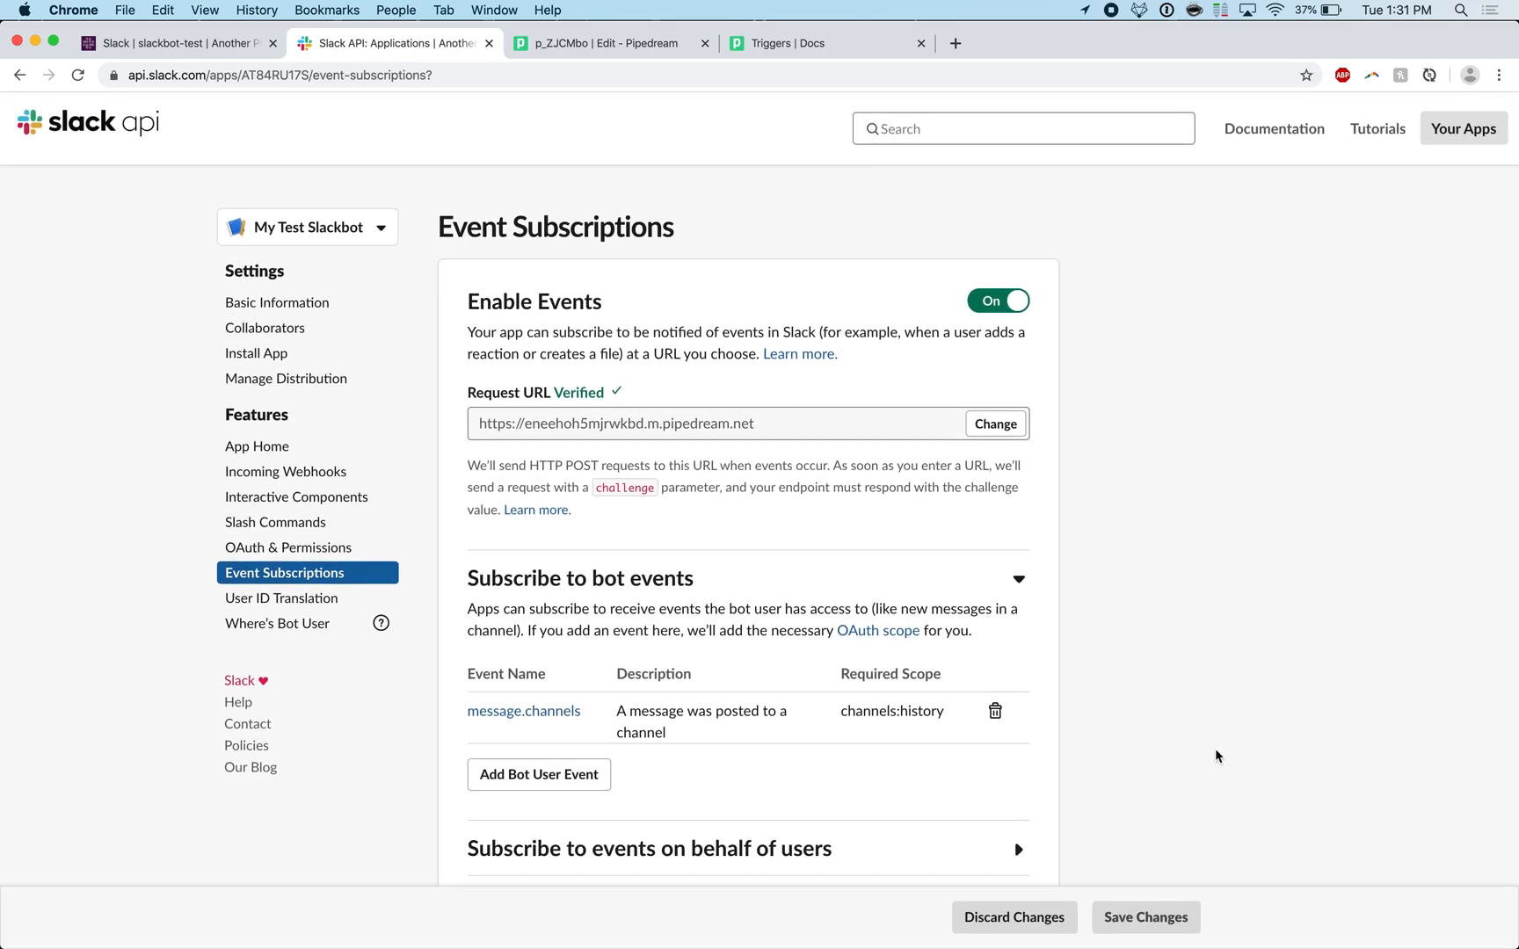
pyautogui.click(1018, 579)
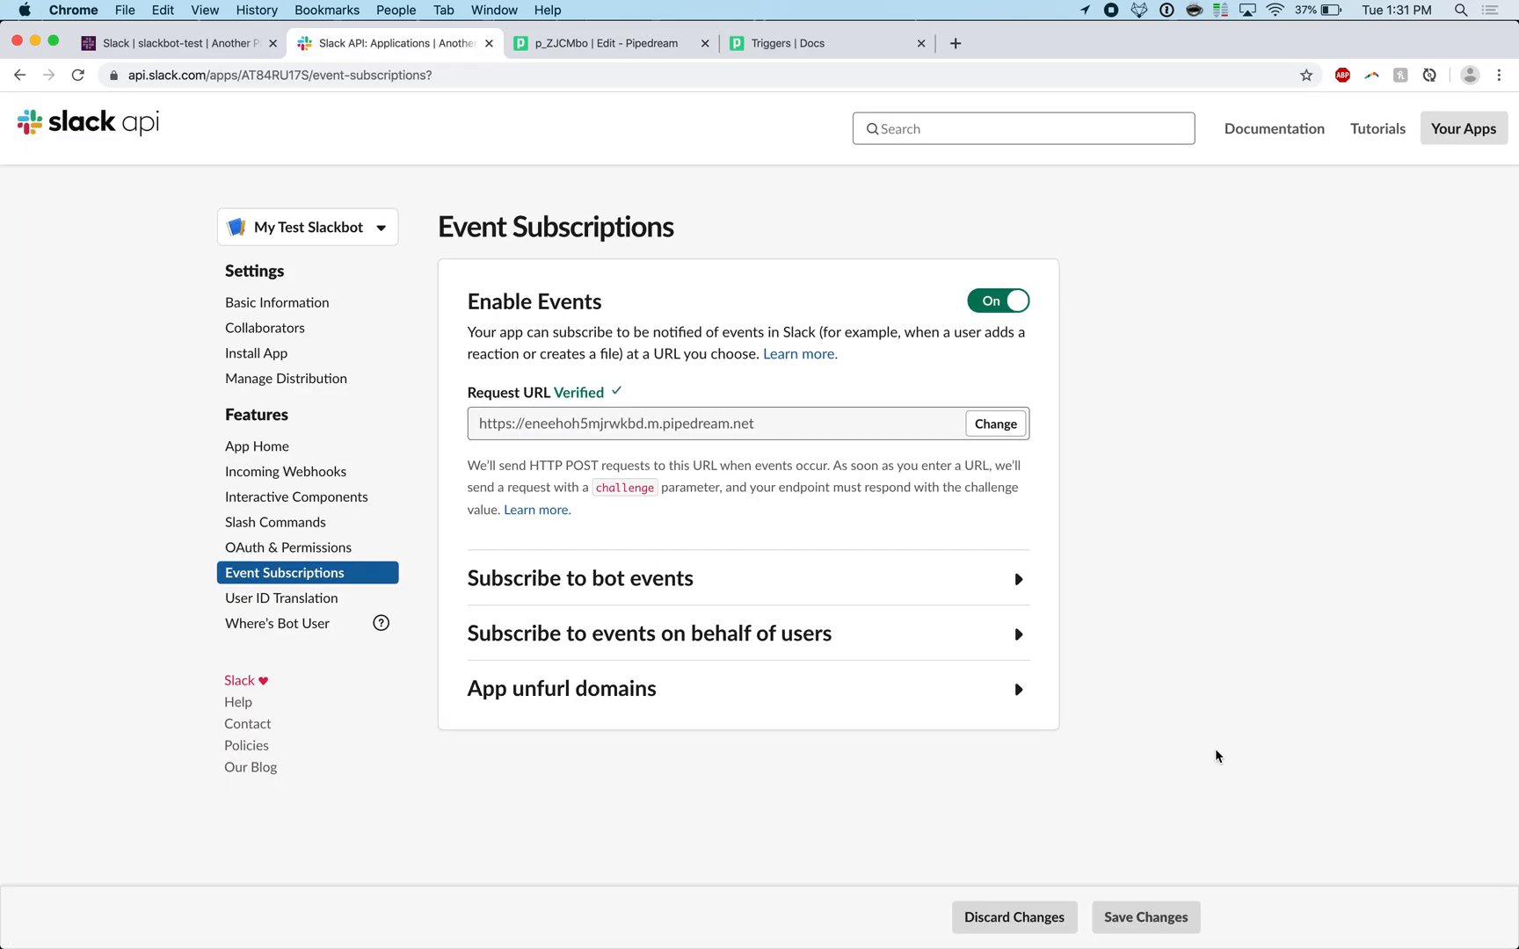
pyautogui.moveTo(289, 552)
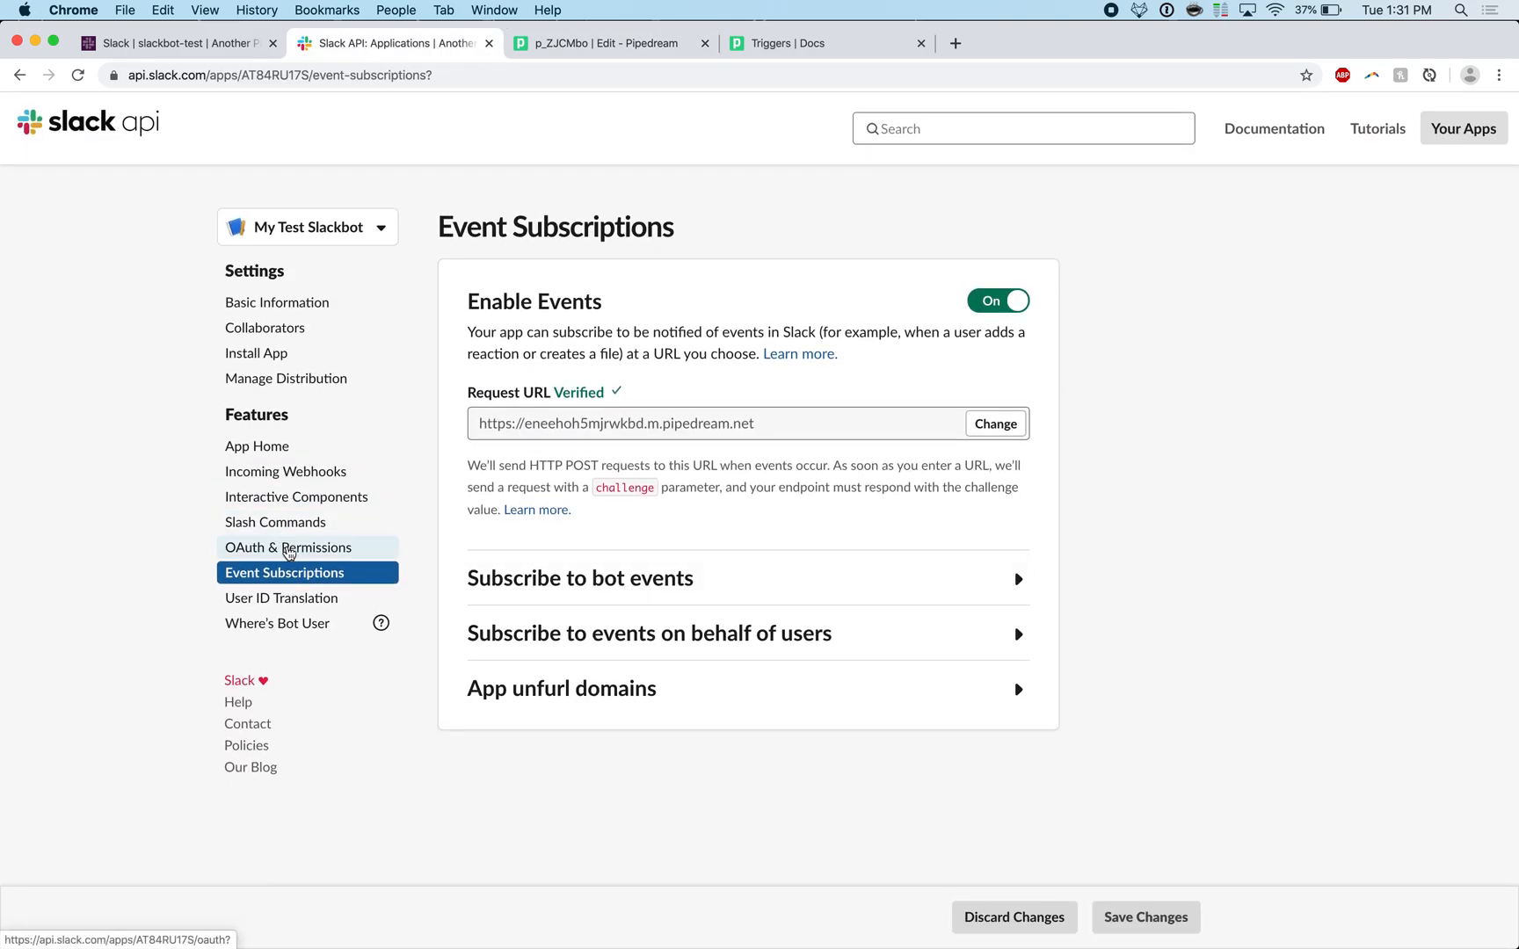
pyautogui.click(287, 548)
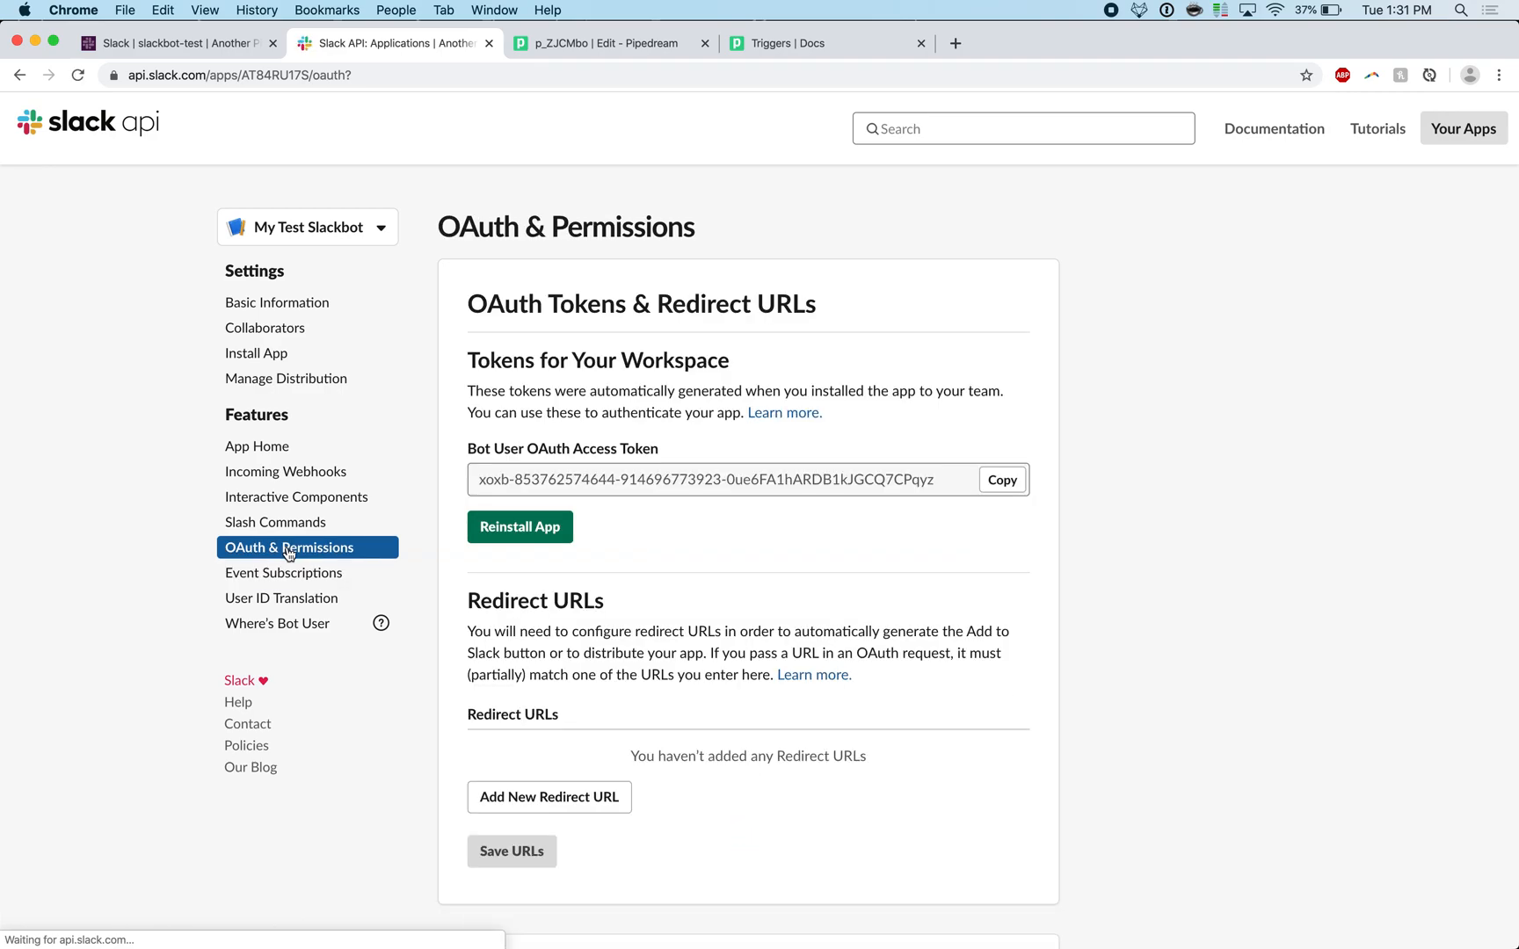
pyautogui.click(283, 573)
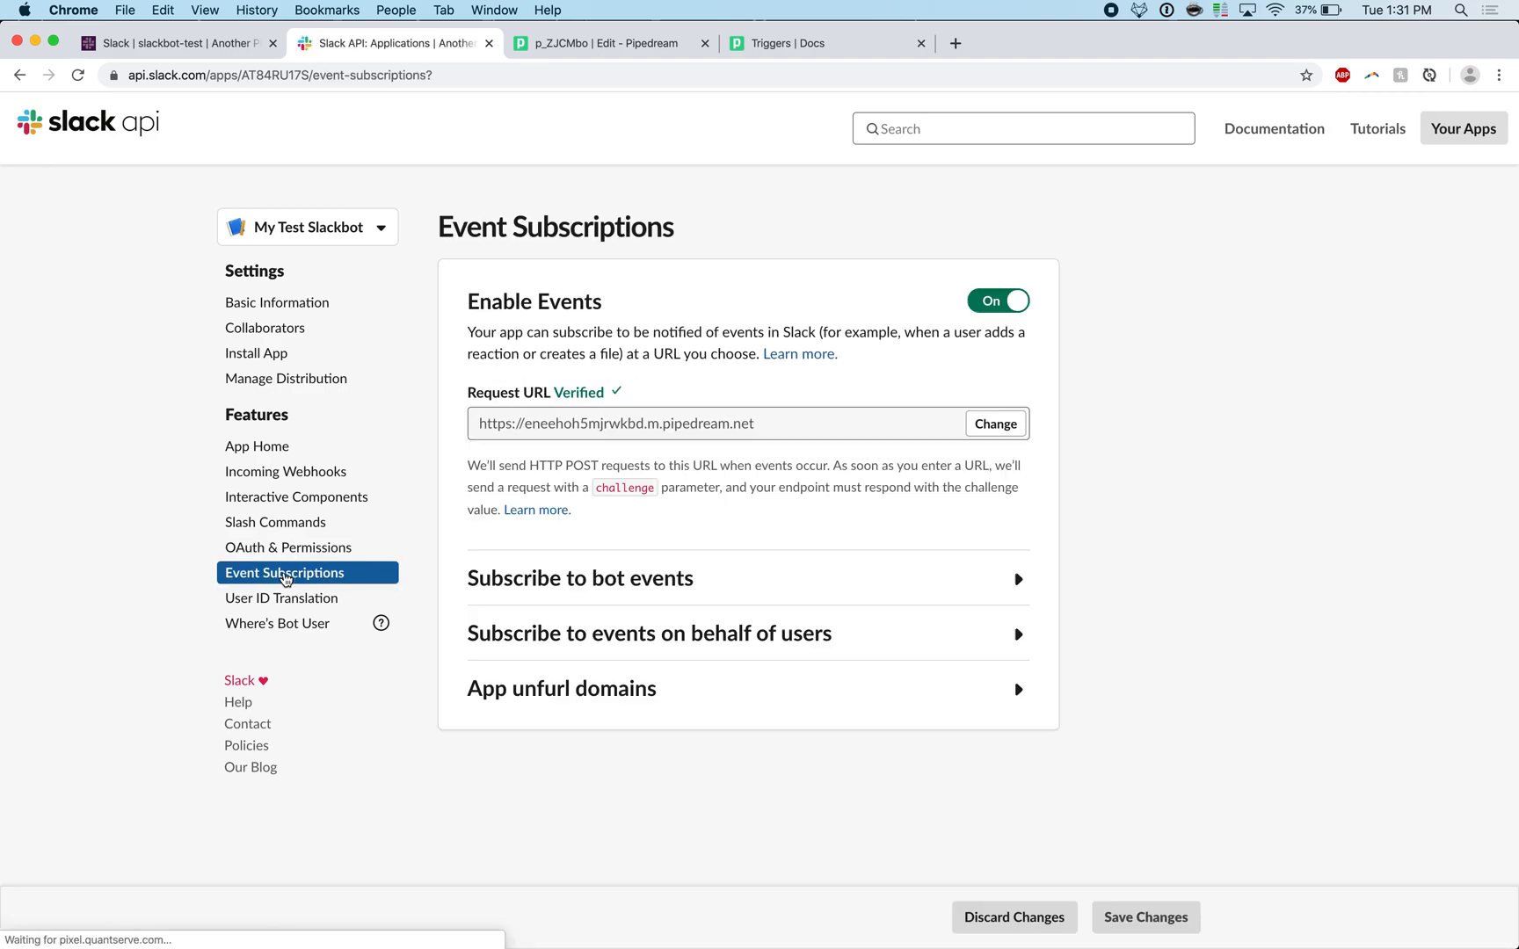
pyautogui.click(176, 45)
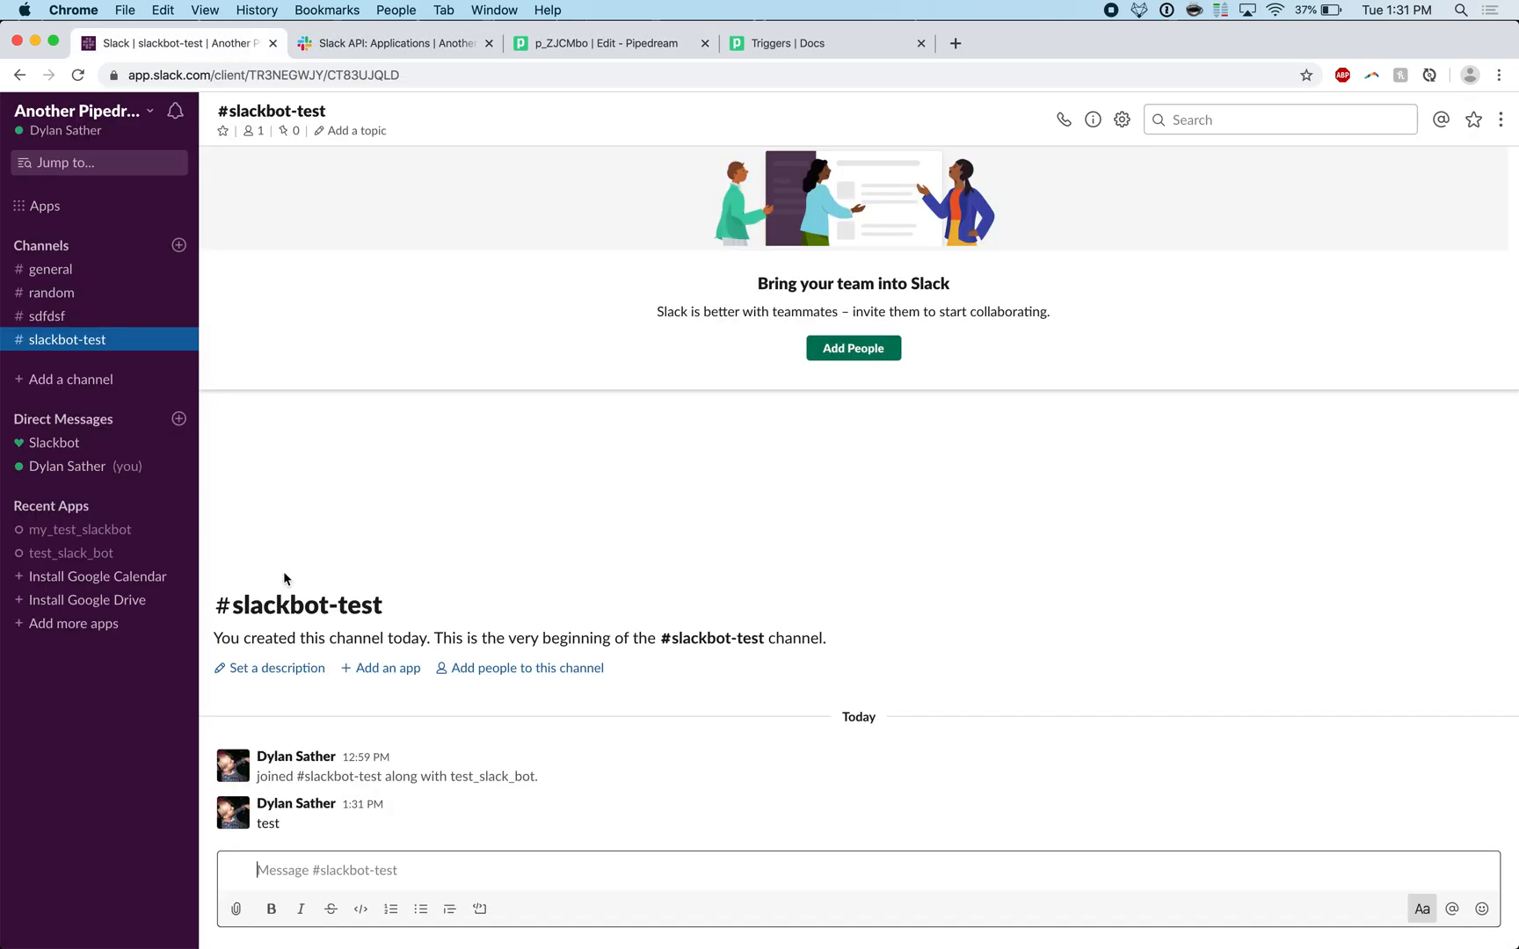
pyautogui.moveTo(378, 251)
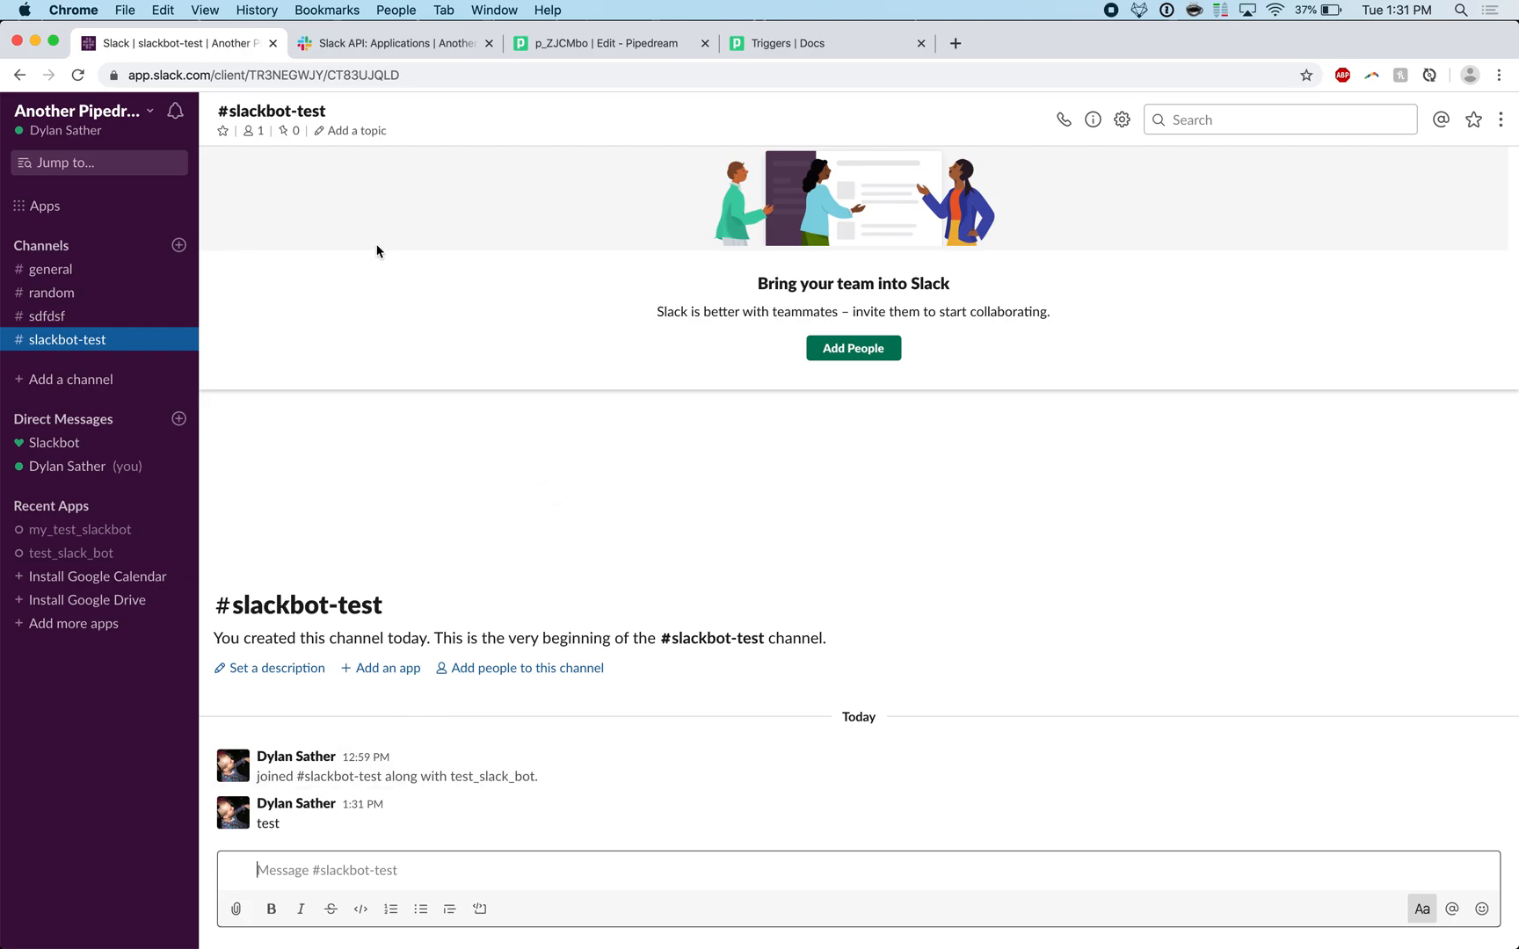
pyautogui.moveTo(252, 132)
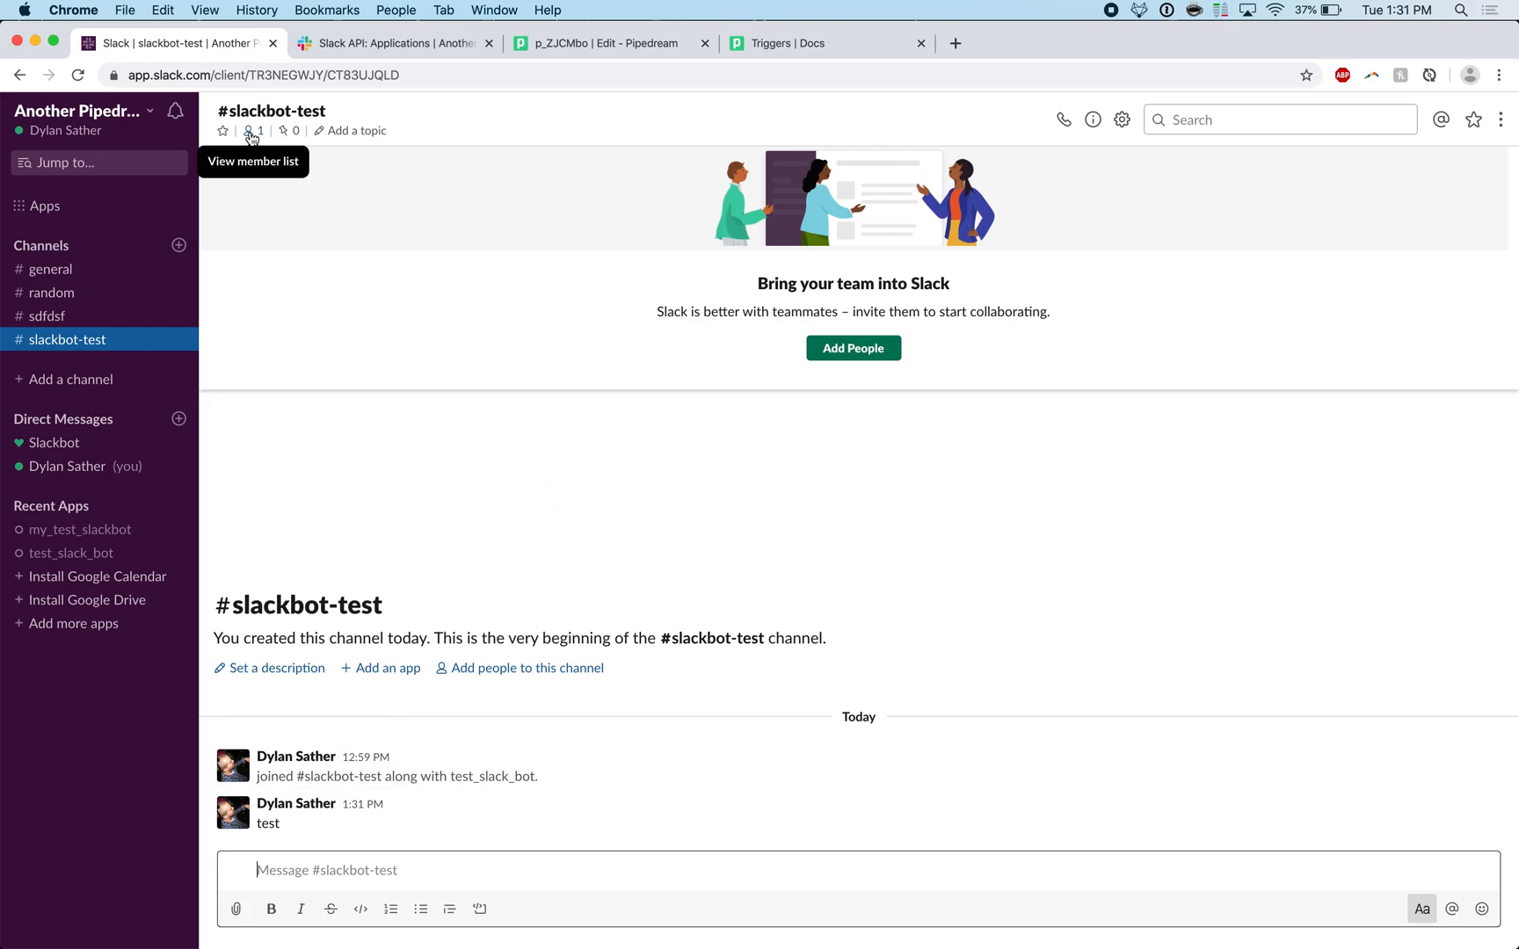
pyautogui.moveTo(417, 852)
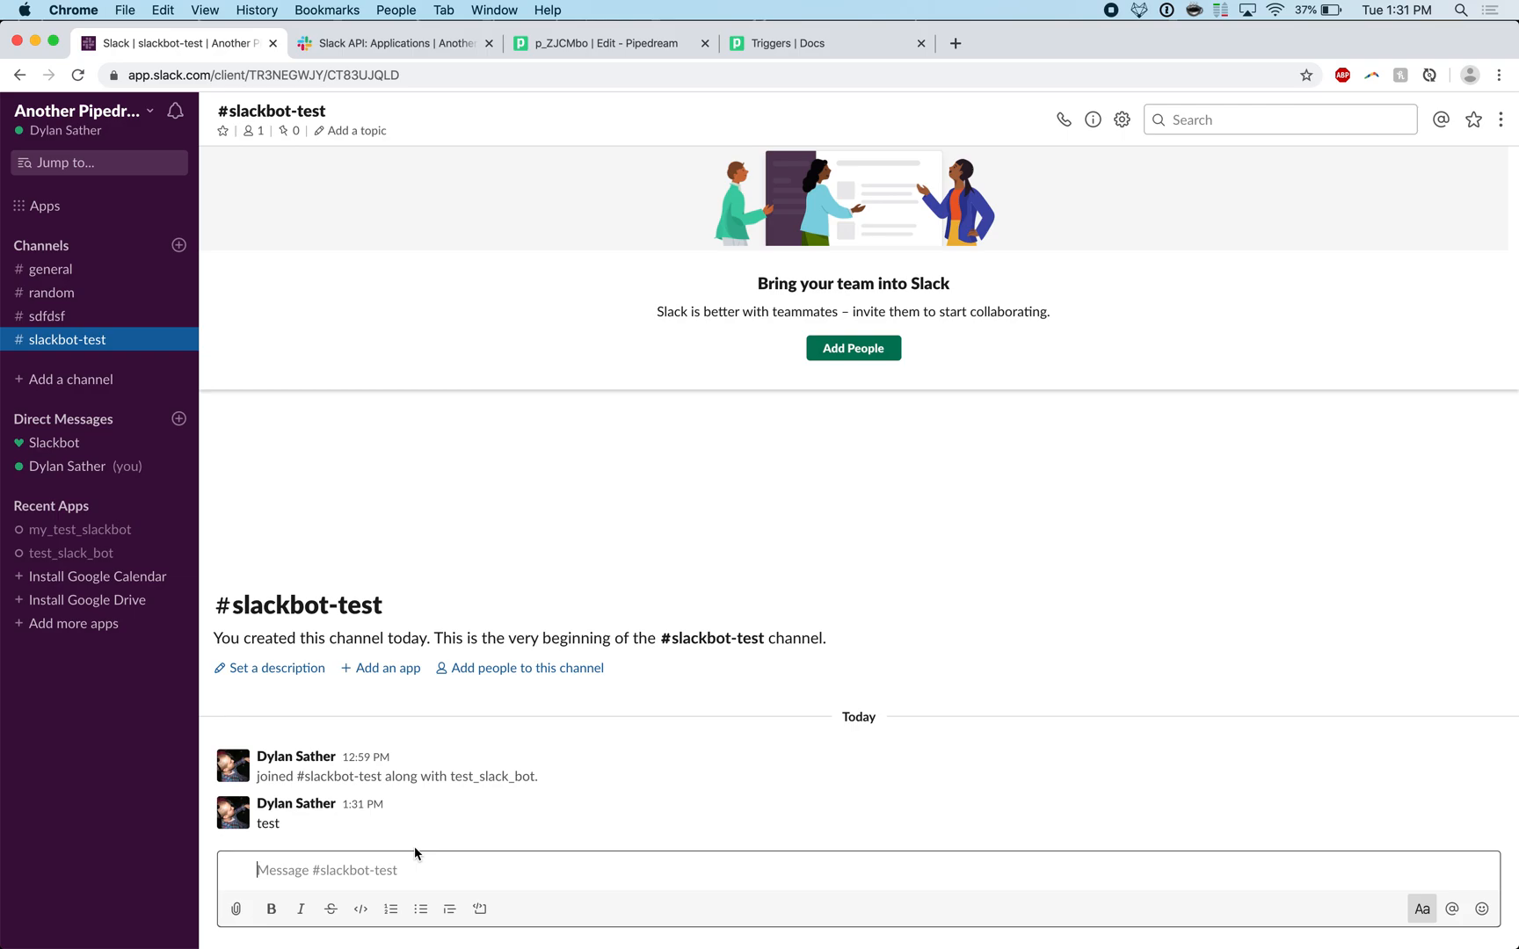
pyautogui.moveTo(354, 424)
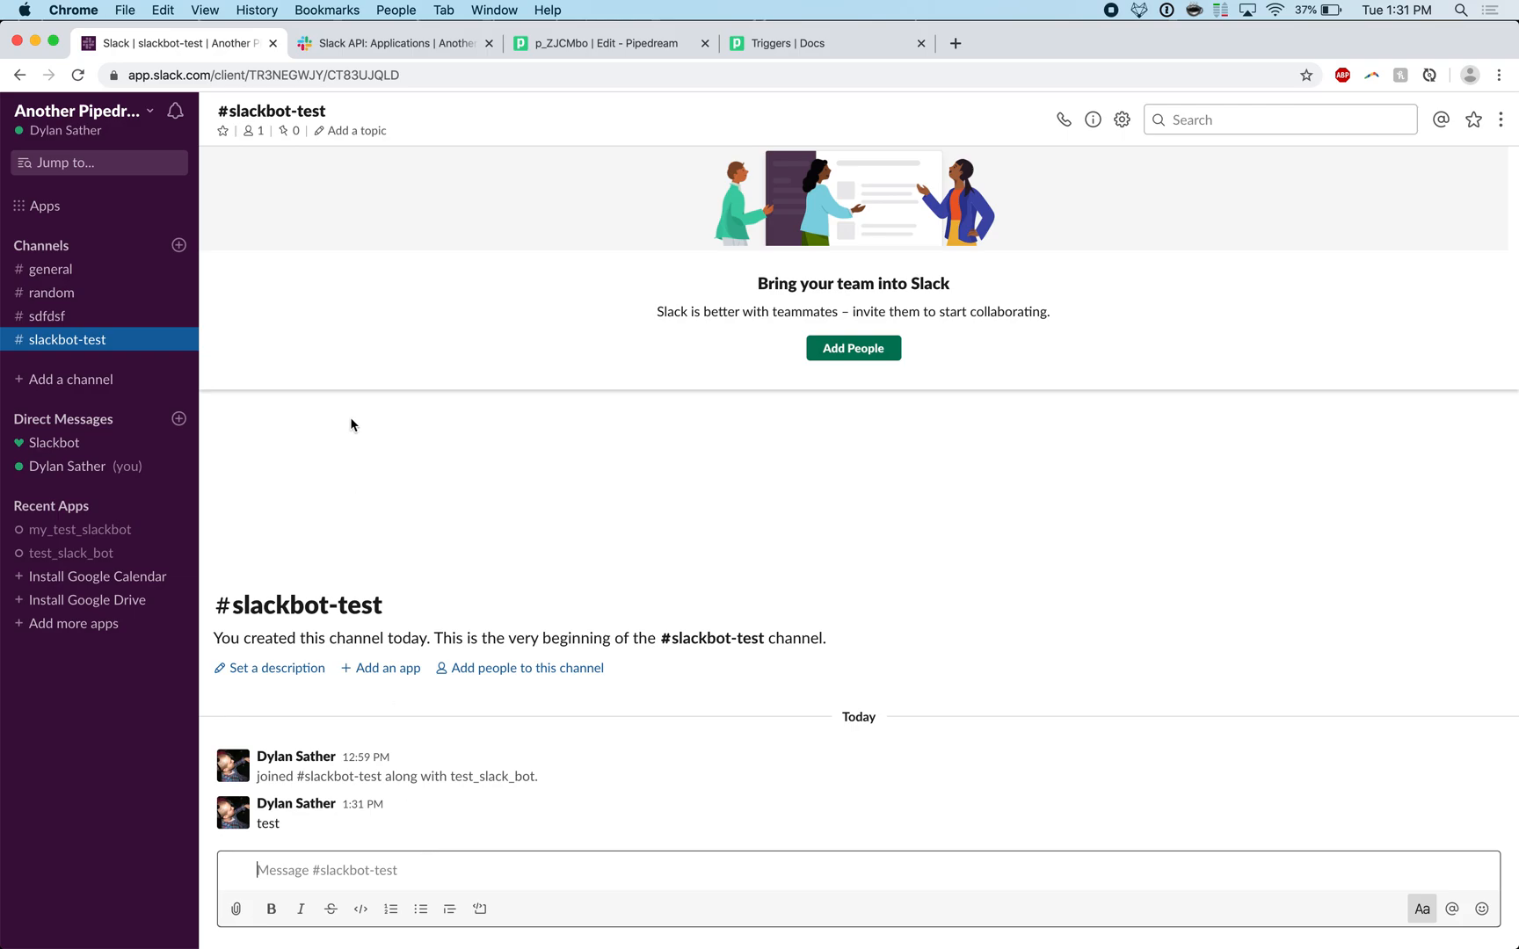
# Add My Test Slackbot to #slackbot-test through the channel details' Add App option.
pyautogui.click(253, 131)
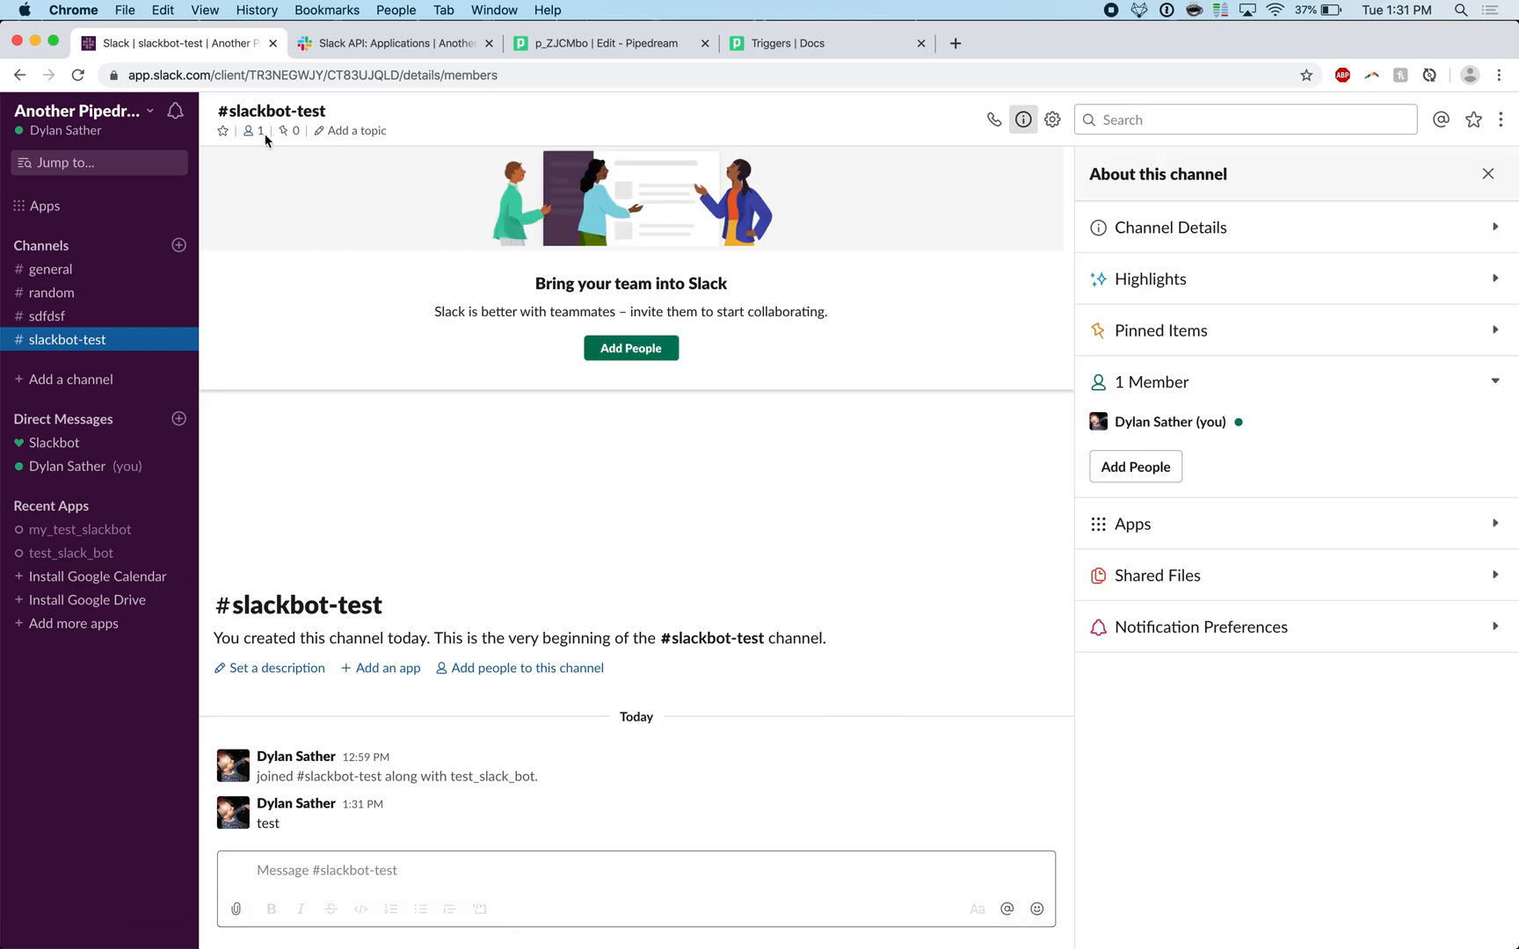
pyautogui.moveTo(254, 130)
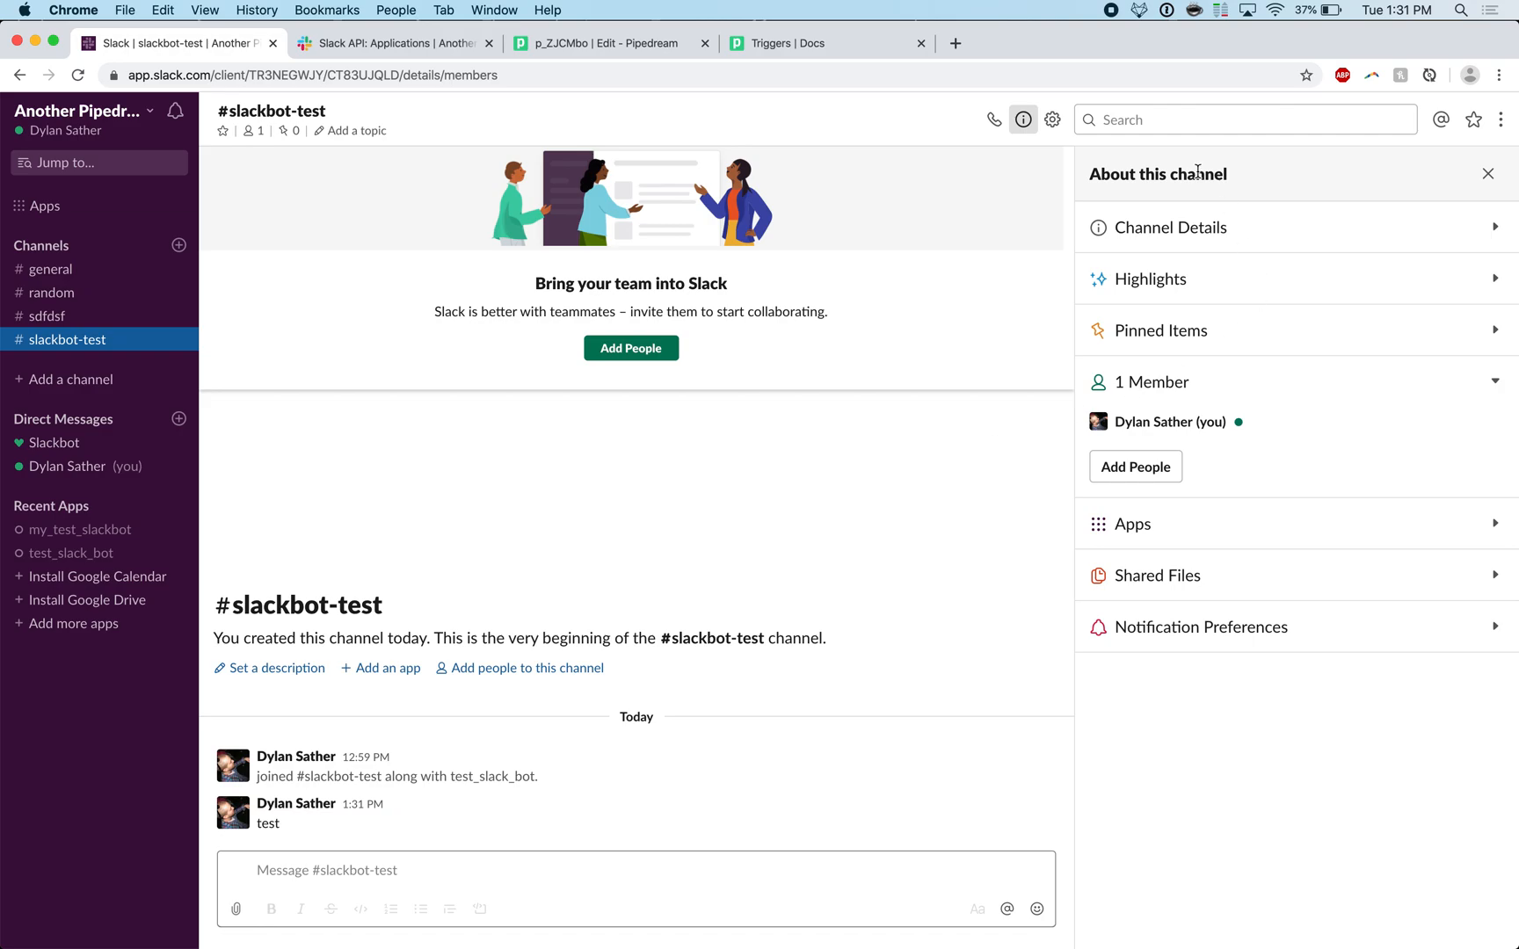
pyautogui.click(1132, 524)
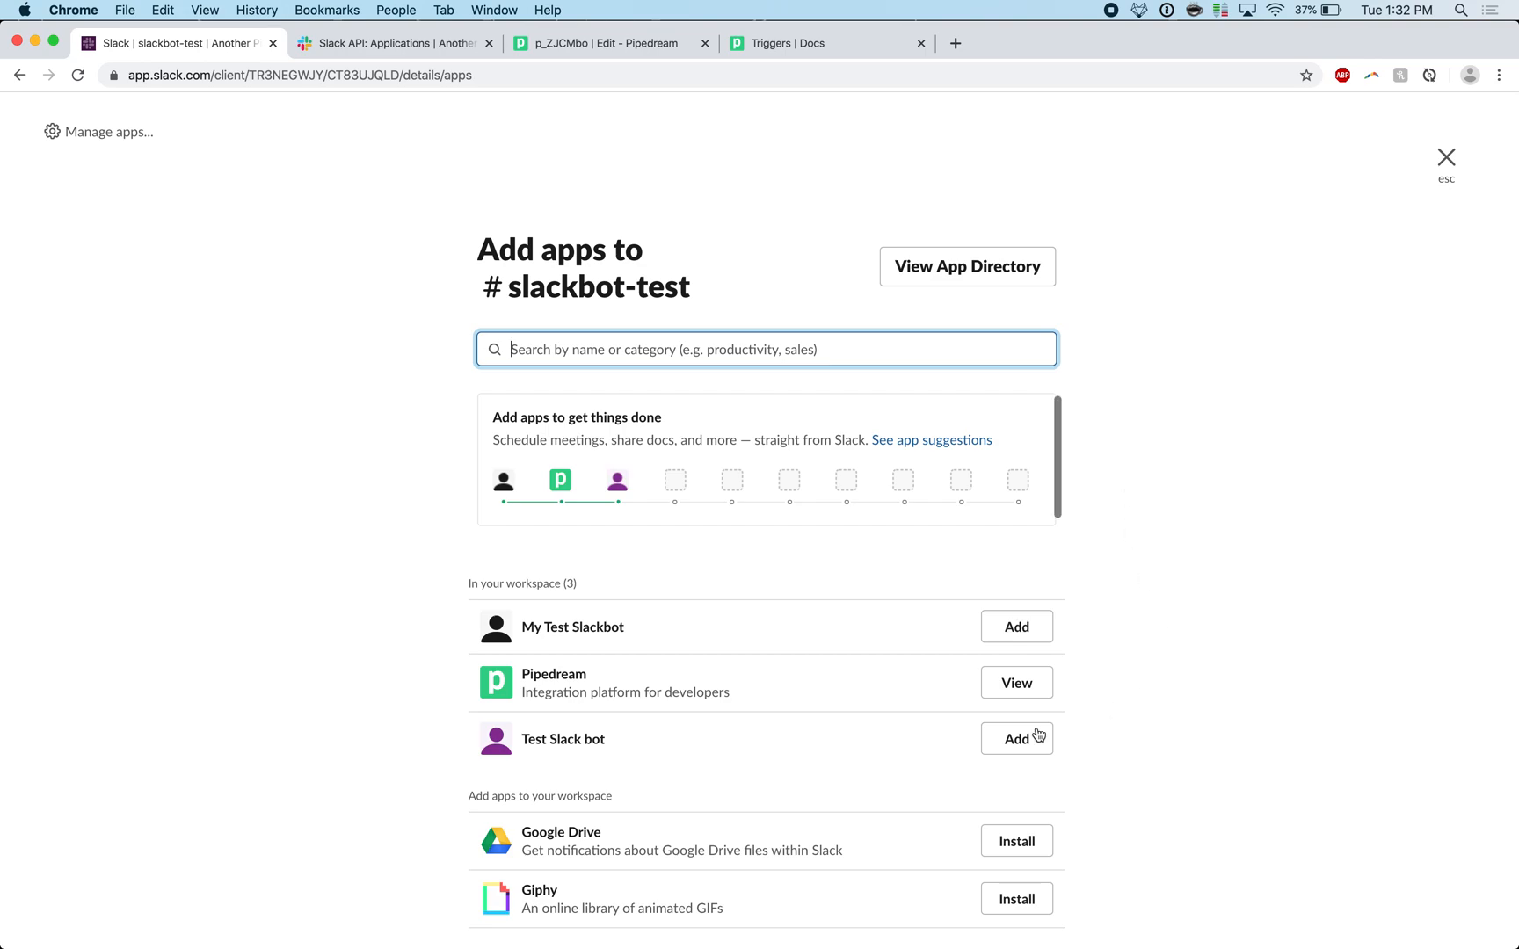
pyautogui.moveTo(706, 644)
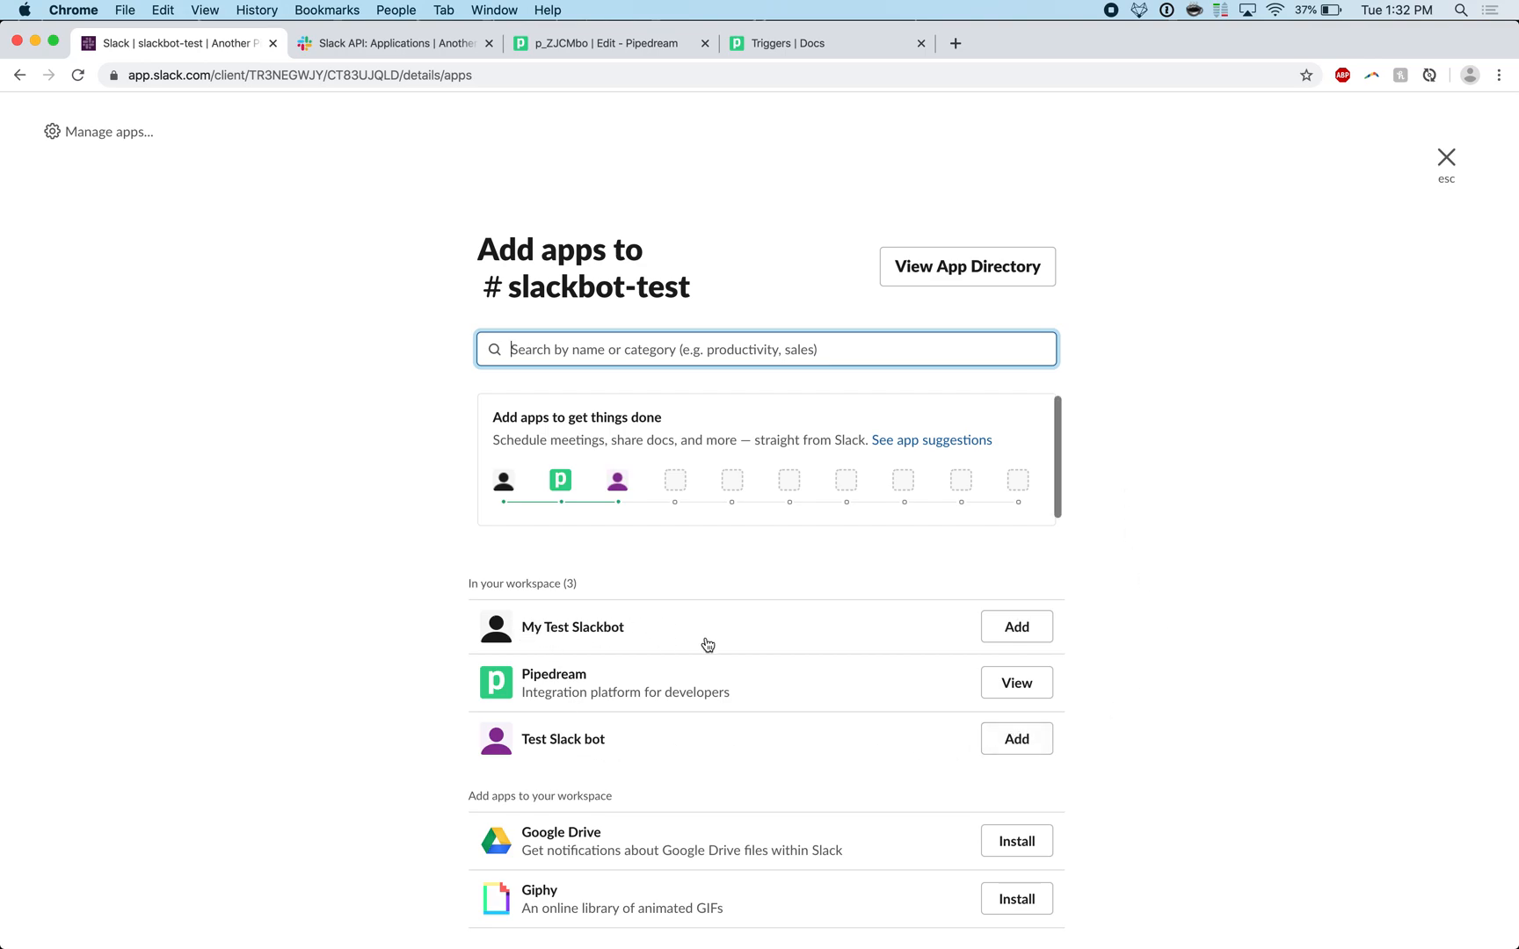
pyautogui.click(1445, 155)
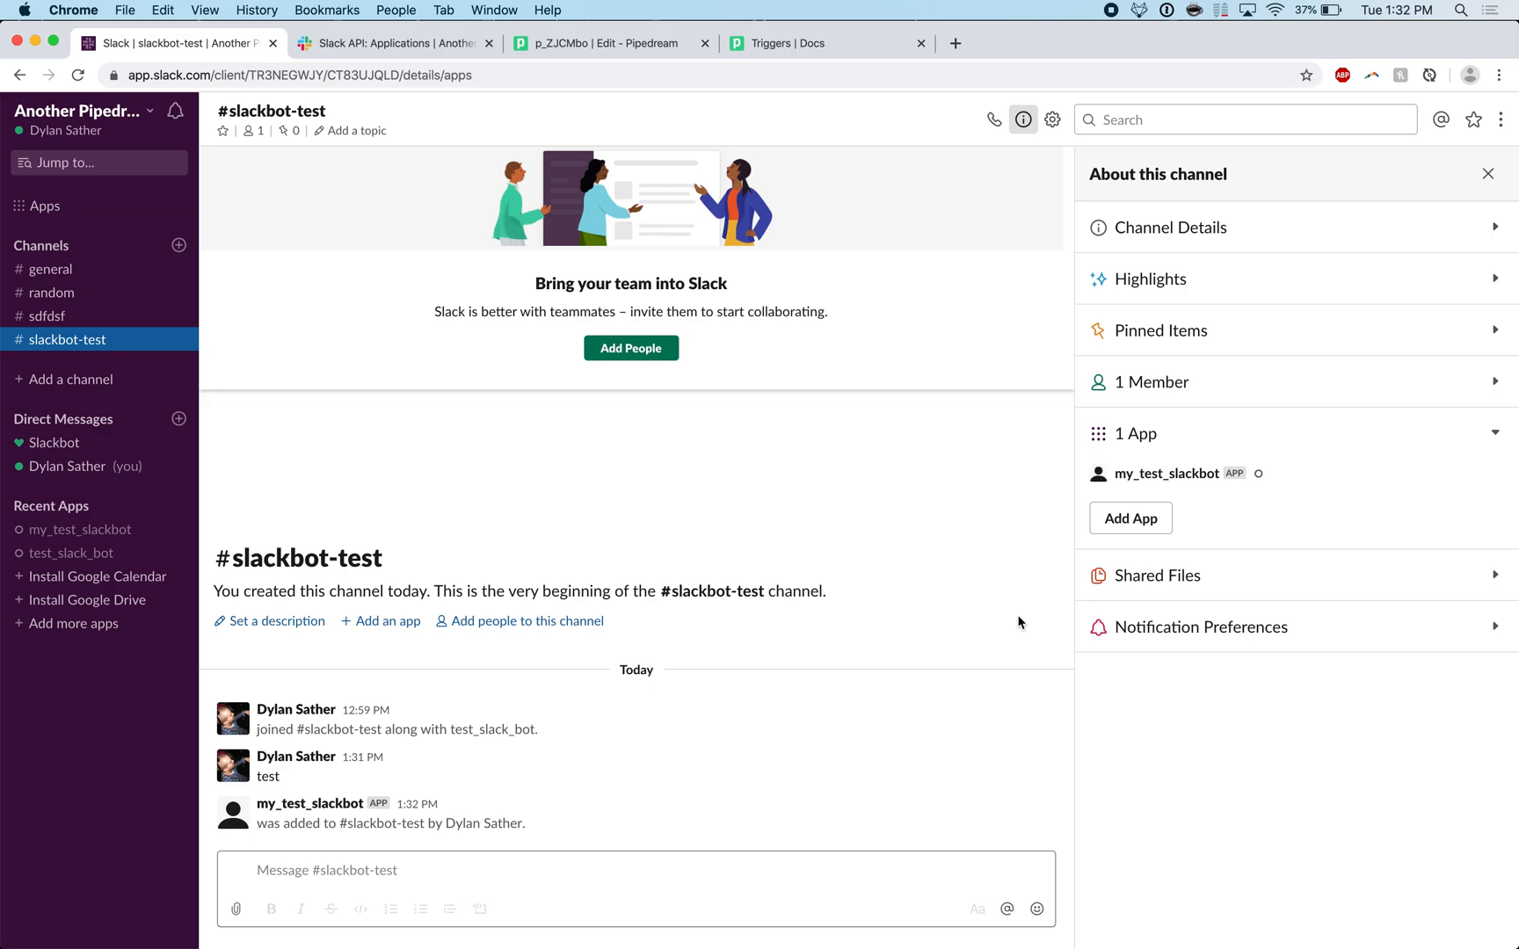
pyautogui.moveTo(420, 826)
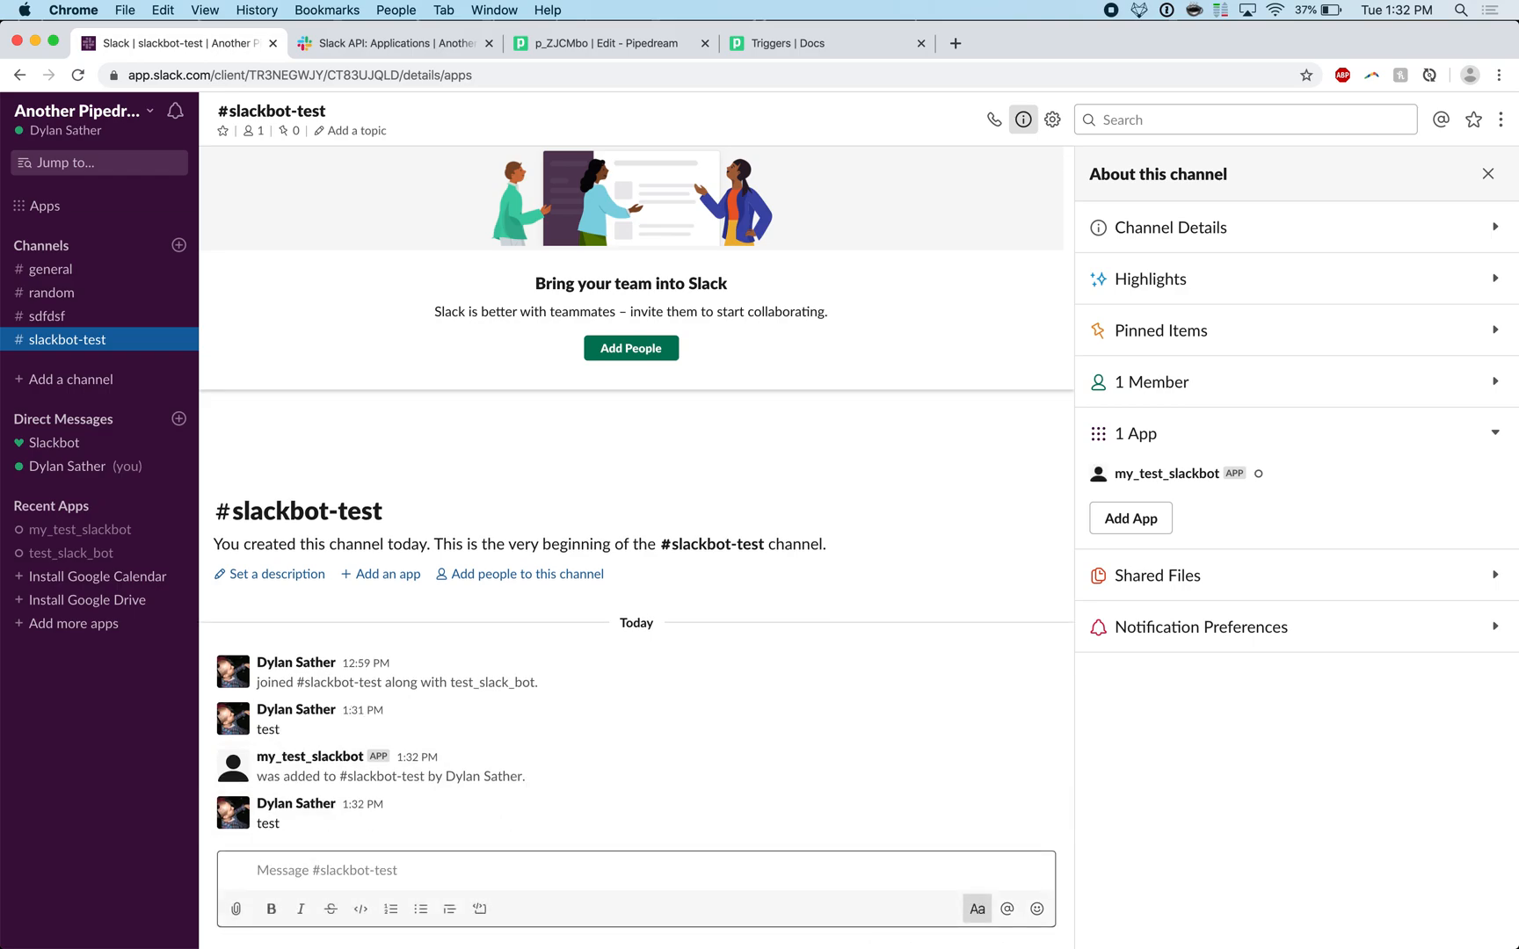
pyautogui.click(619, 43)
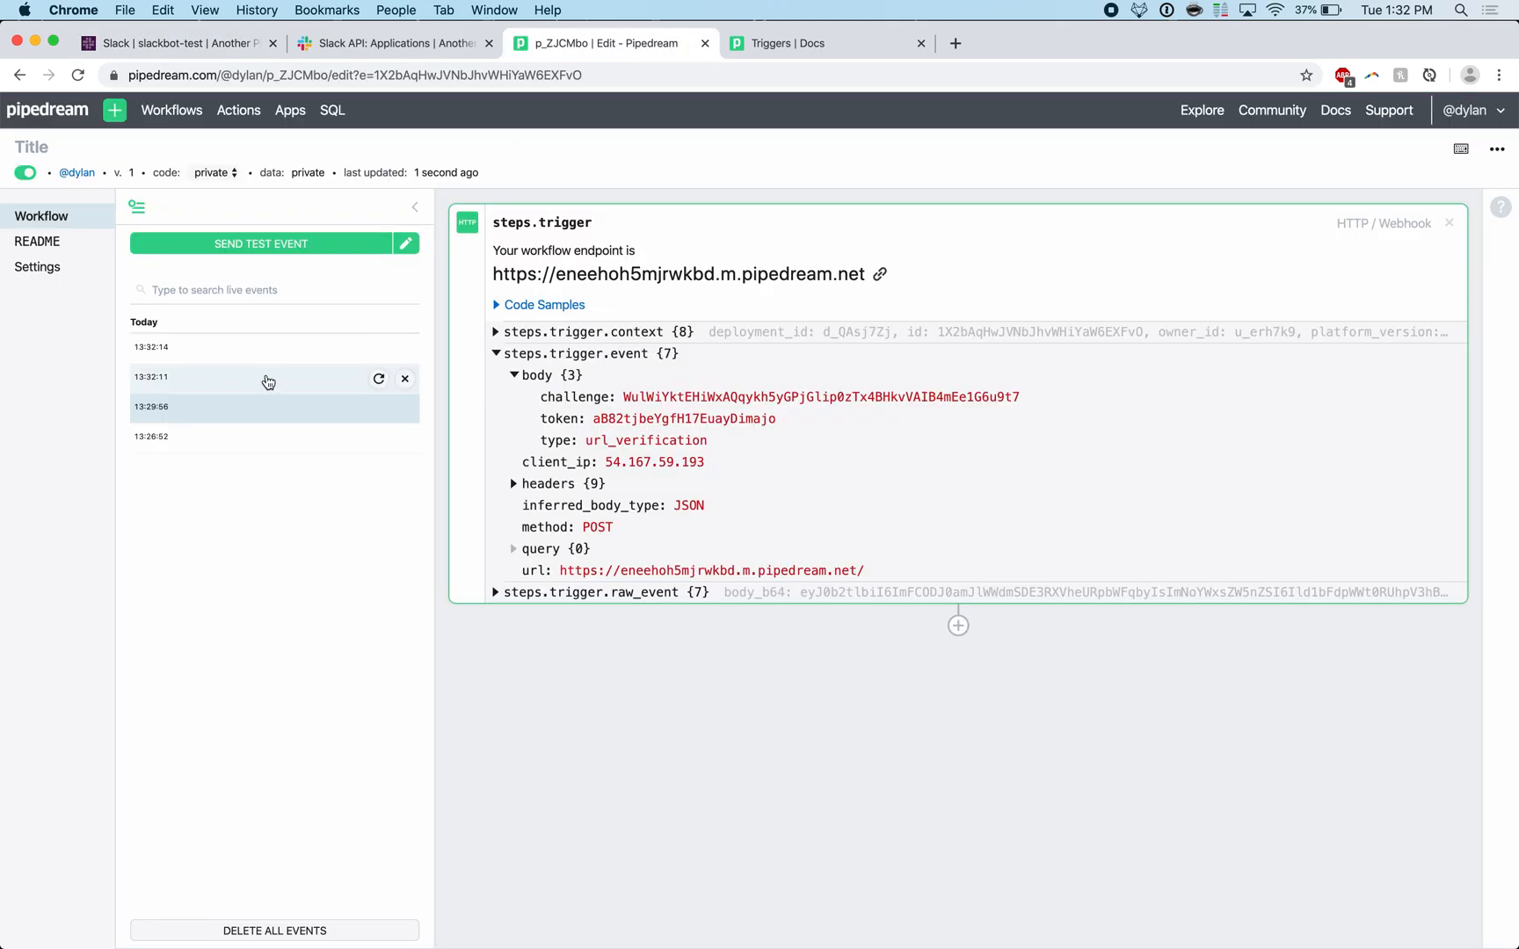
# Open the newest event and expand body > event to show the channel ID and 'test' text.
pyautogui.click(275, 348)
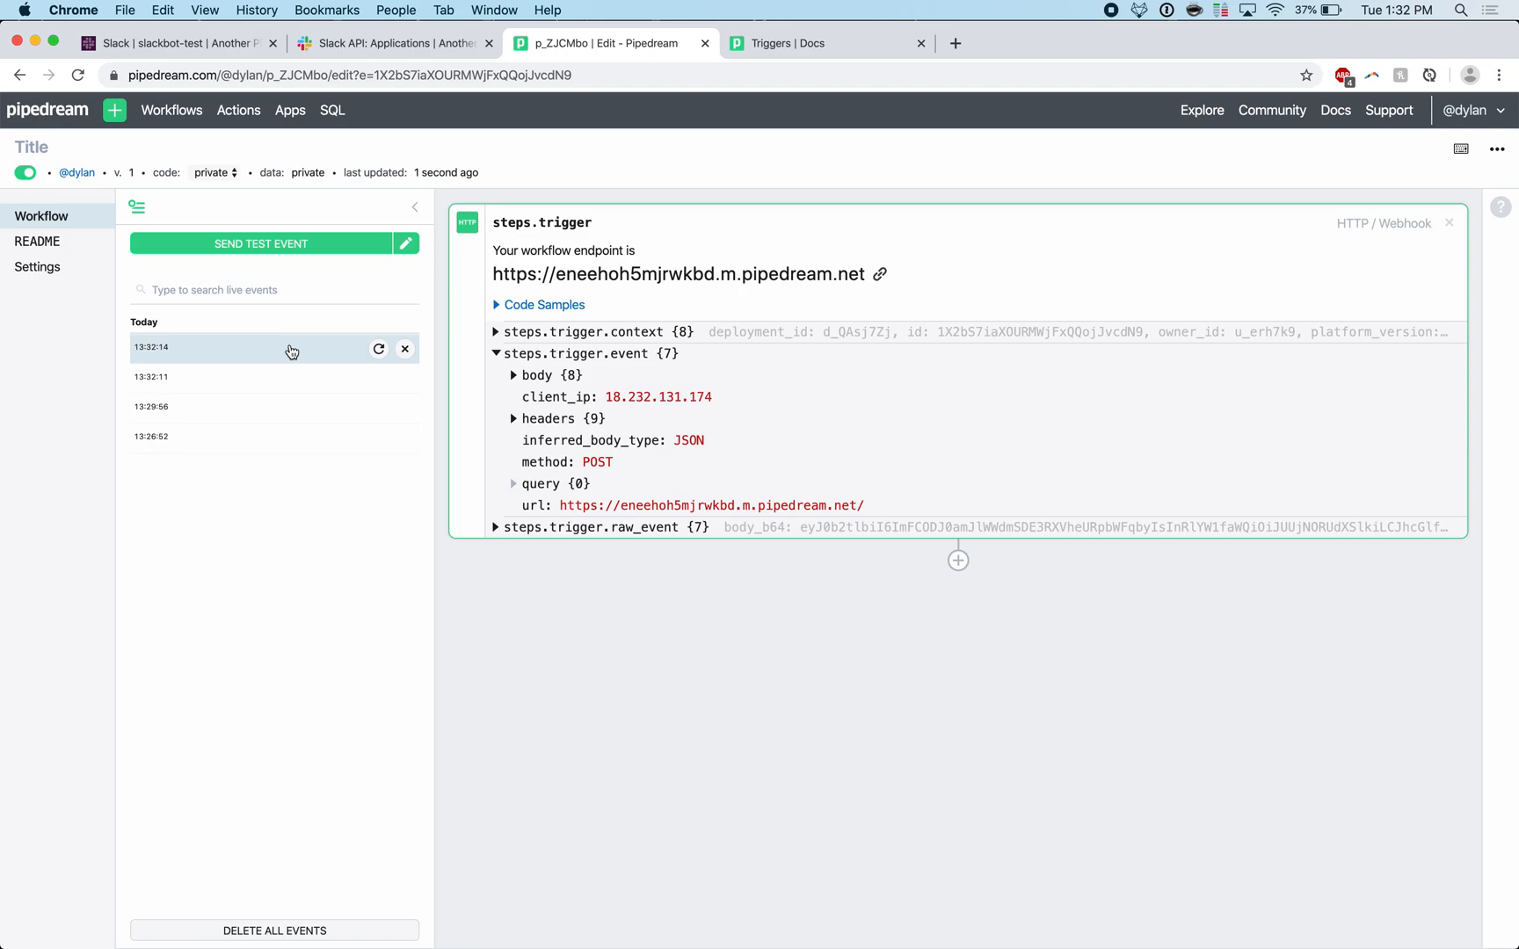
pyautogui.click(514, 376)
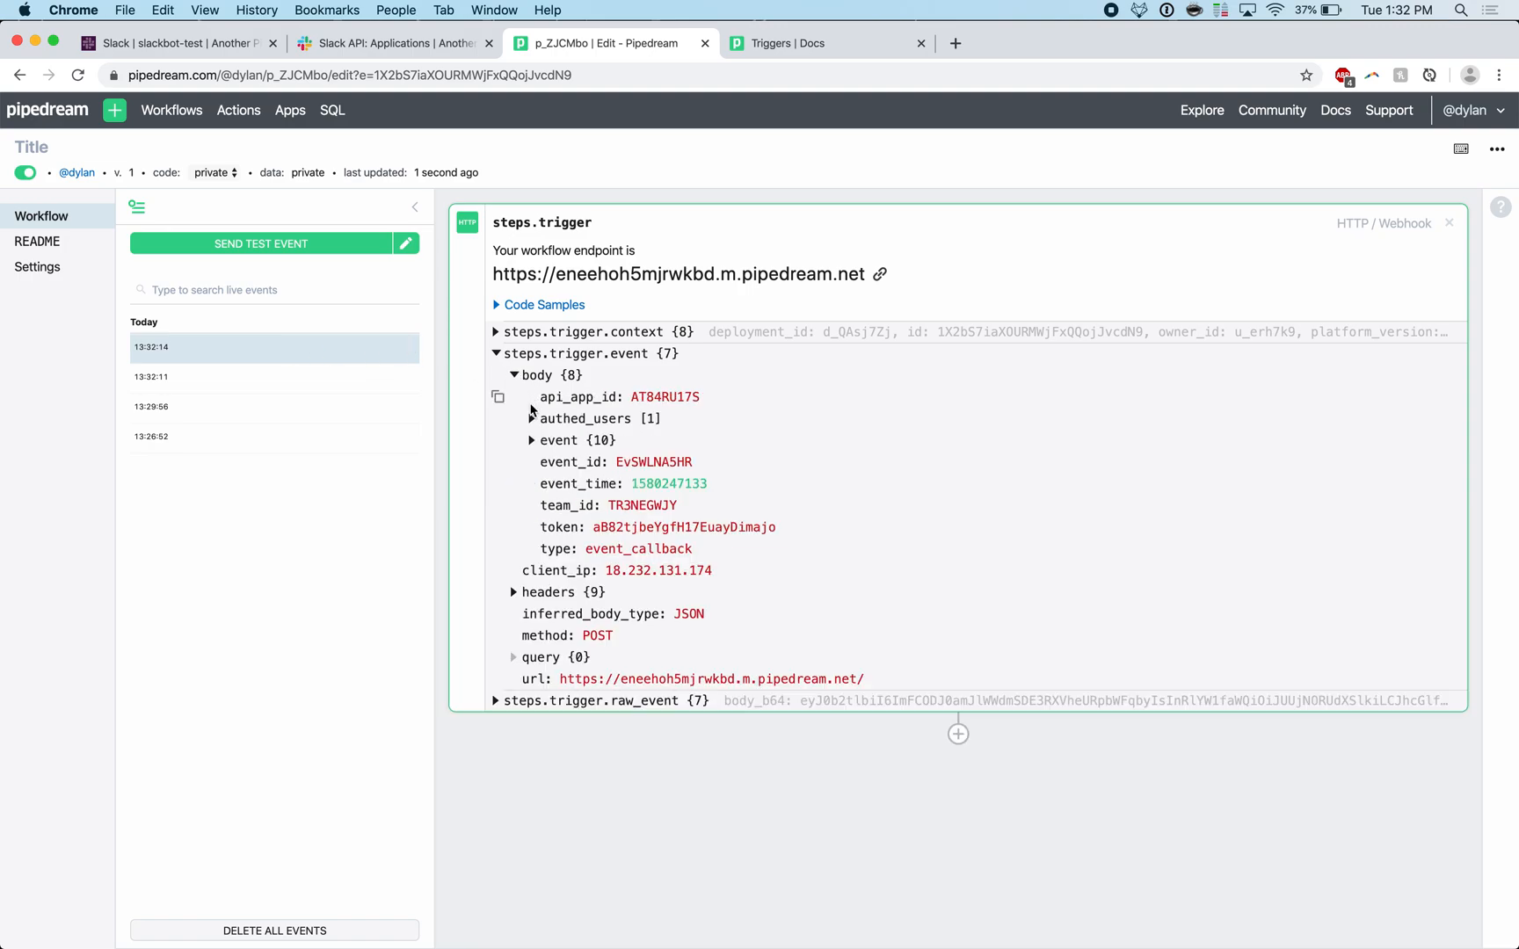
pyautogui.click(531, 440)
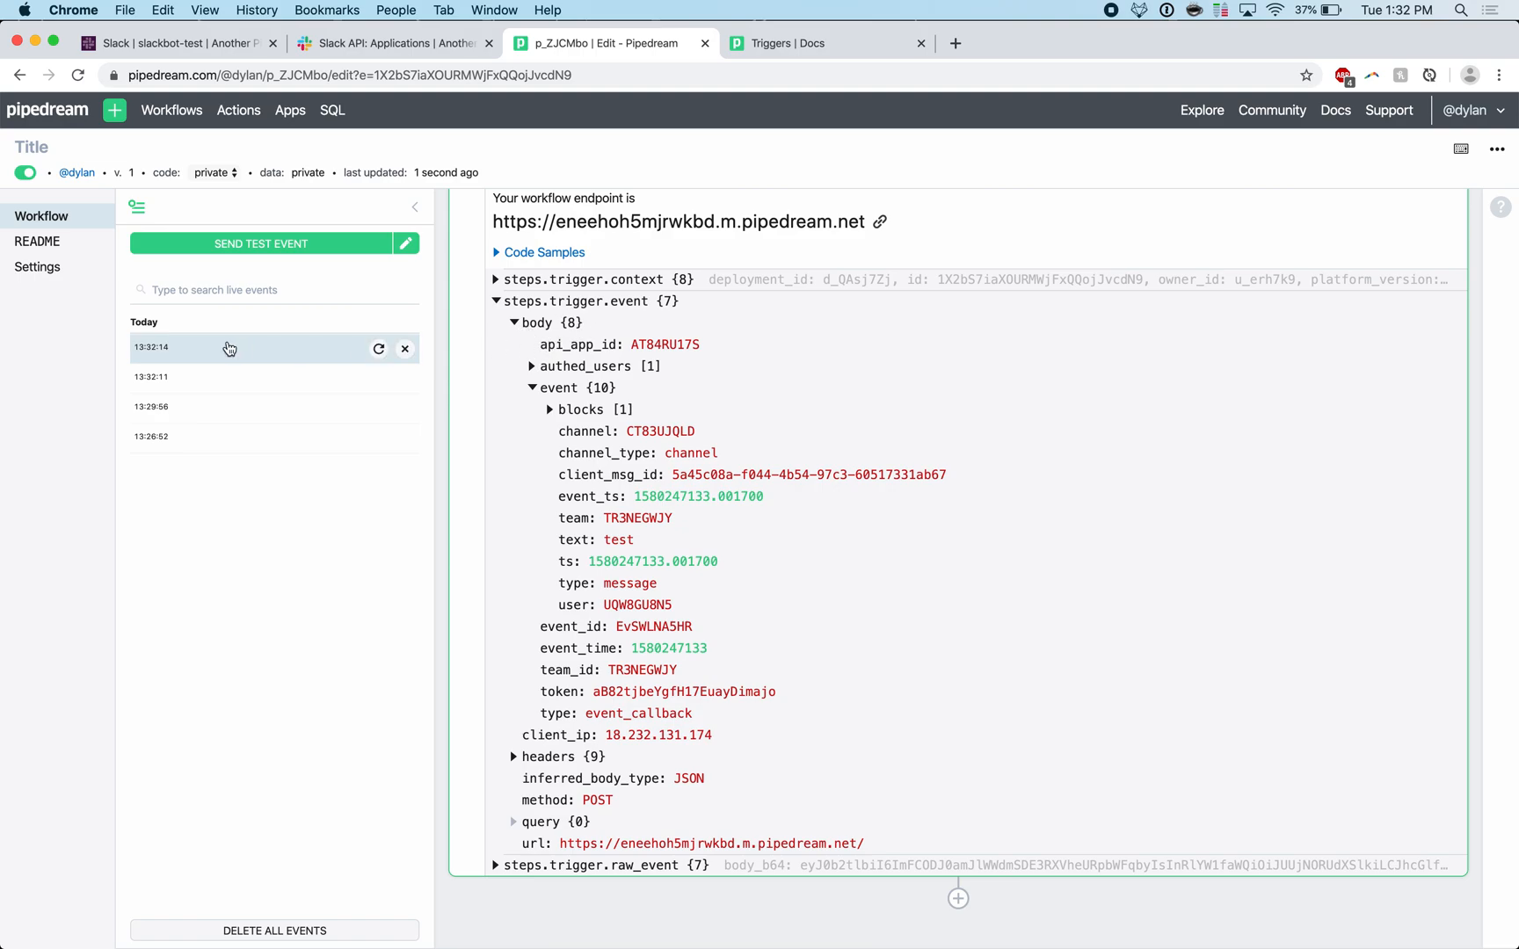
pyautogui.moveTo(297, 359)
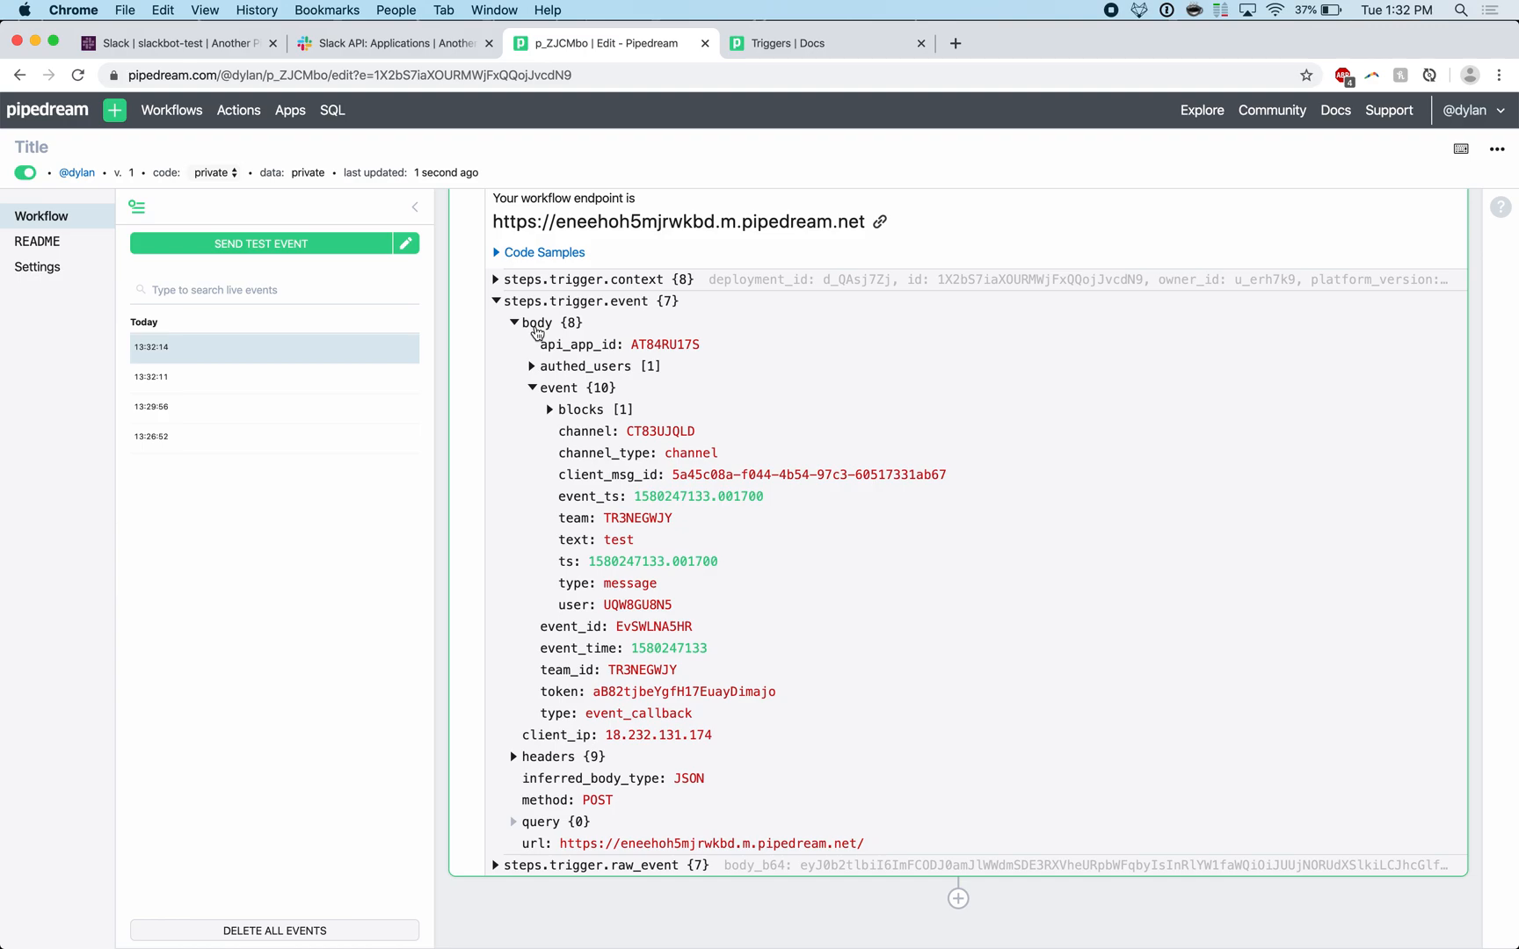
pyautogui.moveTo(544, 373)
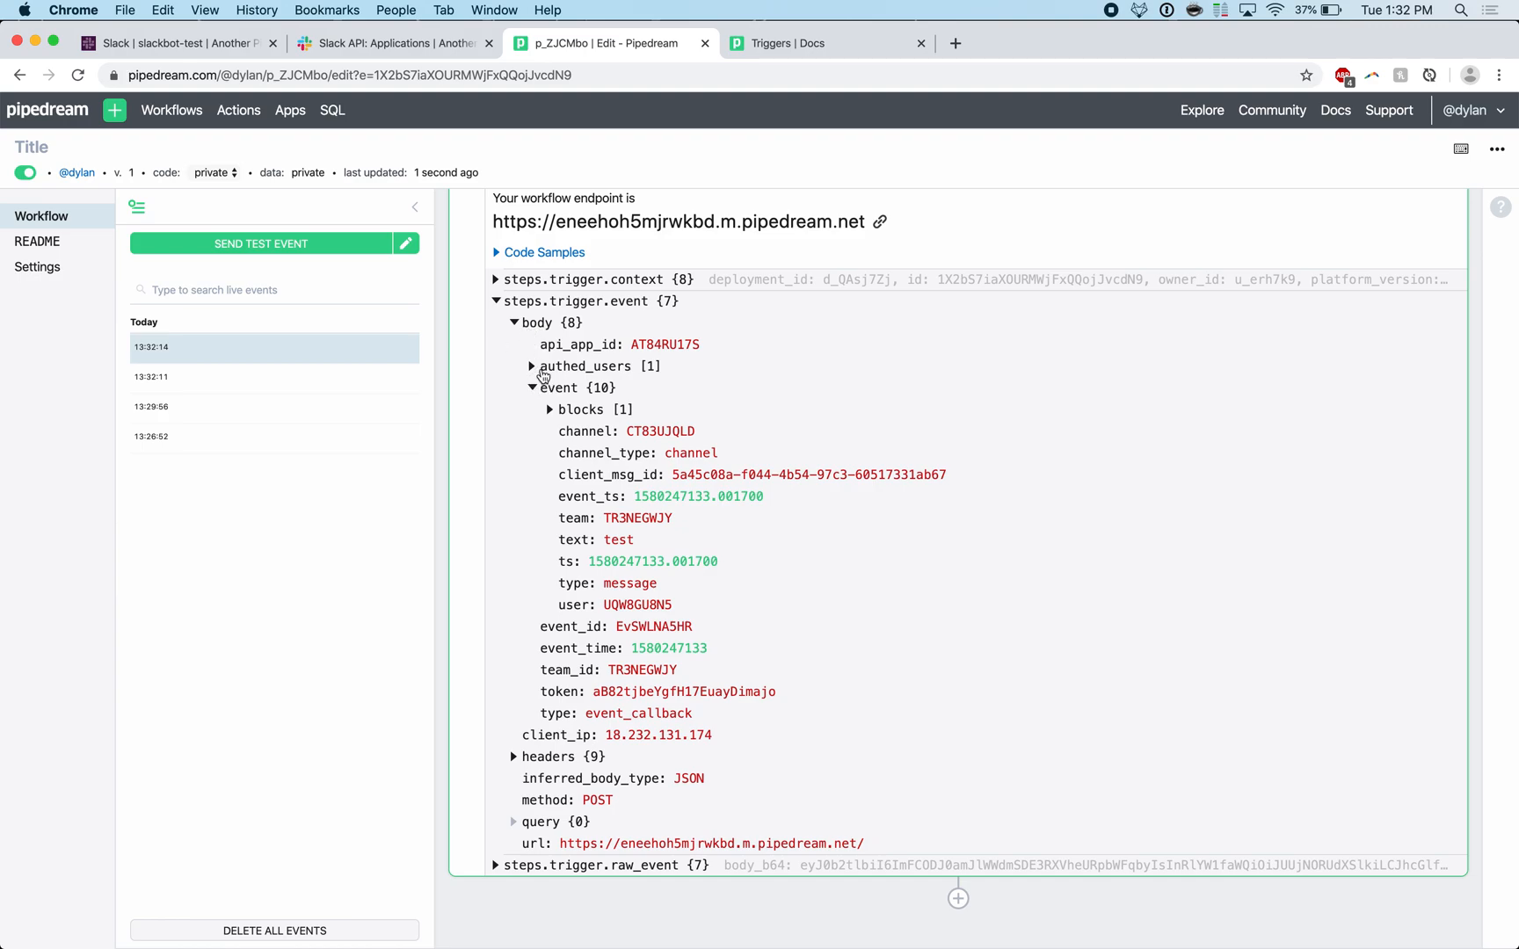
pyautogui.moveTo(546, 554)
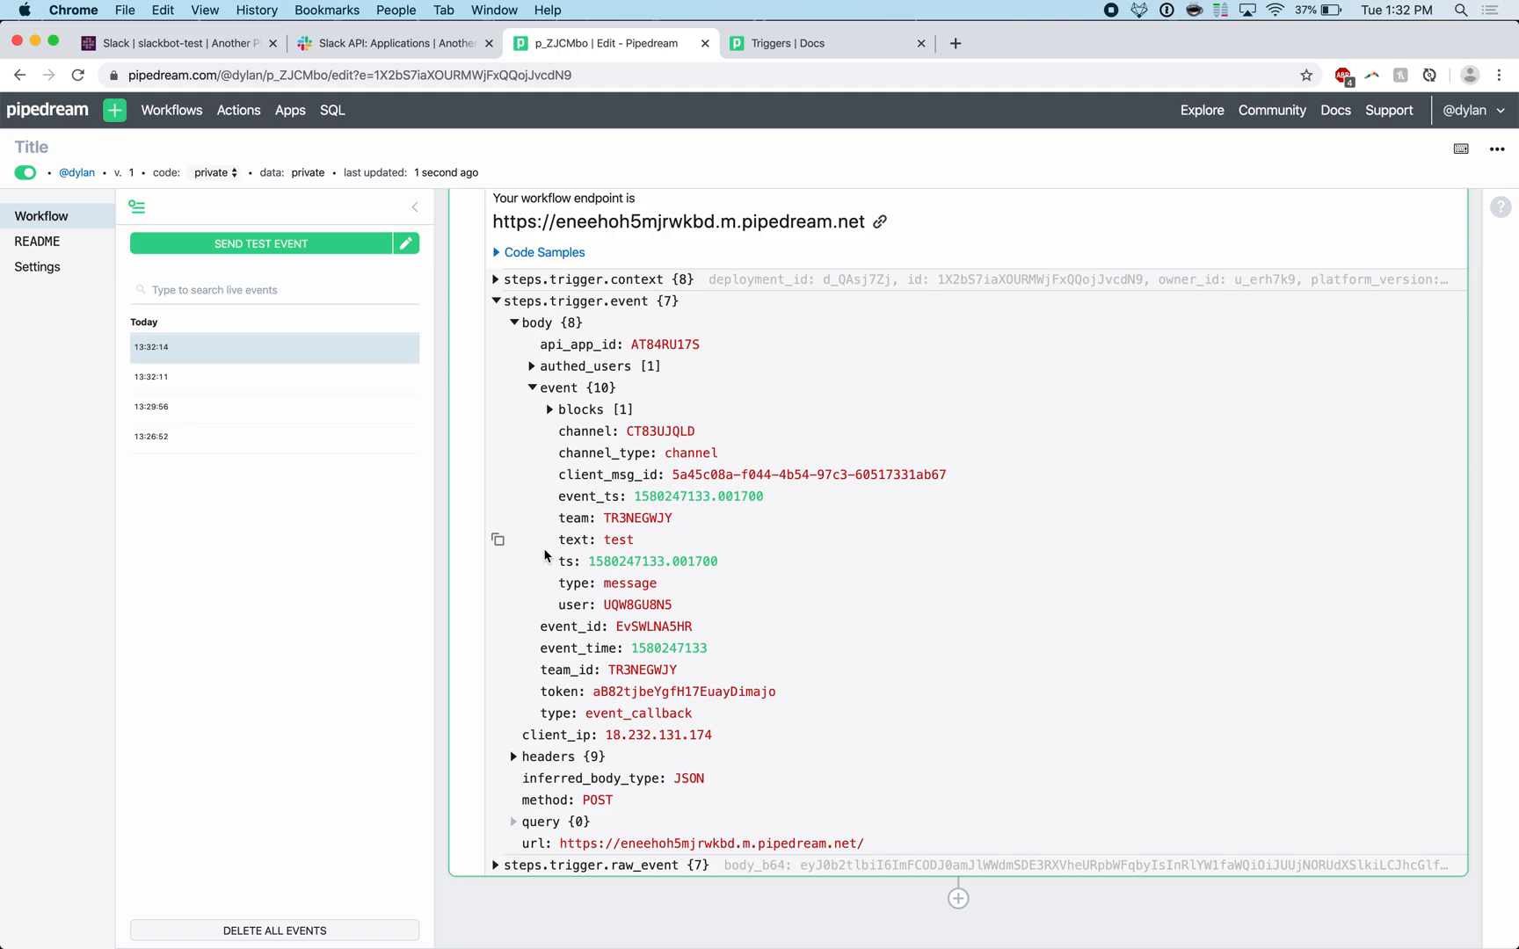
pyautogui.moveTo(819, 563)
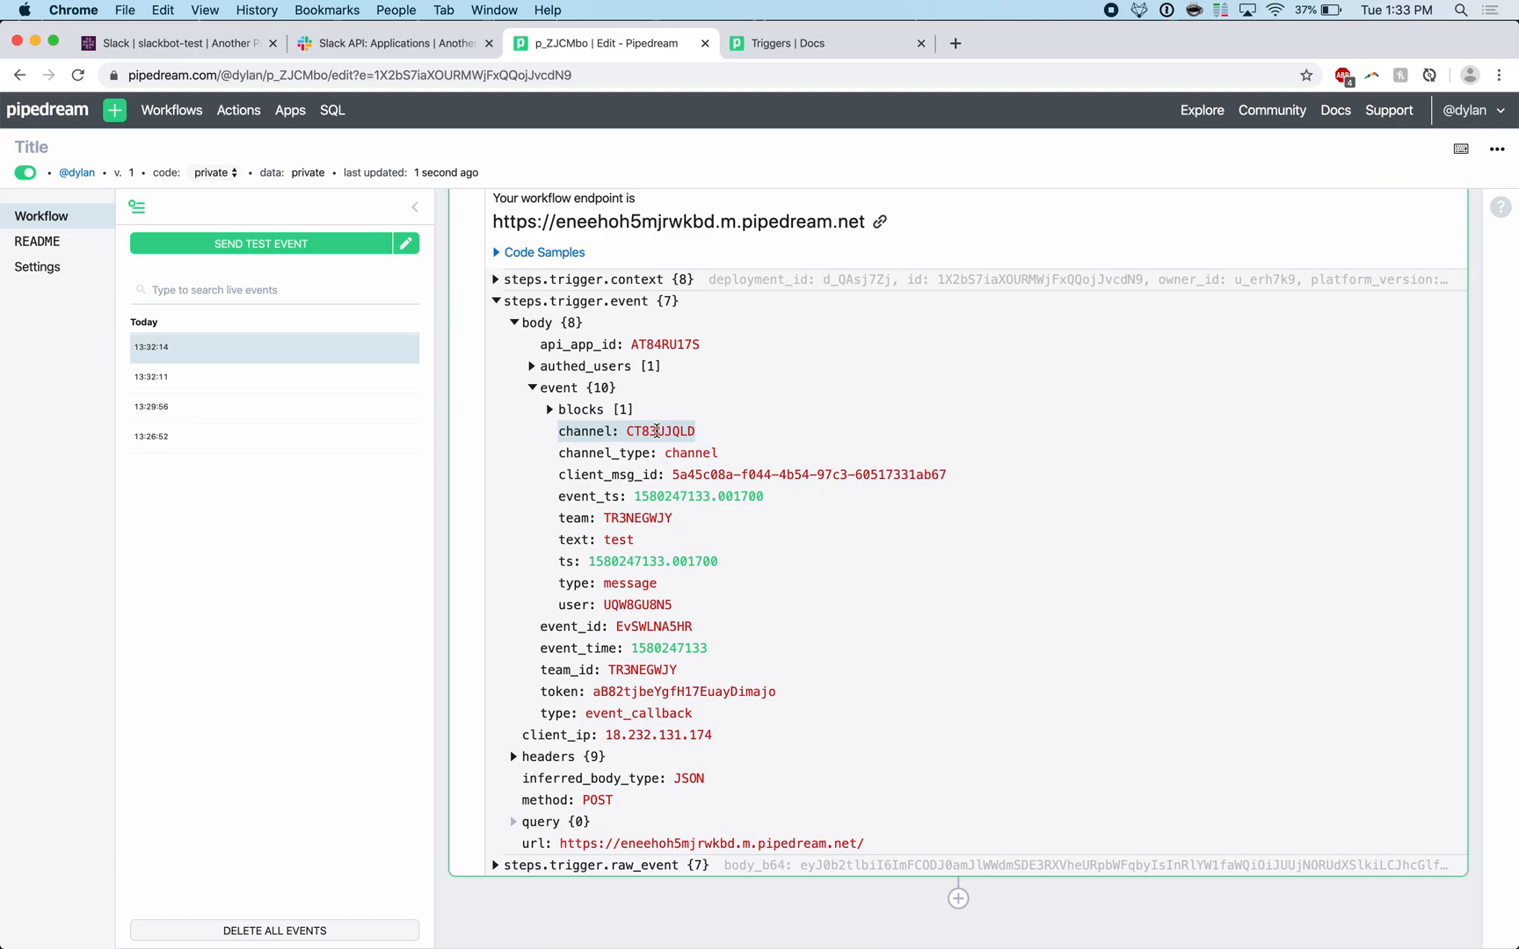
pyautogui.click(956, 898)
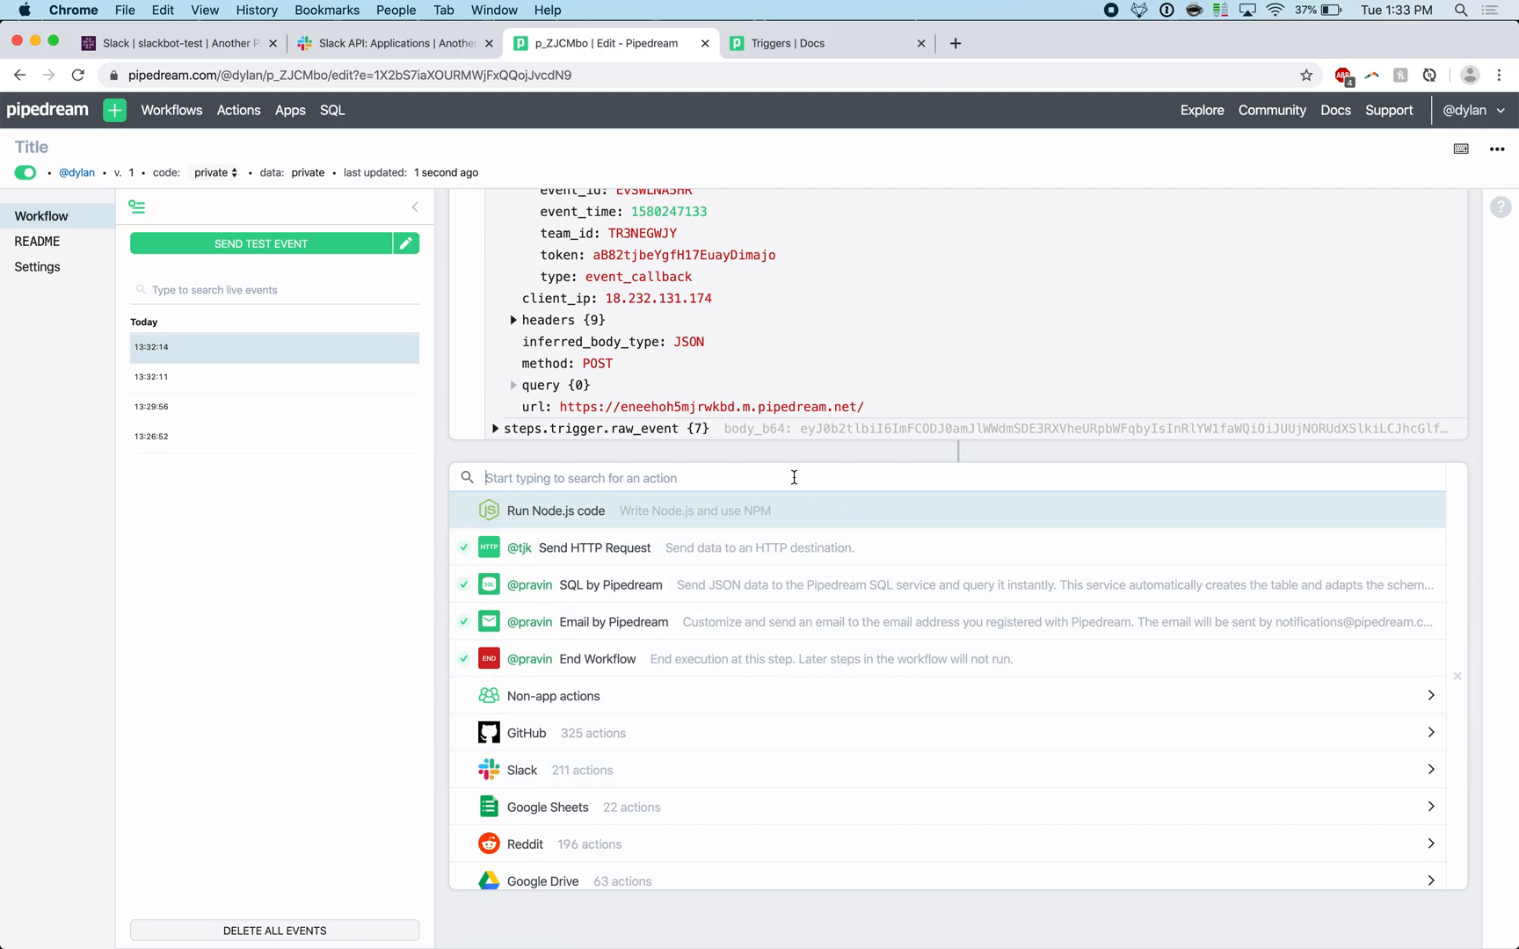
# Search the new step's actions for 'slack' to list the Slack and Slack Bot apps.
pyautogui.write('slack b')
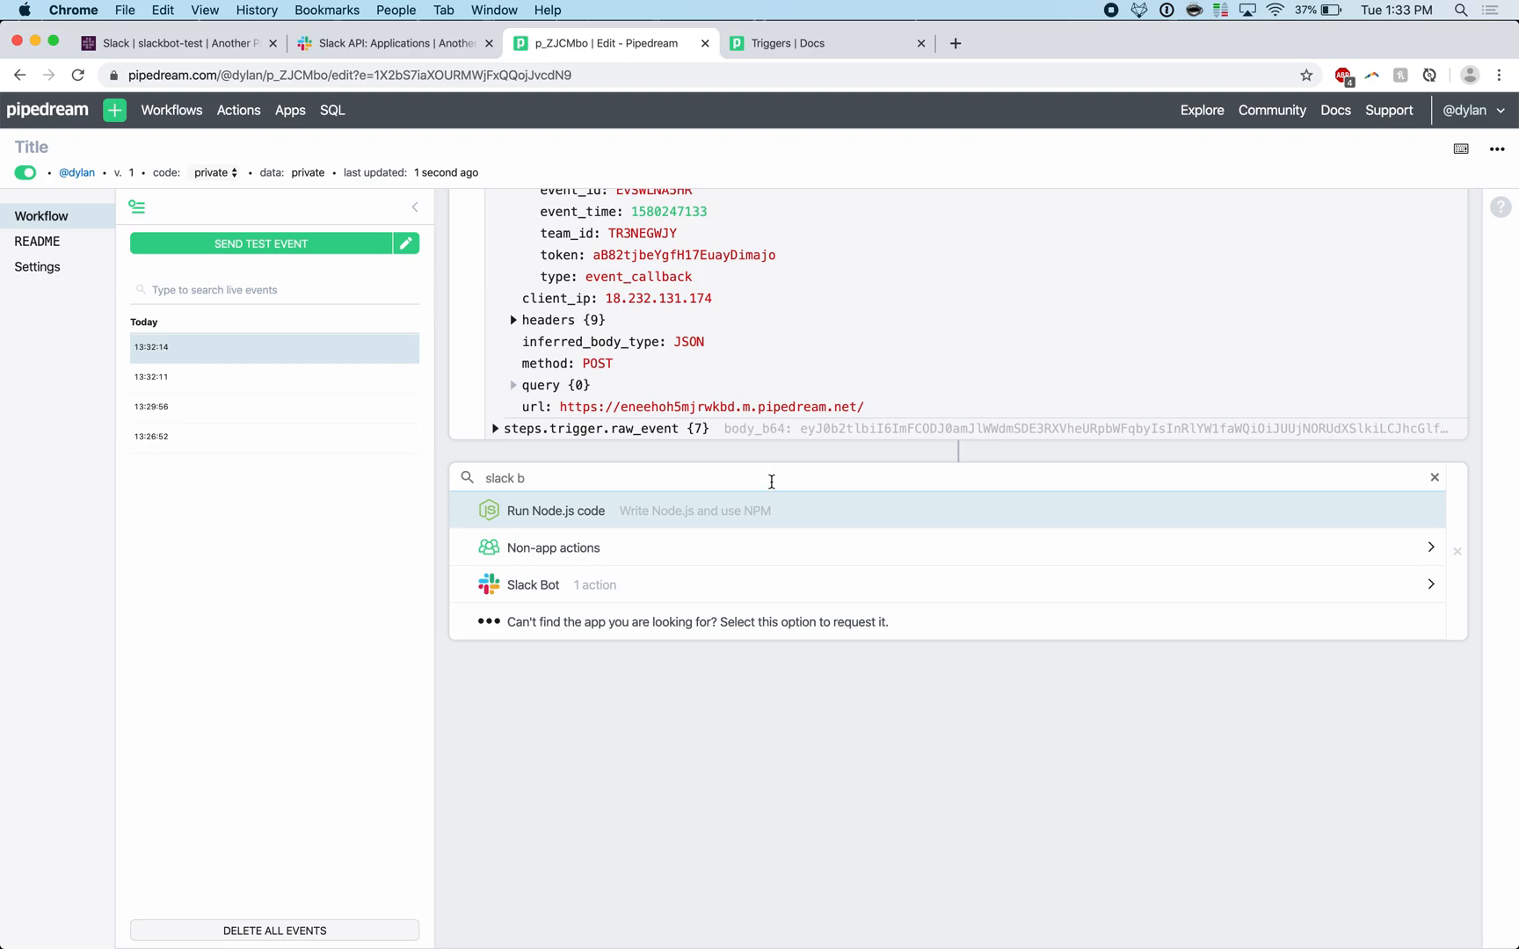
pyautogui.press('Backspace')
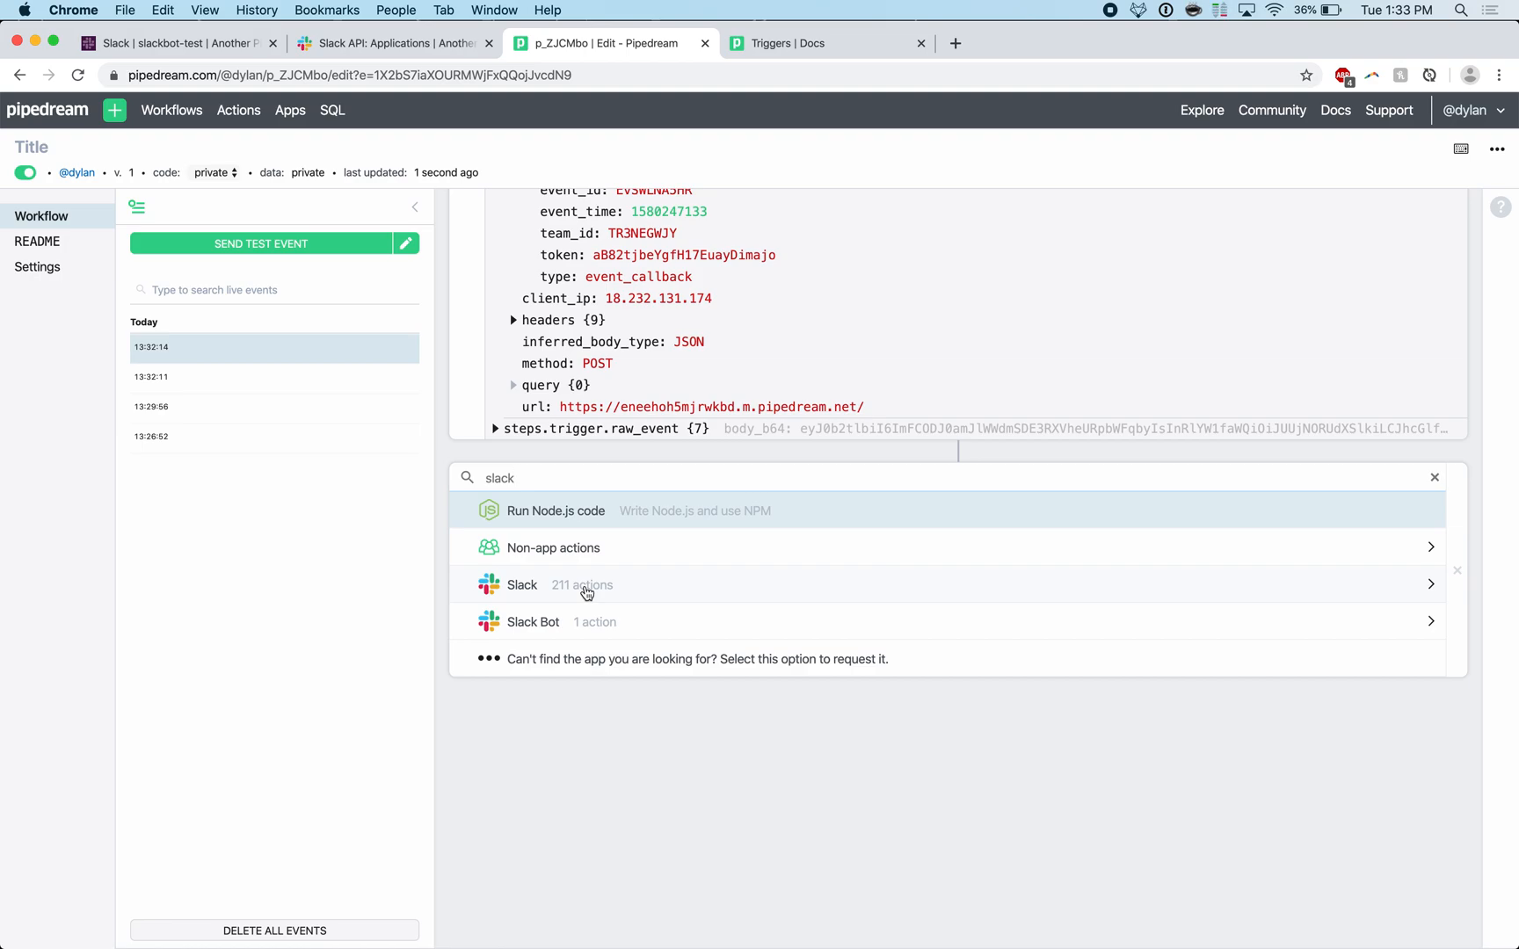
pyautogui.moveTo(634, 623)
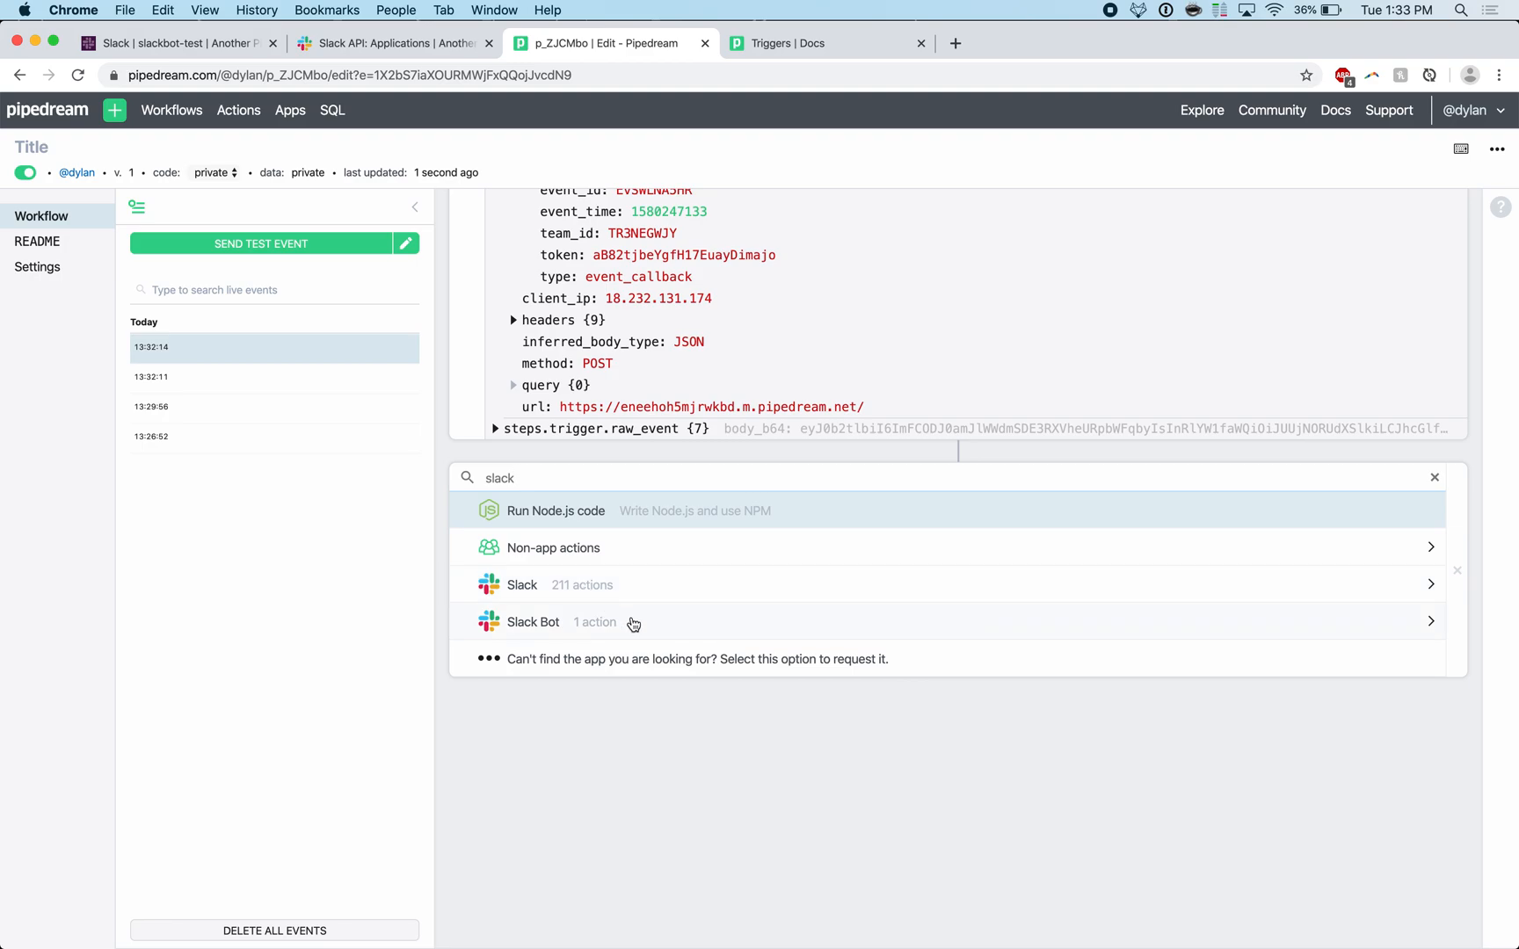
pyautogui.click(176, 43)
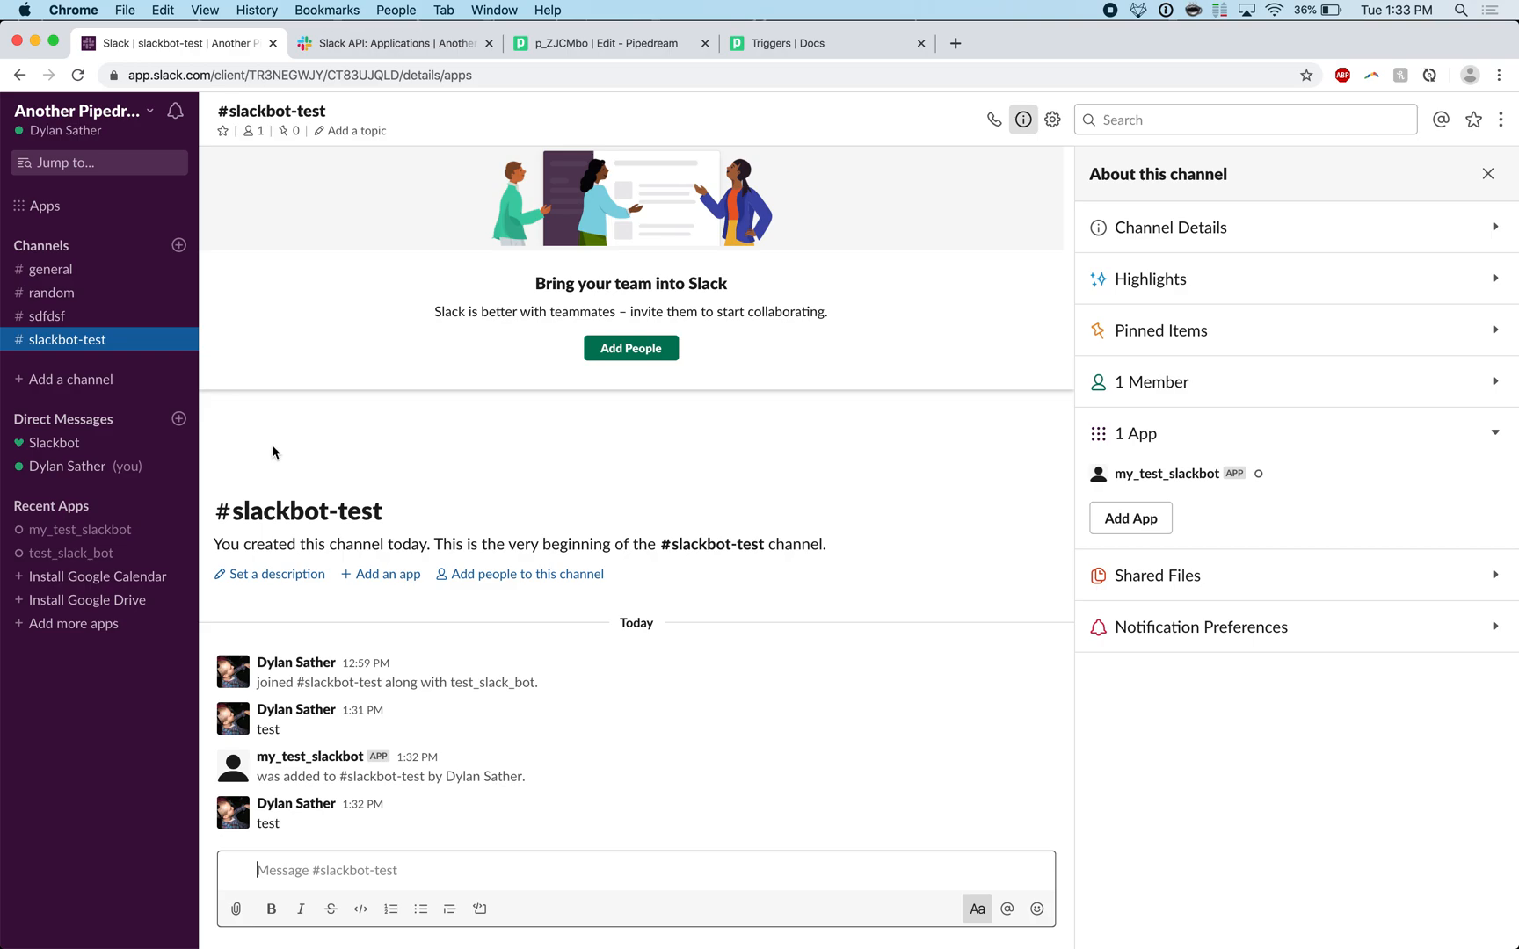
# Revisit My Test Slackbot's OAuth & Permissions page for its Bot User OAuth Access Token.
pyautogui.click(401, 44)
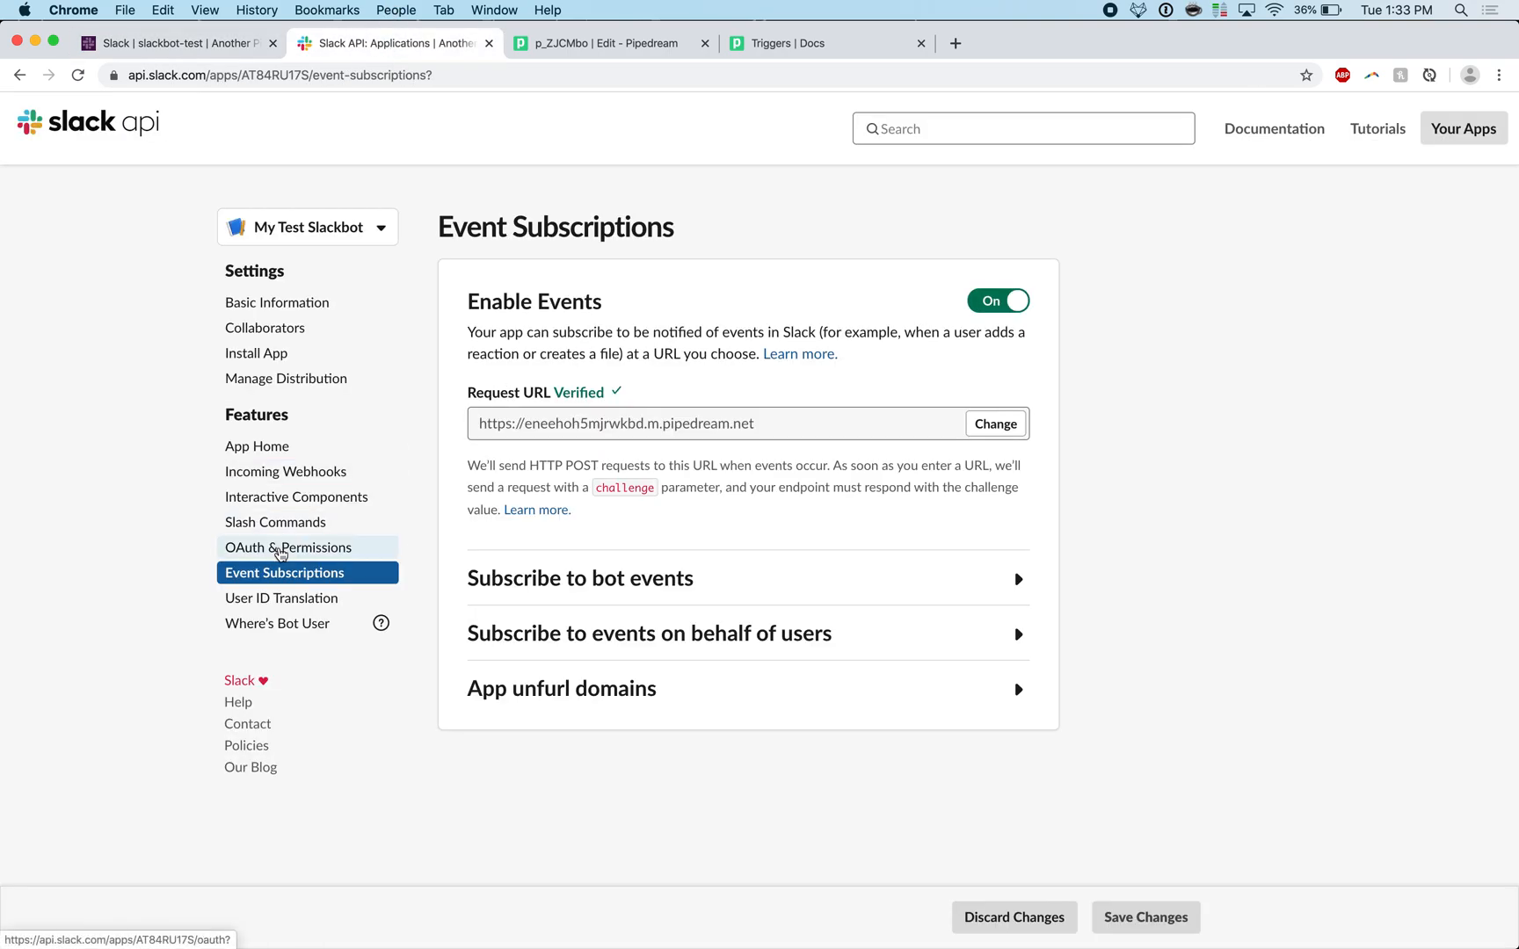
pyautogui.click(289, 548)
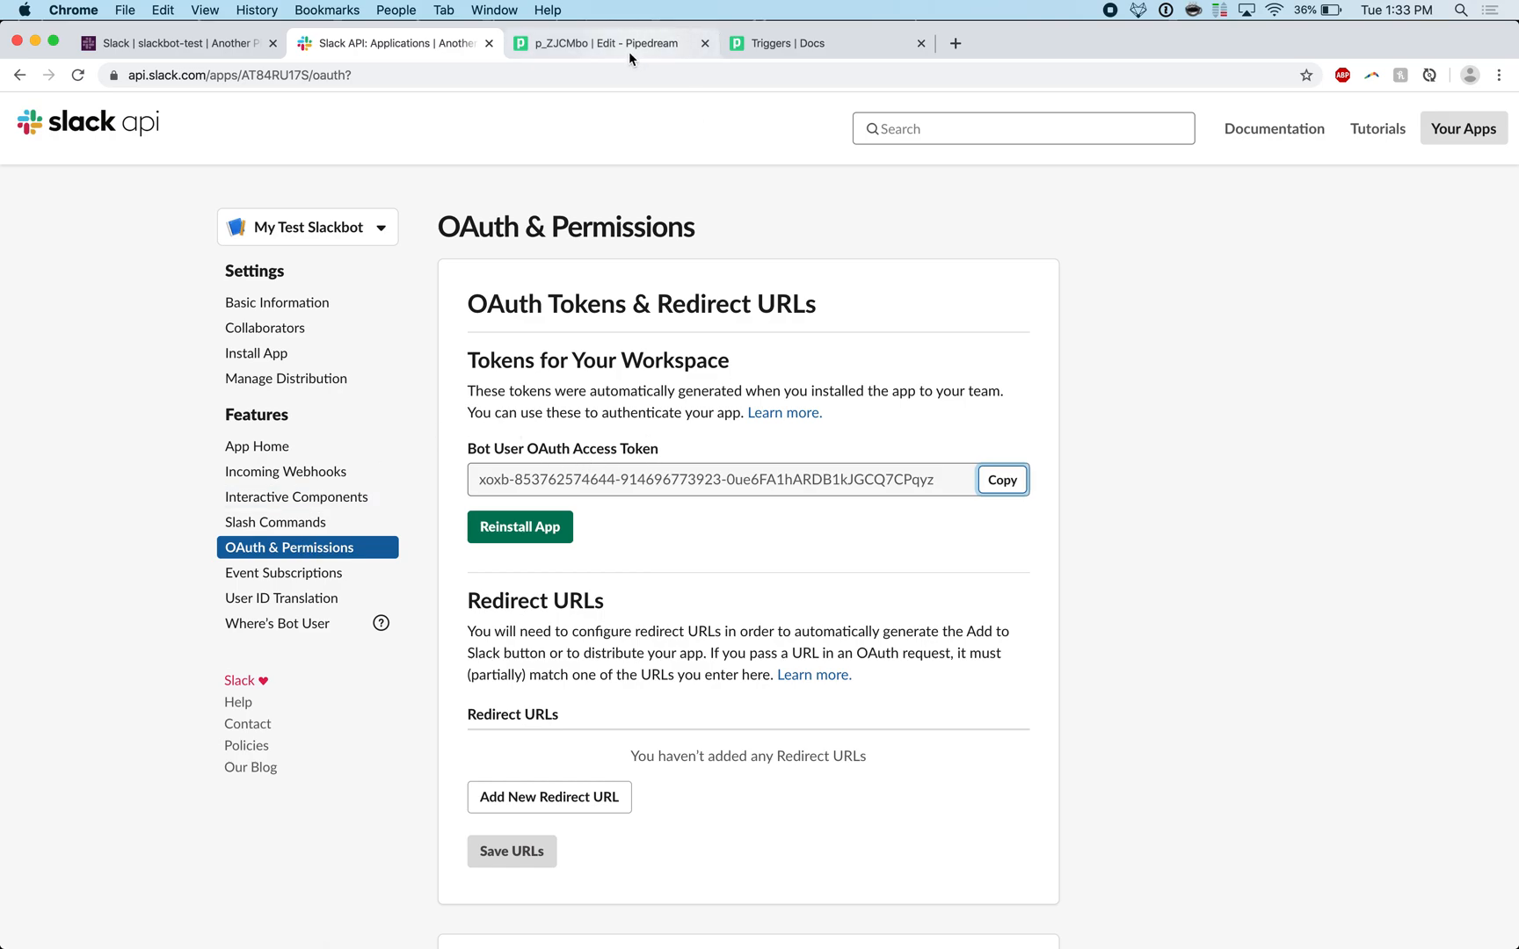
pyautogui.click(610, 43)
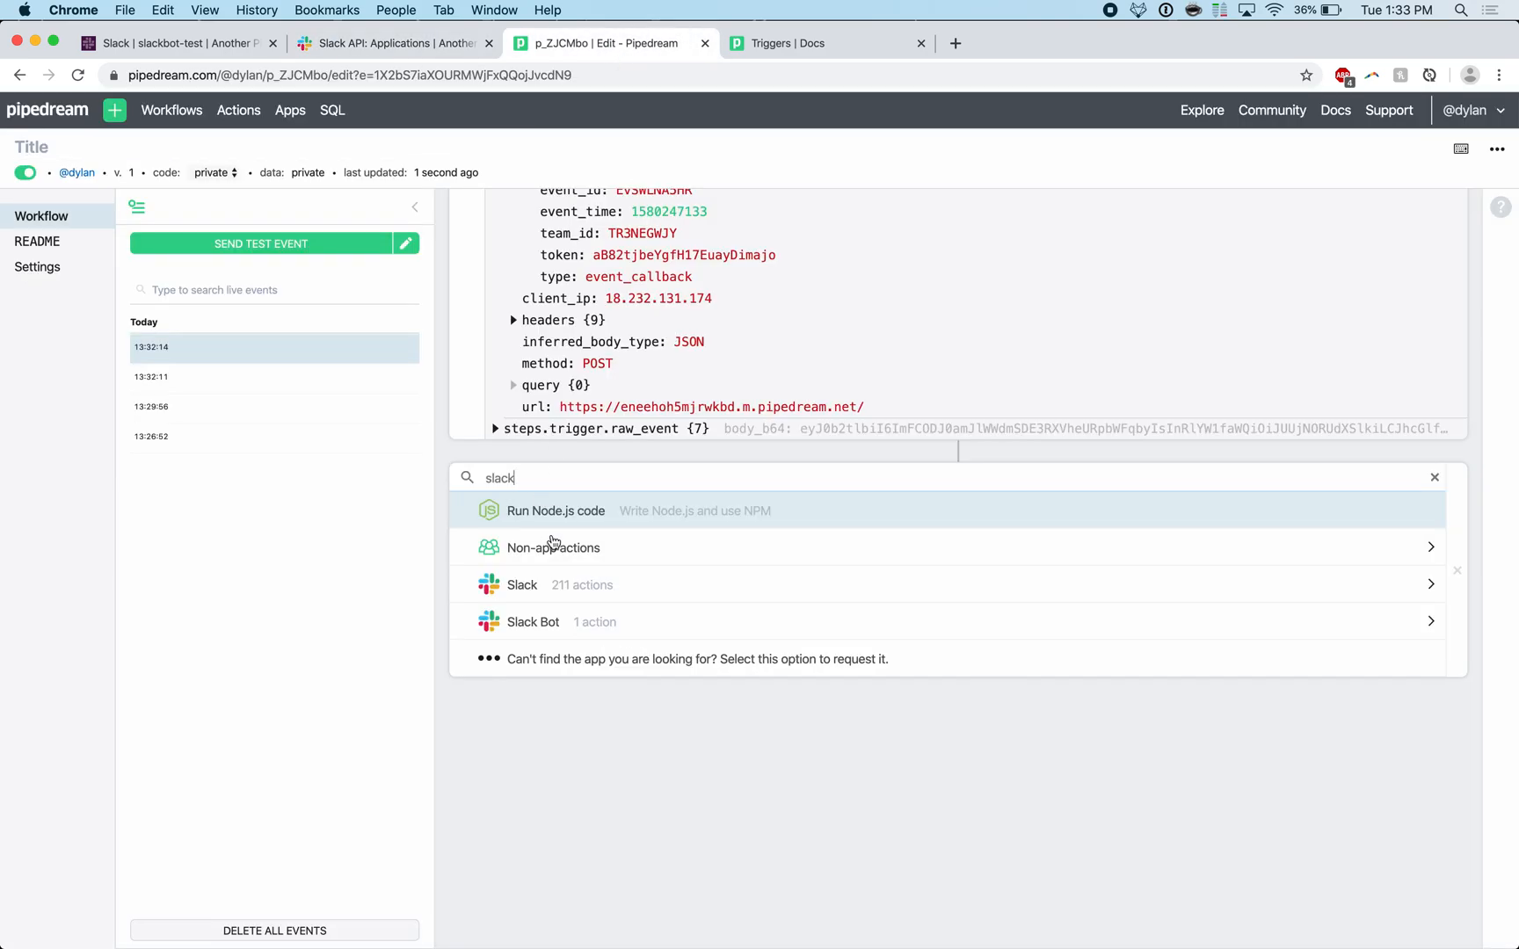
pyautogui.moveTo(523, 626)
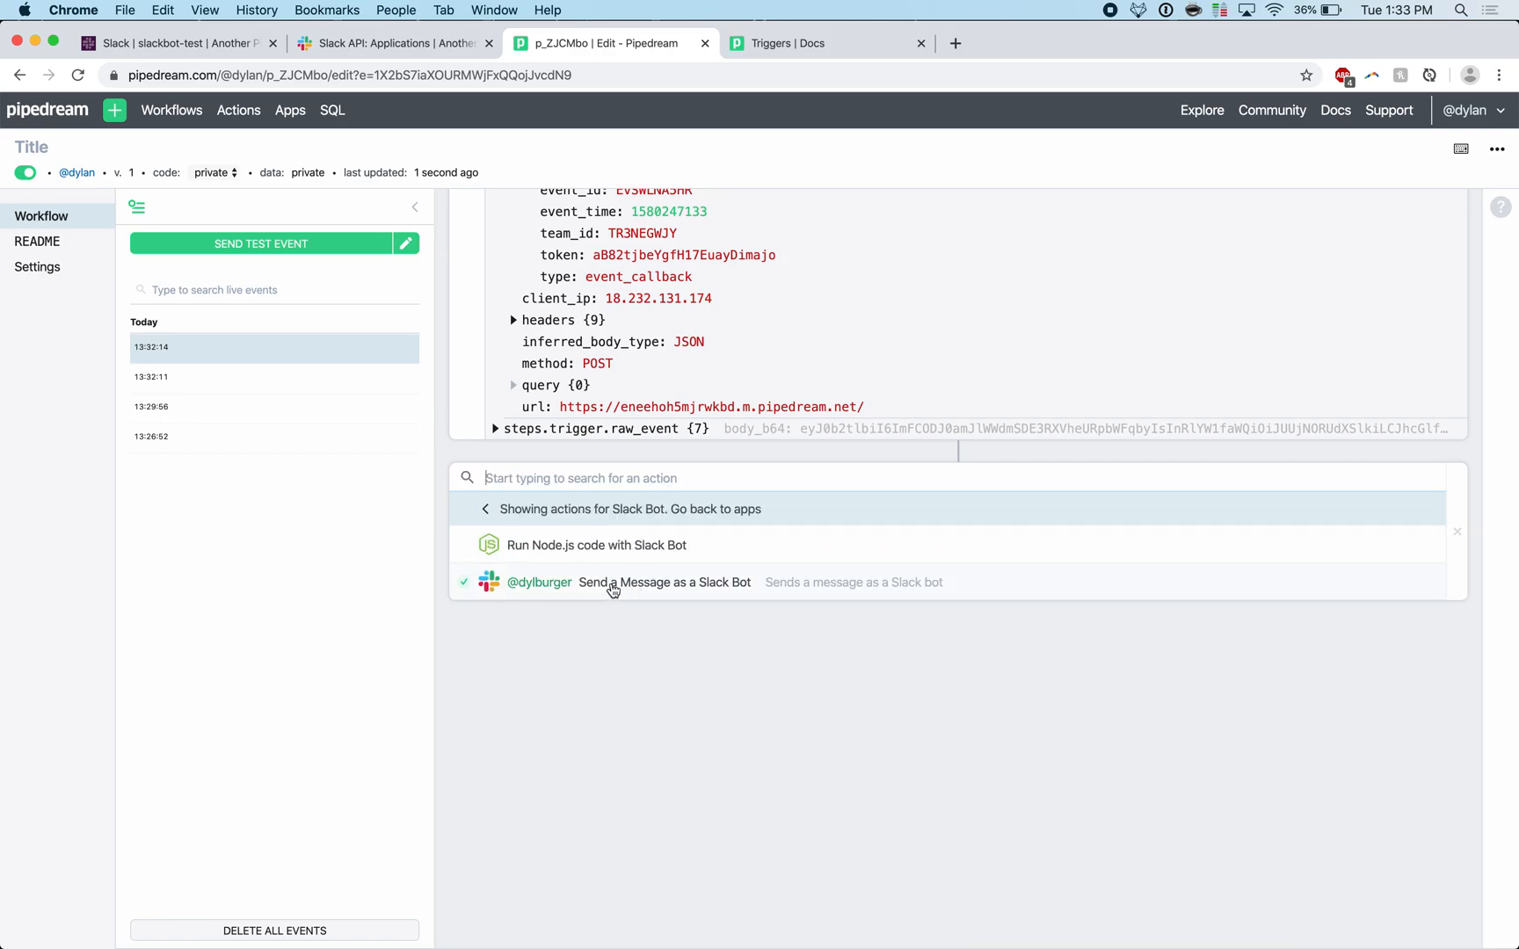
pyautogui.moveTo(685, 594)
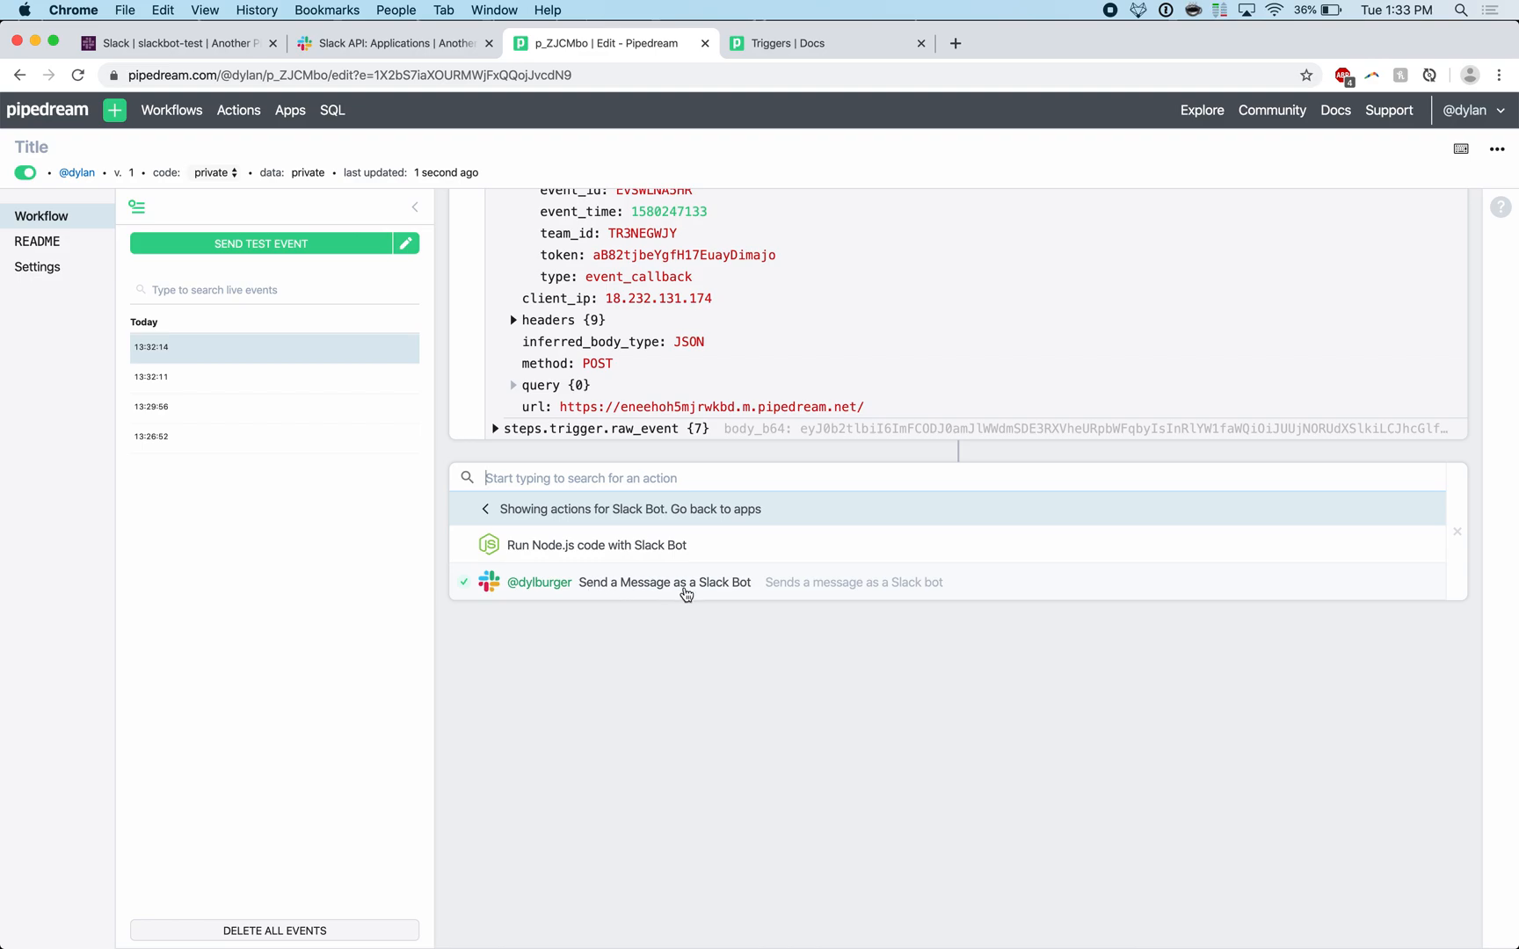
pyautogui.moveTo(609, 584)
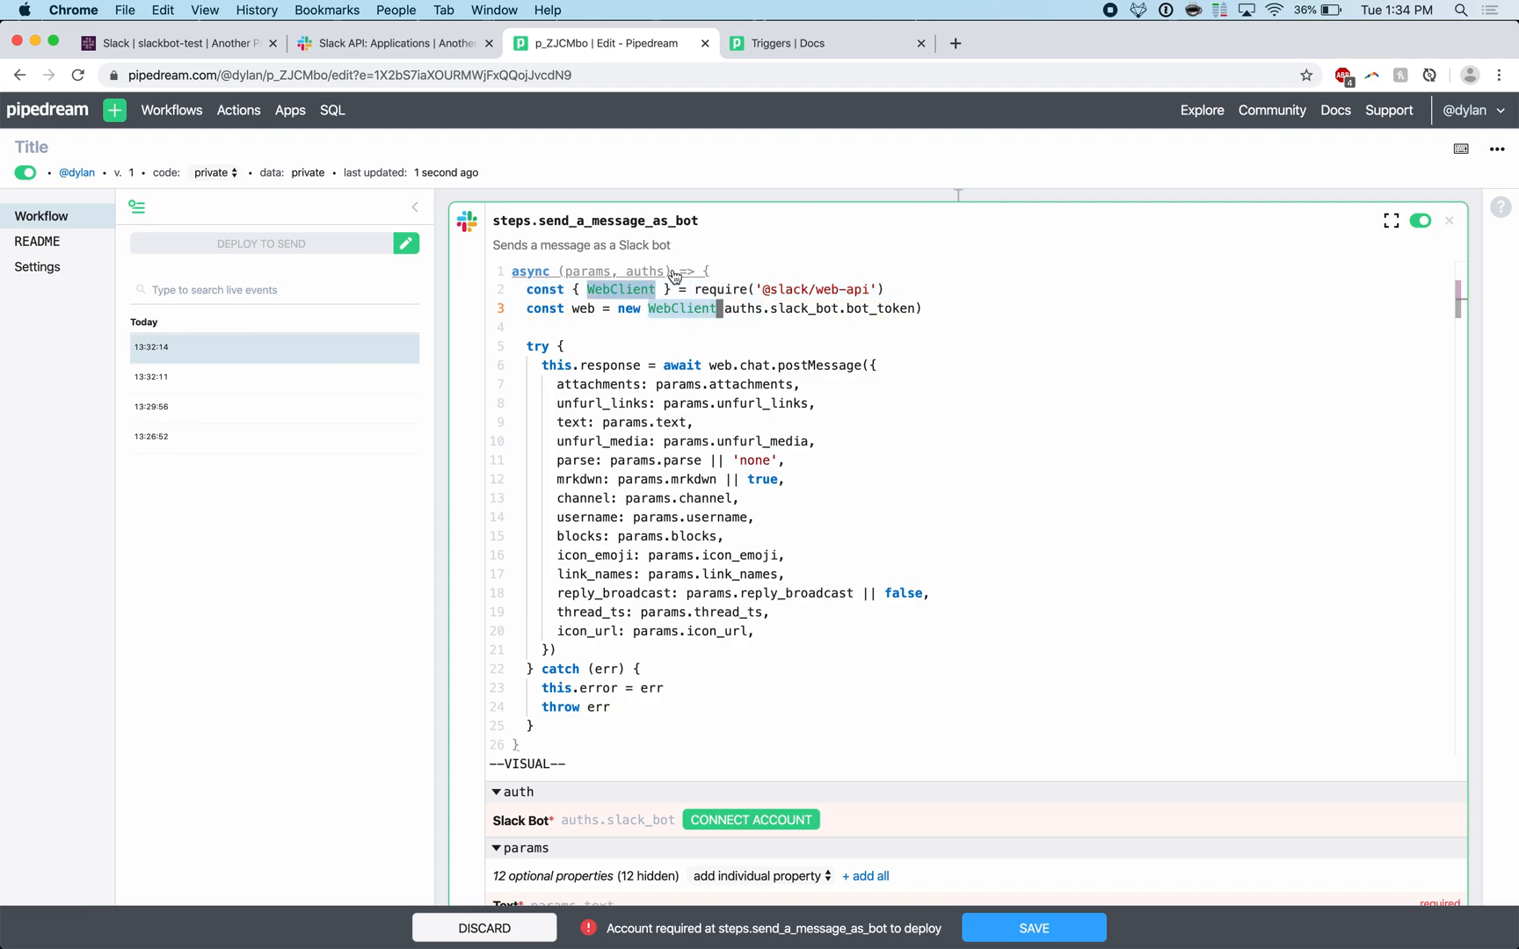
pyautogui.moveTo(730, 320)
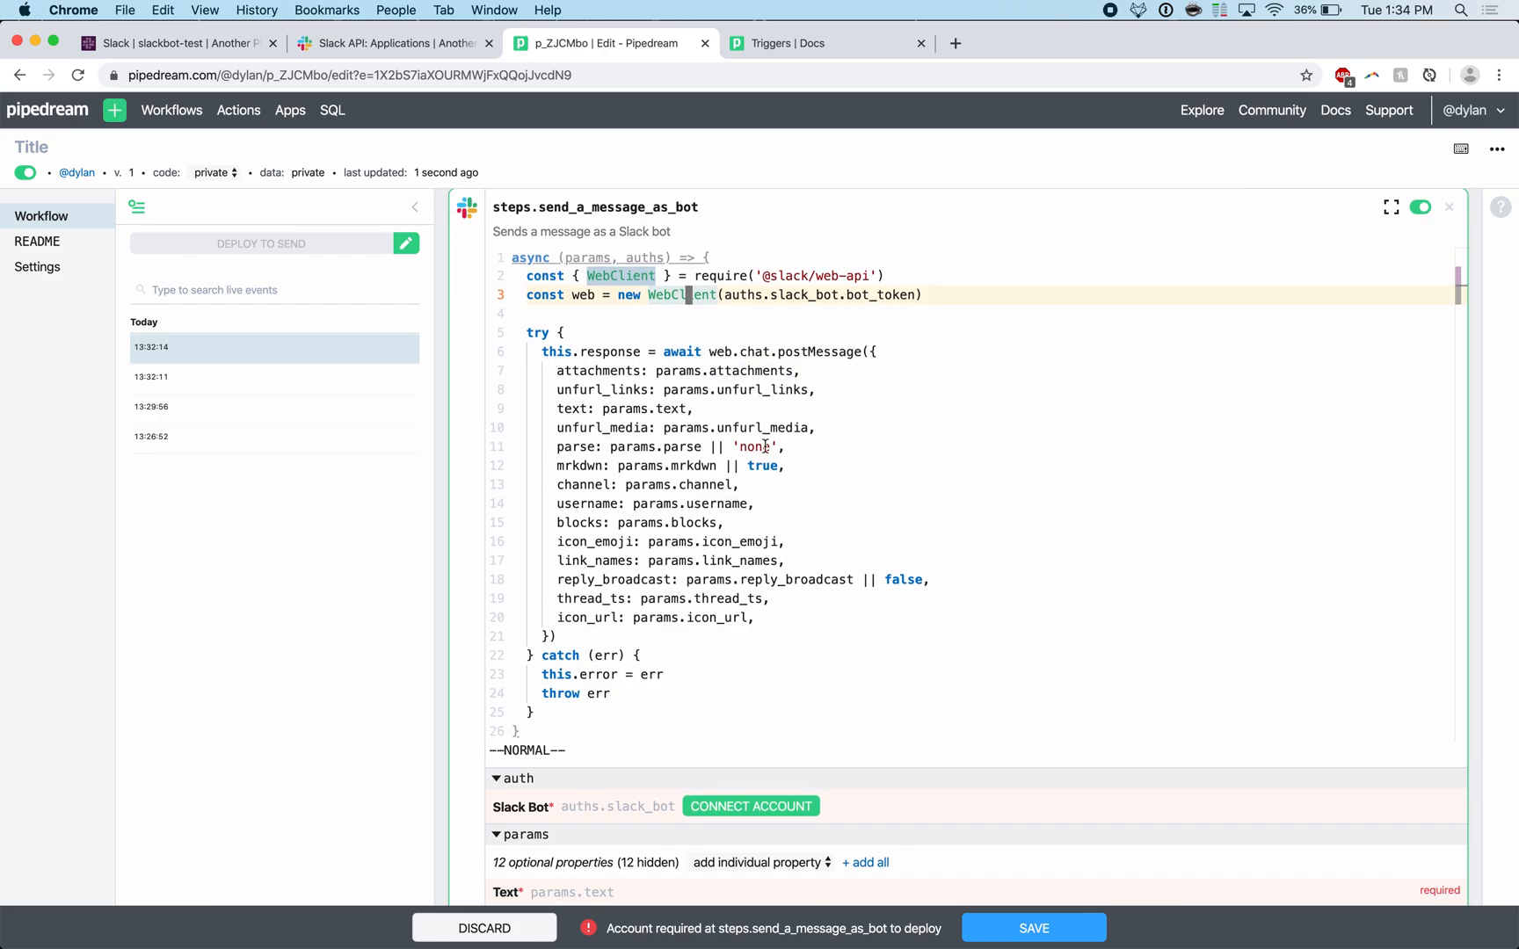
# Scroll down to the send_a_message_as_bot step's unconnected CONNECT ACCOUNT auth section.
pyautogui.scroll(-3)
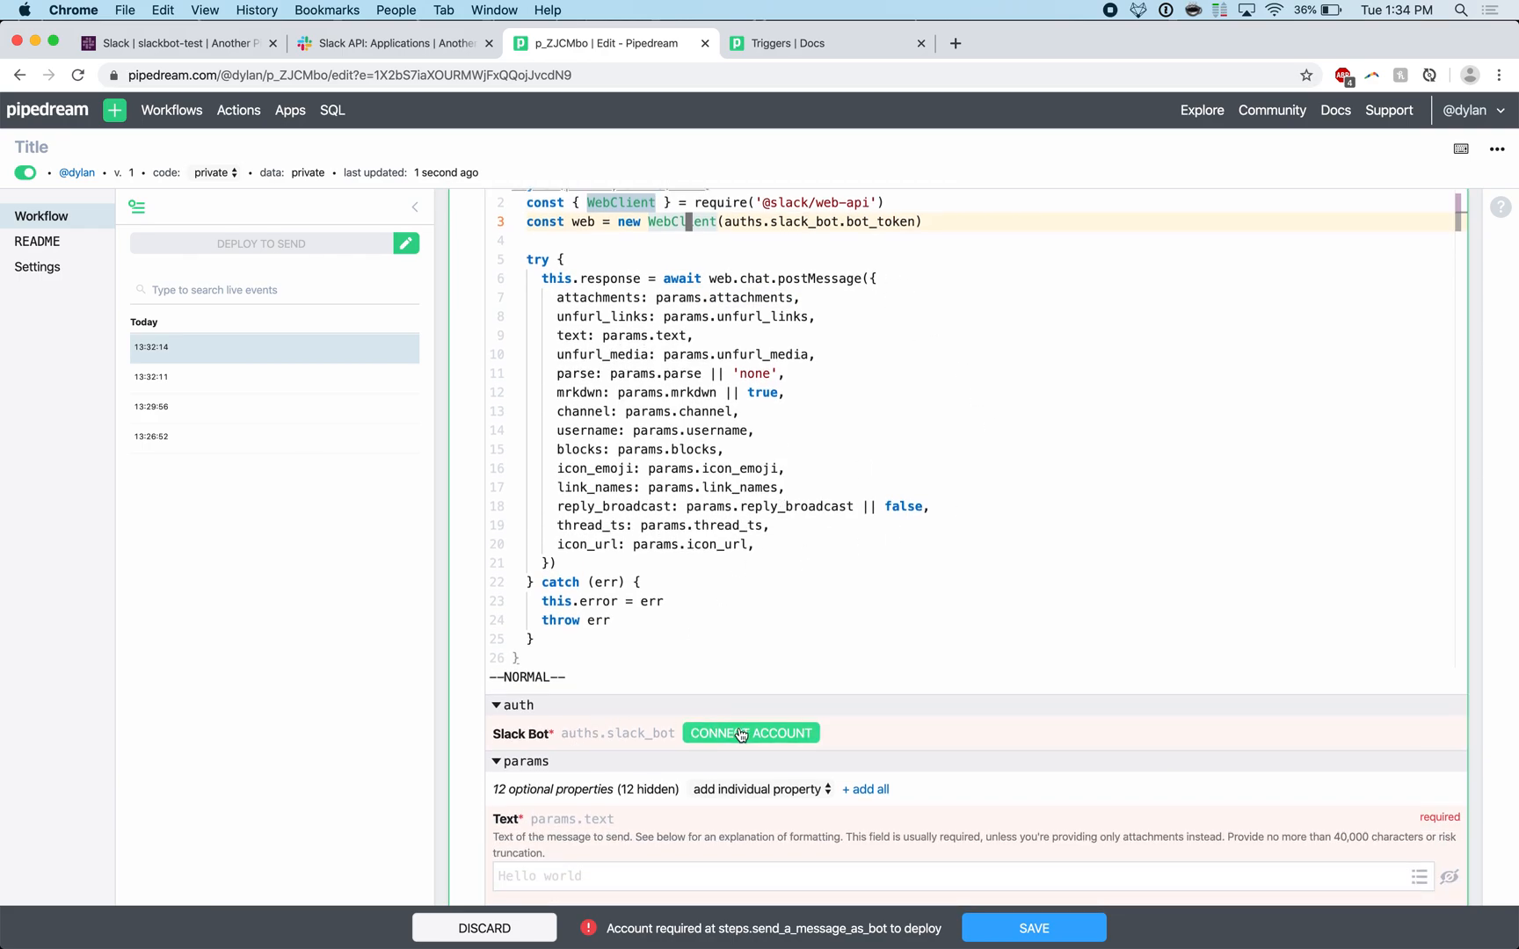
# Connect a Slack Bot account using the xoxb bot token, nicknamed 'My Test Slackbot'.
pyautogui.click(751, 733)
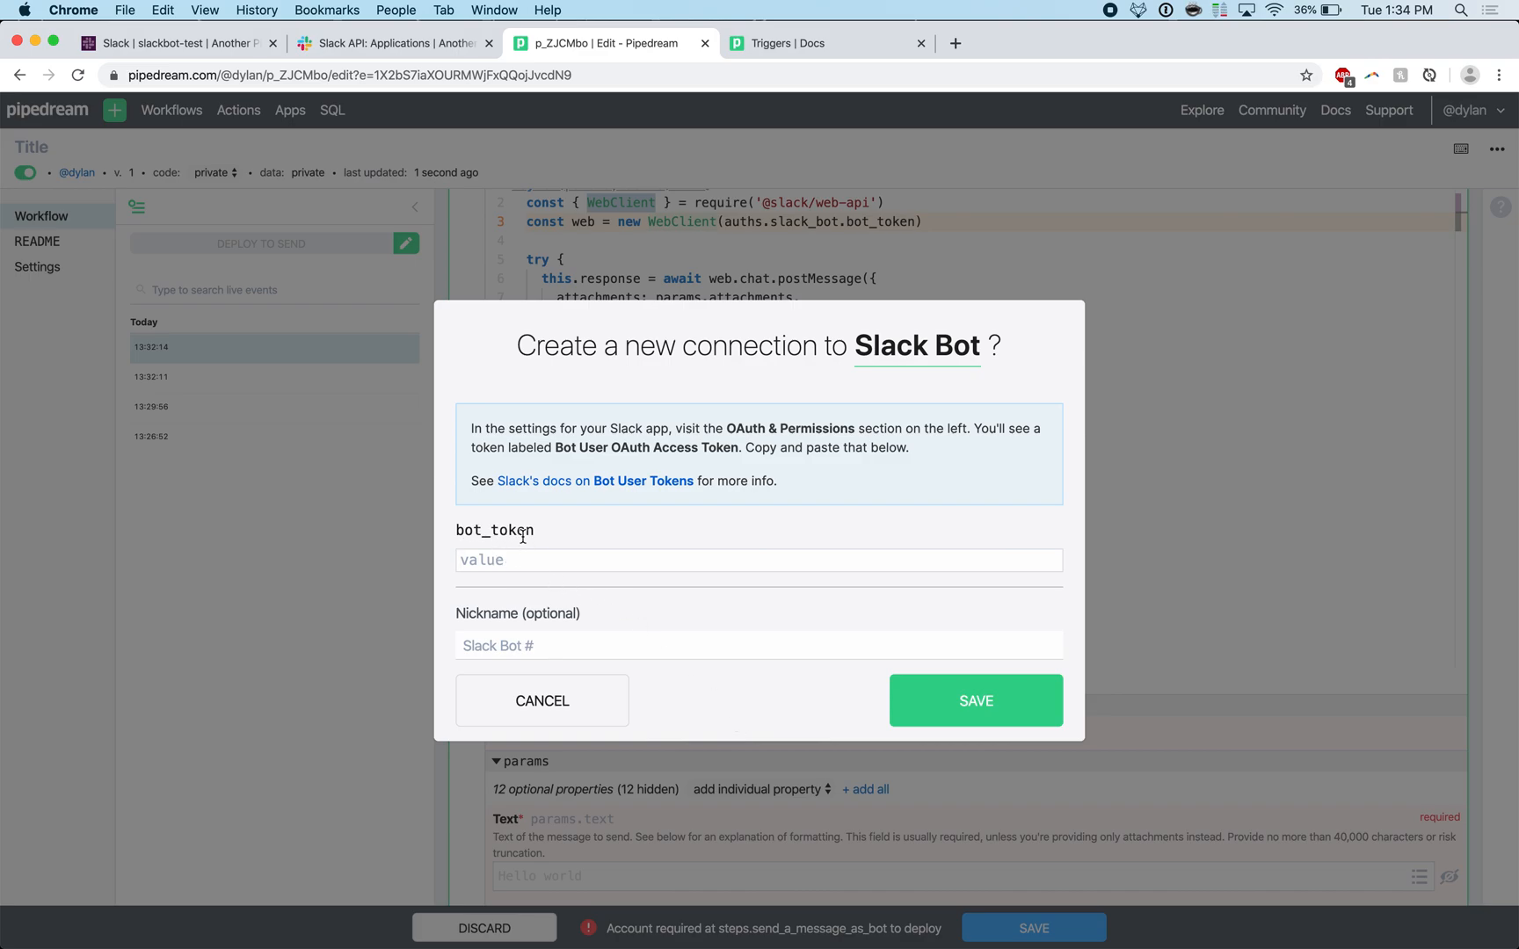
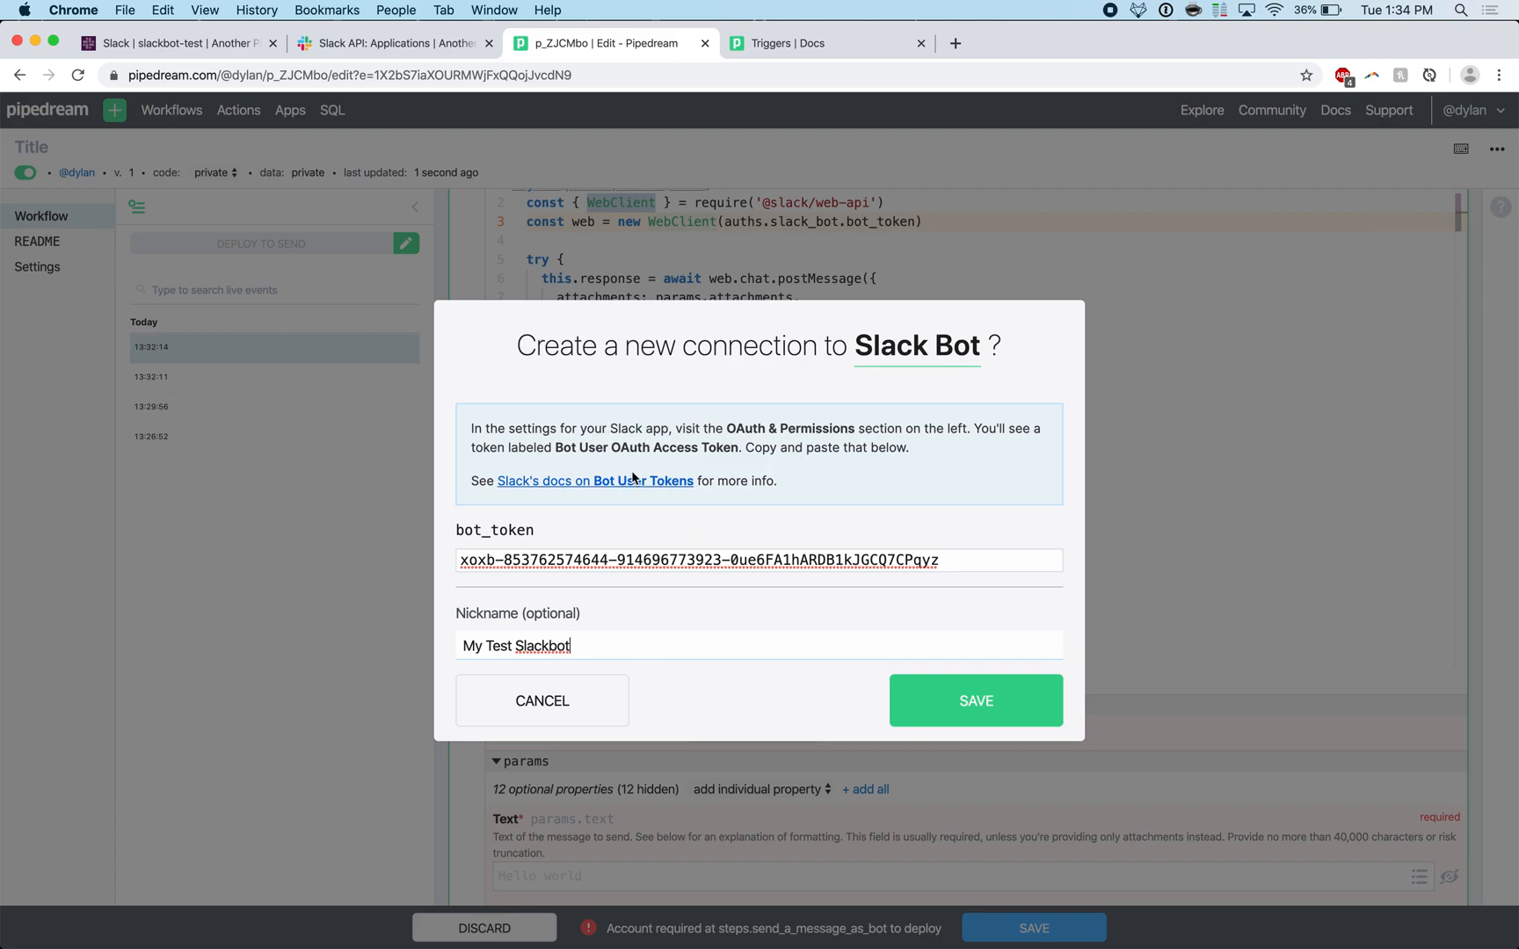
pyautogui.moveTo(945, 634)
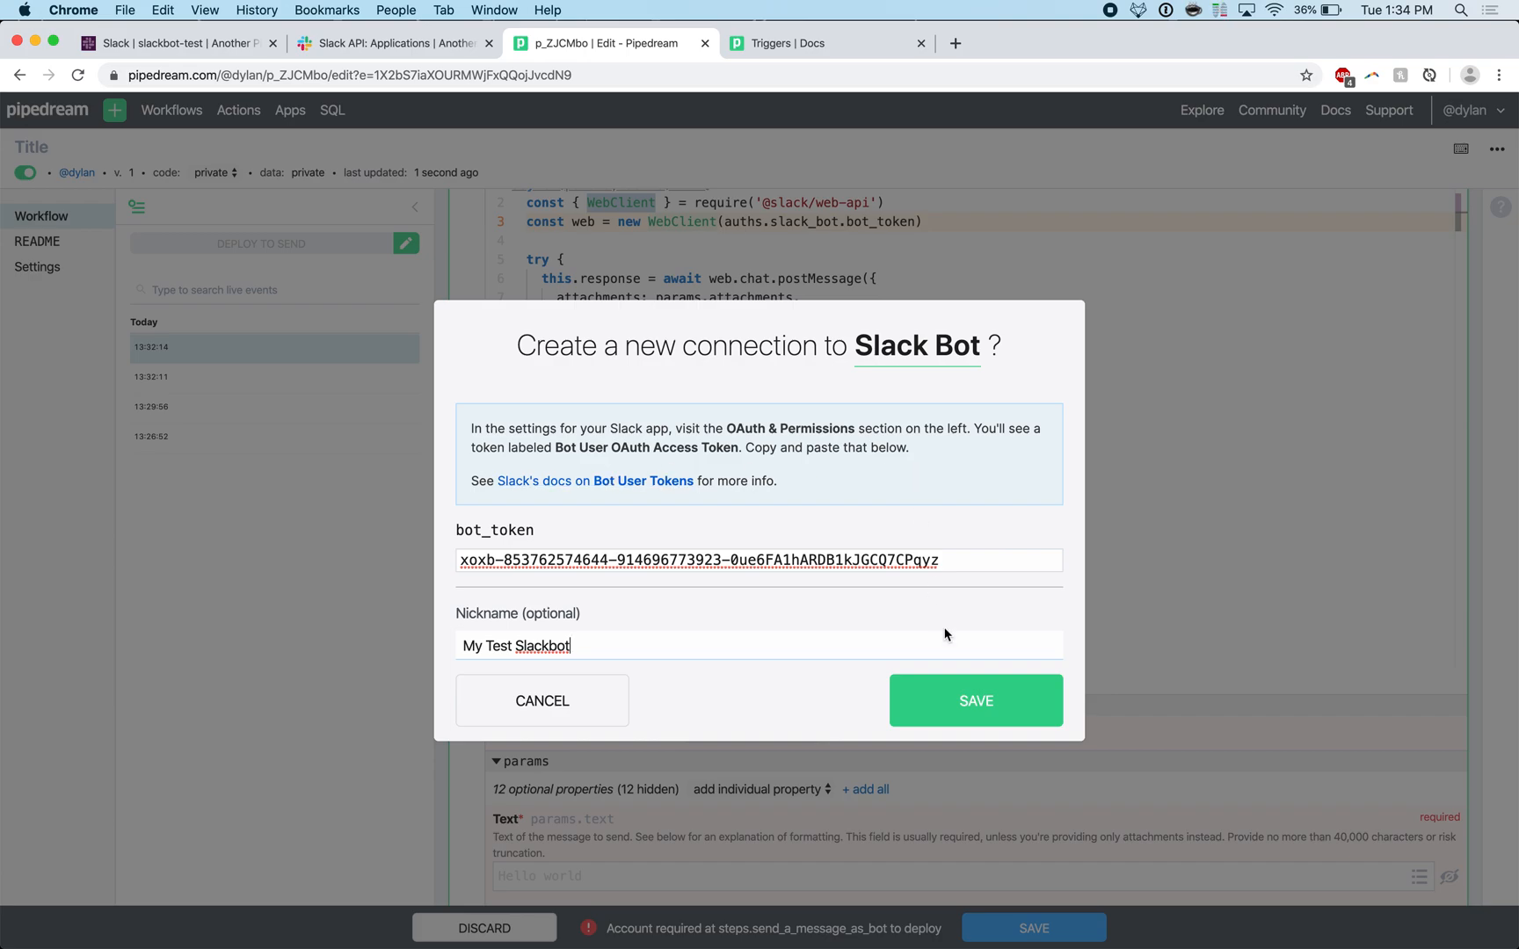
pyautogui.click(976, 701)
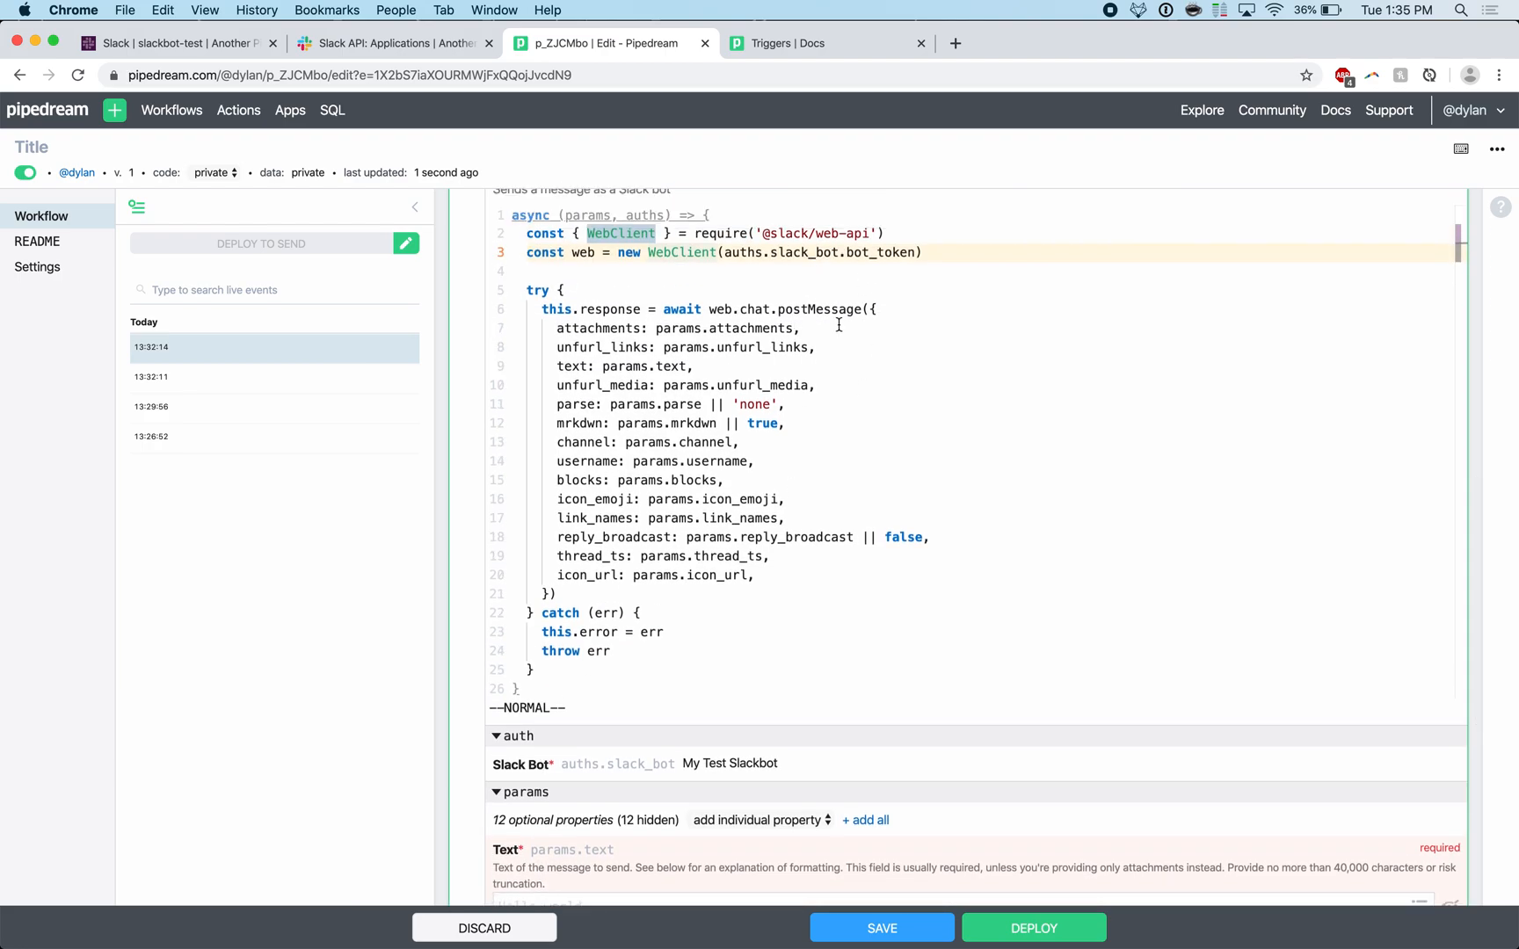
# Scroll to the message step and enter 'Hello world' in the Text param.
pyautogui.scroll(-3)
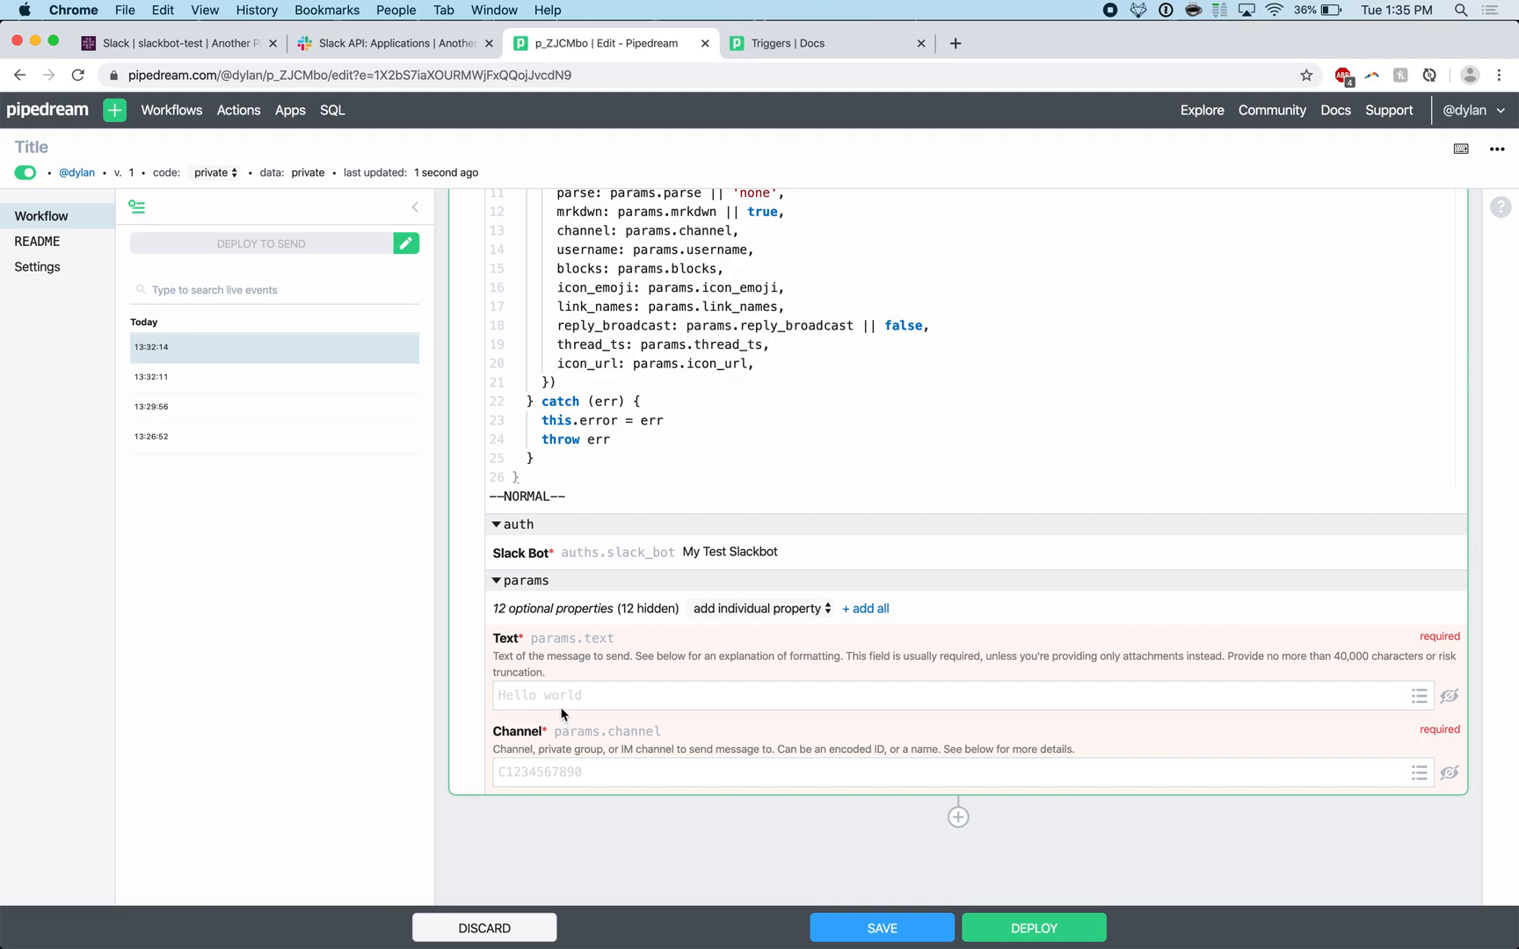
pyautogui.write('Hell')
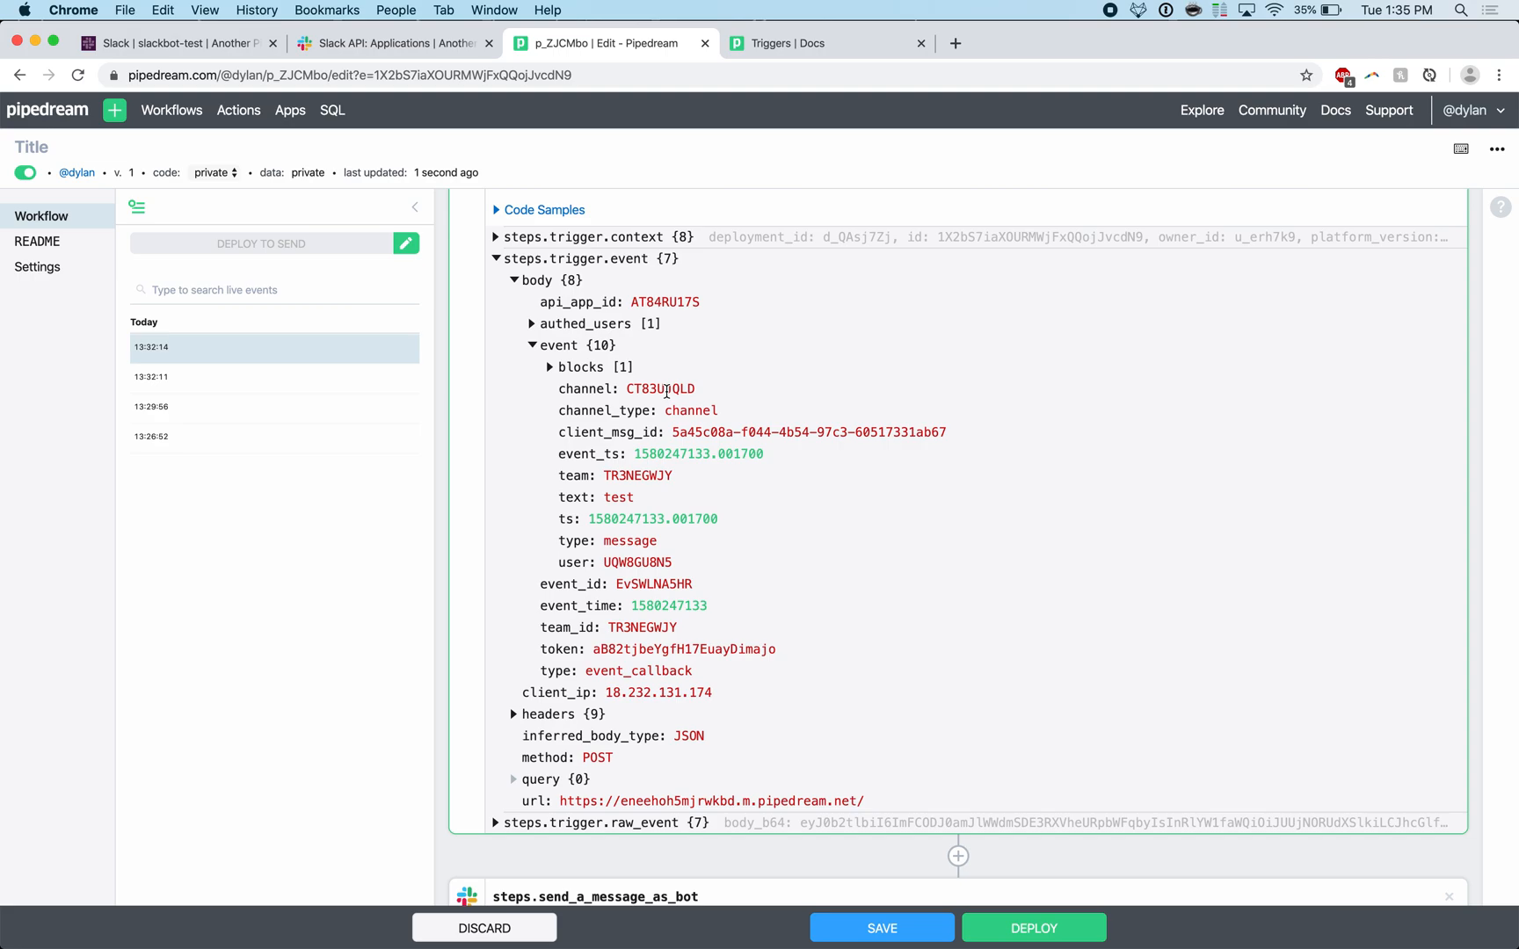
pyautogui.moveTo(668, 276)
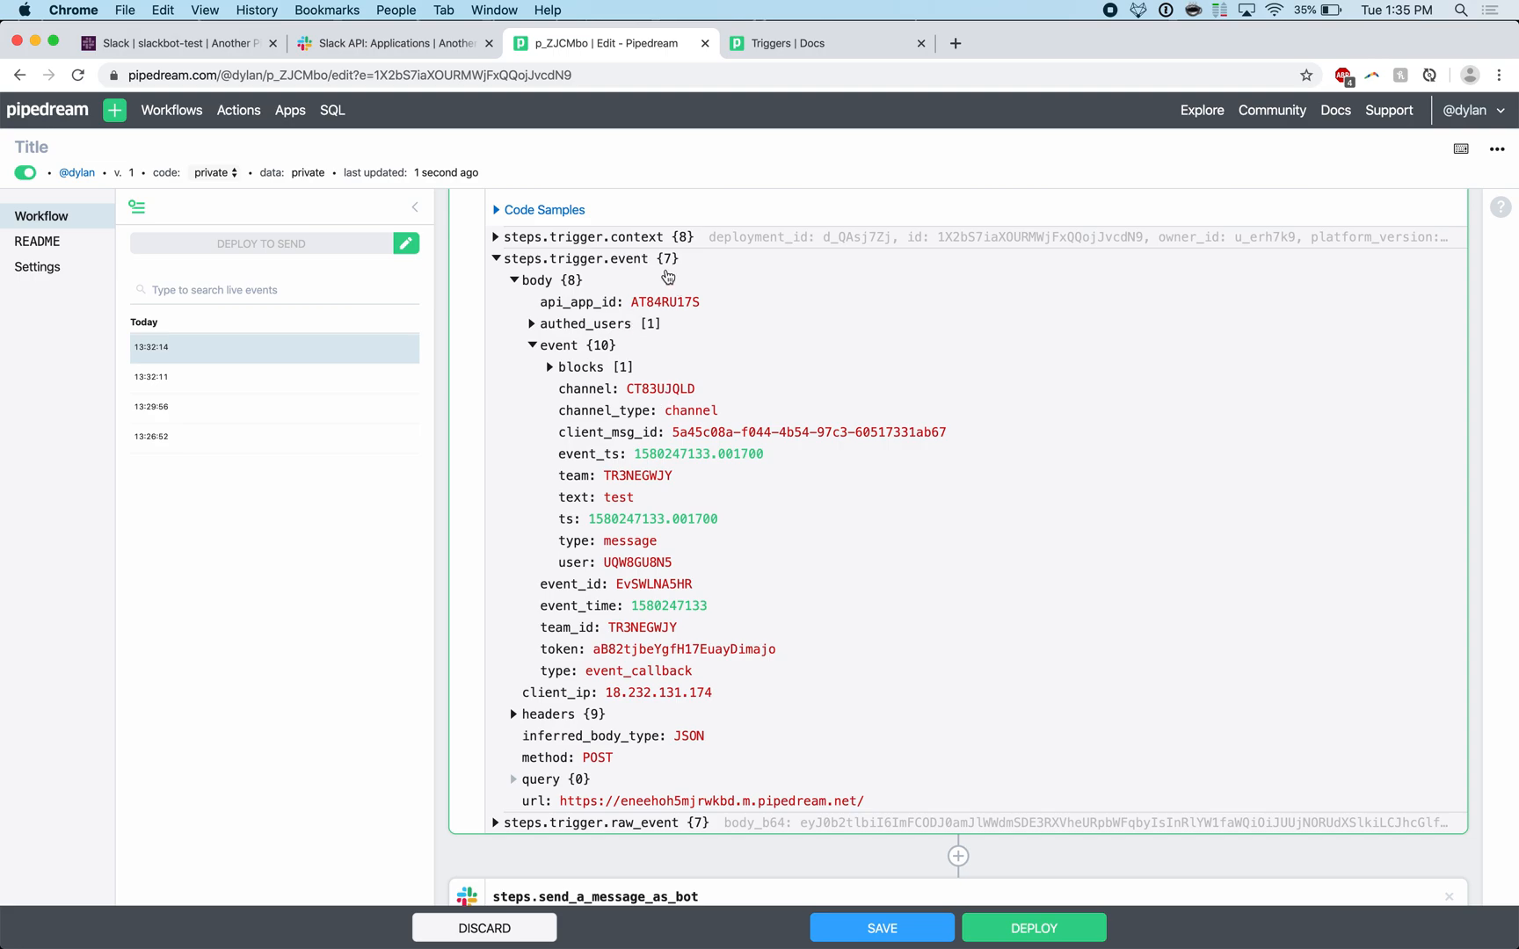
pyautogui.moveTo(599, 435)
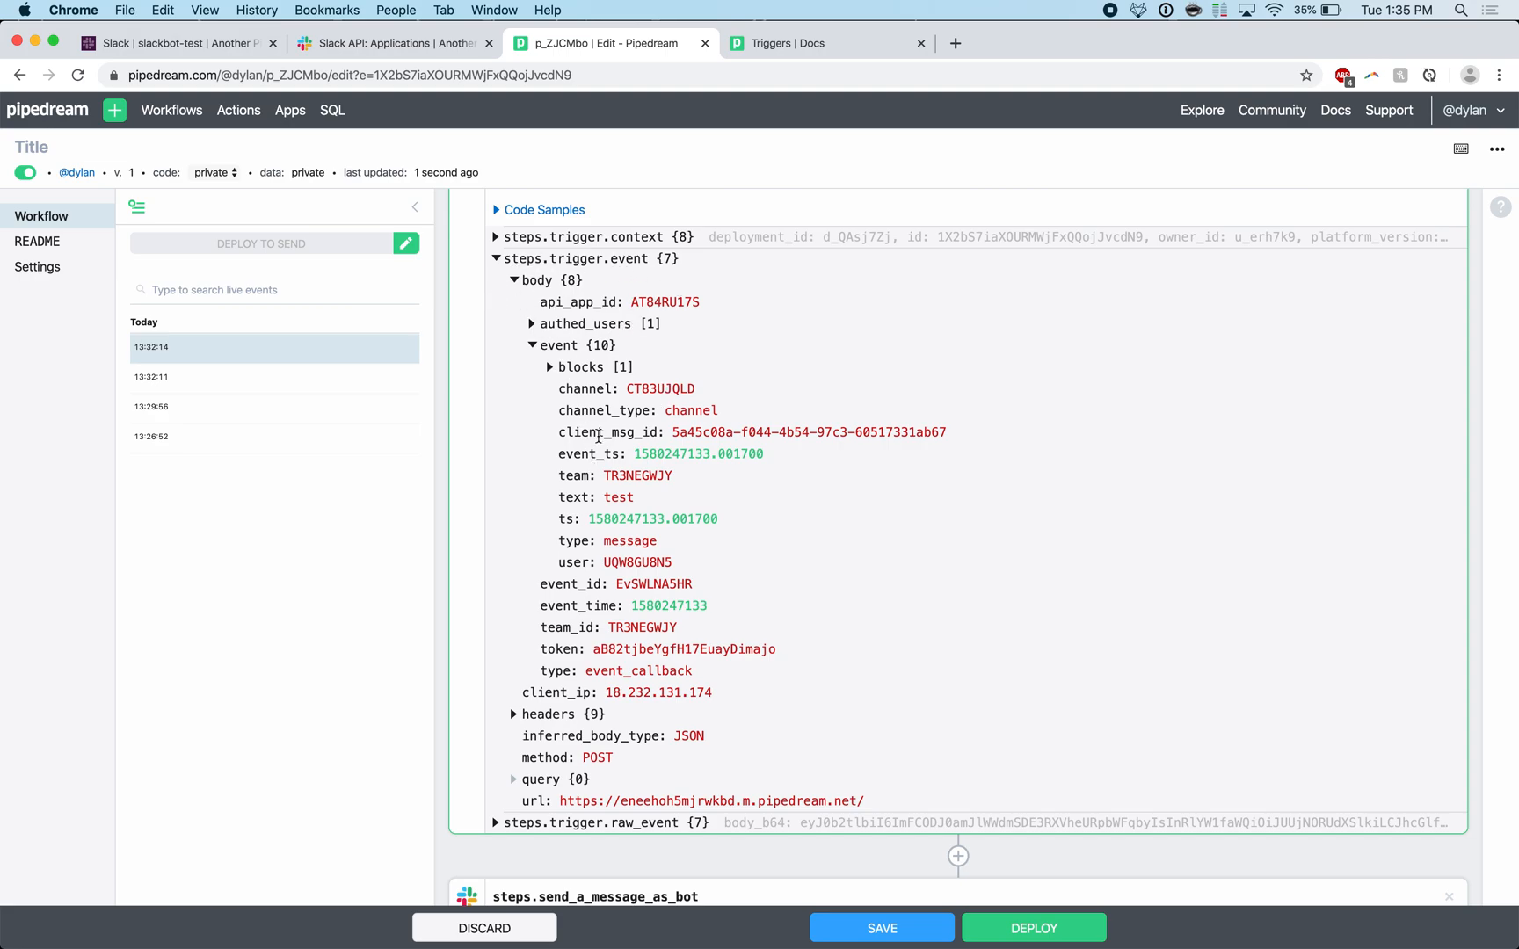
pyautogui.moveTo(614, 395)
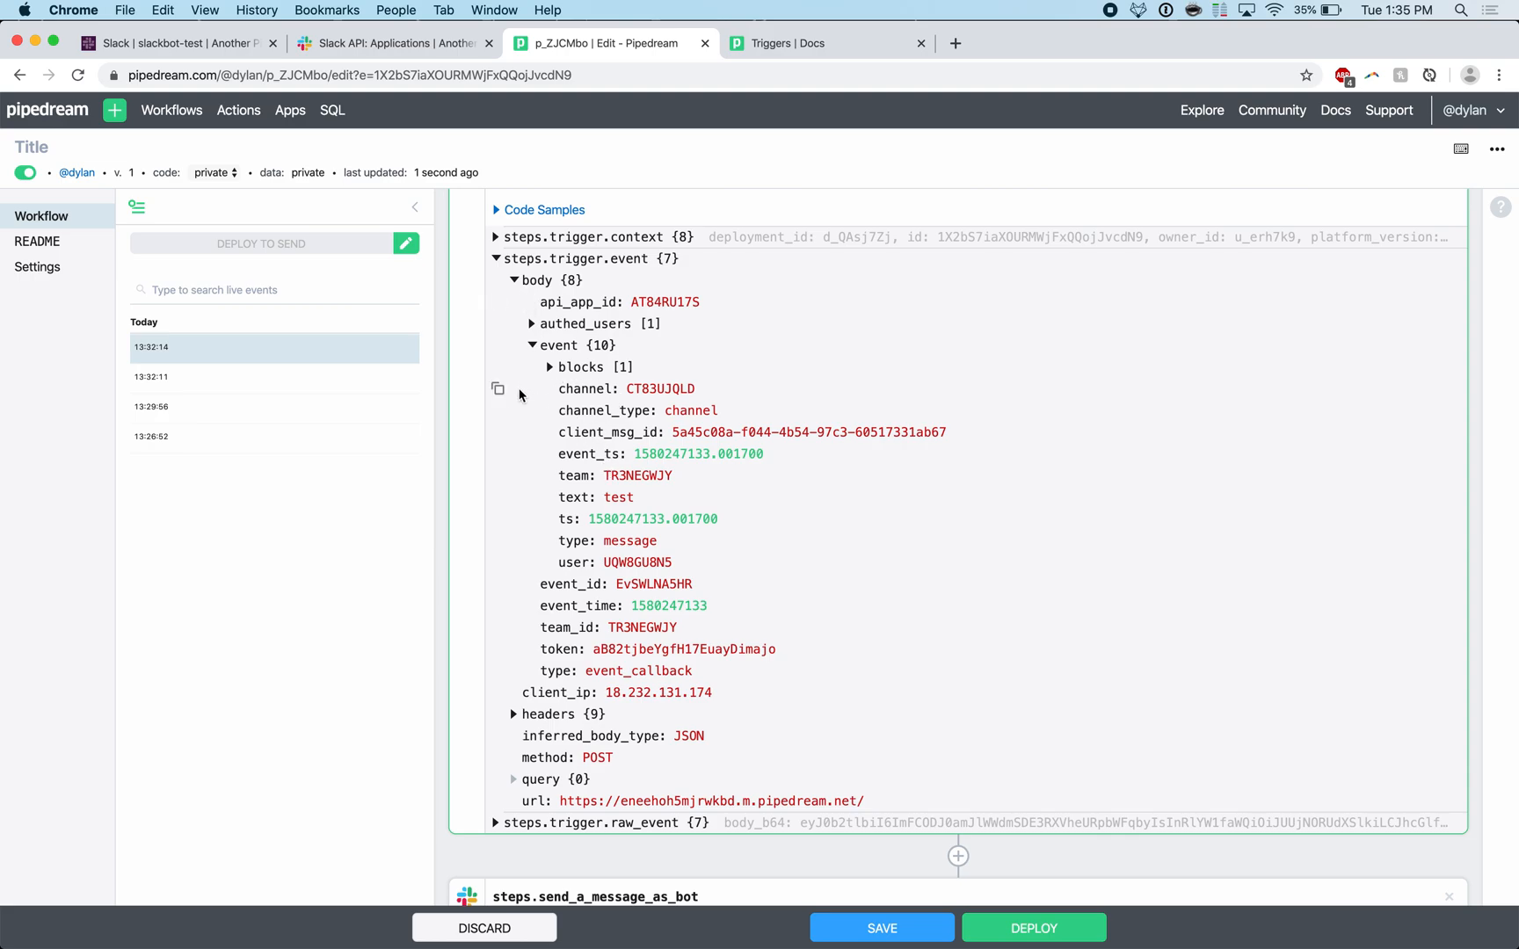
# Set the Channel param to steps.trigger.event.body.event.channel using the autocomplete suggestion.
pyautogui.click(497, 388)
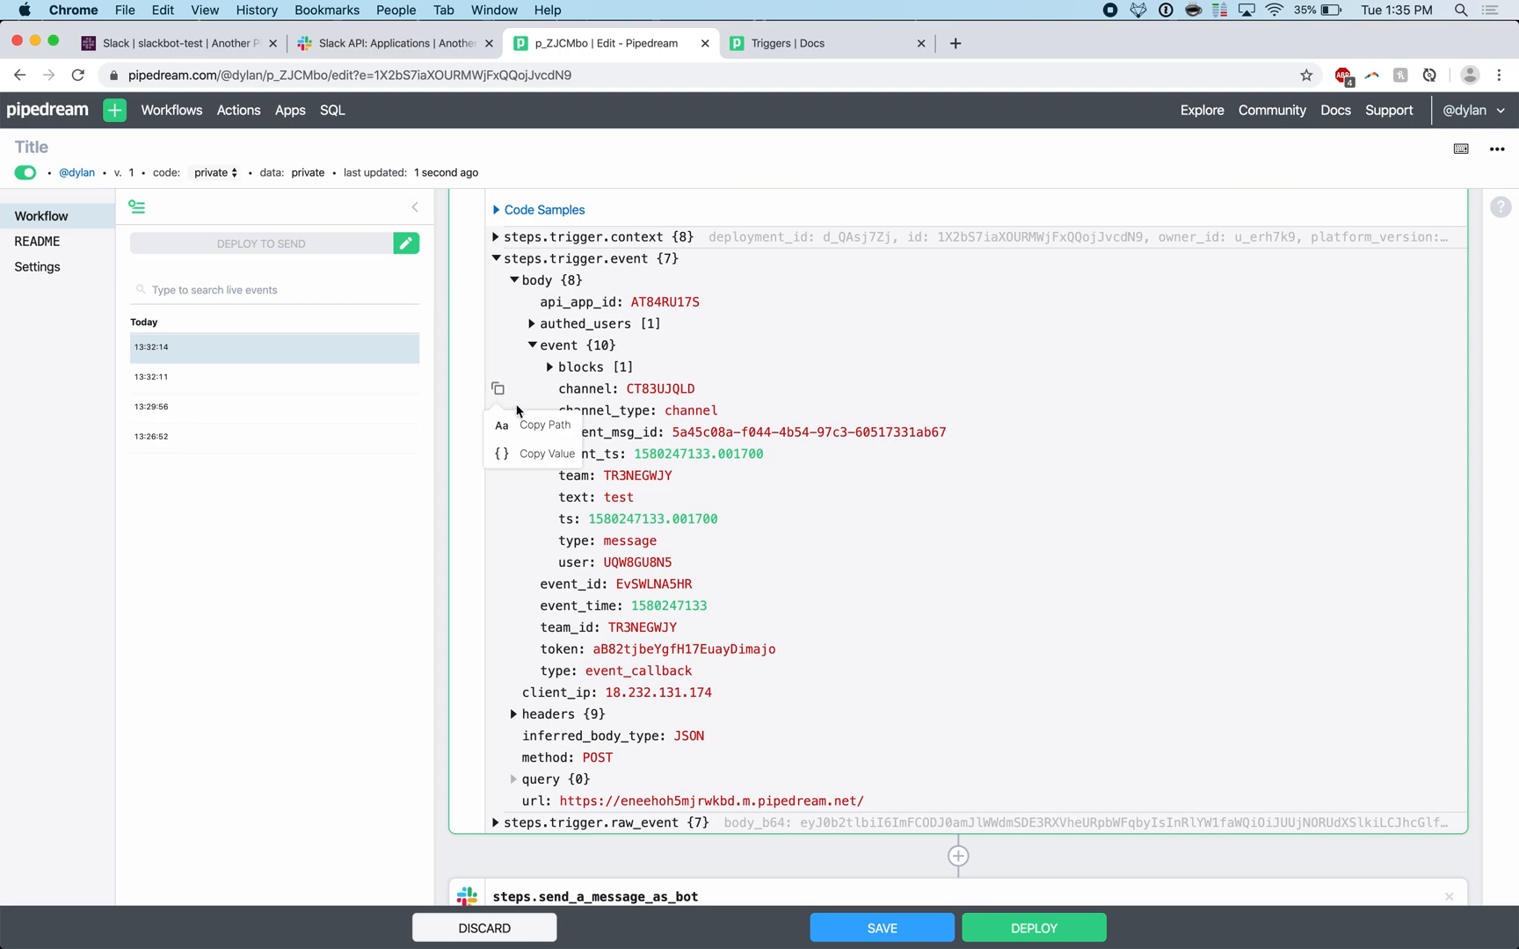
pyautogui.scroll(-3)
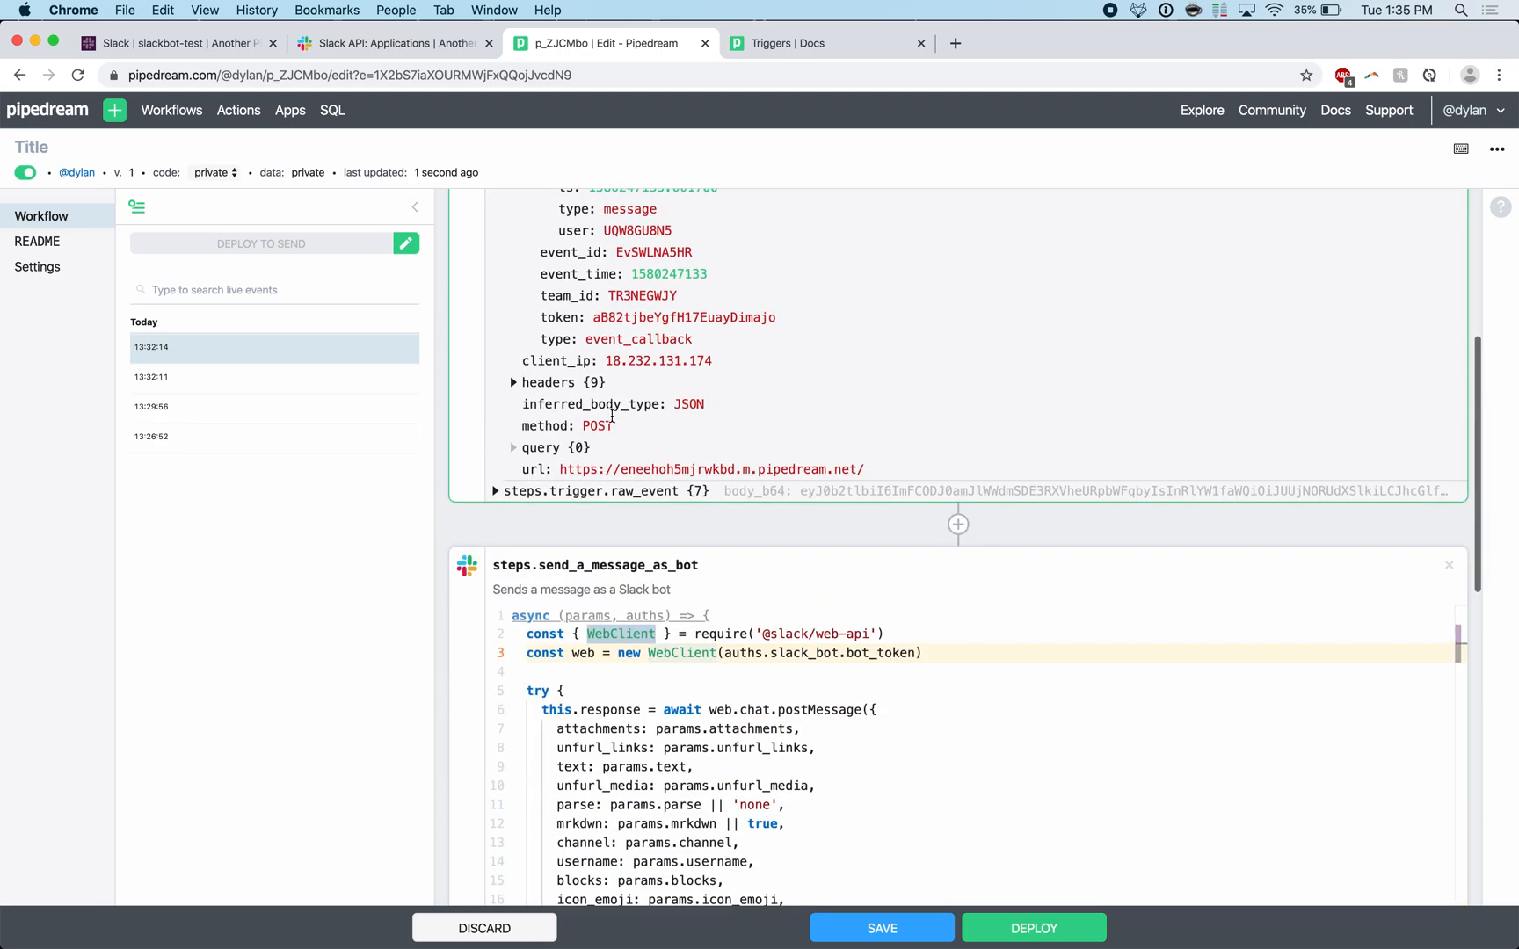
pyautogui.scroll(-3)
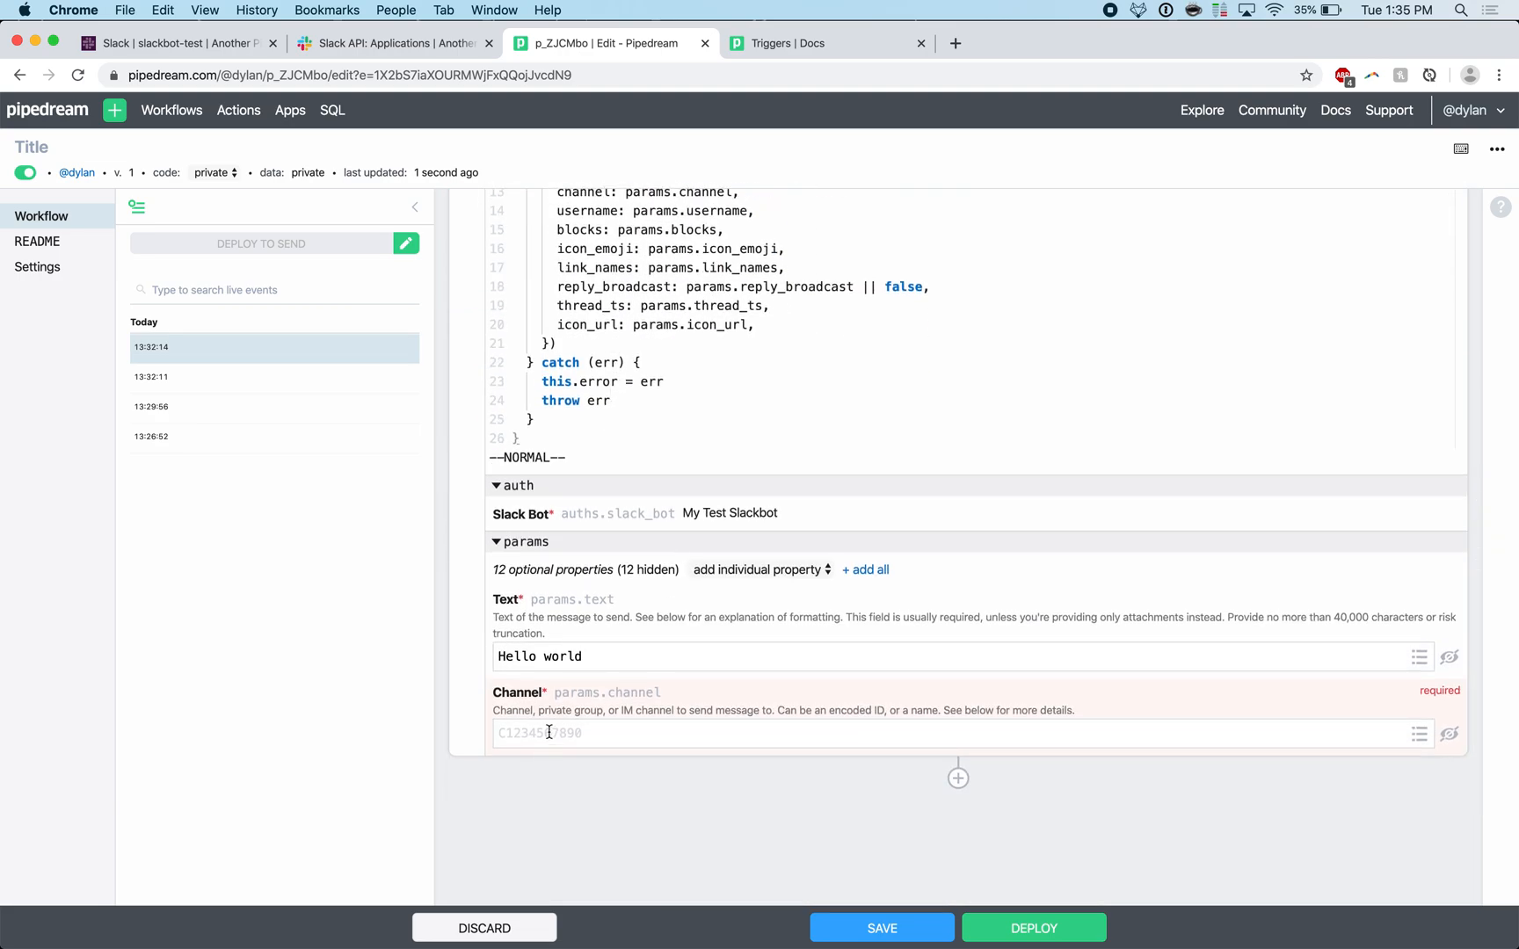
pyautogui.write('steps.trigger.event.body.event.channel')
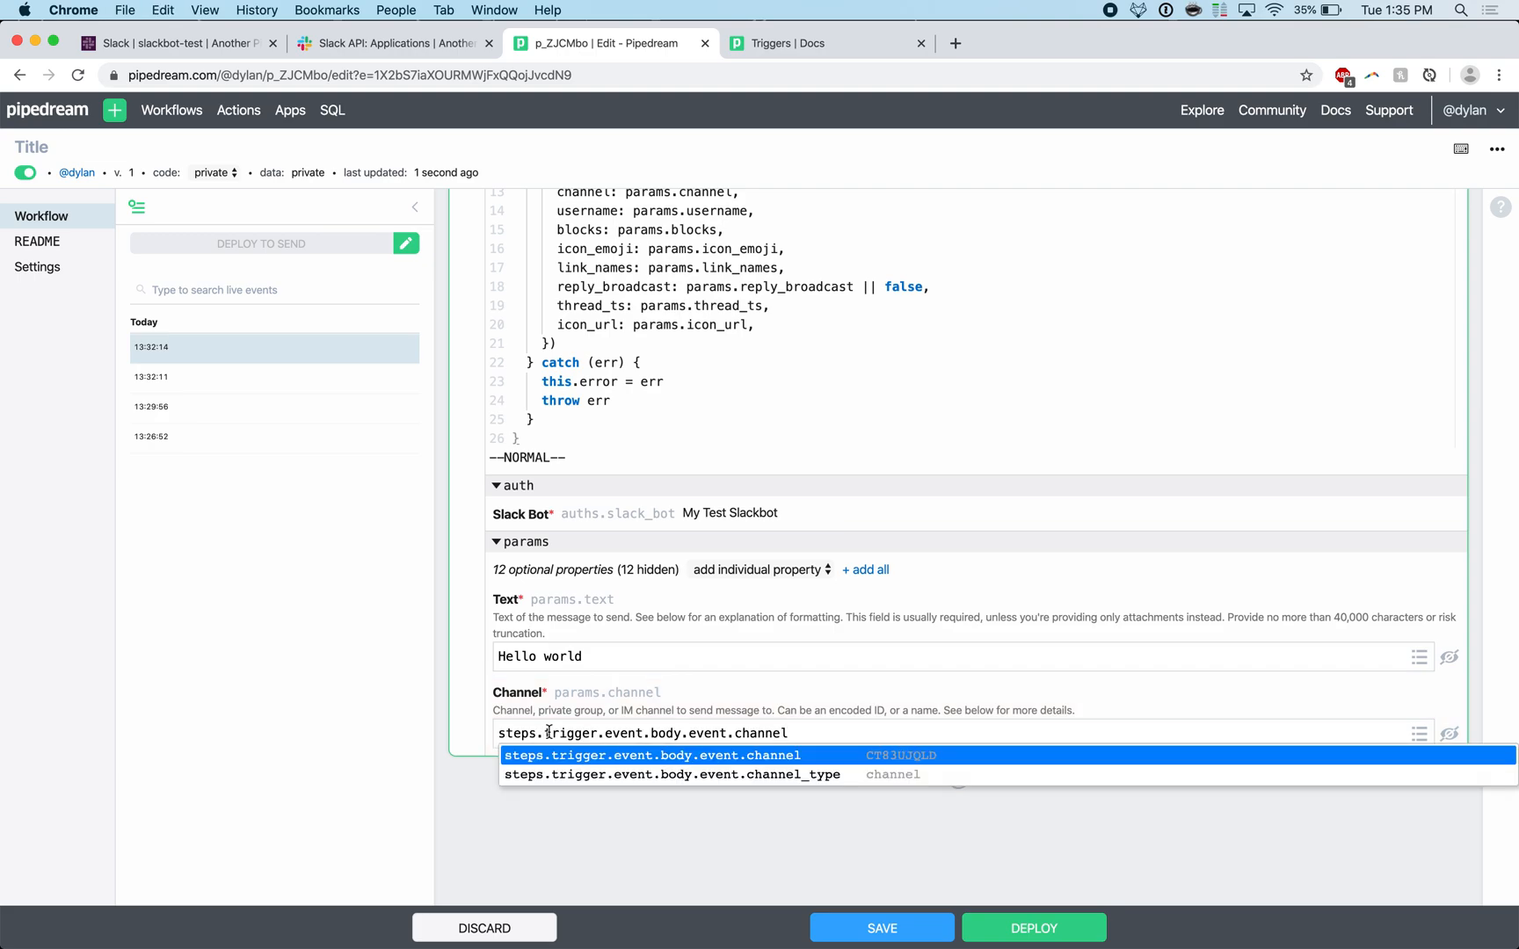
pyautogui.moveTo(632, 784)
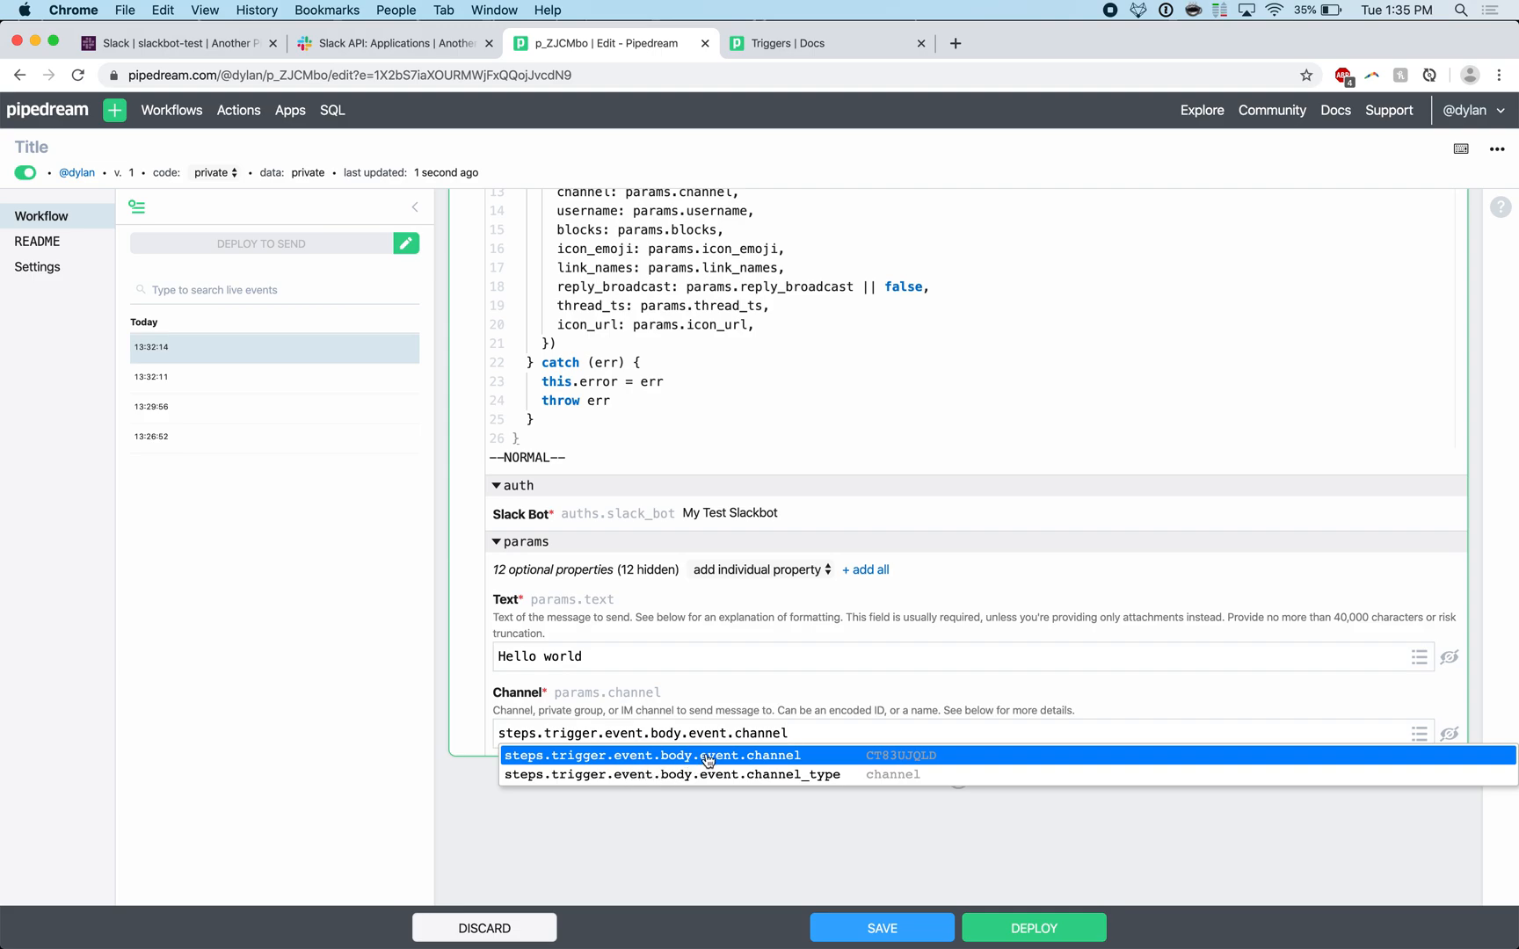
pyautogui.moveTo(844, 780)
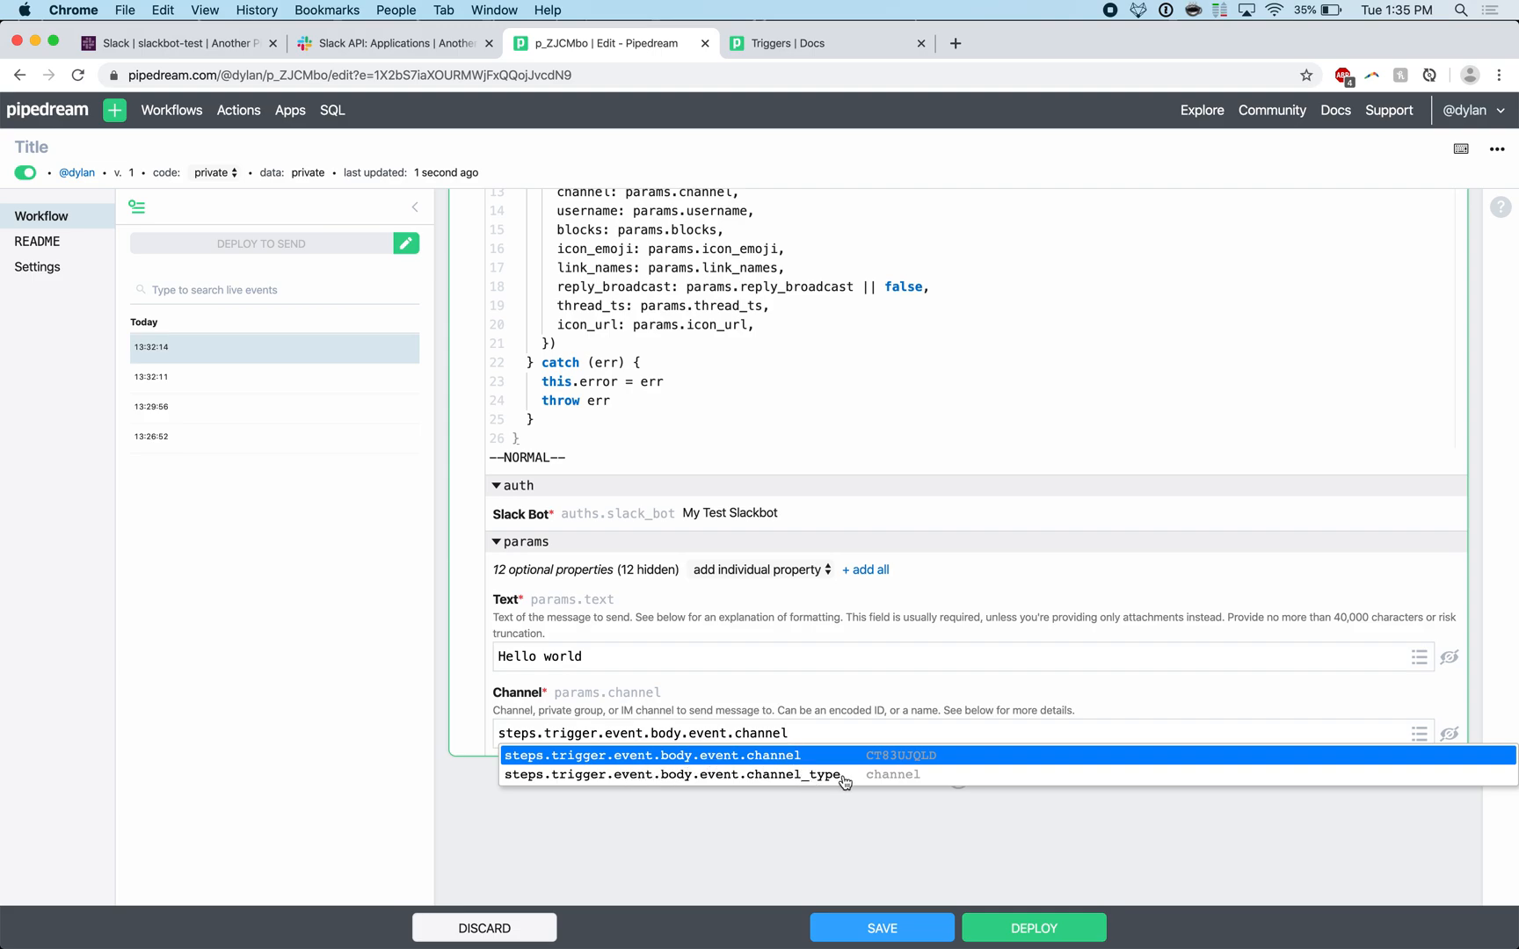
pyautogui.click(653, 755)
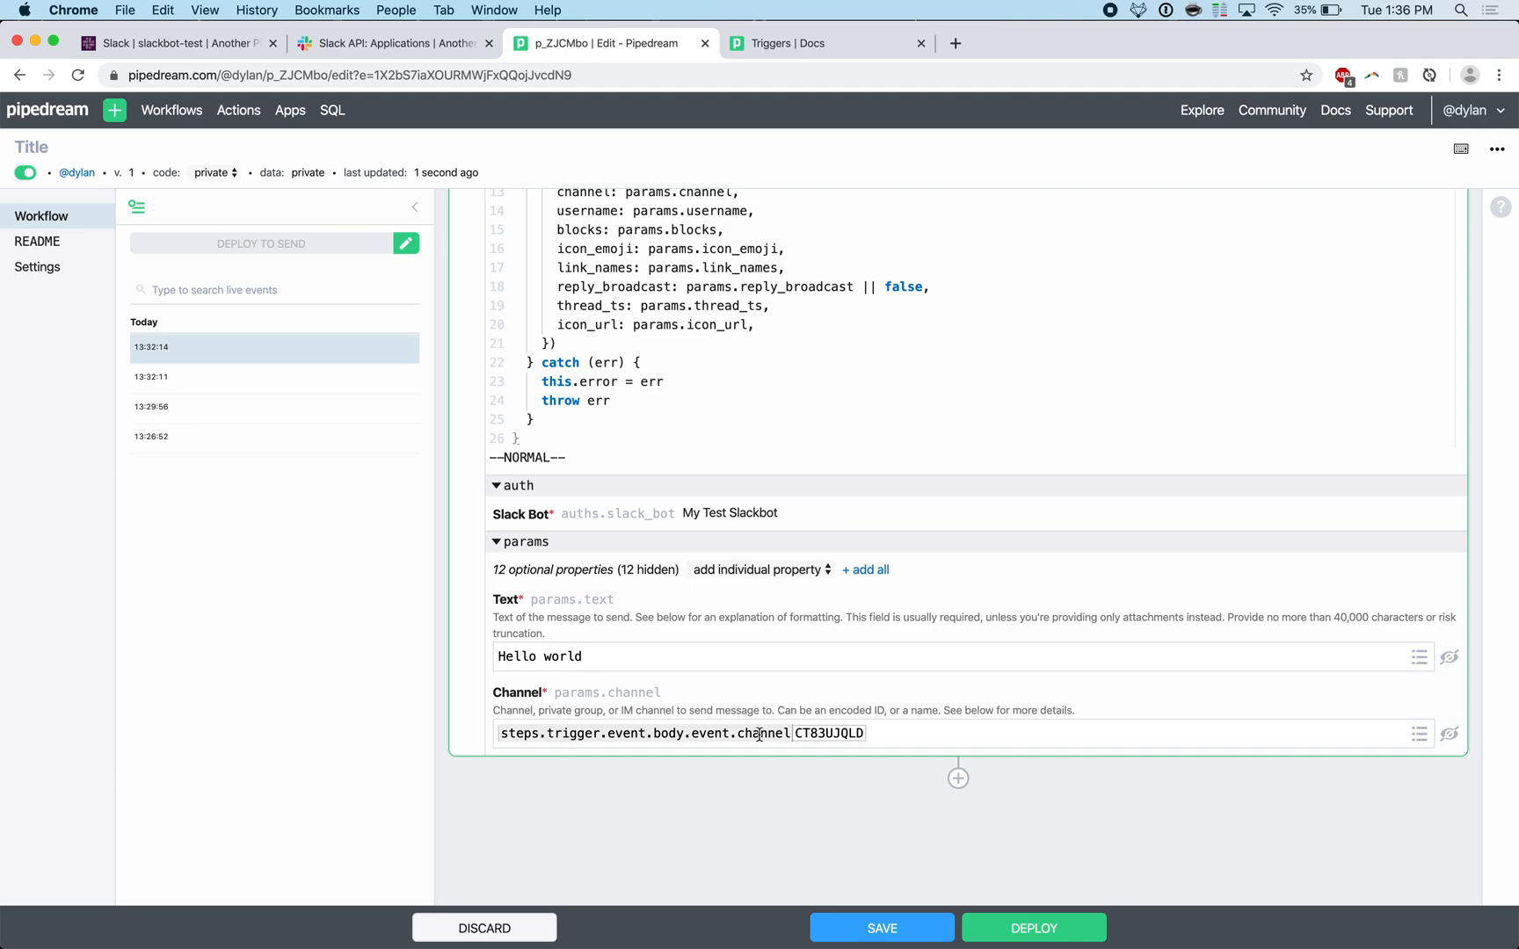
pyautogui.moveTo(828, 756)
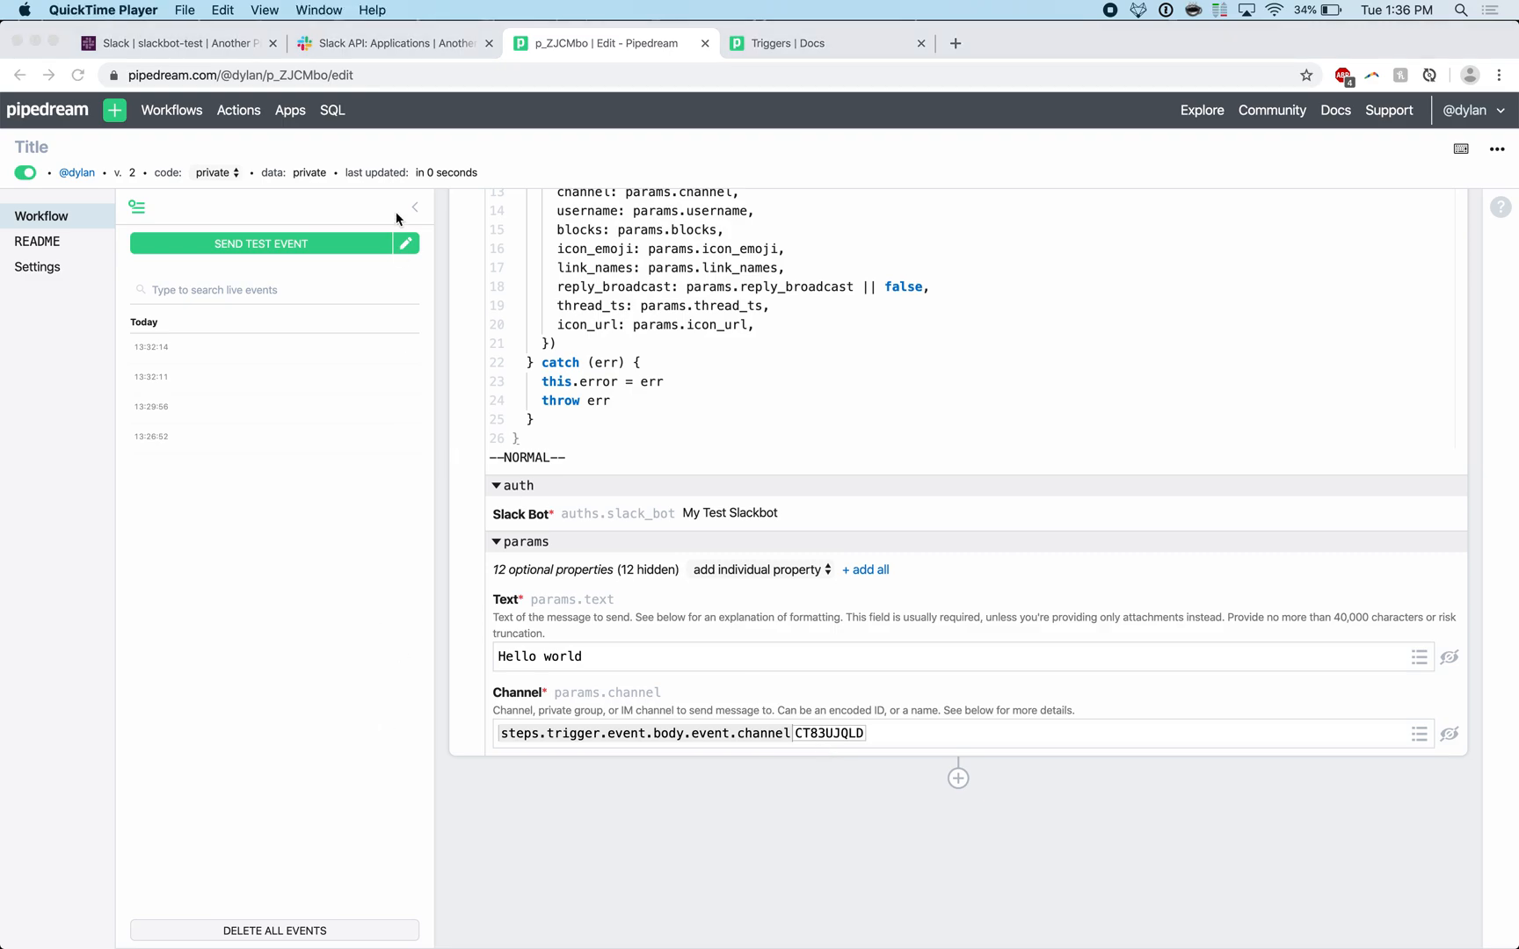
pyautogui.moveTo(893, 871)
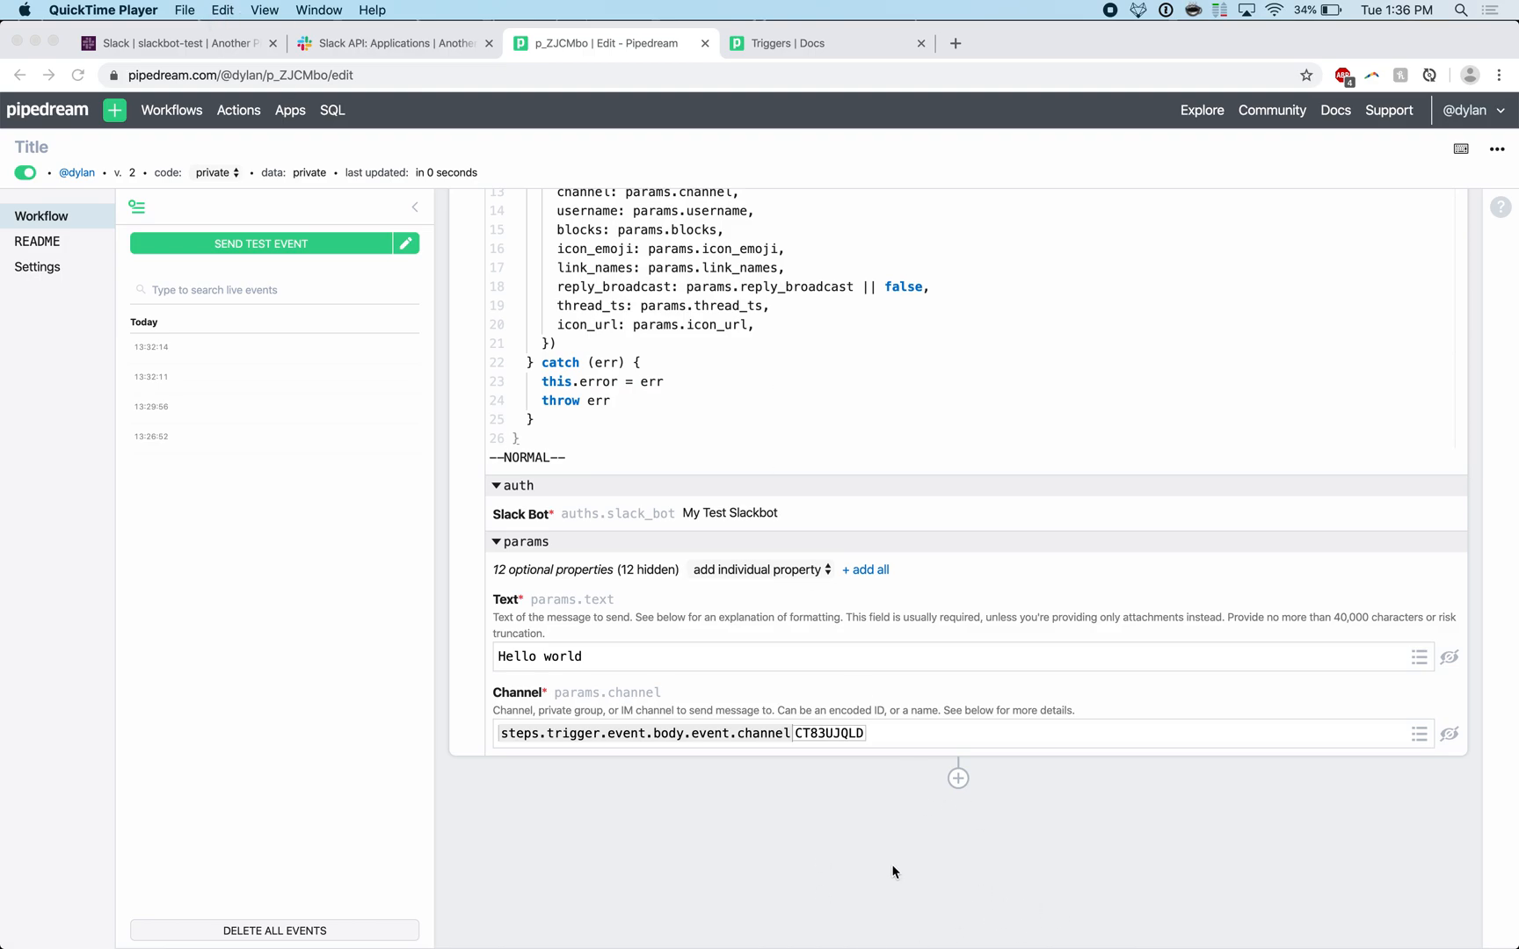
# Watch my_test_slackbot flood #slackbot-test with repeated Hello world replies while switching tabs.
pyautogui.click(176, 44)
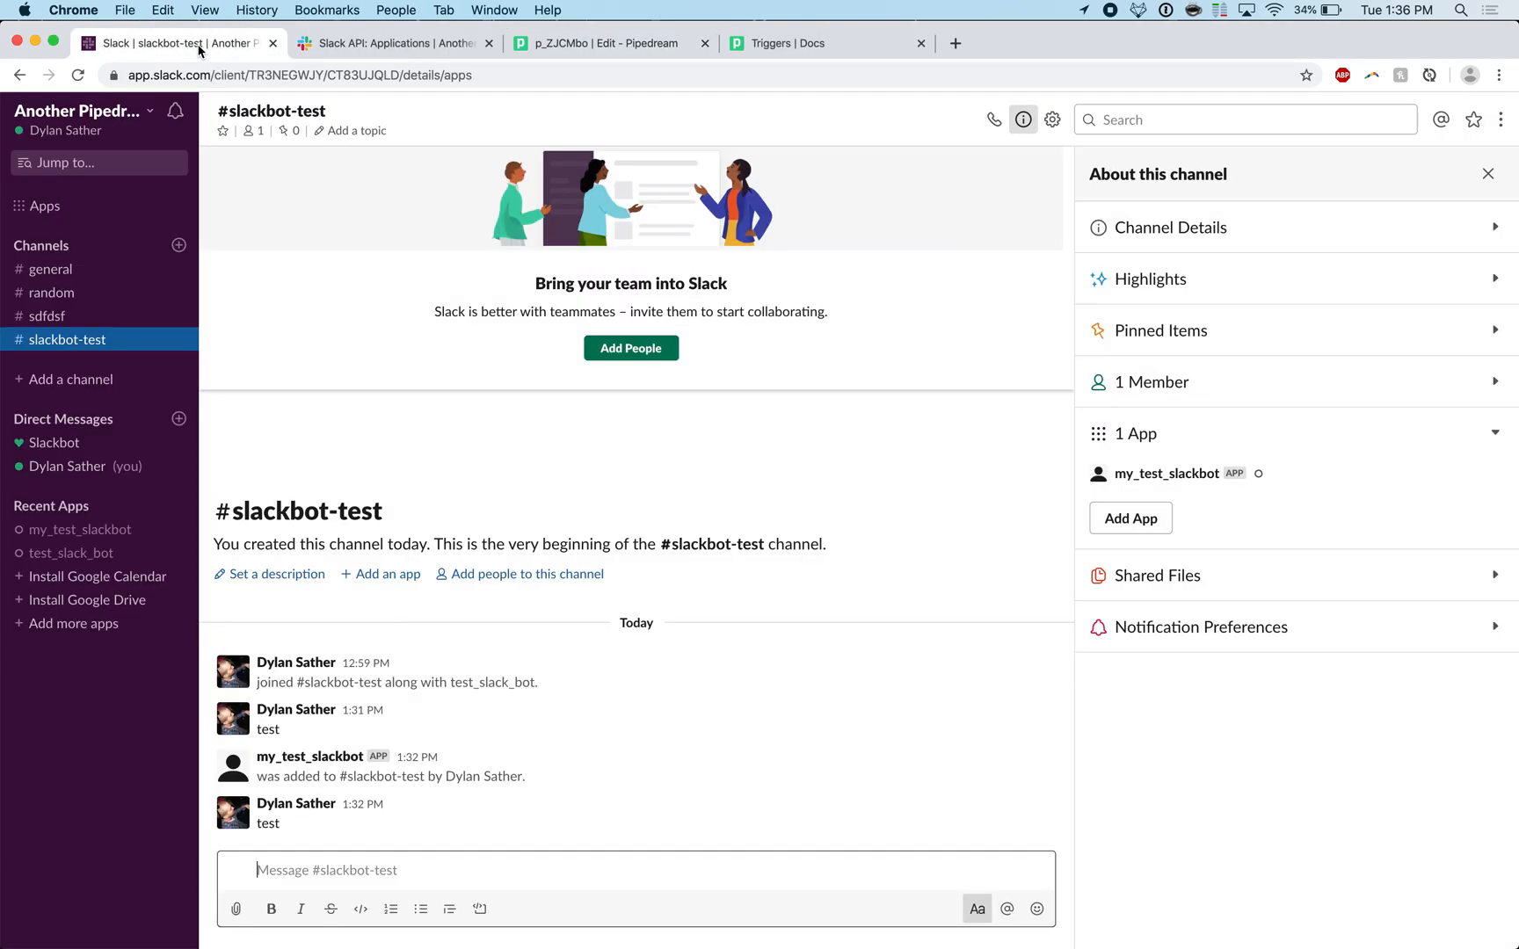
pyautogui.click(313, 870)
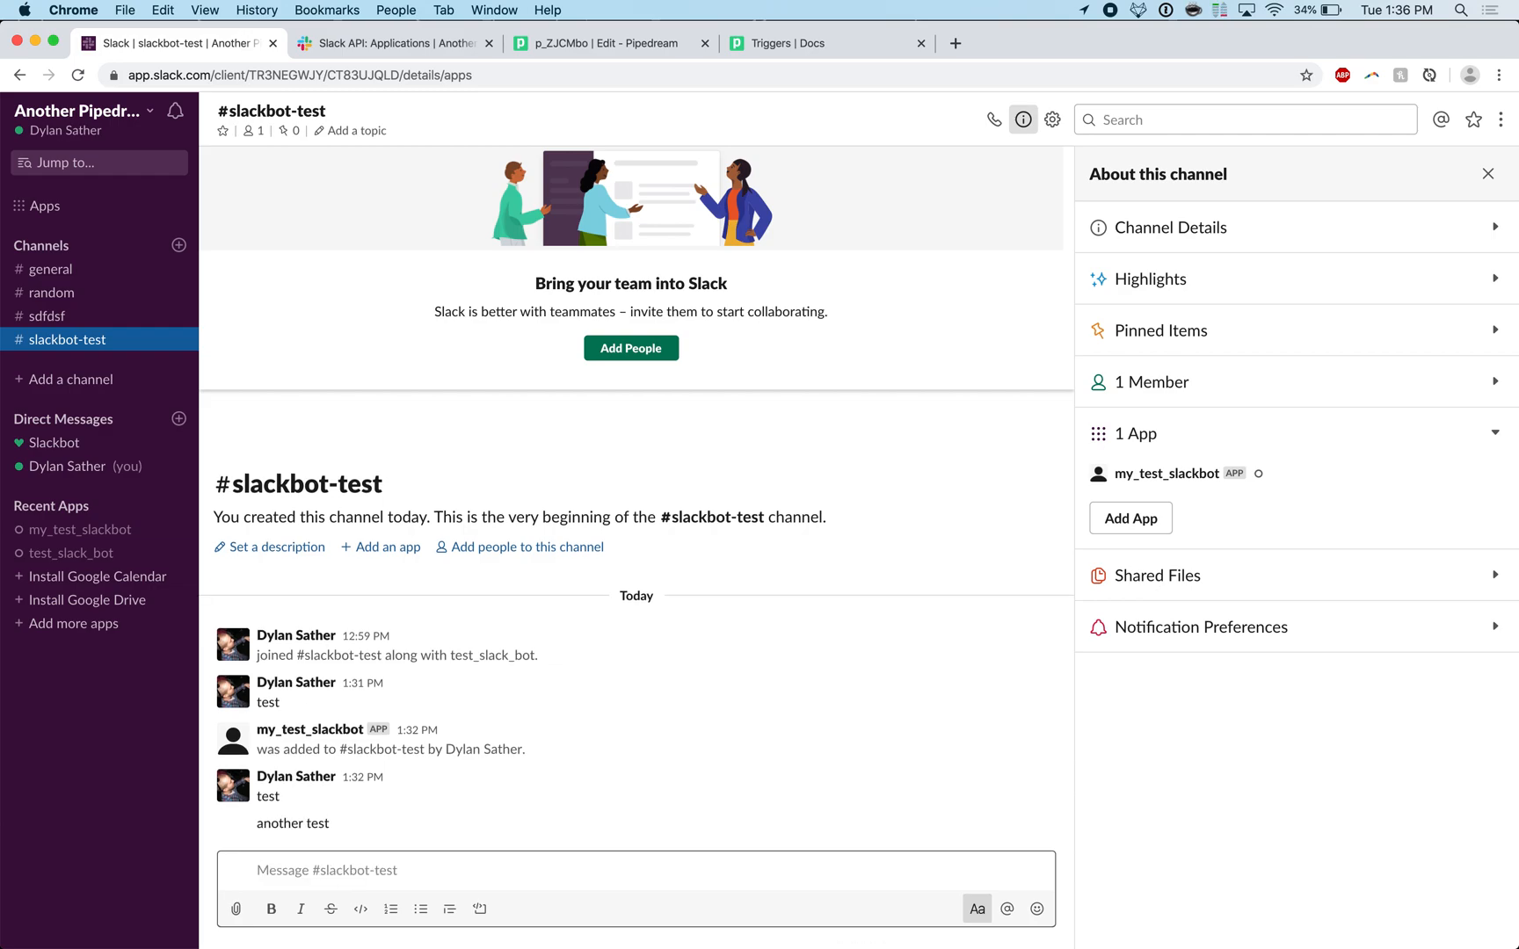
pyautogui.moveTo(567, 99)
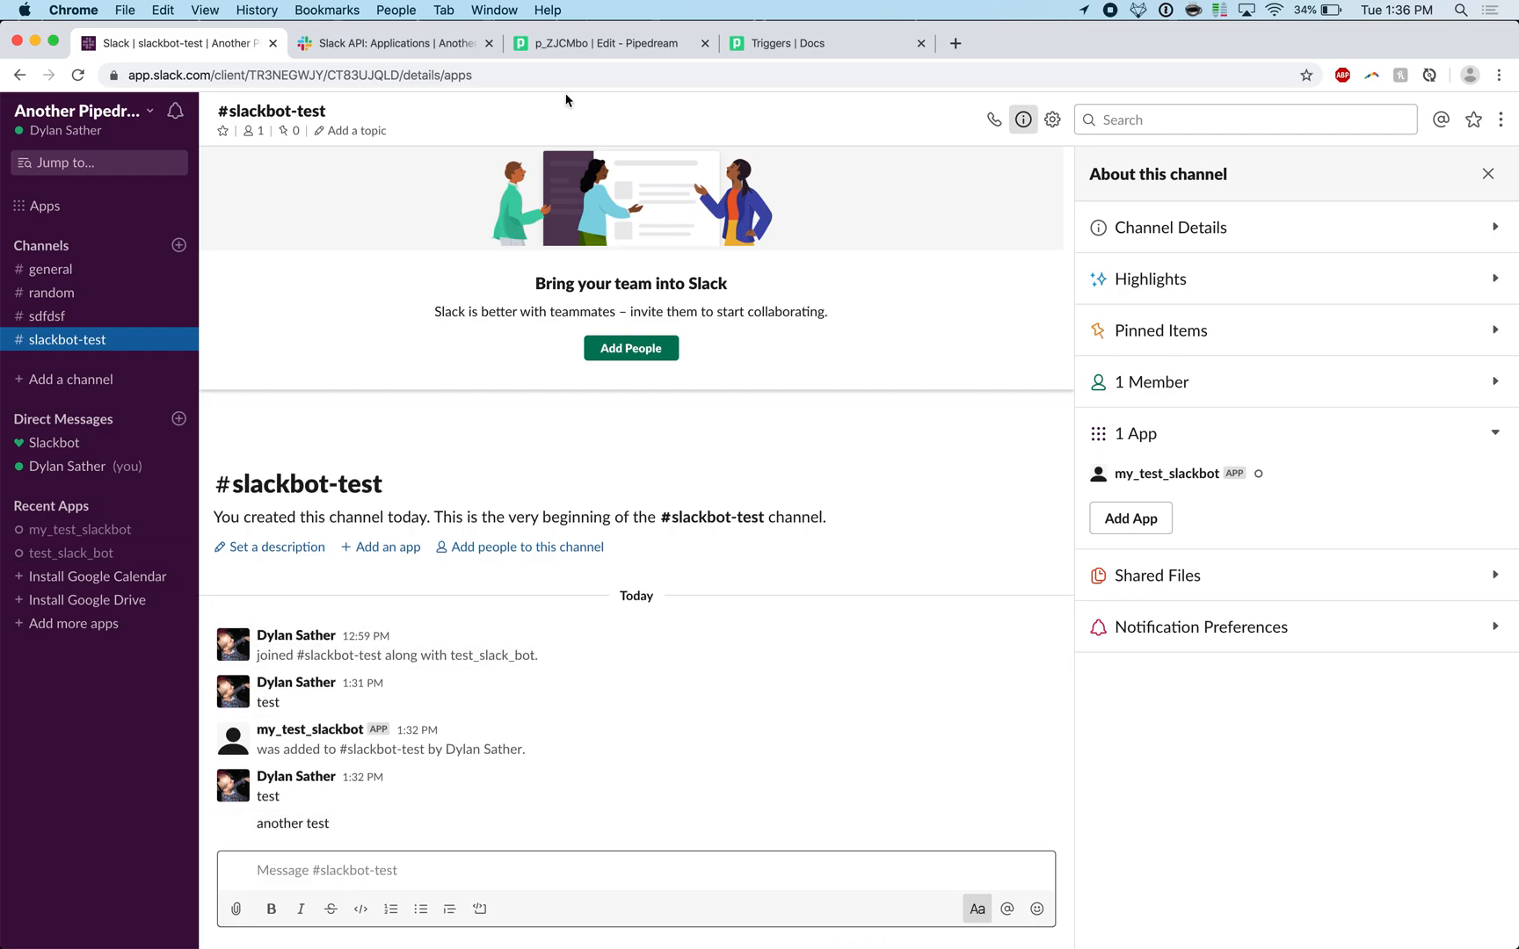
pyautogui.click(605, 42)
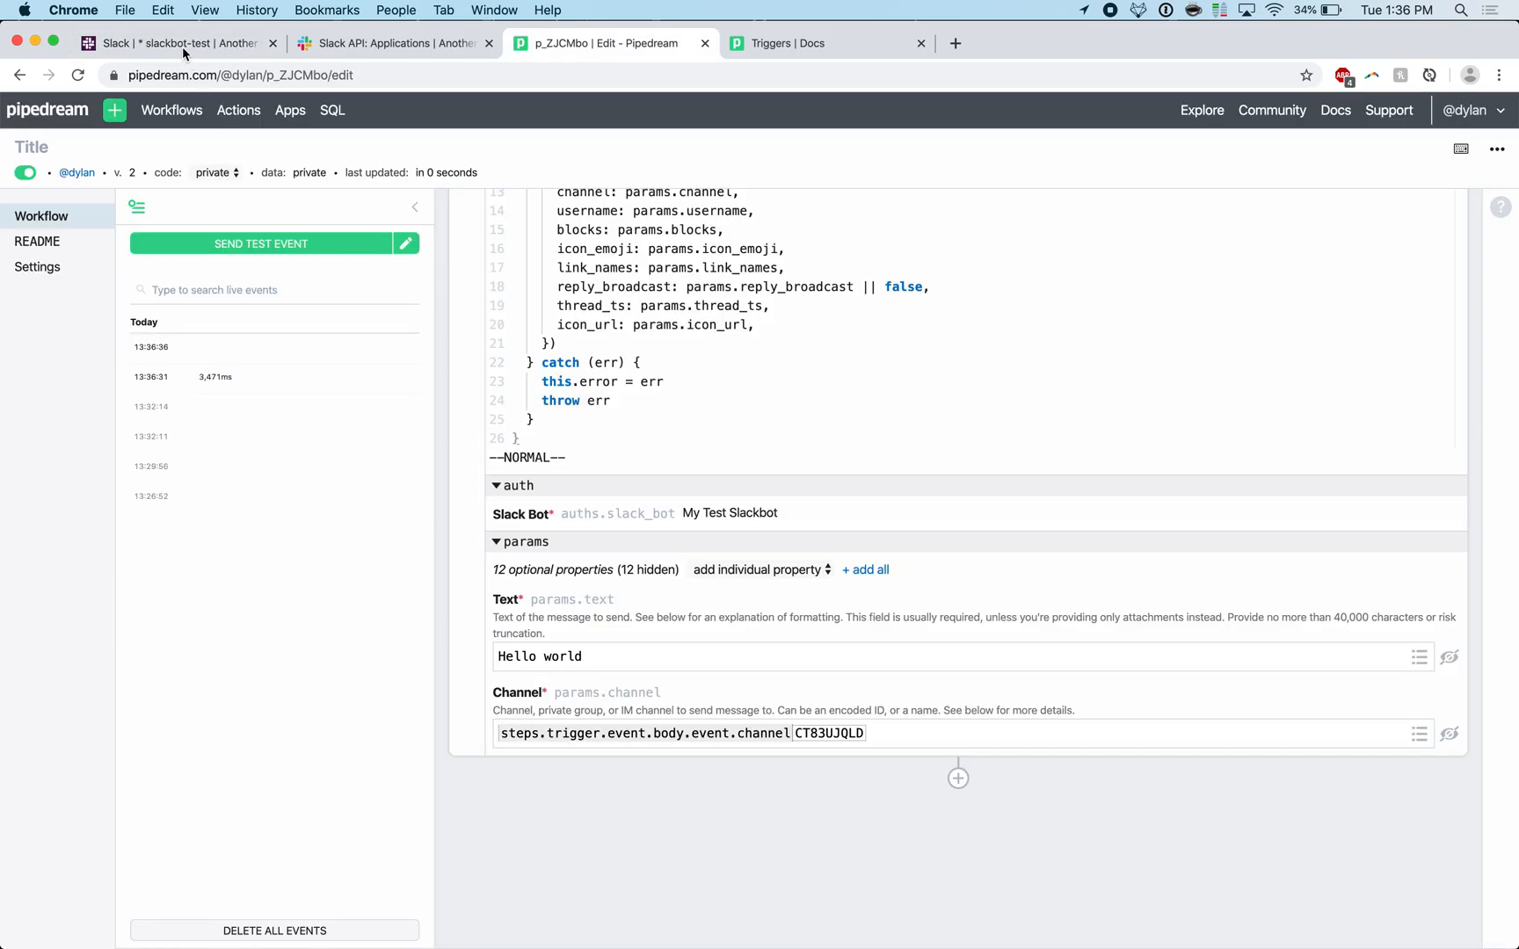
pyautogui.click(175, 44)
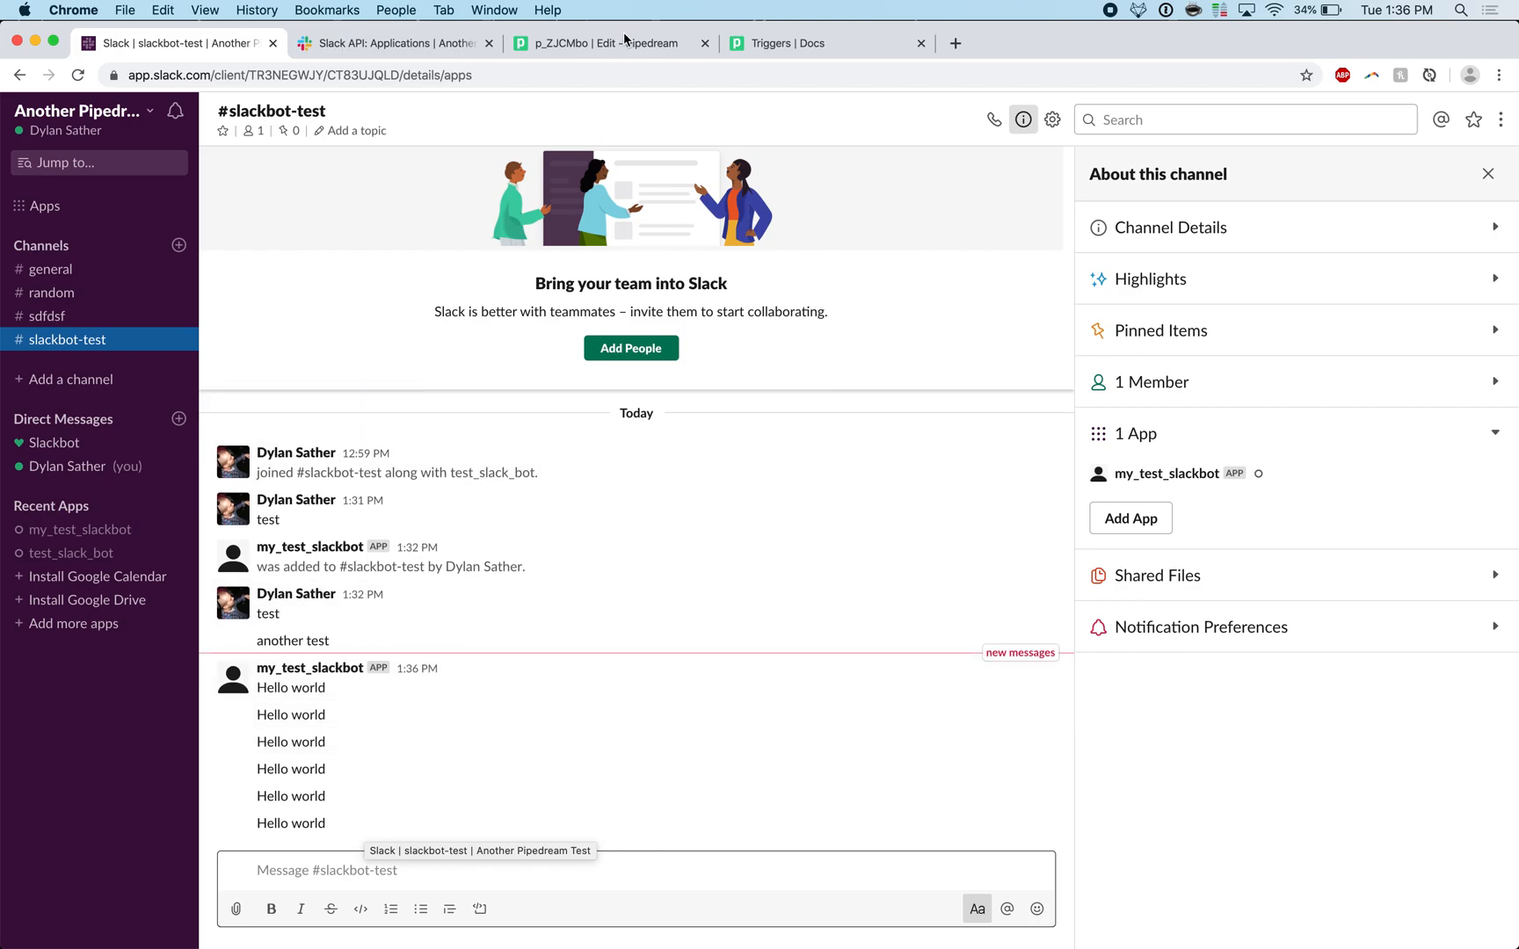
pyautogui.click(602, 43)
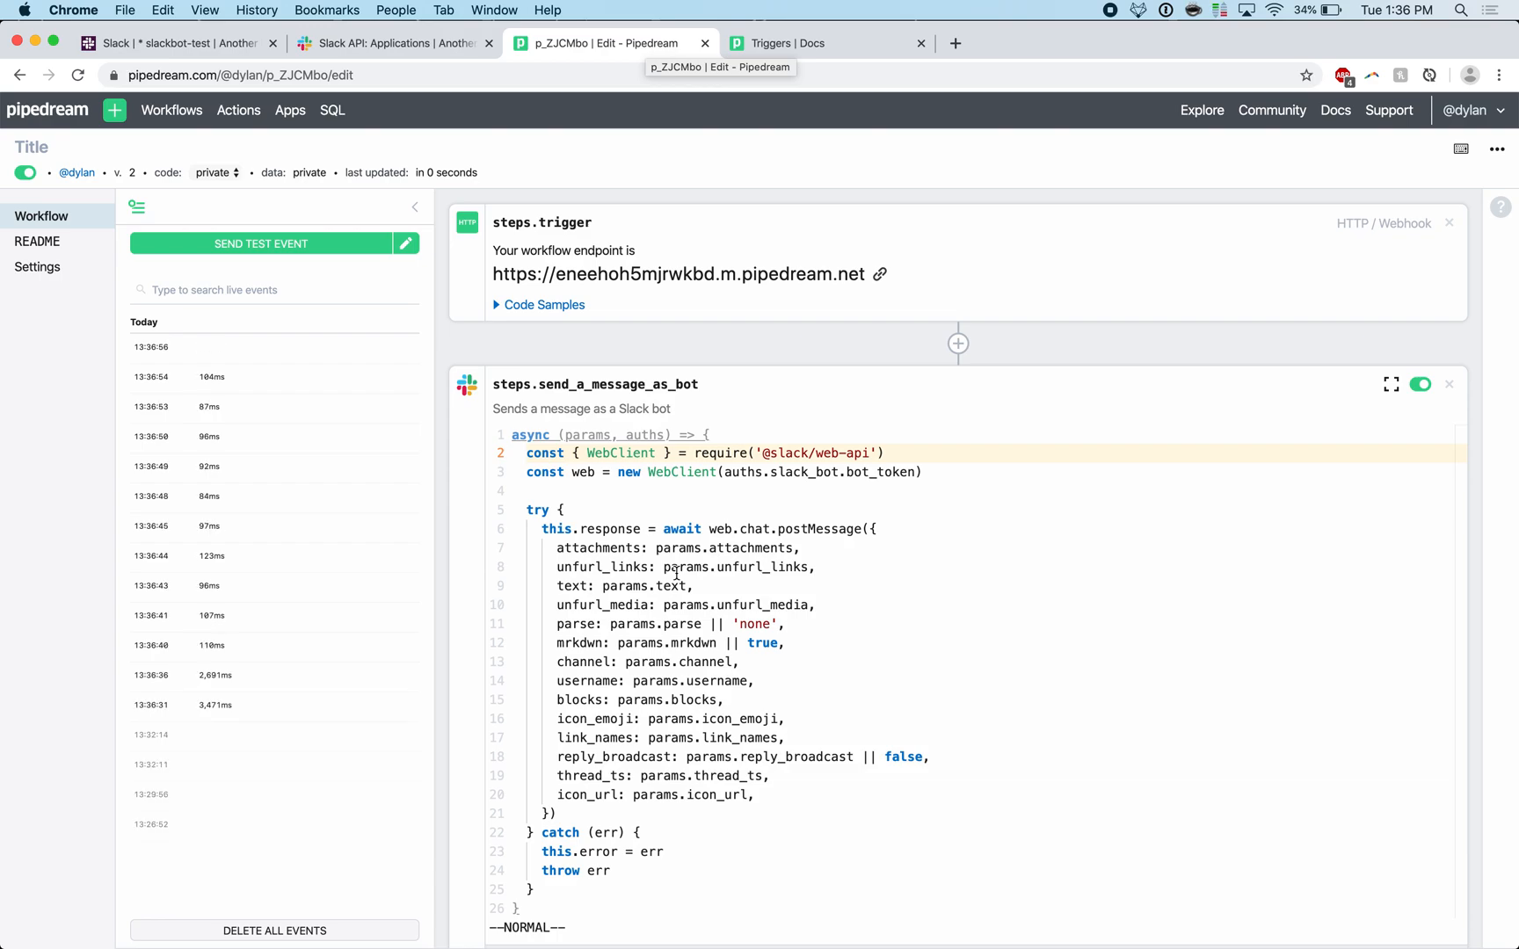
pyautogui.click(176, 44)
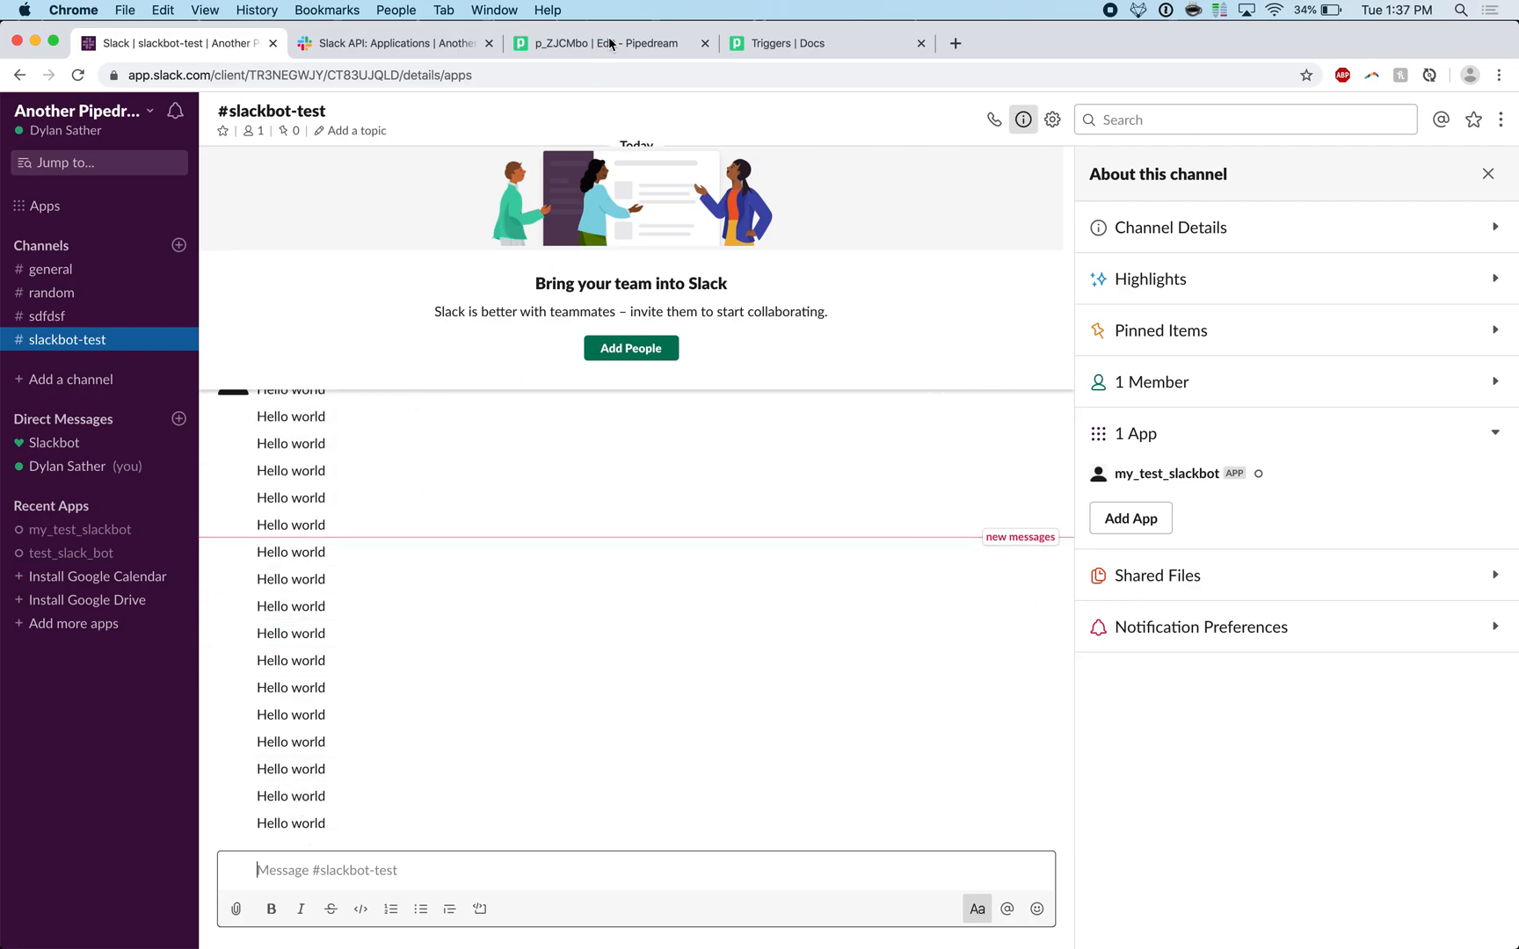
pyautogui.click(608, 43)
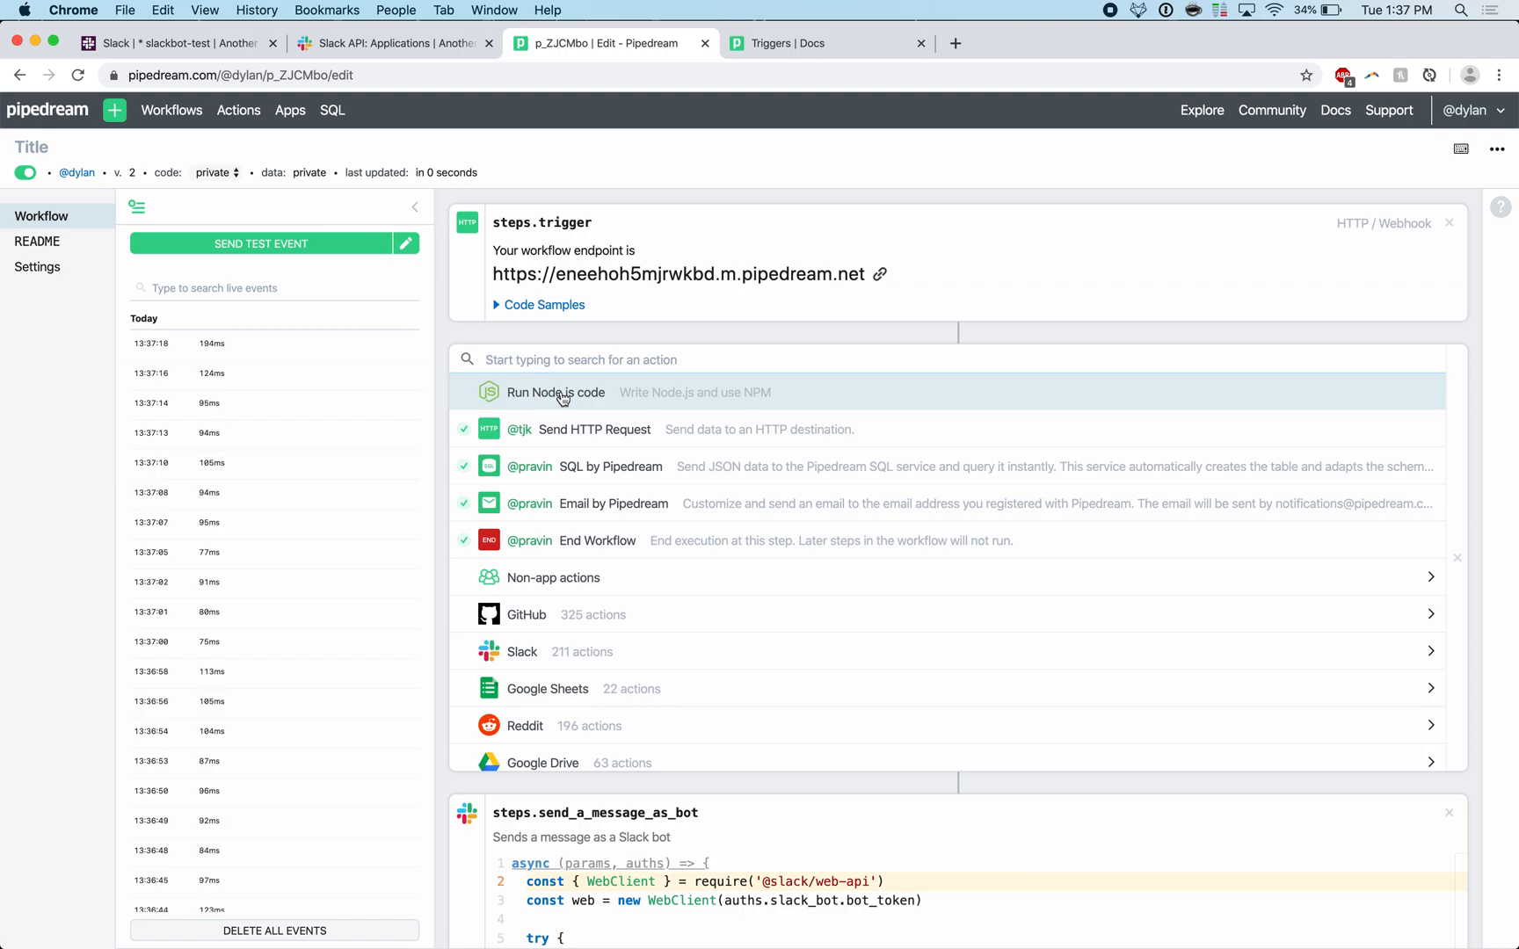
# Insert a 'Run Node.js code' step and begin typing 'if (' in its editor.
pyautogui.click(556, 392)
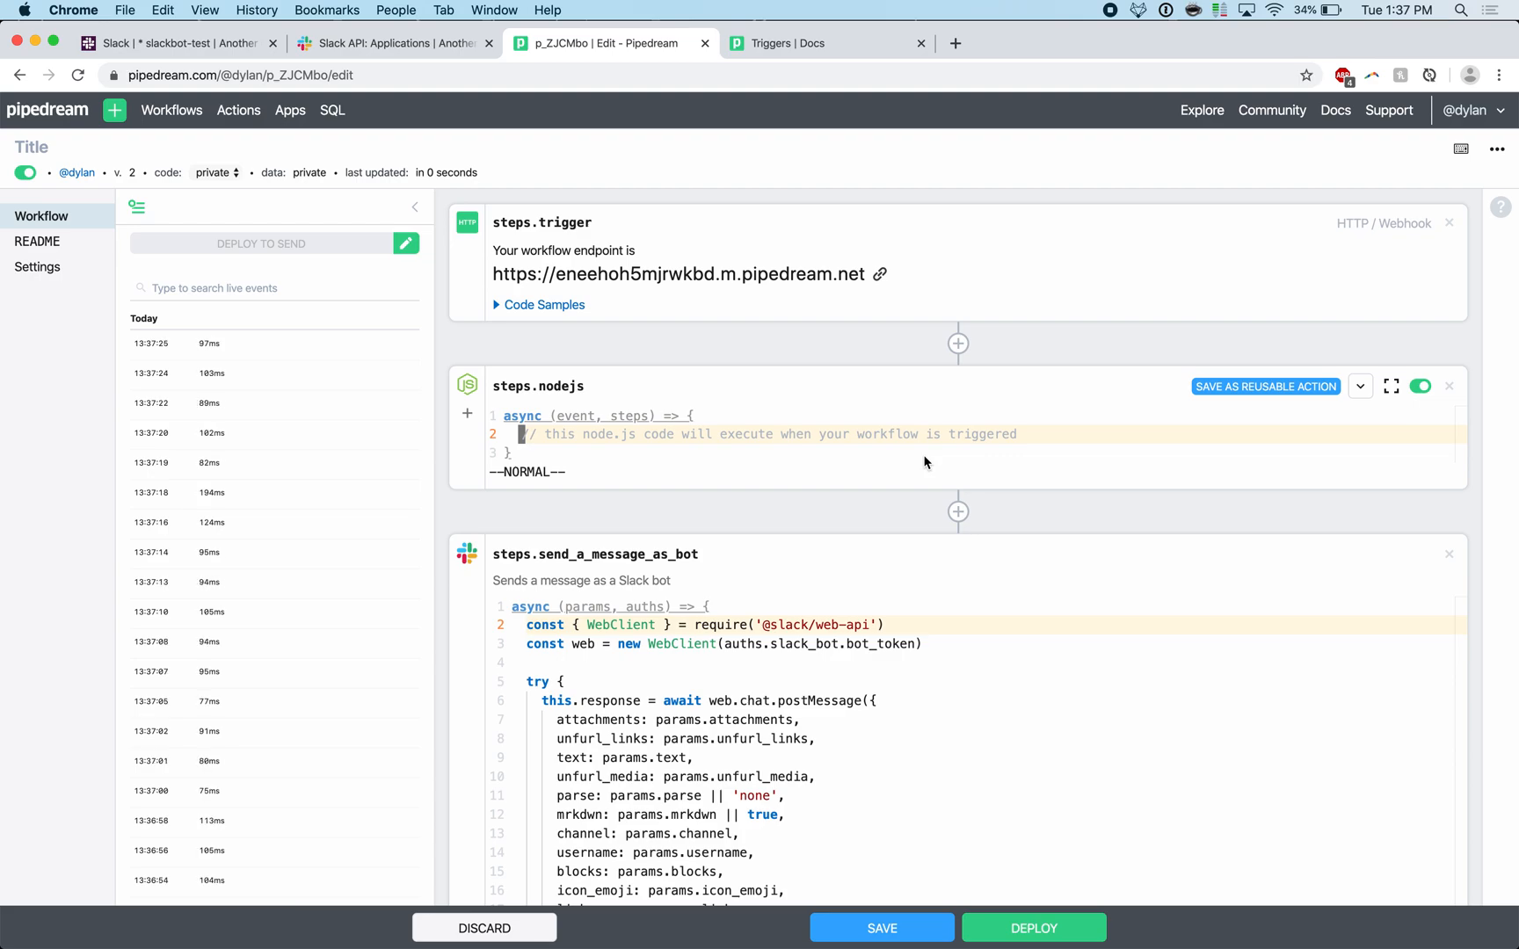
pyautogui.write('if')
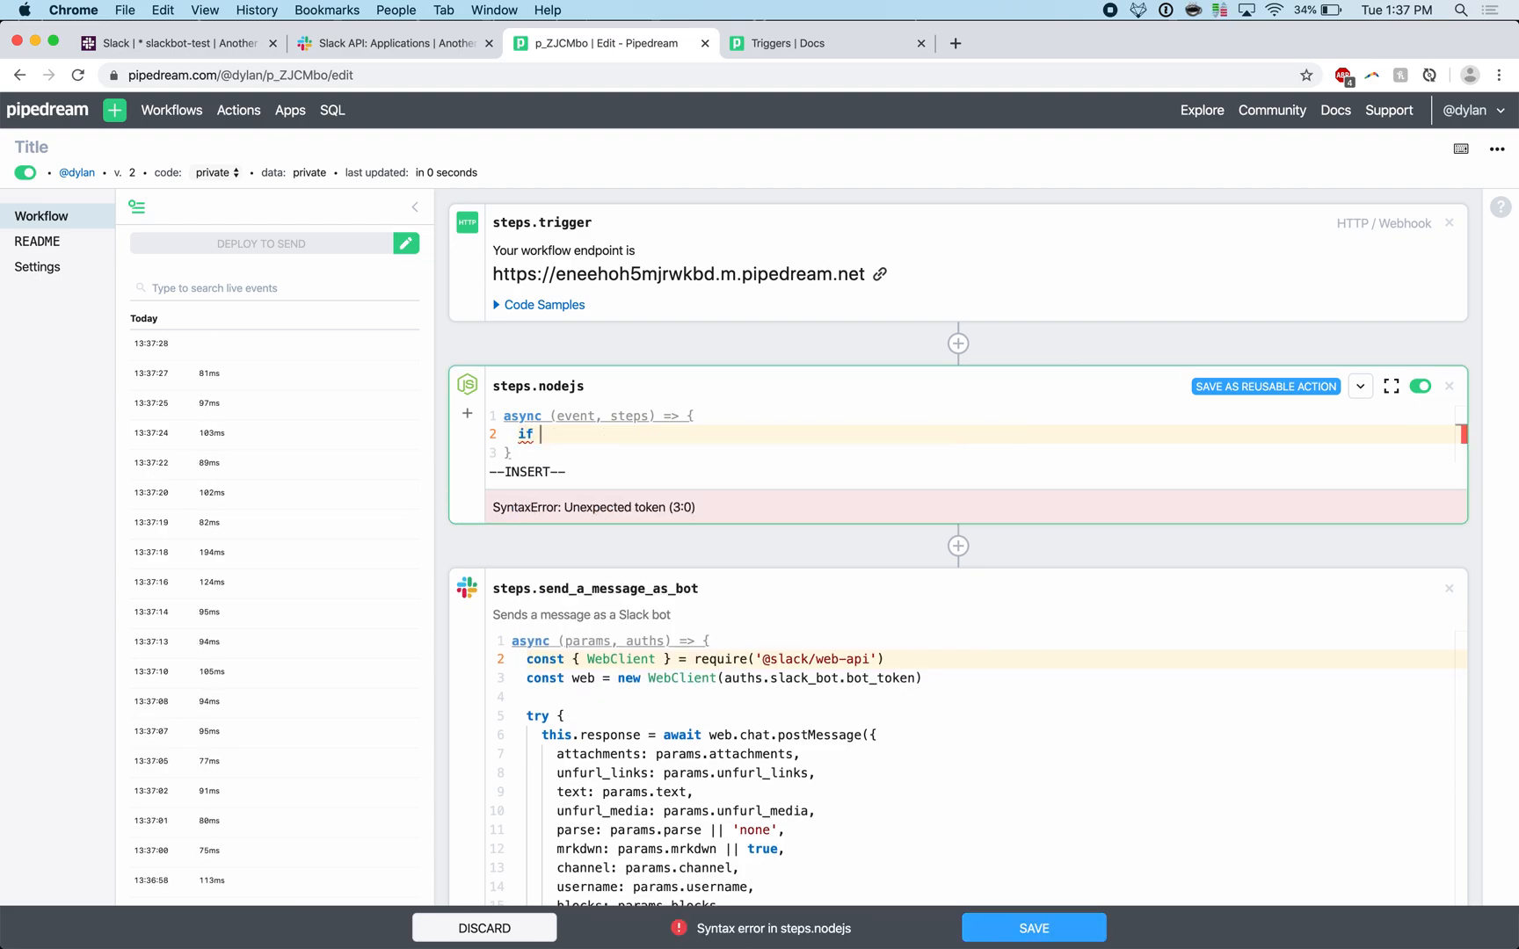
pyautogui.write('(')
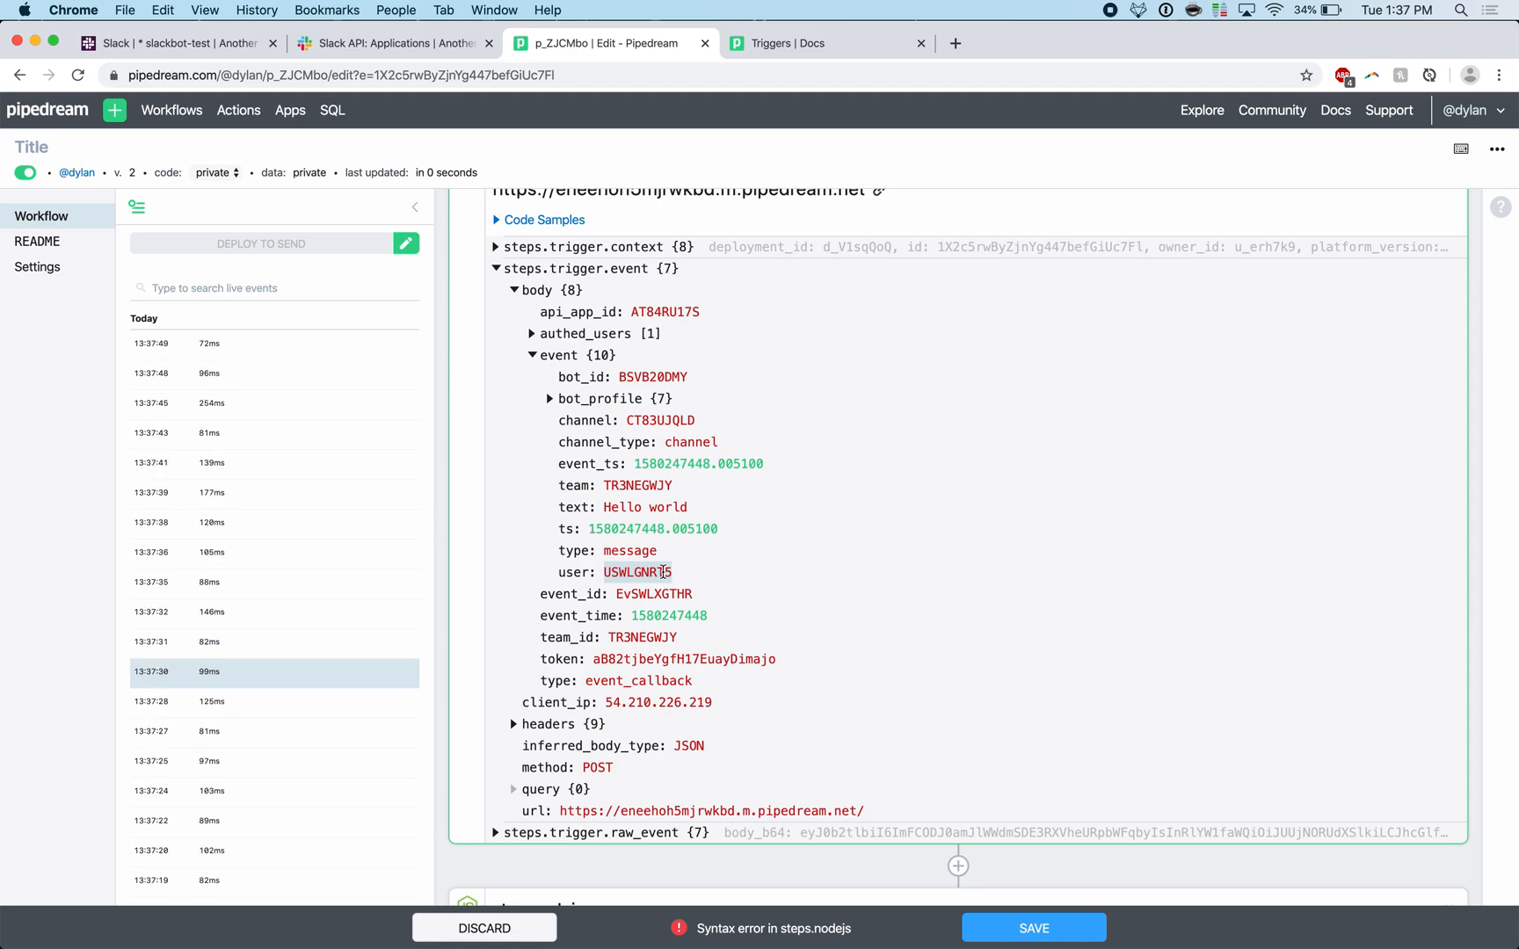
# Scroll through steps.trigger.event to locate the body.event.user ID.
pyautogui.scroll(-3)
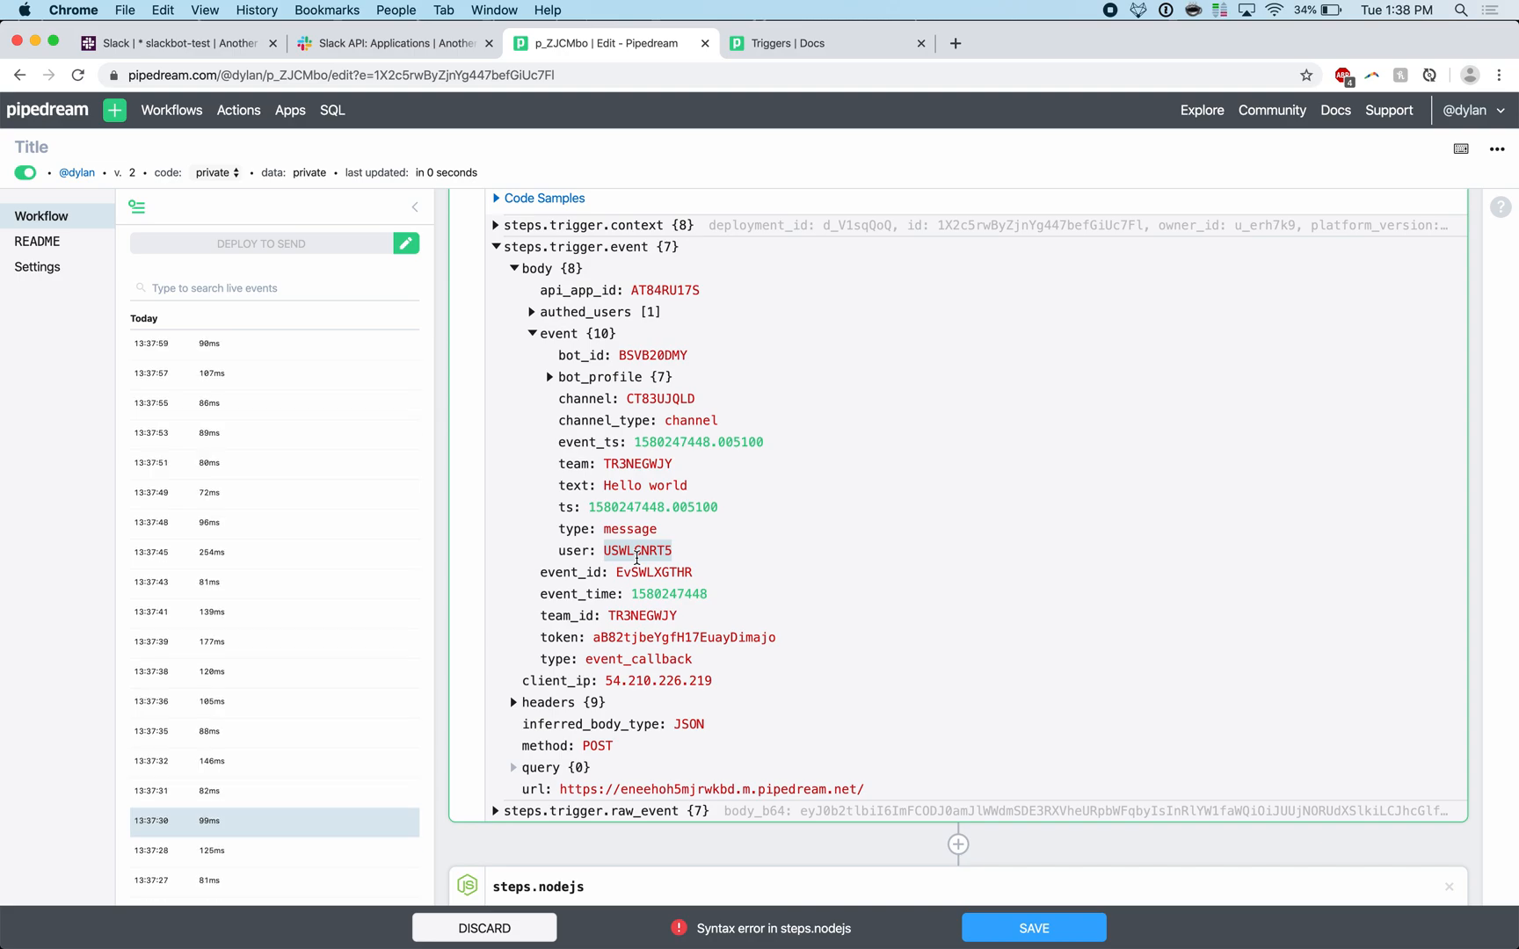
pyautogui.scroll(-3)
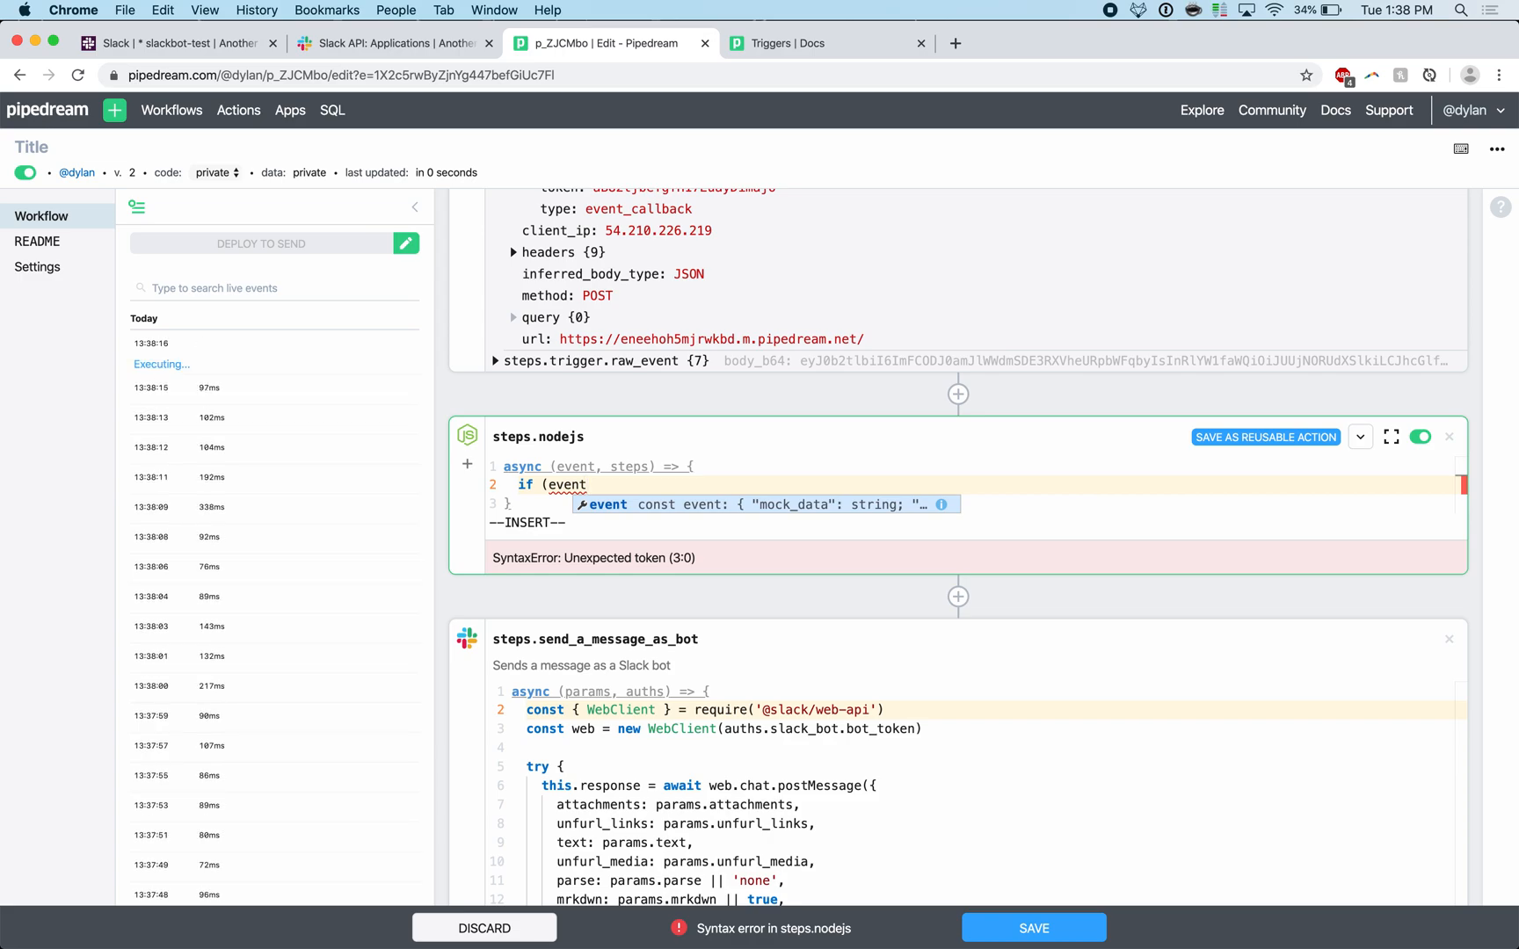
# Write the condition 'if (event.body.event.user === params.user_id)', creating a required User id field.
pyautogui.write('.body.')
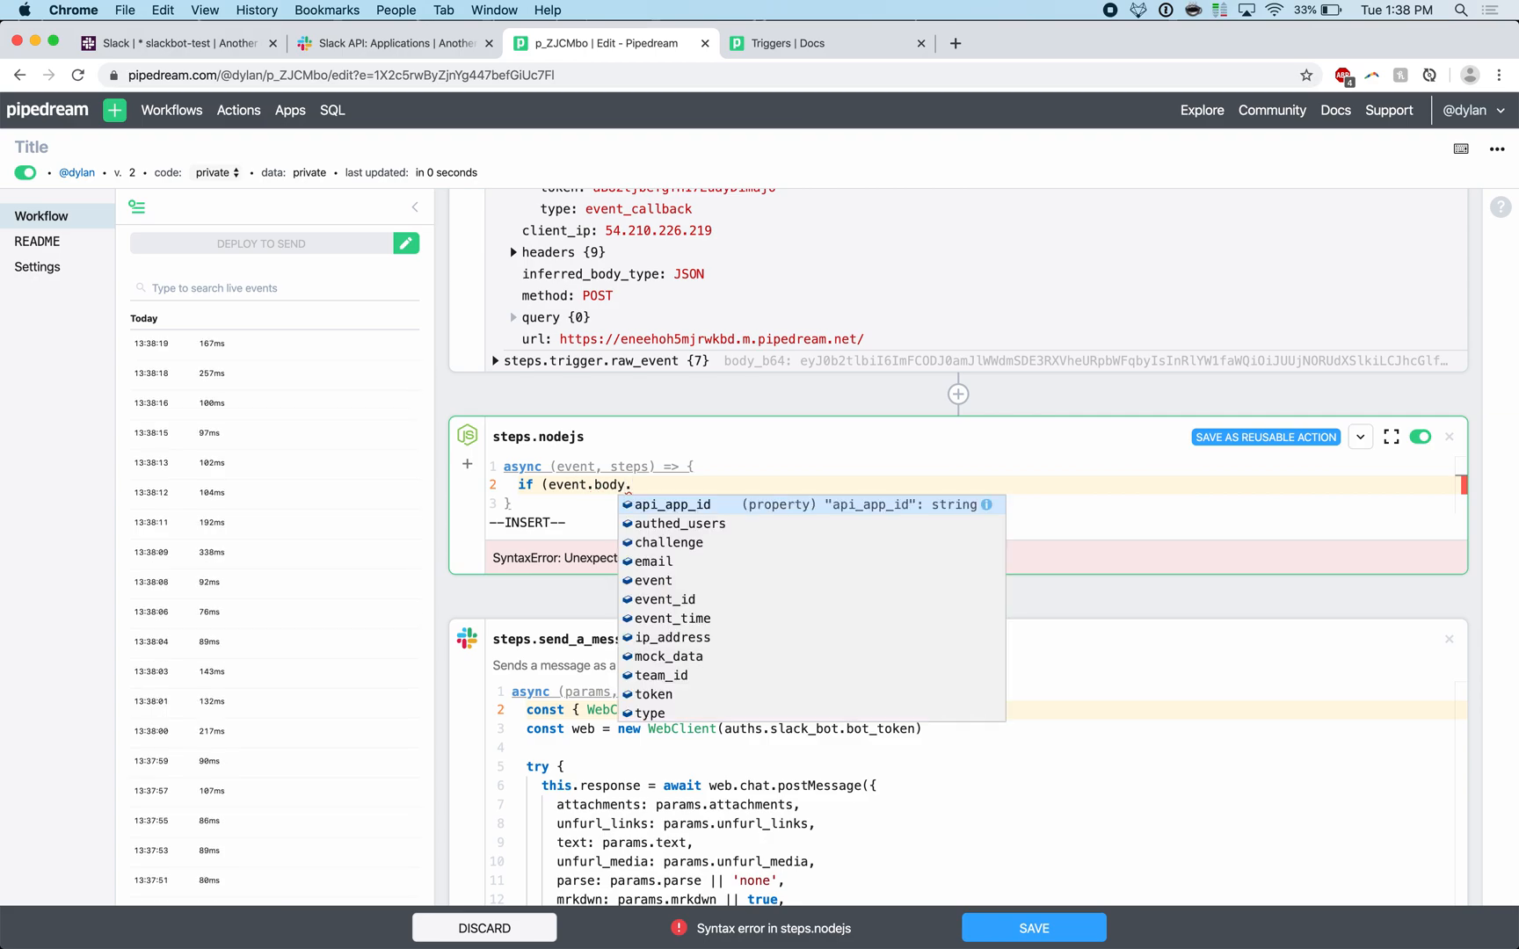
pyautogui.write('event.')
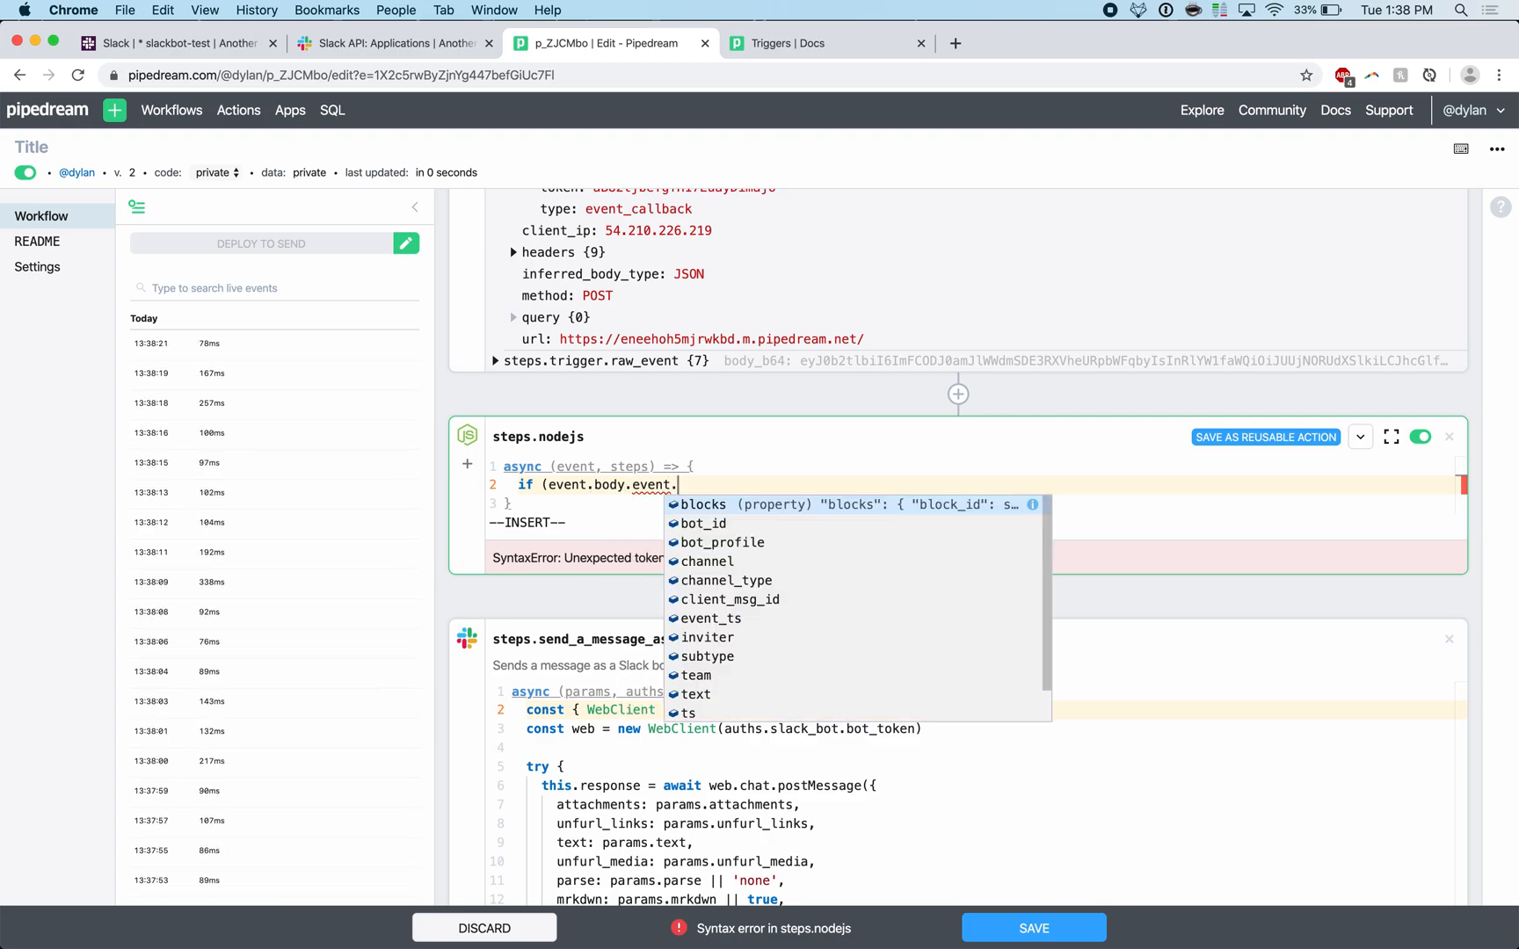
pyautogui.write('user')
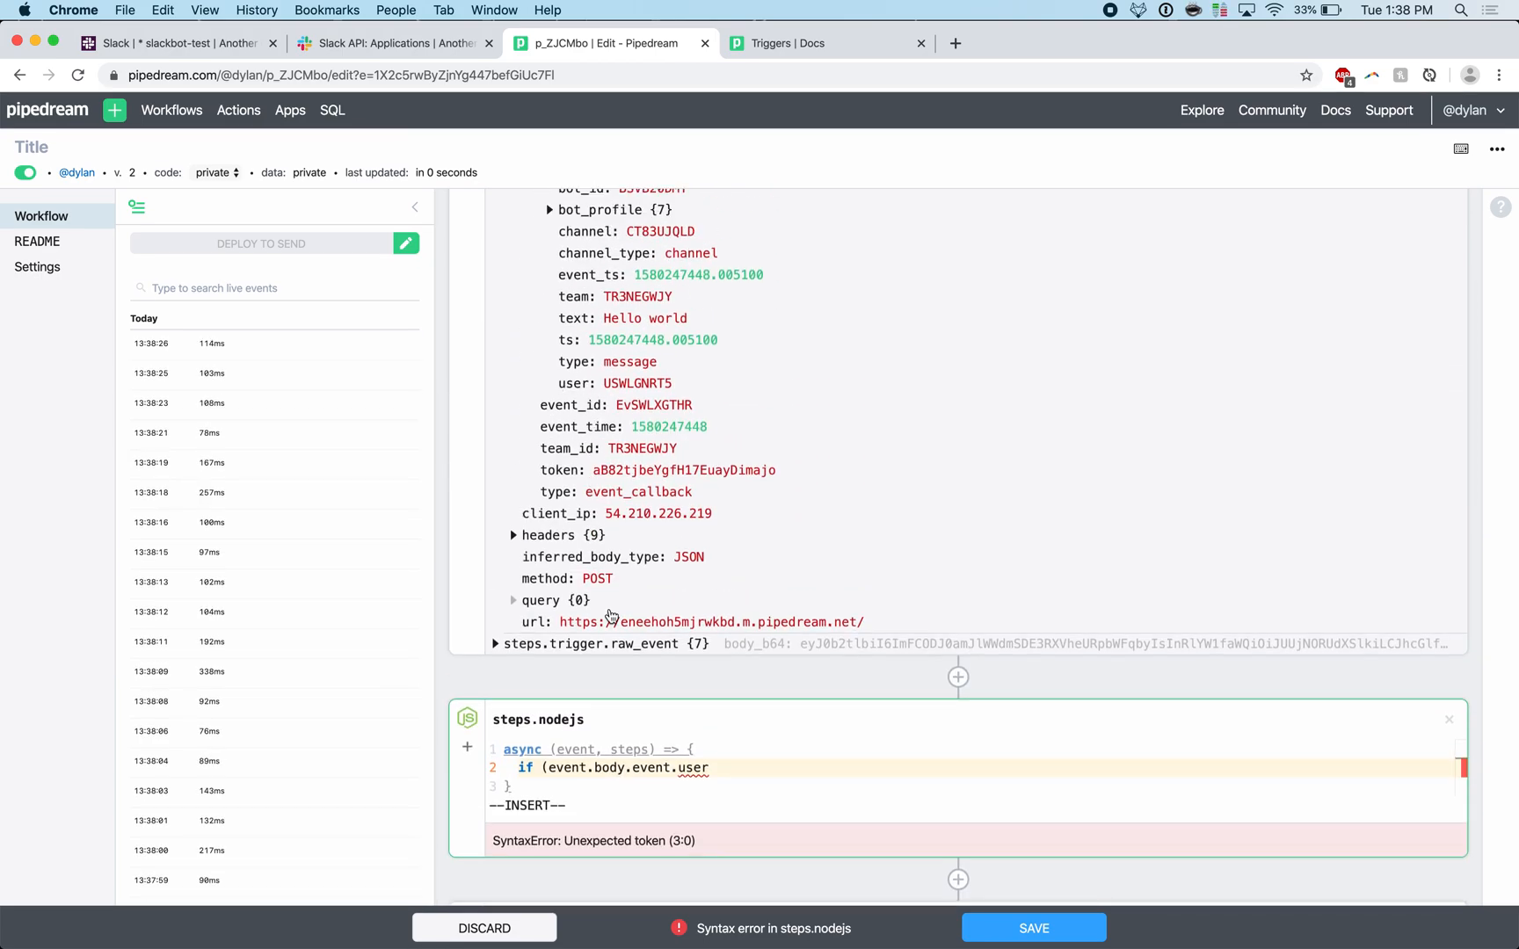
pyautogui.write('=')
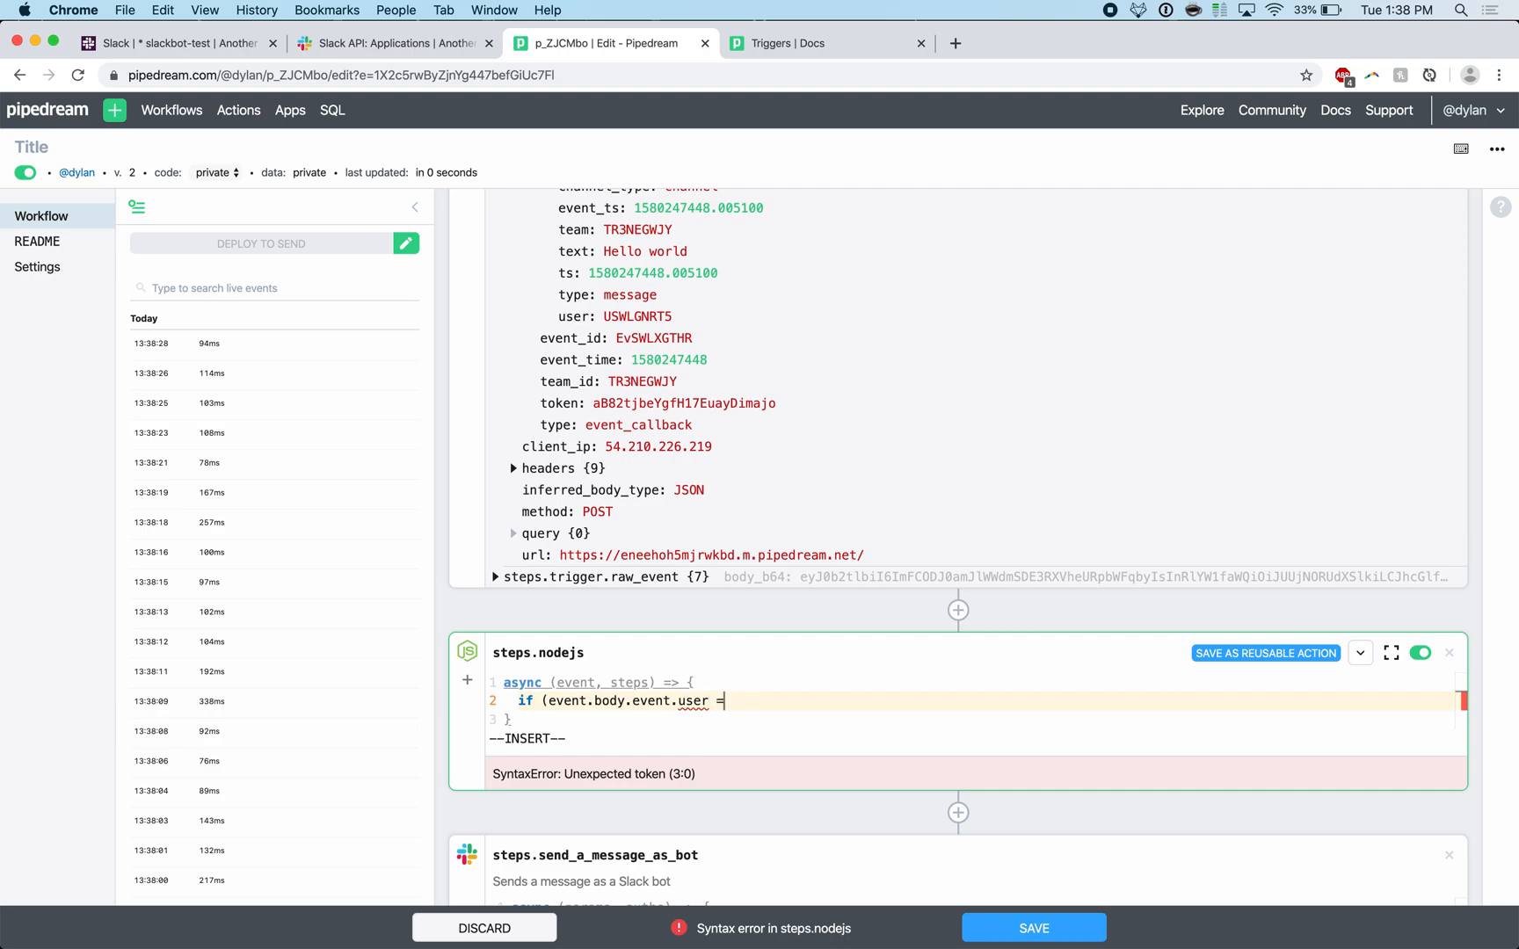
pyautogui.write('== params.user_id) {')
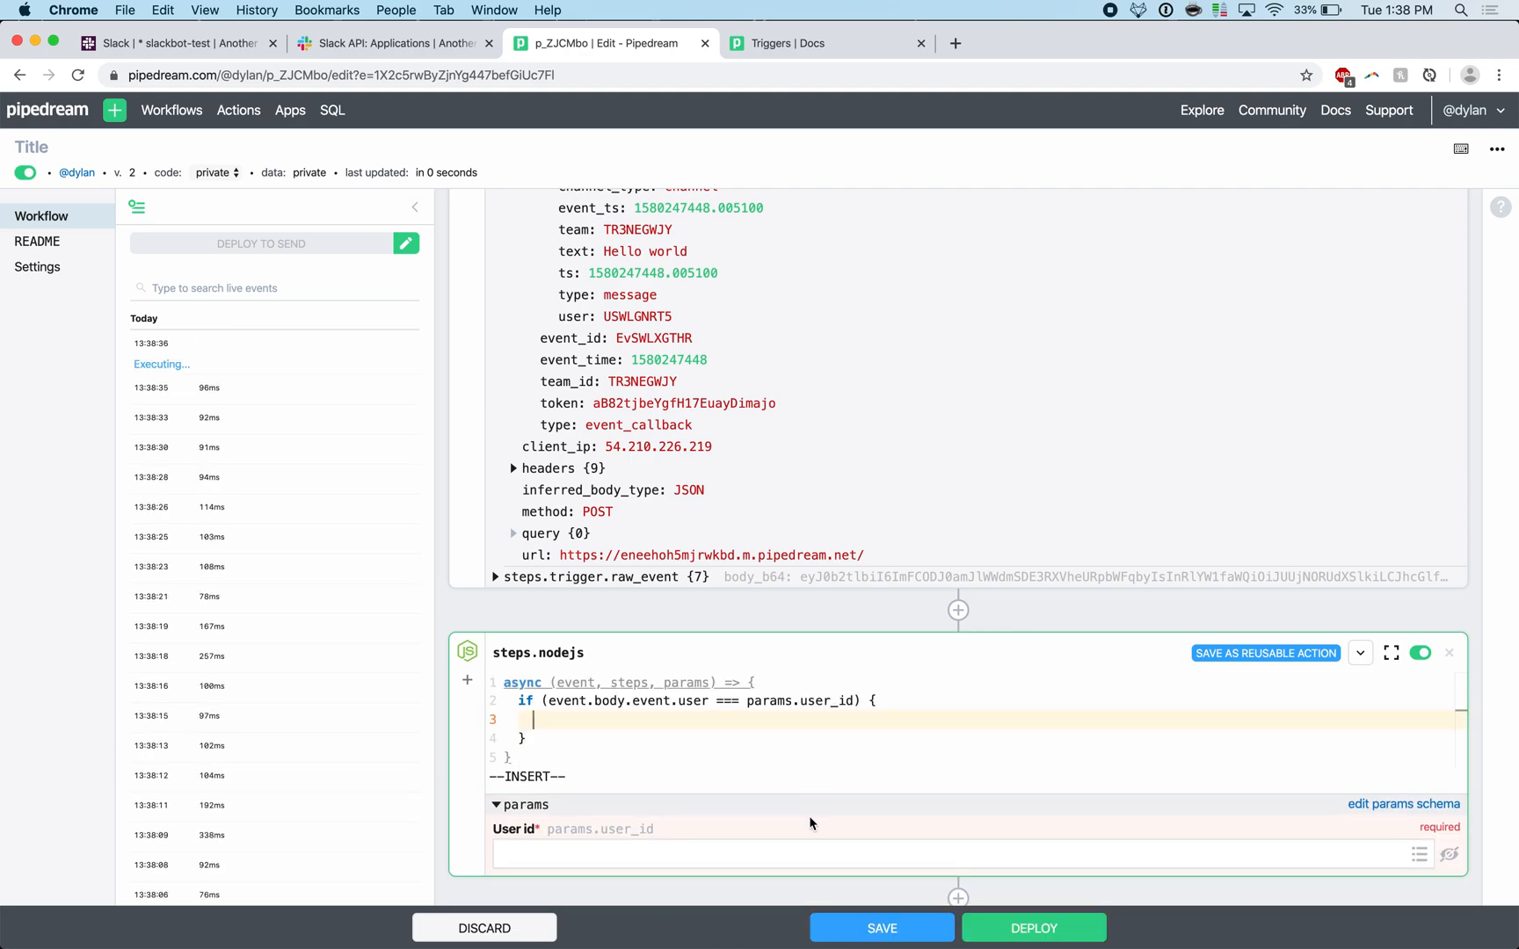
pyautogui.scroll(-3)
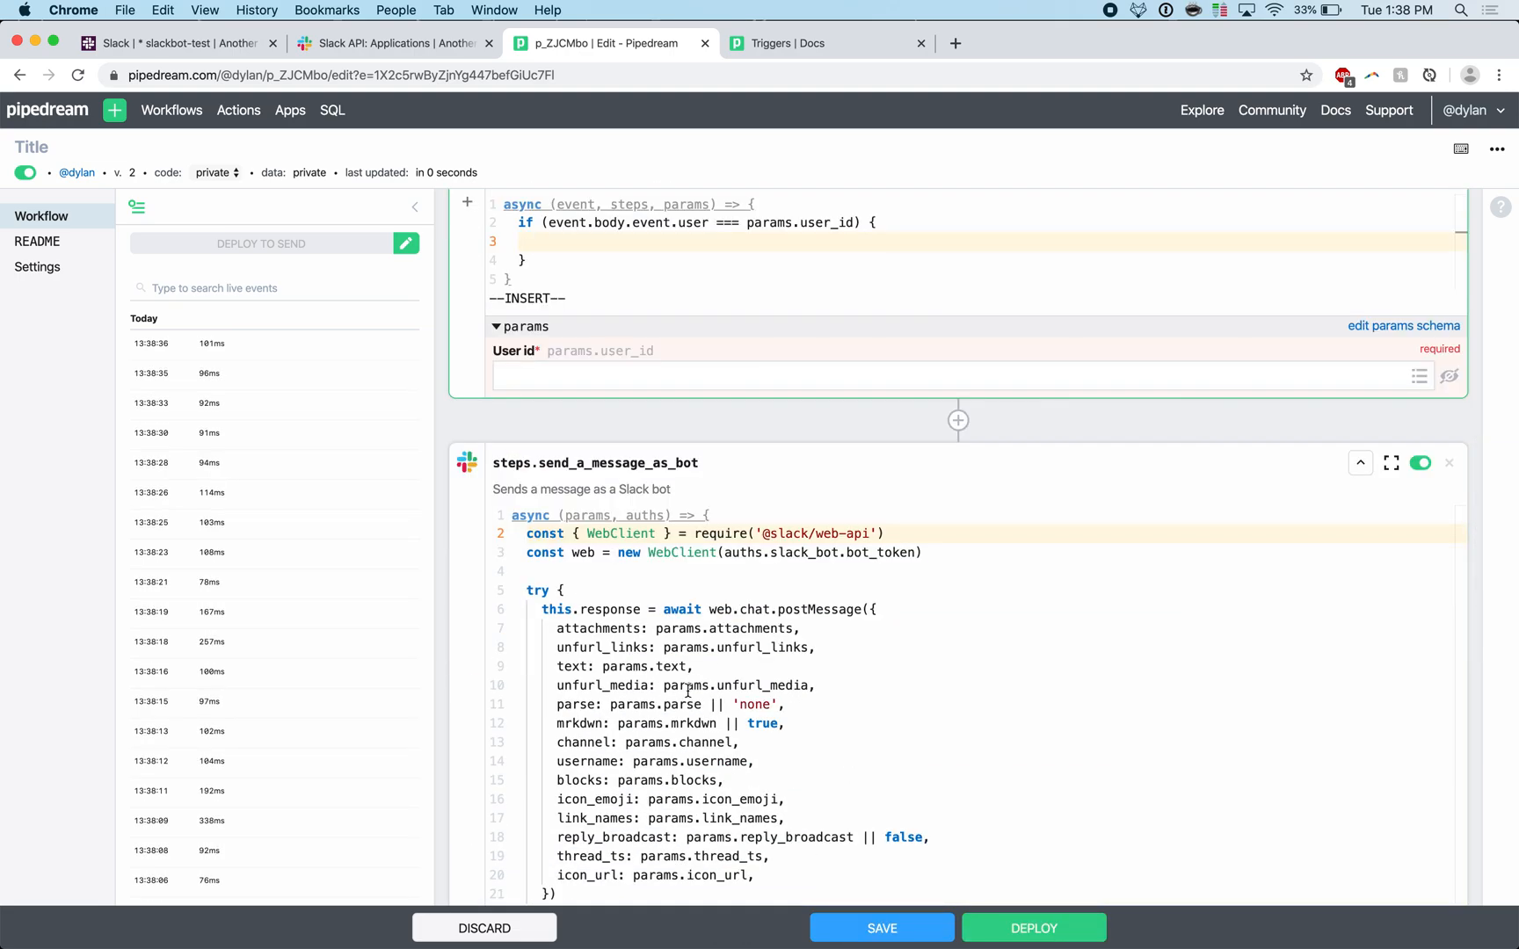
pyautogui.scroll(-3)
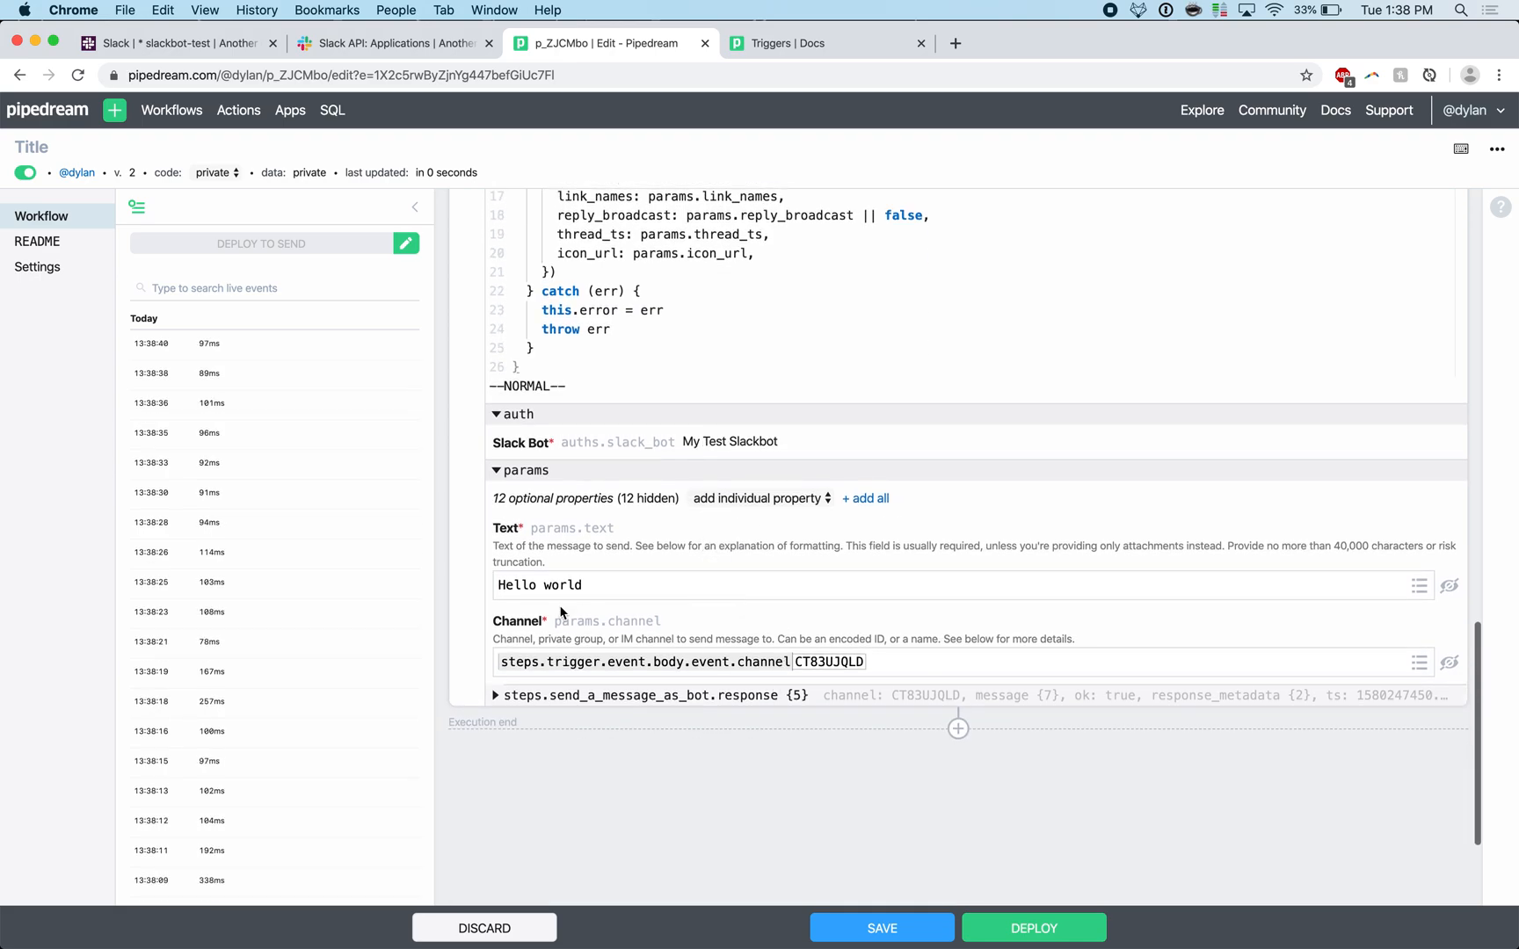
pyautogui.click(565, 584)
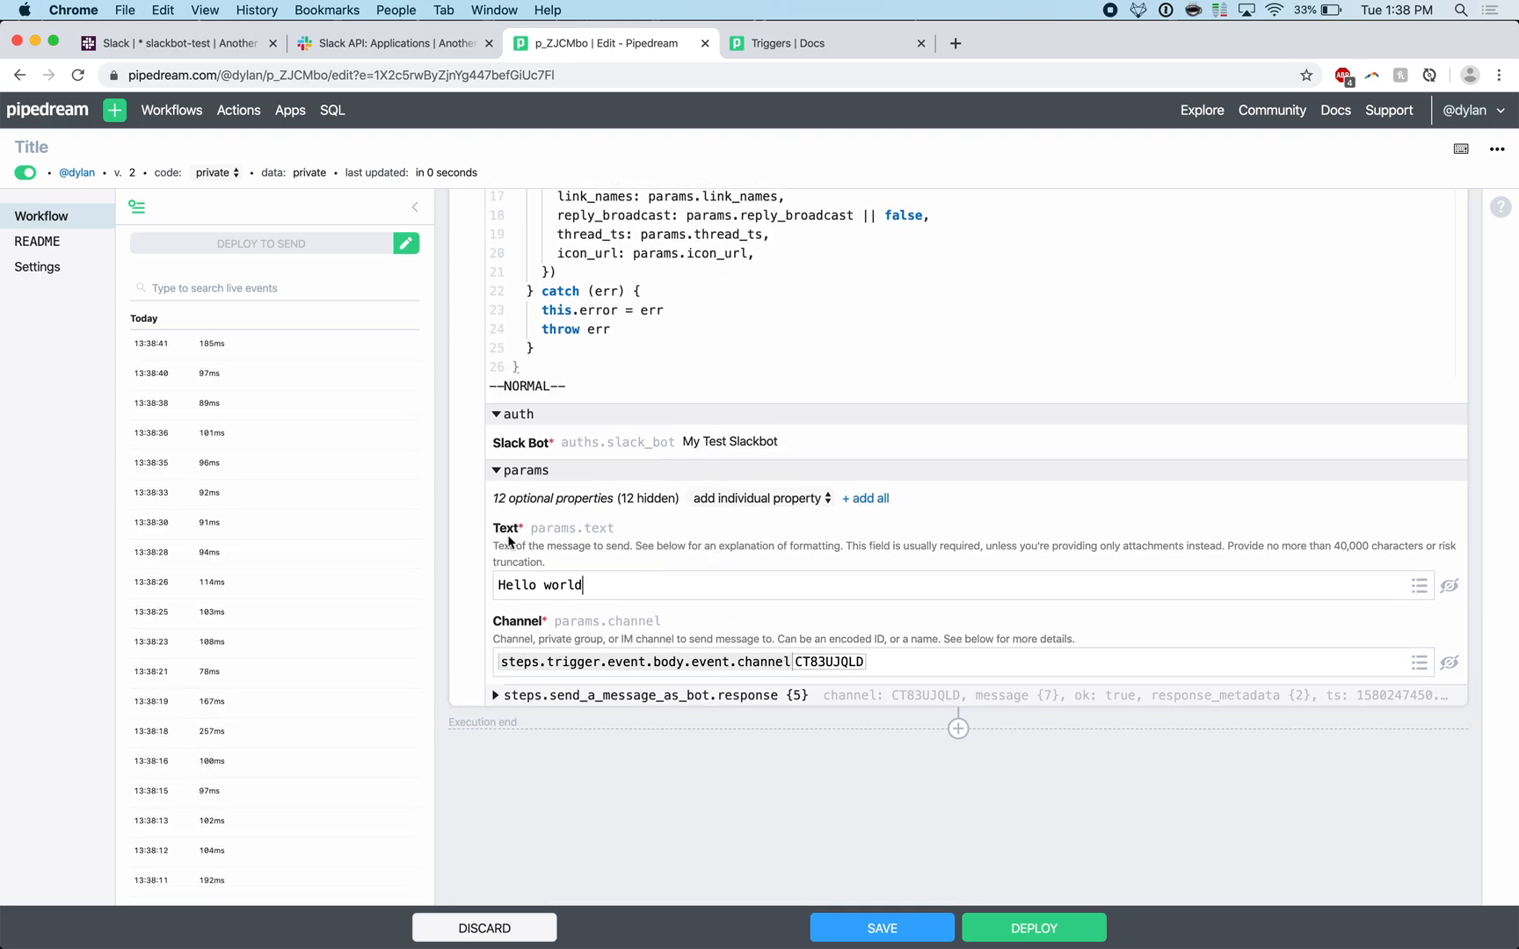
pyautogui.click(759, 498)
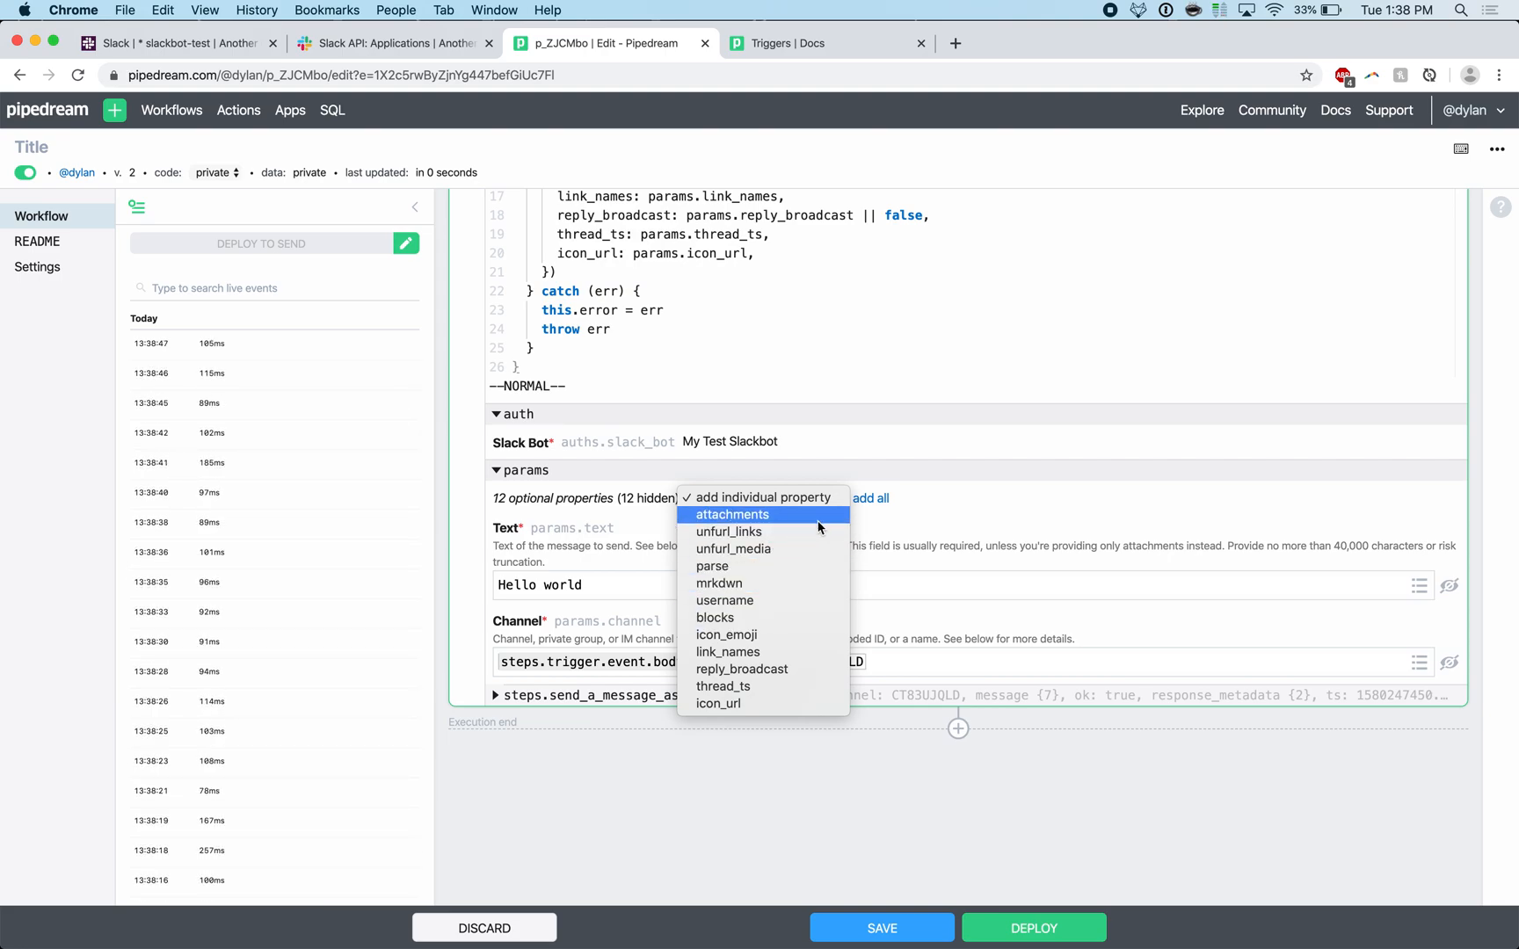
pyautogui.moveTo(930, 510)
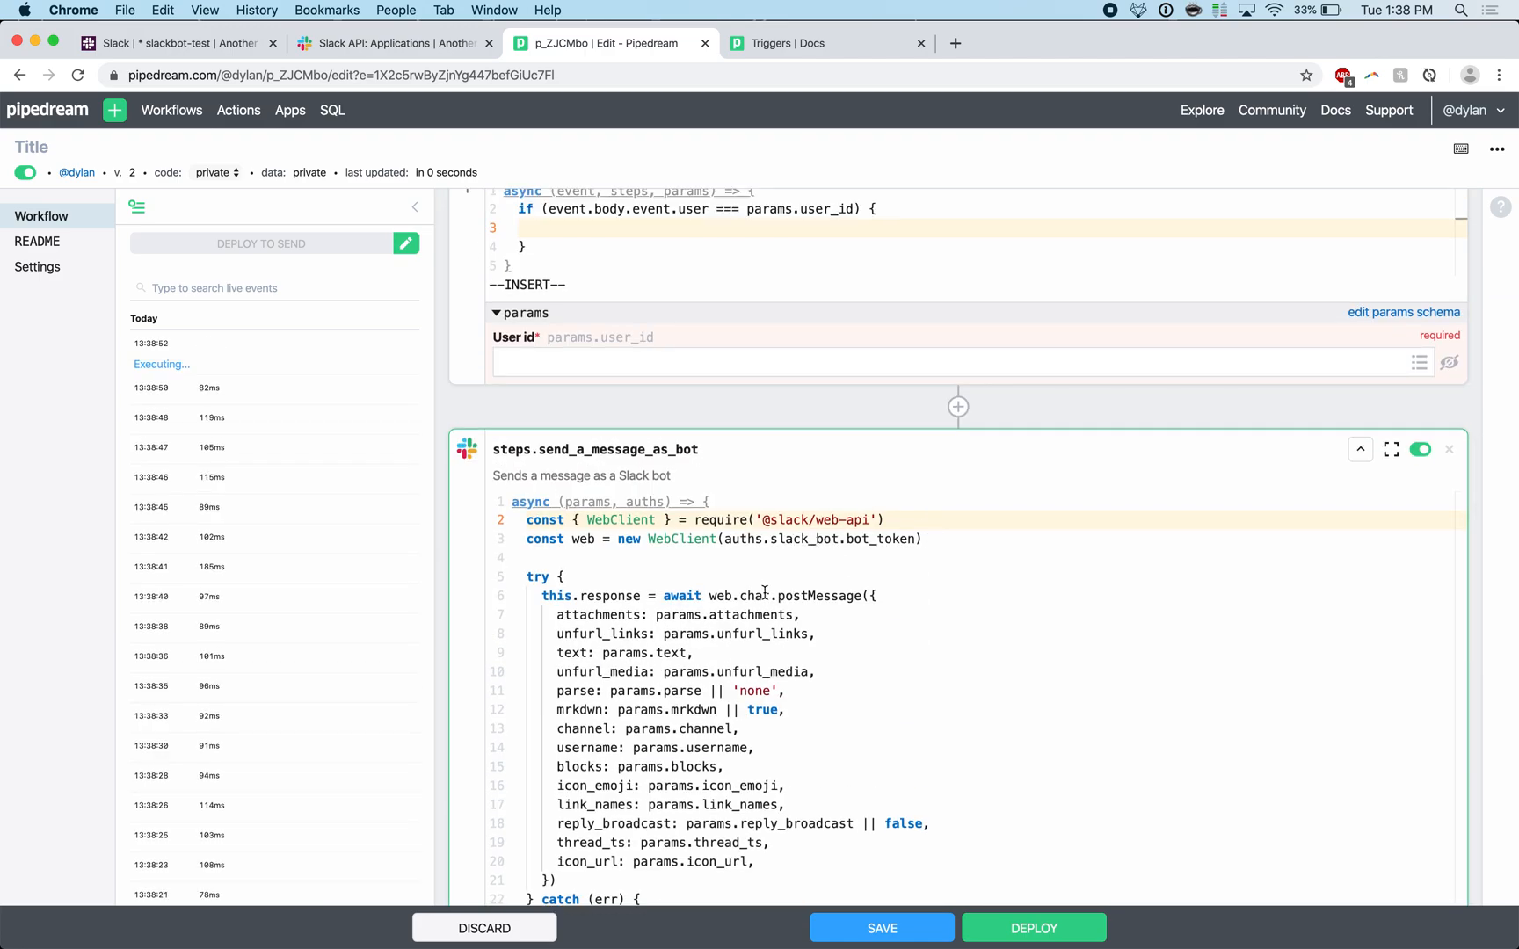
pyautogui.scroll(-3)
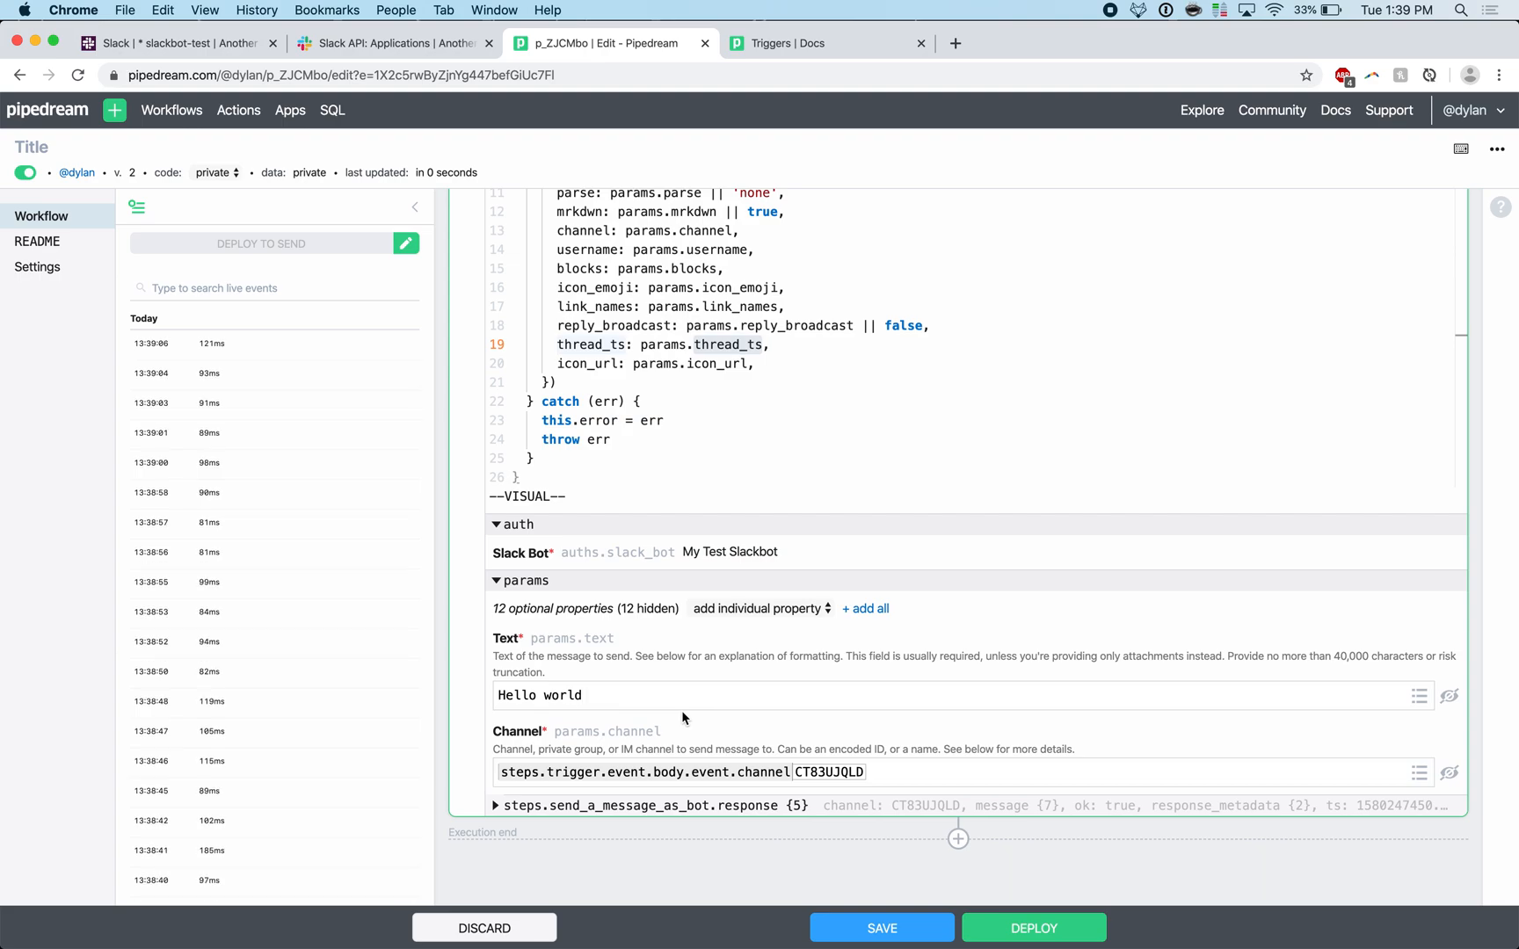
pyautogui.moveTo(1449, 697)
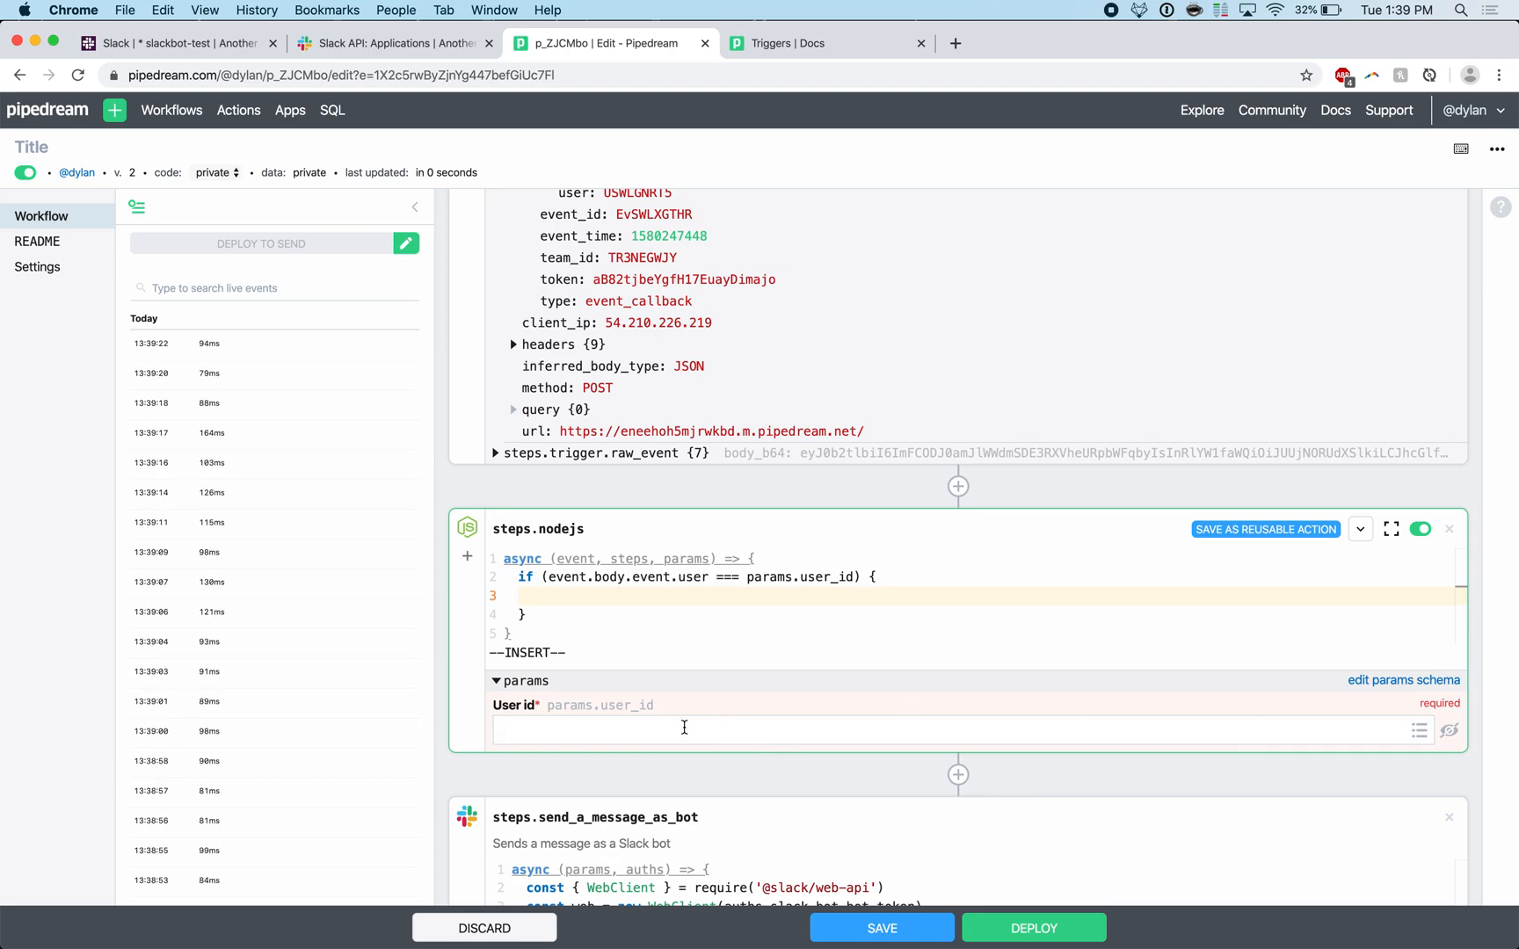
# Type the bot's user ID USWLGNRT5 into the User id params field.
pyautogui.write('USWLGNRT5')
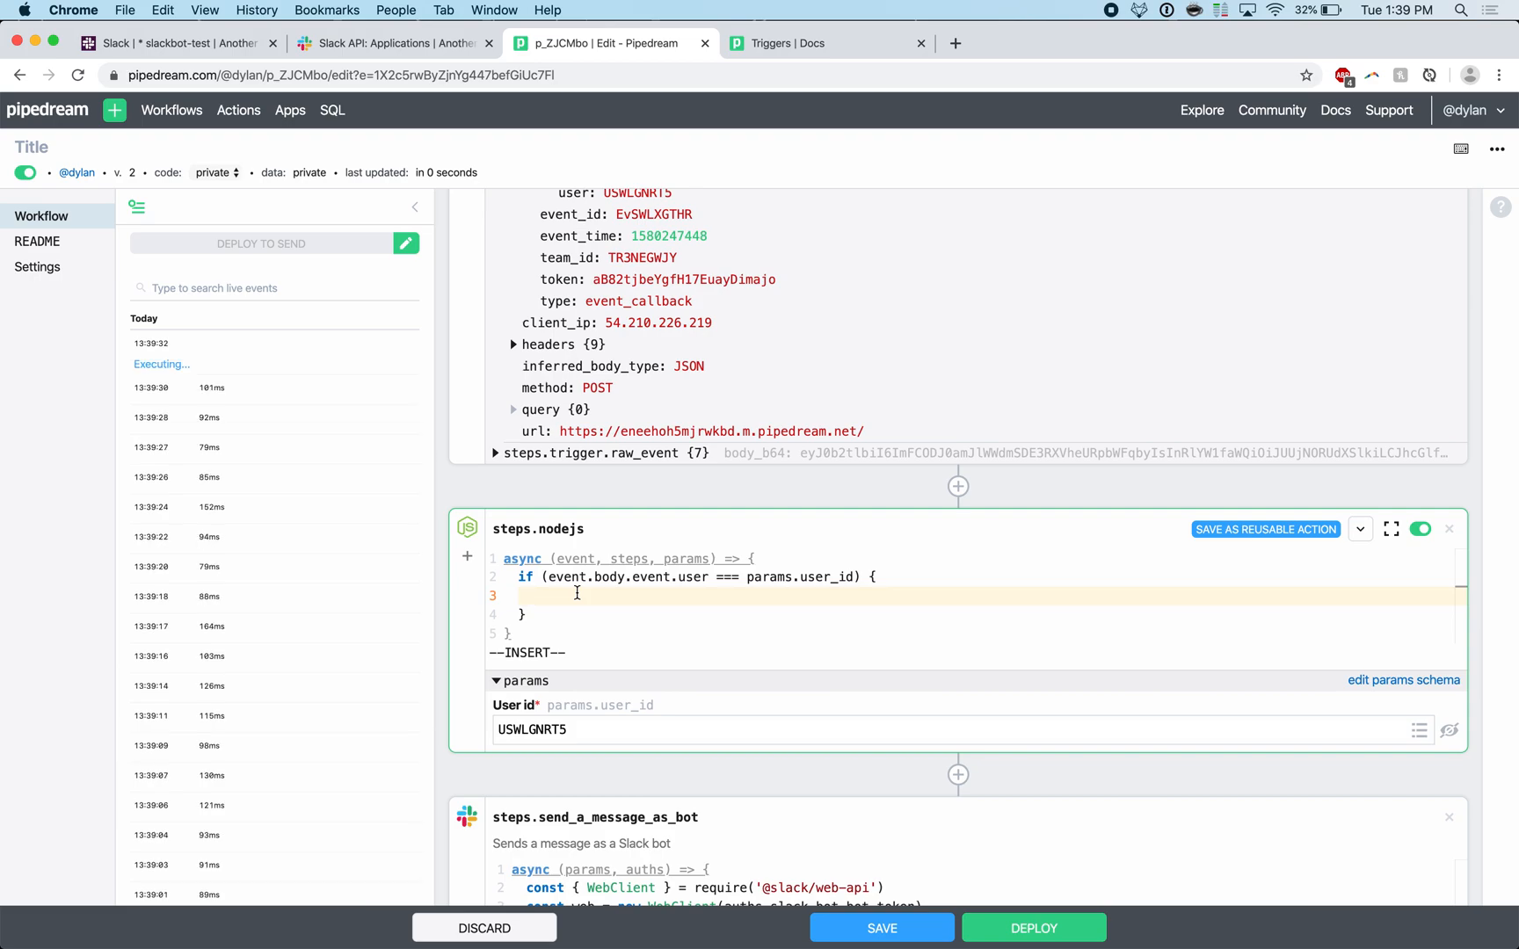
# Call $end("Message came from our Slack bot. Exiting.") inside the if block.
pyautogui.write('$end')
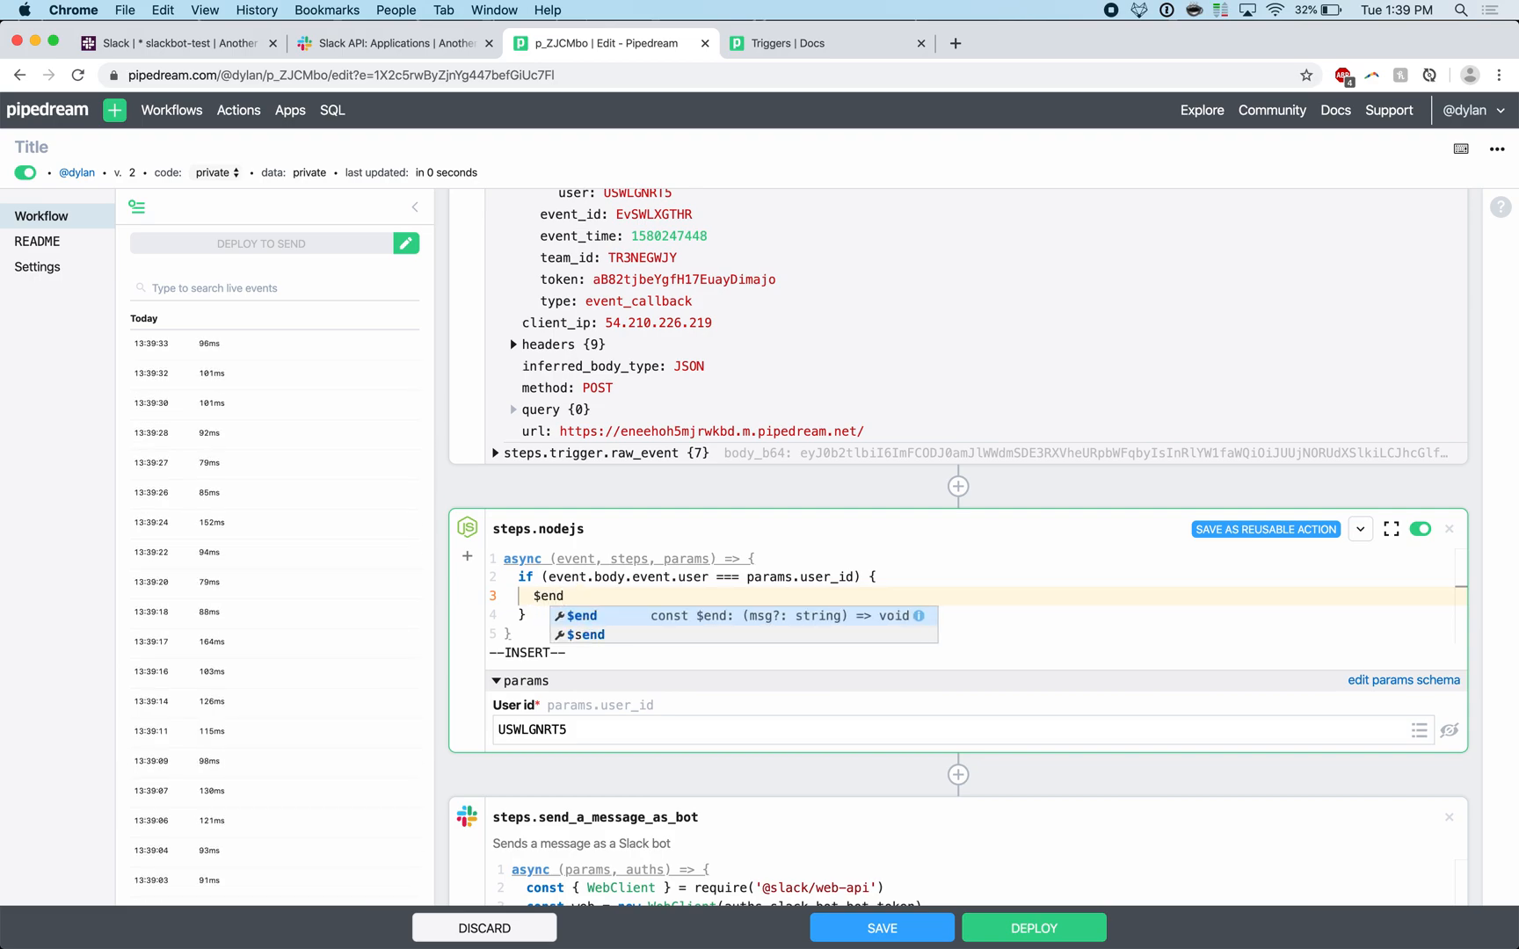
pyautogui.click(582, 615)
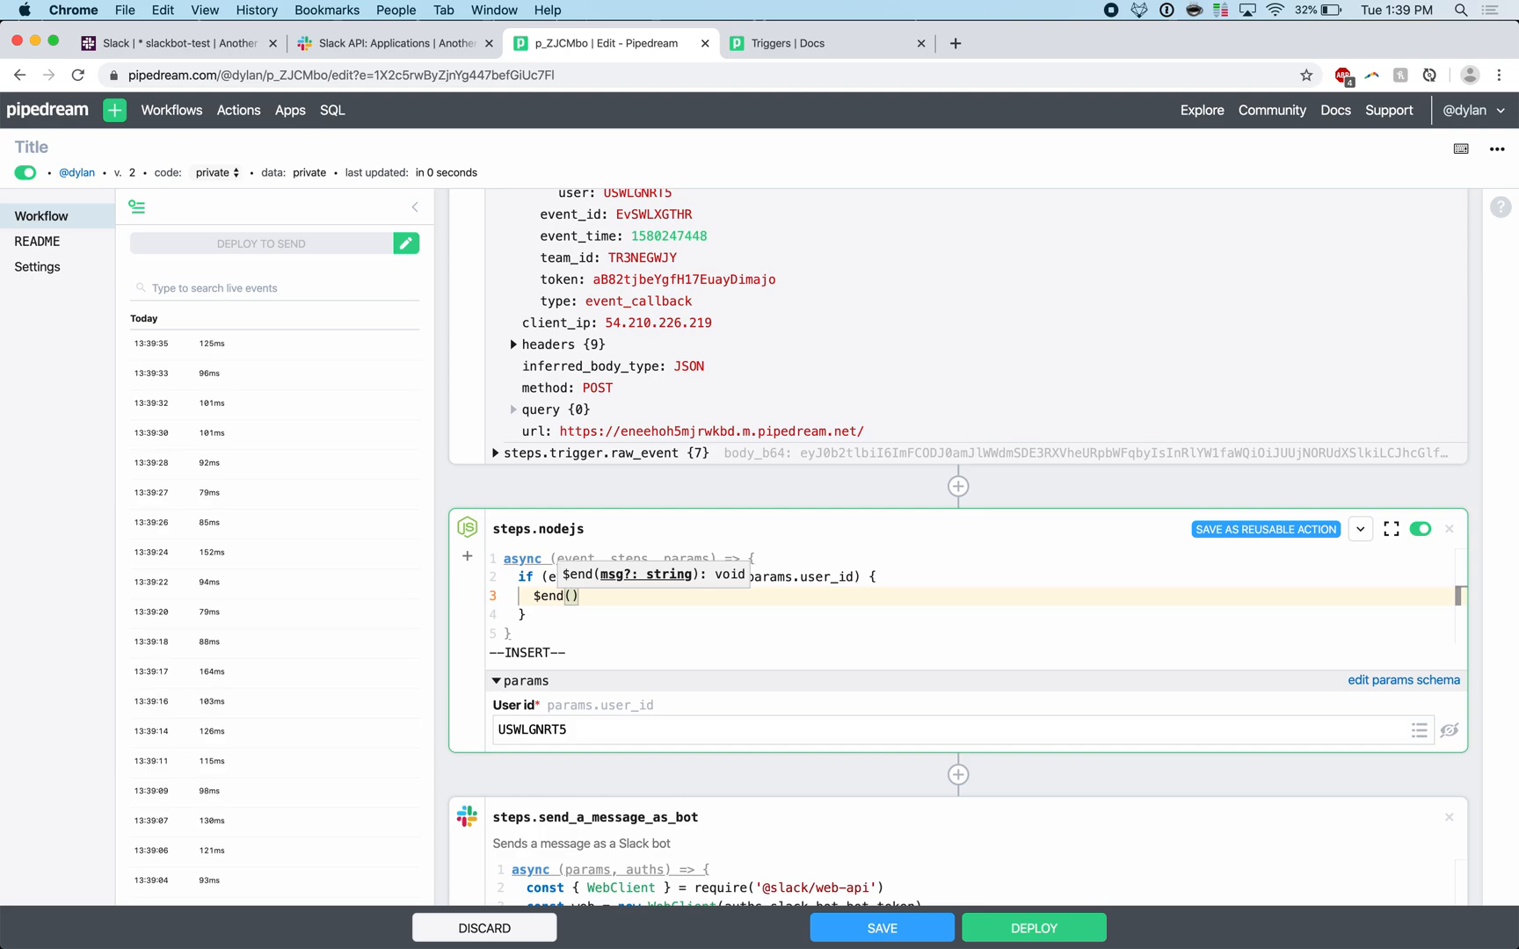
pyautogui.write('"')
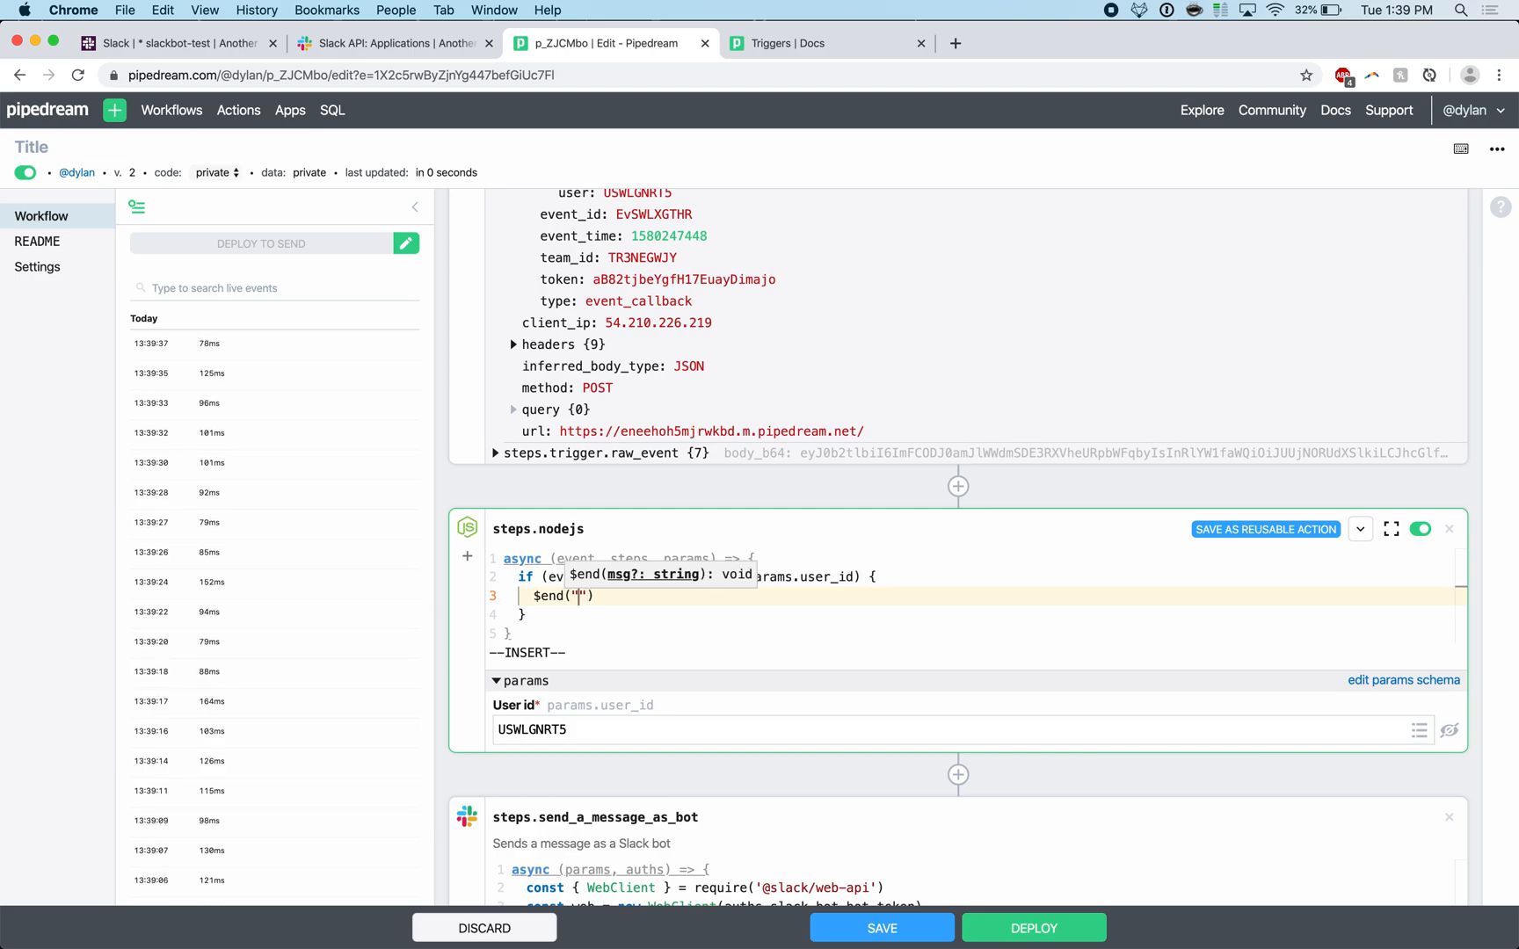
pyautogui.write('Message')
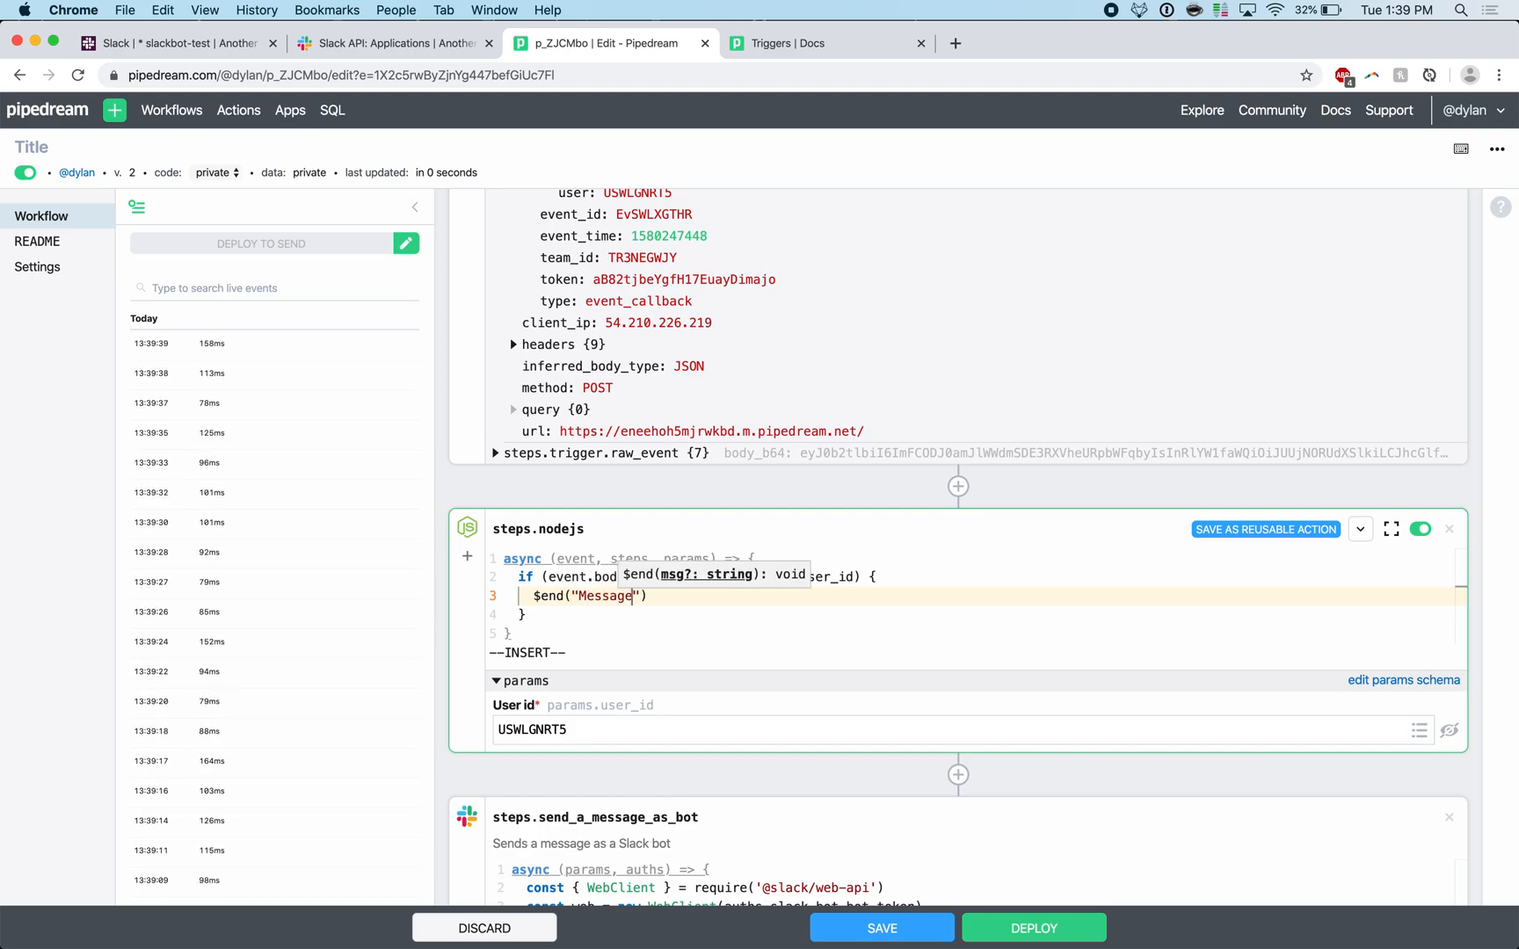
pyautogui.write('came from our Slack')
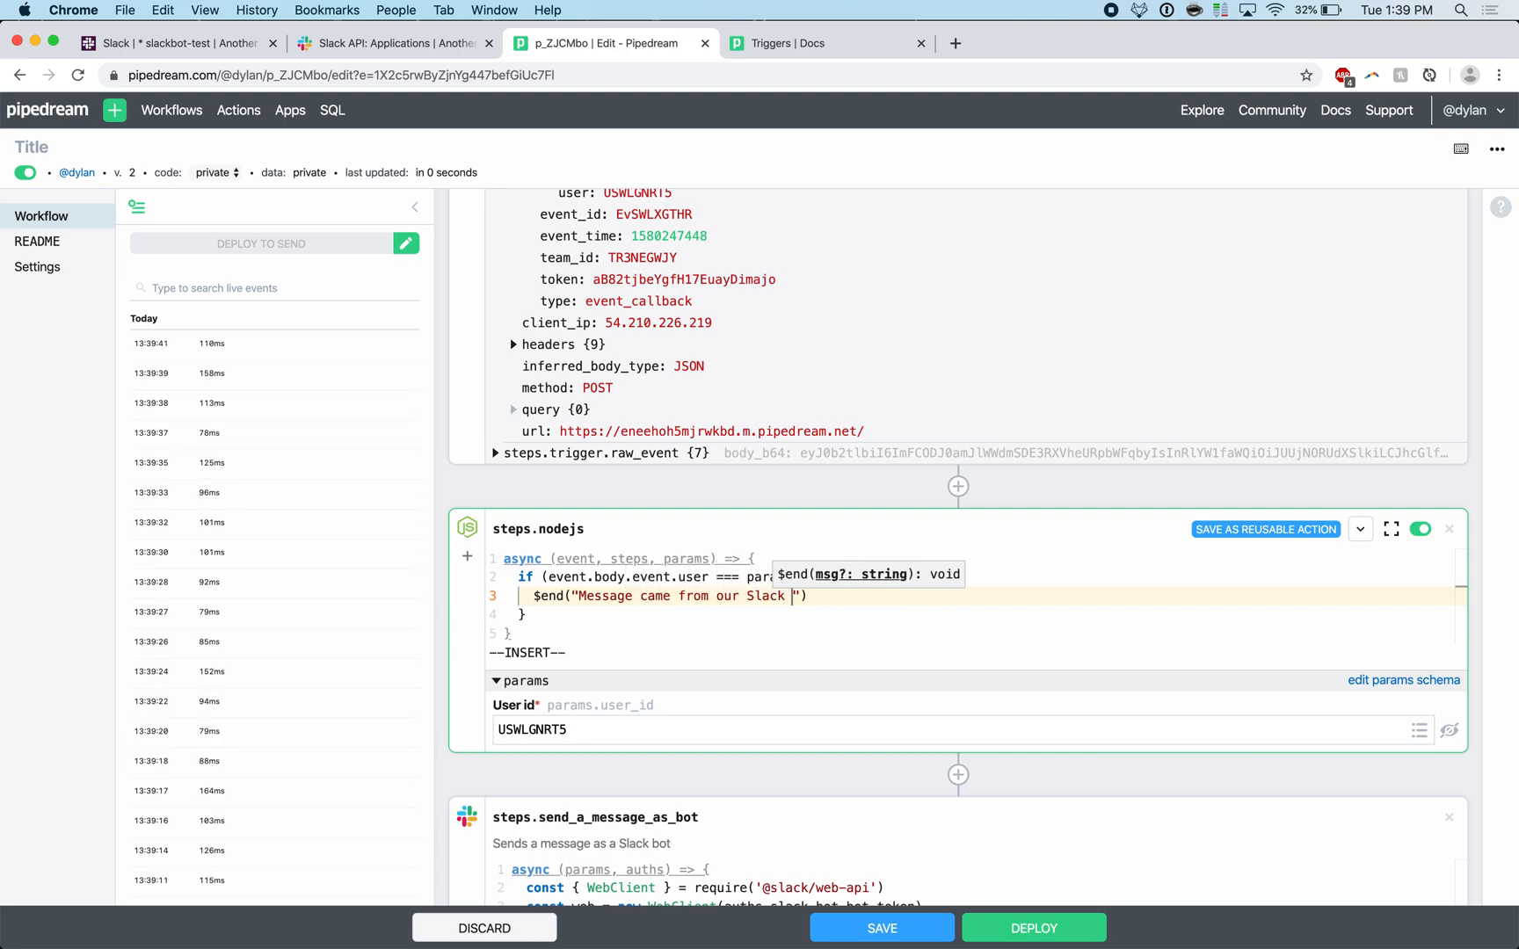
pyautogui.write('bot. Exiting')
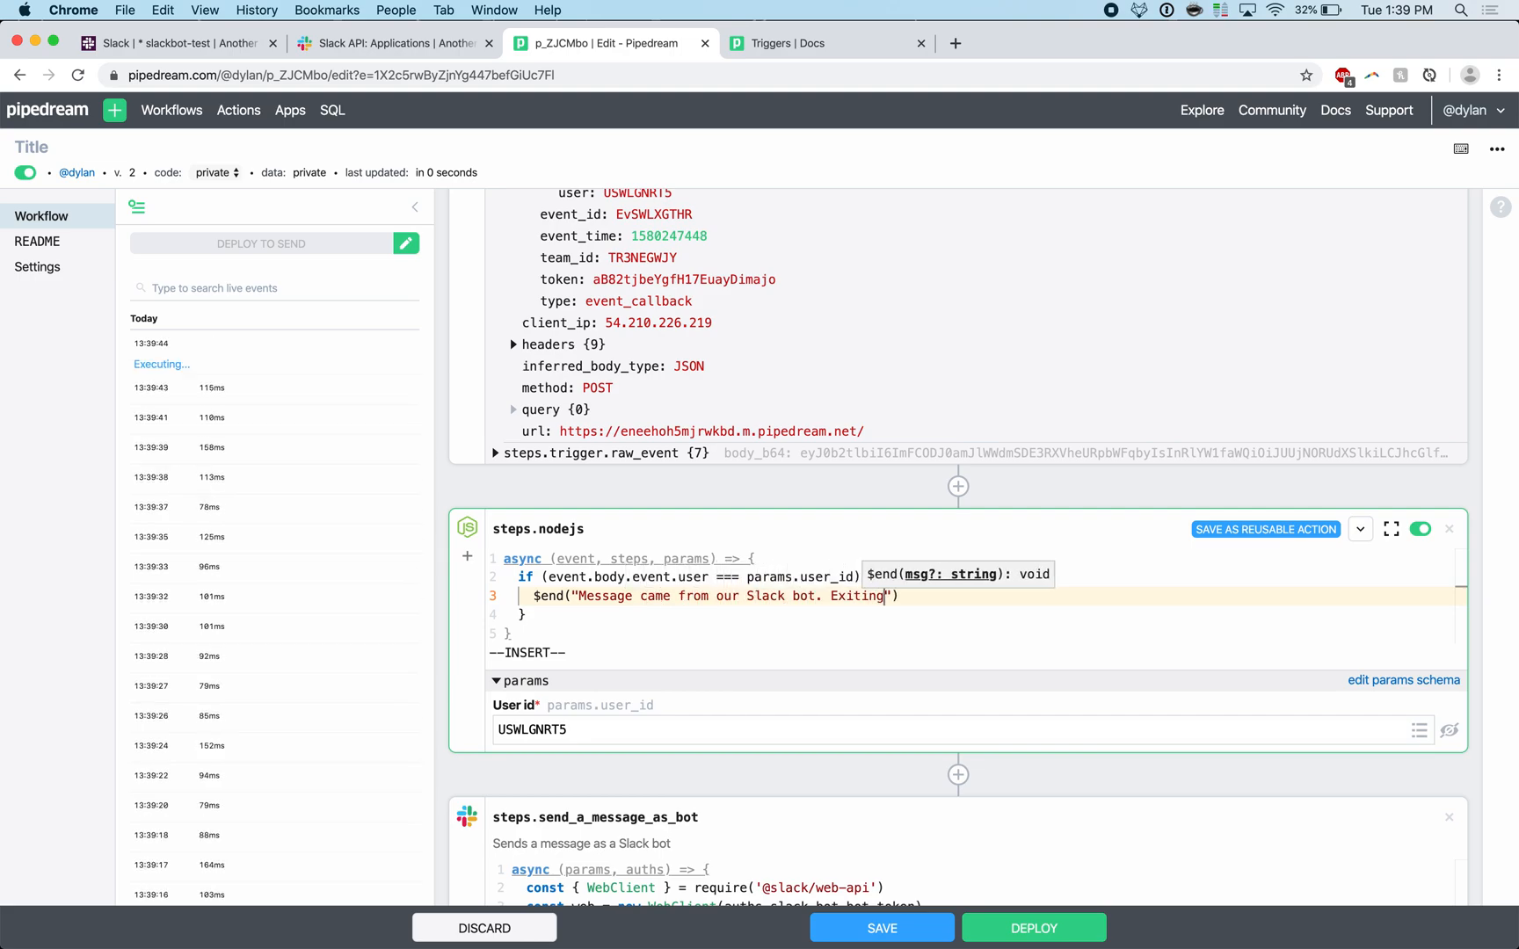
pyautogui.write('.')
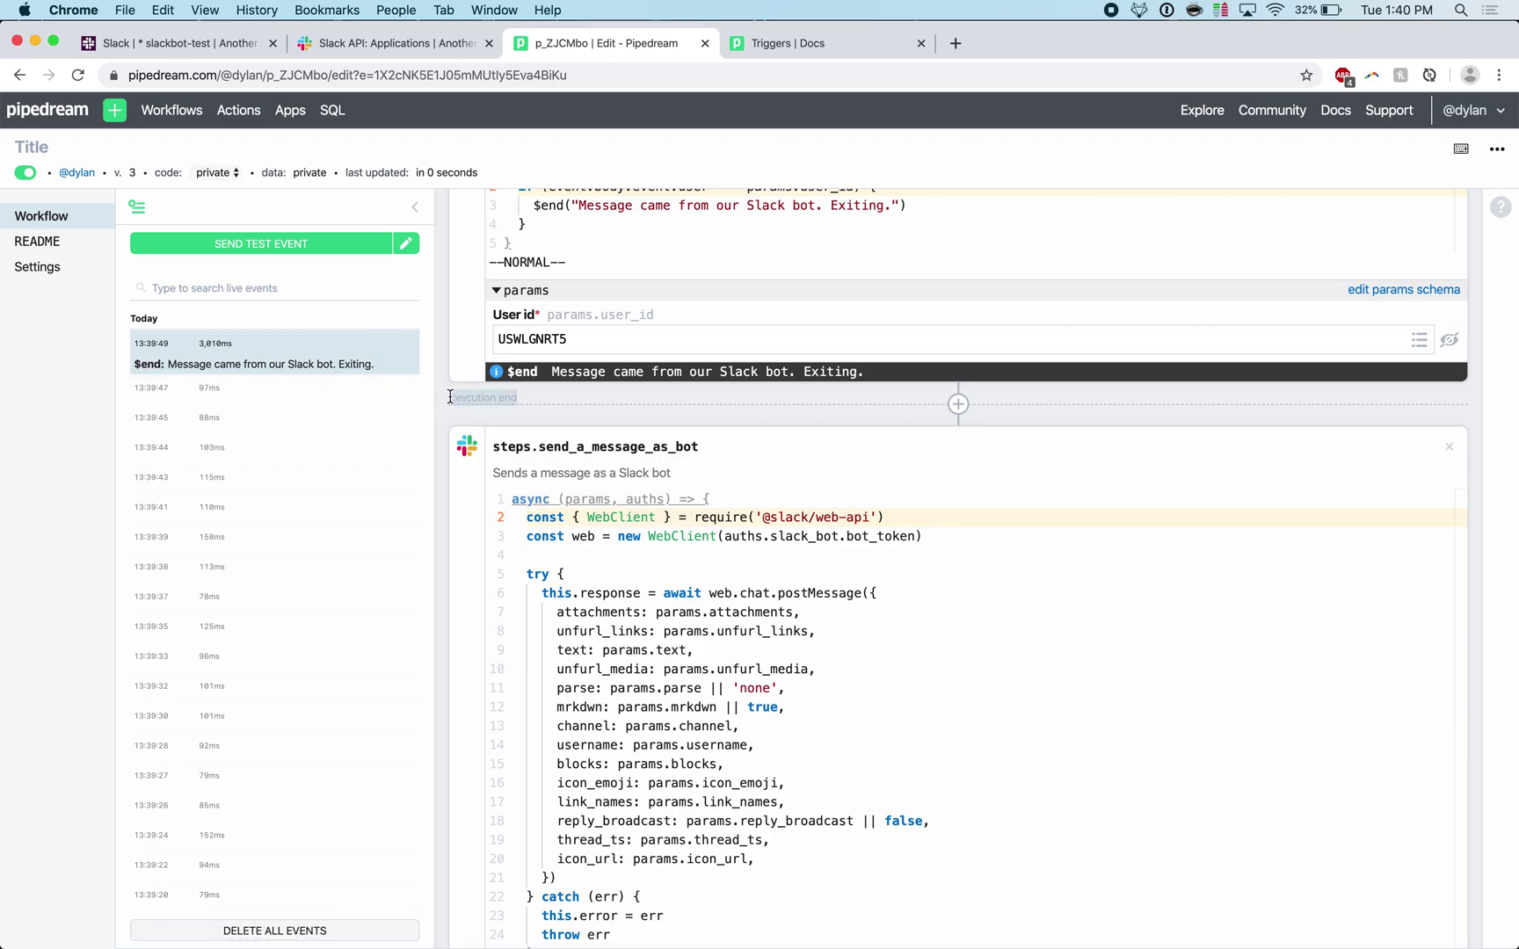
# Check that version 3's latest event ended at the $end message, then return to Slack.
pyautogui.scroll(-3)
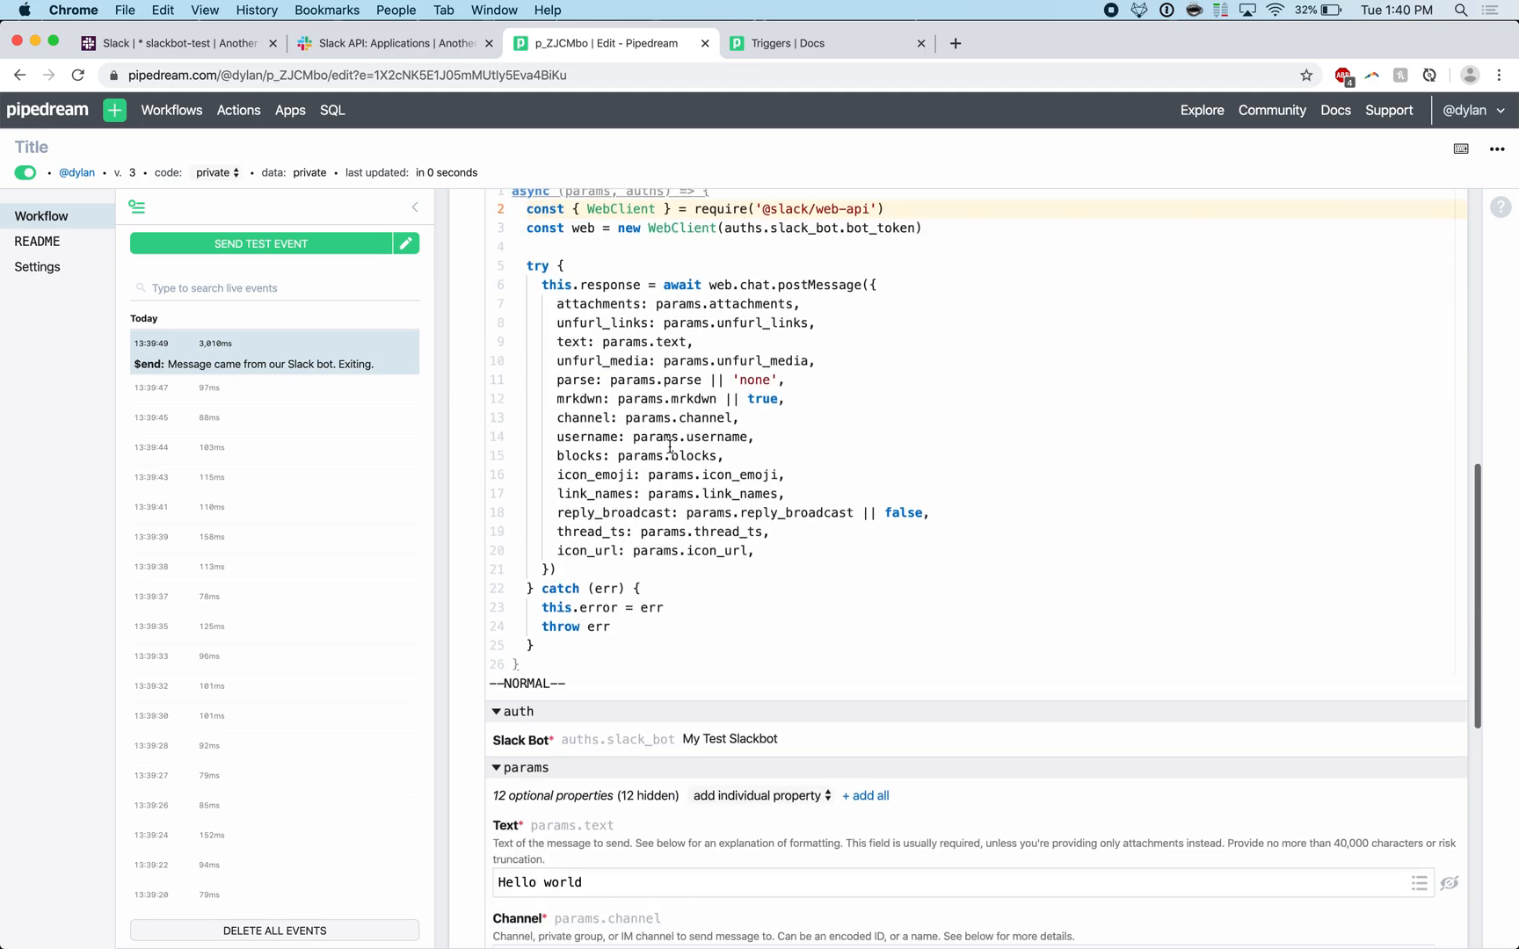
pyautogui.click(670, 437)
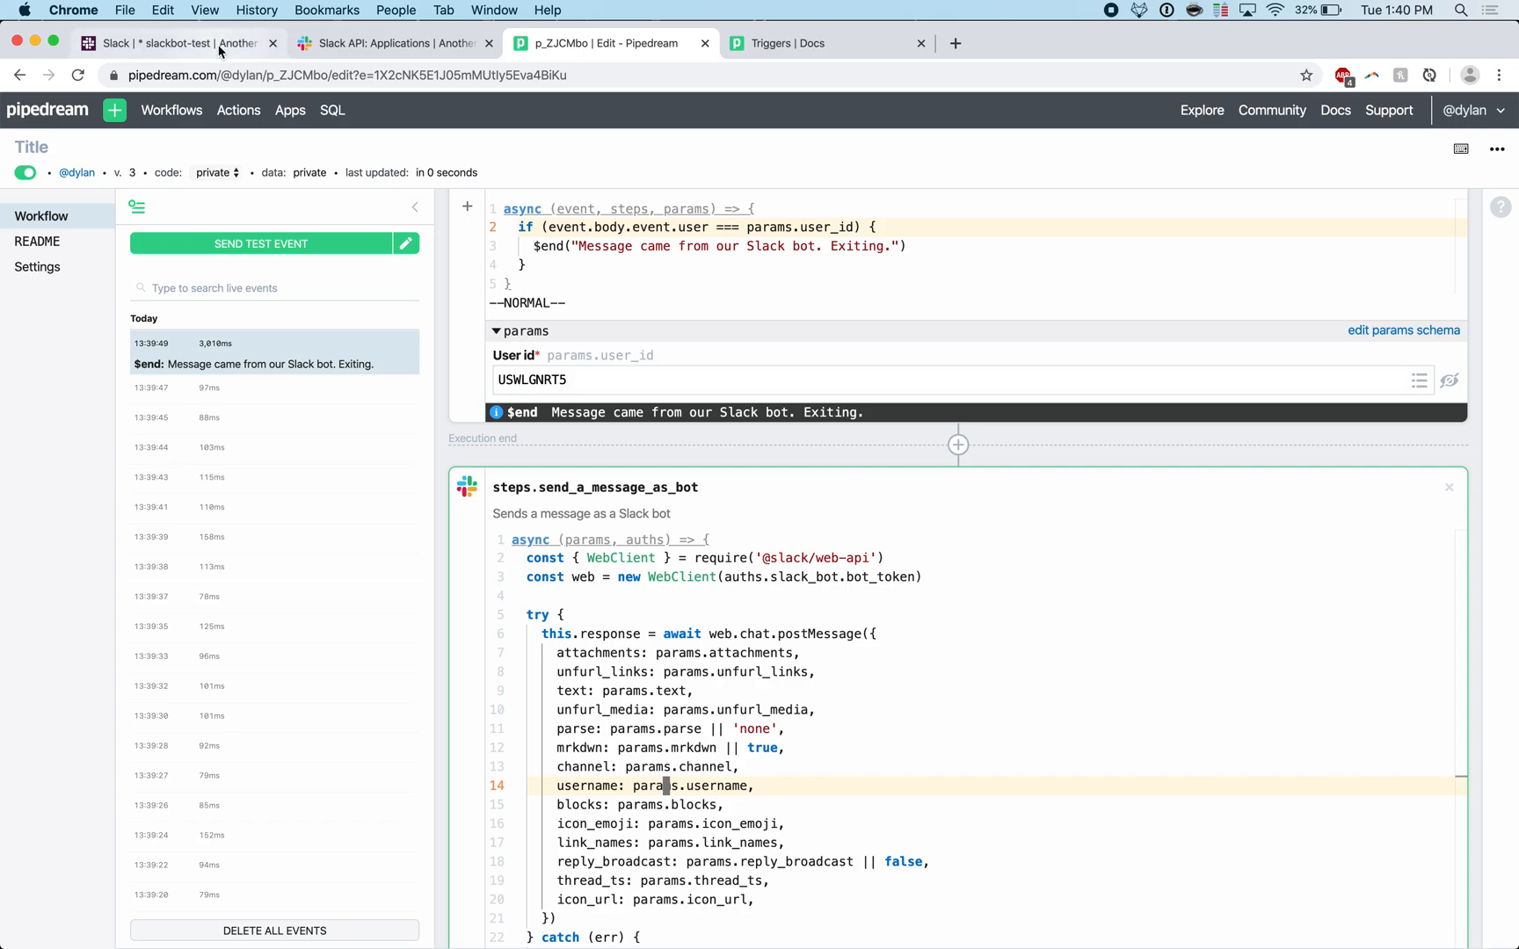
pyautogui.click(158, 43)
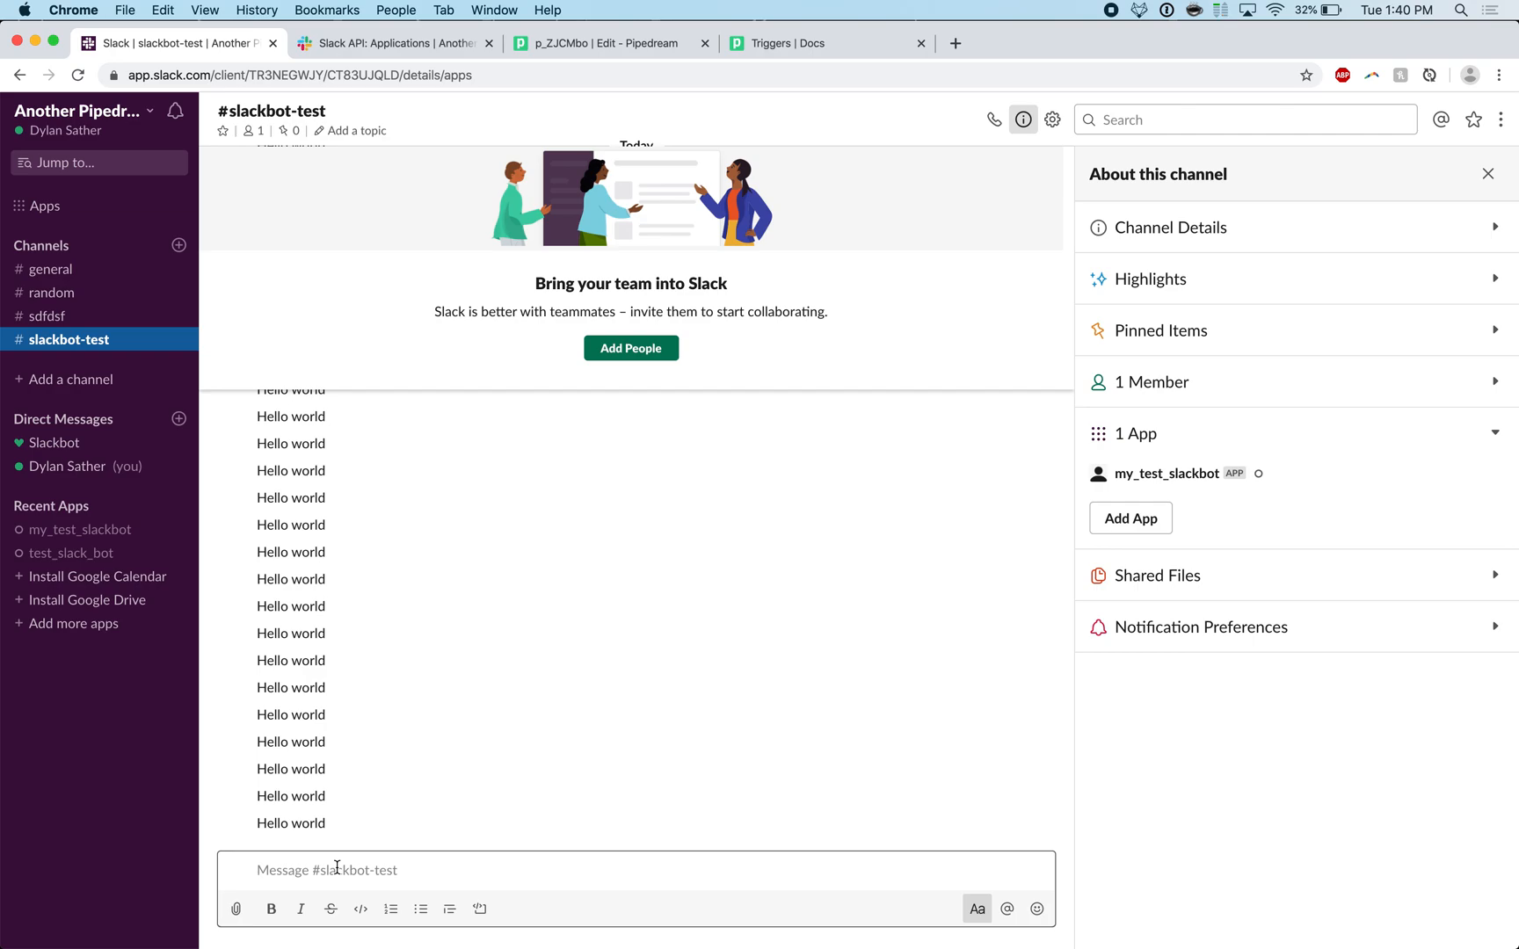
# Send 'yet another test message' and confirm the bot replies Hello world only once.
pyautogui.write('yet')
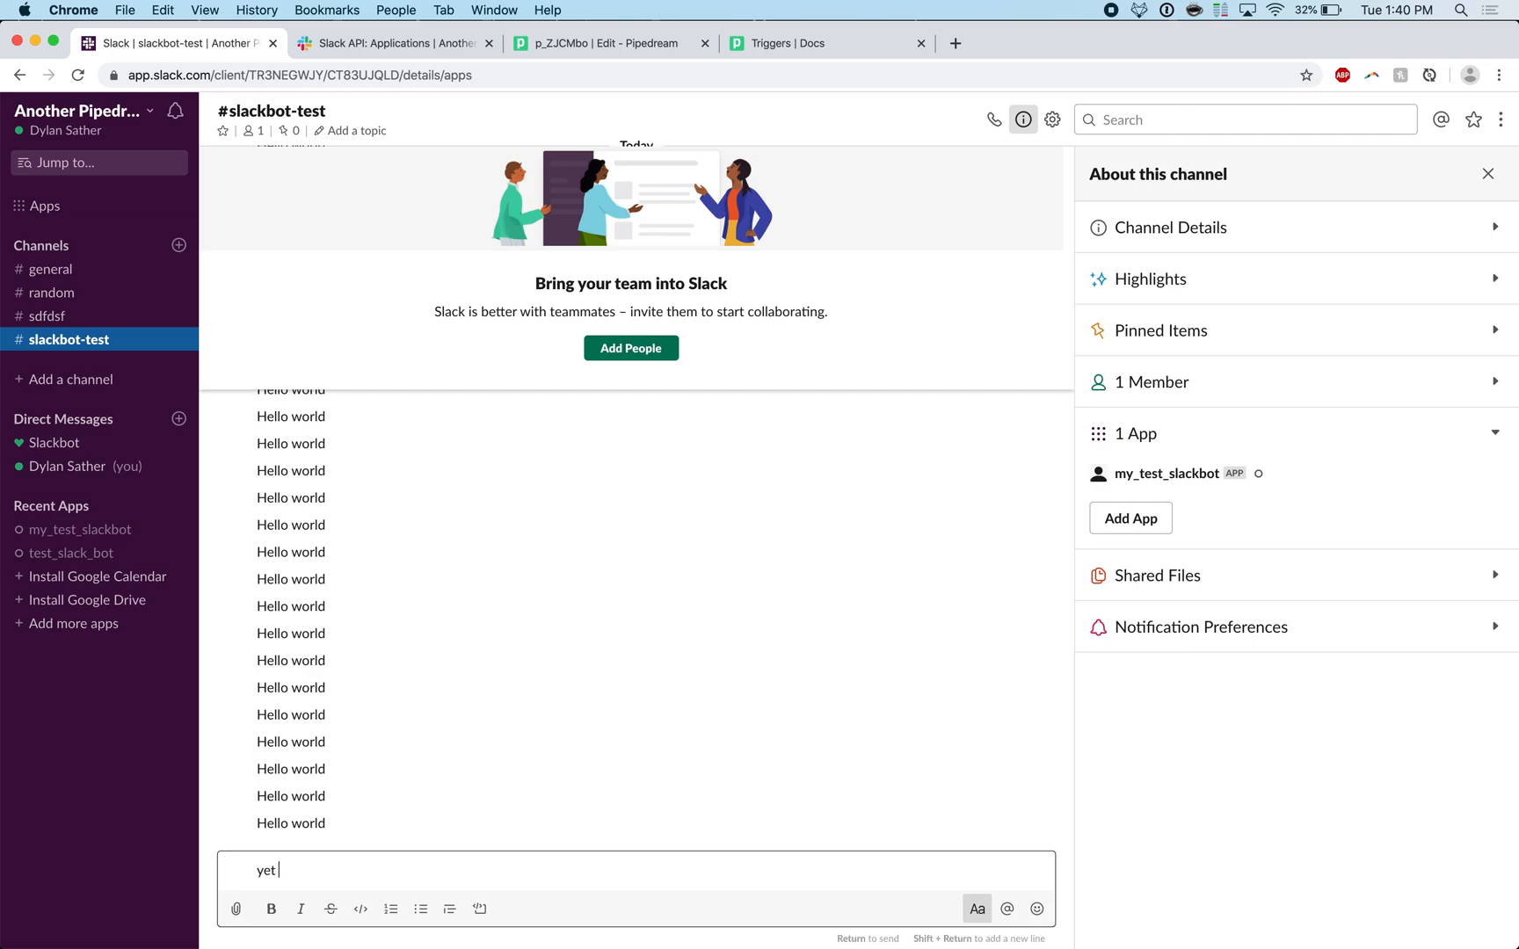
pyautogui.press('Return')
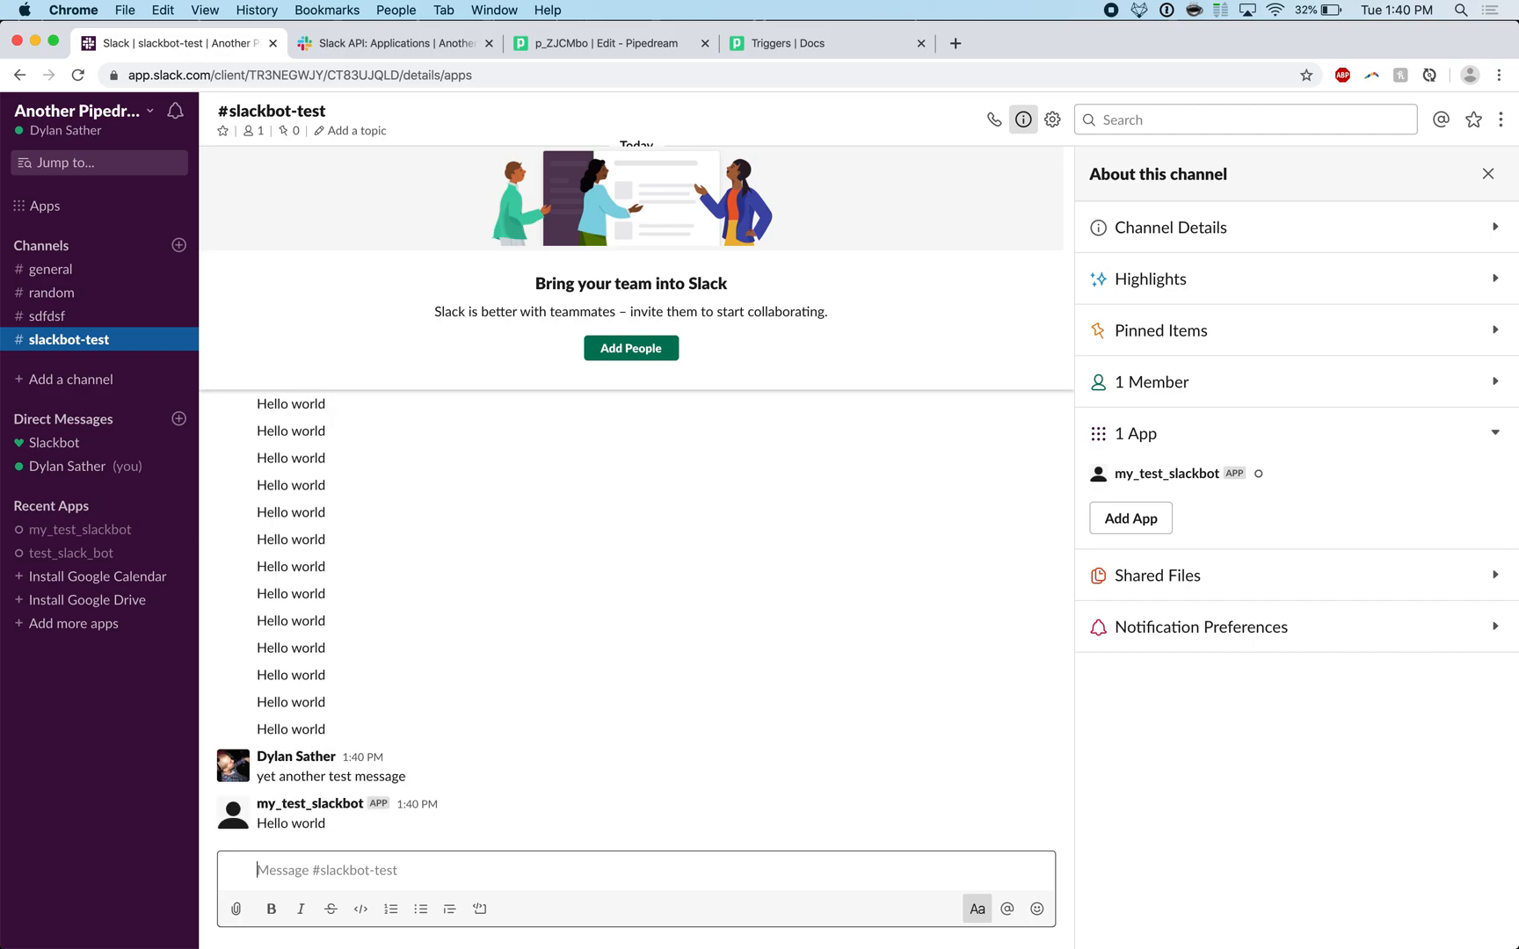
pyautogui.moveTo(280, 822)
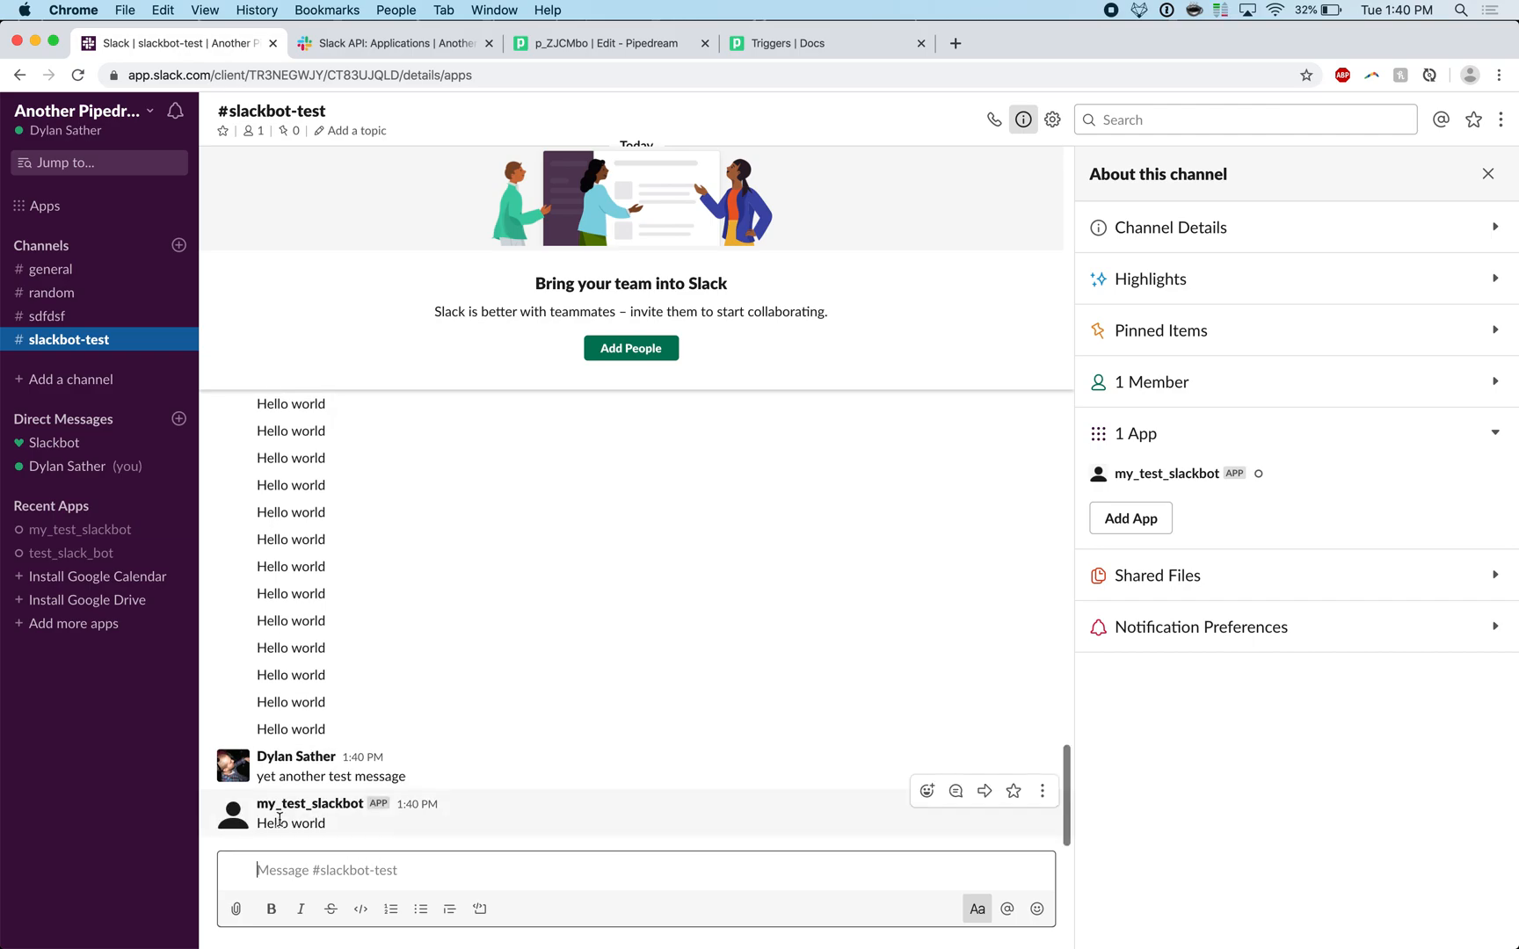
pyautogui.doubleClick(272, 824)
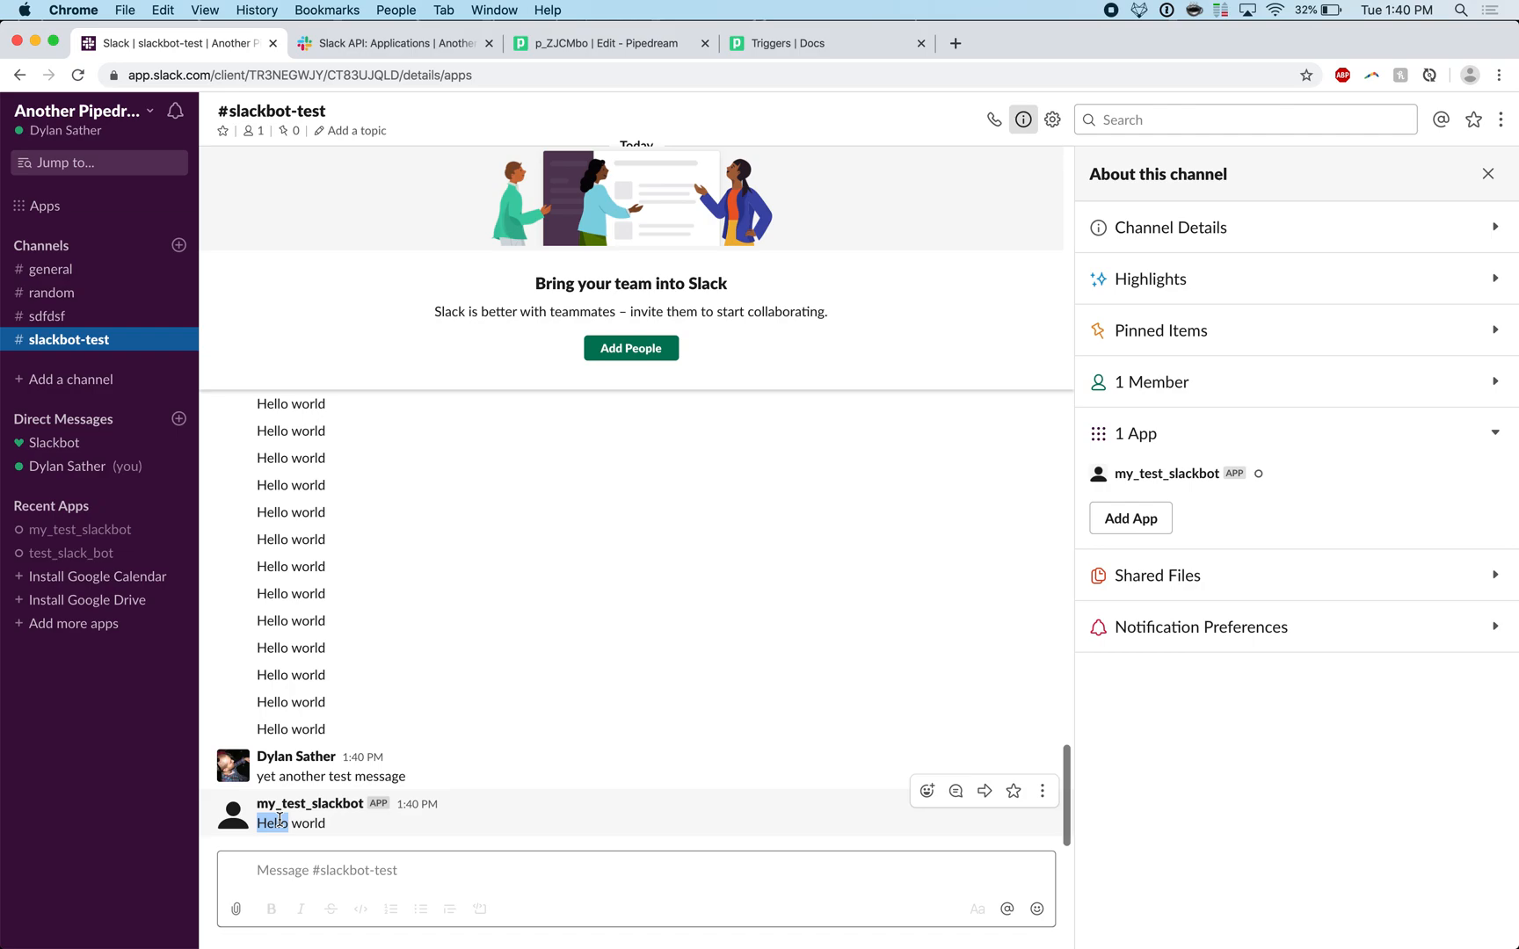
pyautogui.click(608, 43)
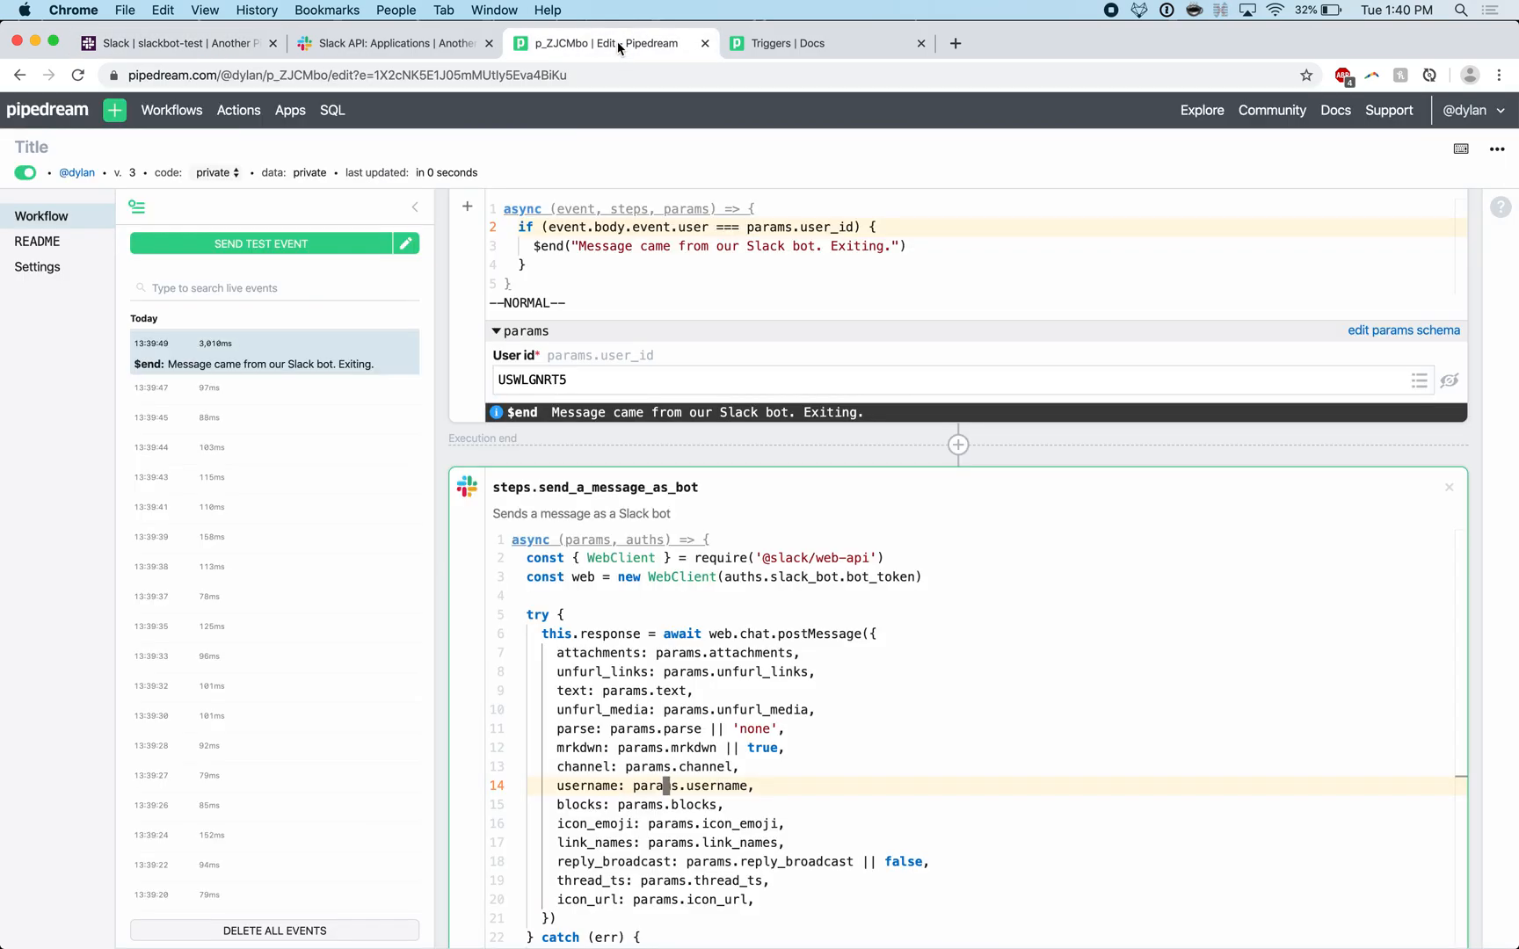
# Inspect the test message's event and the bot reply event ending at $end.
pyautogui.click(261, 244)
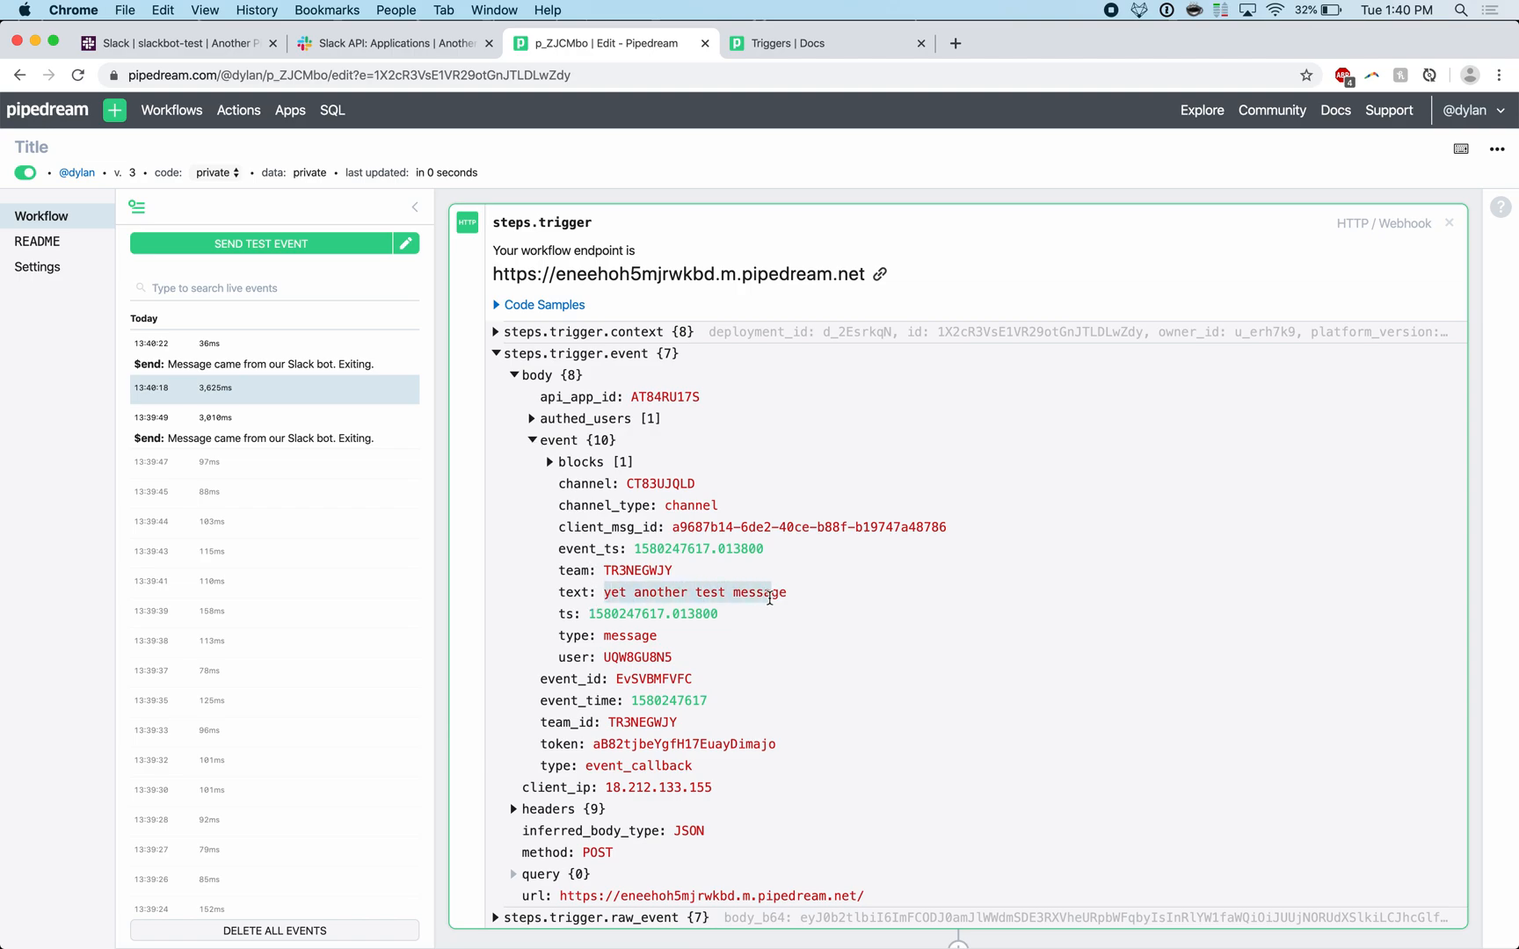
pyautogui.moveTo(248, 354)
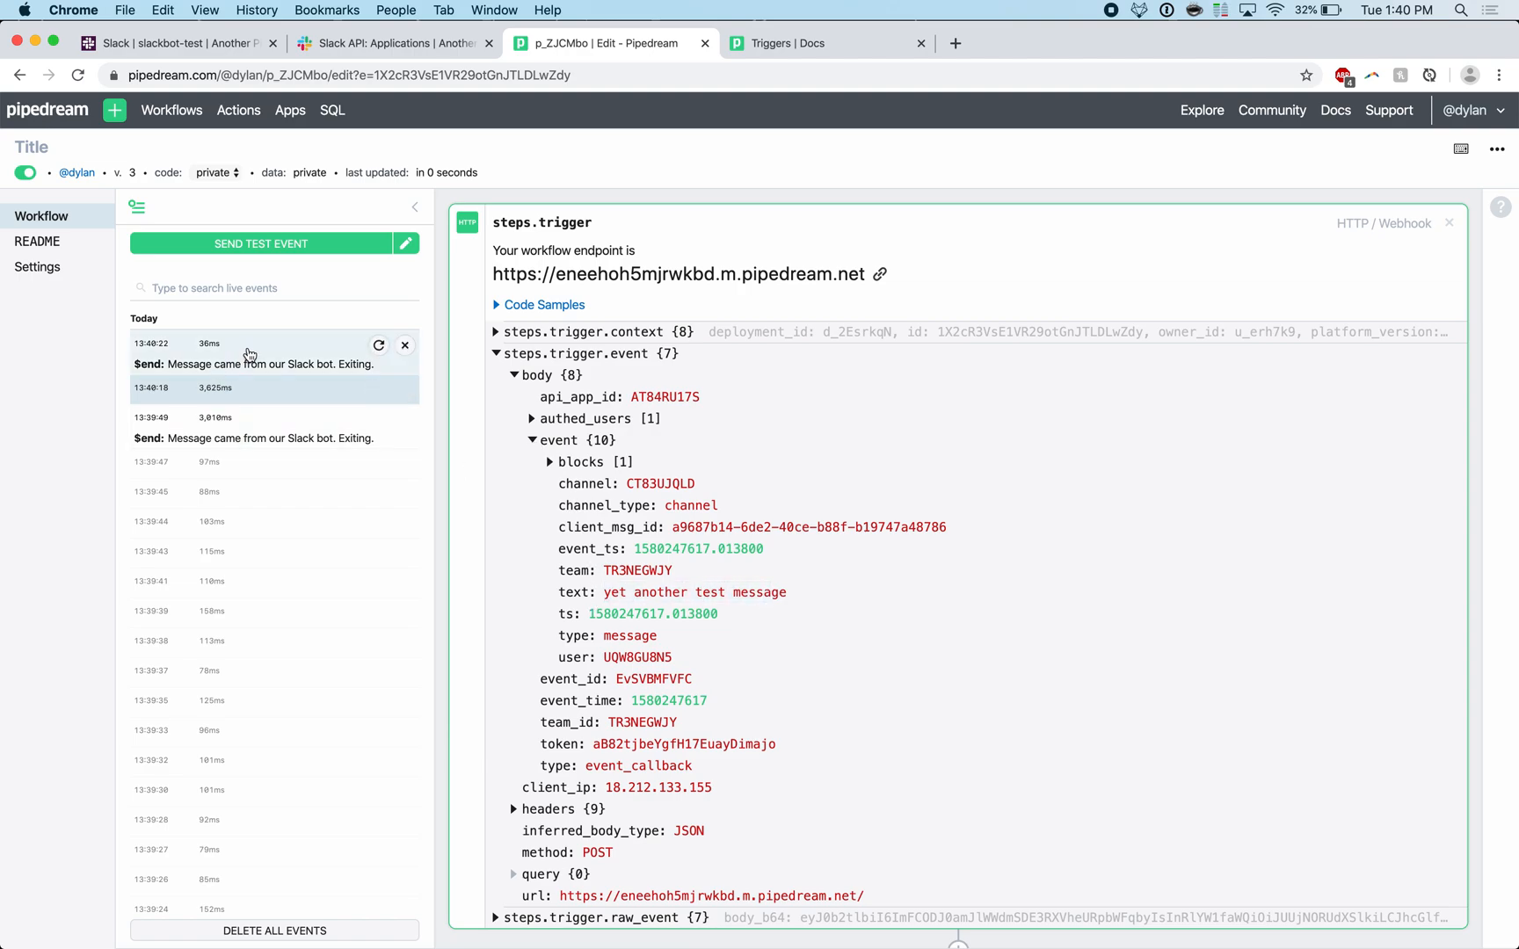
pyautogui.click(249, 354)
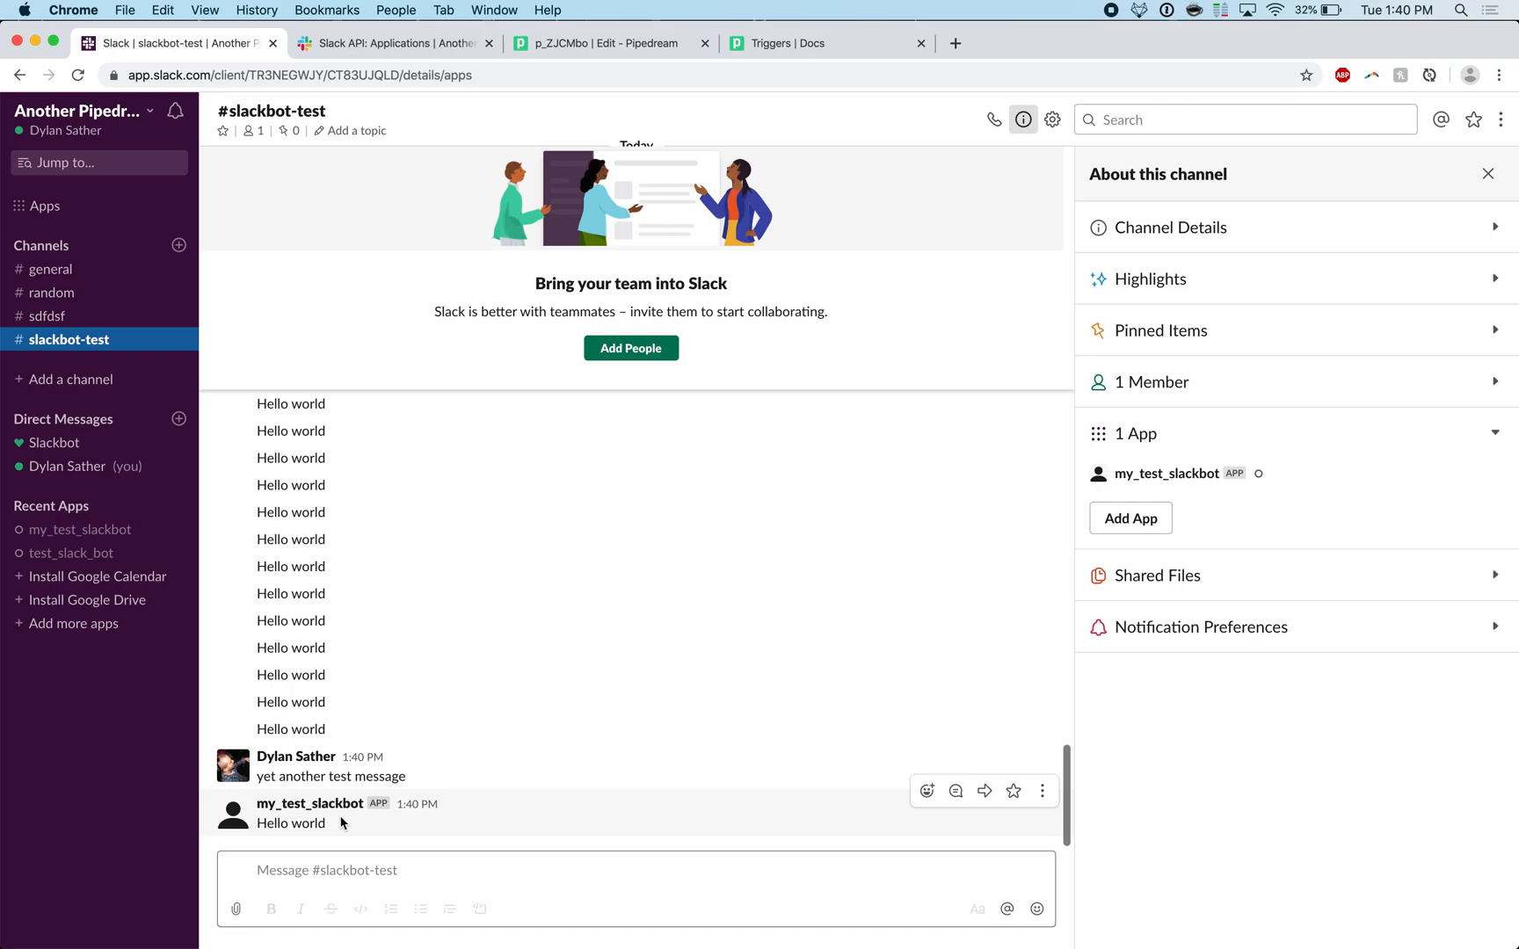
# Scroll the bot reply event down to the steps.nodejs 'Message came from our Slack bot. Exiting.' output.
pyautogui.click(596, 44)
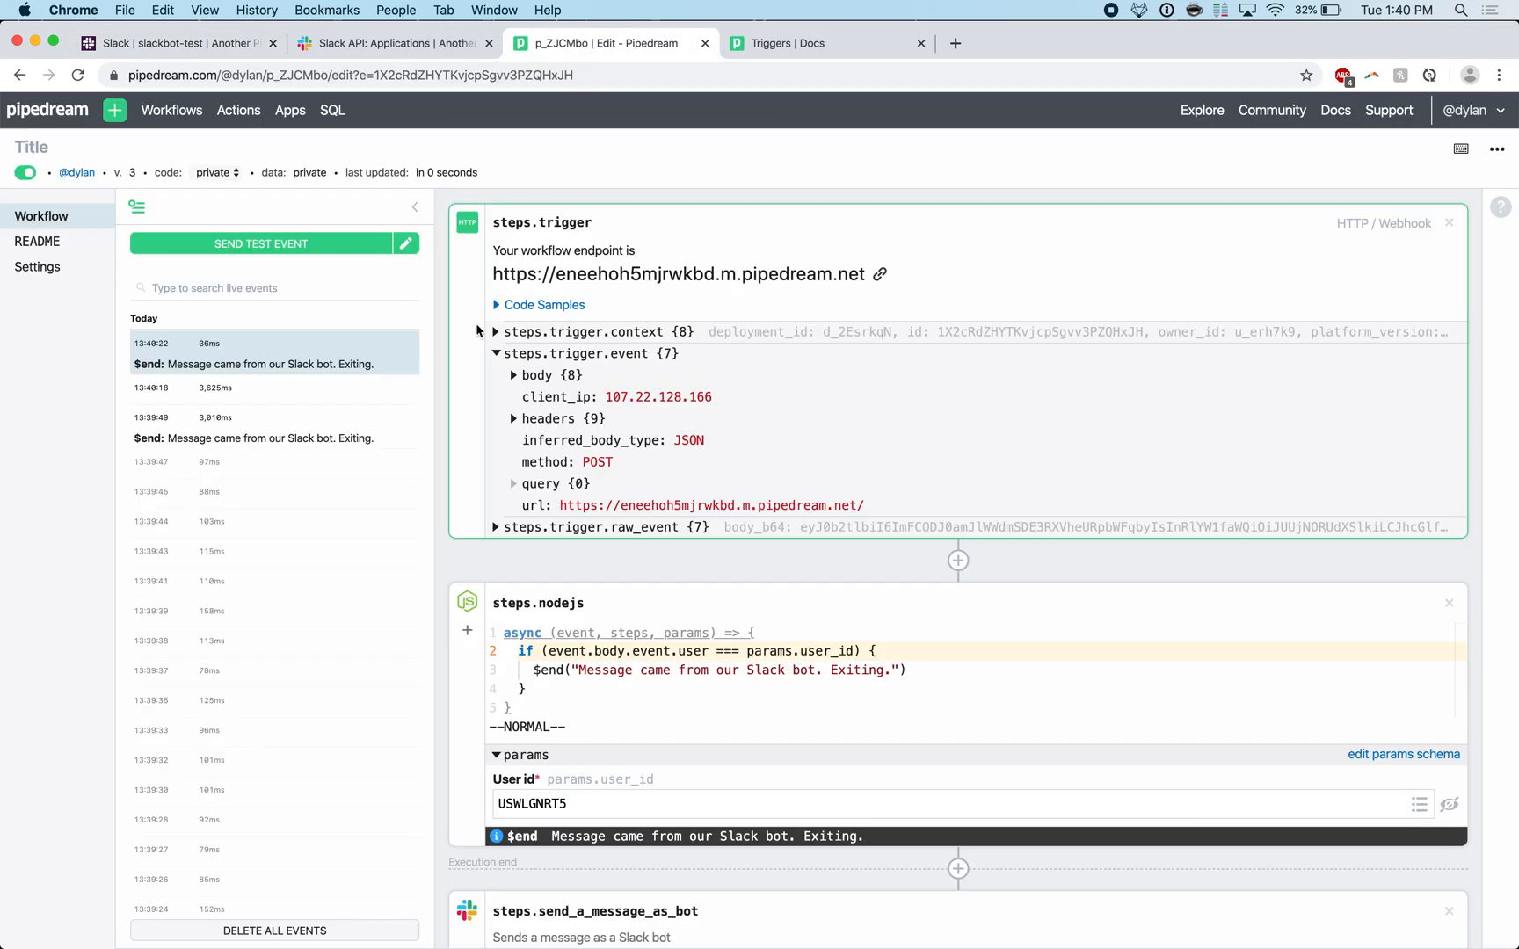
pyautogui.scroll(-3)
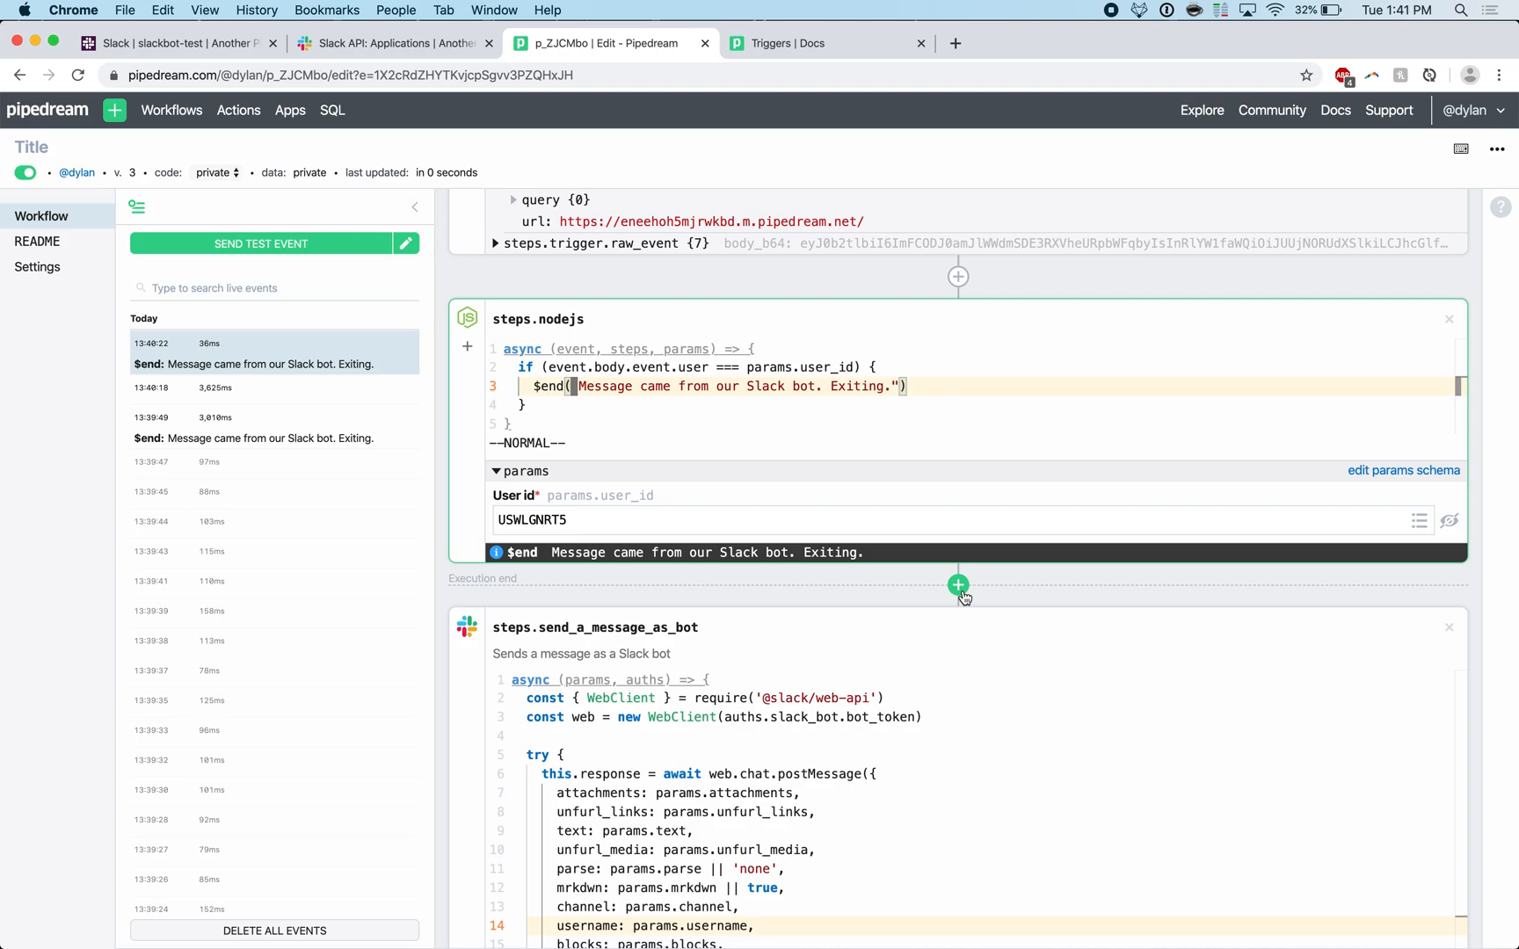
# Insert a new Run Node.js code step, steps.nodejs_1, after the existing Node.js check.
pyautogui.click(957, 585)
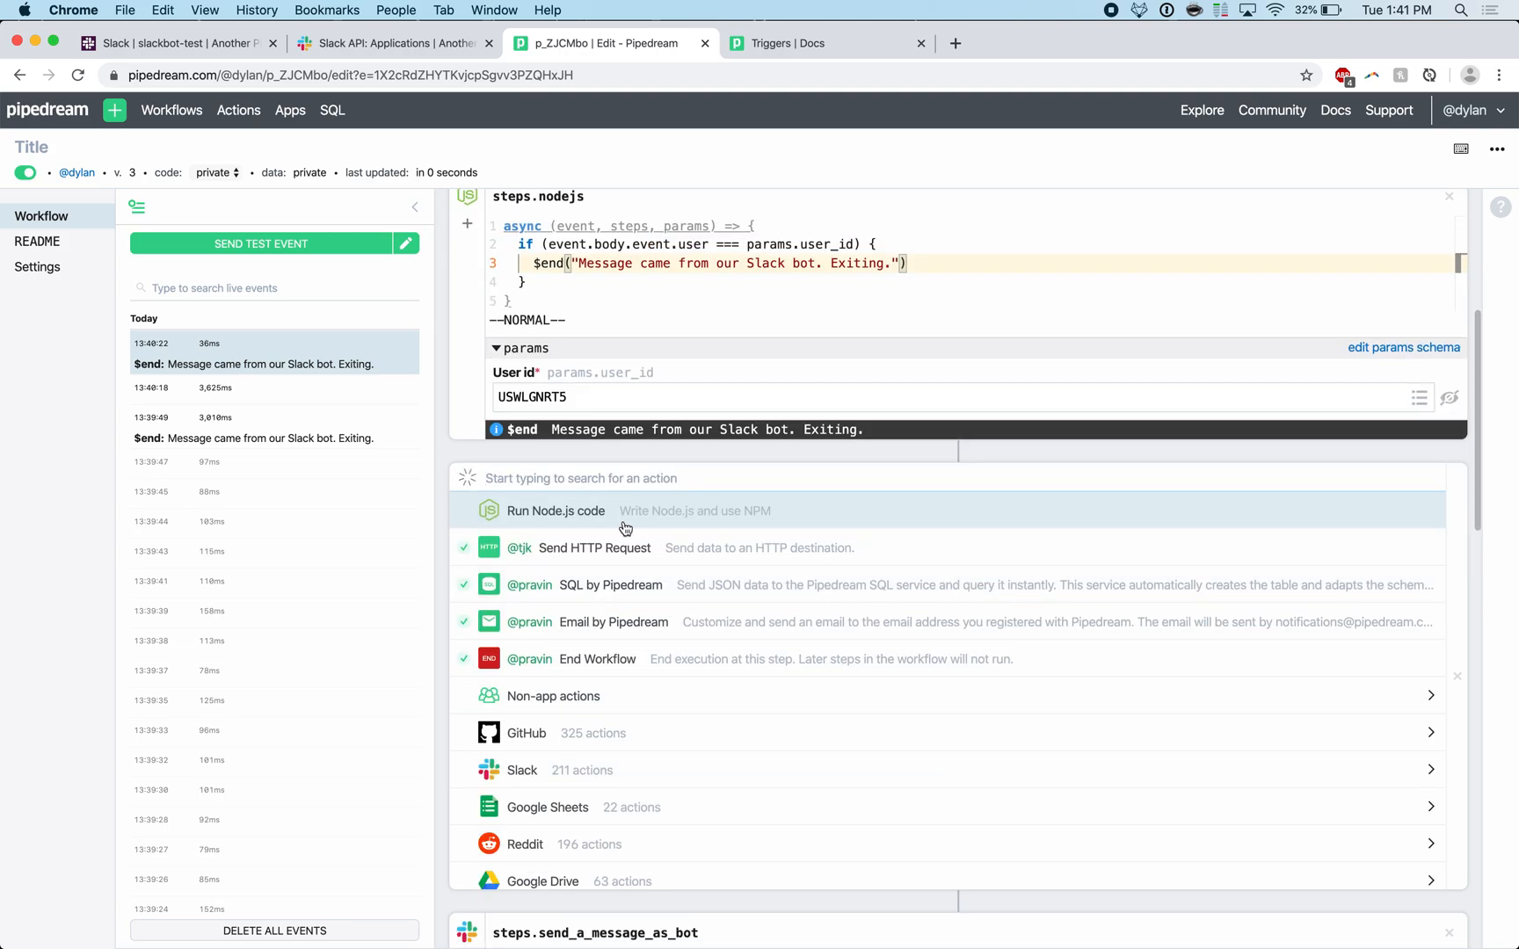
pyautogui.click(554, 510)
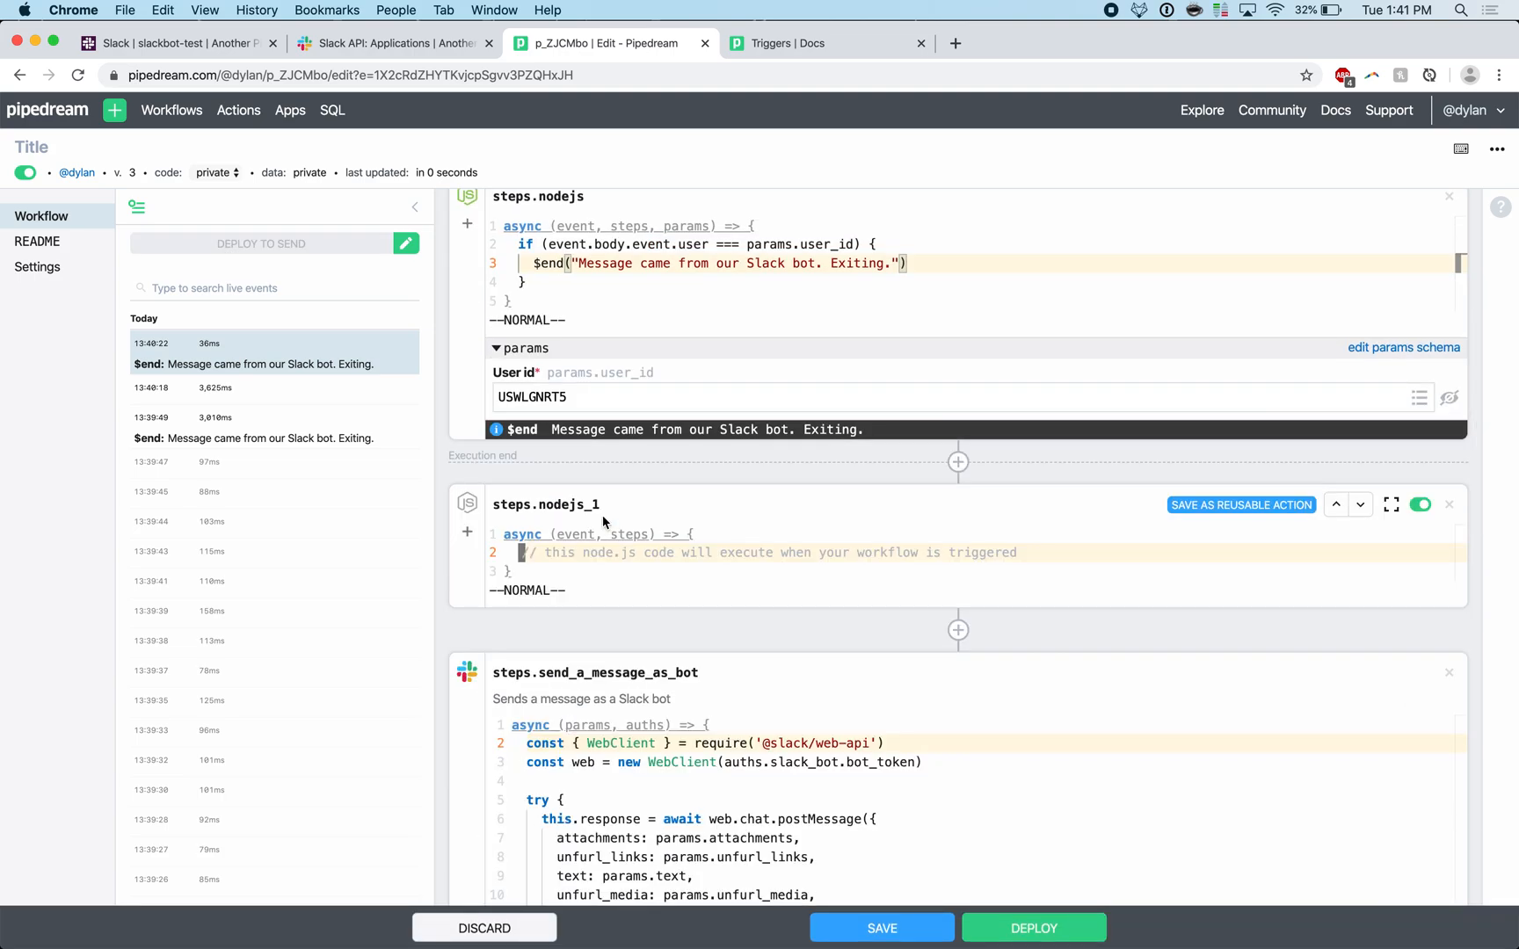
pyautogui.click(525, 553)
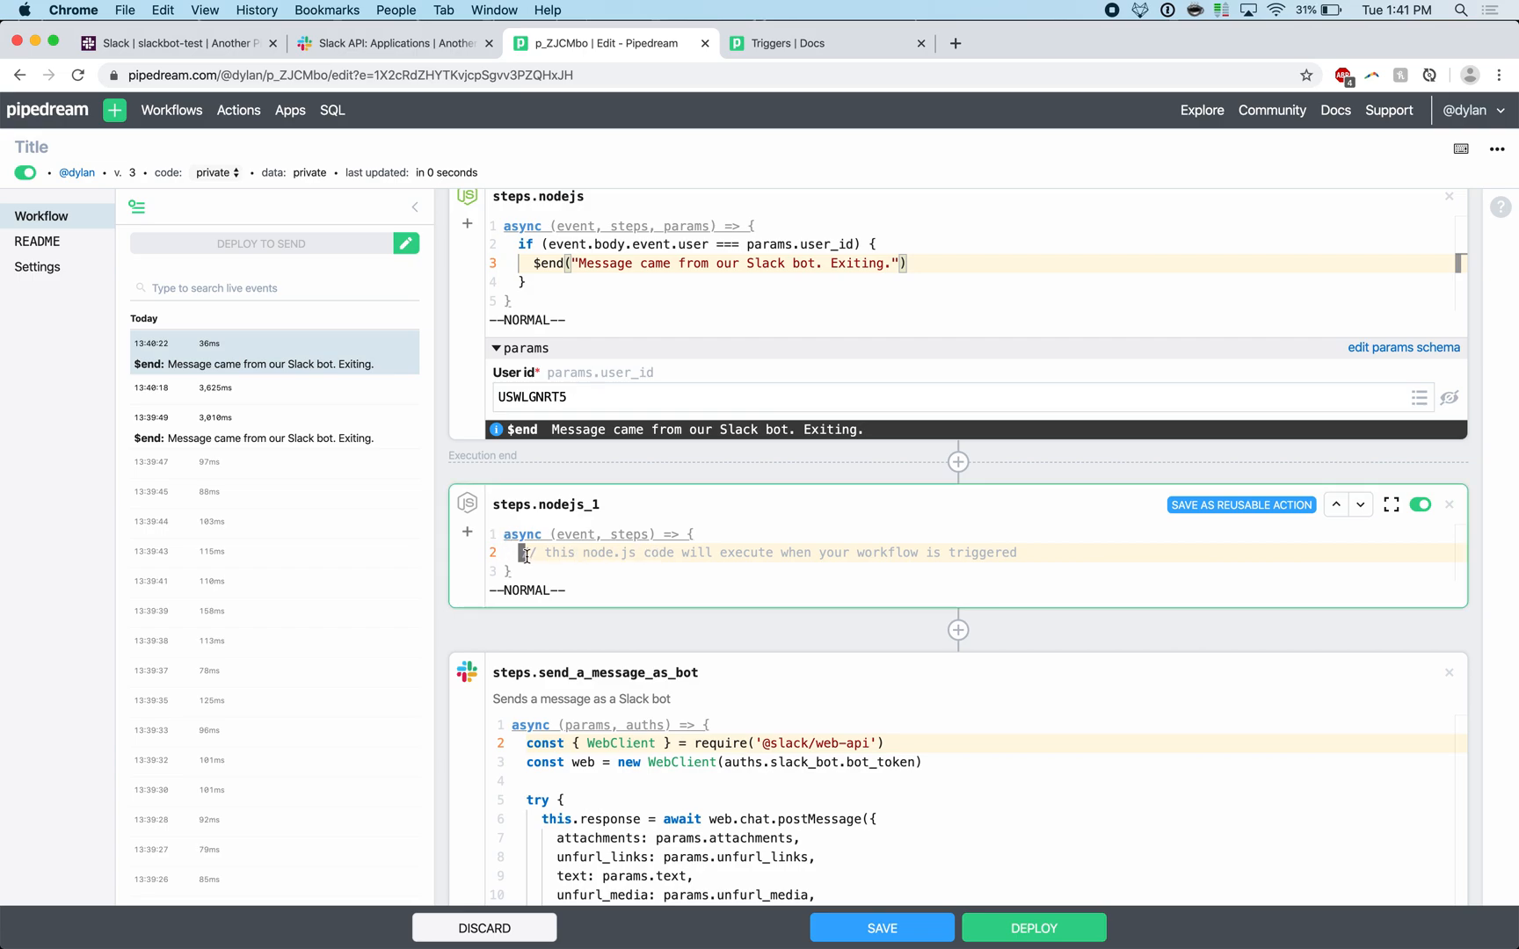
pyautogui.moveTo(727, 575)
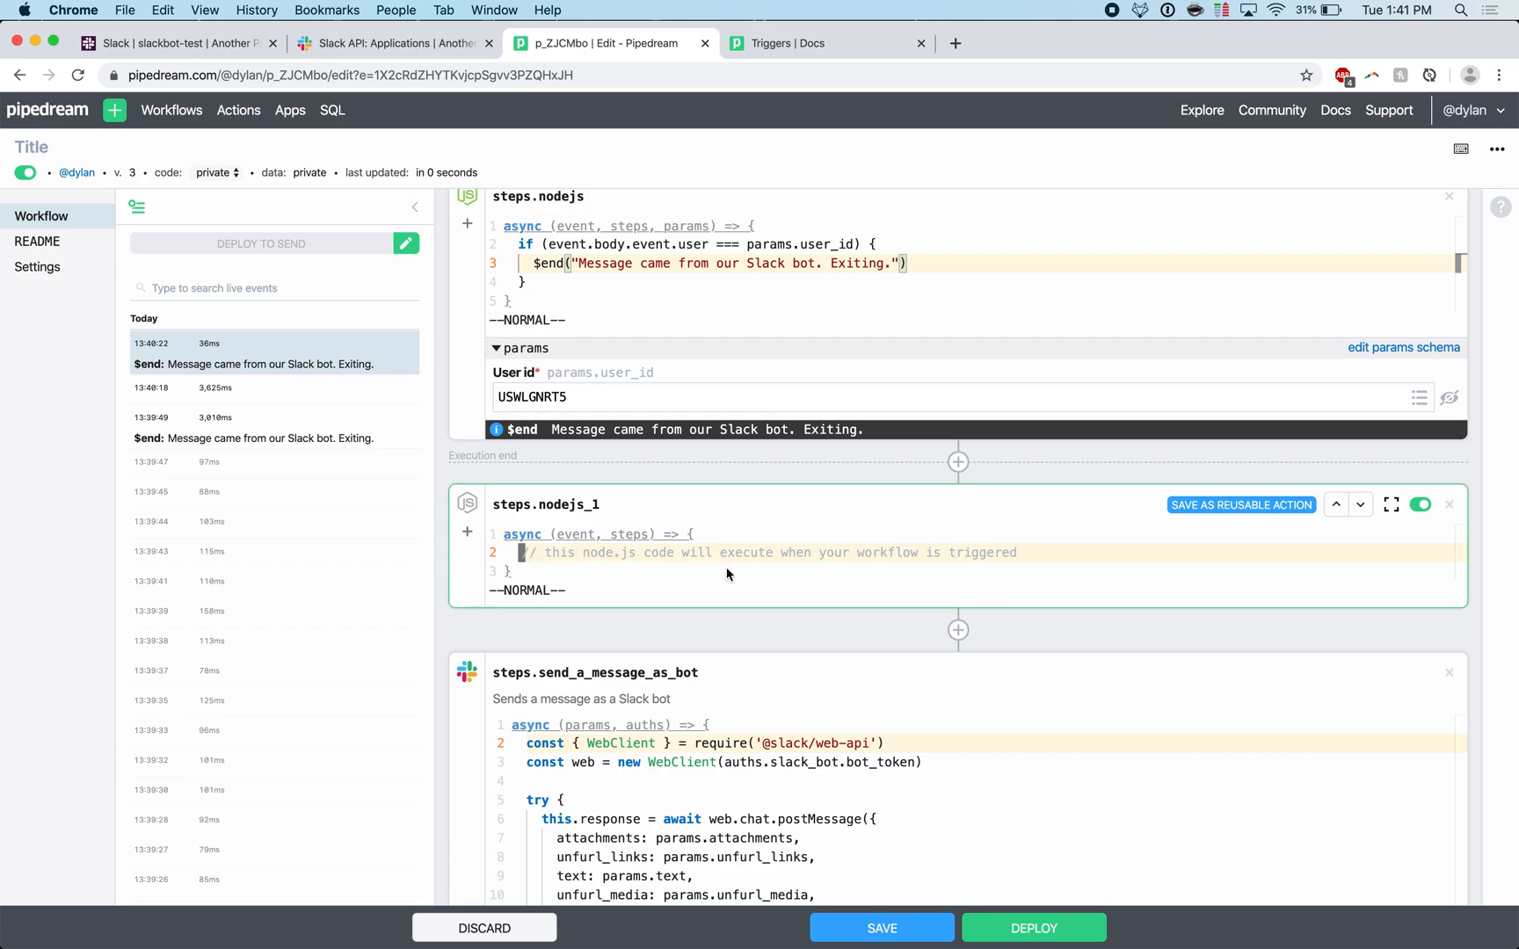
# Inspect WebClient in the Slack step, then briefly check the Pipedream Triggers docs.
pyautogui.scroll(-3)
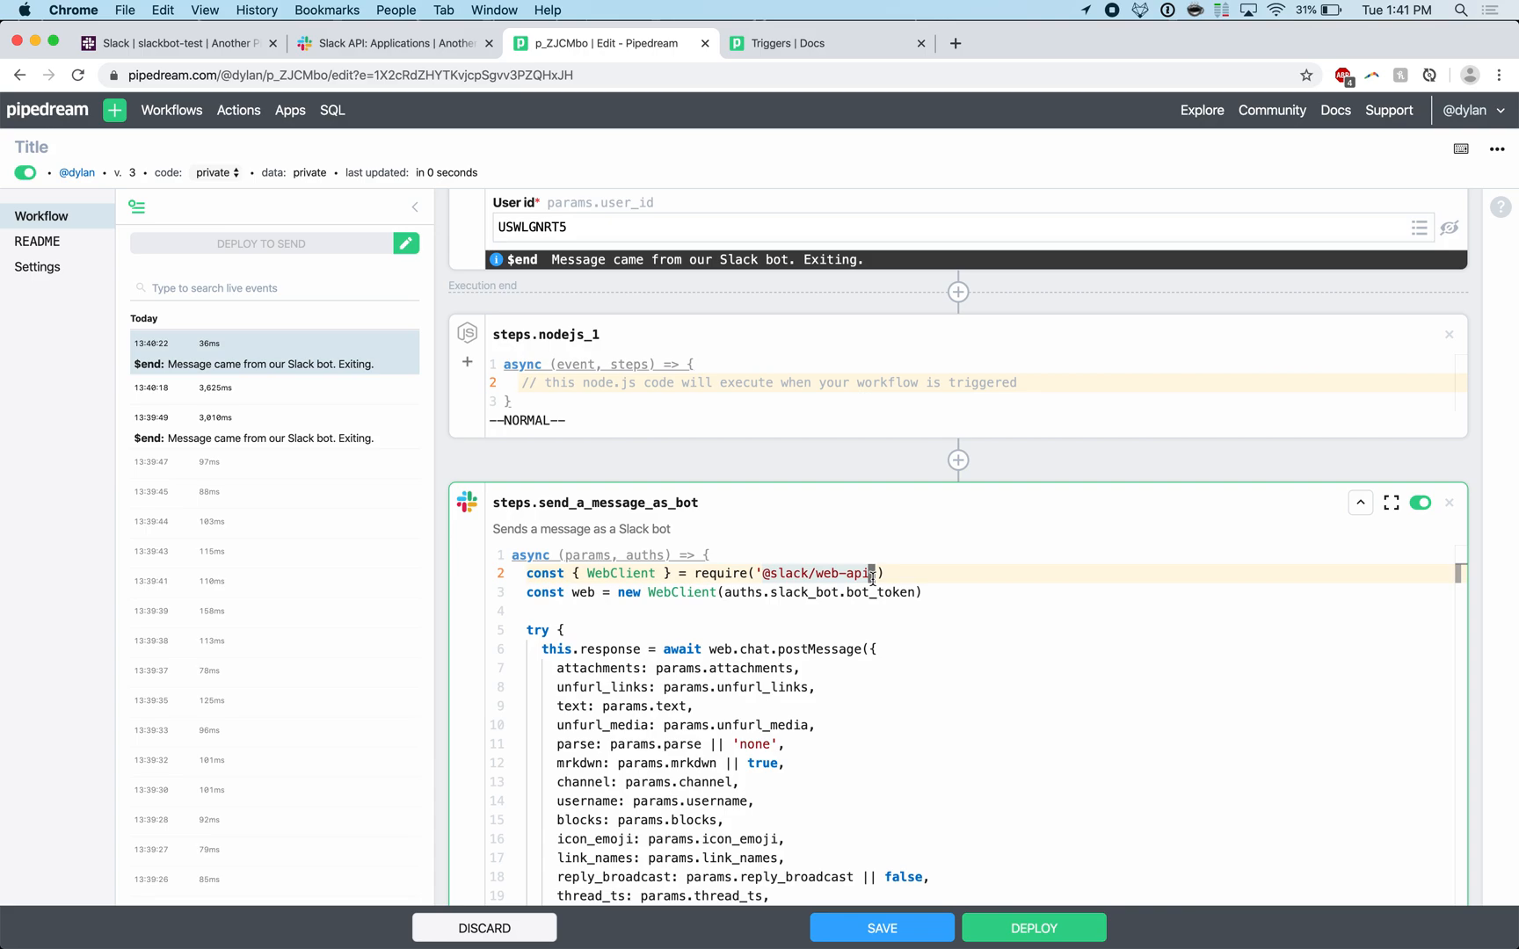
pyautogui.doubleClick(621, 573)
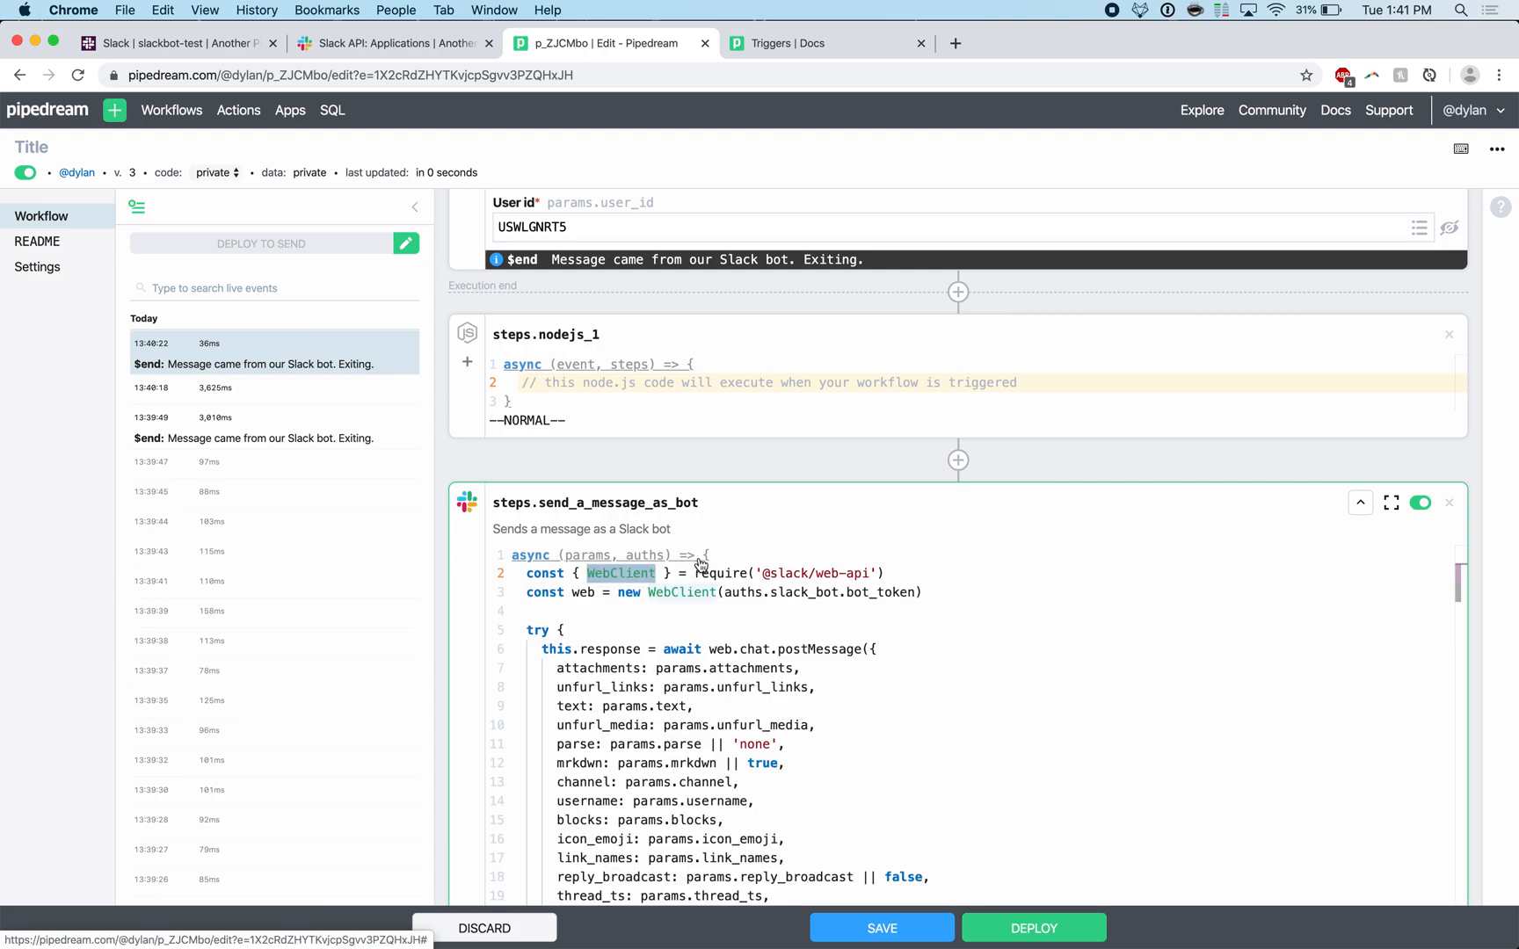
pyautogui.click(523, 382)
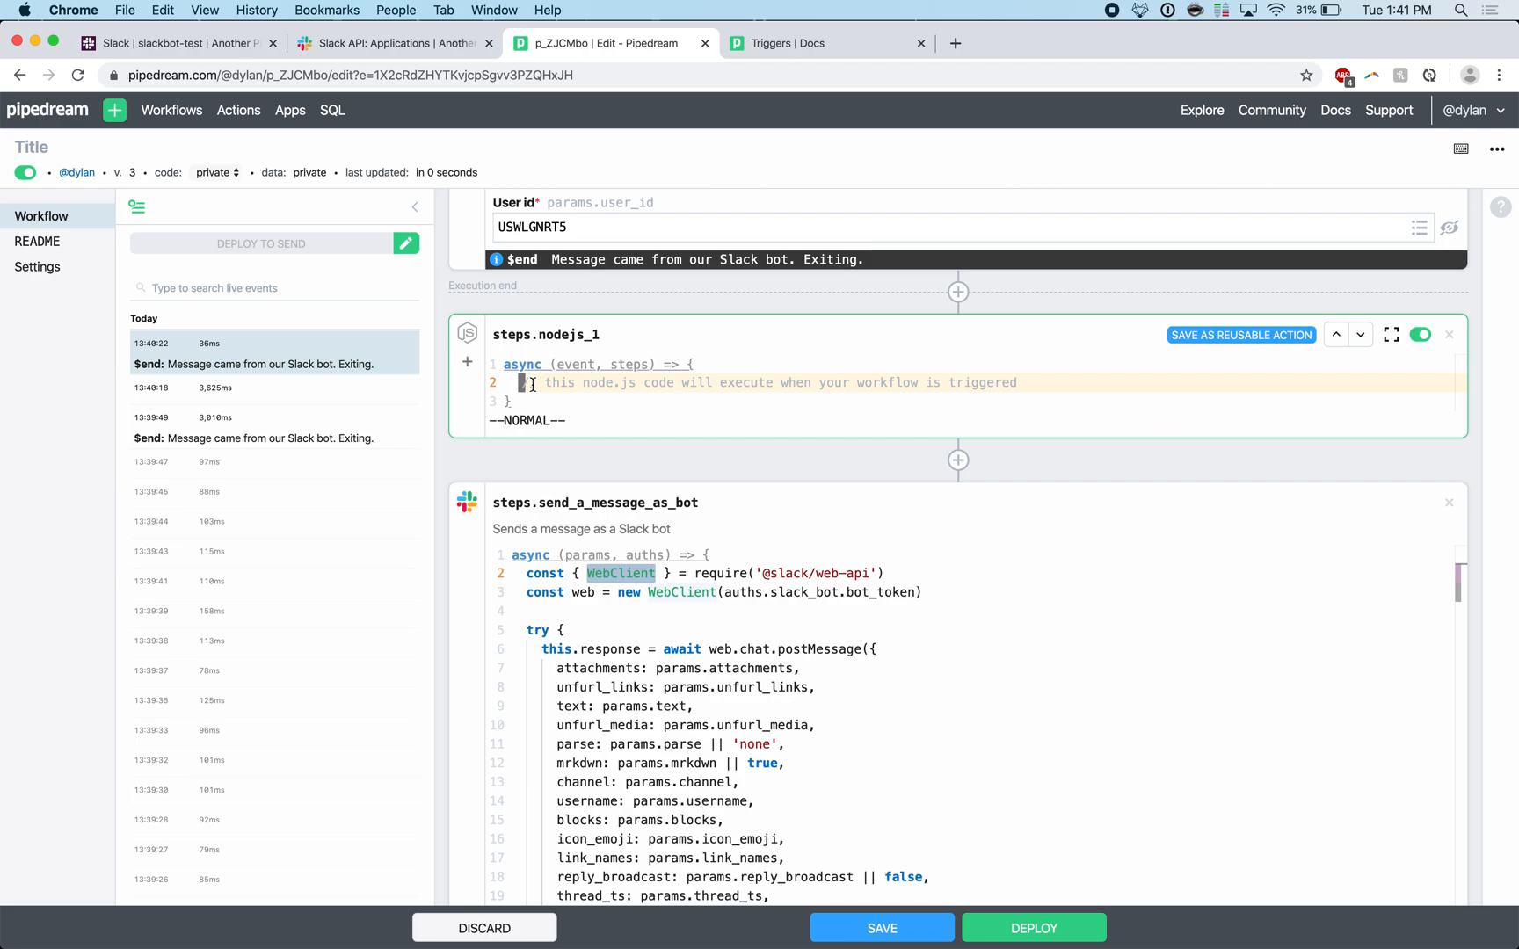
pyautogui.moveTo(1080, 929)
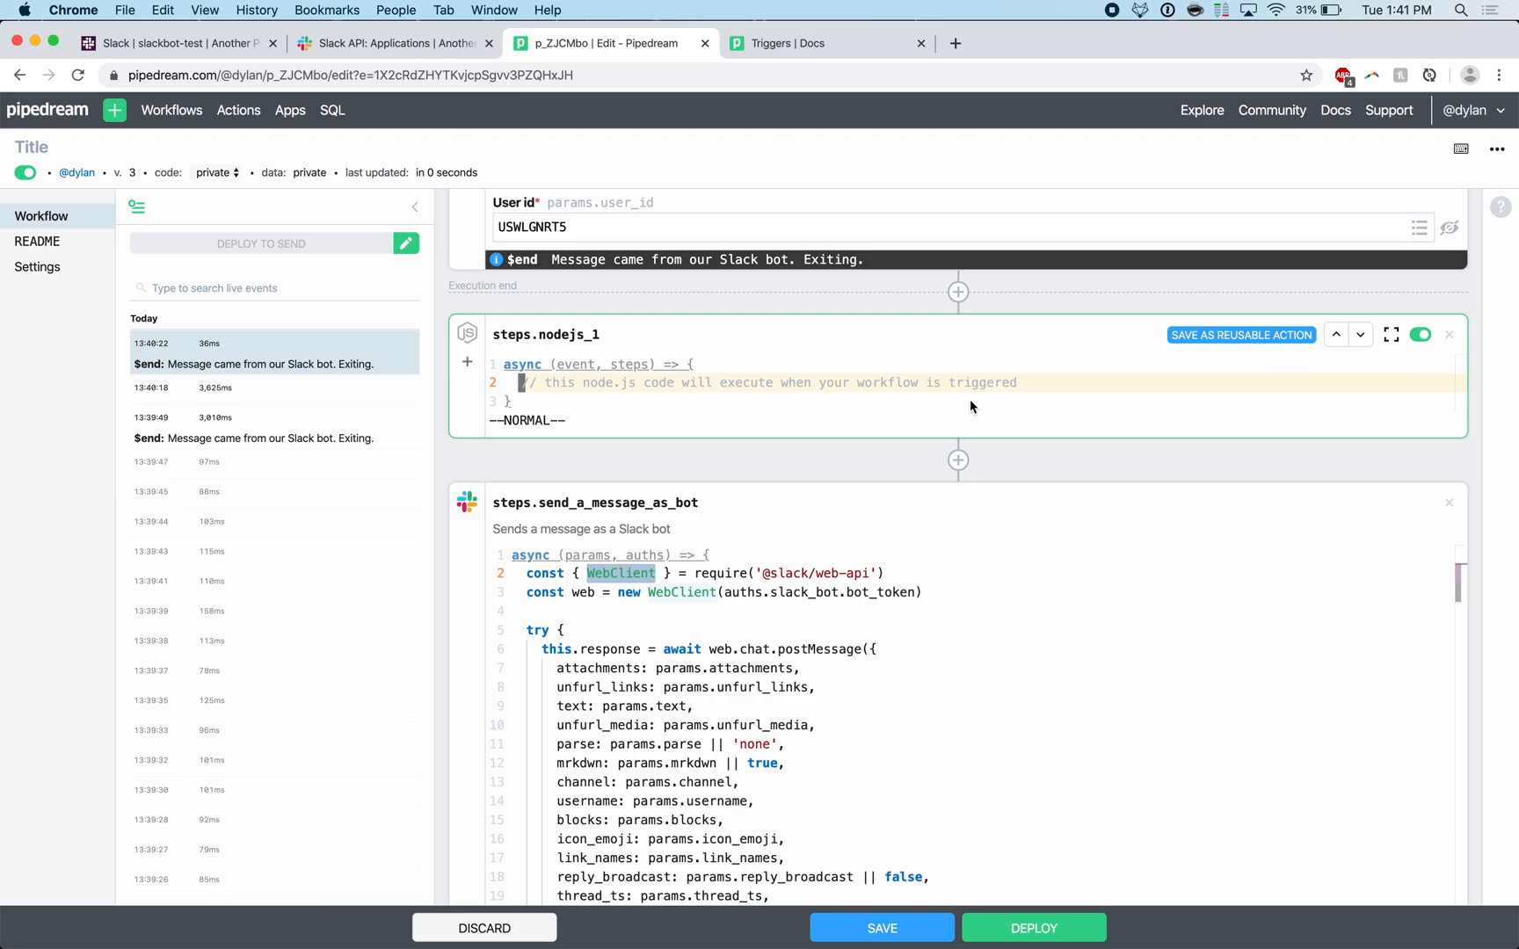
pyautogui.moveTo(720, 401)
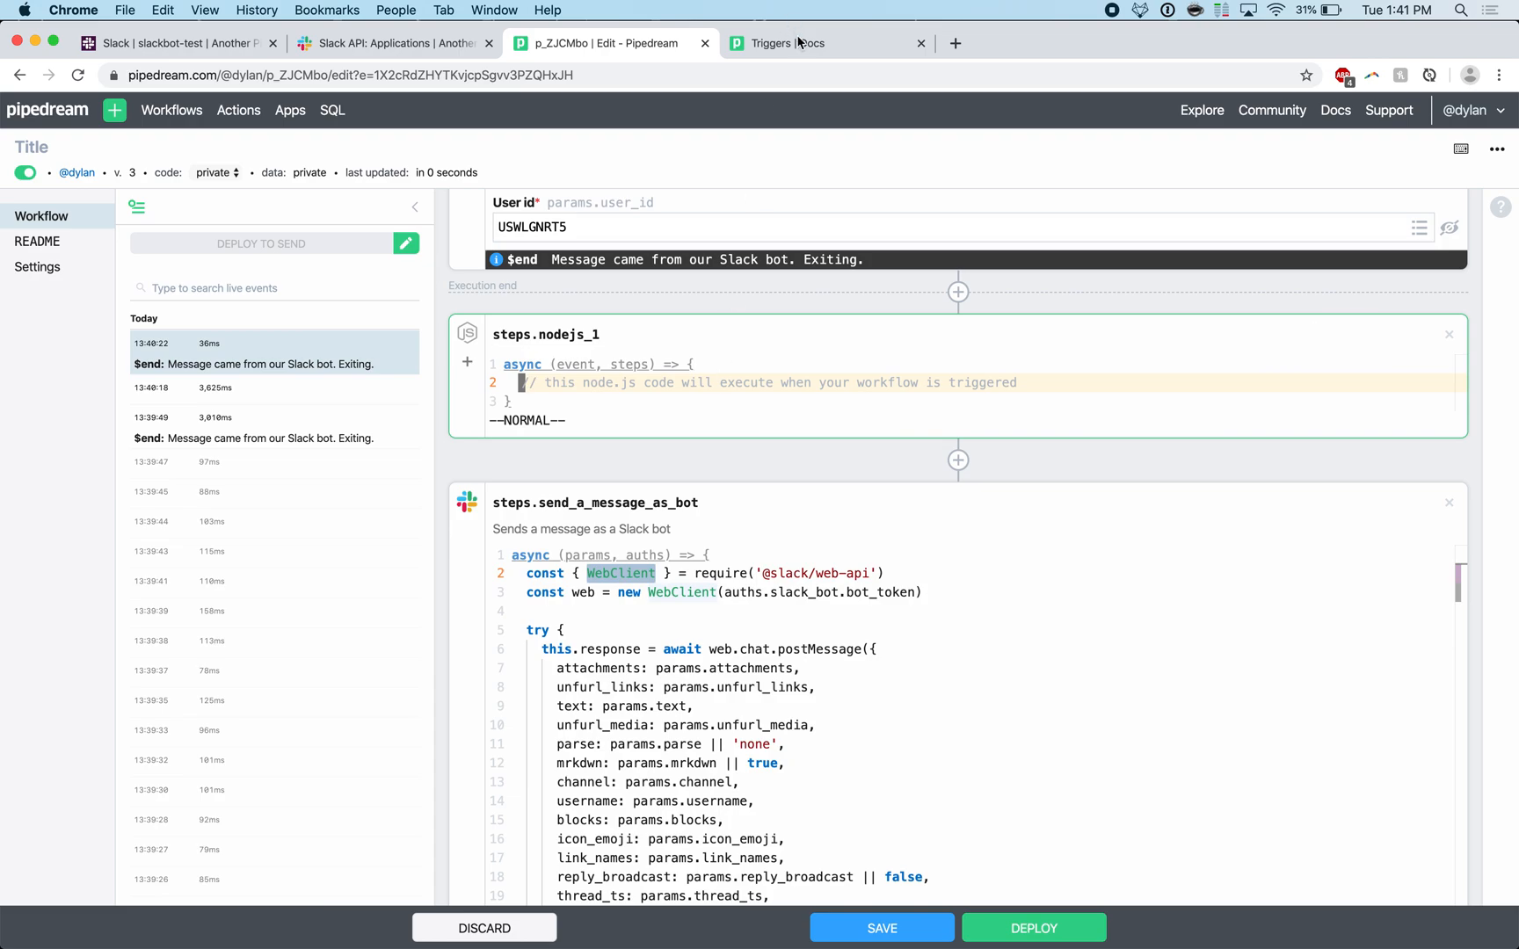
pyautogui.click(795, 44)
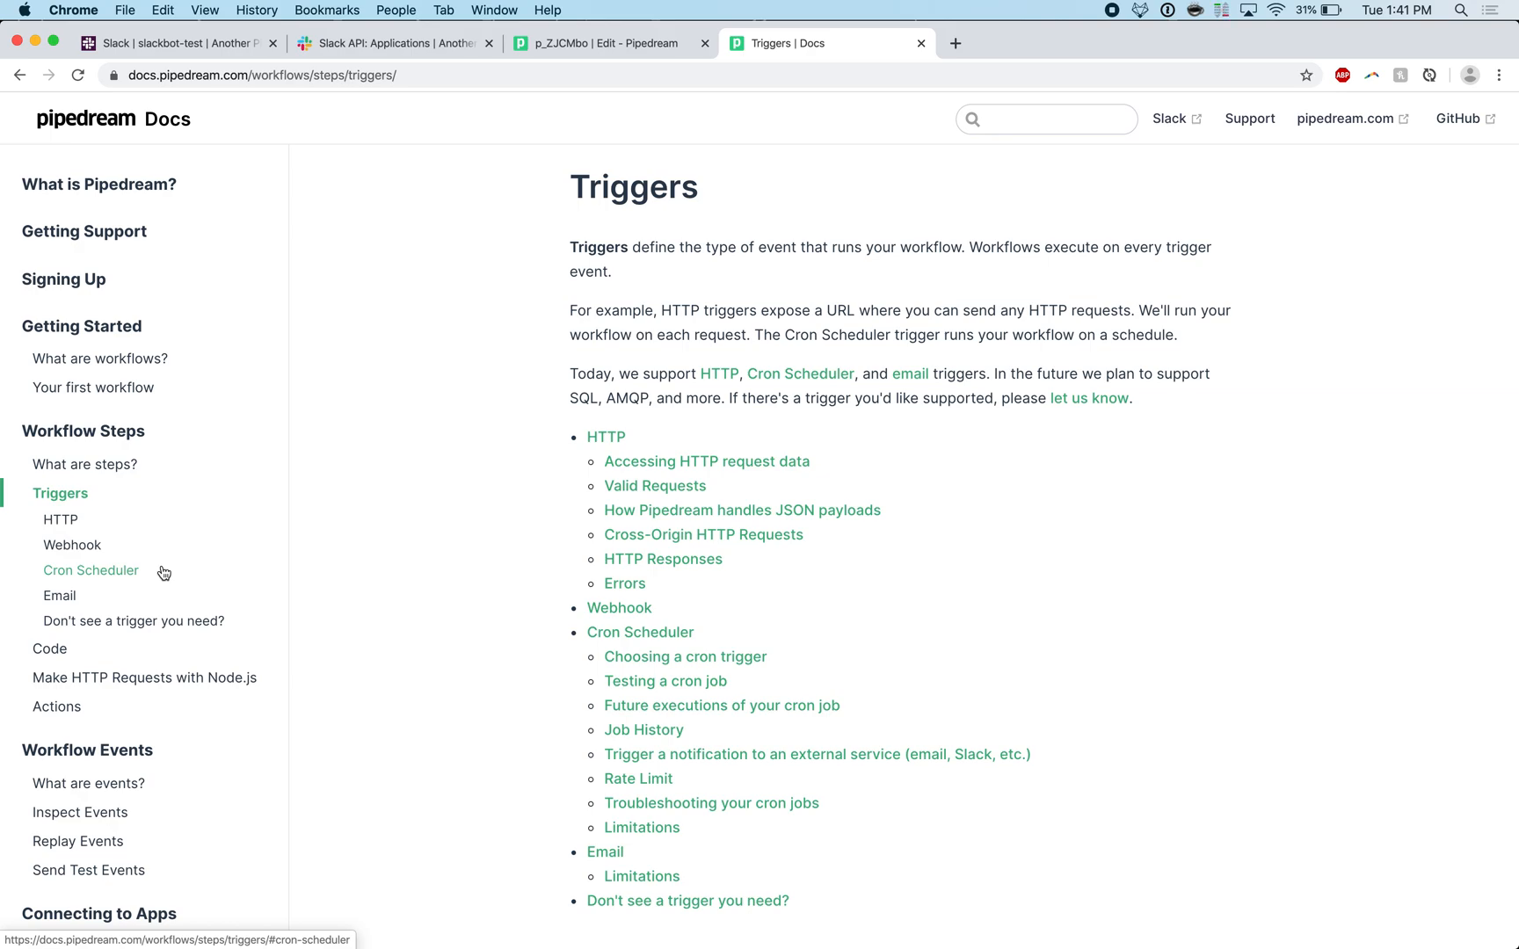
pyautogui.moveTo(590, 84)
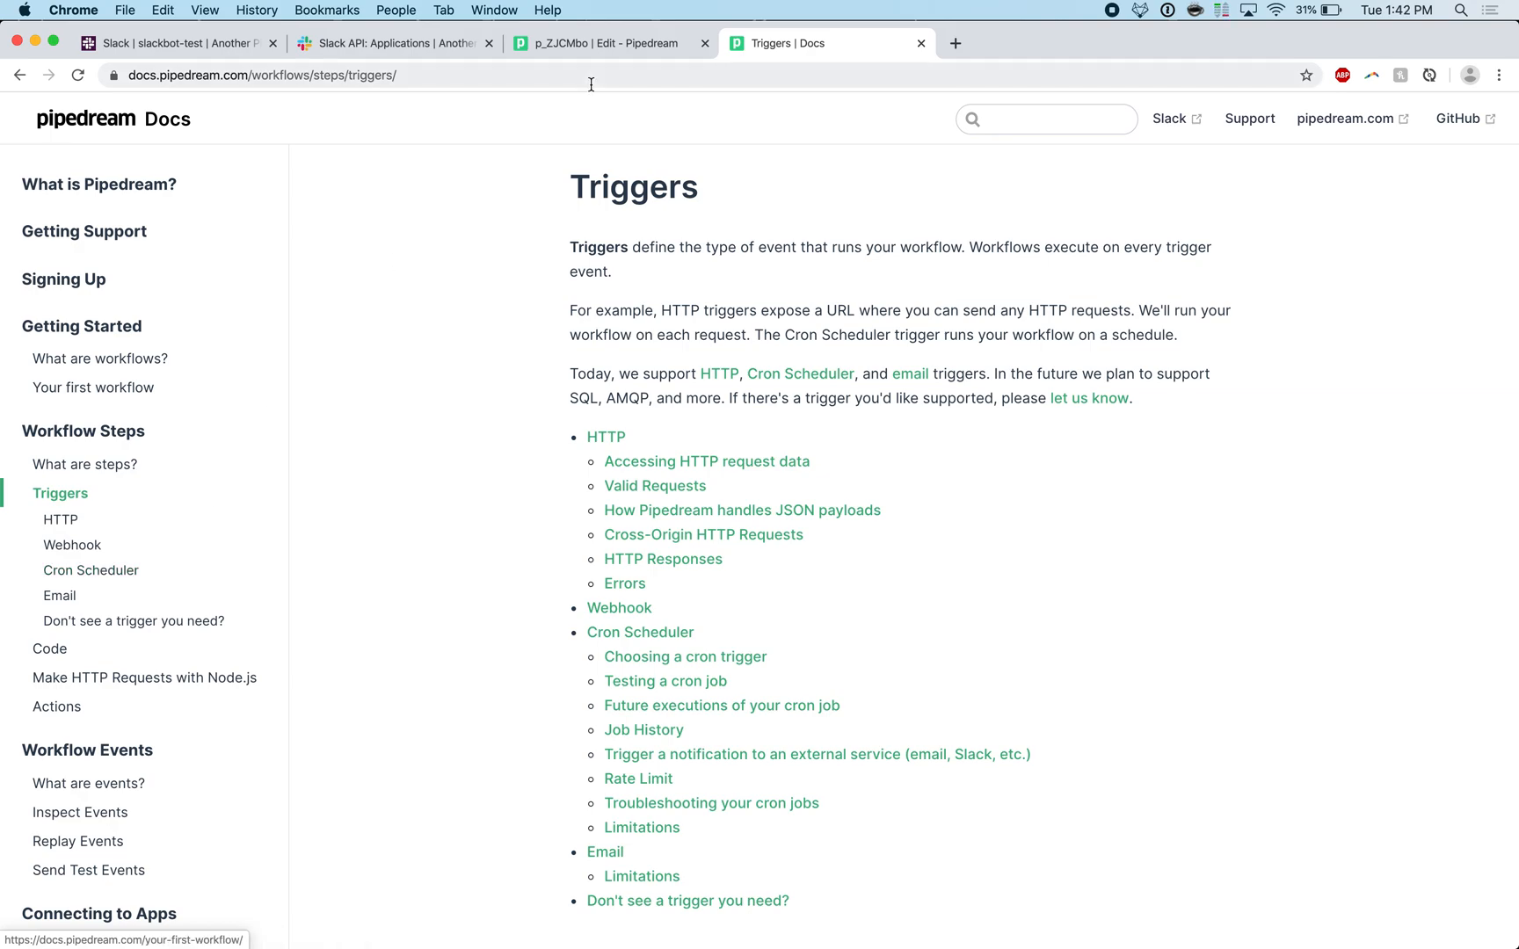
pyautogui.click(603, 43)
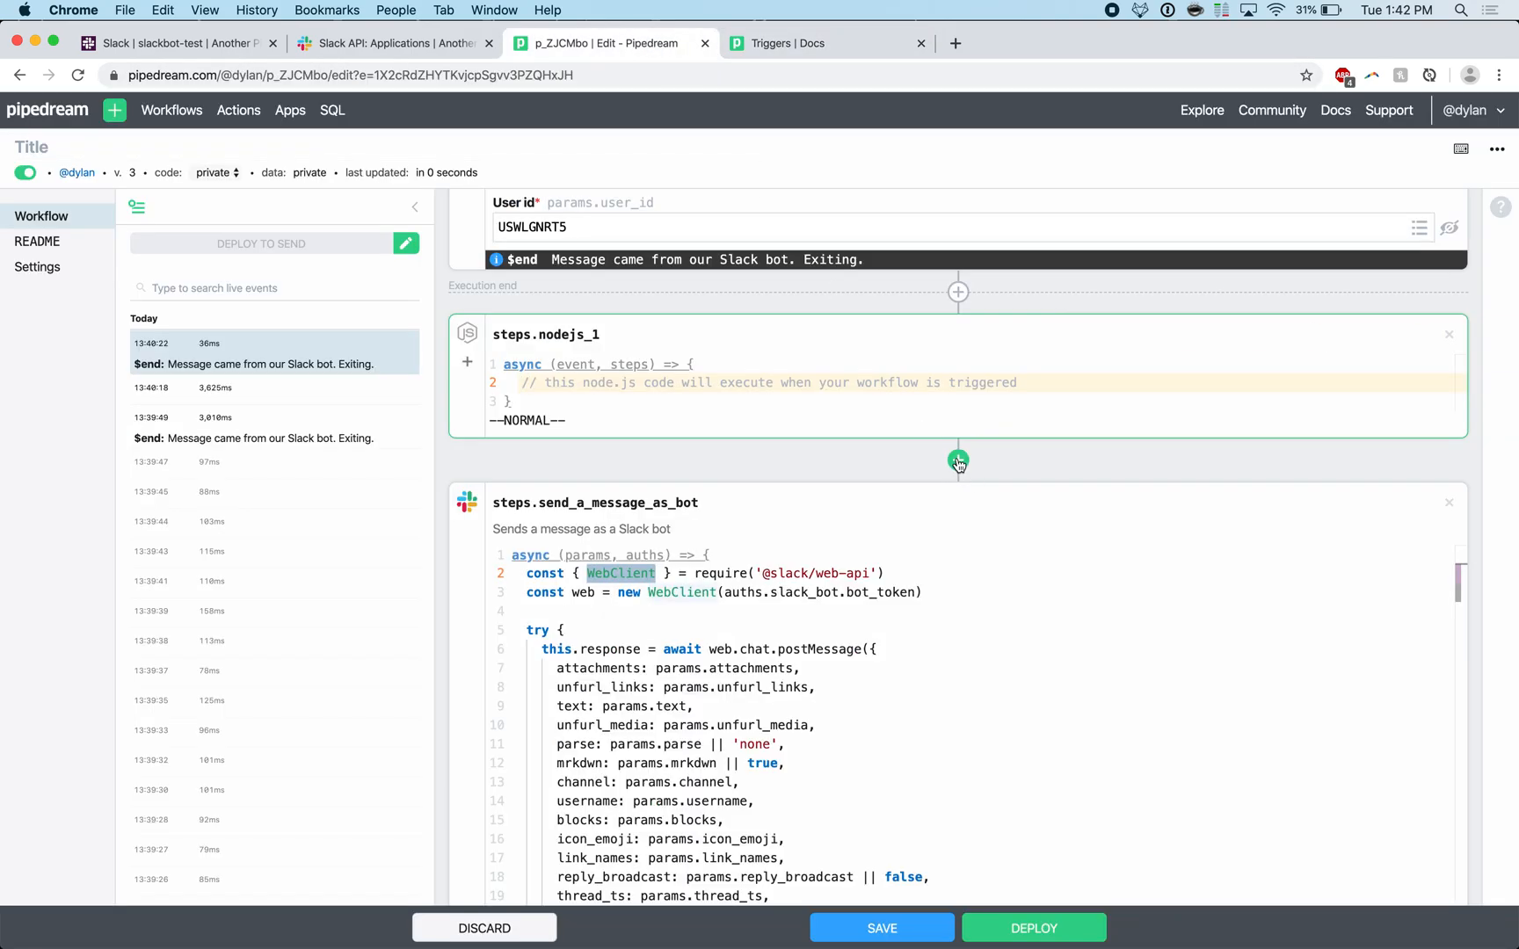
# Open the new-step action list below steps.nodejs_1 and scroll past Sendgrid, Twilio and Airtable.
pyautogui.click(957, 460)
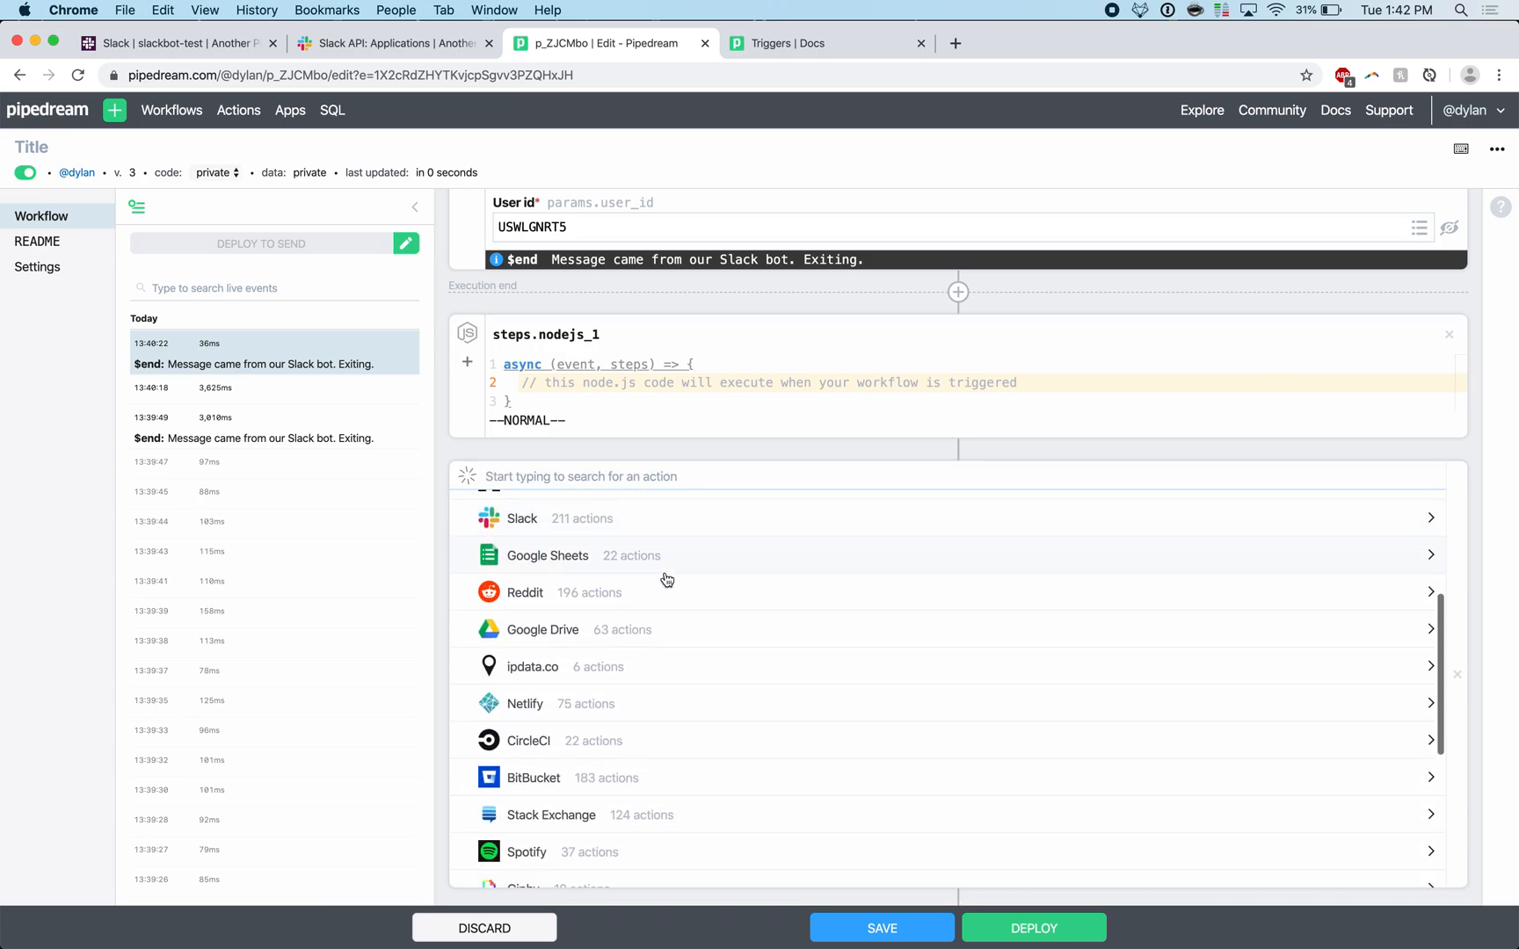
pyautogui.scroll(-3)
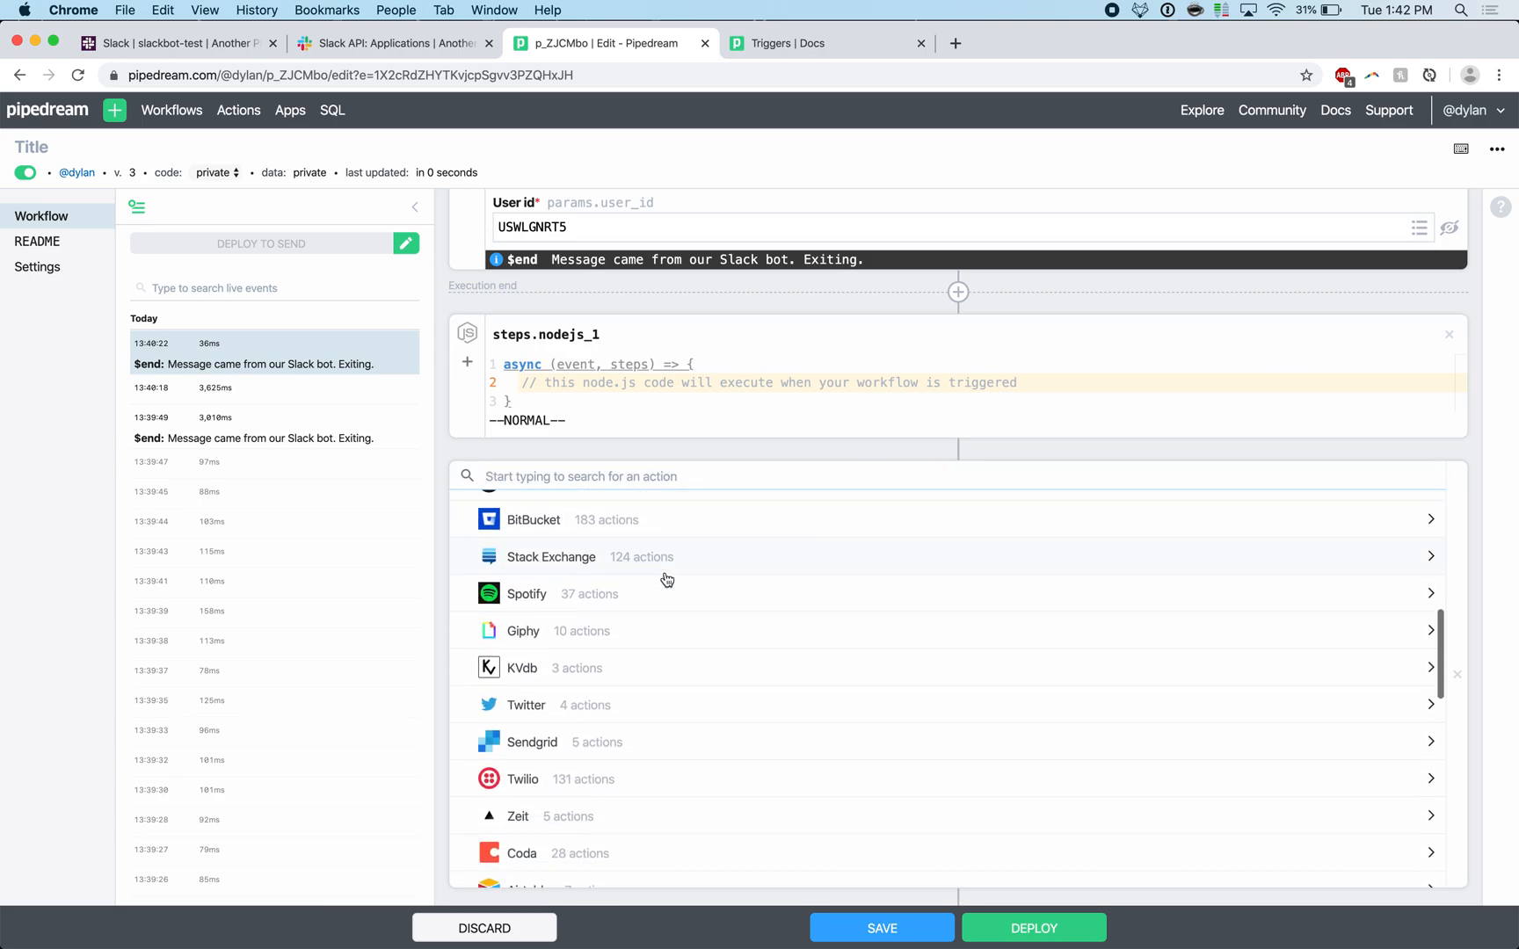
pyautogui.scroll(-3)
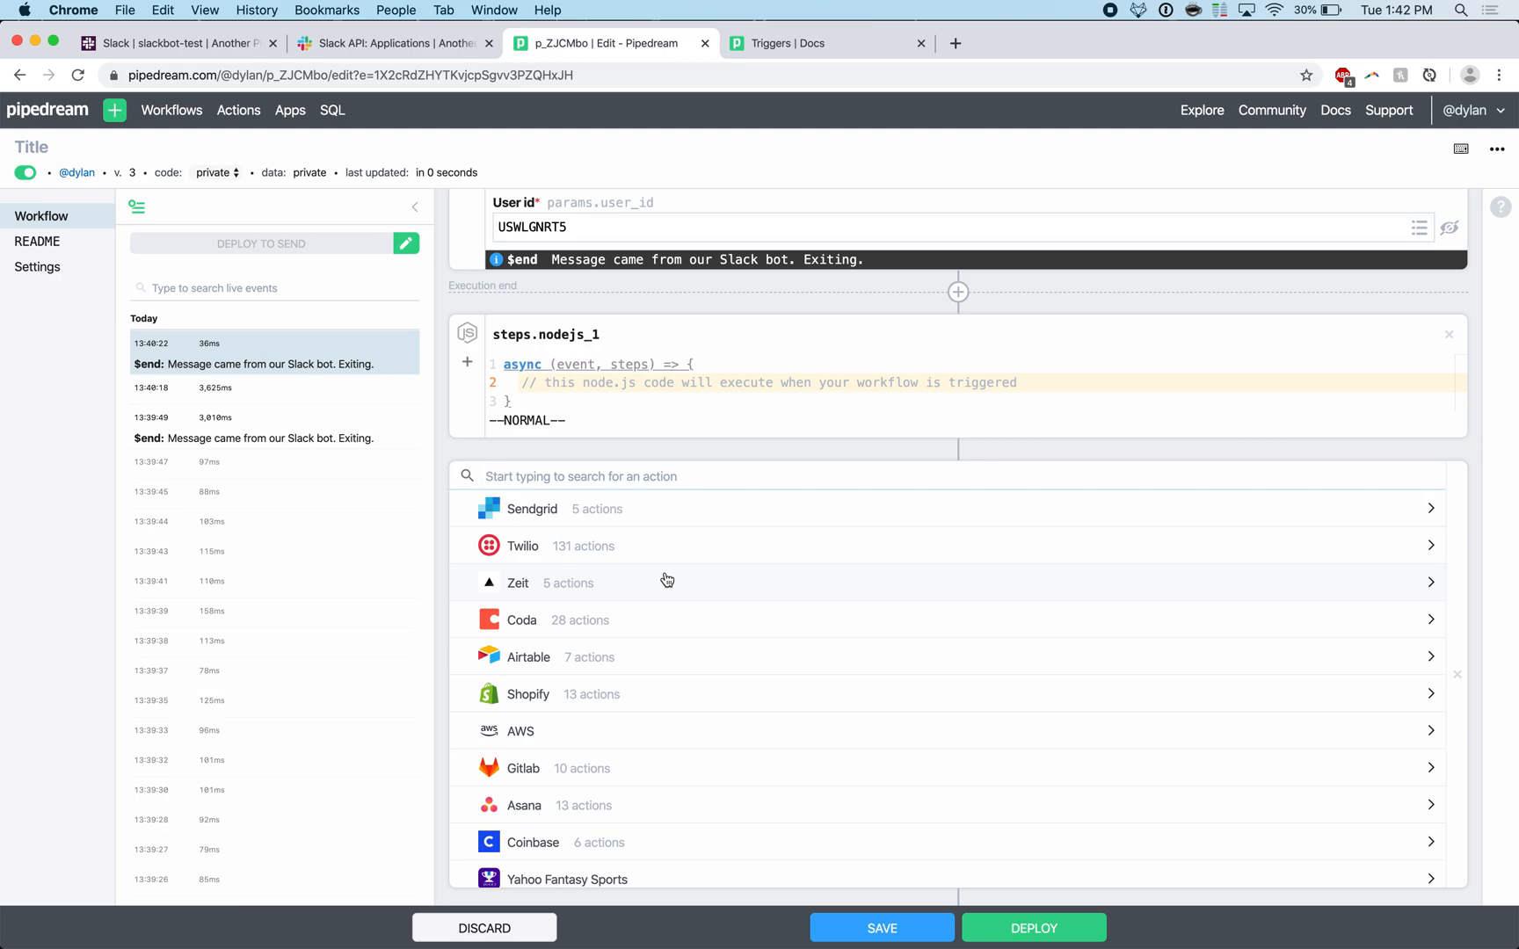
pyautogui.moveTo(579, 735)
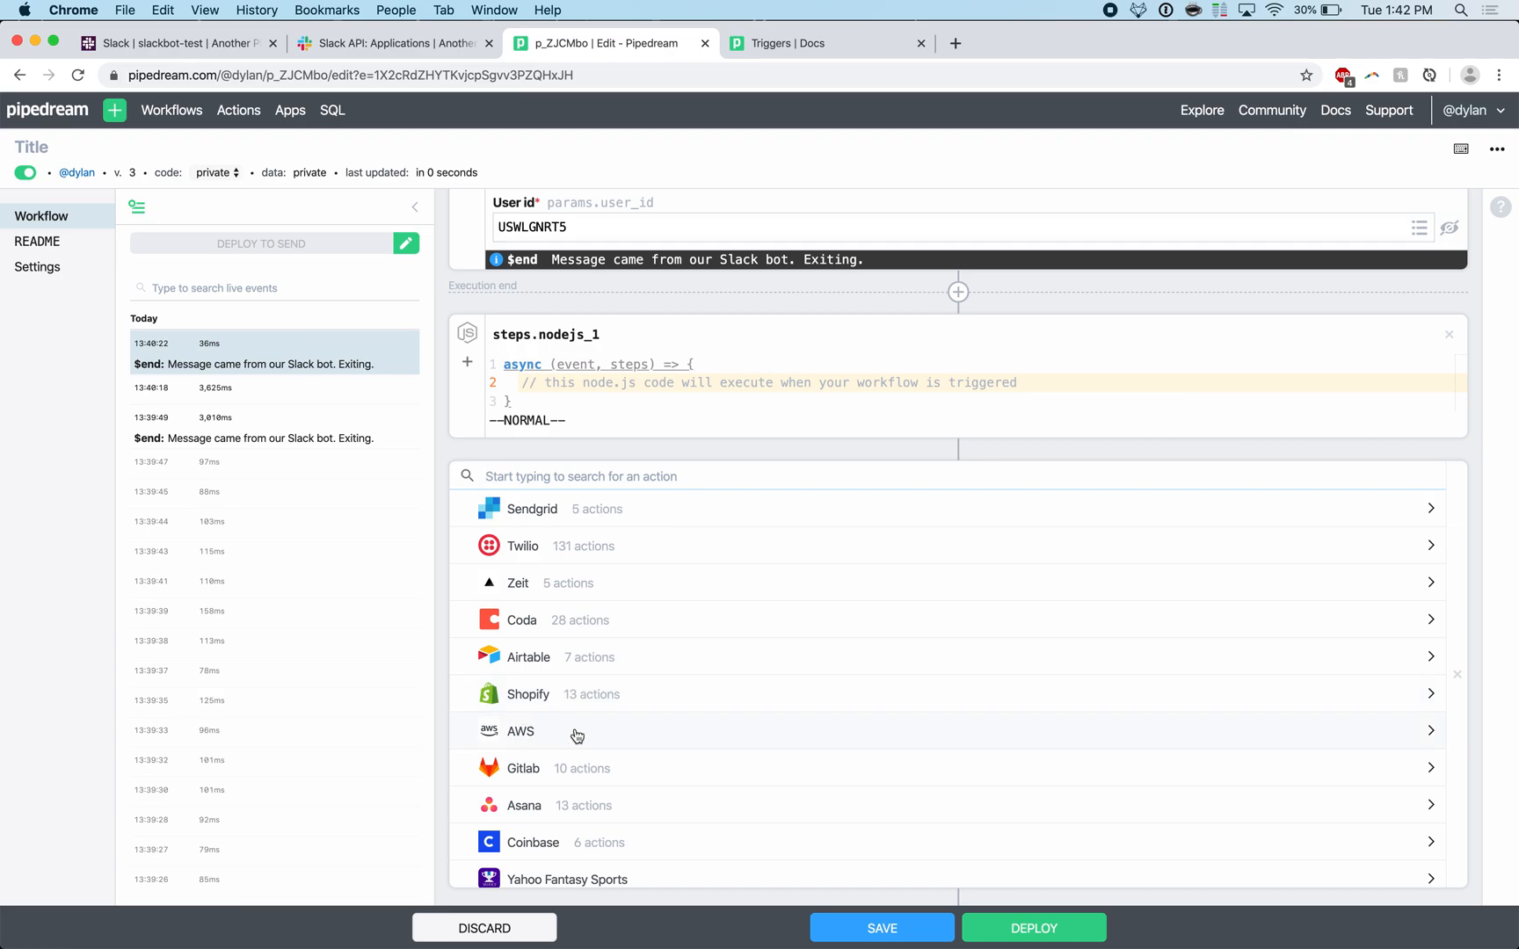